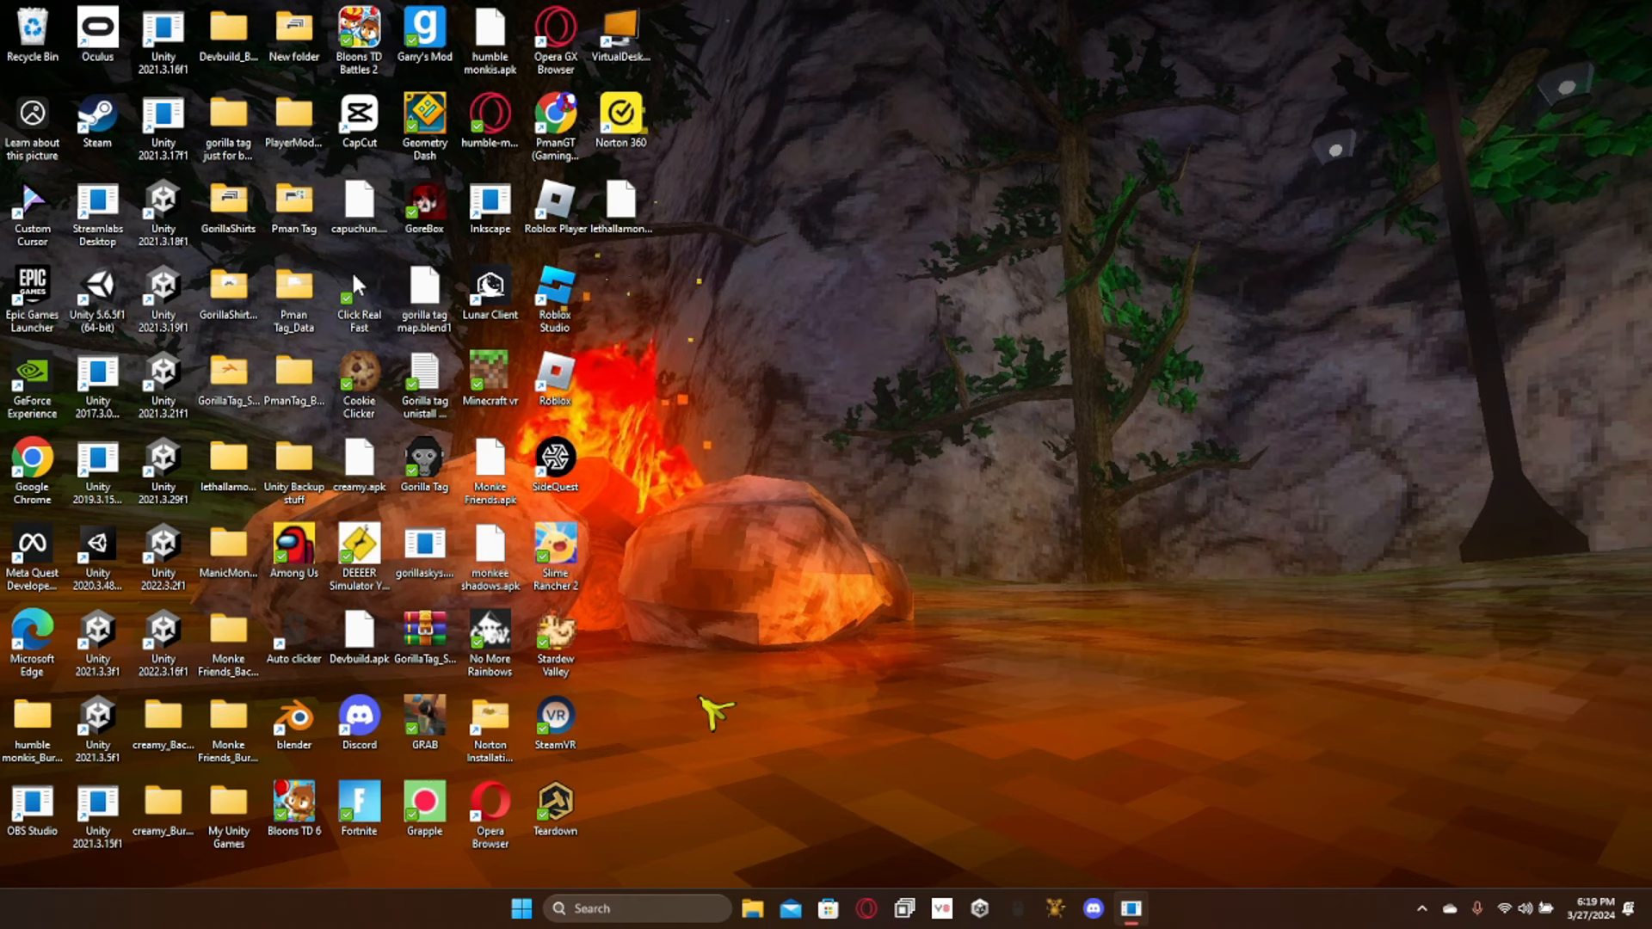
mouse_move(1251, 899)
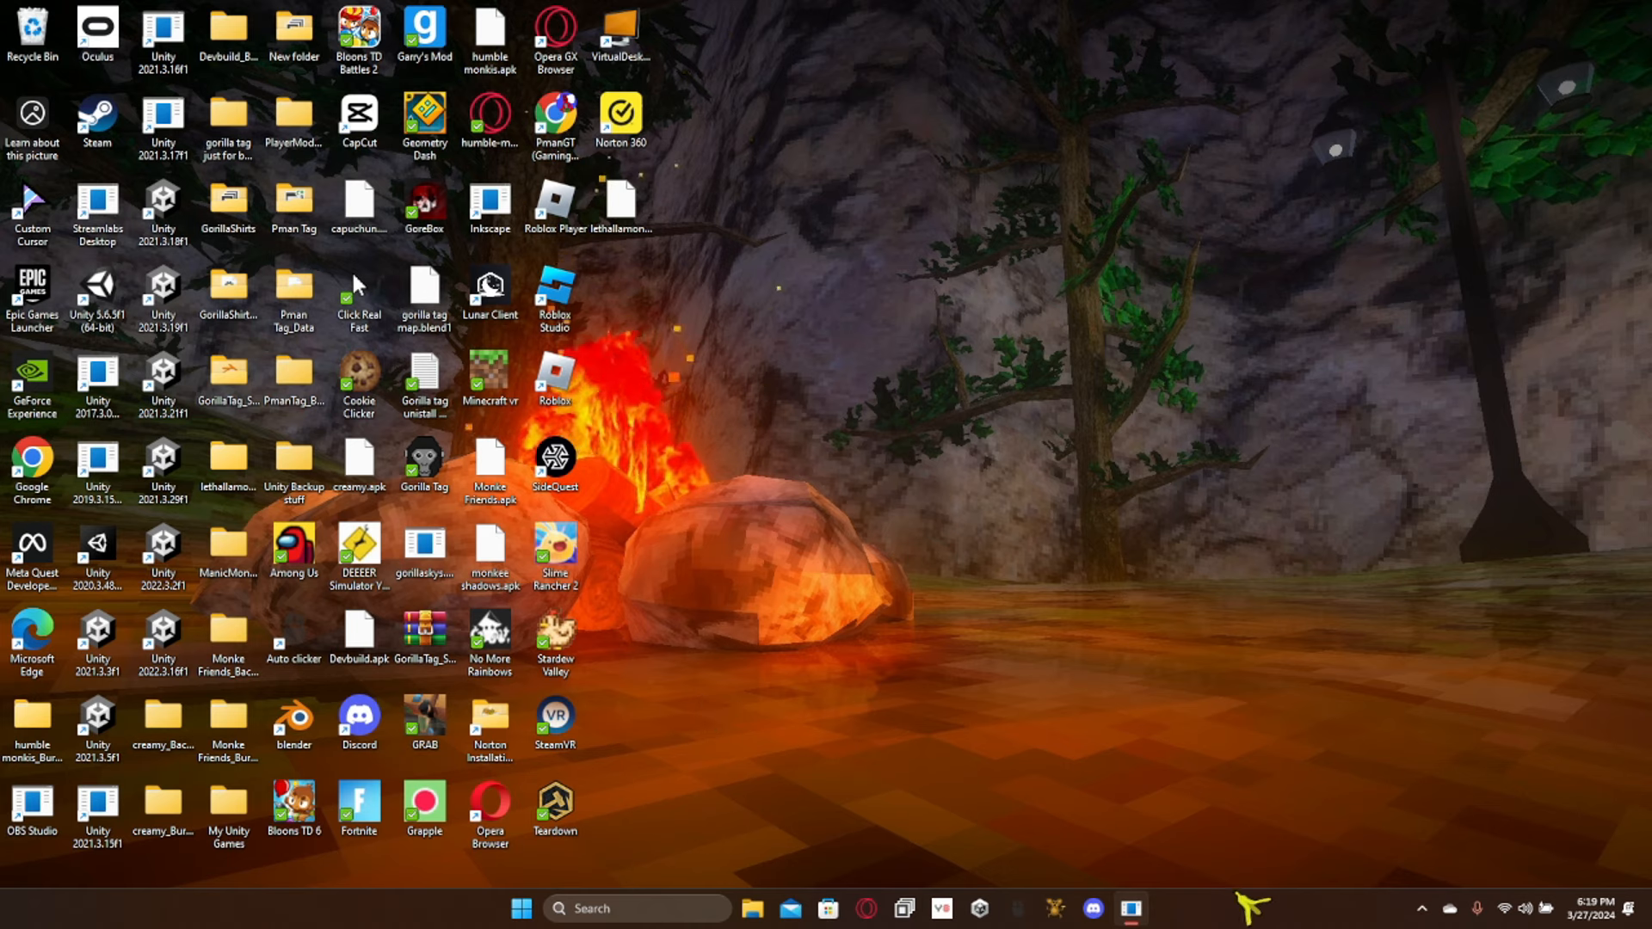
Step: Open Discord to the Humble Monkis VR server's self-promo channel
click(1092, 909)
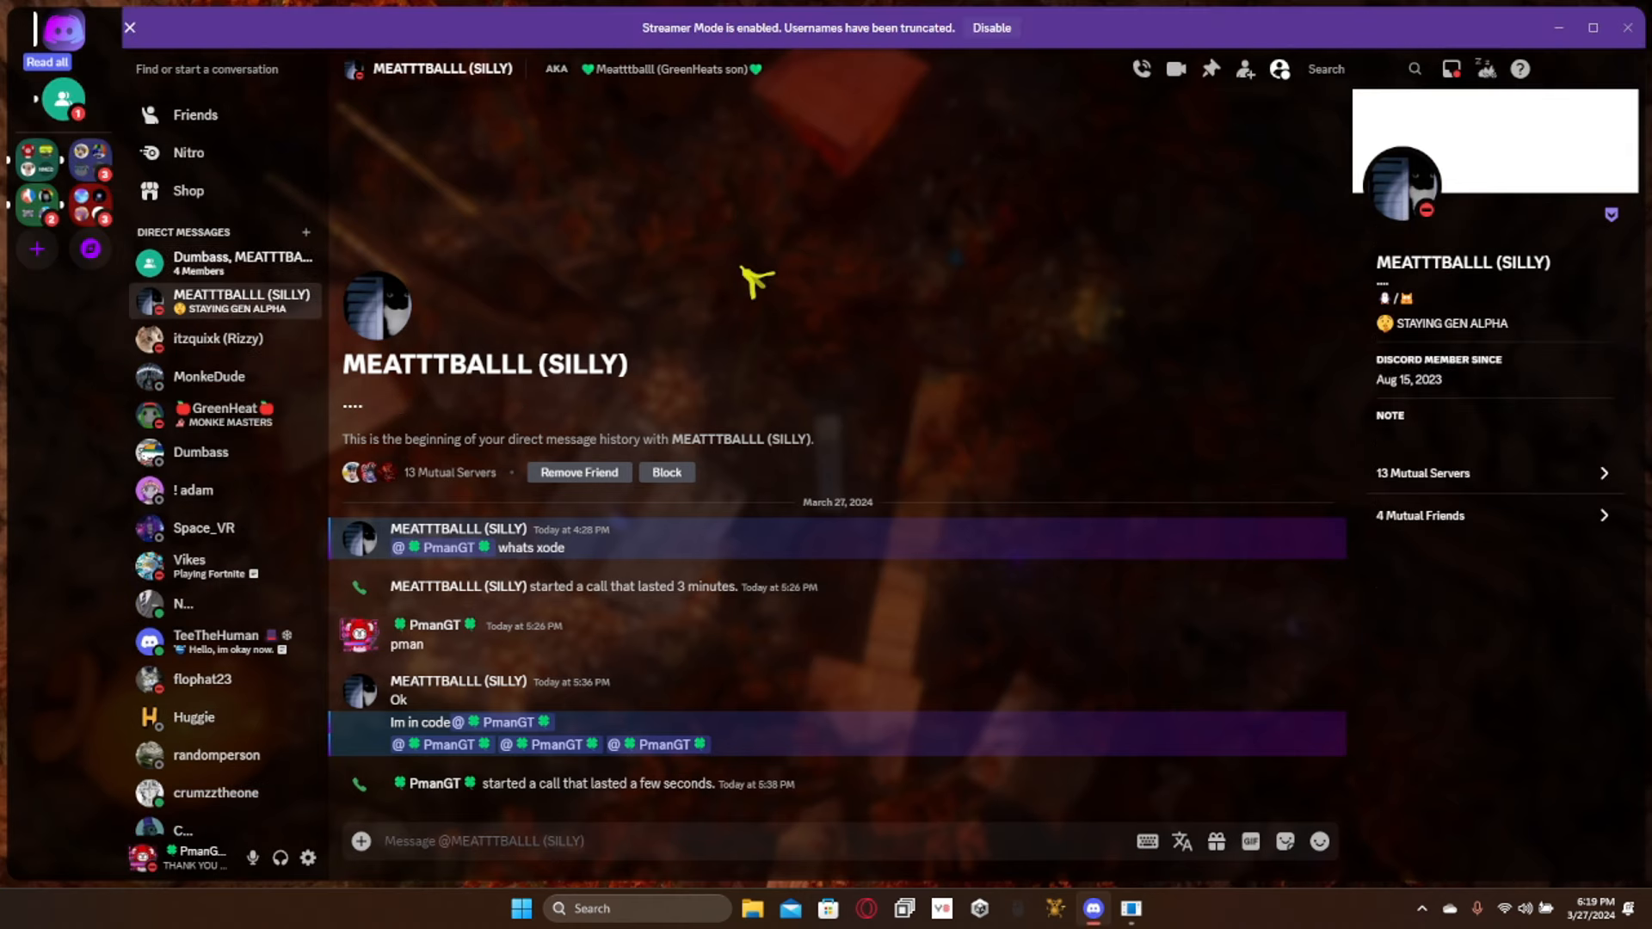
click(225, 262)
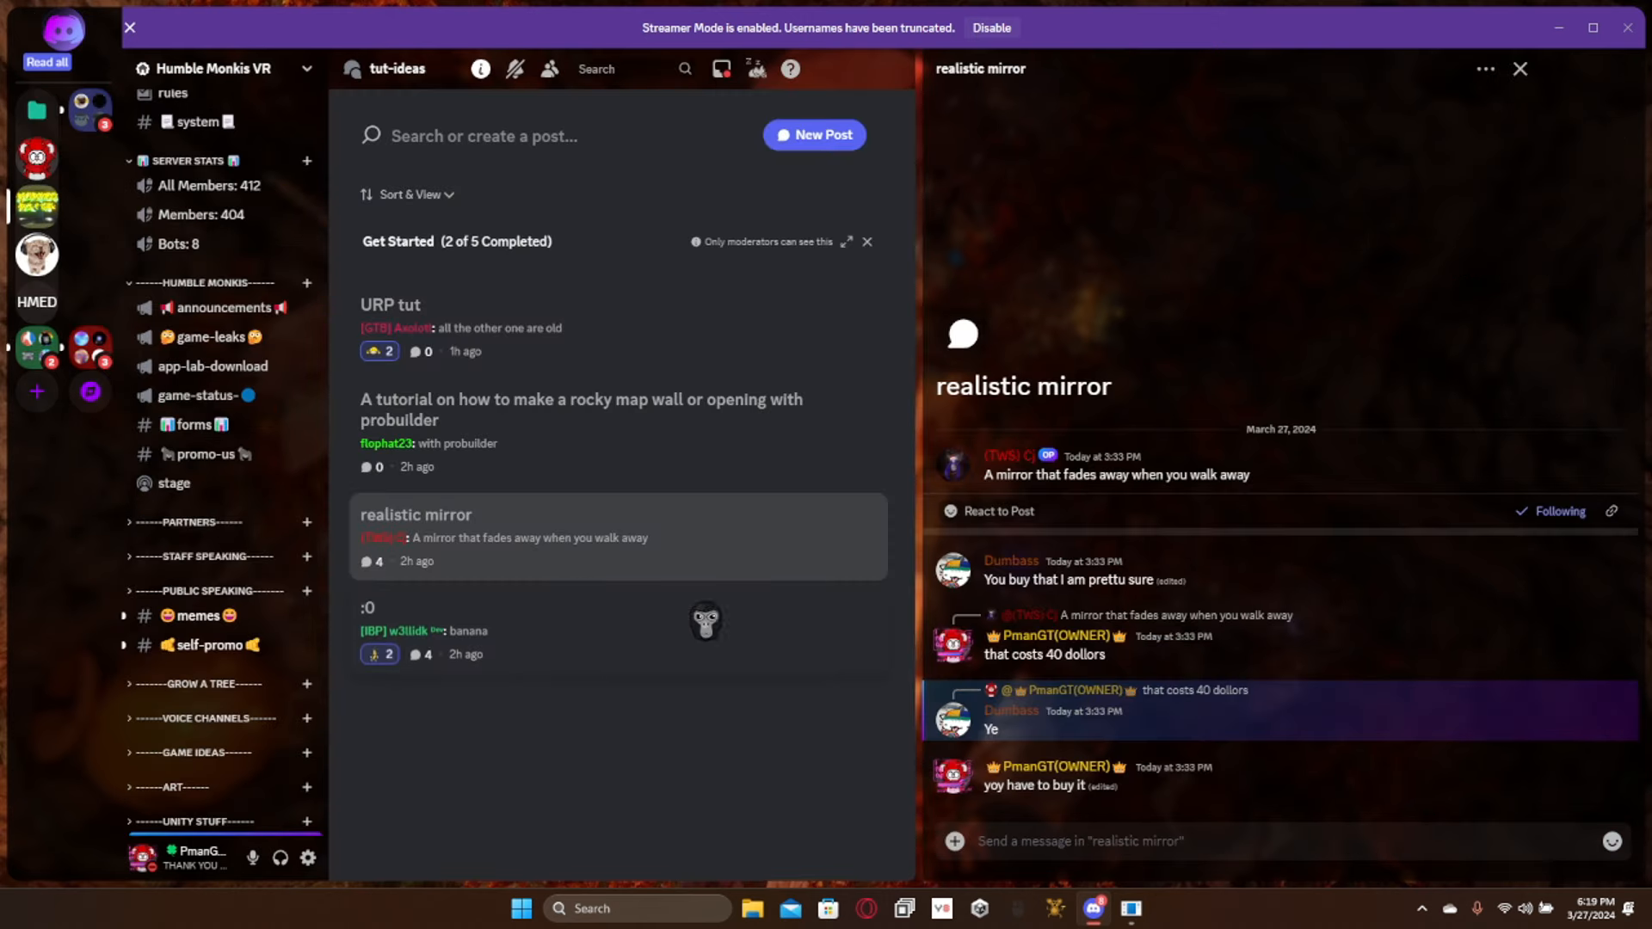
click(196, 616)
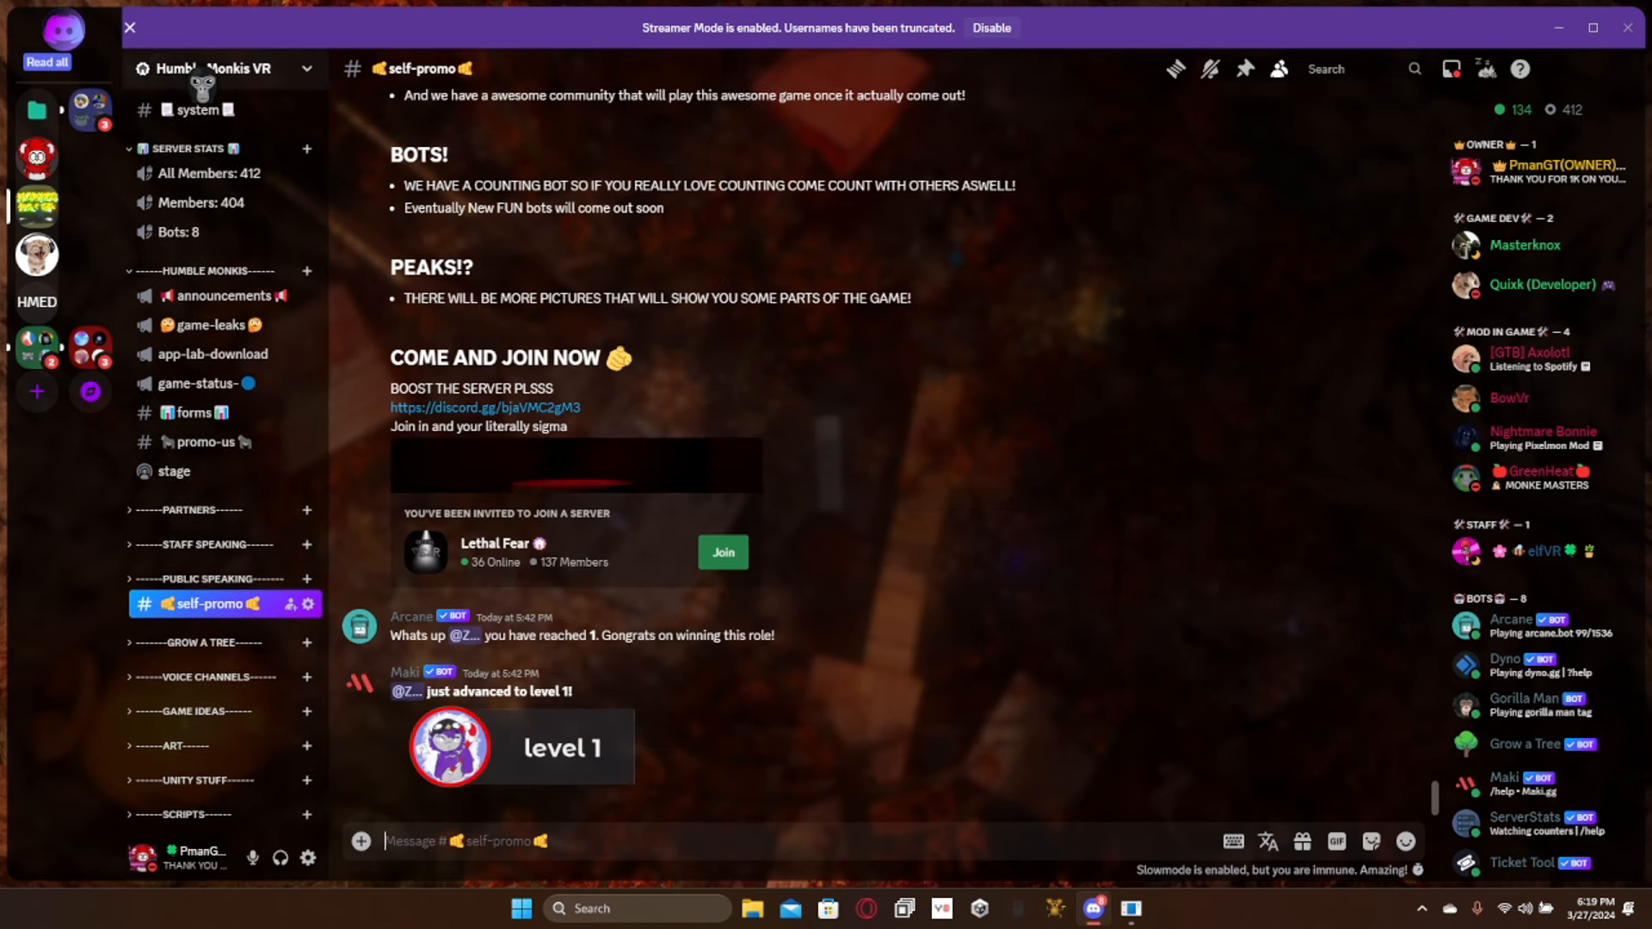
Step: Browse the teleport, leaderboard, zero-gravity, photon and promo-us channels
click(218, 68)
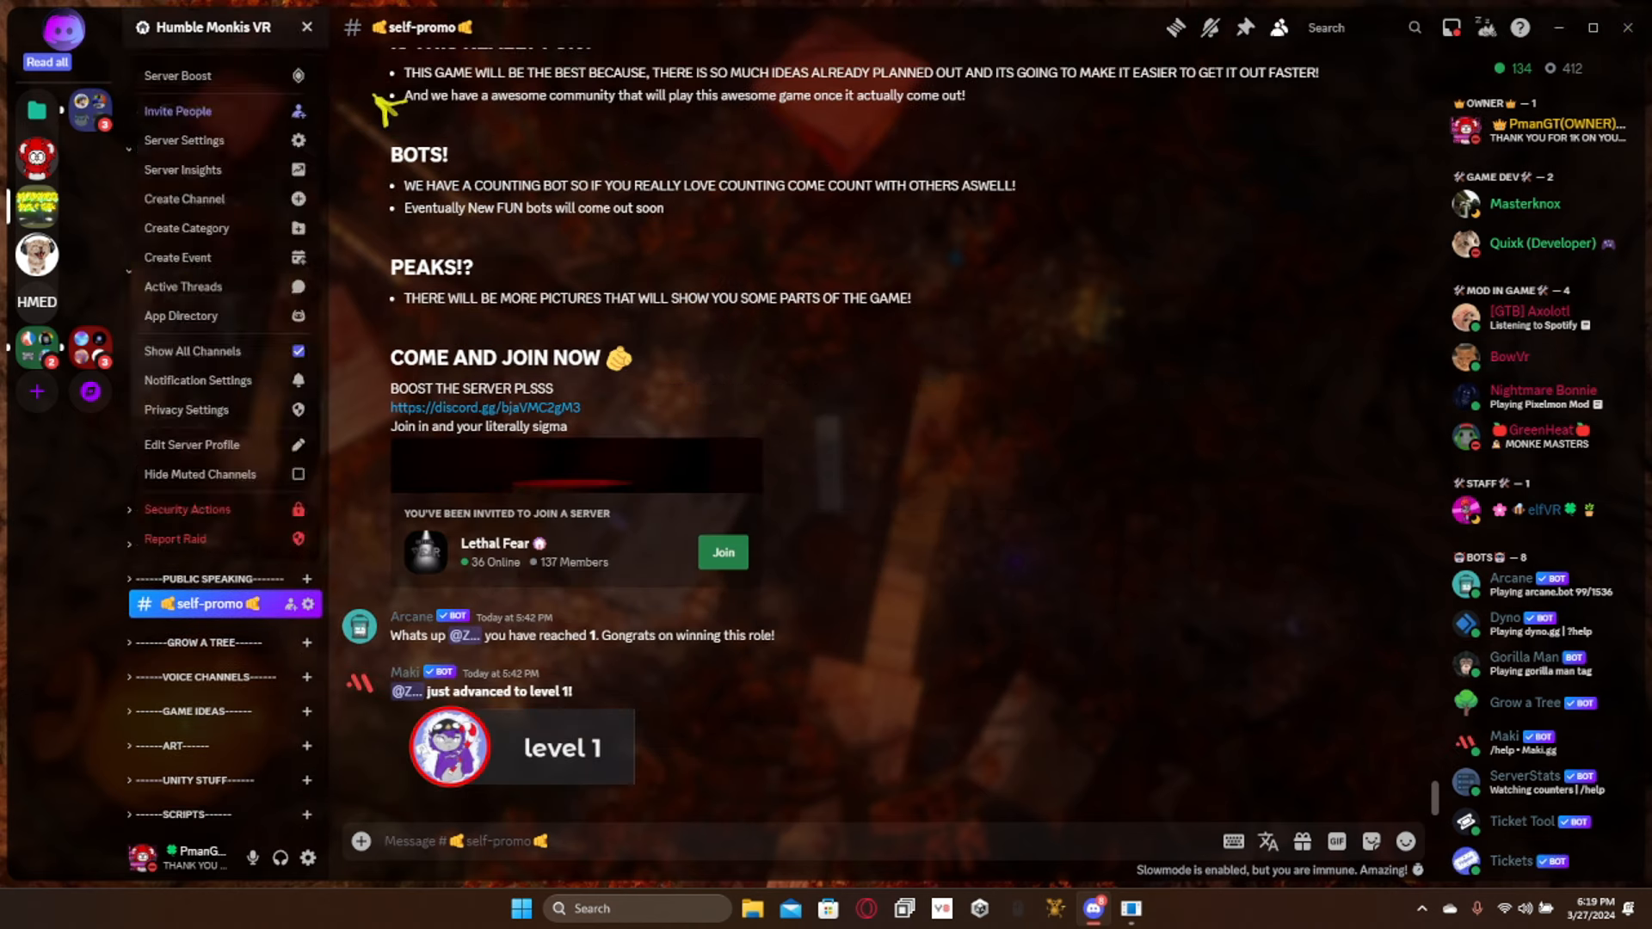
click(307, 28)
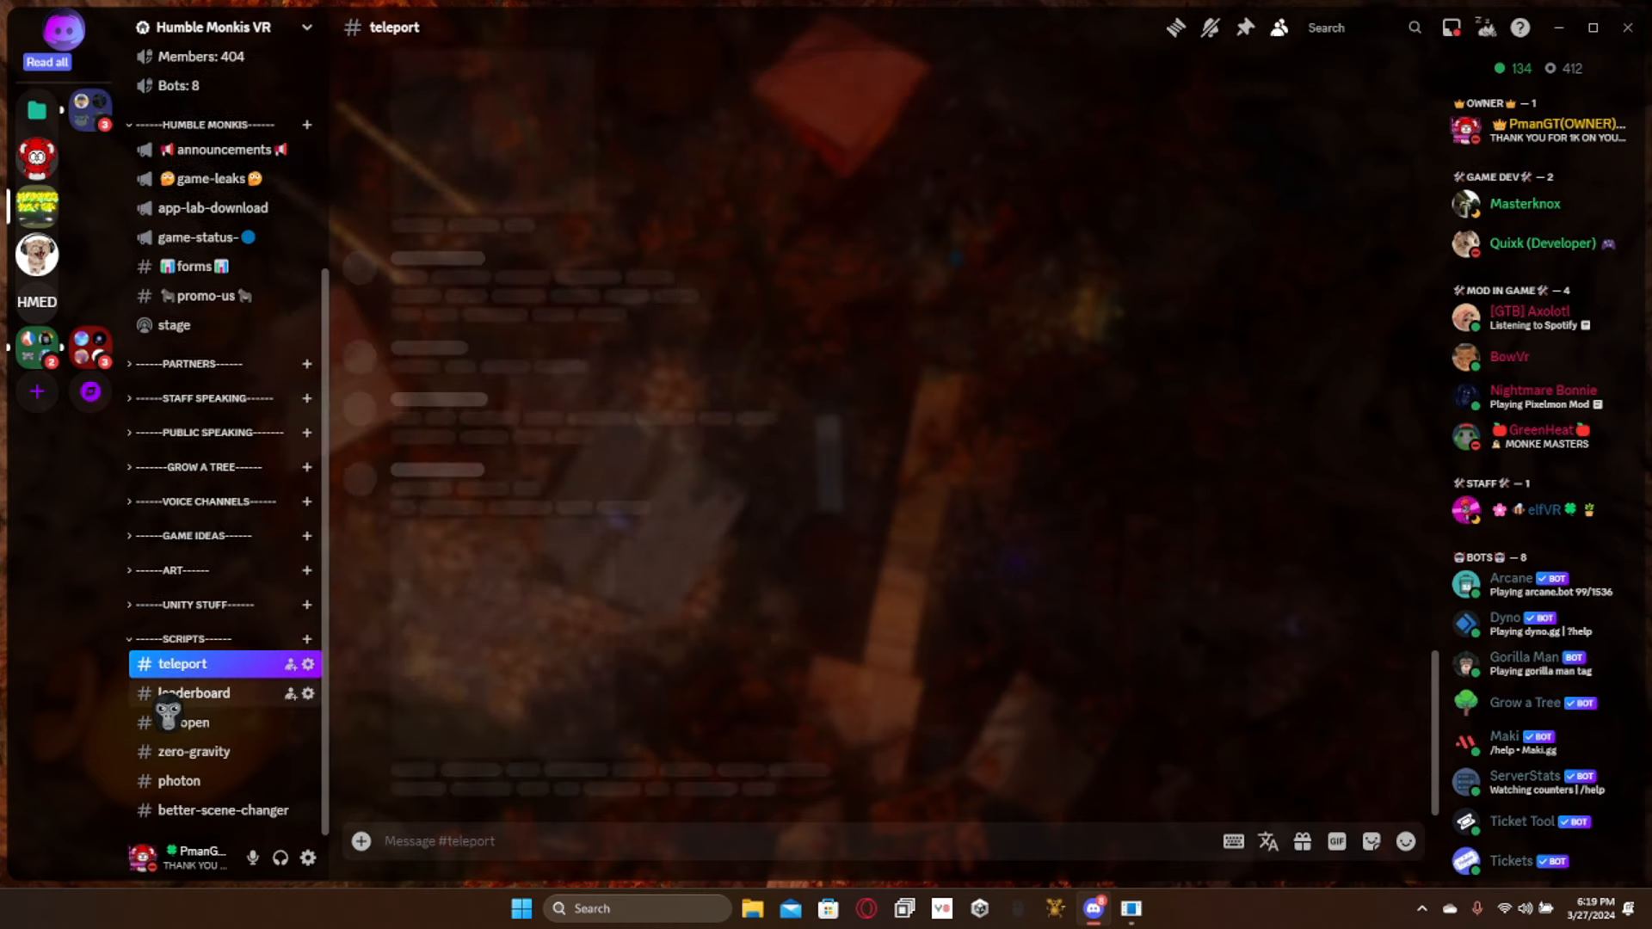
click(192, 693)
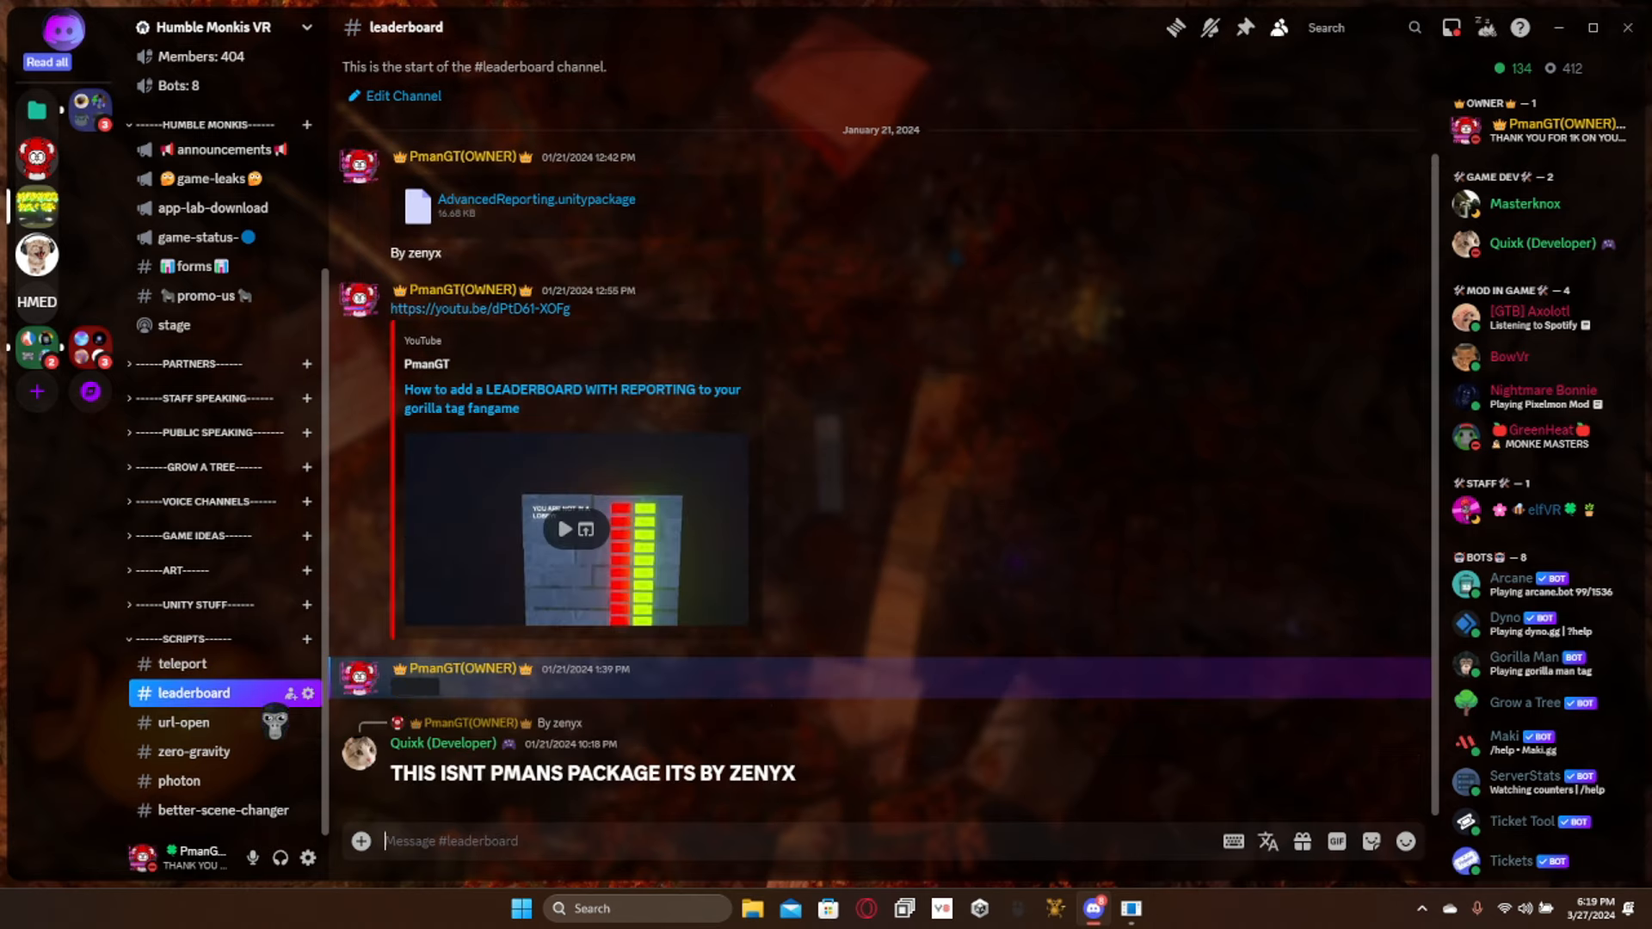
click(195, 752)
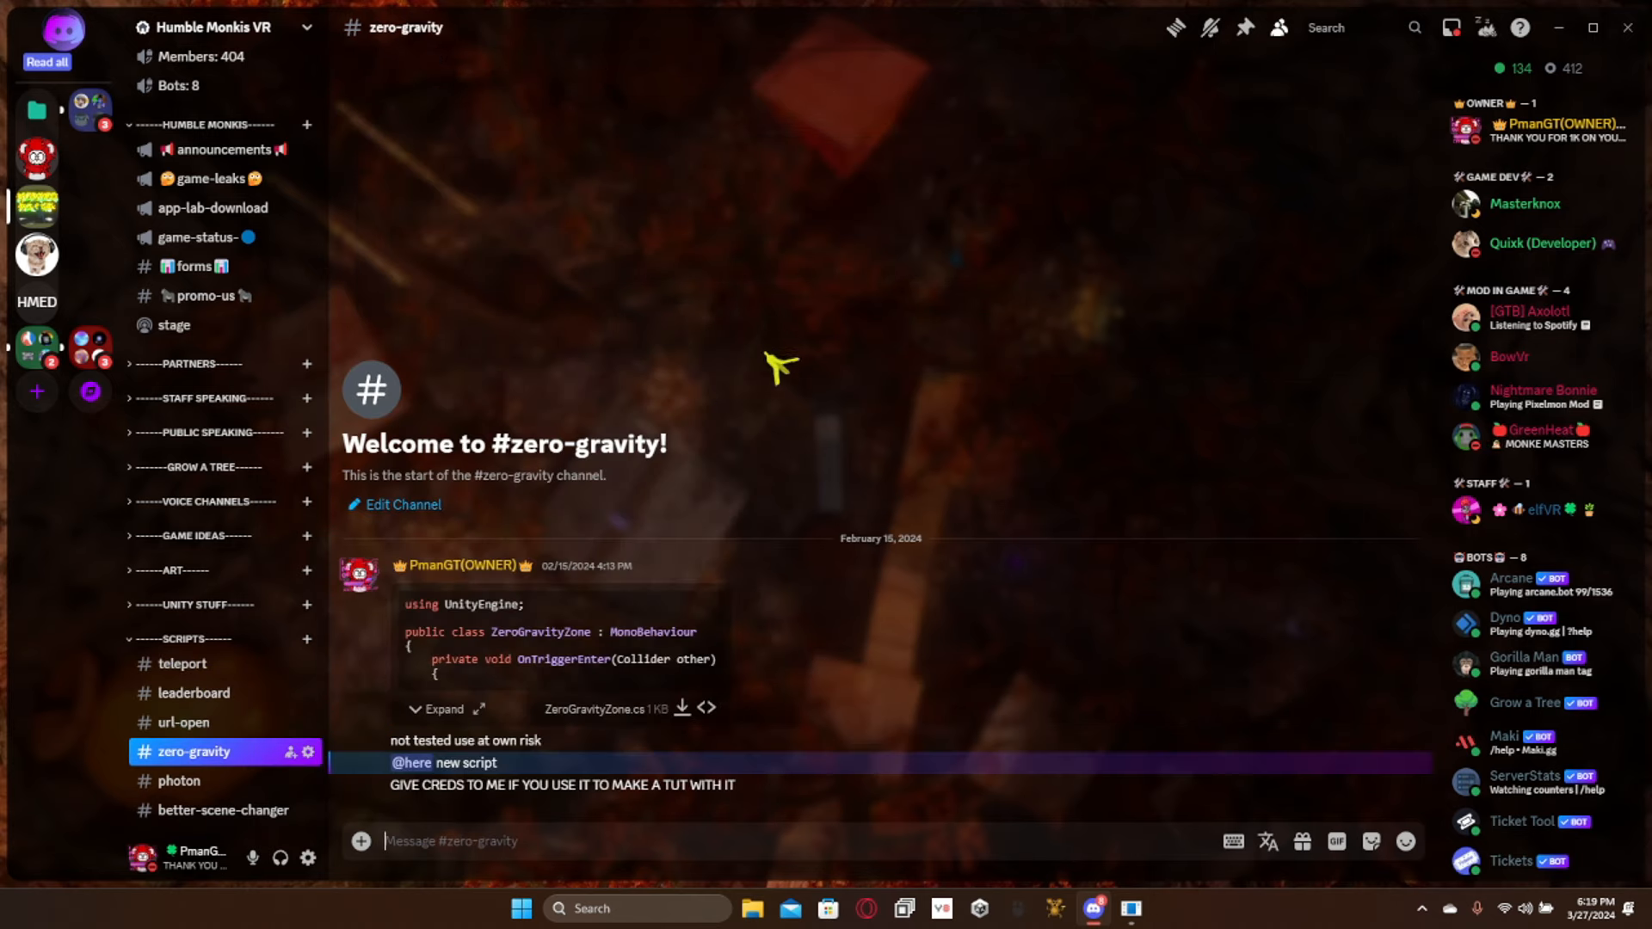
click(179, 780)
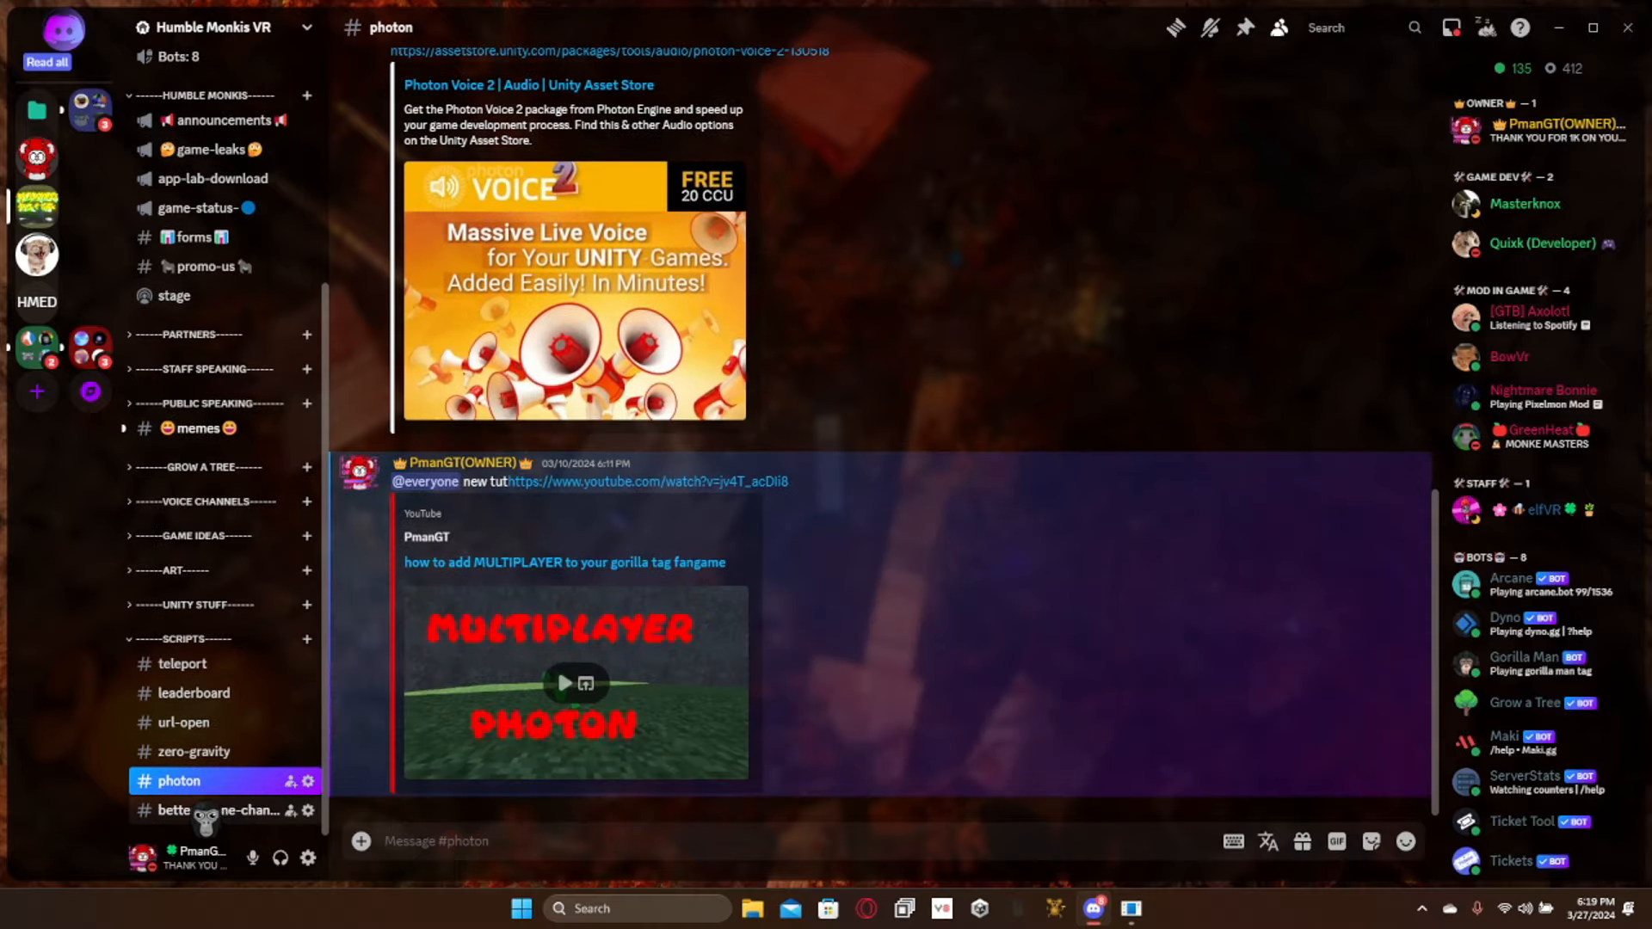
click(198, 810)
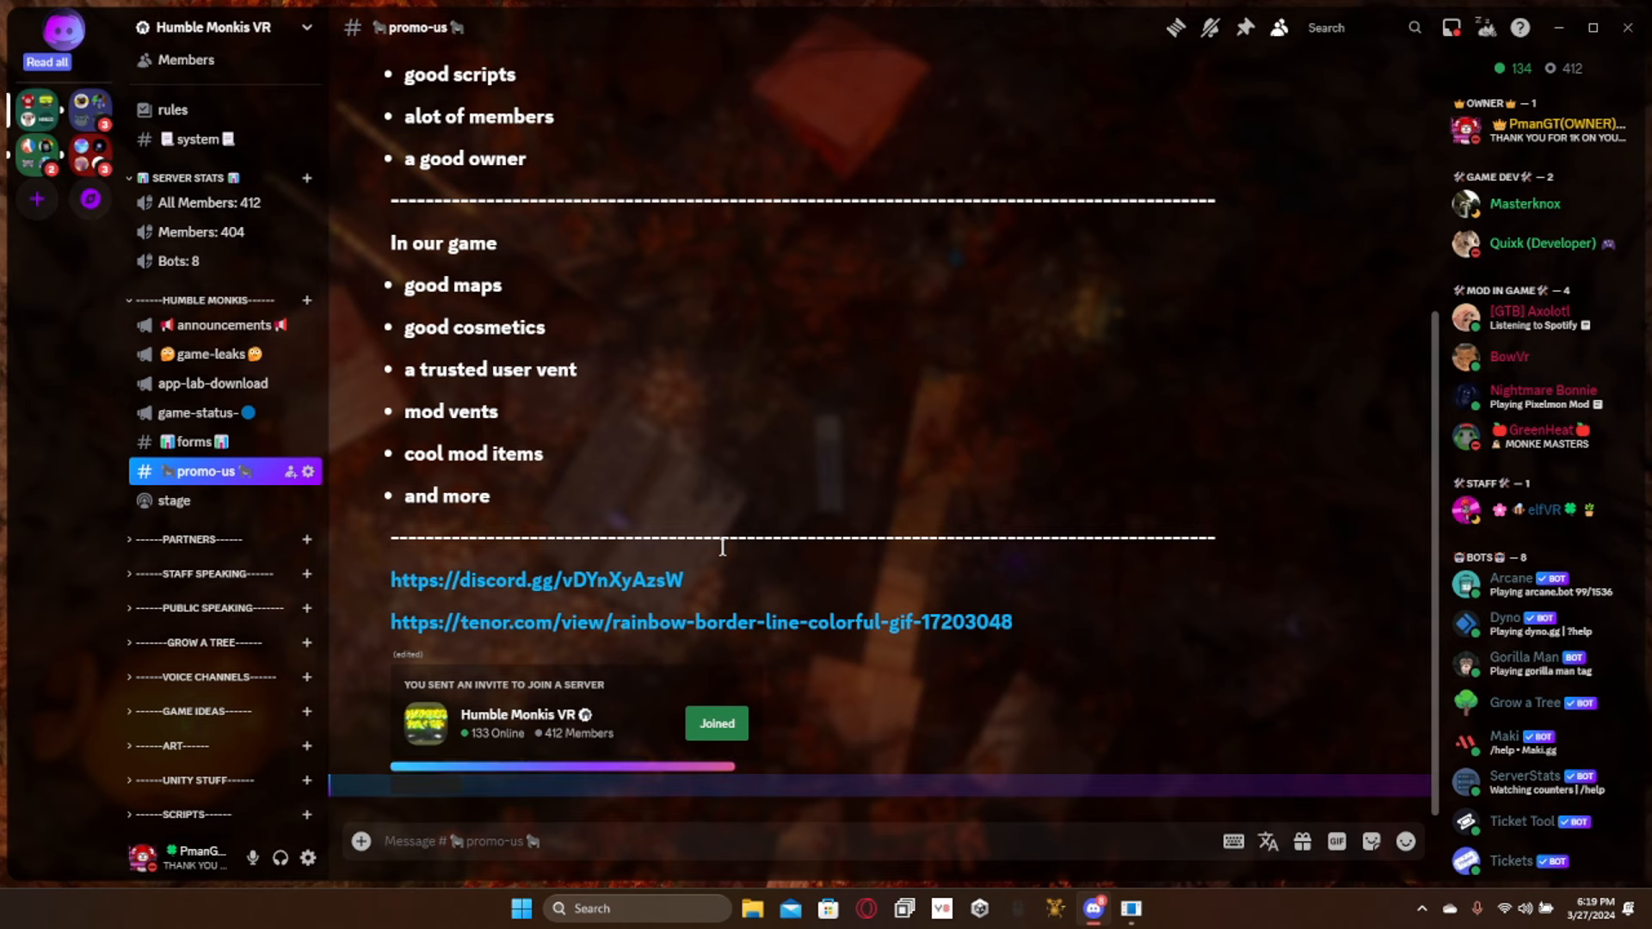
click(183, 138)
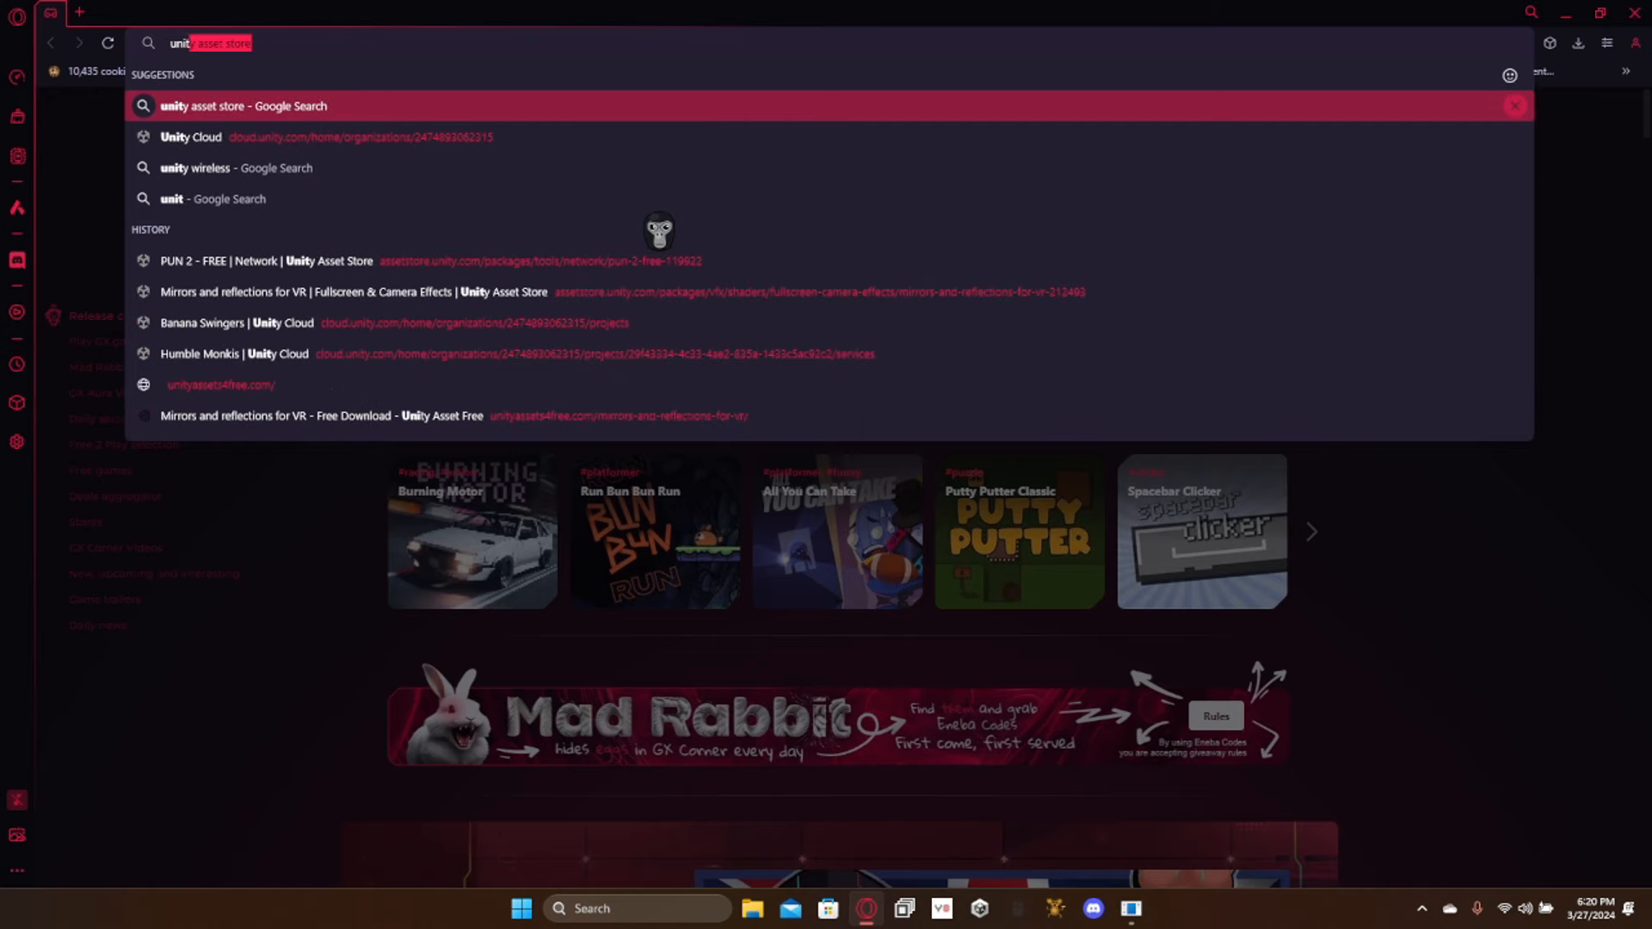
Step: Search for 'unity hub' download and open the unity.com Download Unity page
text(unity hub)
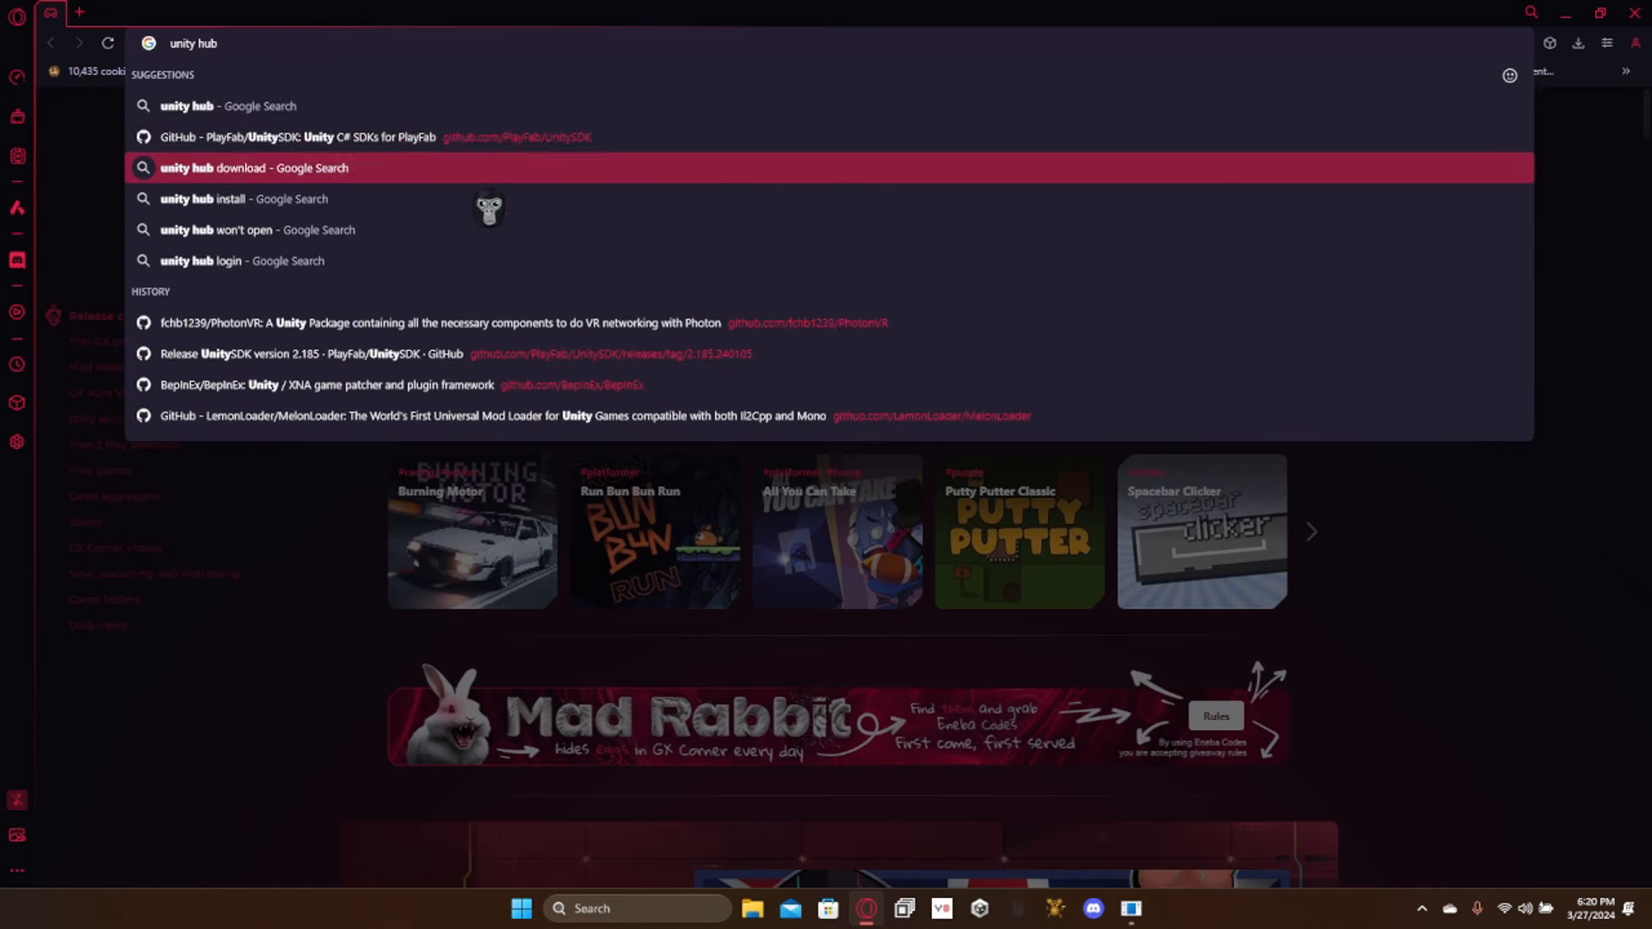
click(250, 168)
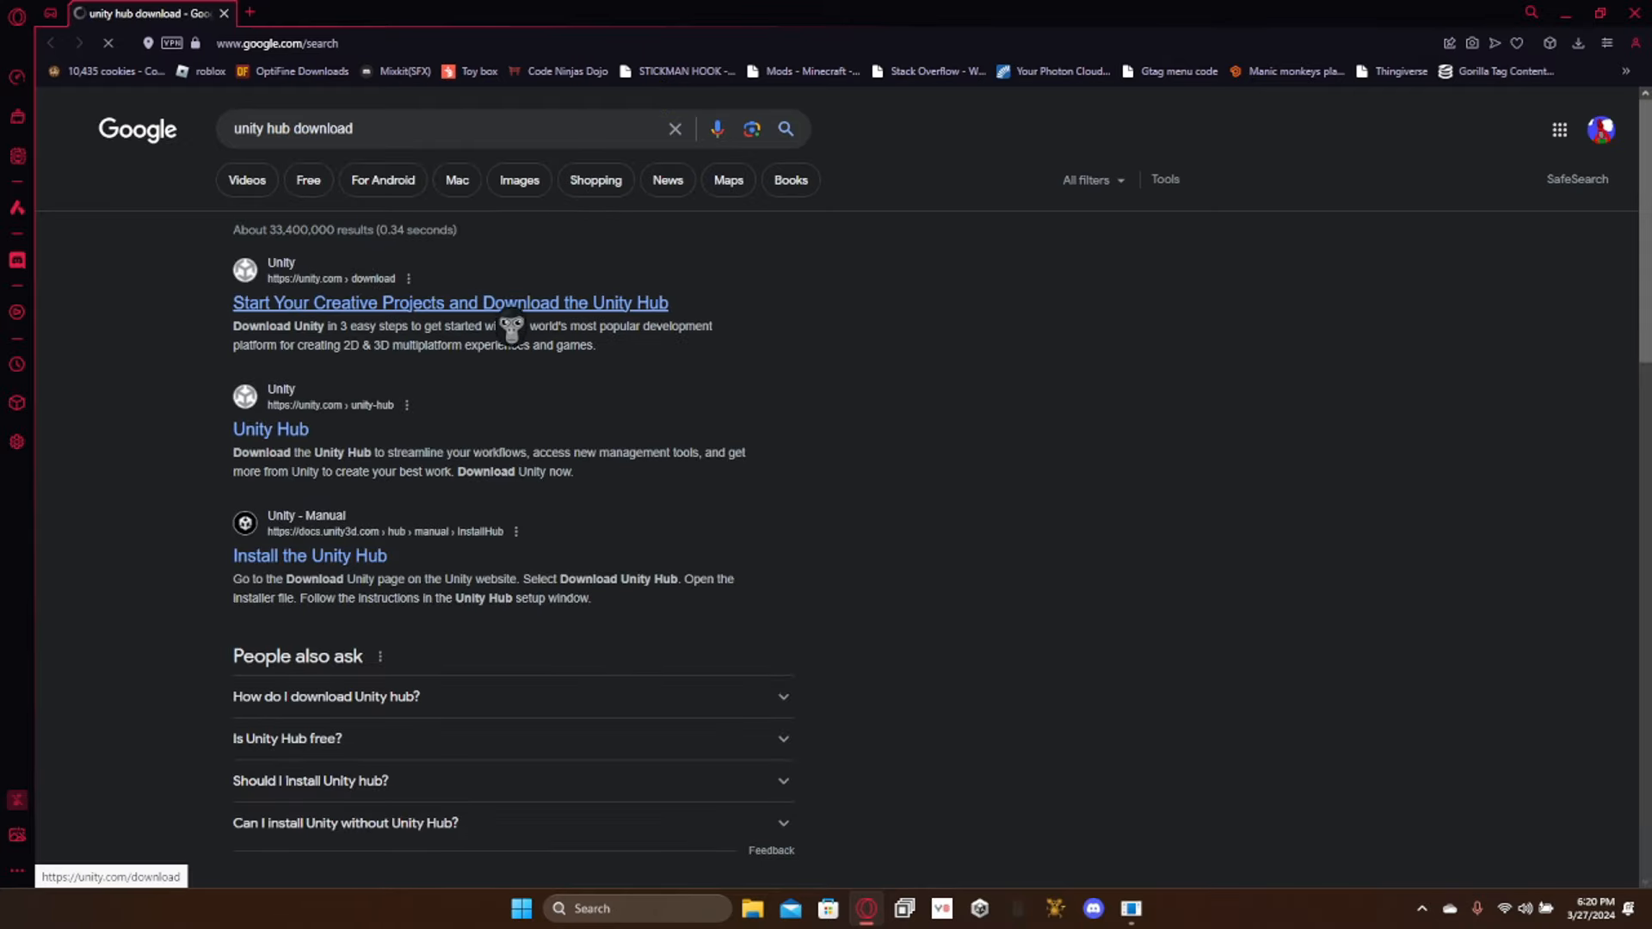
click(450, 303)
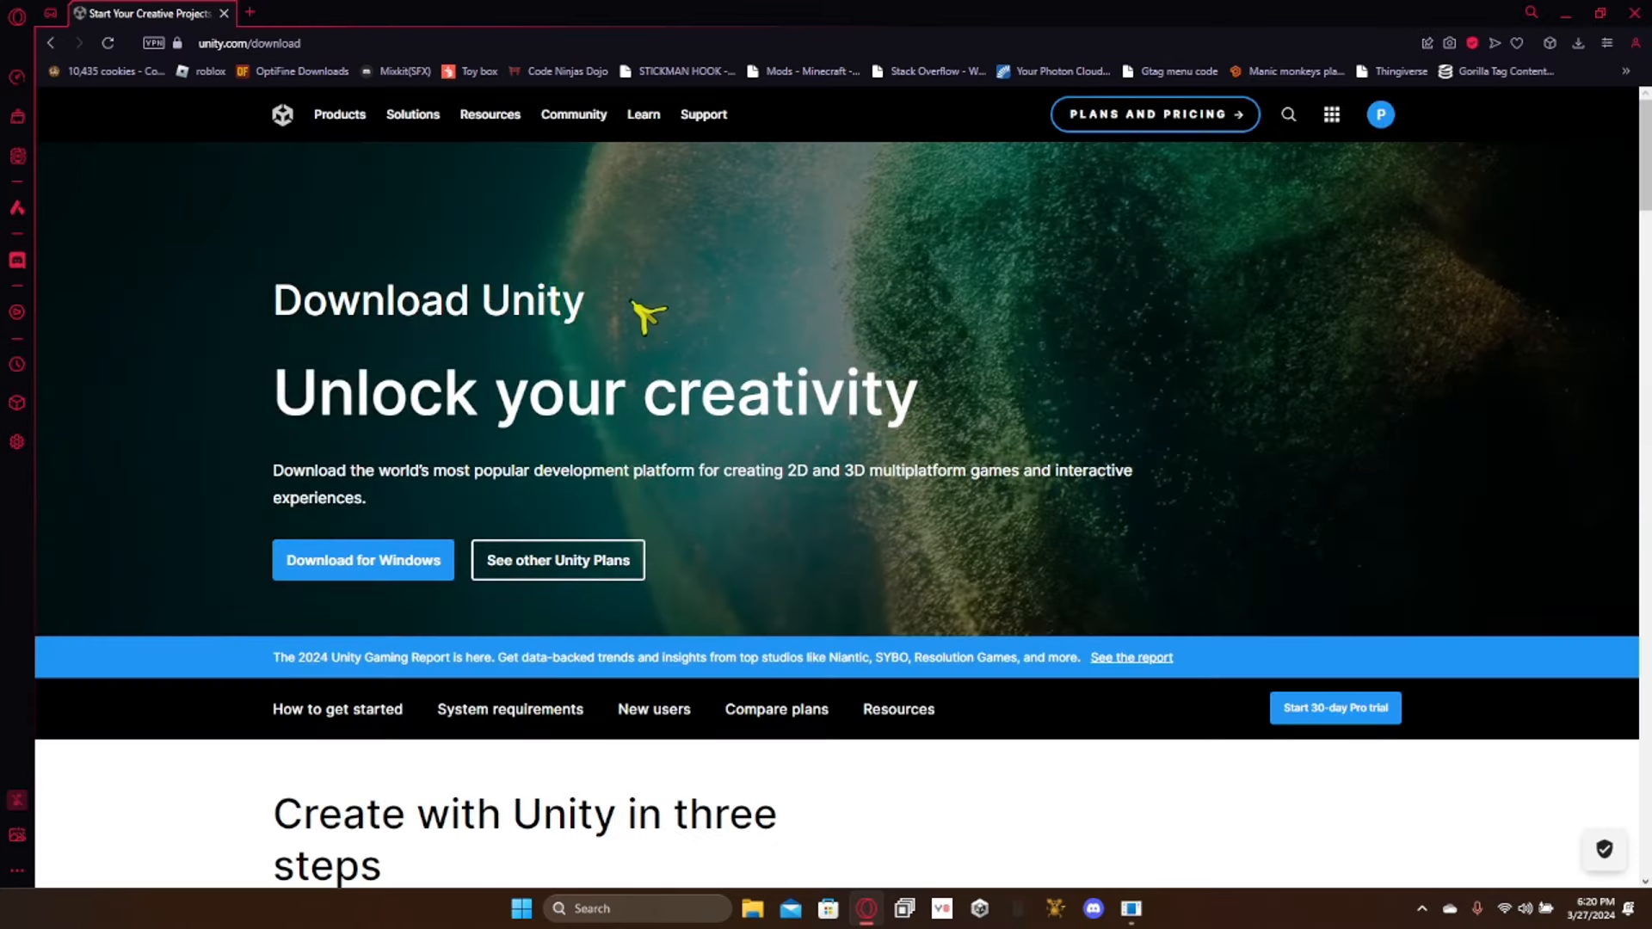
click(363, 560)
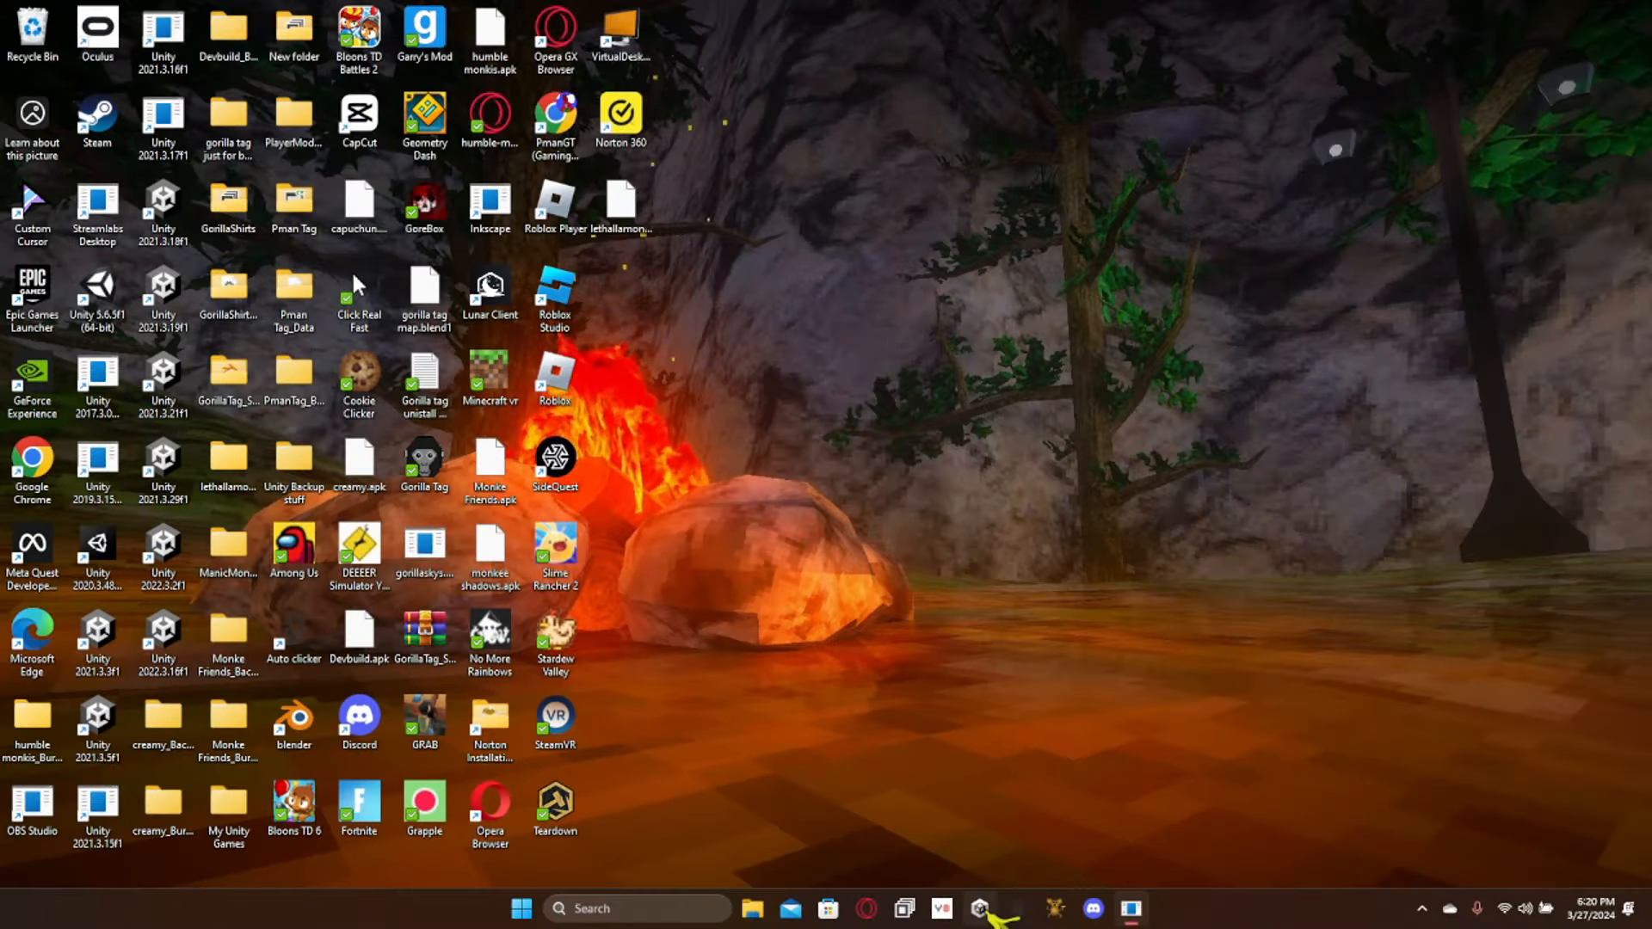
Step: Launch Unity Hub, review installed and installable editor versions, then return to Projects
click(989, 908)
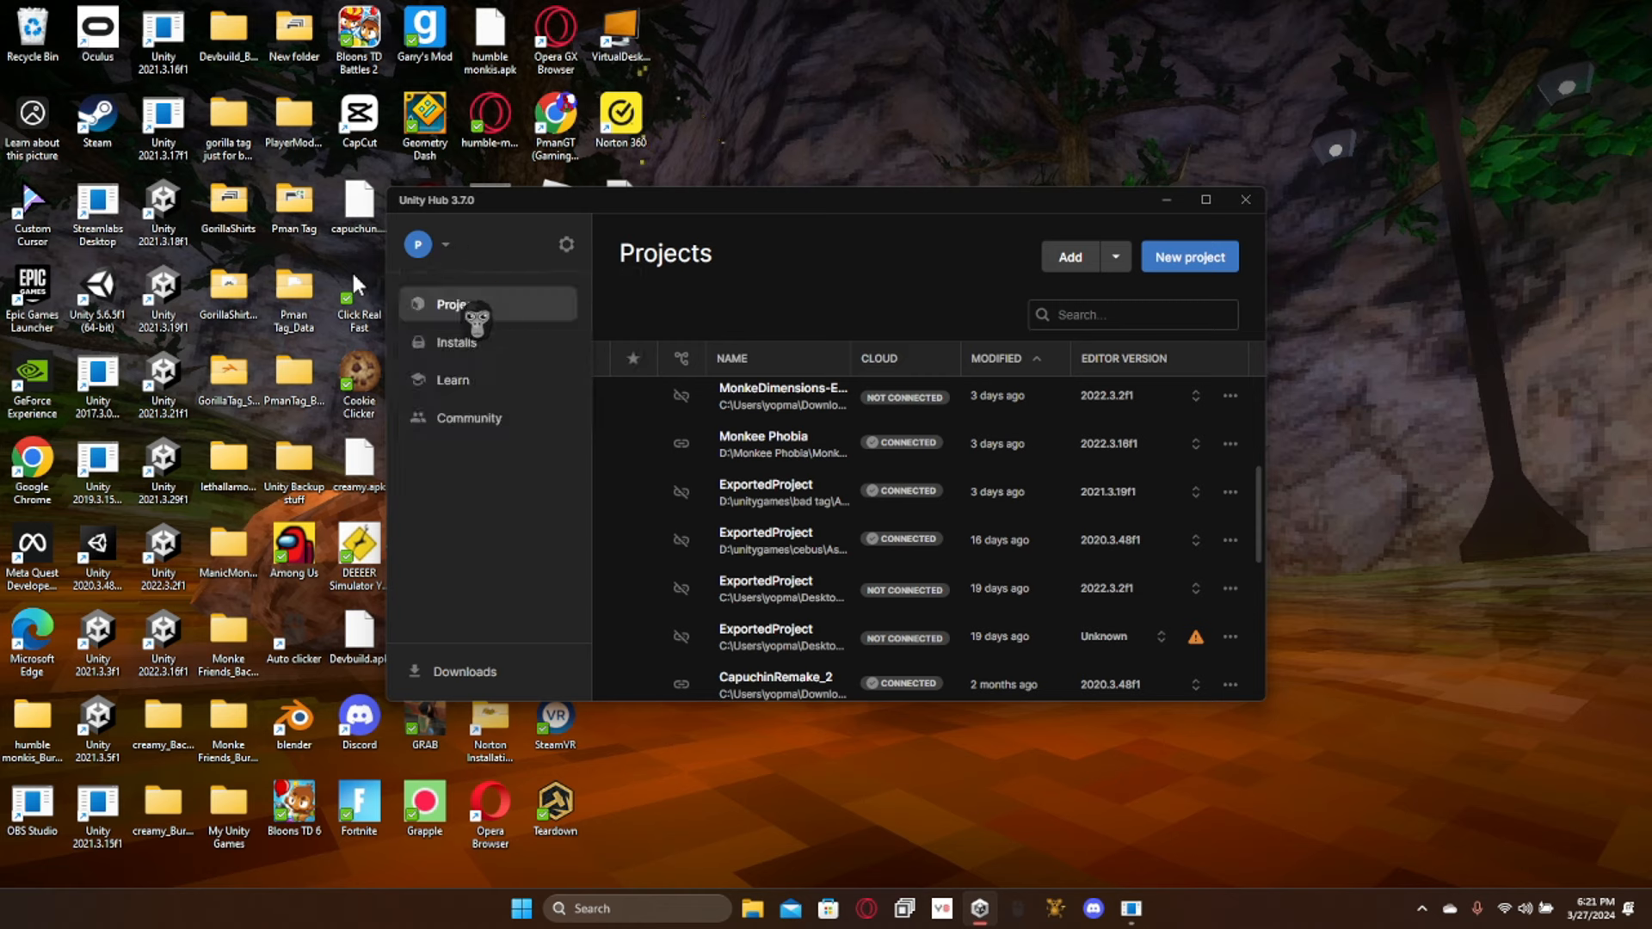
click(456, 342)
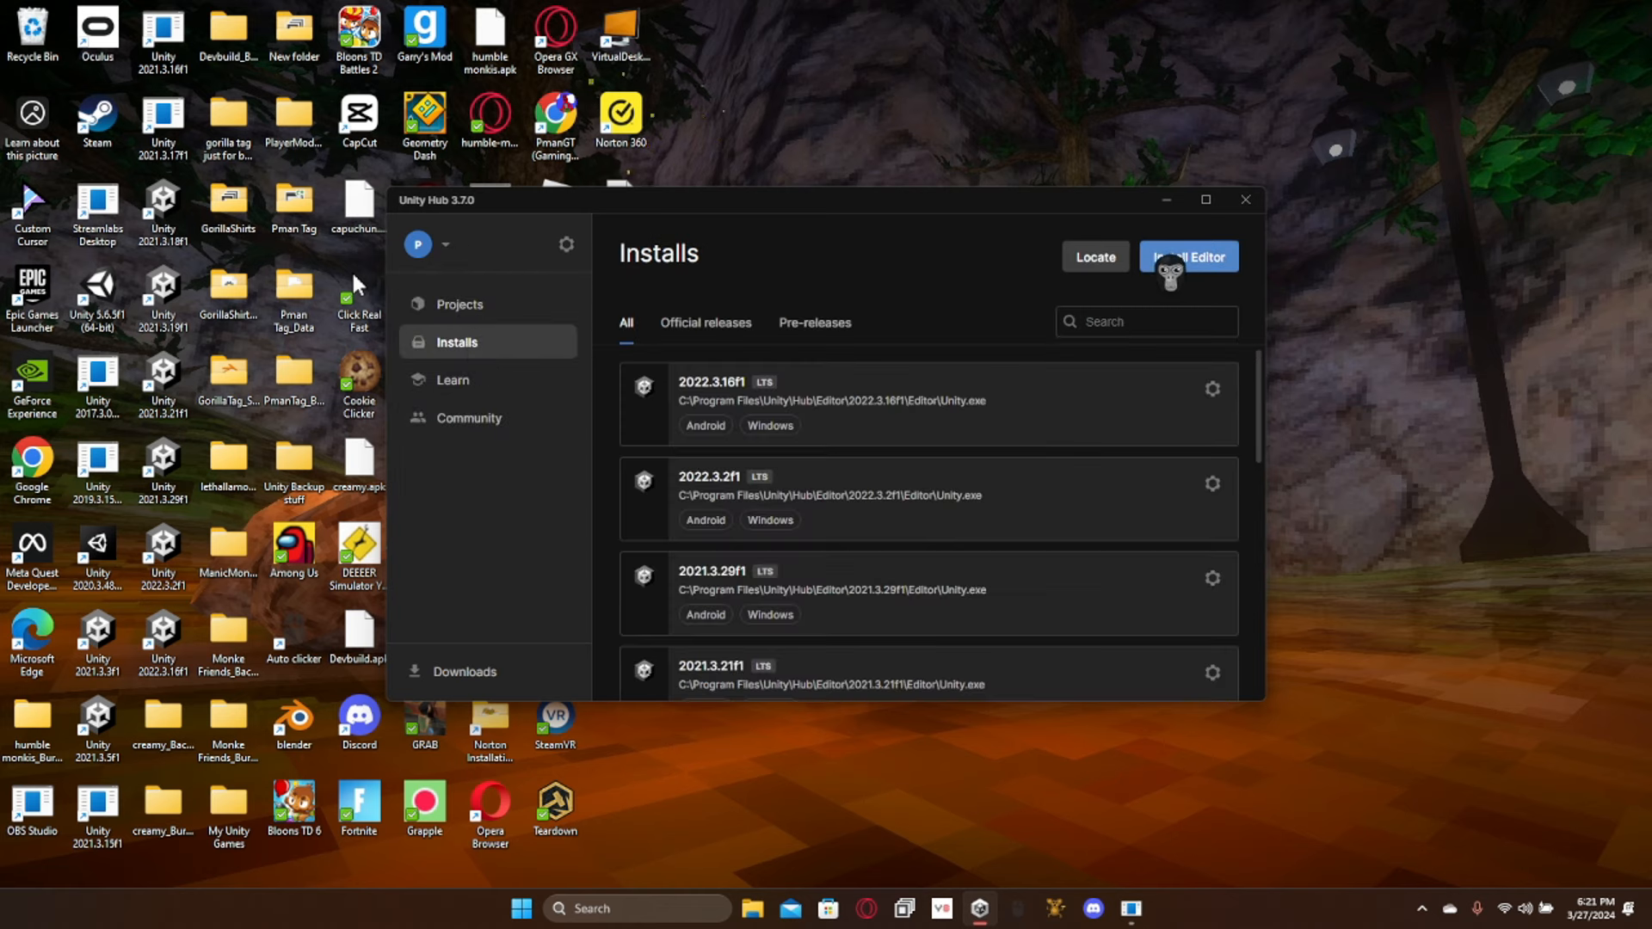
click(1189, 255)
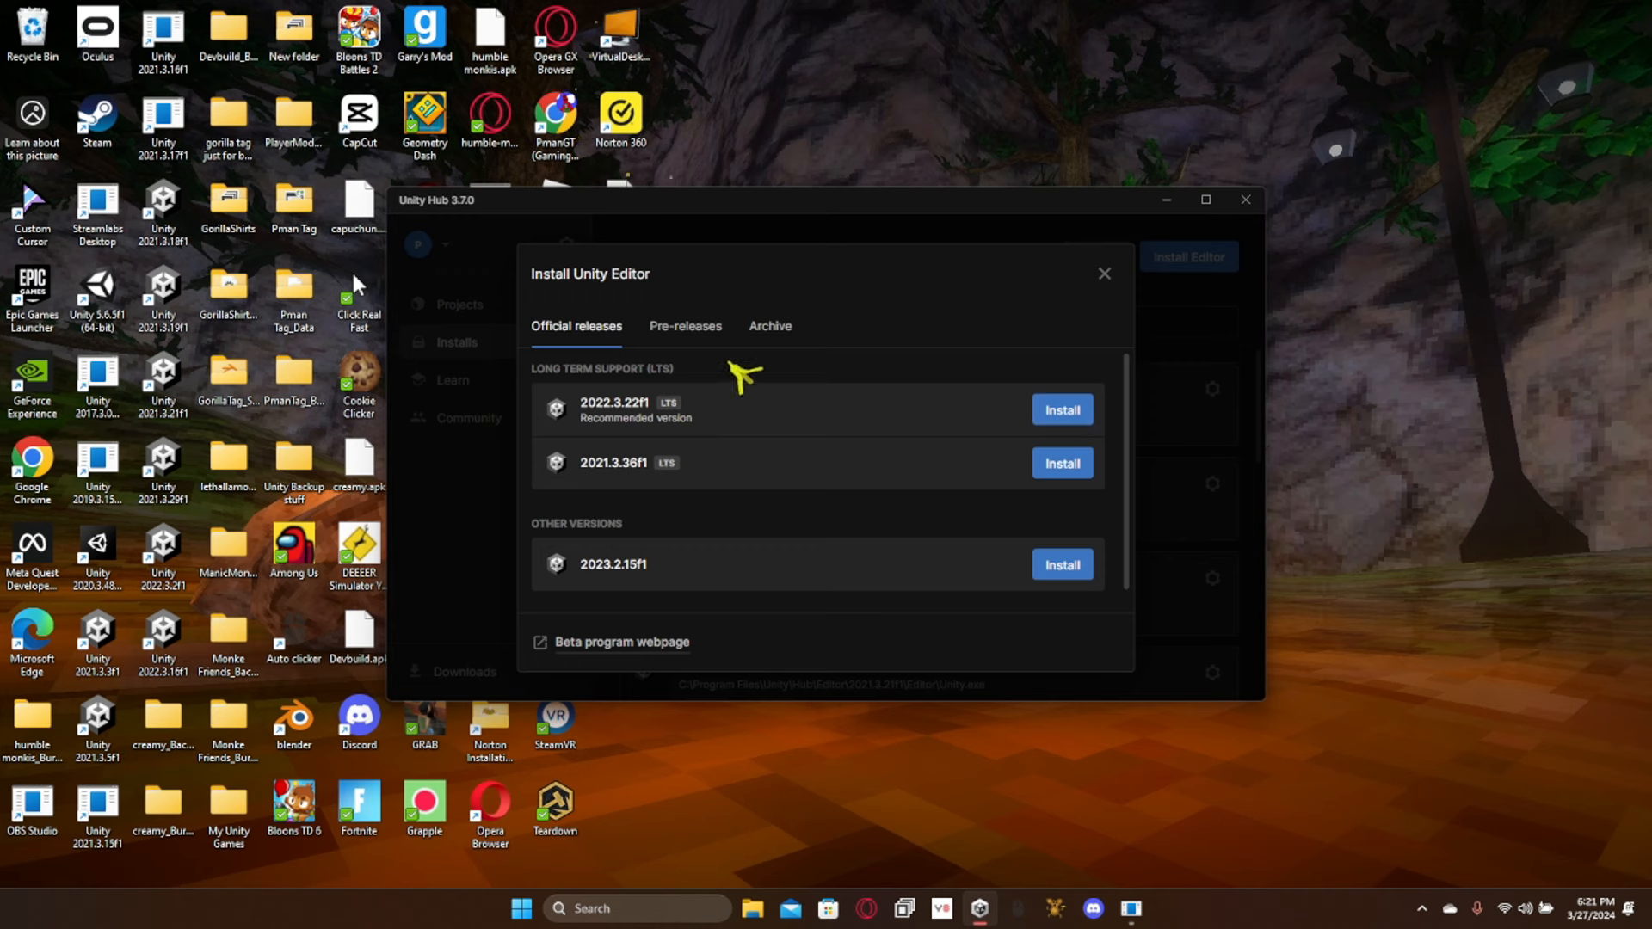
mouse_move(609, 415)
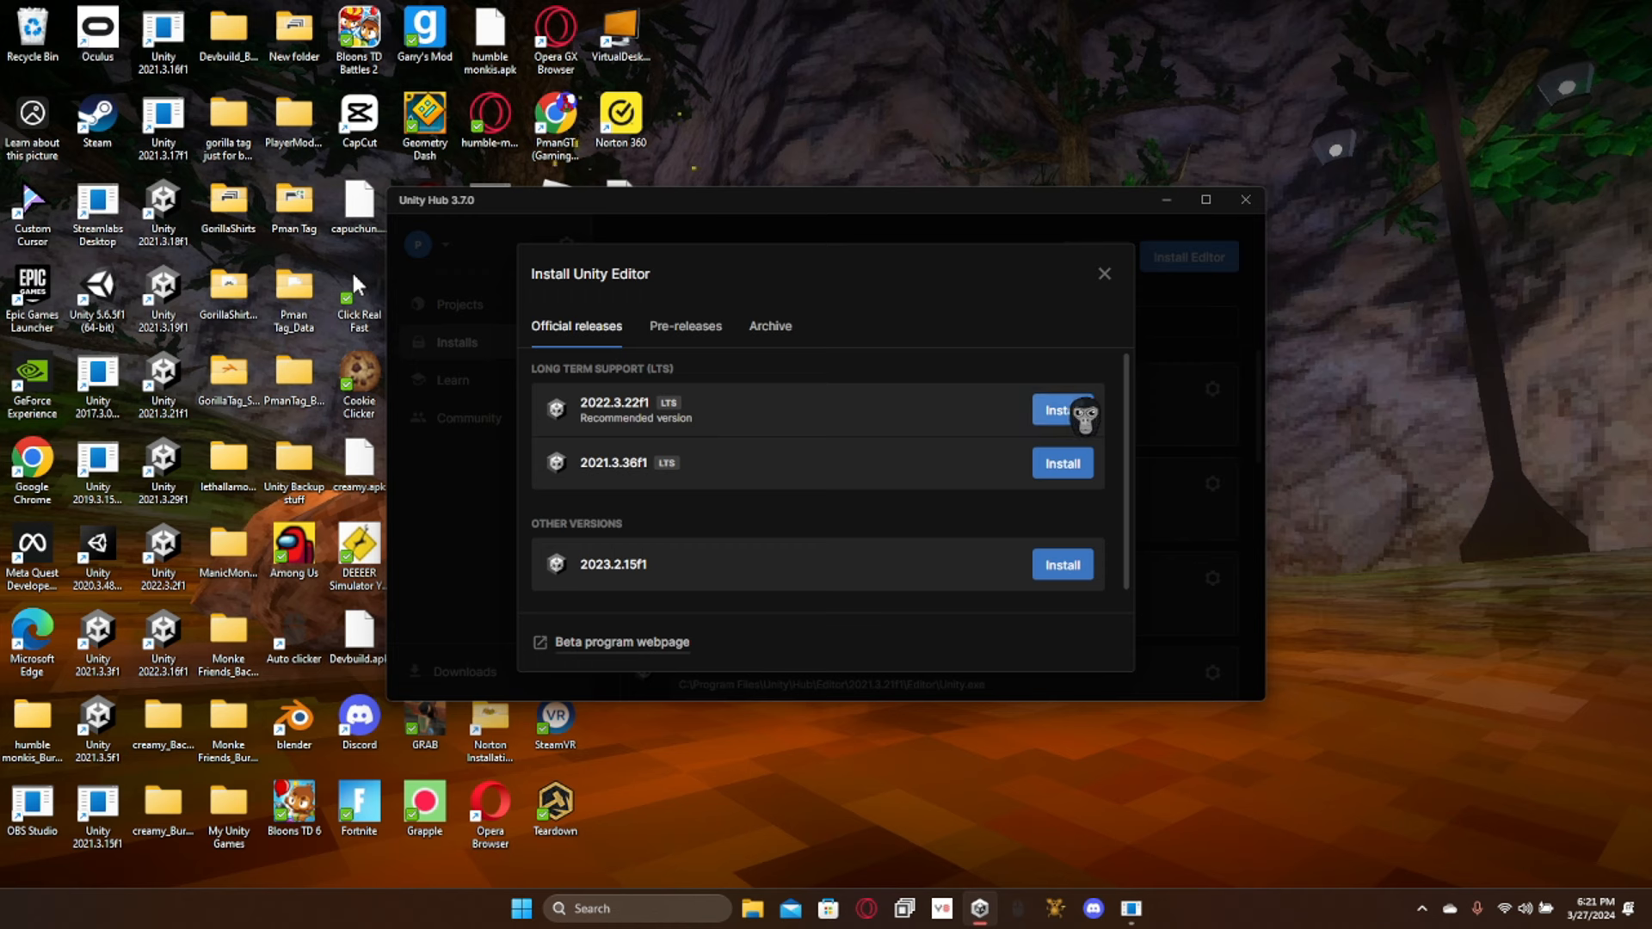
click(1063, 410)
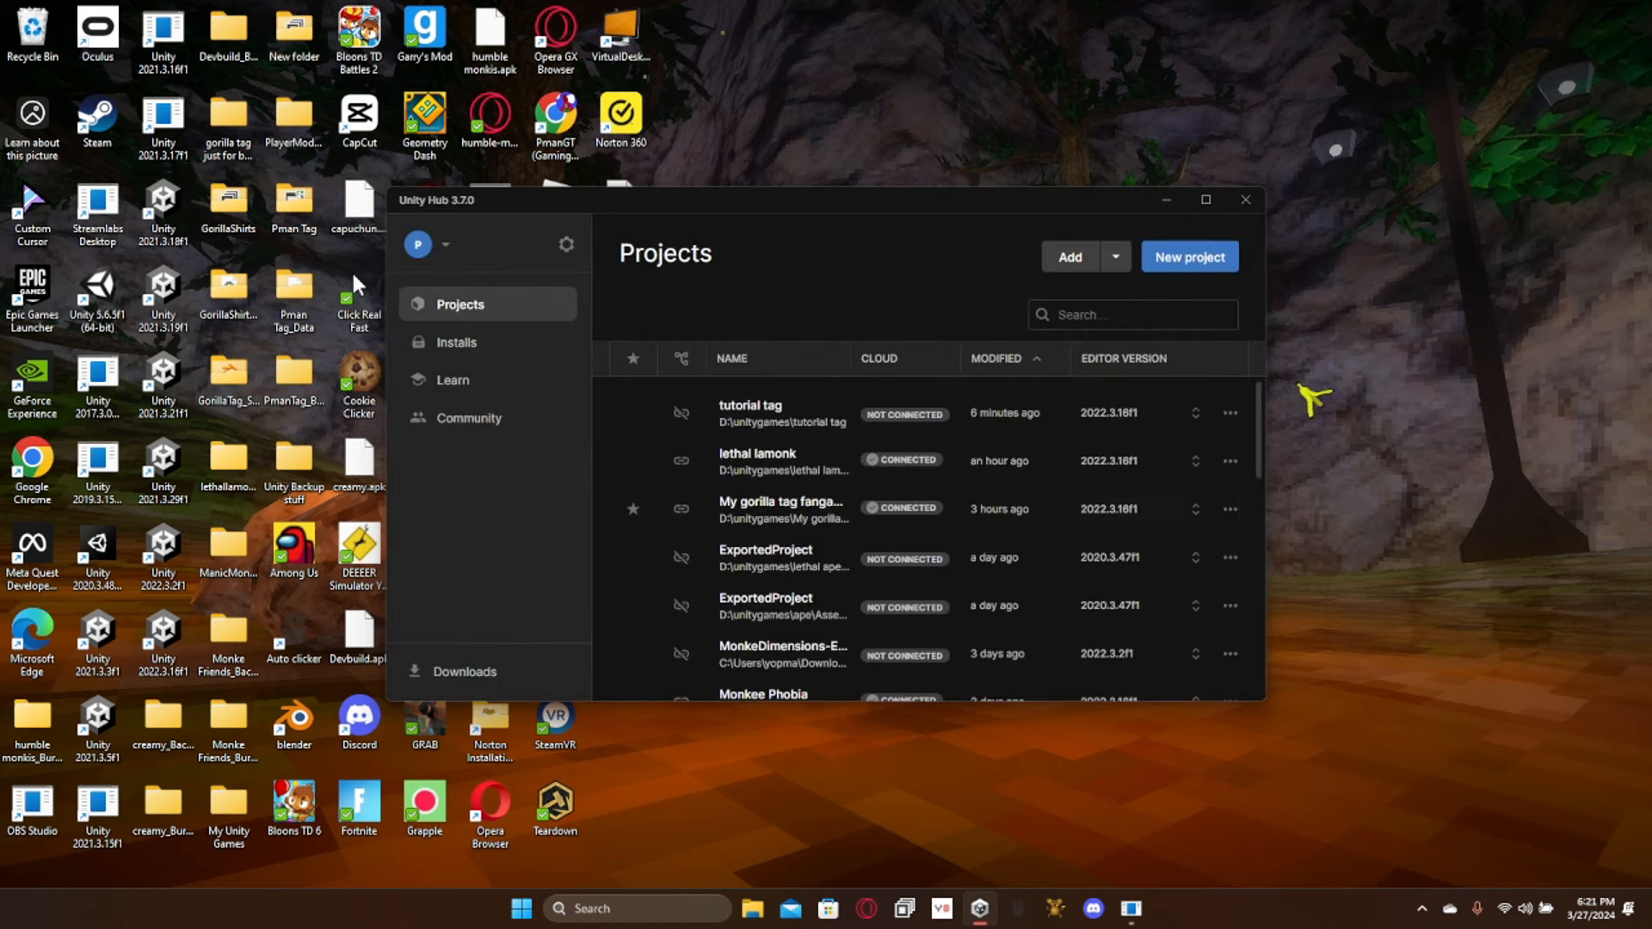
Step: Create a 3D project named 'how to make a fangame' on editor 2022.3.16f1
click(1190, 257)
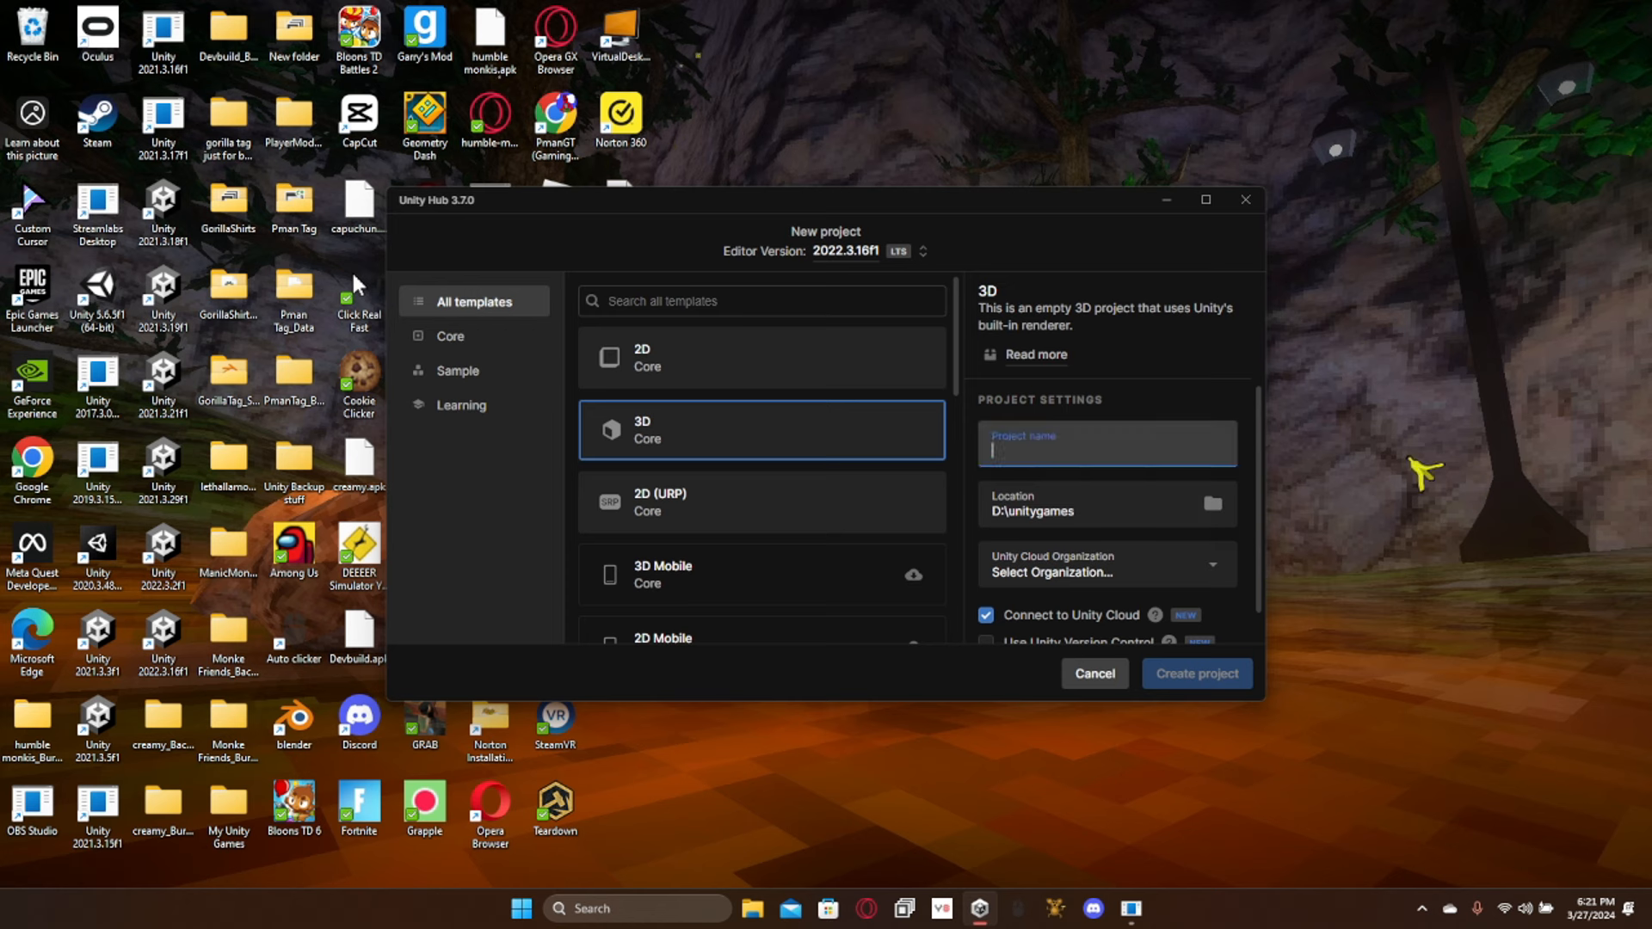
click(1198, 674)
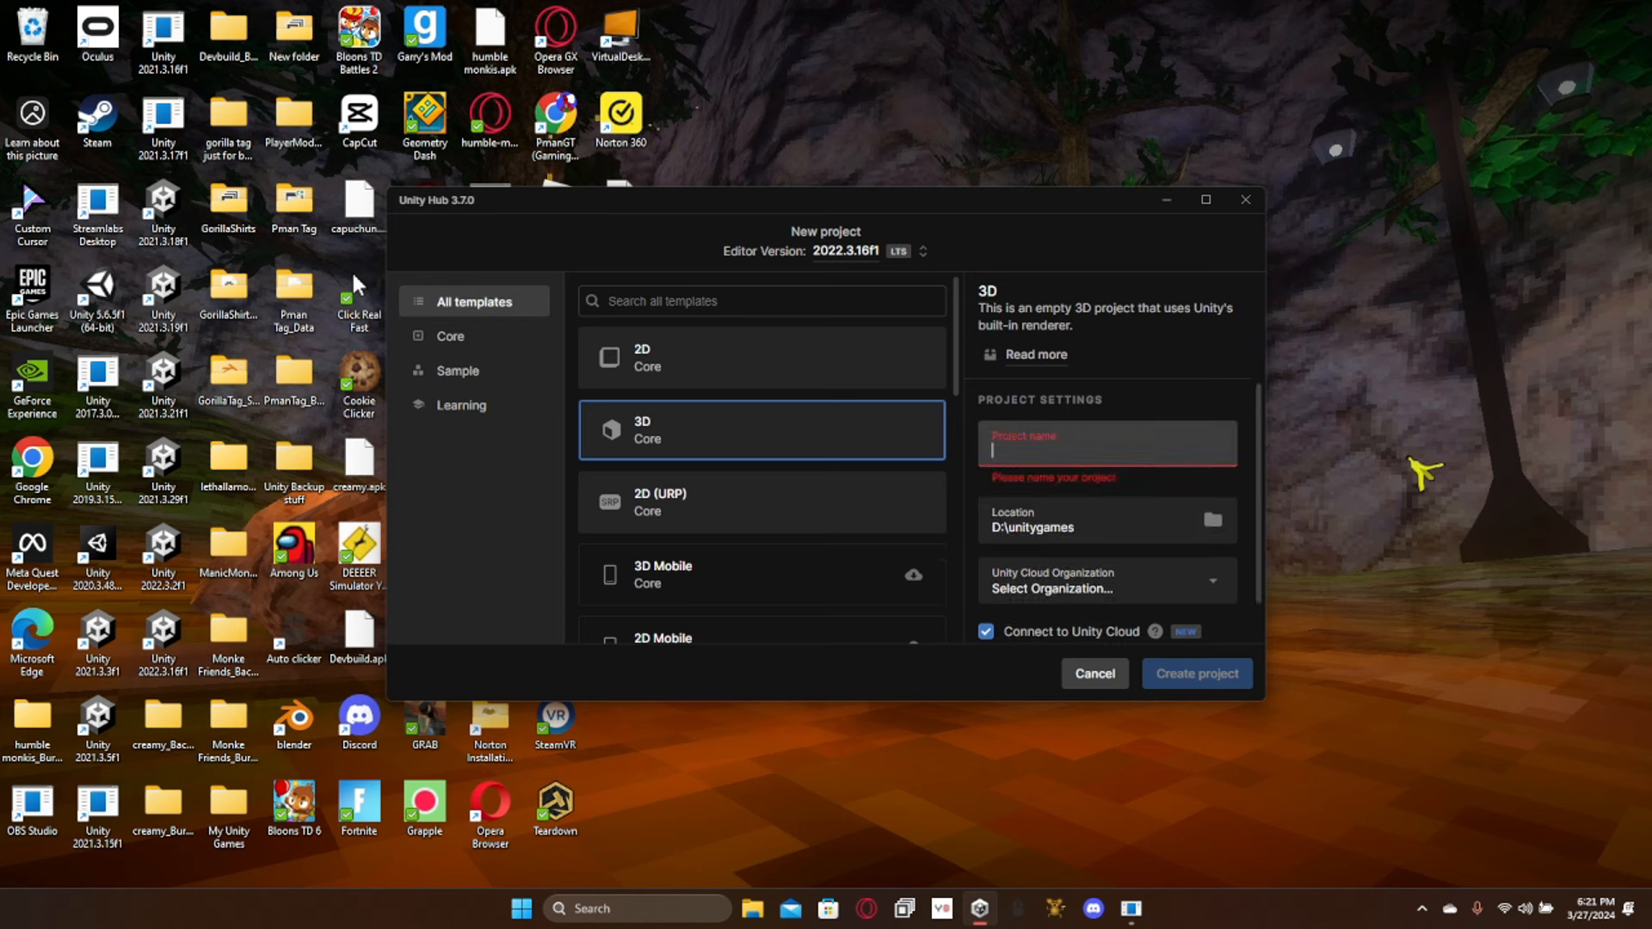
text(how to make)
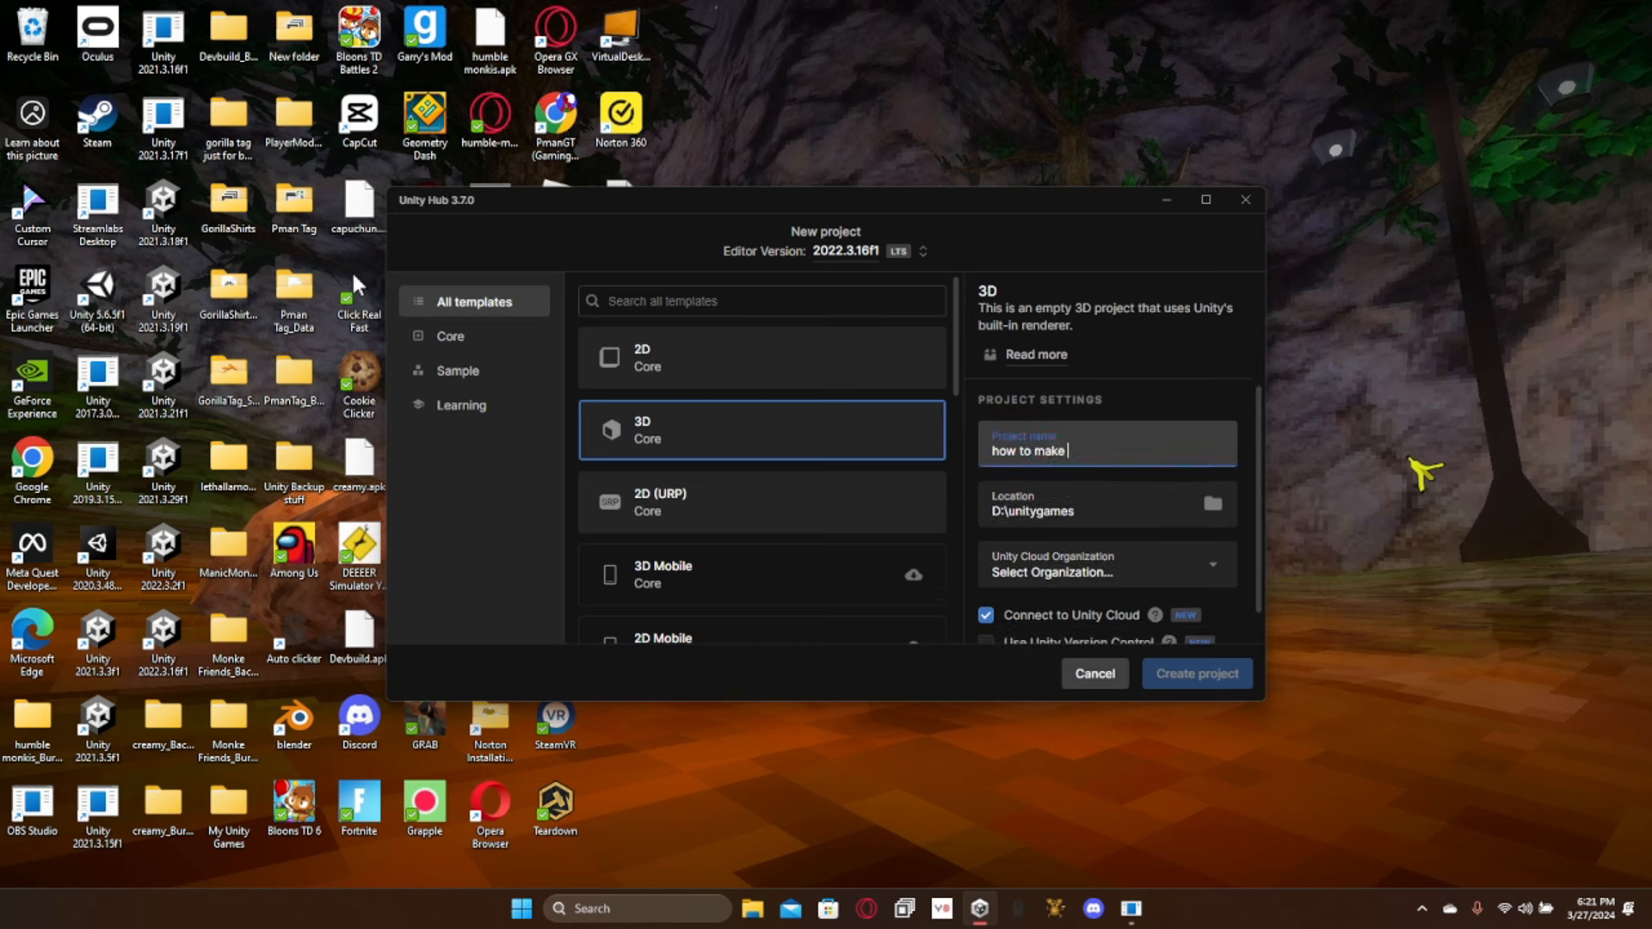
text(a fangame)
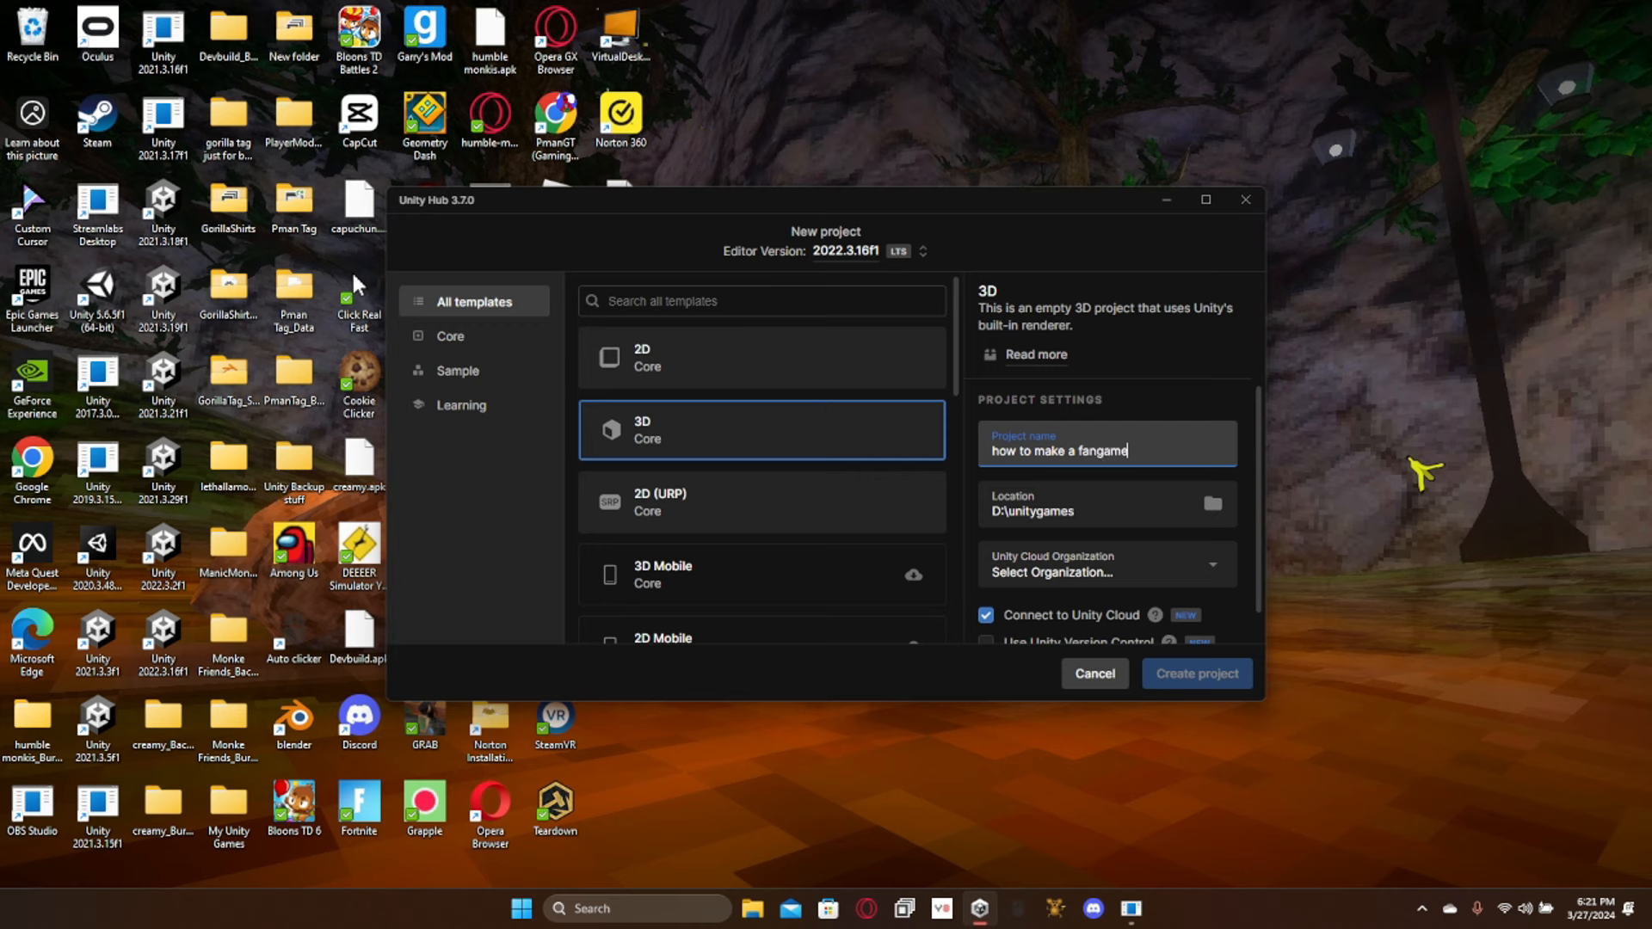
mouse_move(1212, 556)
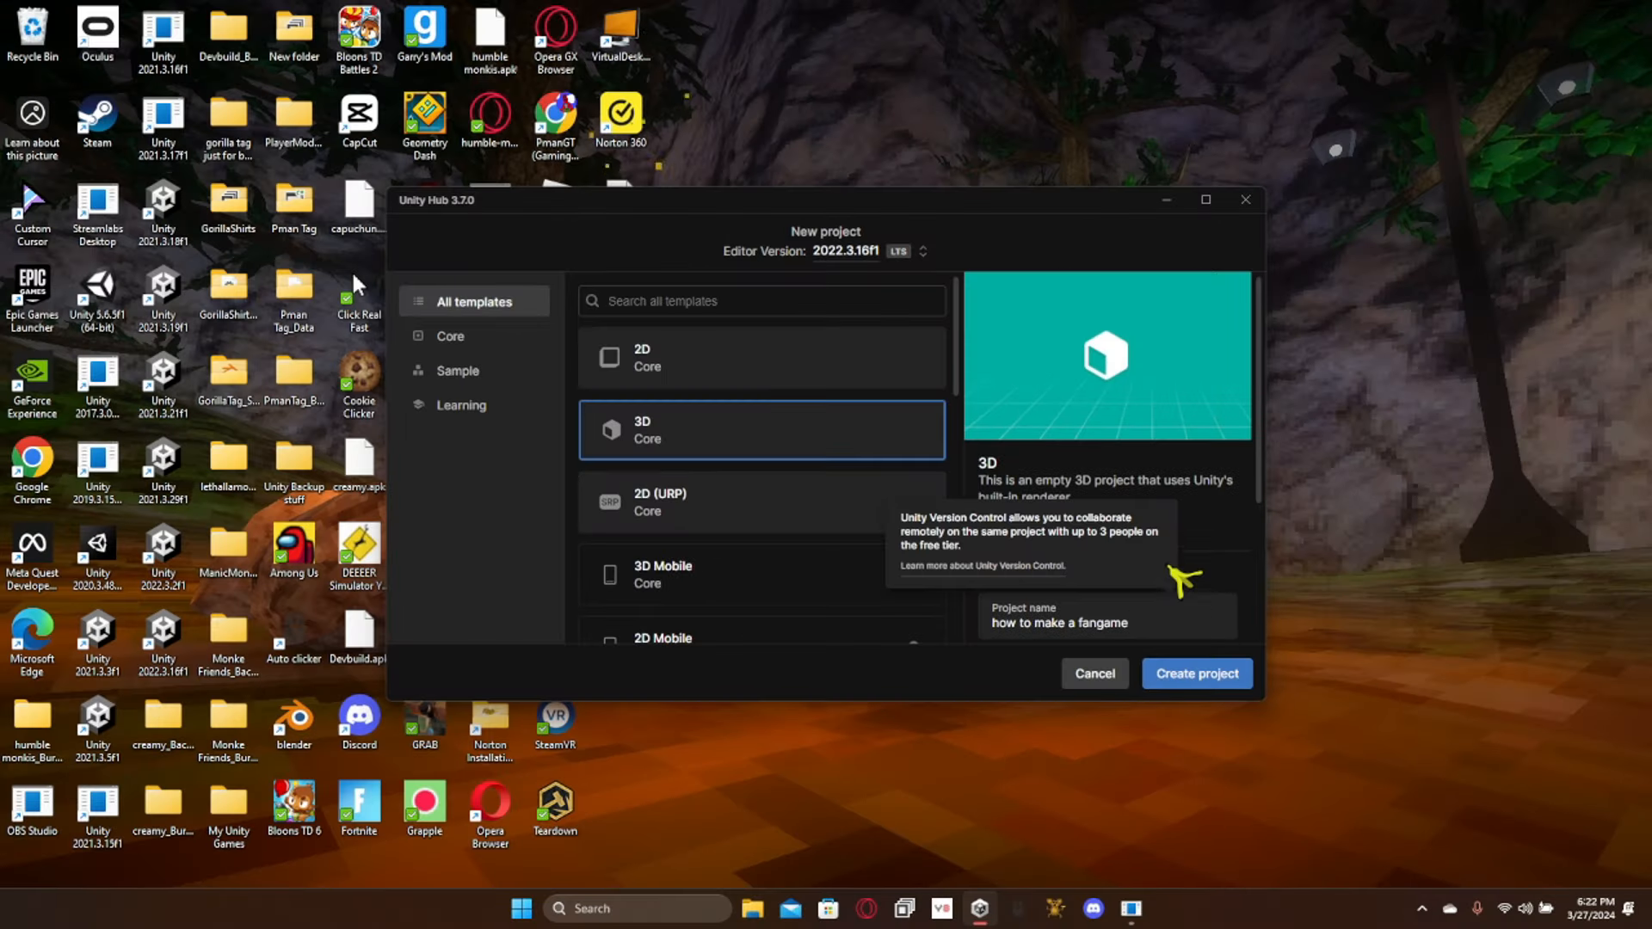
click(1197, 673)
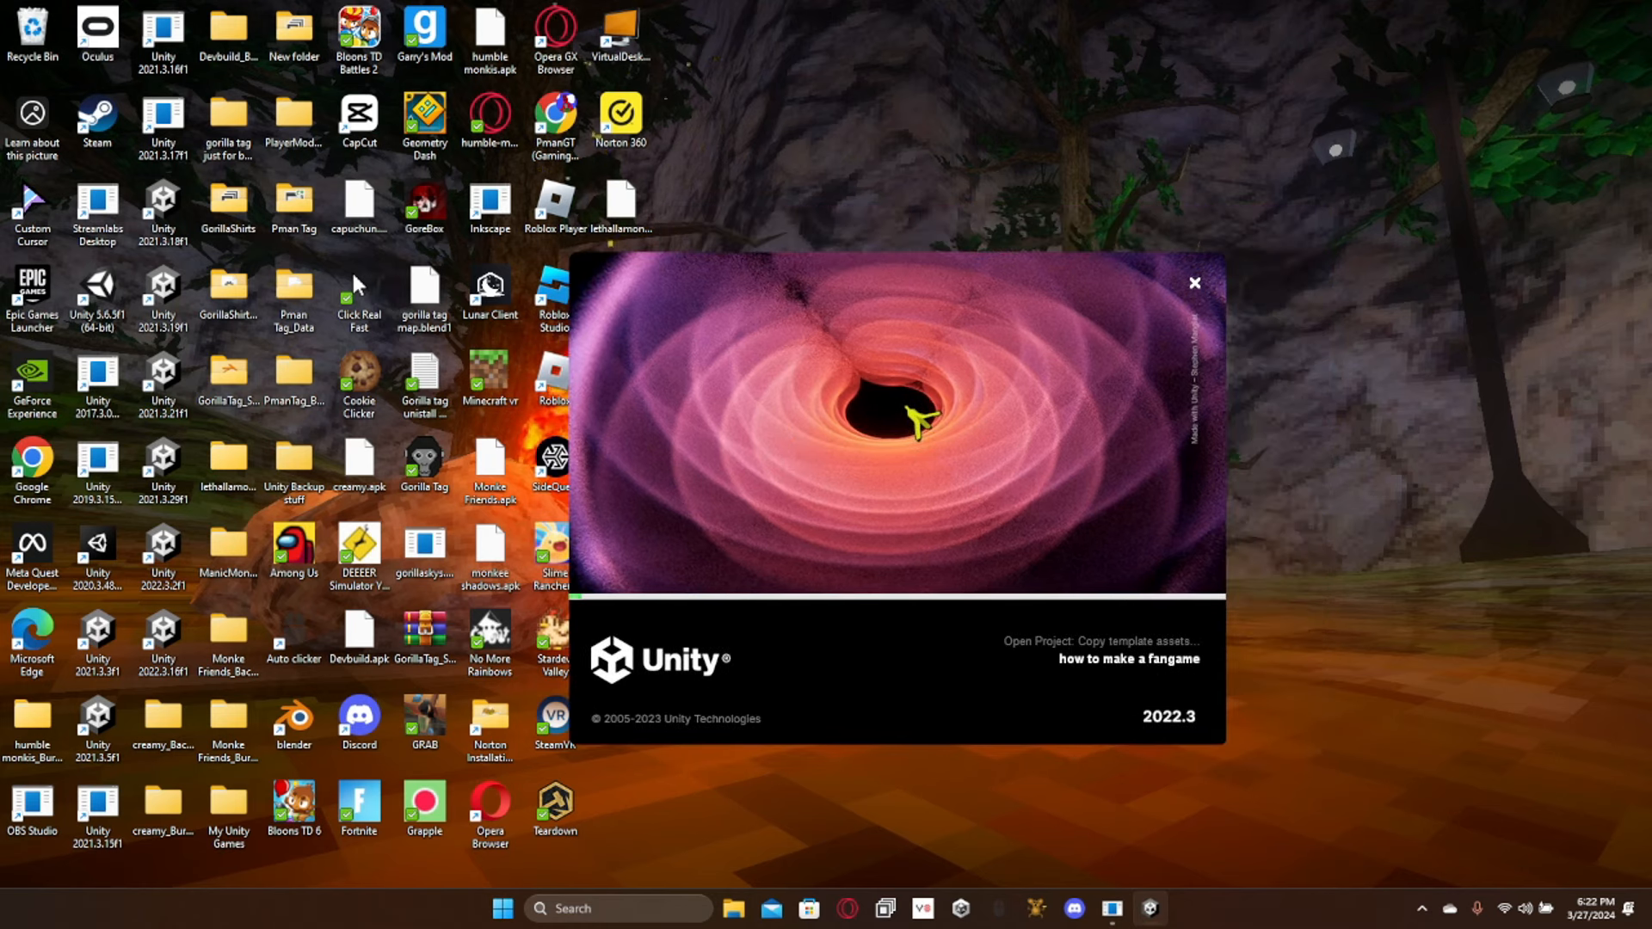
Step: Inspect the NullReferenceException, return to Assets, and toggle scene visibility and Gizmos
click(1129, 660)
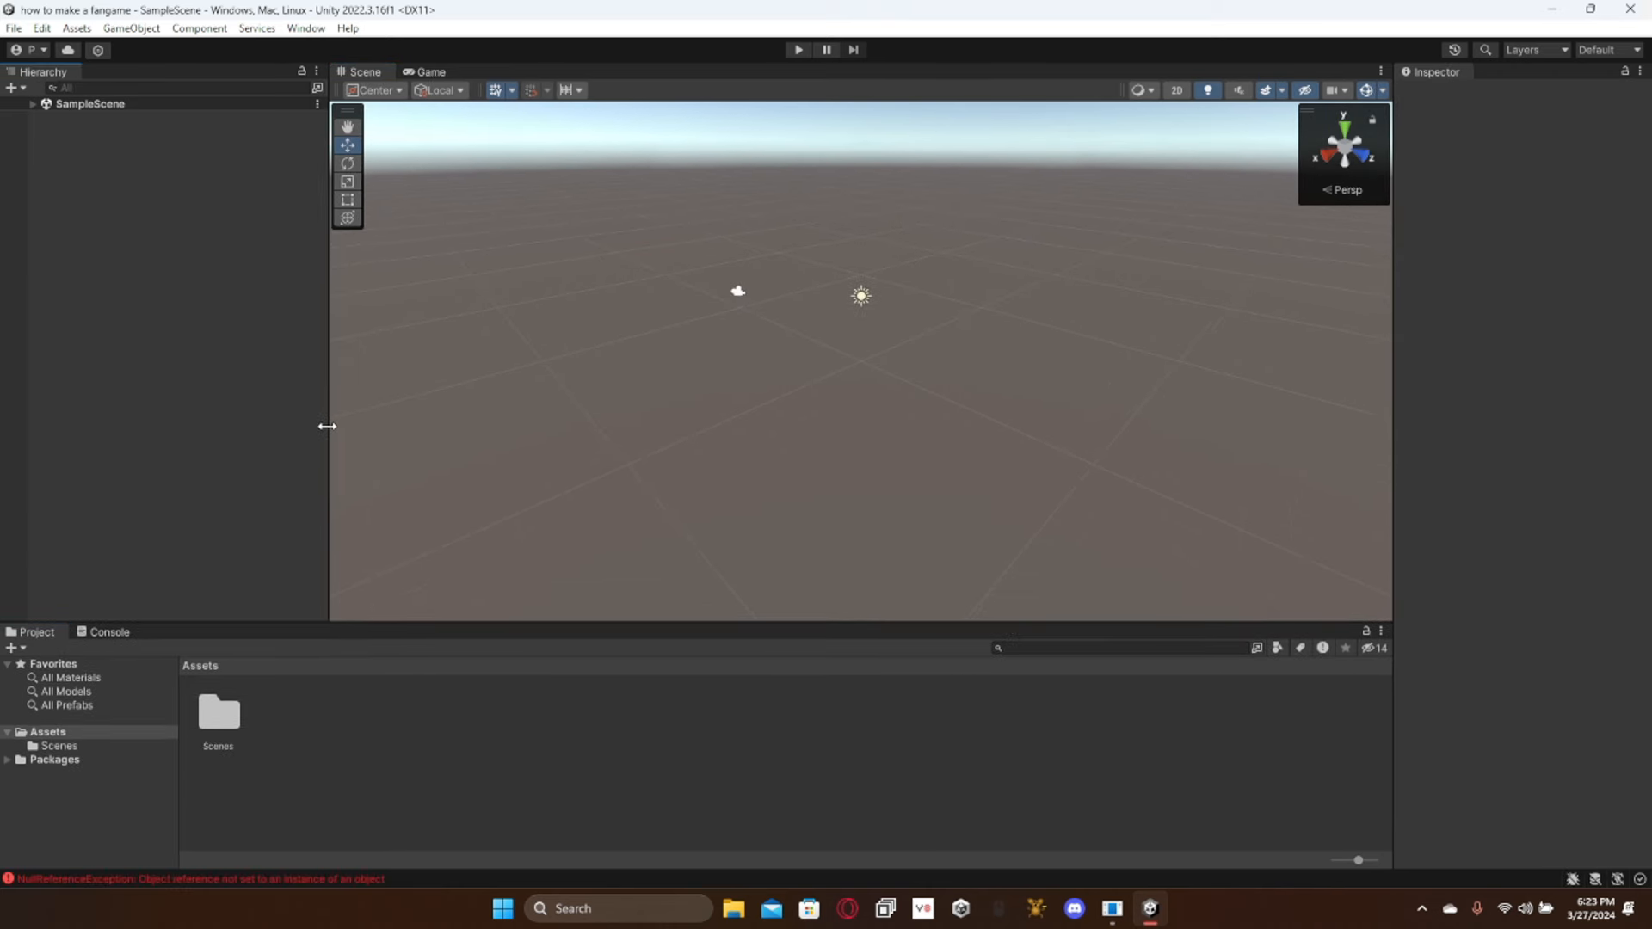
click(107, 632)
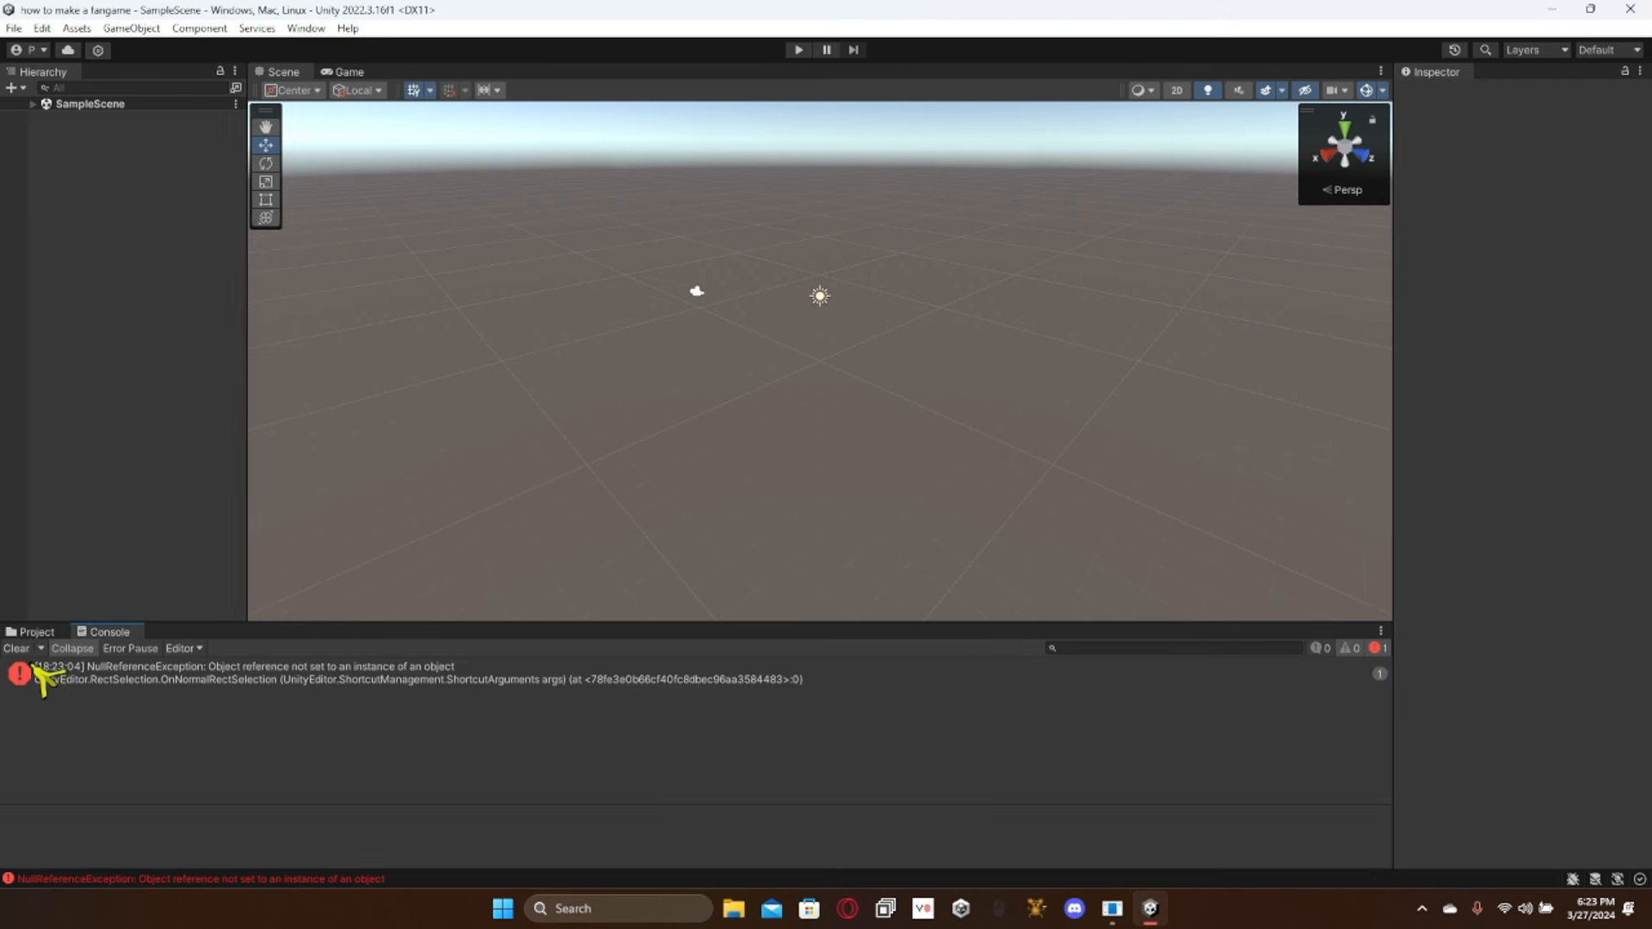
click(34, 632)
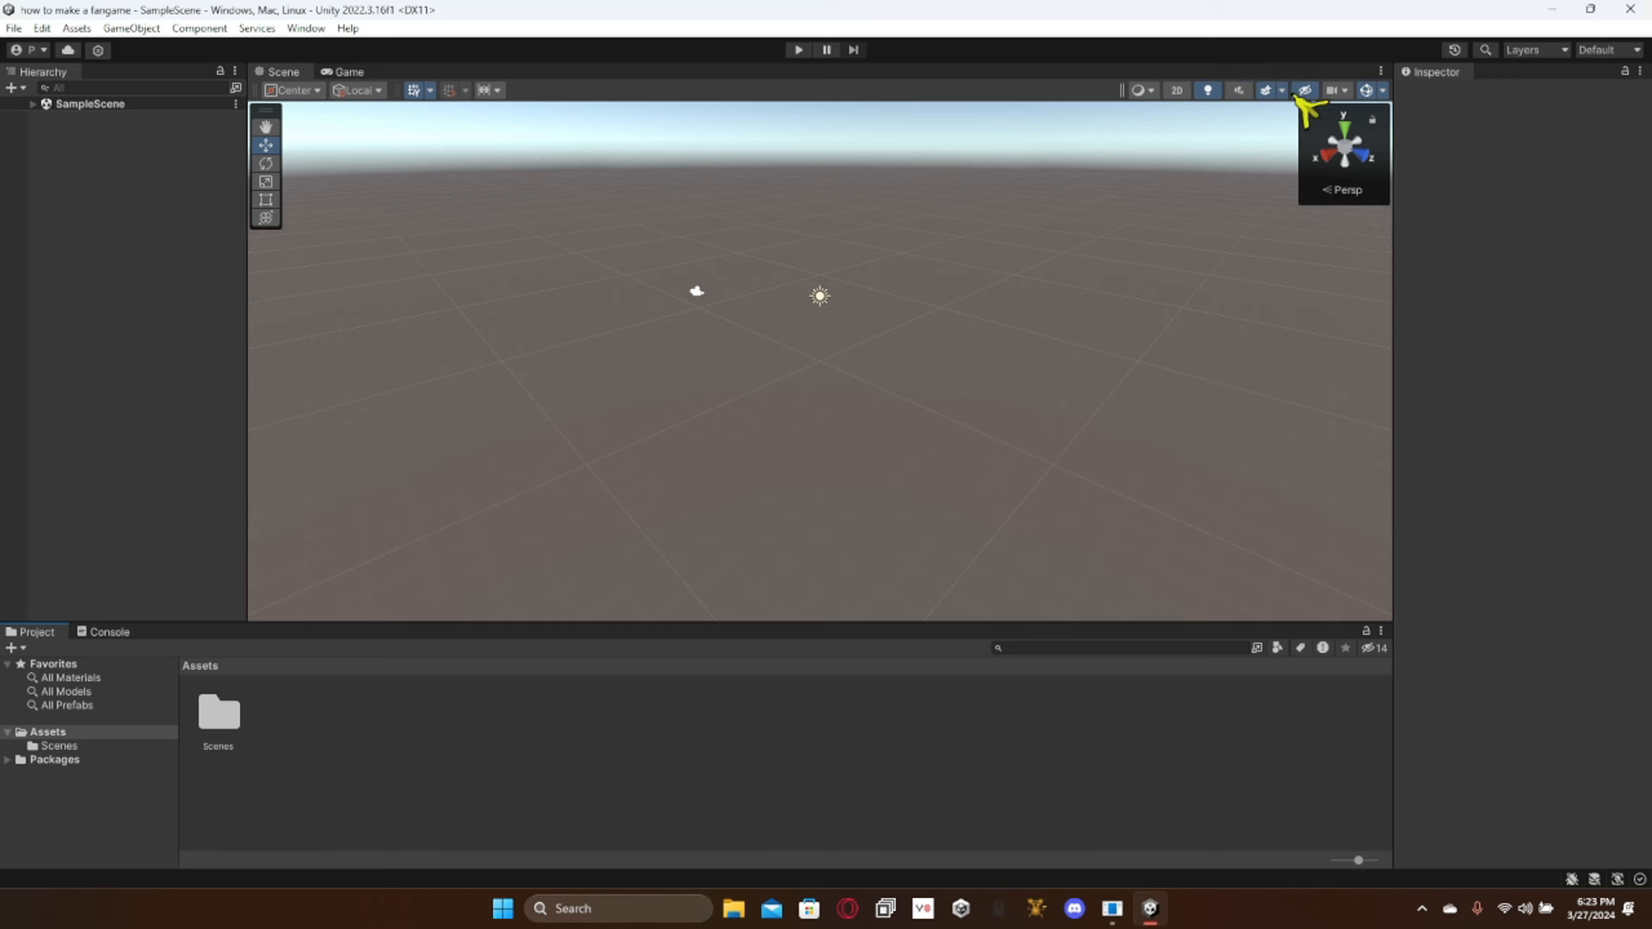
click(1345, 89)
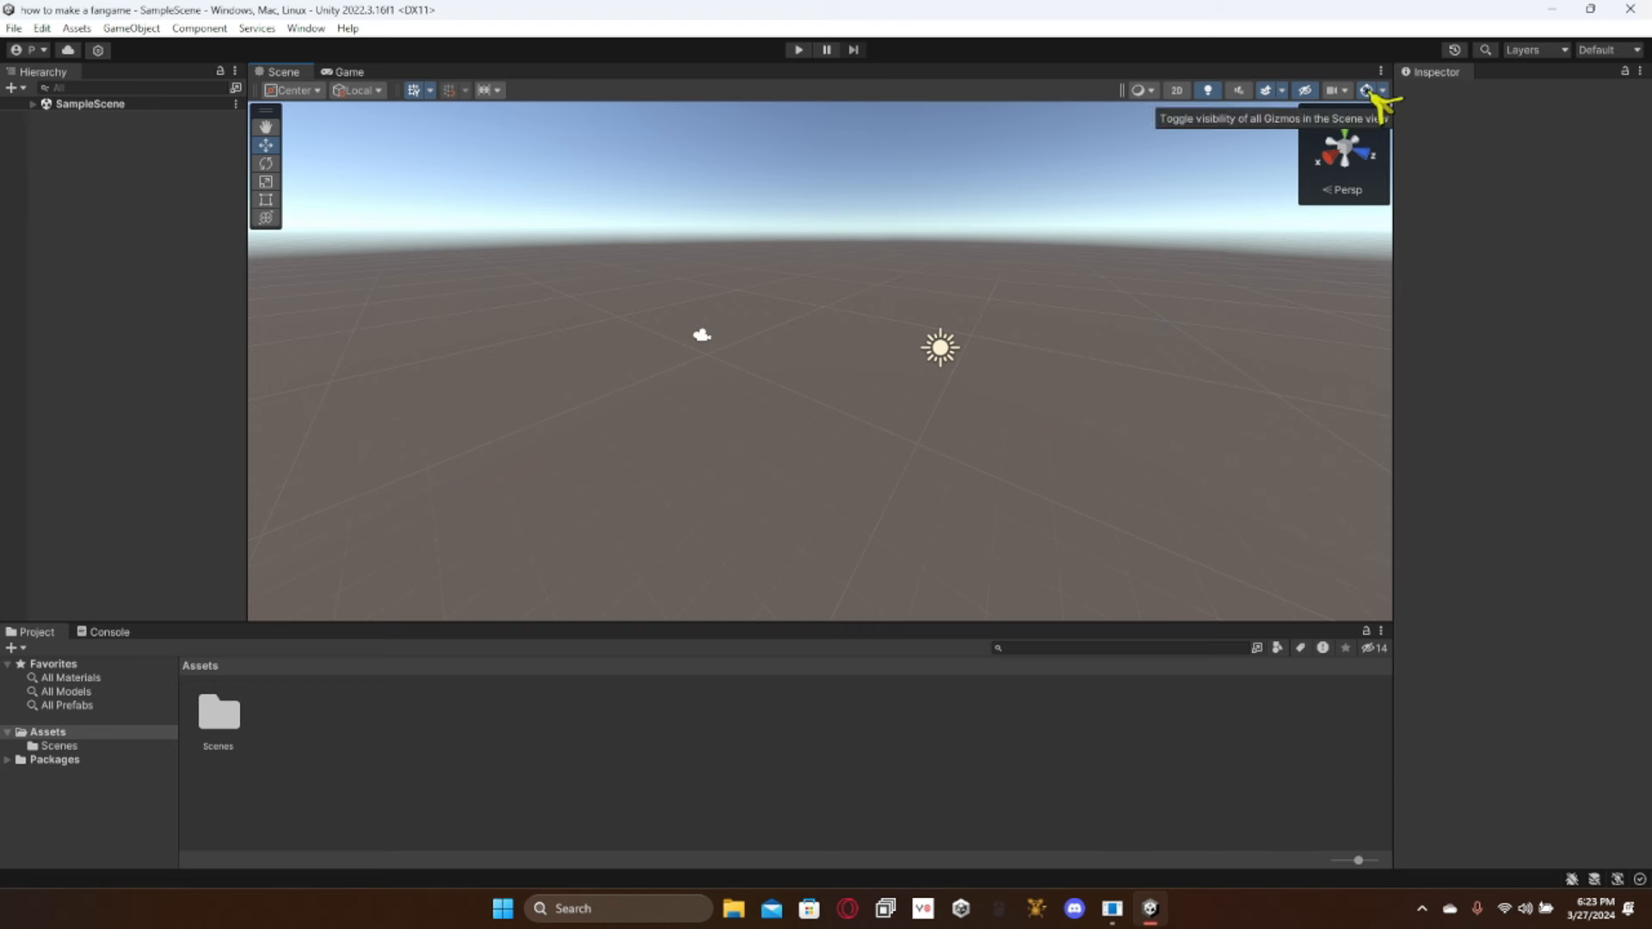
click(1366, 90)
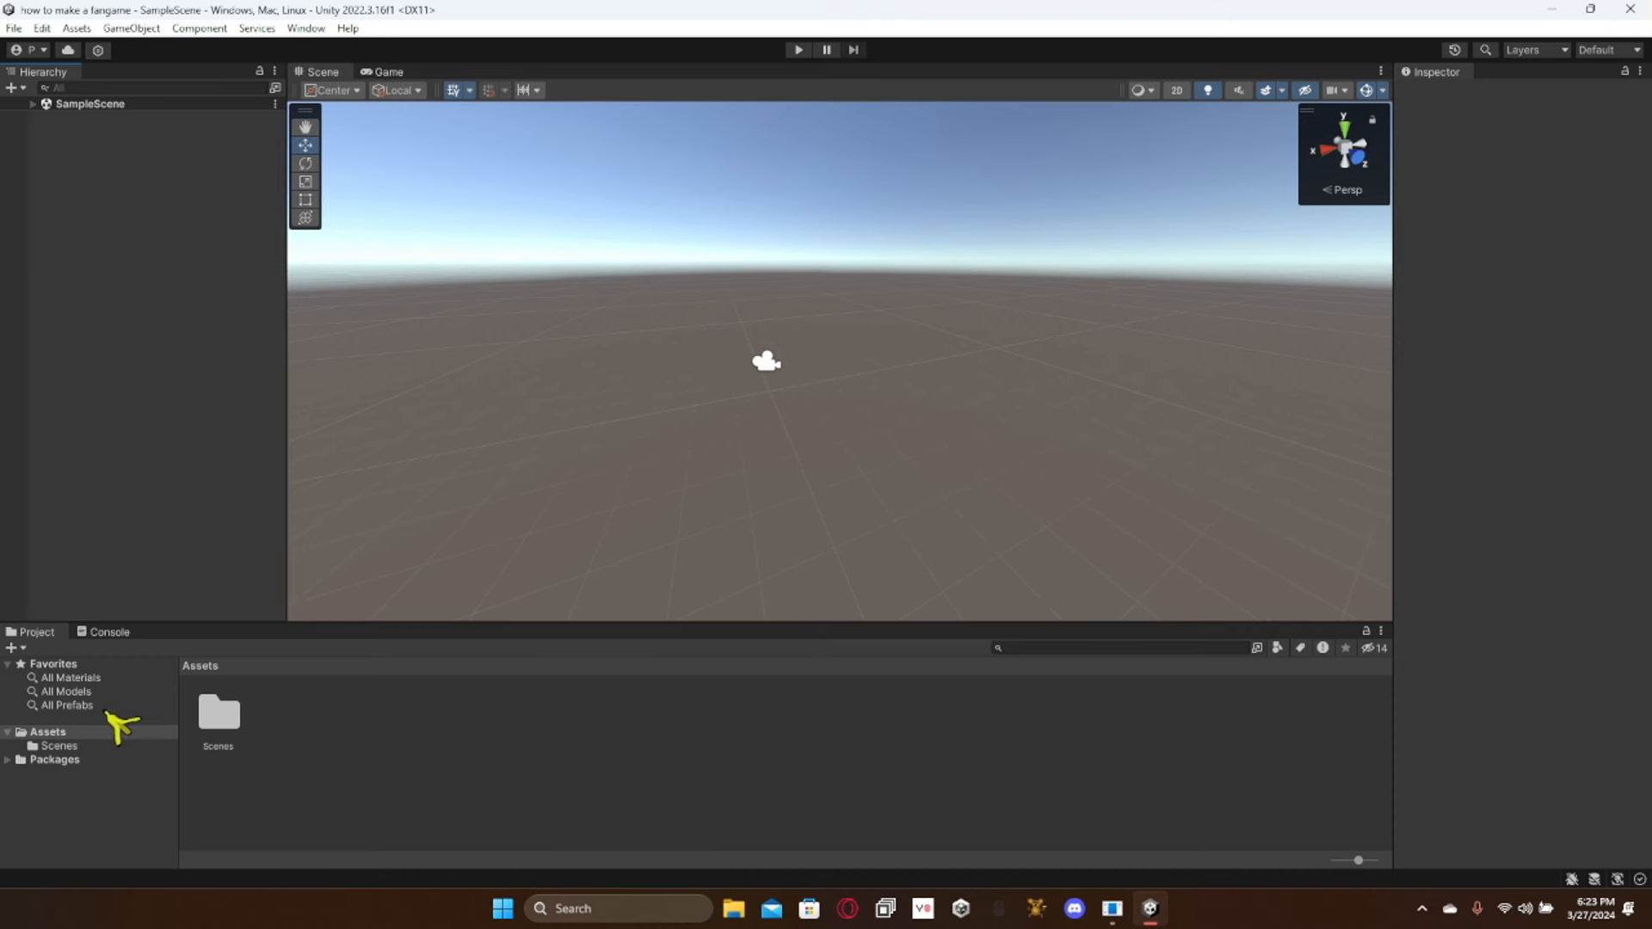
mouse_move(682, 313)
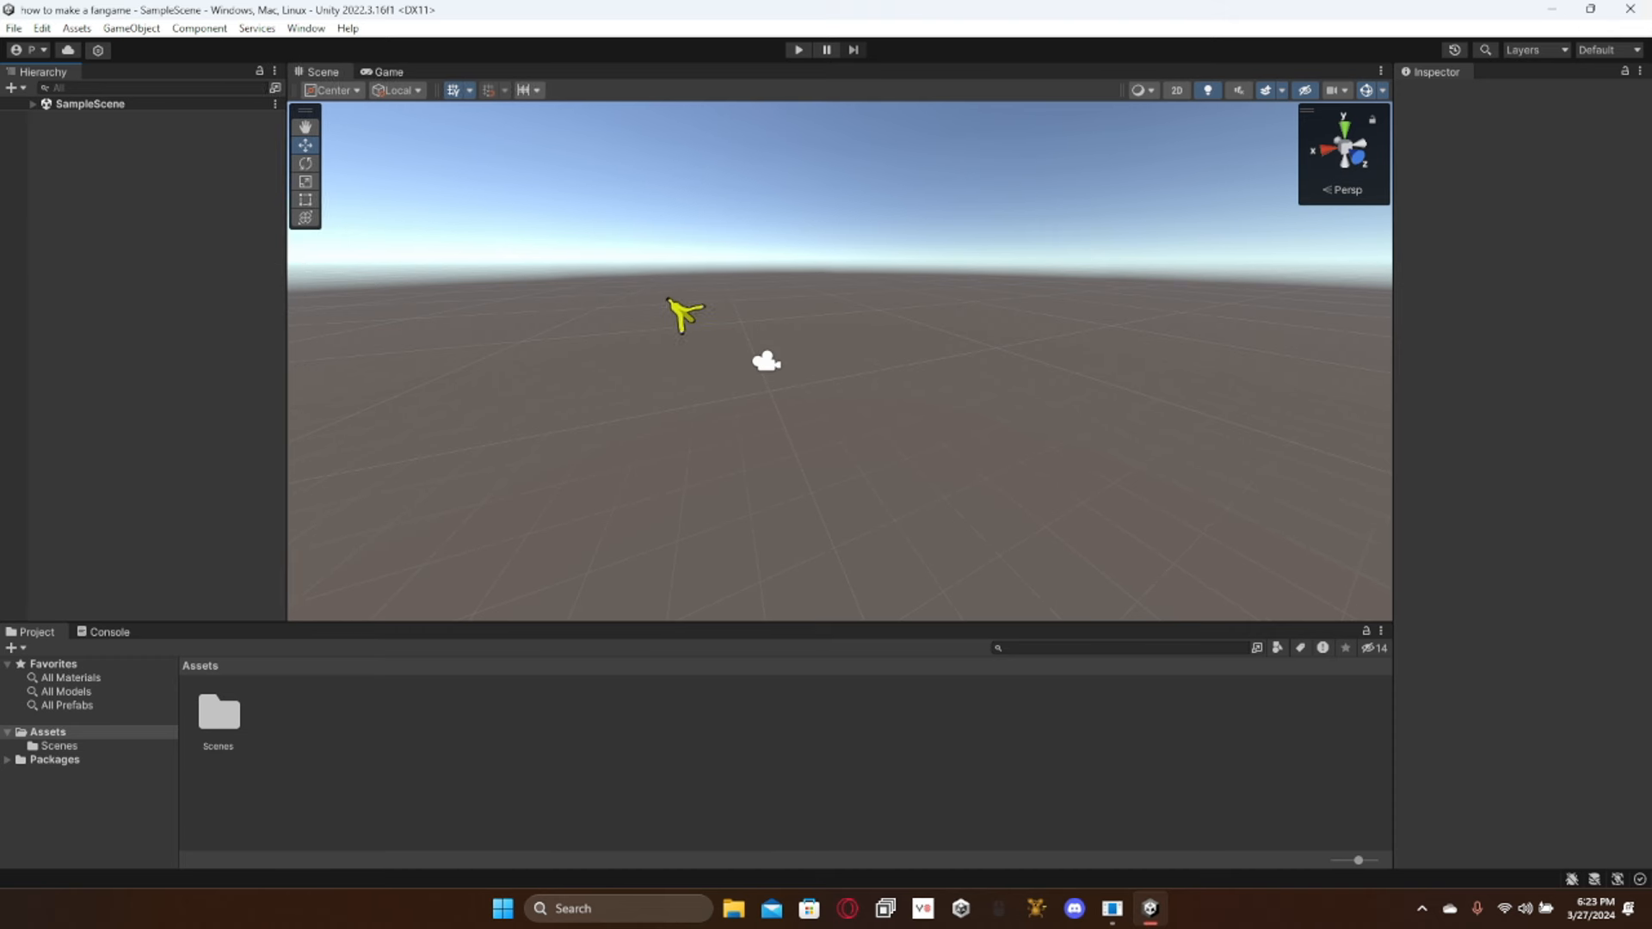
Step: Install XR Plugin Management from the XR section of Edit > Project Settings
click(40, 29)
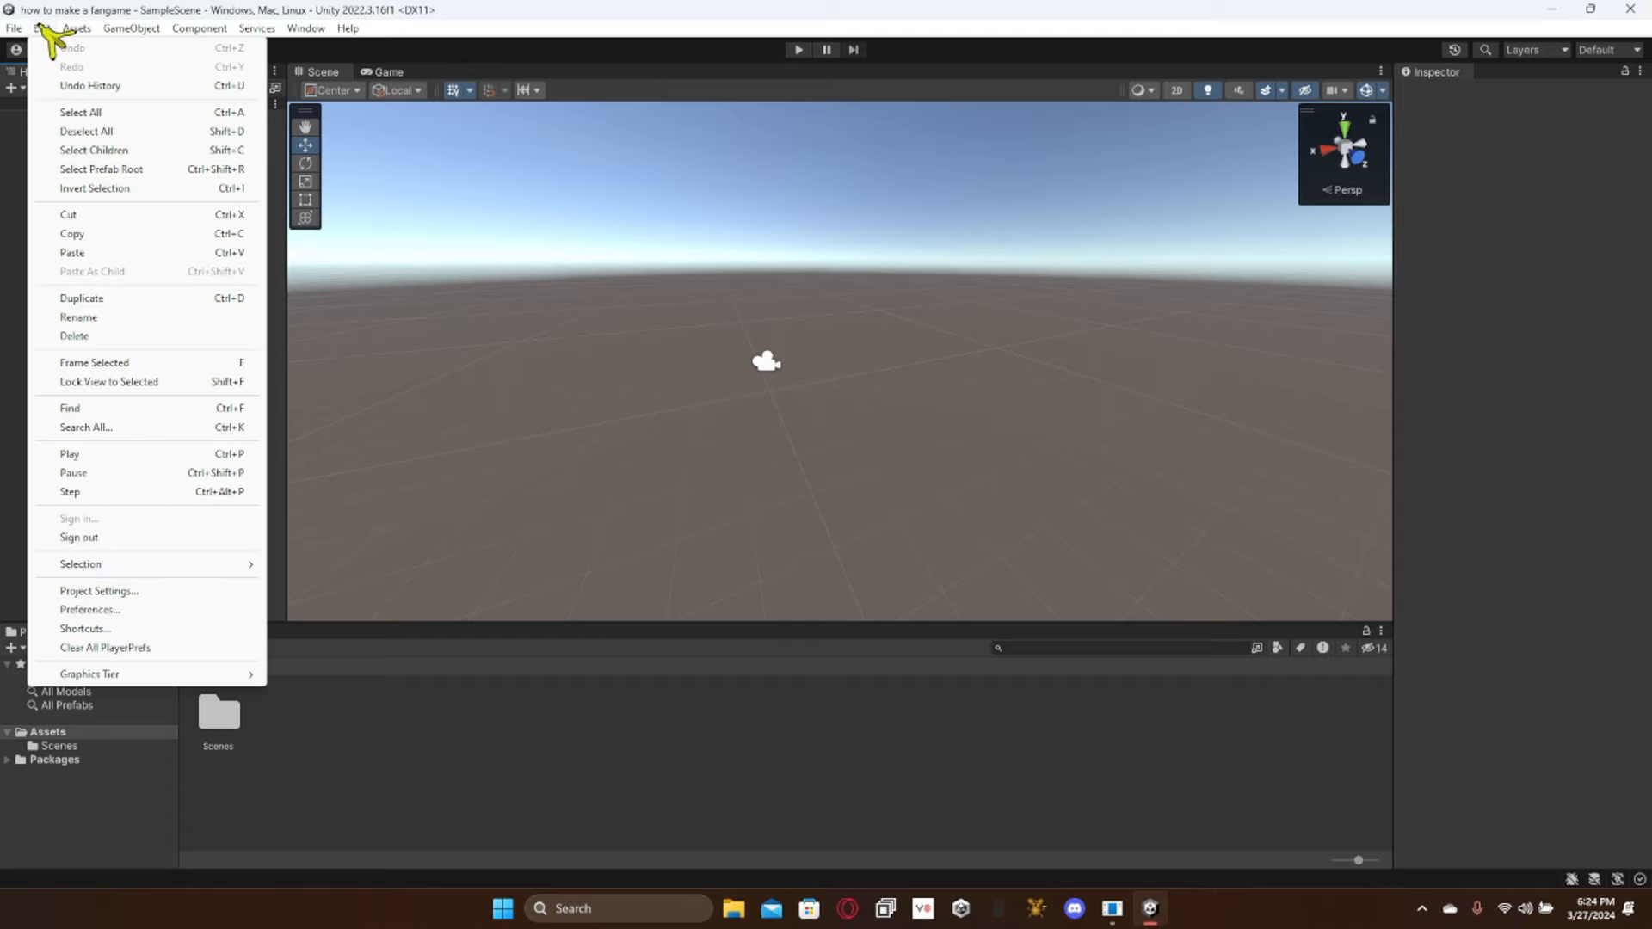
mouse_move(121, 575)
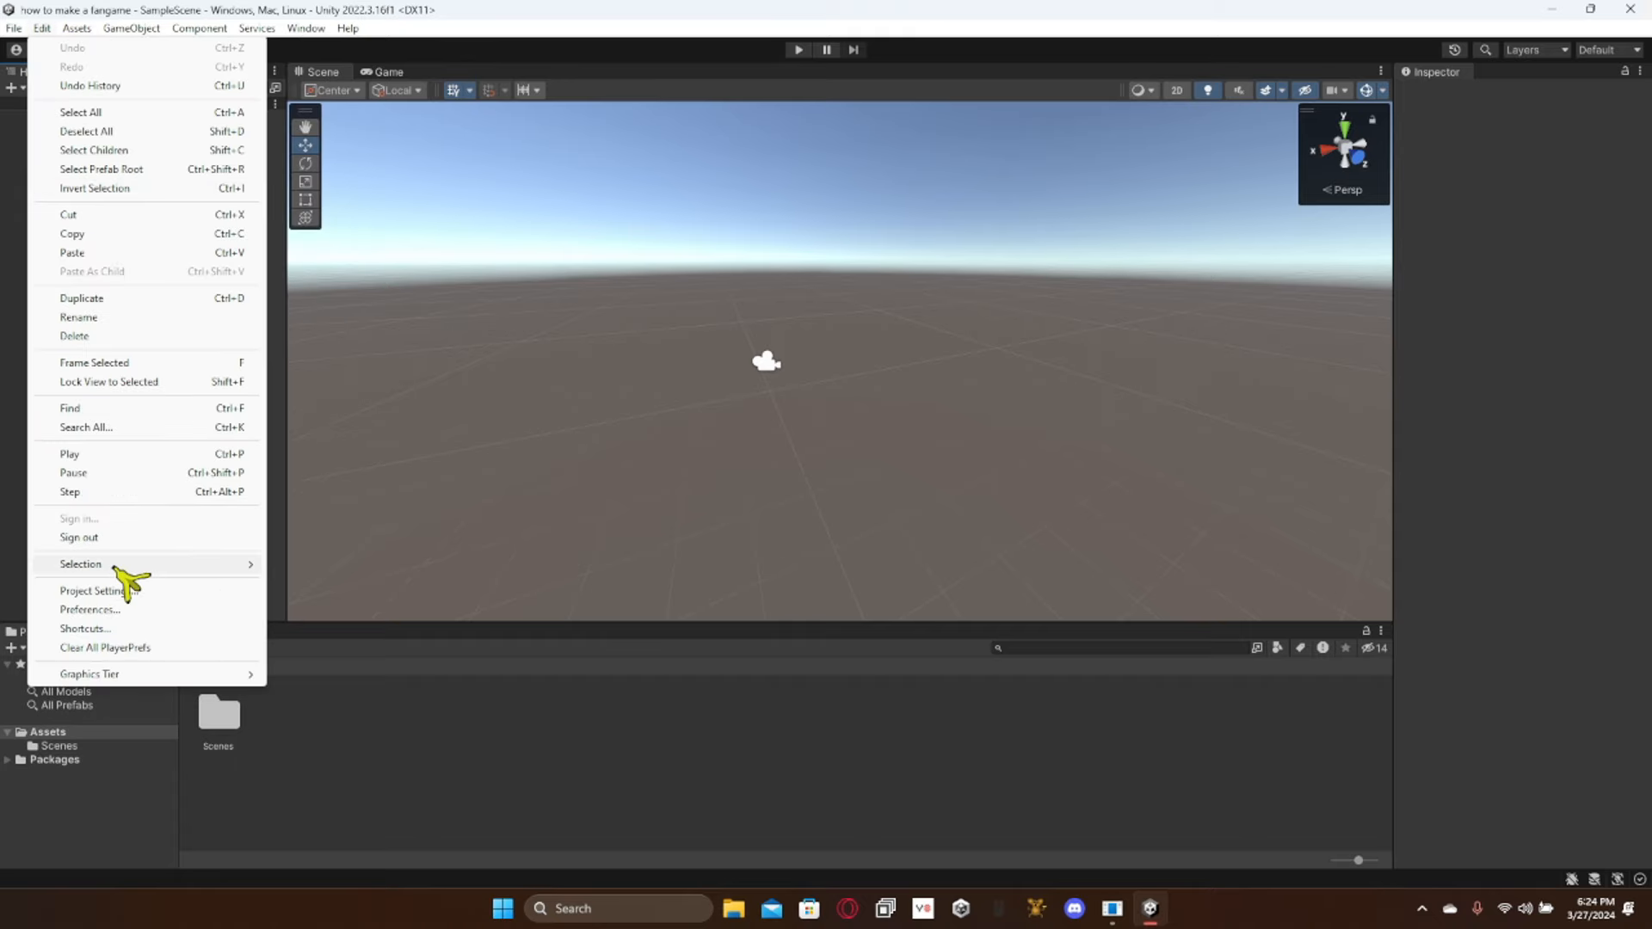
click(96, 590)
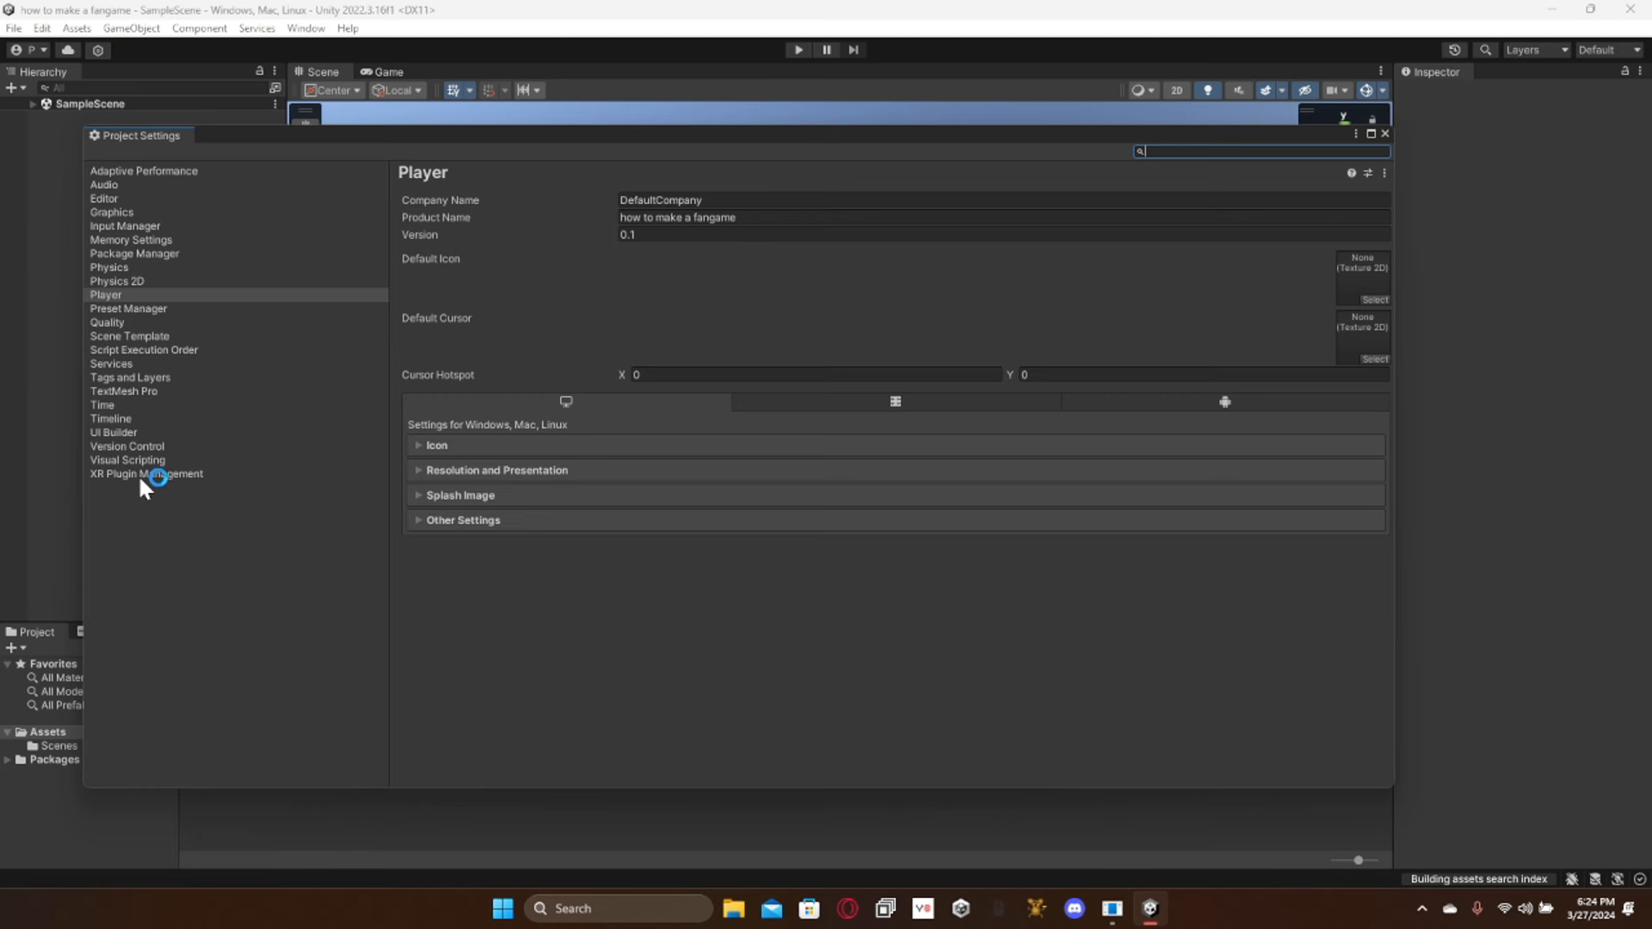
click(146, 473)
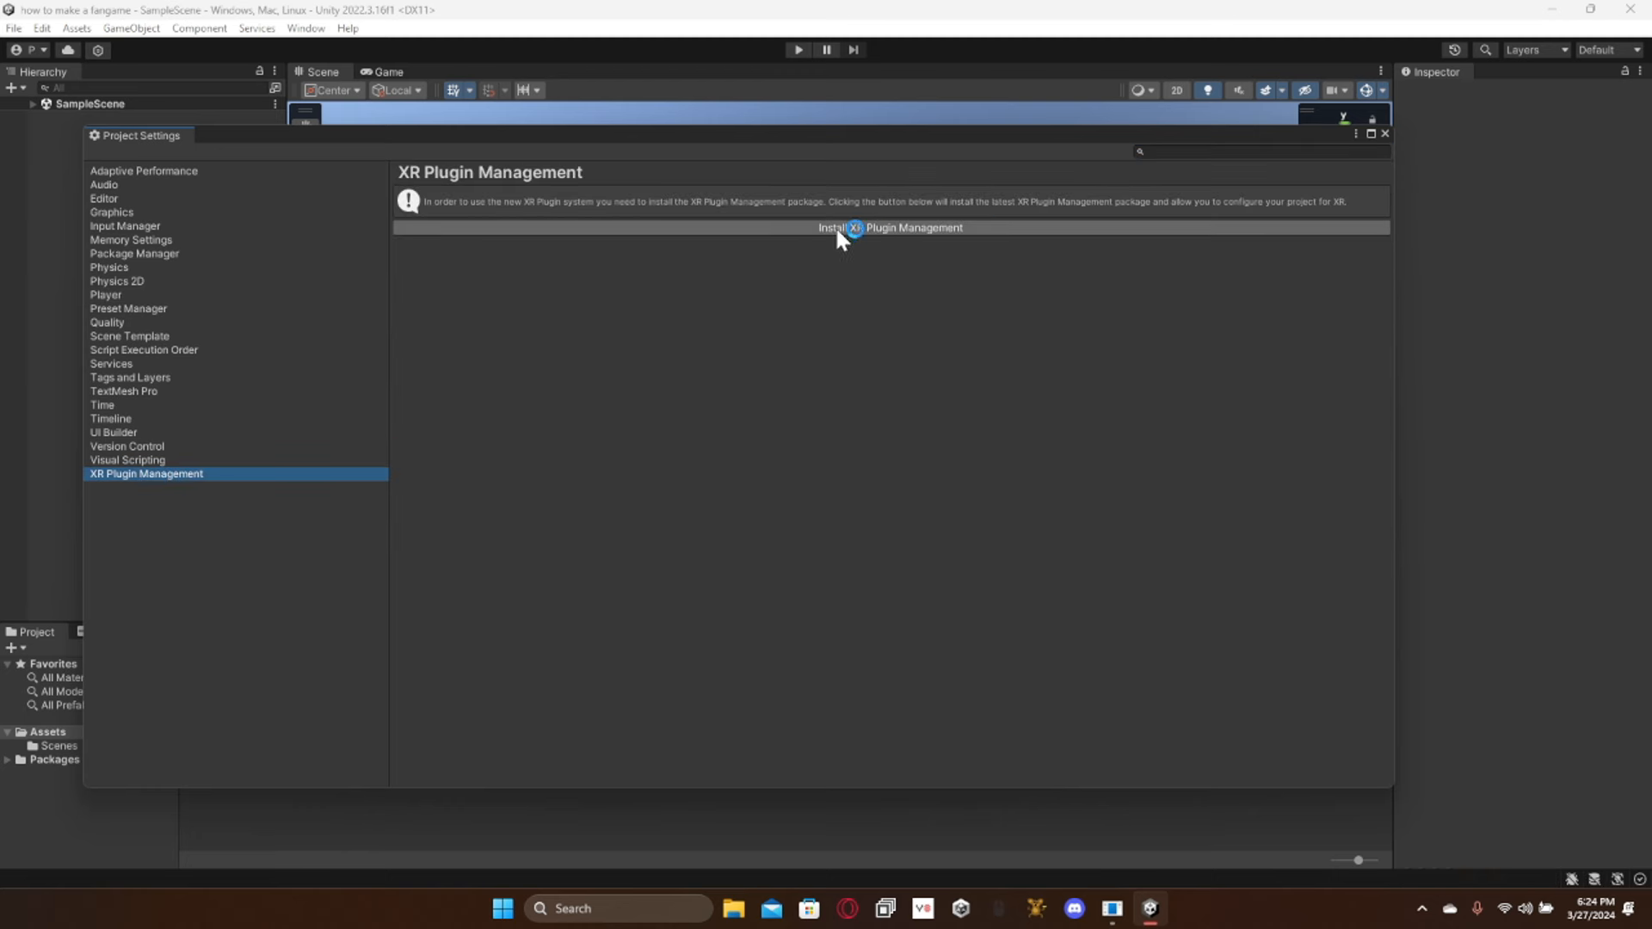
click(856, 228)
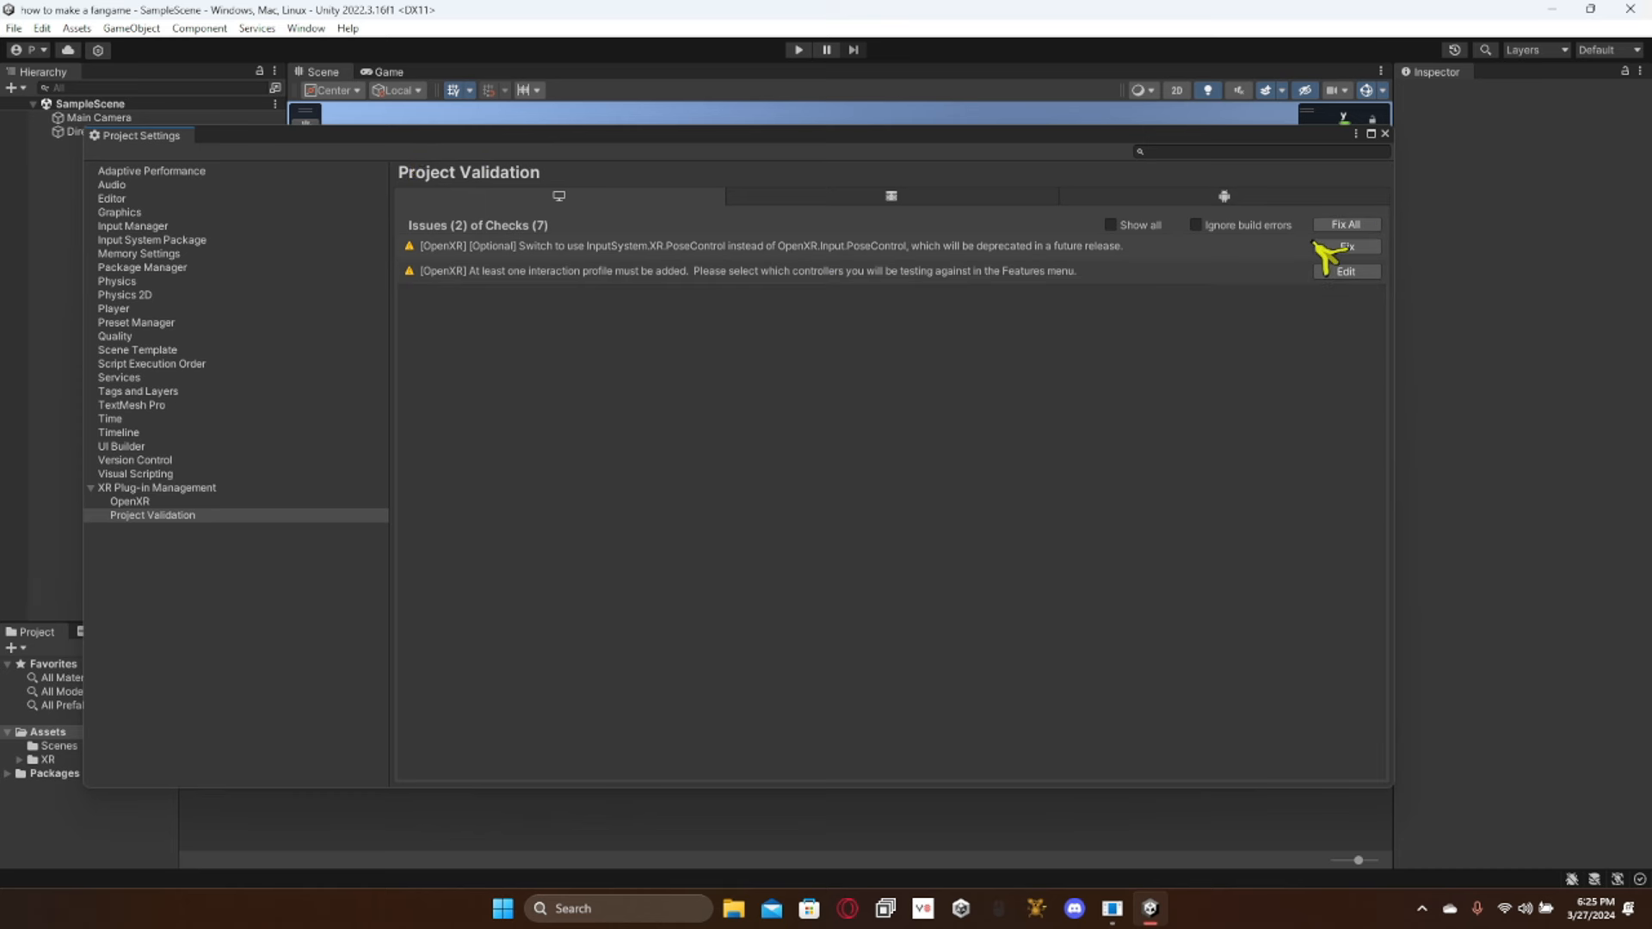
mouse_move(1378, 272)
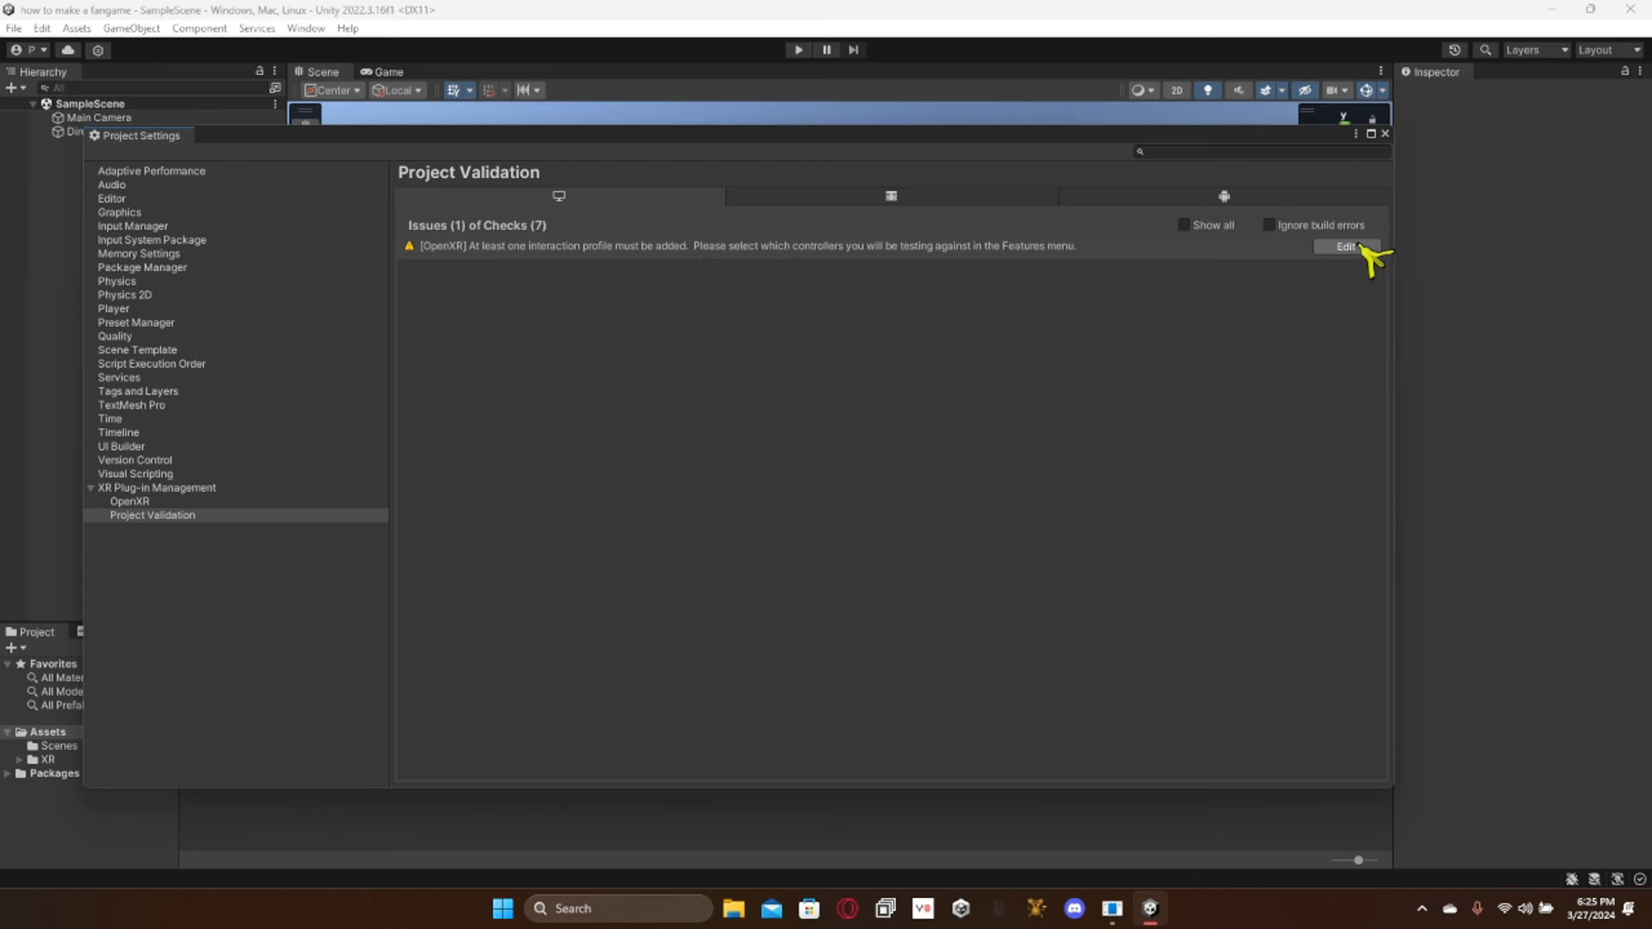
Step: Add the Oculus Touch Controller Profile for desktop and Android, with Multi-pass render mode
click(1346, 248)
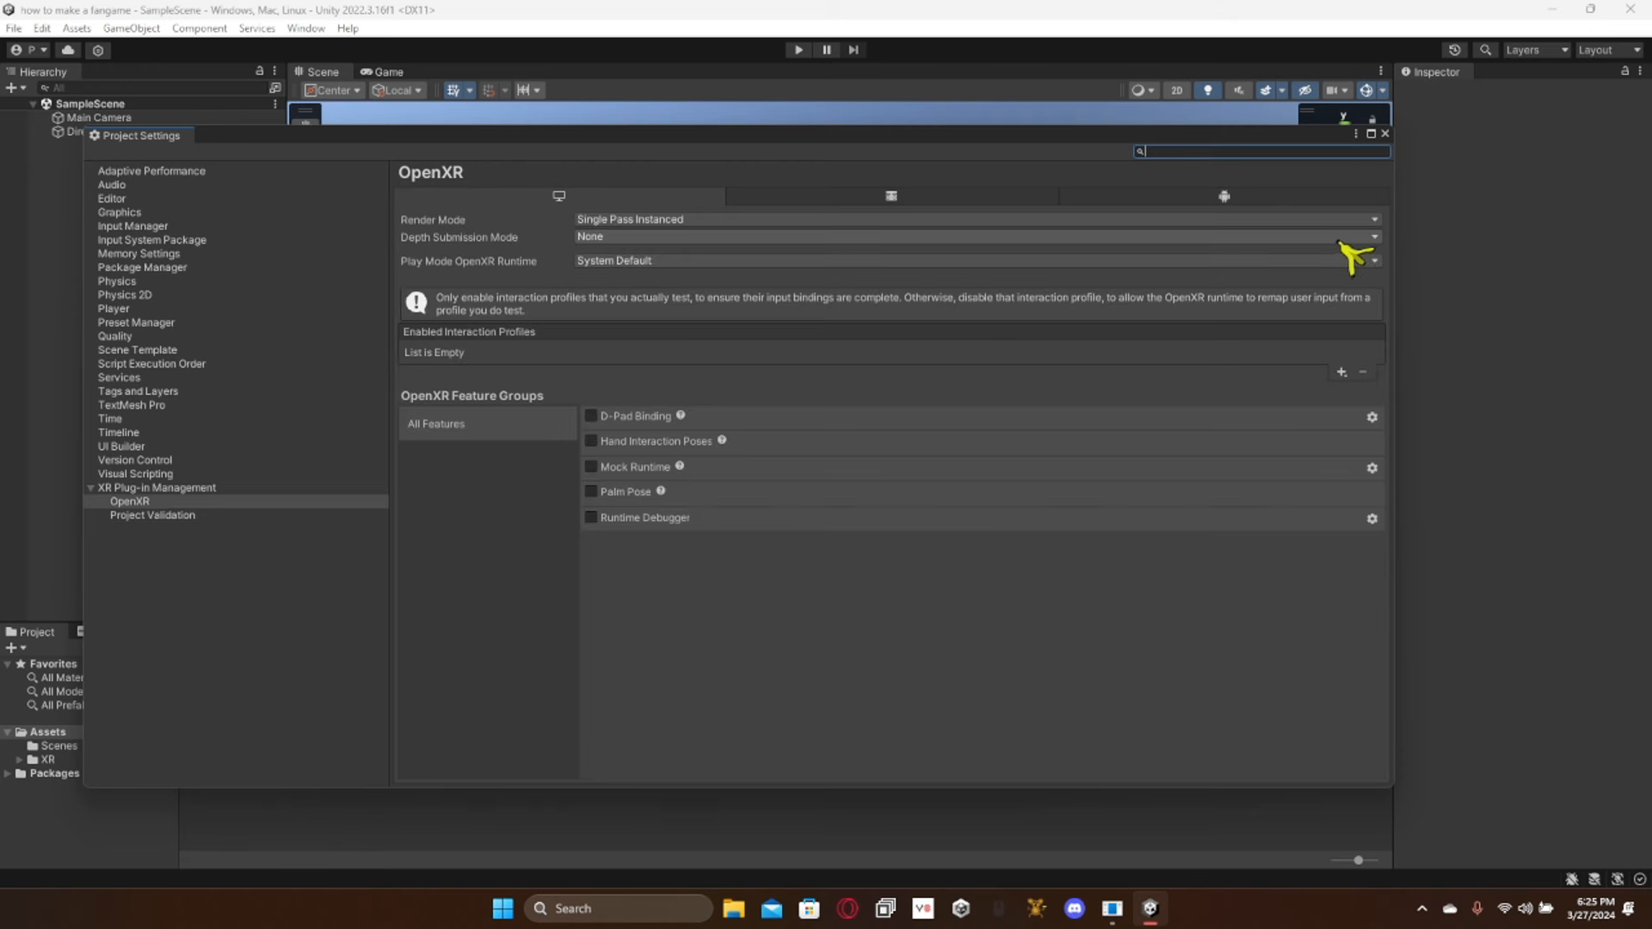
click(1341, 372)
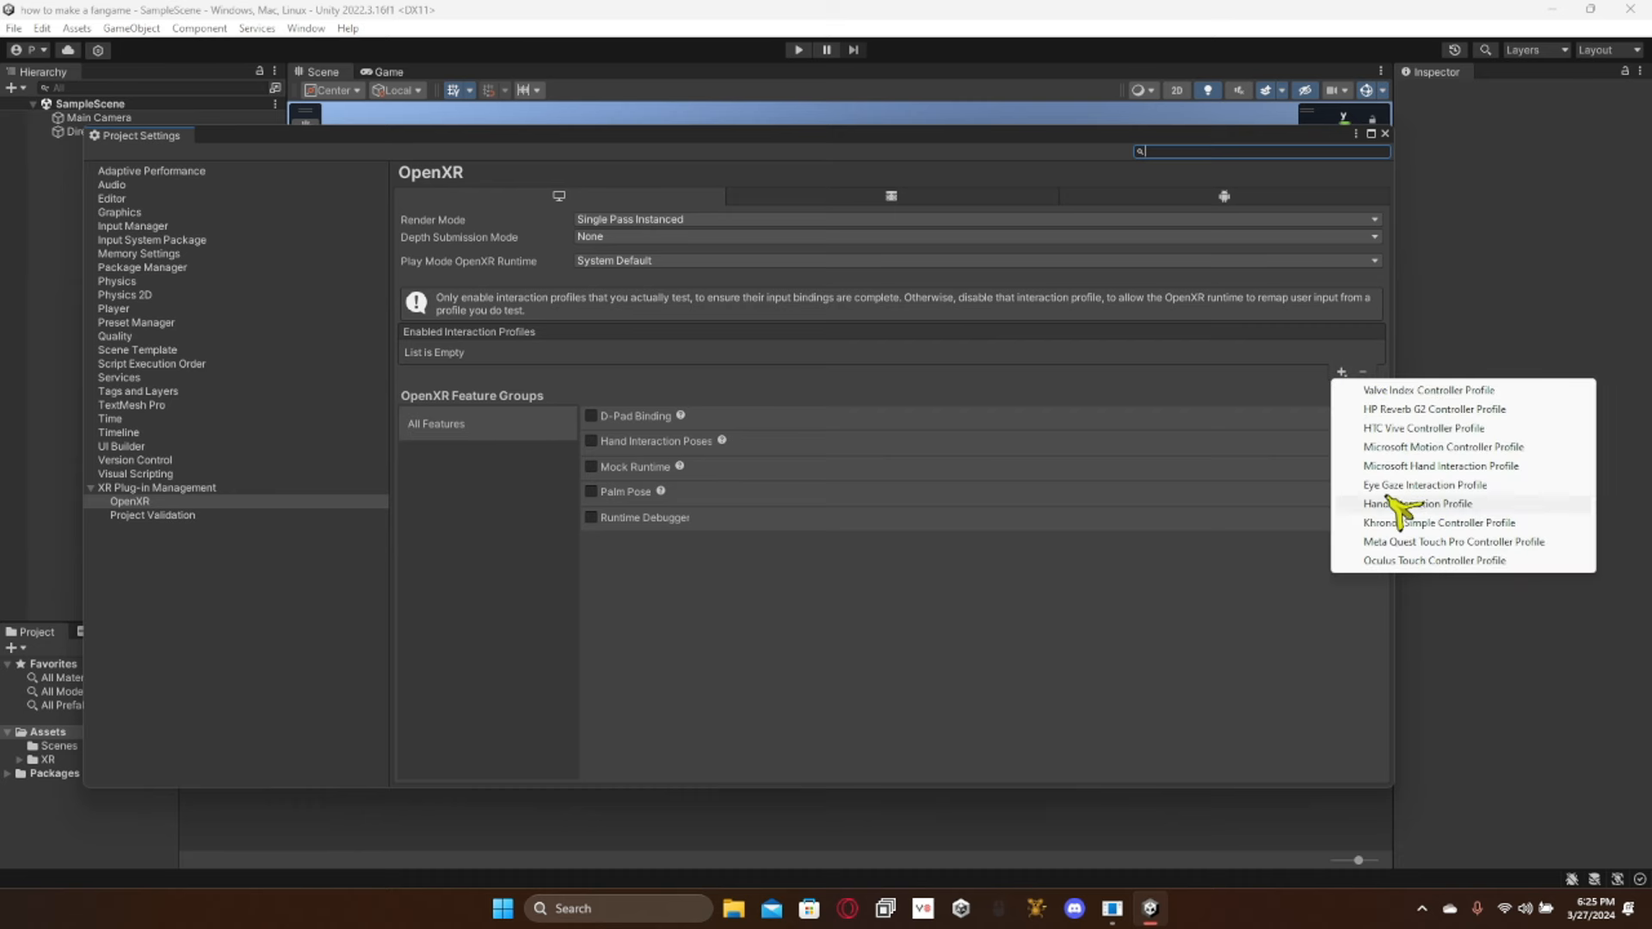
click(1431, 560)
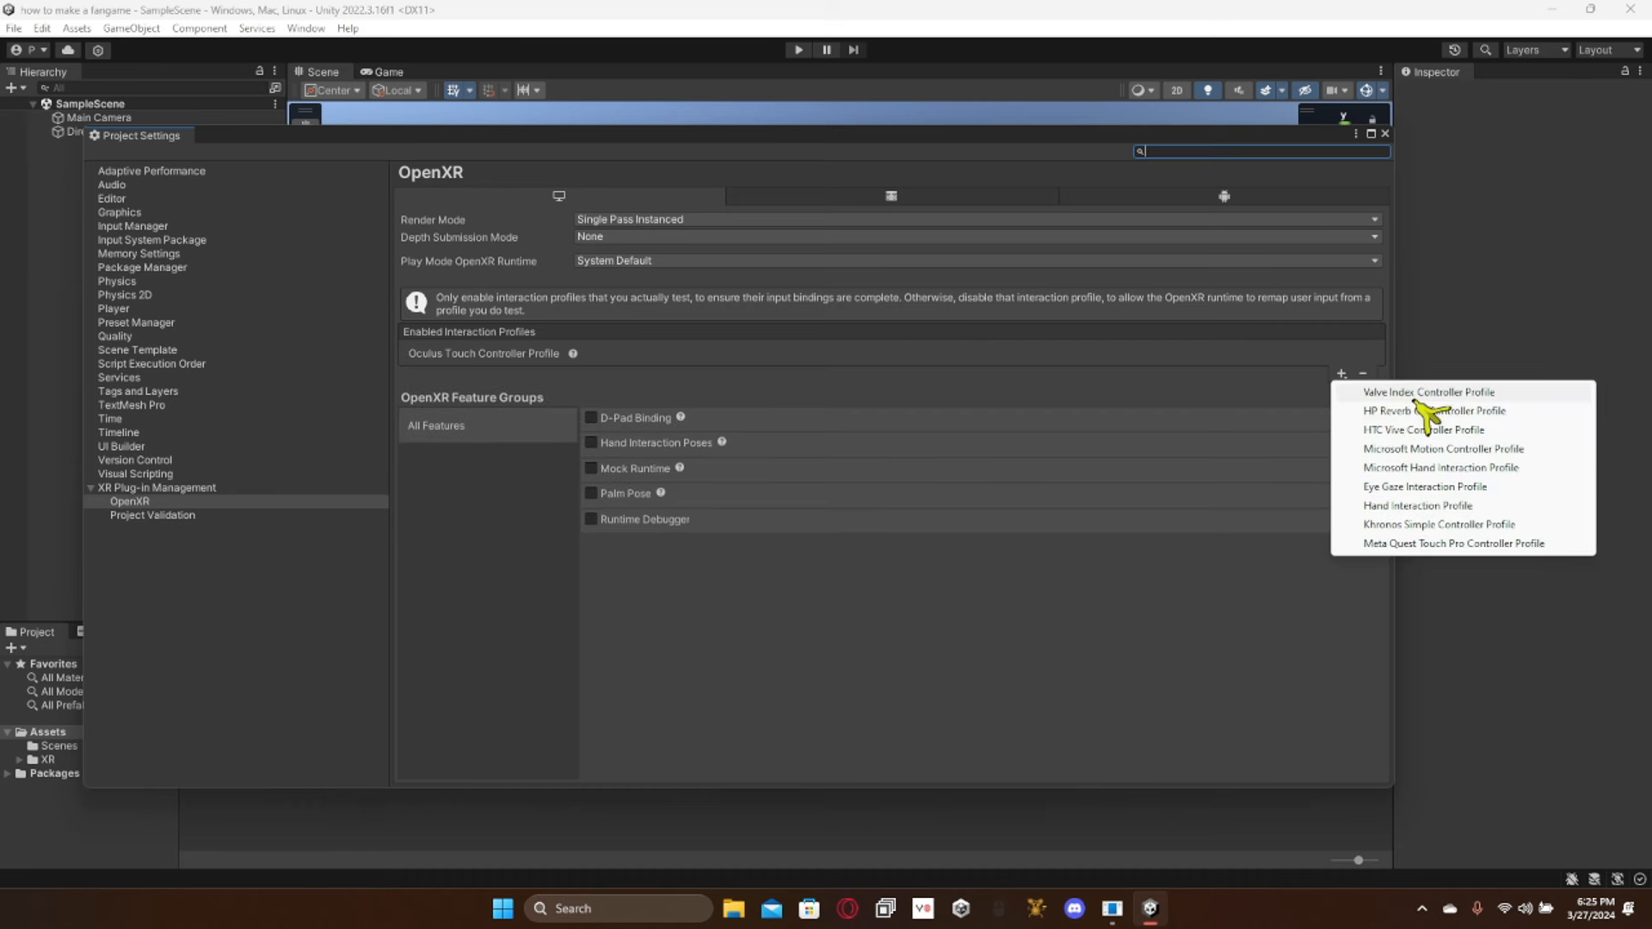
click(1420, 391)
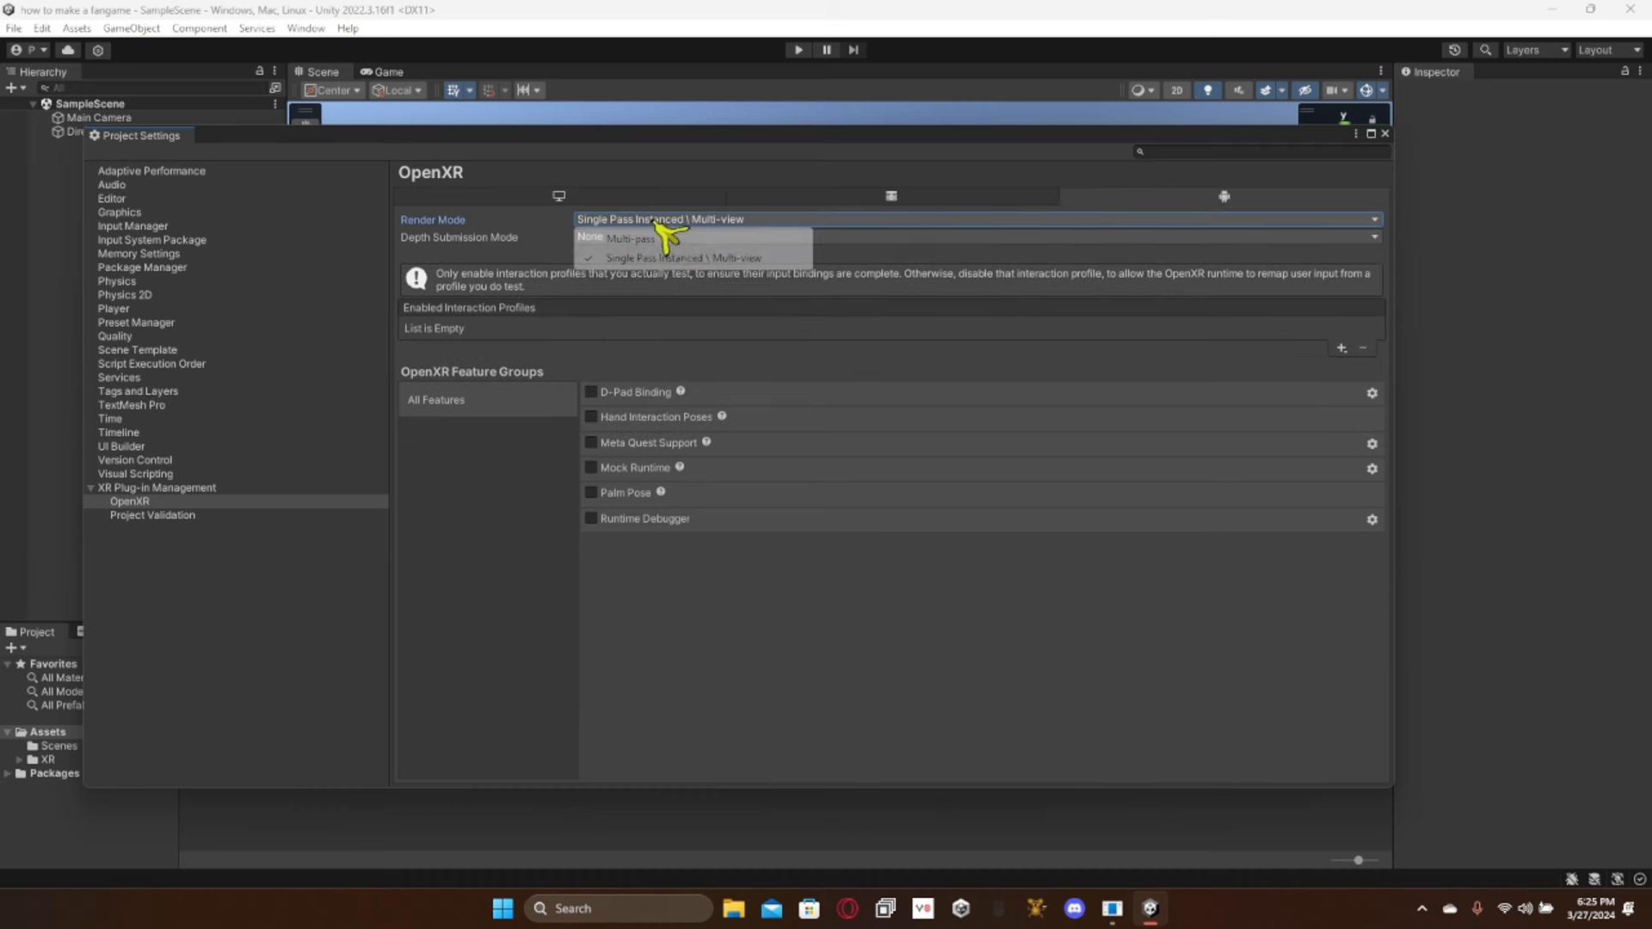
click(631, 238)
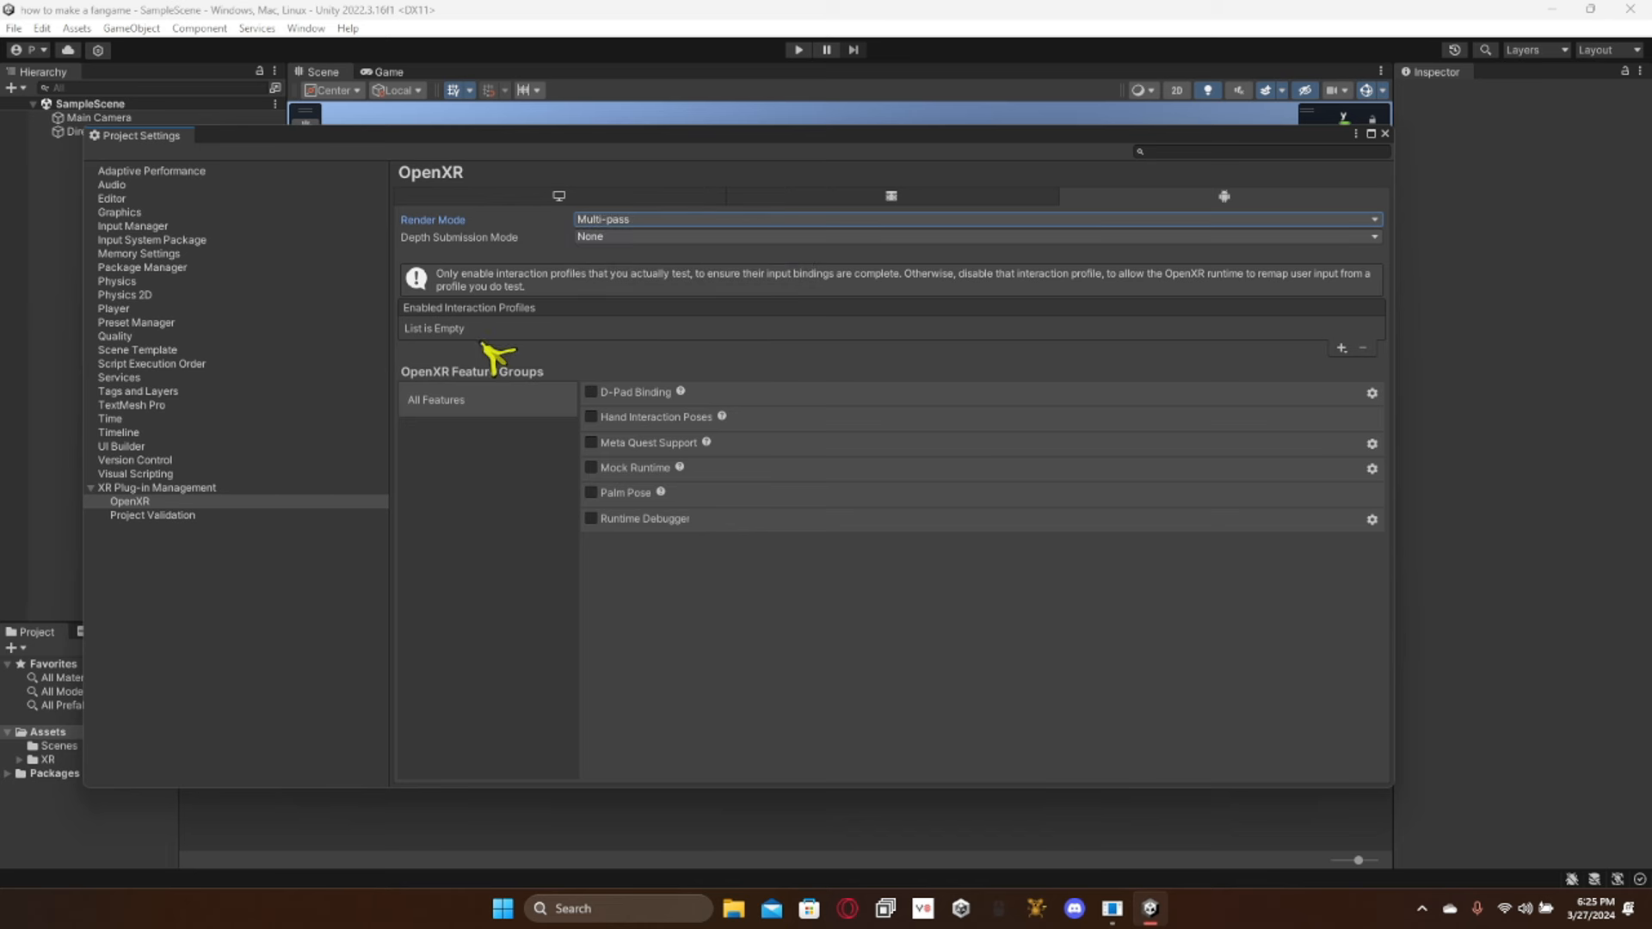
mouse_move(387, 329)
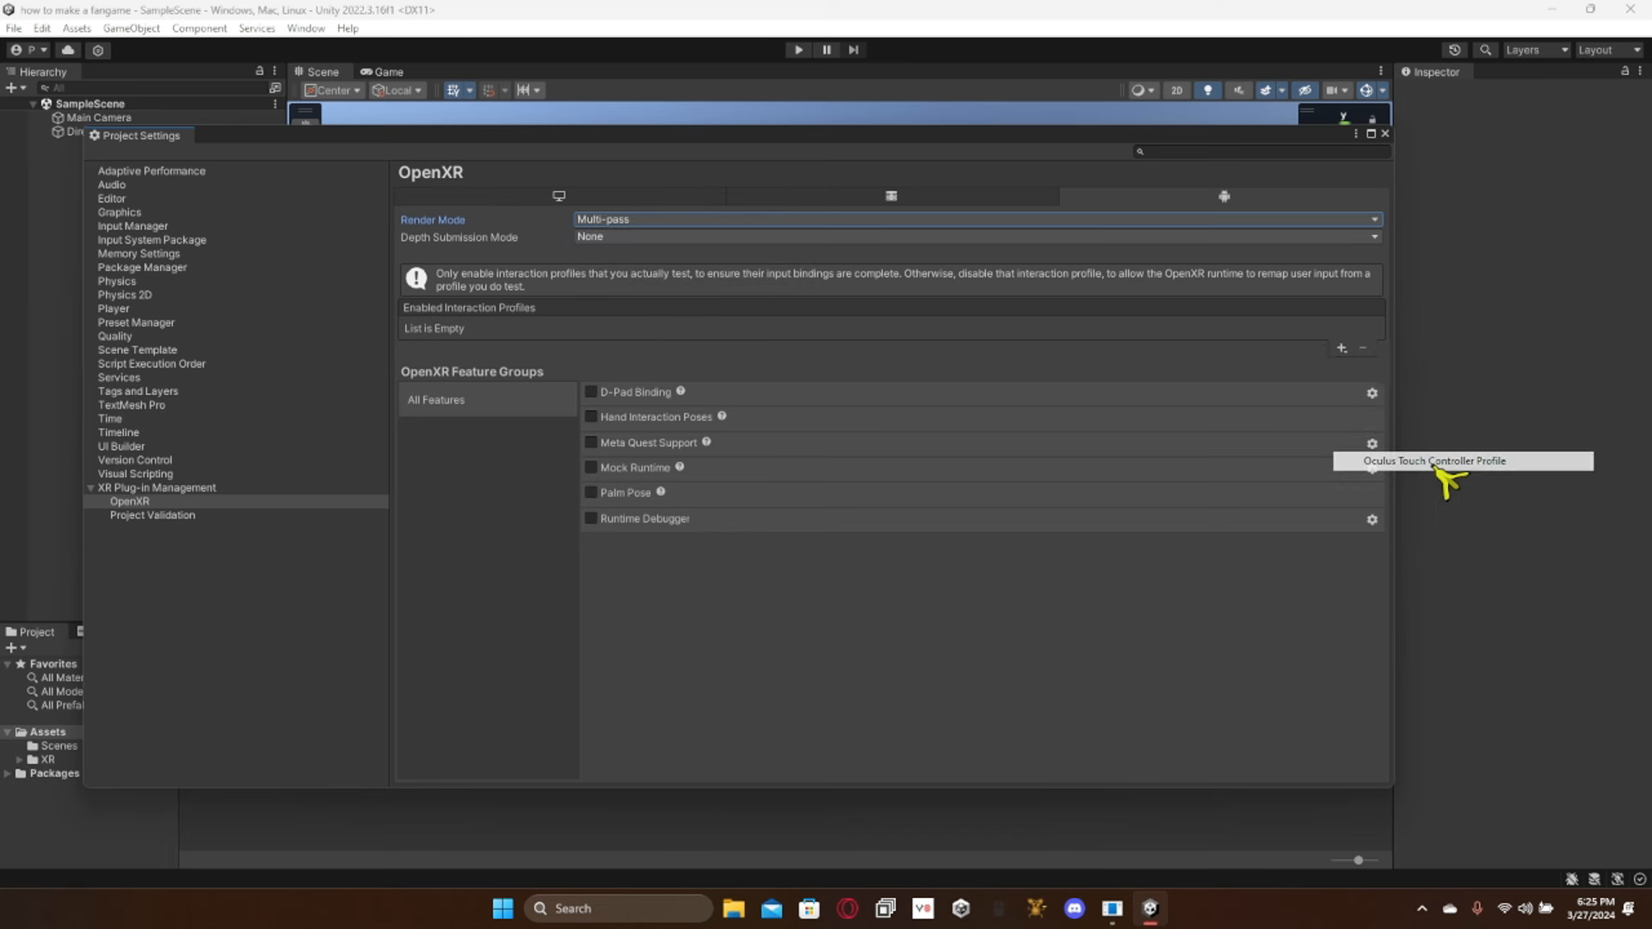
click(1433, 461)
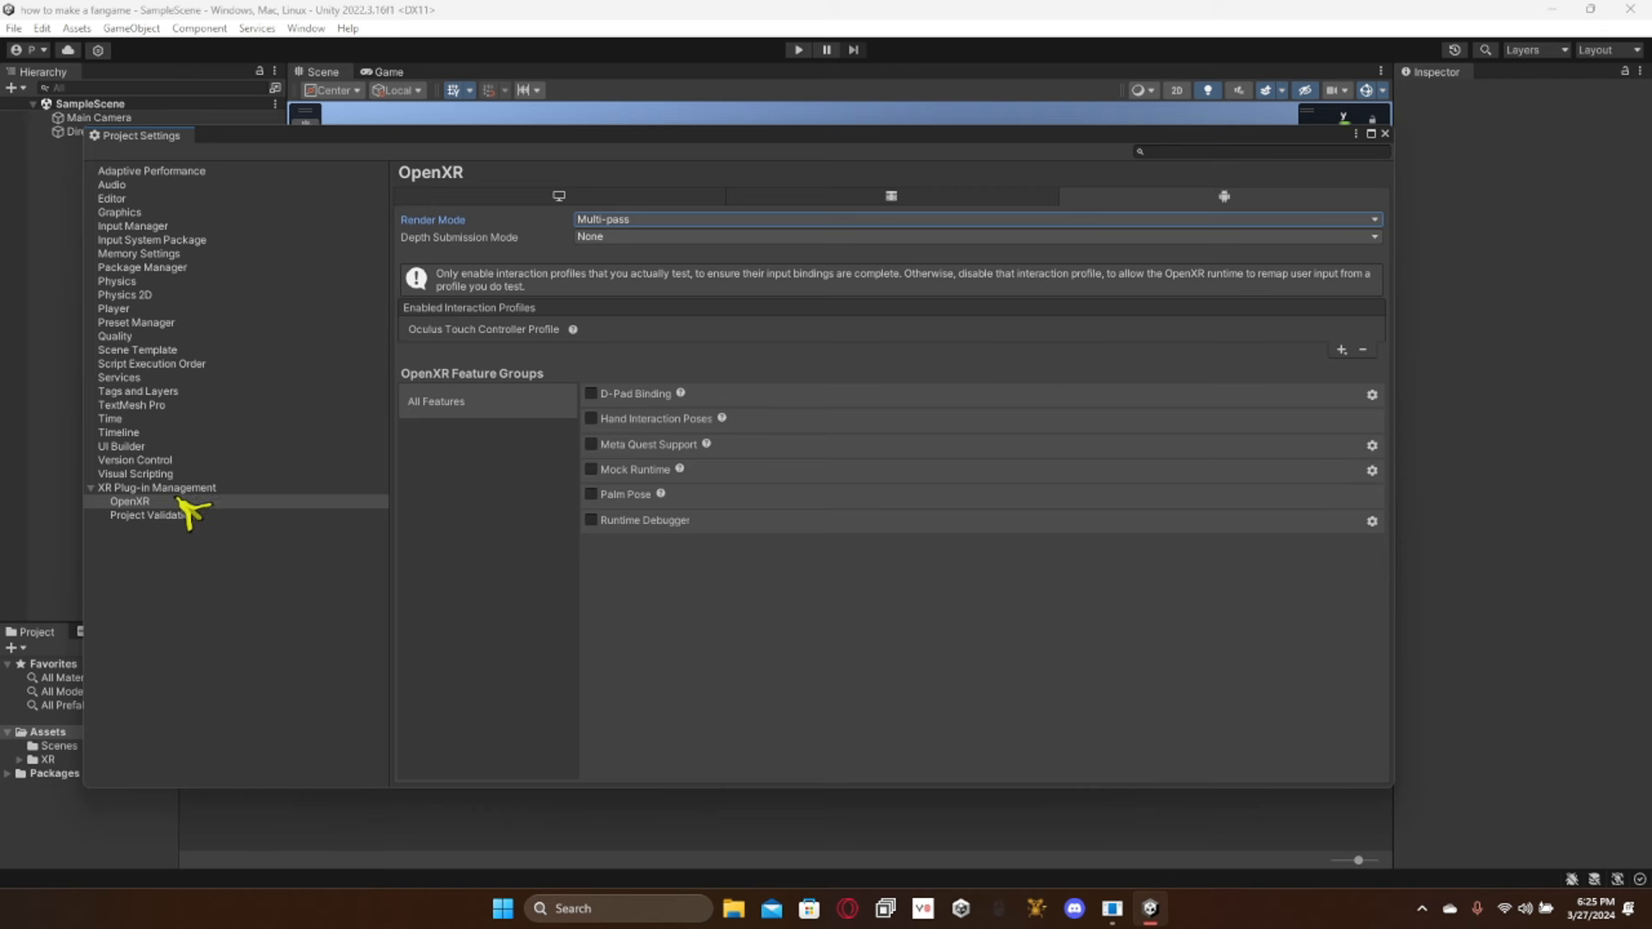
click(153, 487)
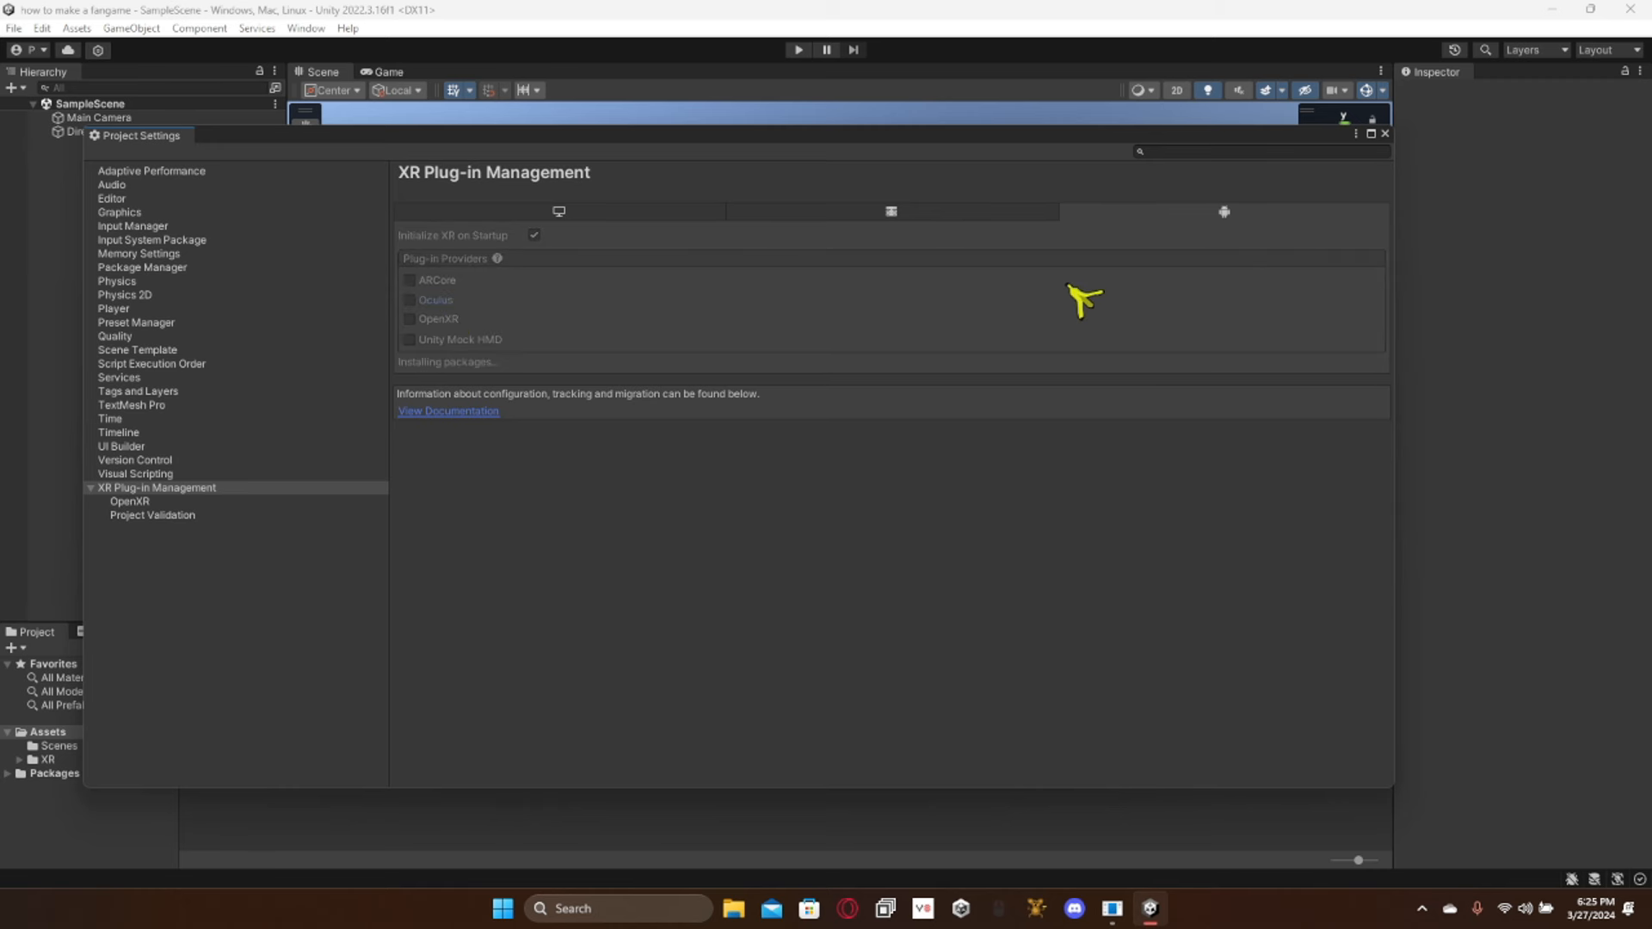
Step: Tick Oculus for Android and enable Multi Pass and Low Overhead Mode (GLES)
click(409, 300)
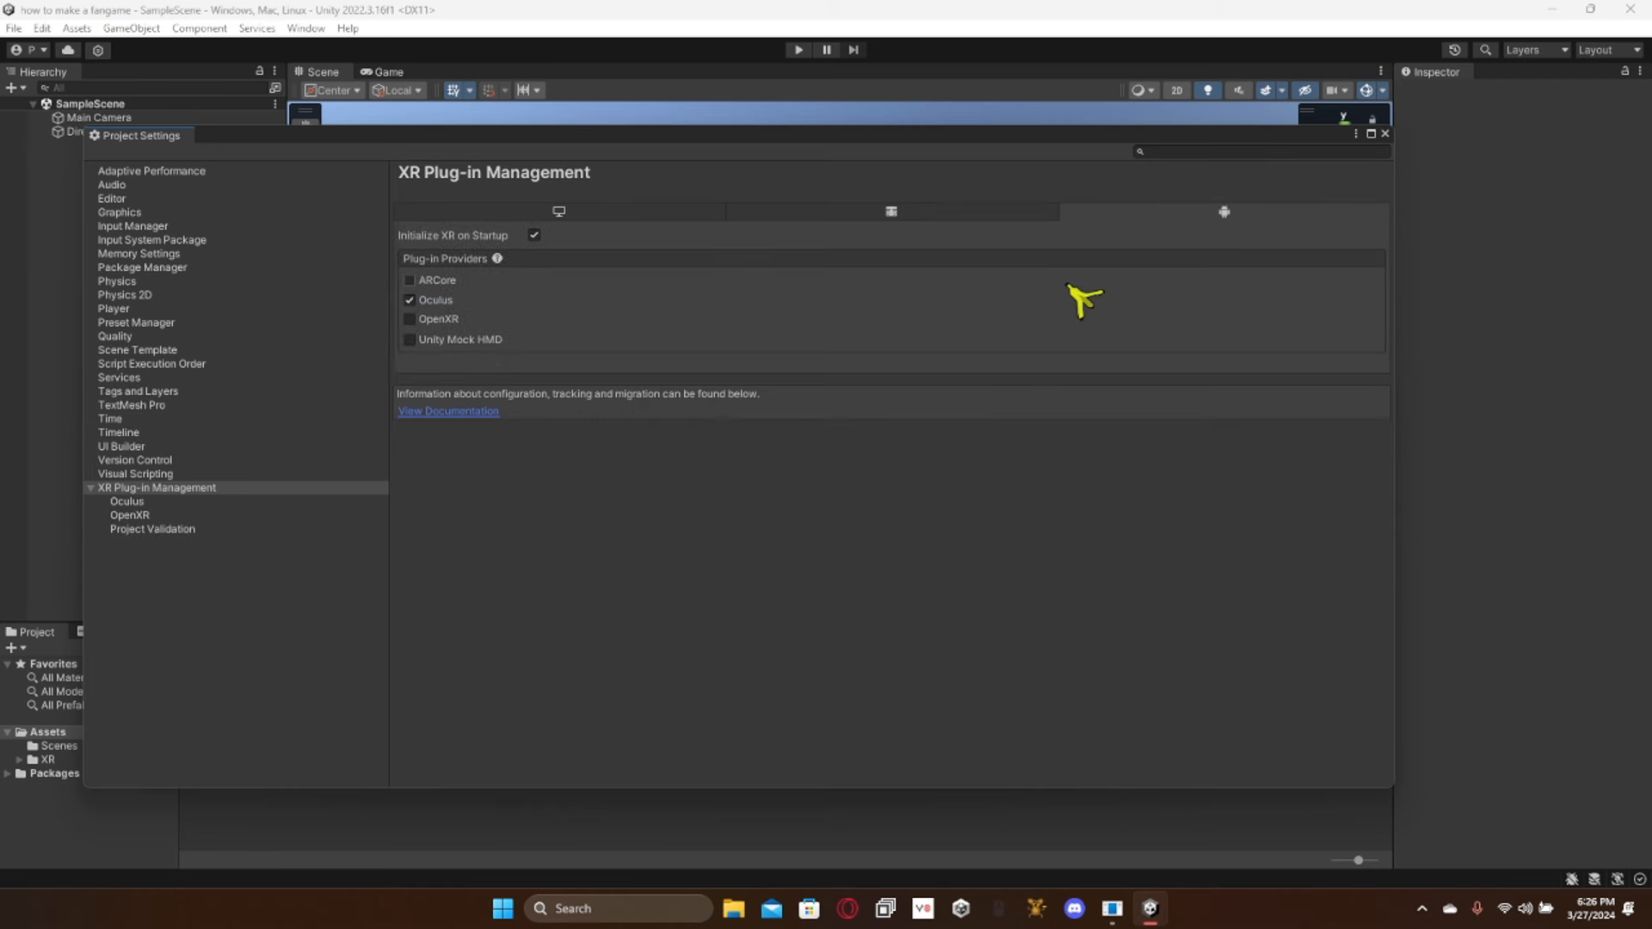
click(126, 500)
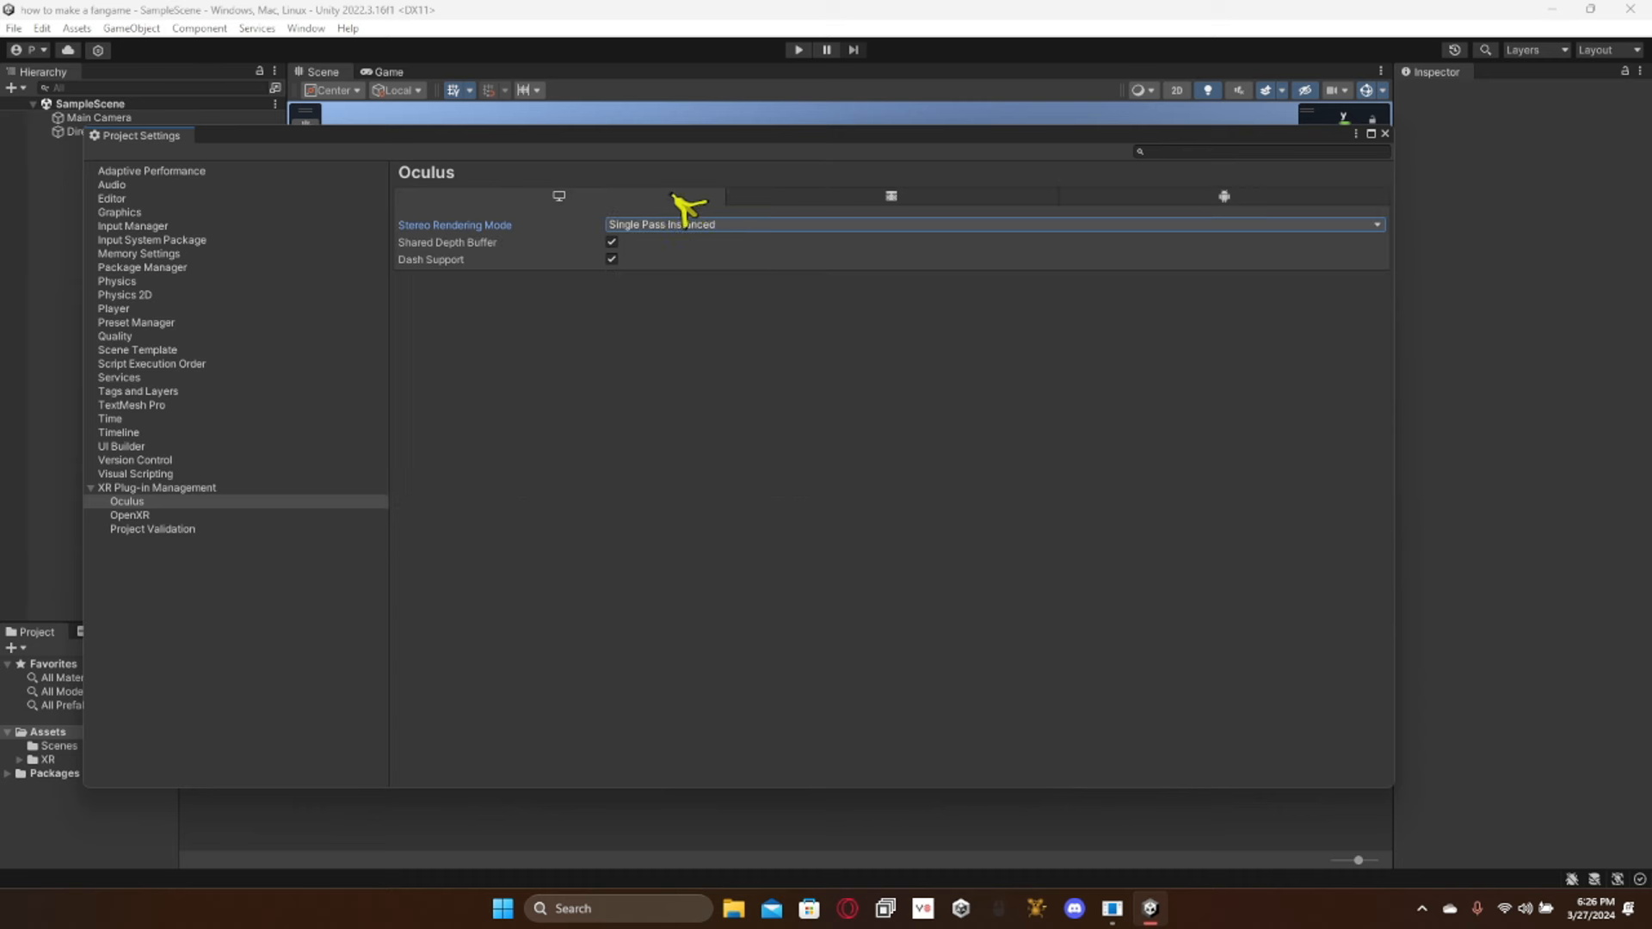
click(1224, 196)
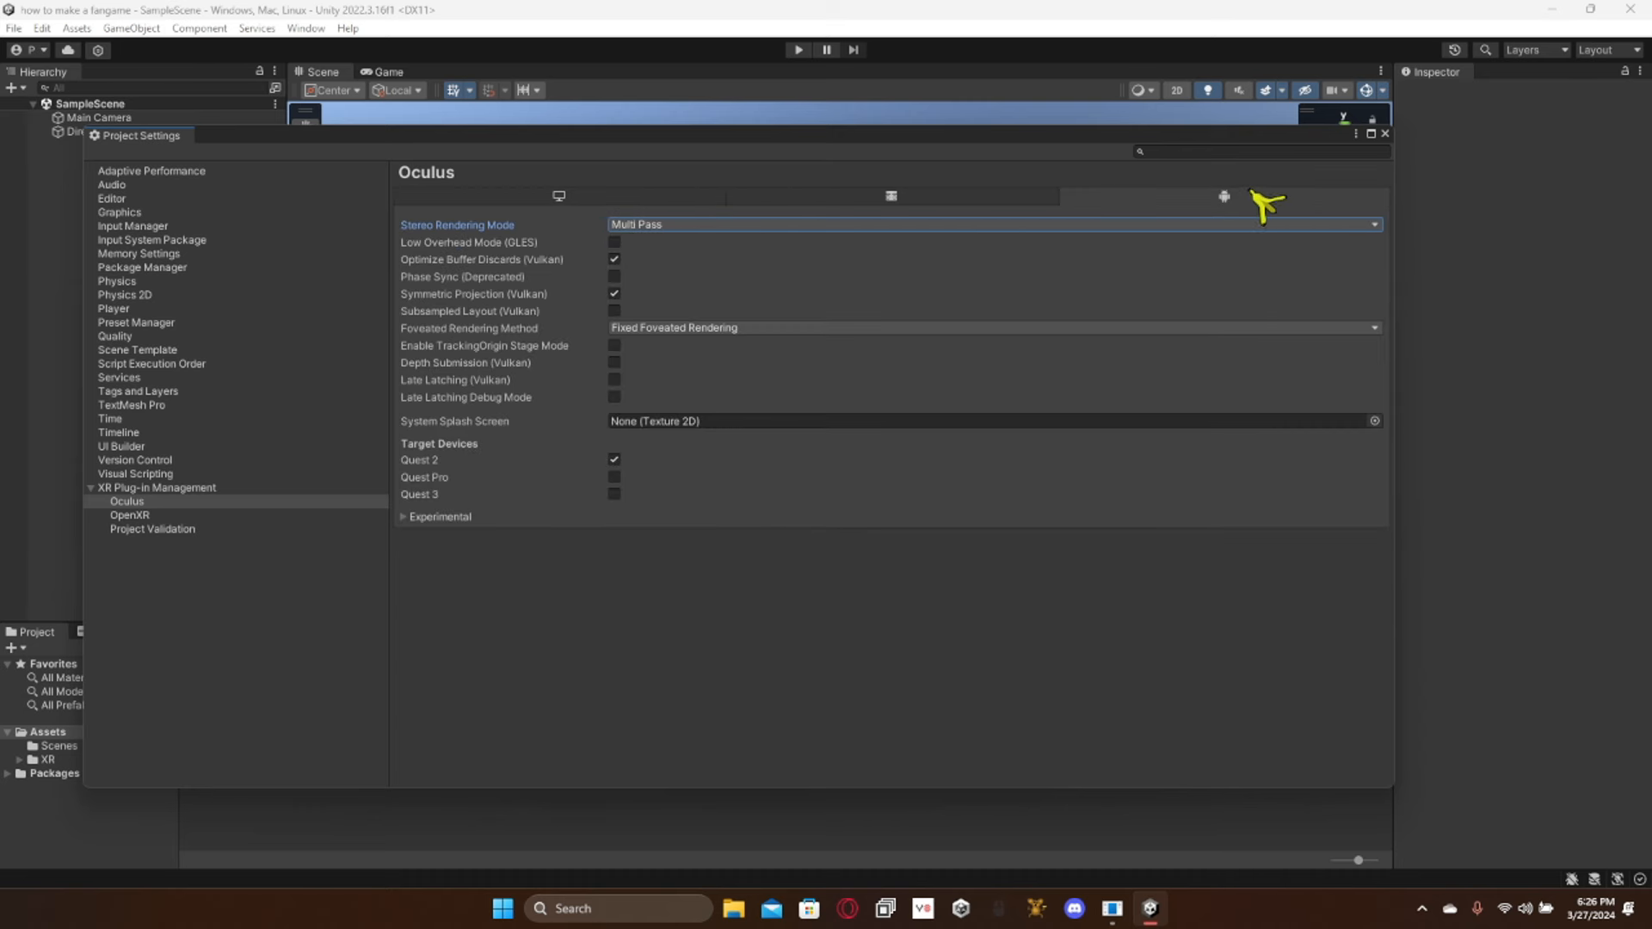
mouse_move(418, 267)
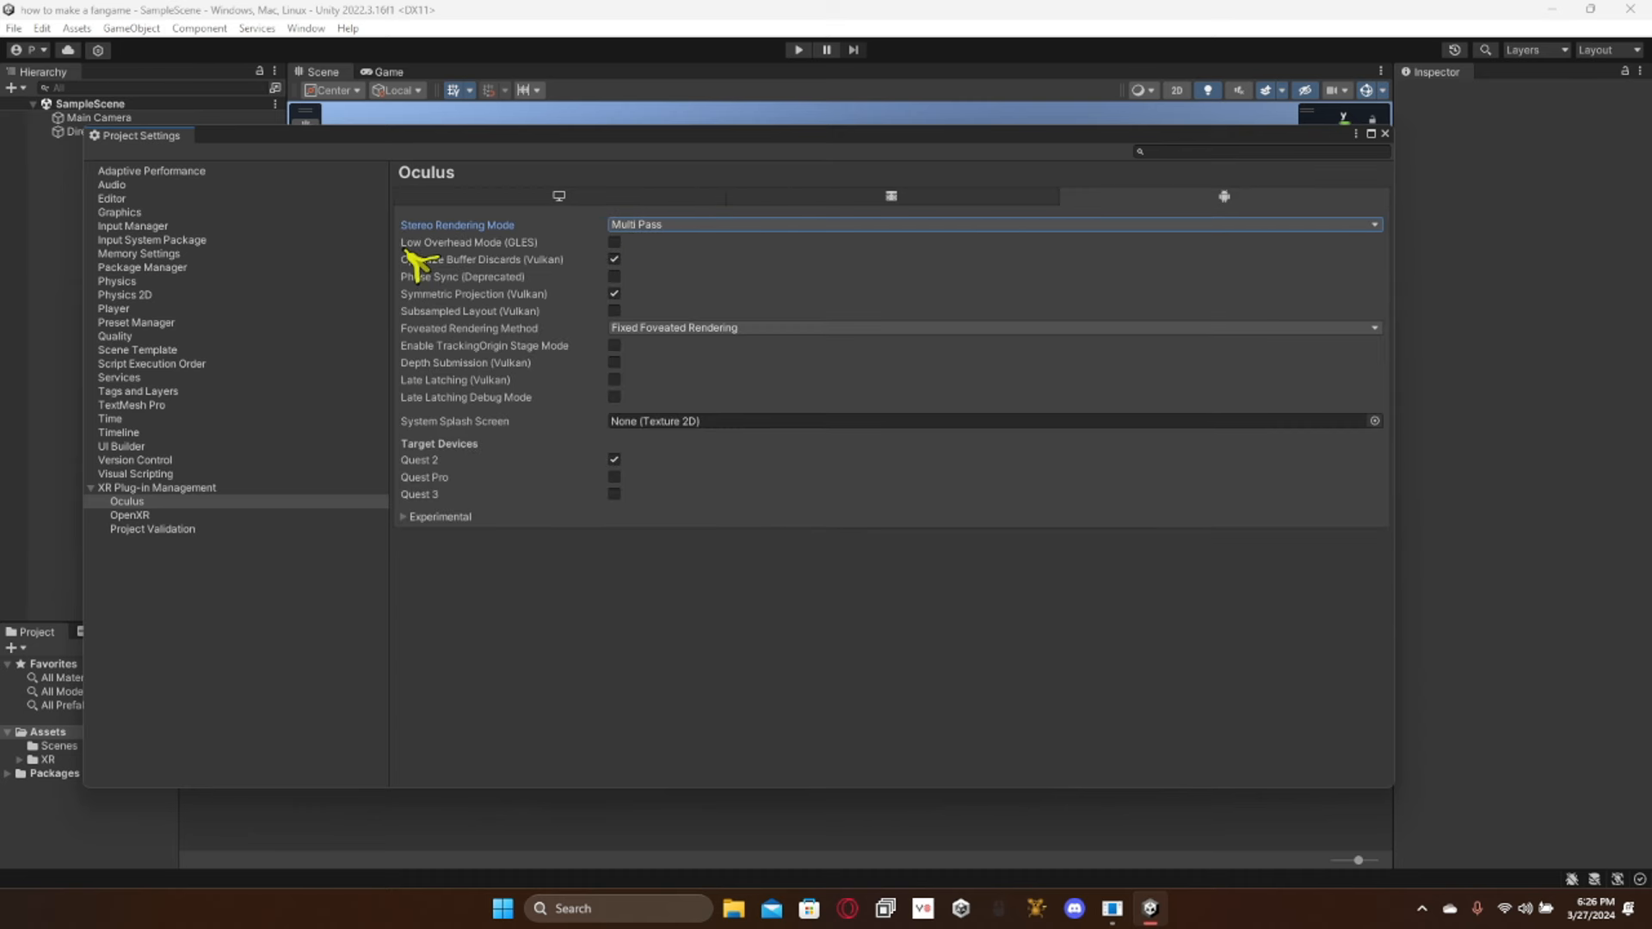
mouse_move(456, 268)
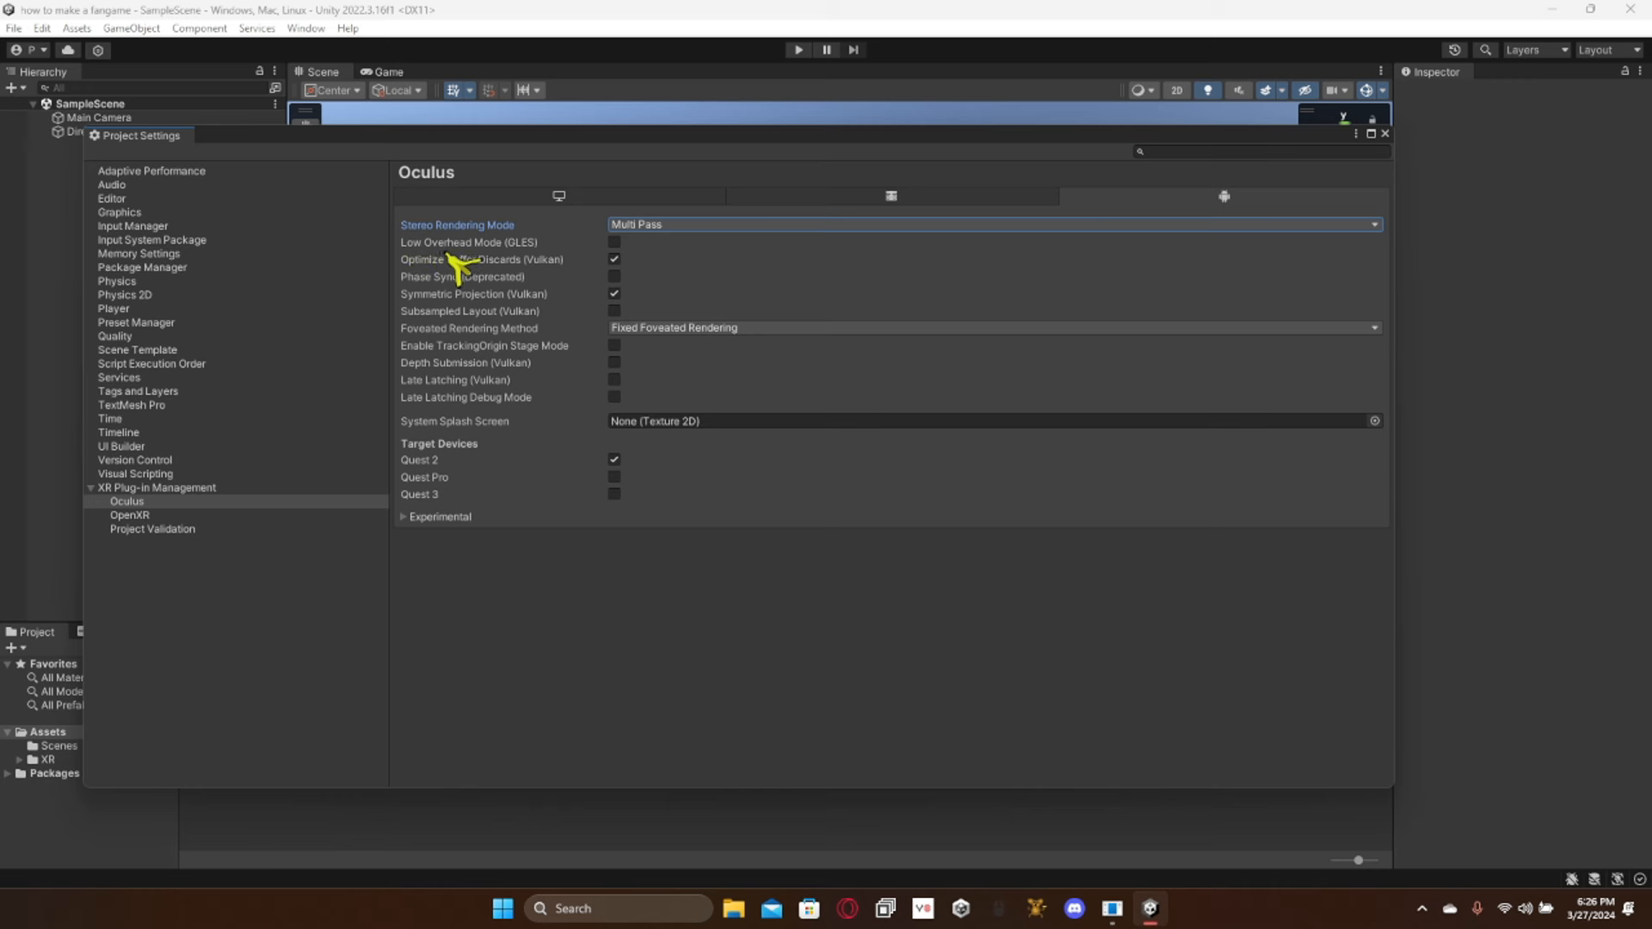
mouse_move(459, 265)
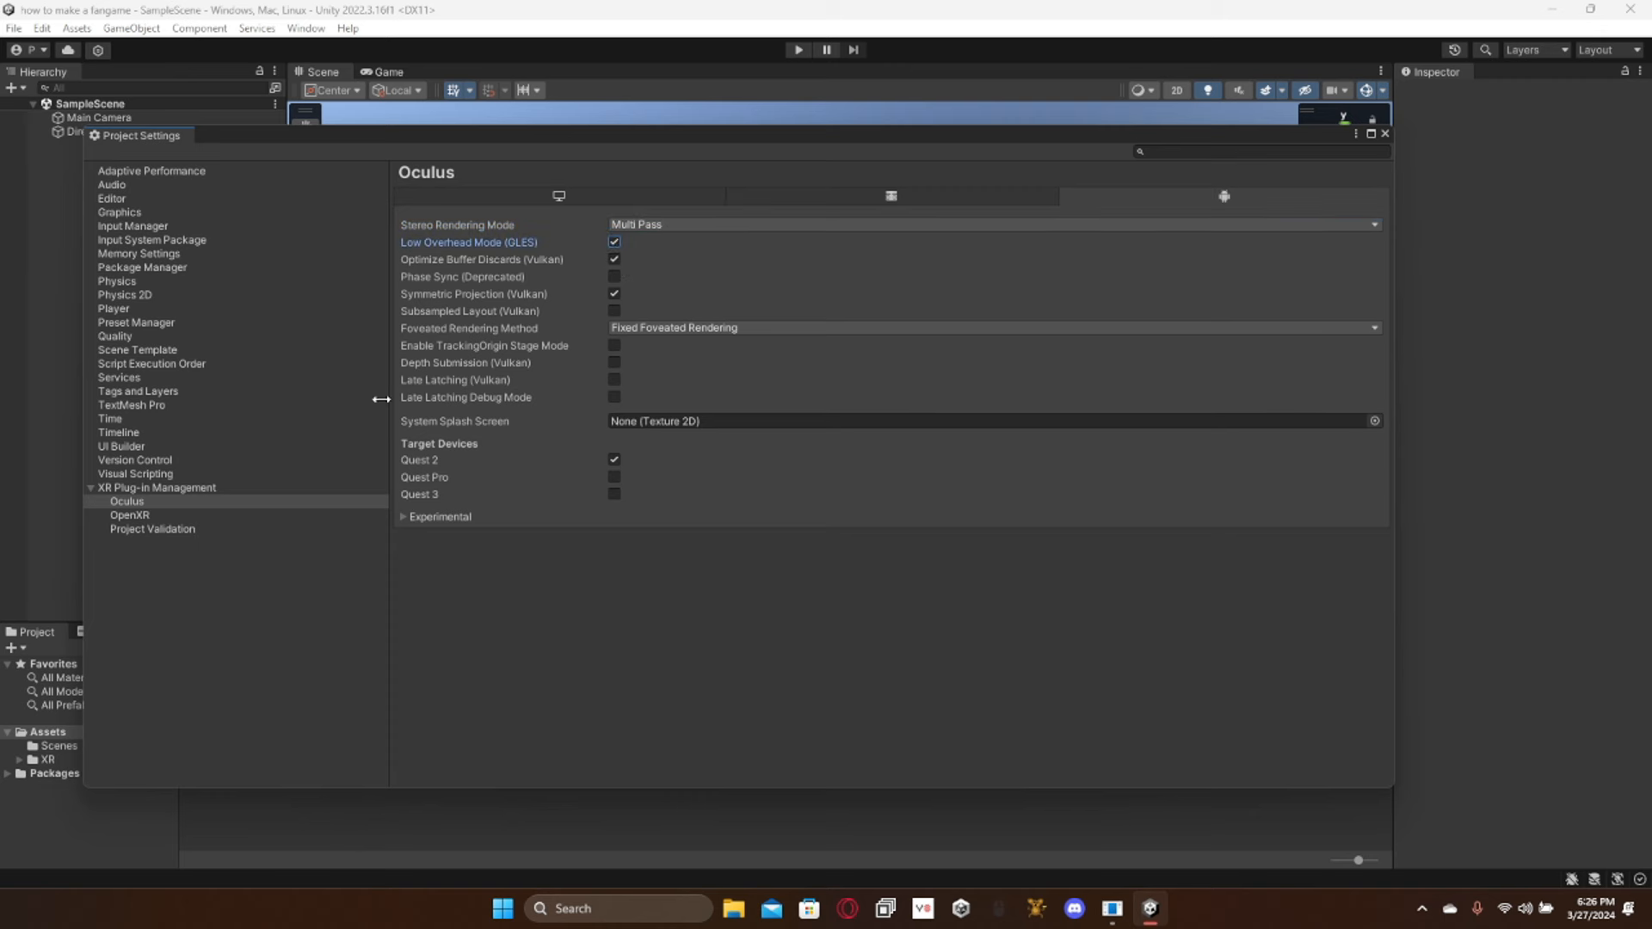
mouse_move(196, 312)
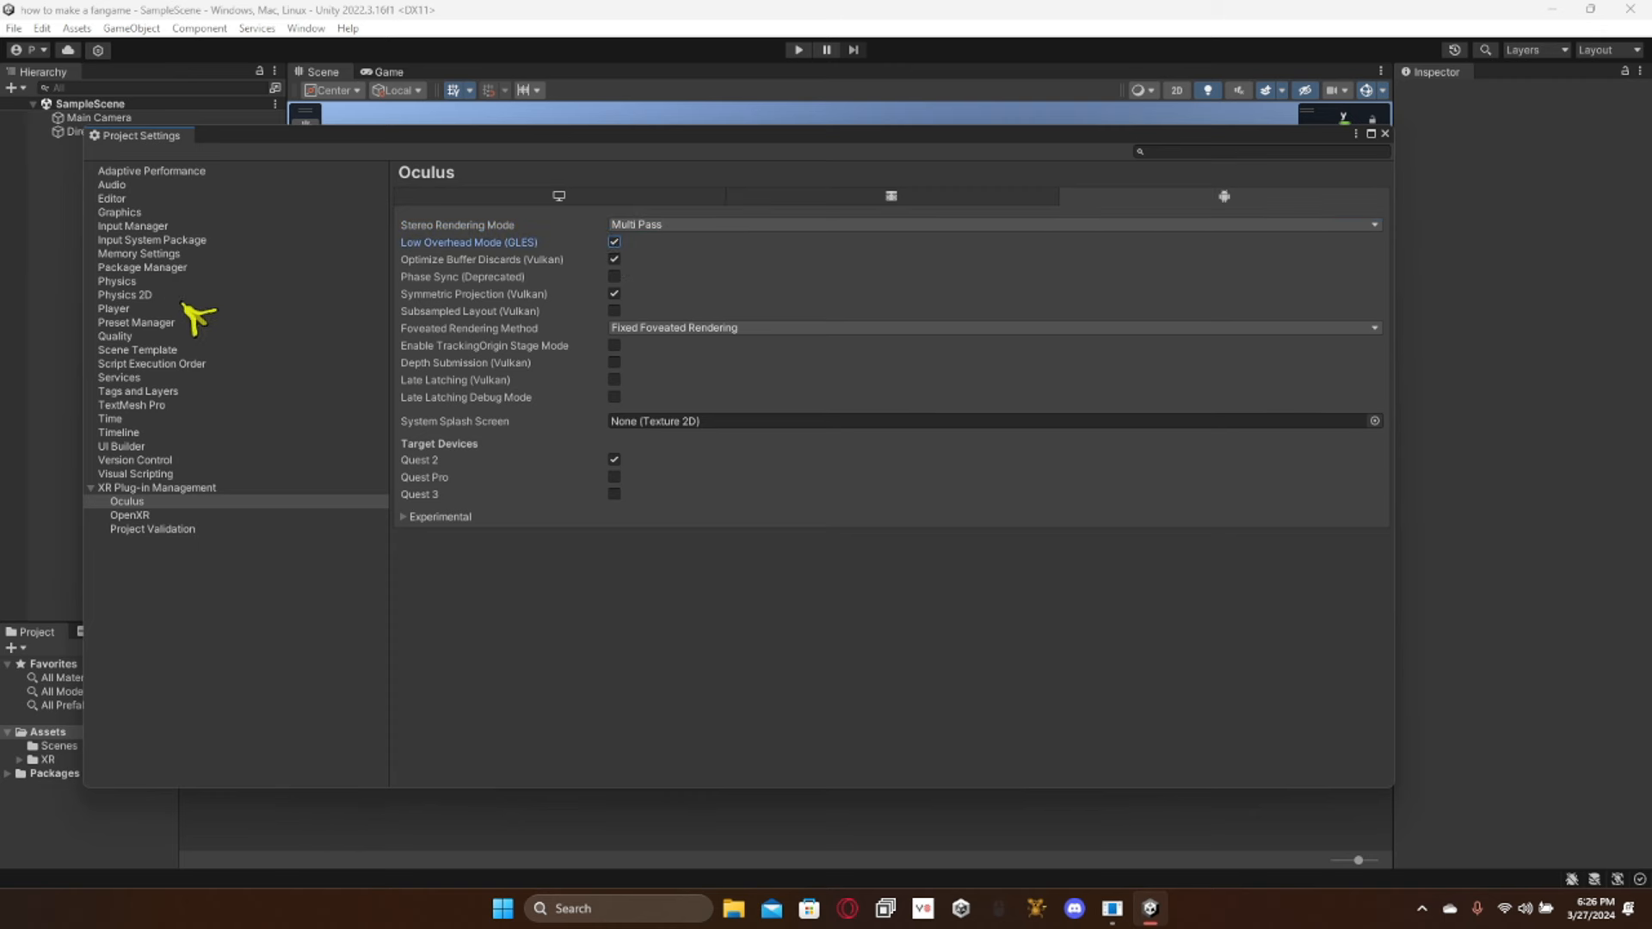
click(157, 487)
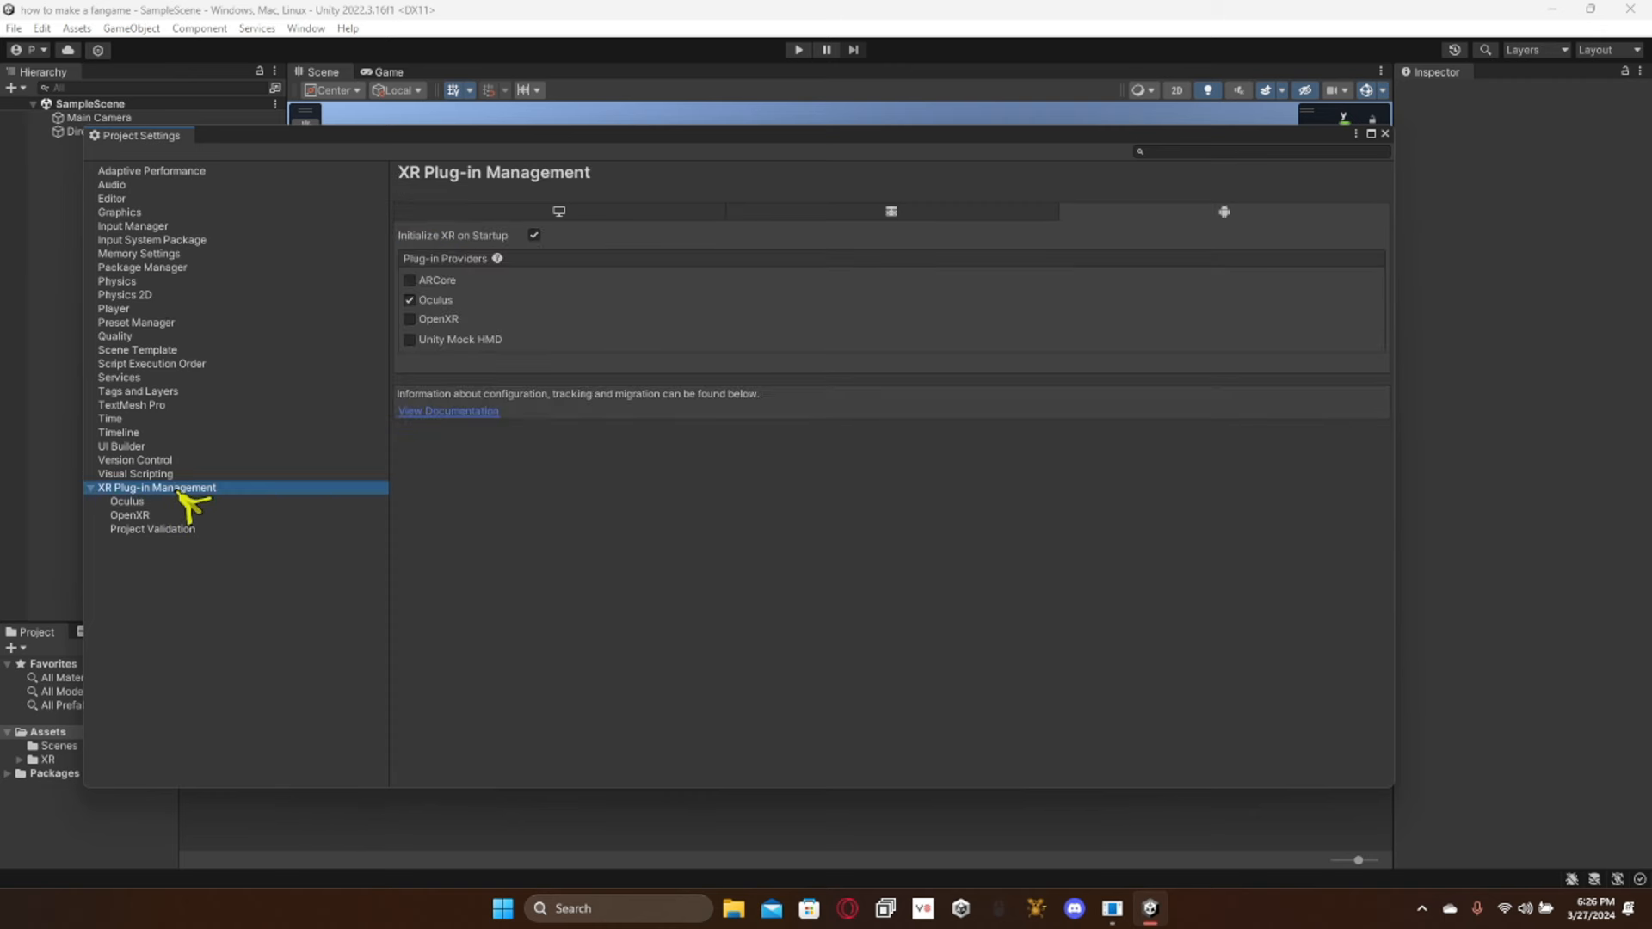
Step: Check Project Validation, view OpenXR settings, and dismiss the Background Tasks window
click(153, 529)
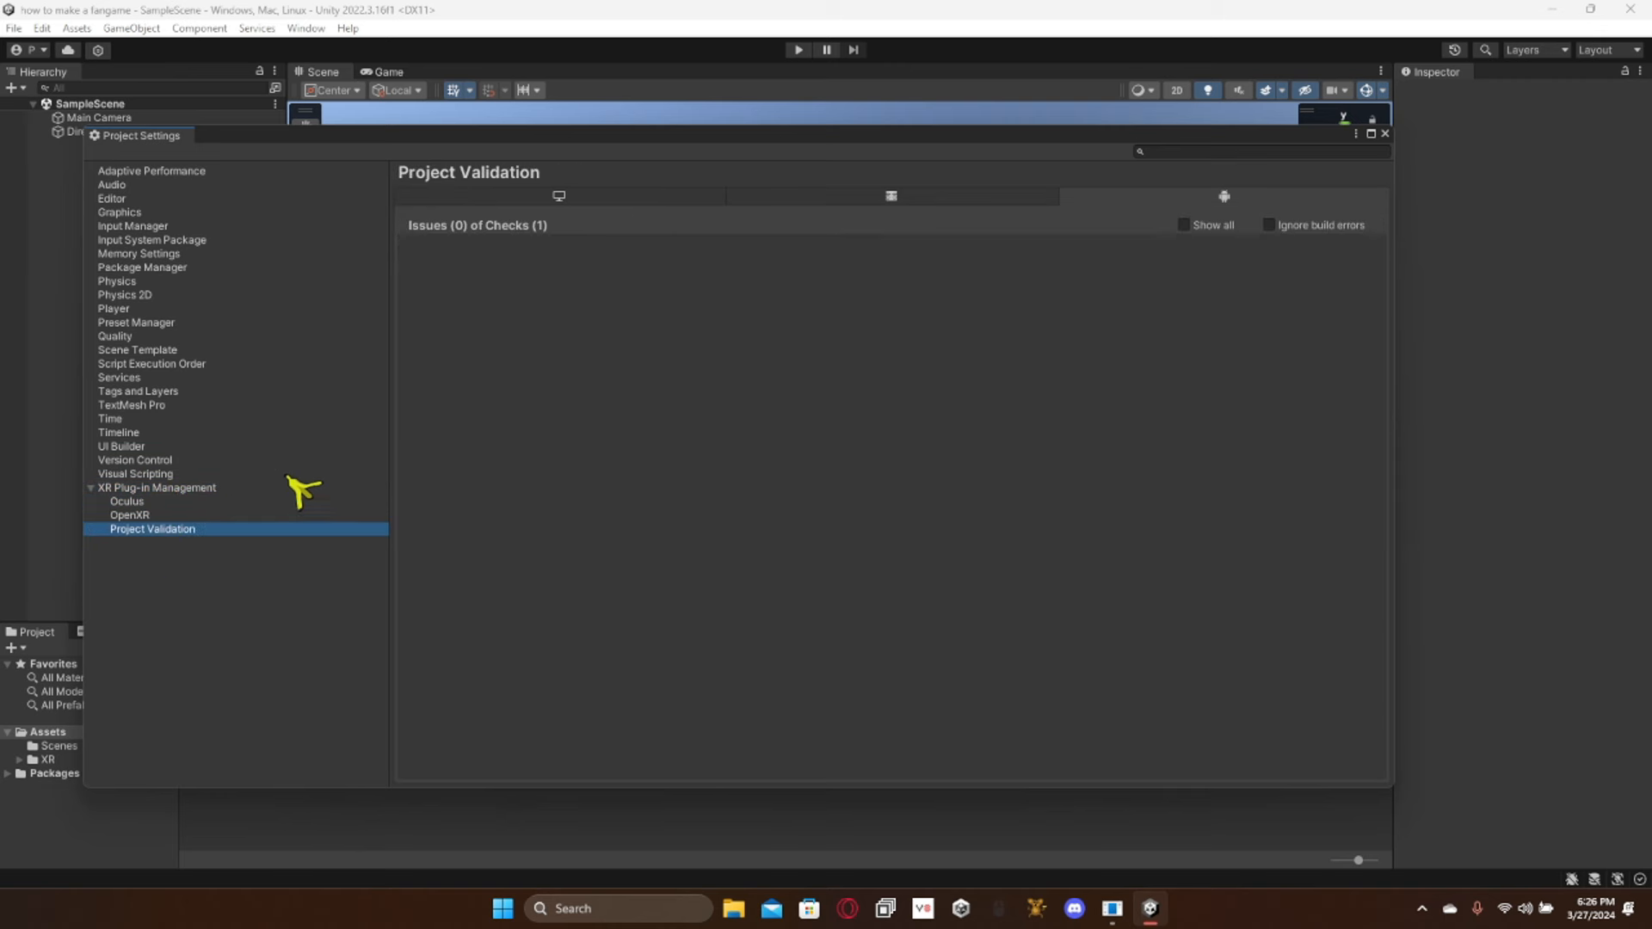
click(126, 514)
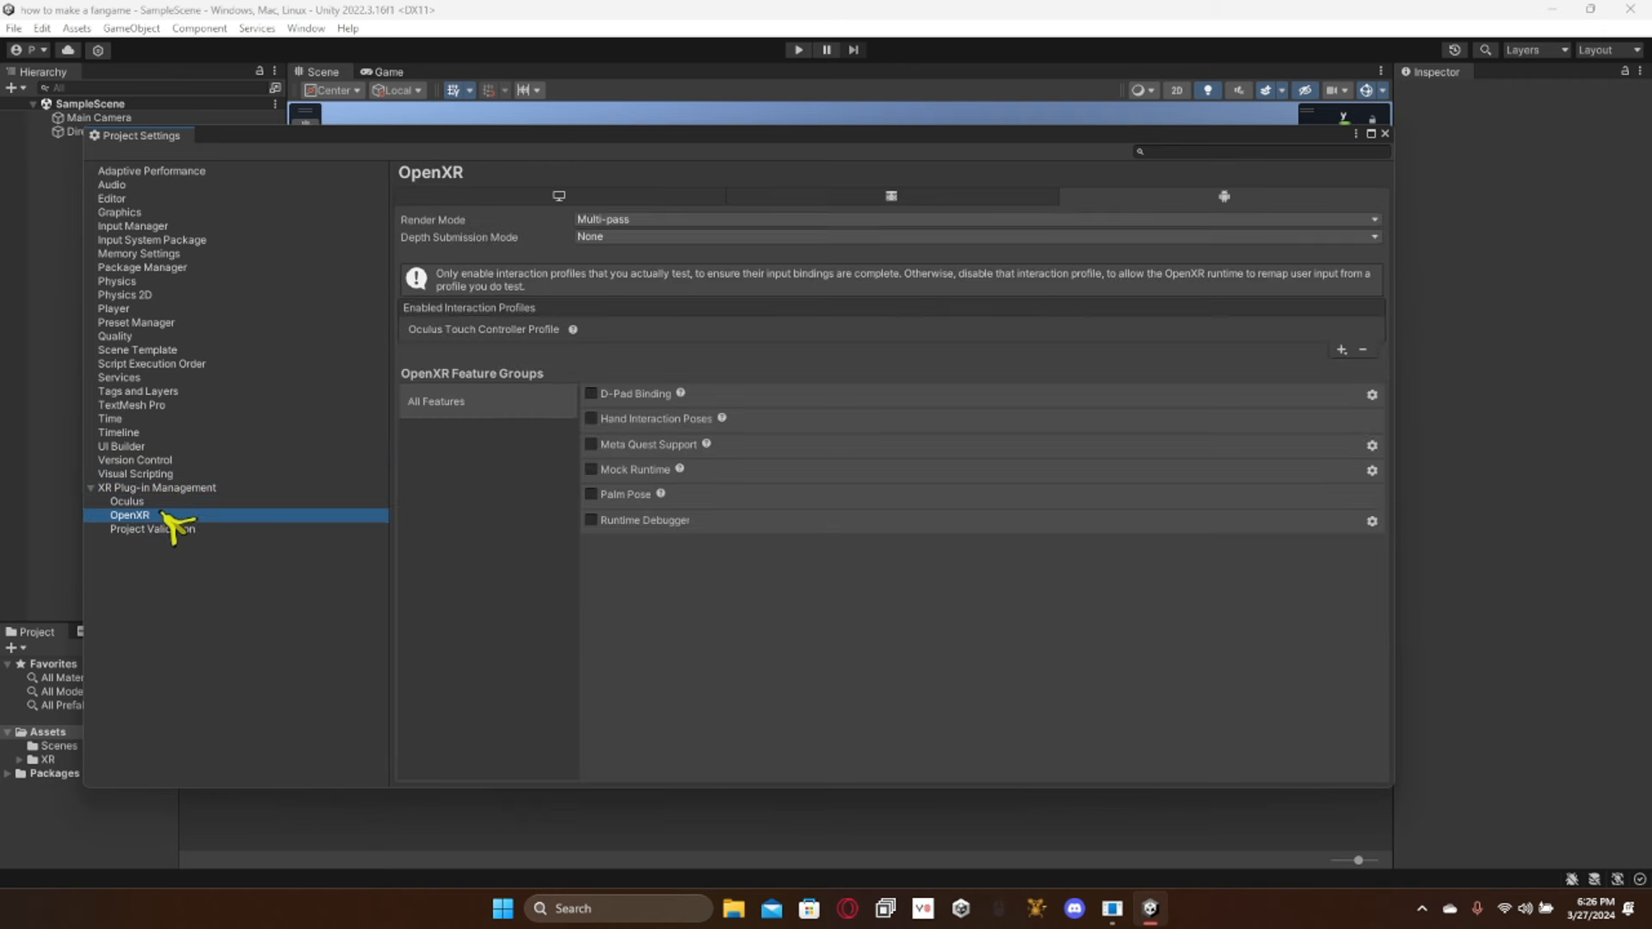
mouse_move(1404, 159)
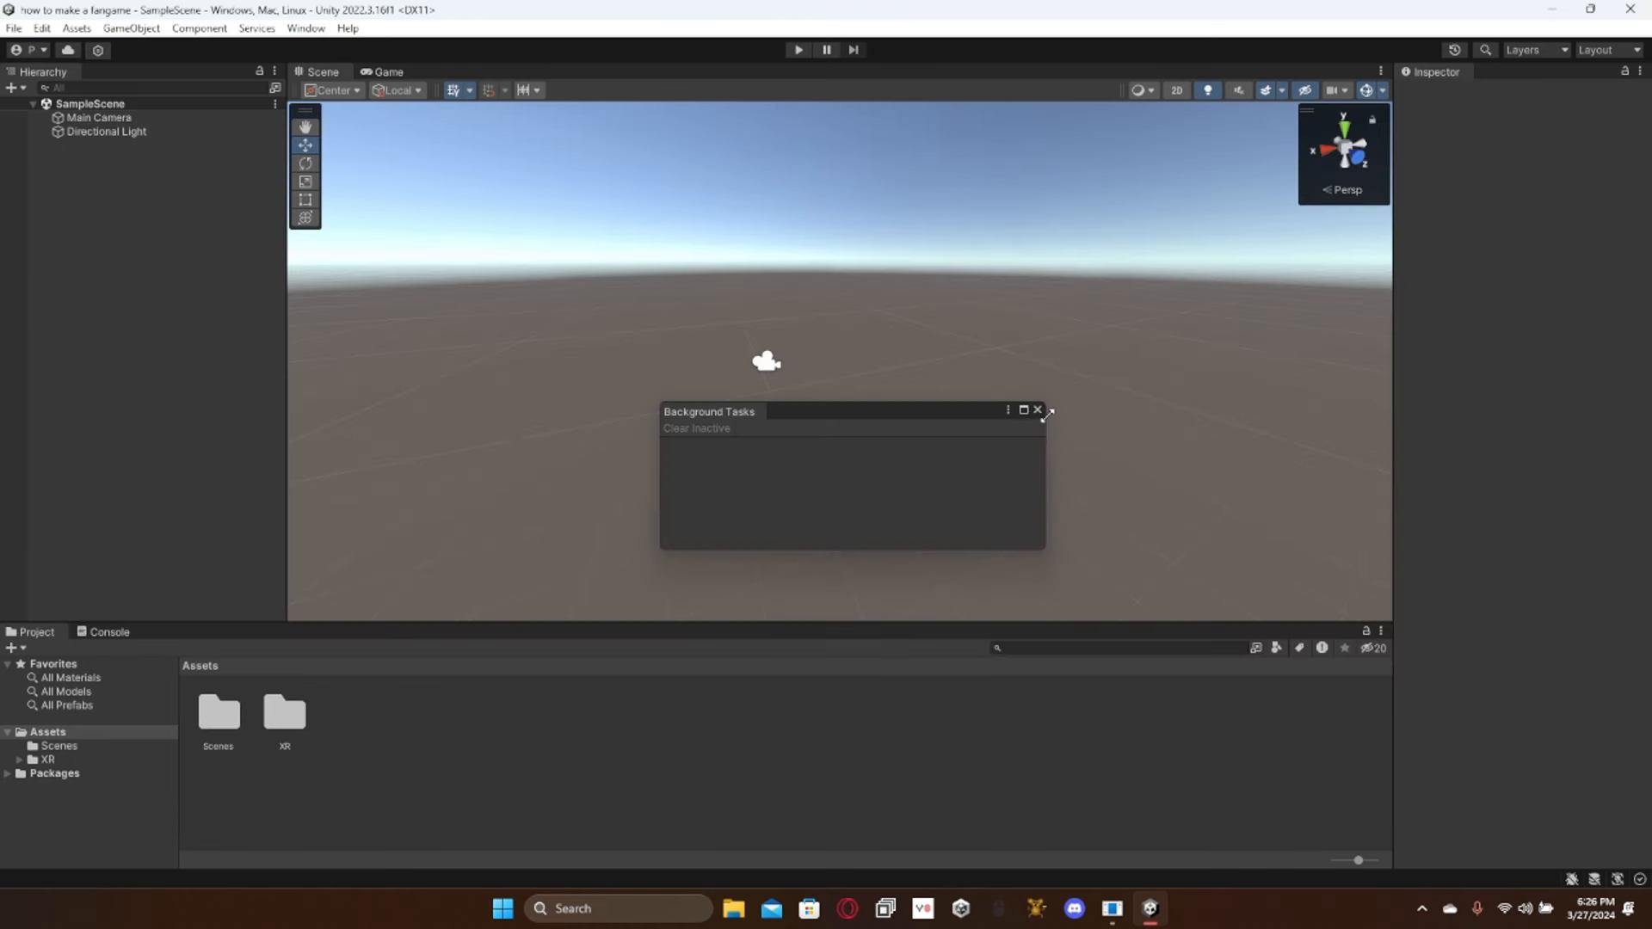
click(1038, 411)
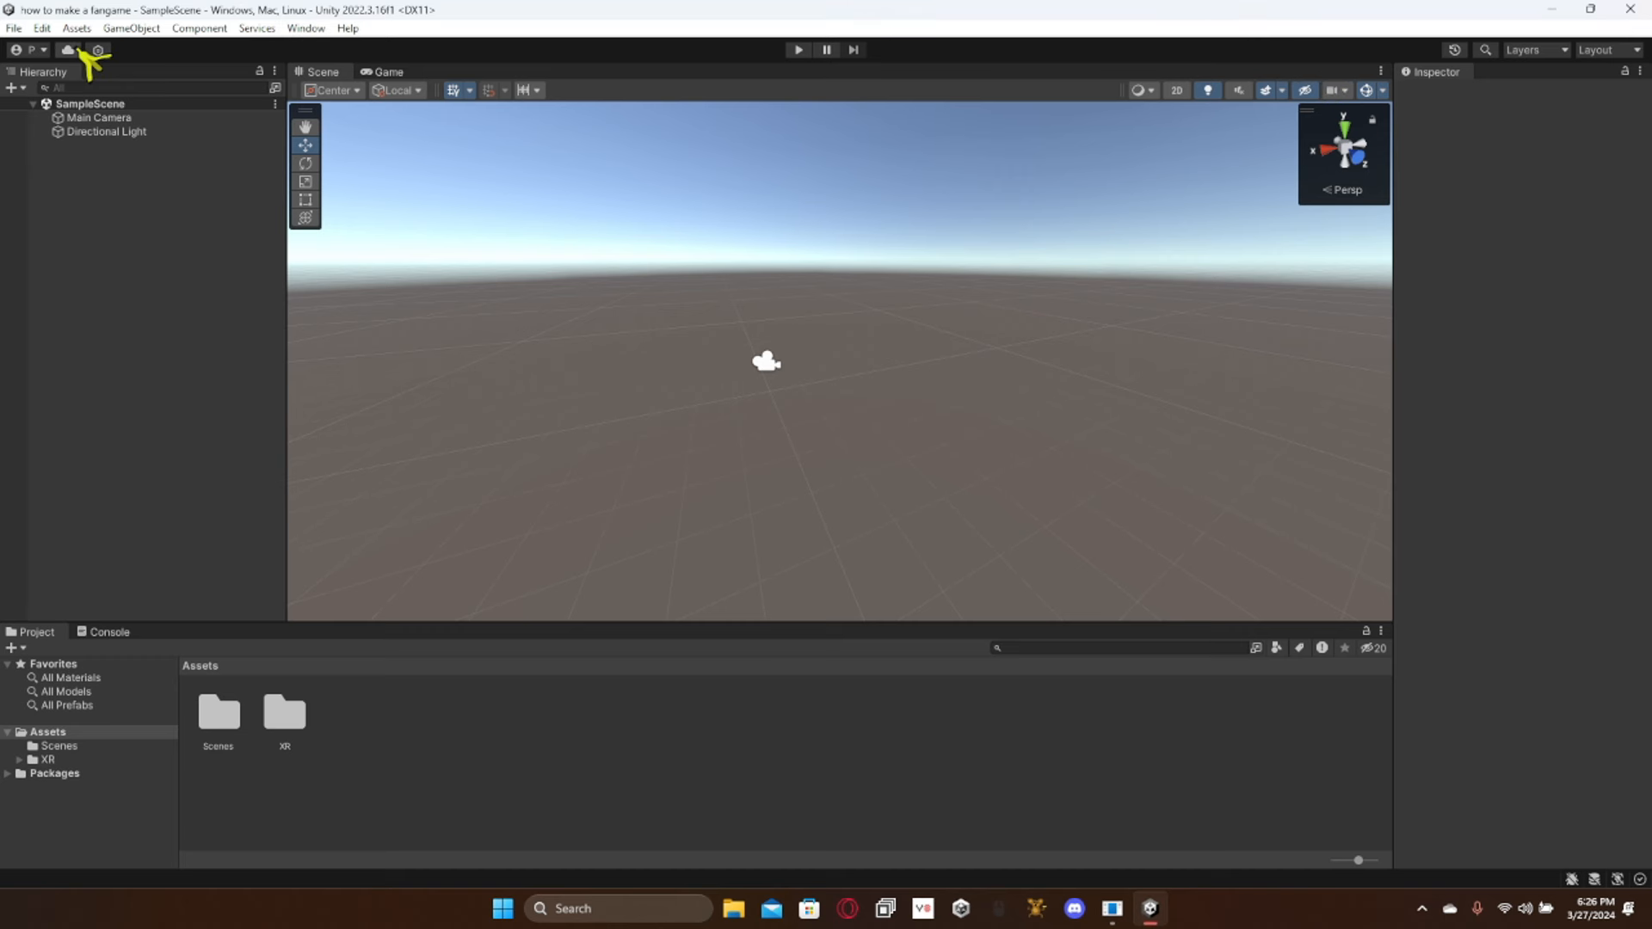
Step: Open Package Manager and add XR Interaction Toolkit from its git URL
click(306, 28)
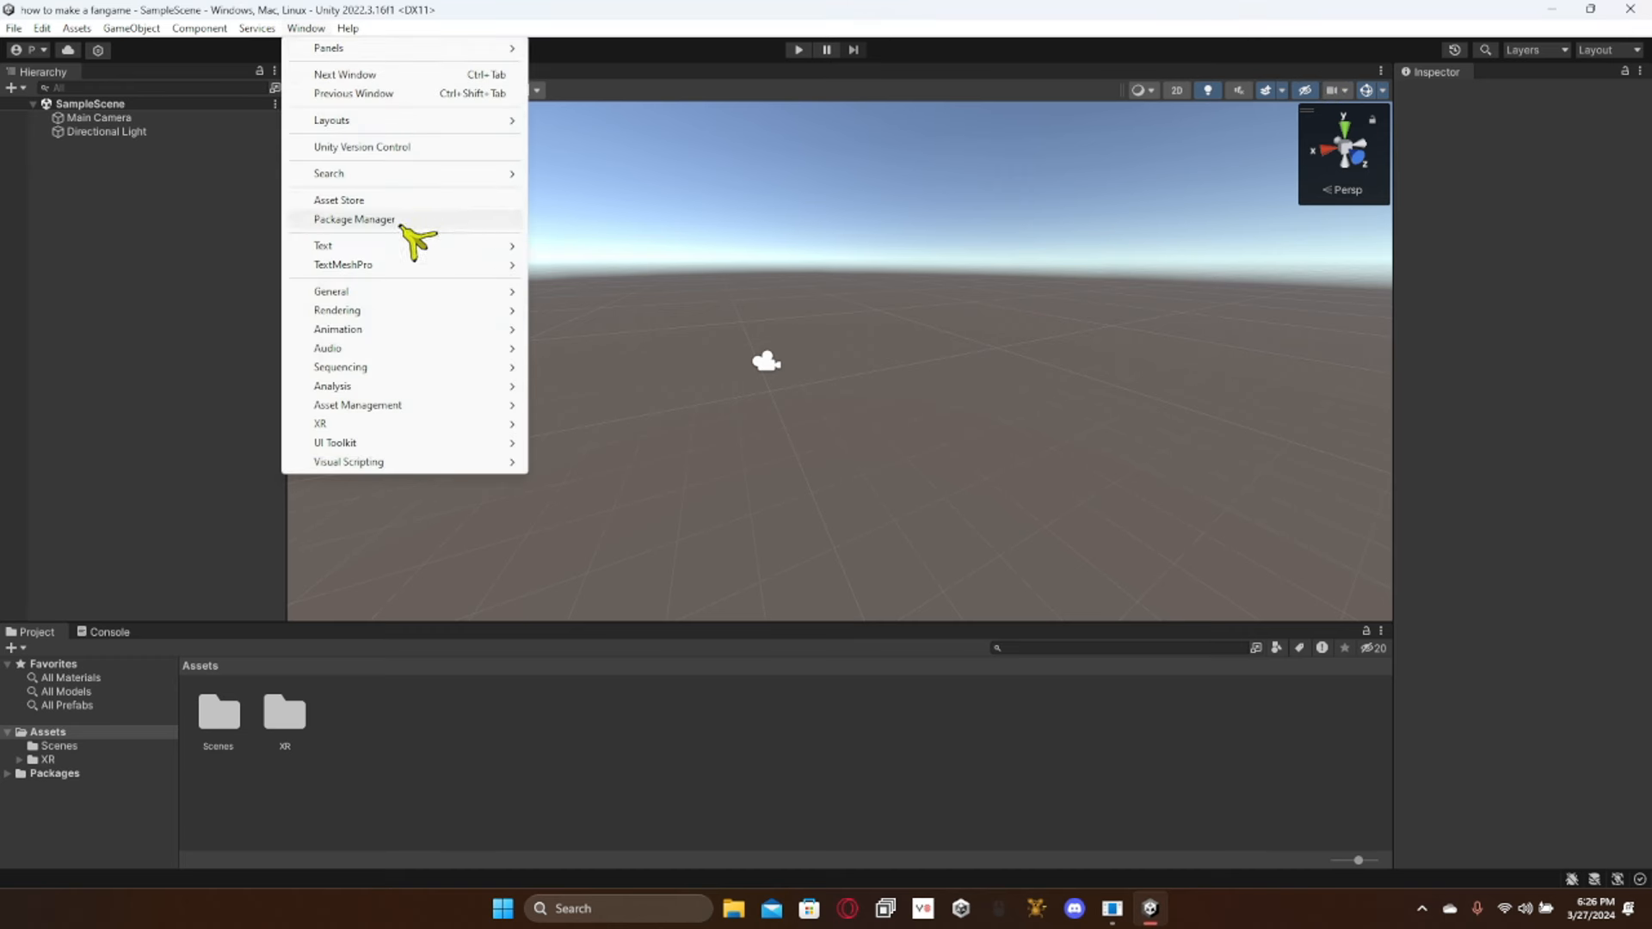
click(354, 219)
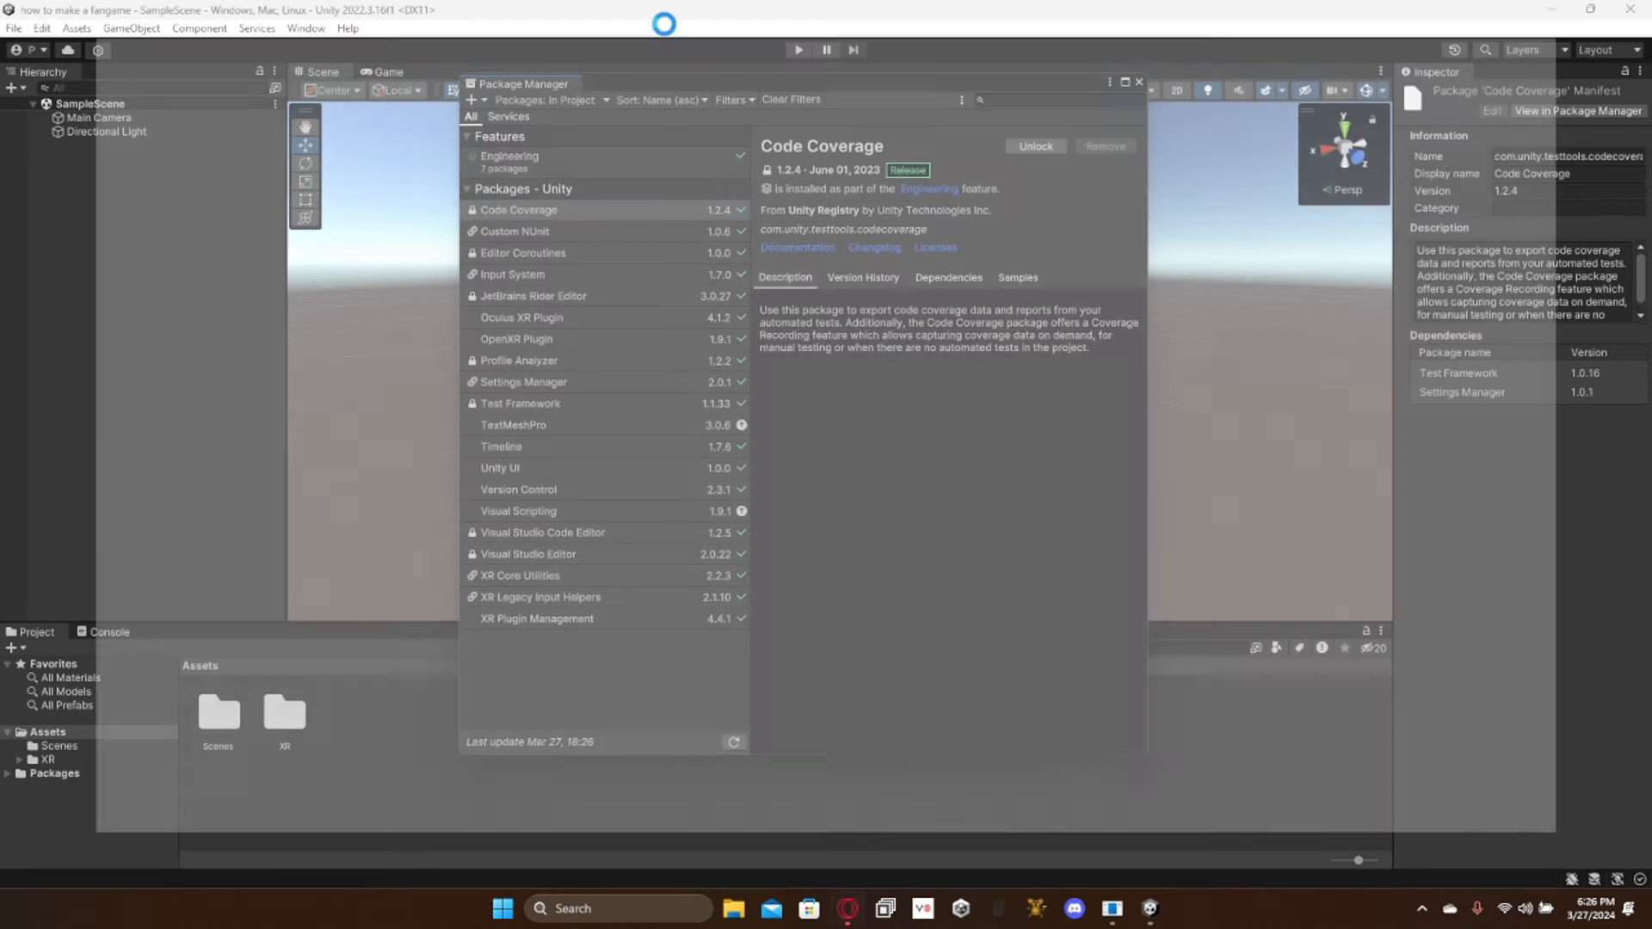
click(847, 908)
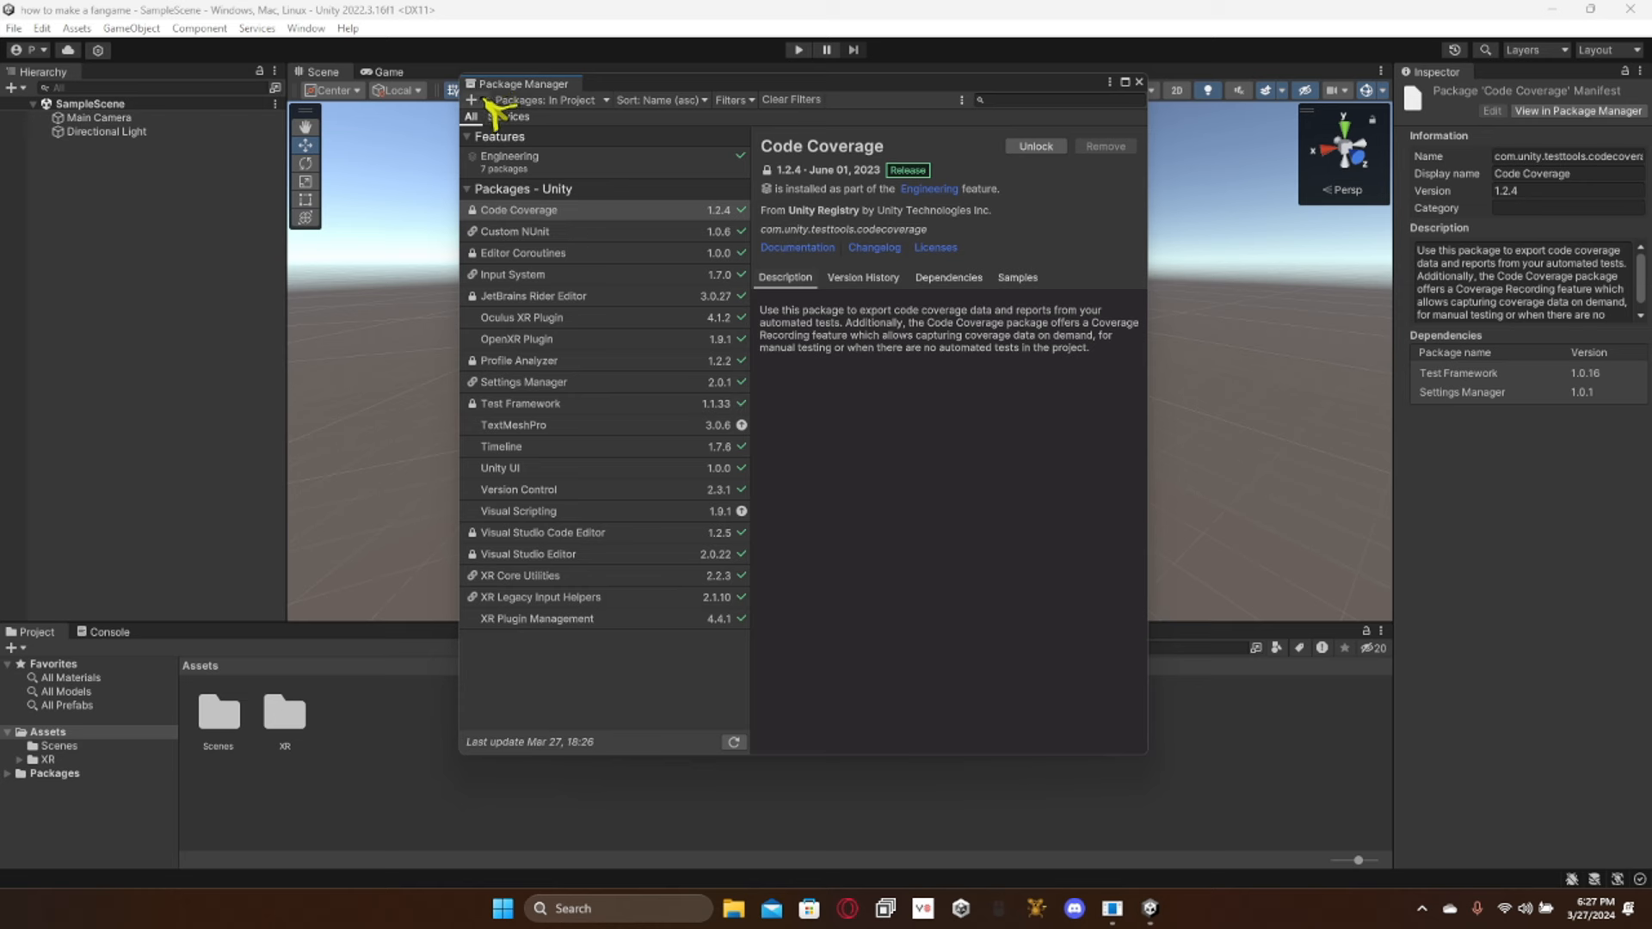
click(477, 100)
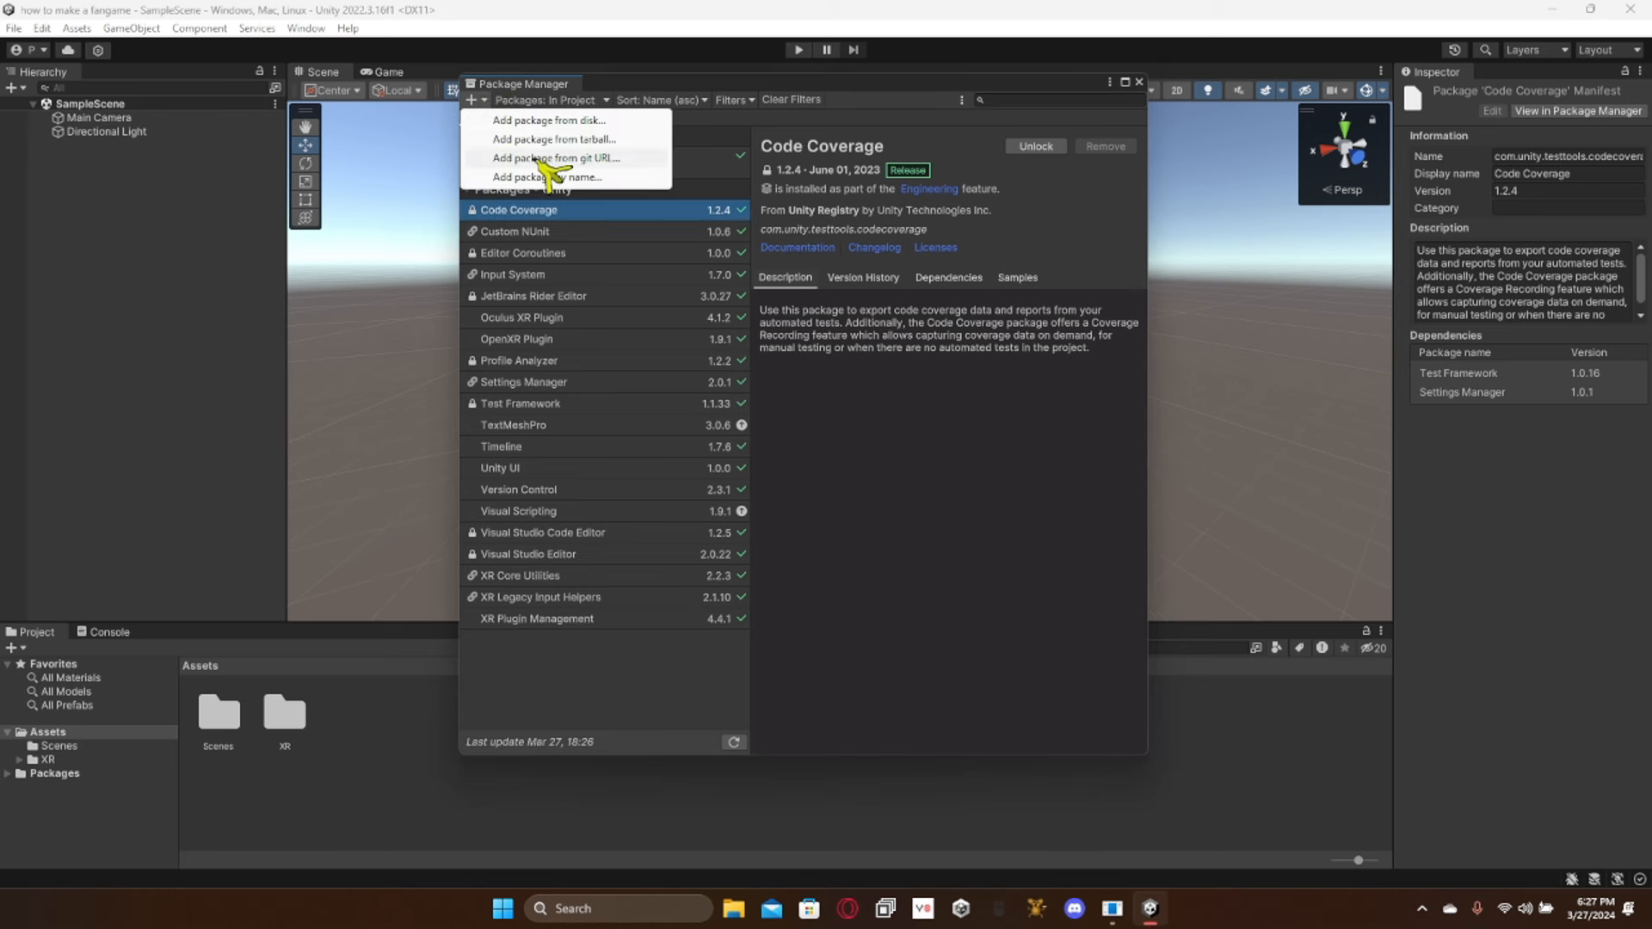
click(556, 158)
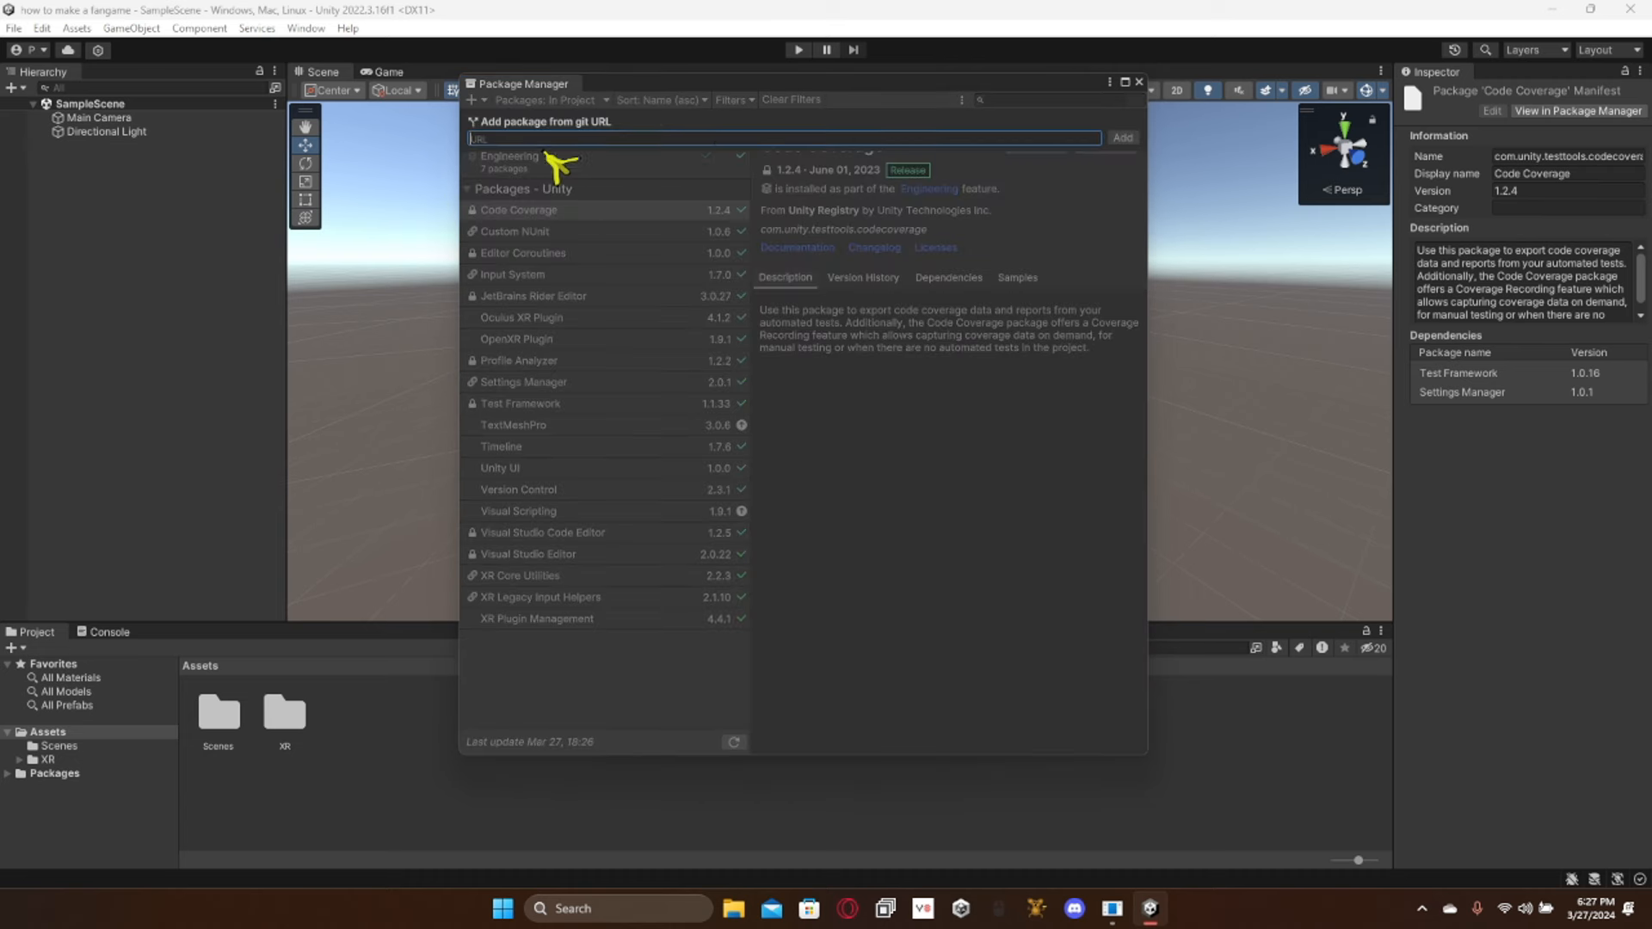
click(1122, 138)
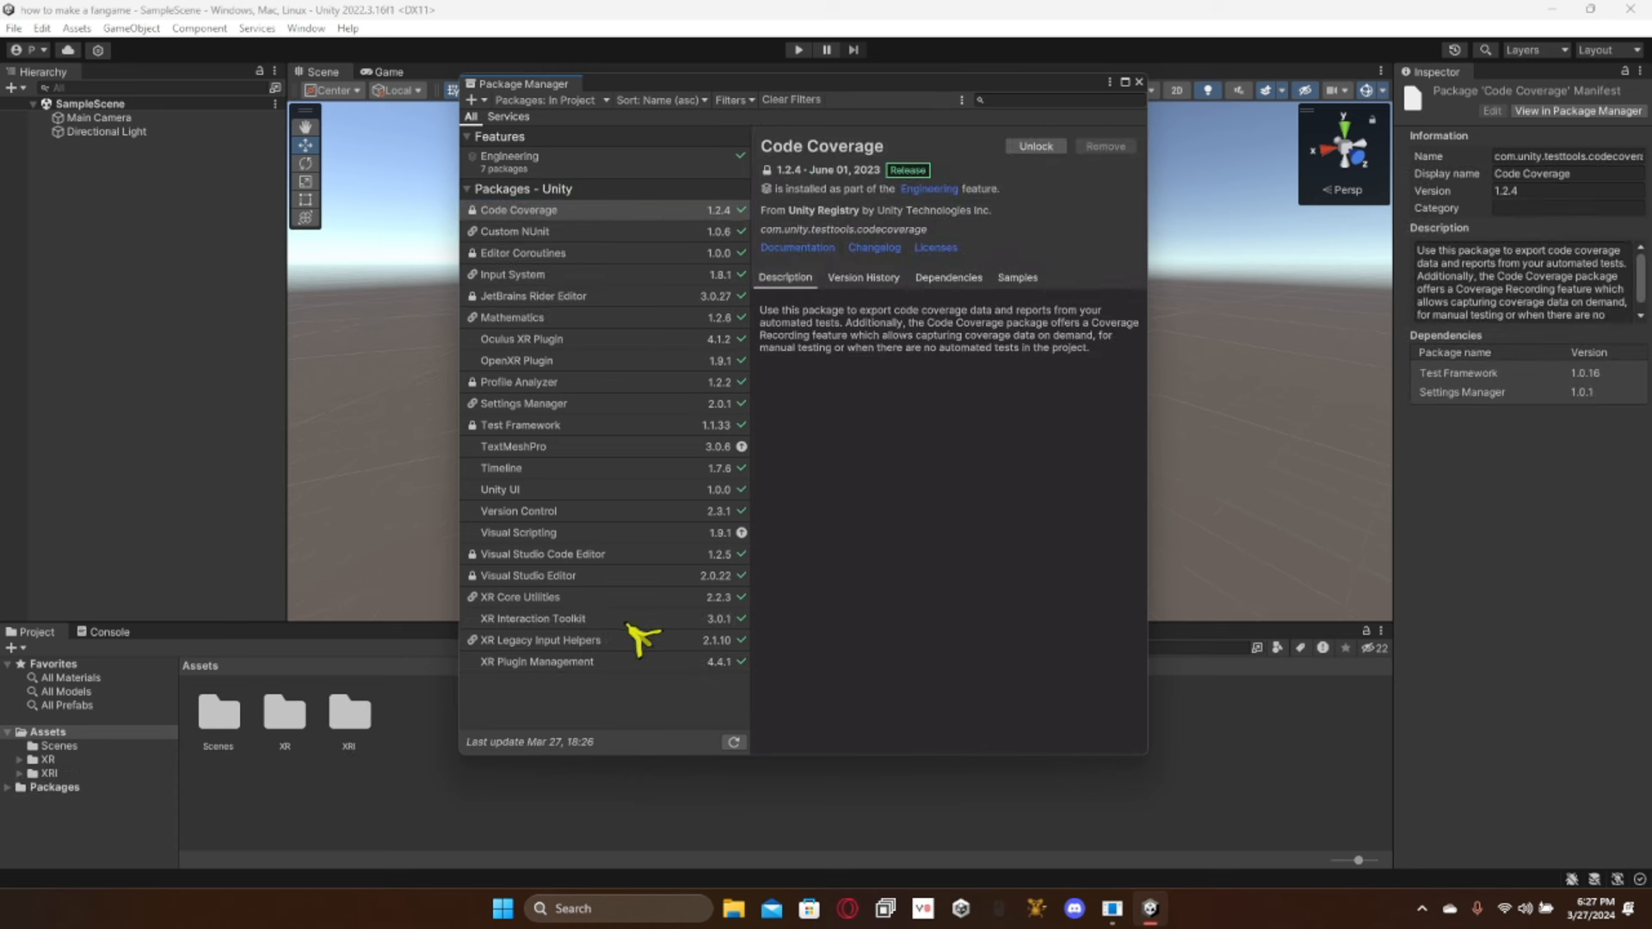
Step: Import the XR Interaction Toolkit Starter Assets sample and Fix All Project Validation issues
click(533, 619)
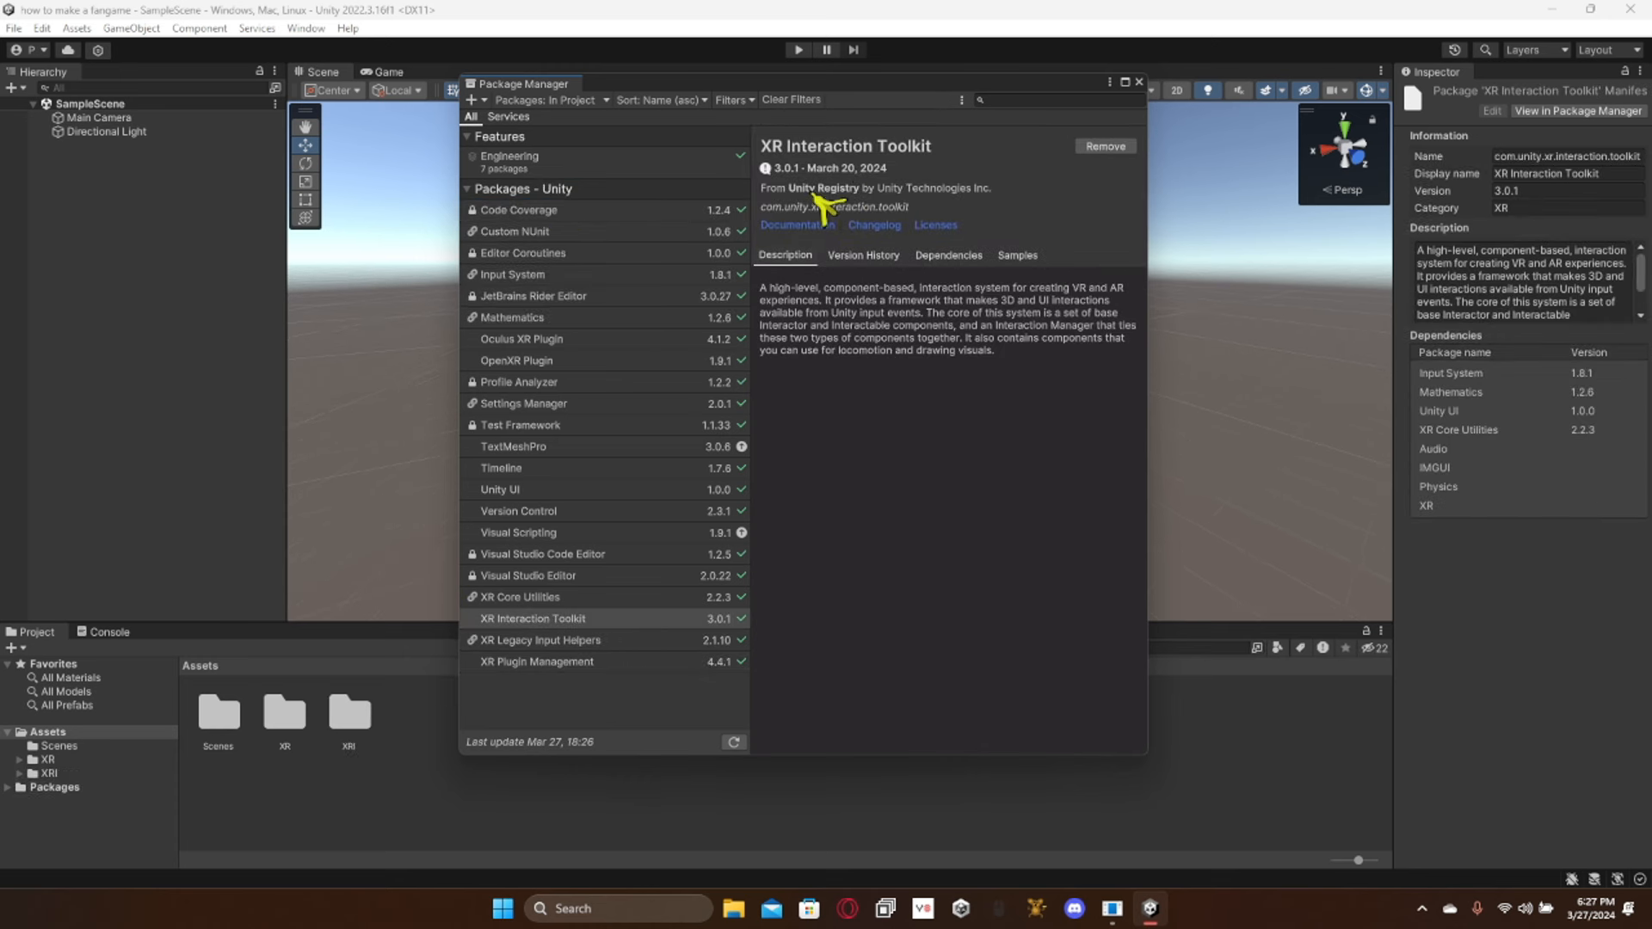
mouse_move(1028, 253)
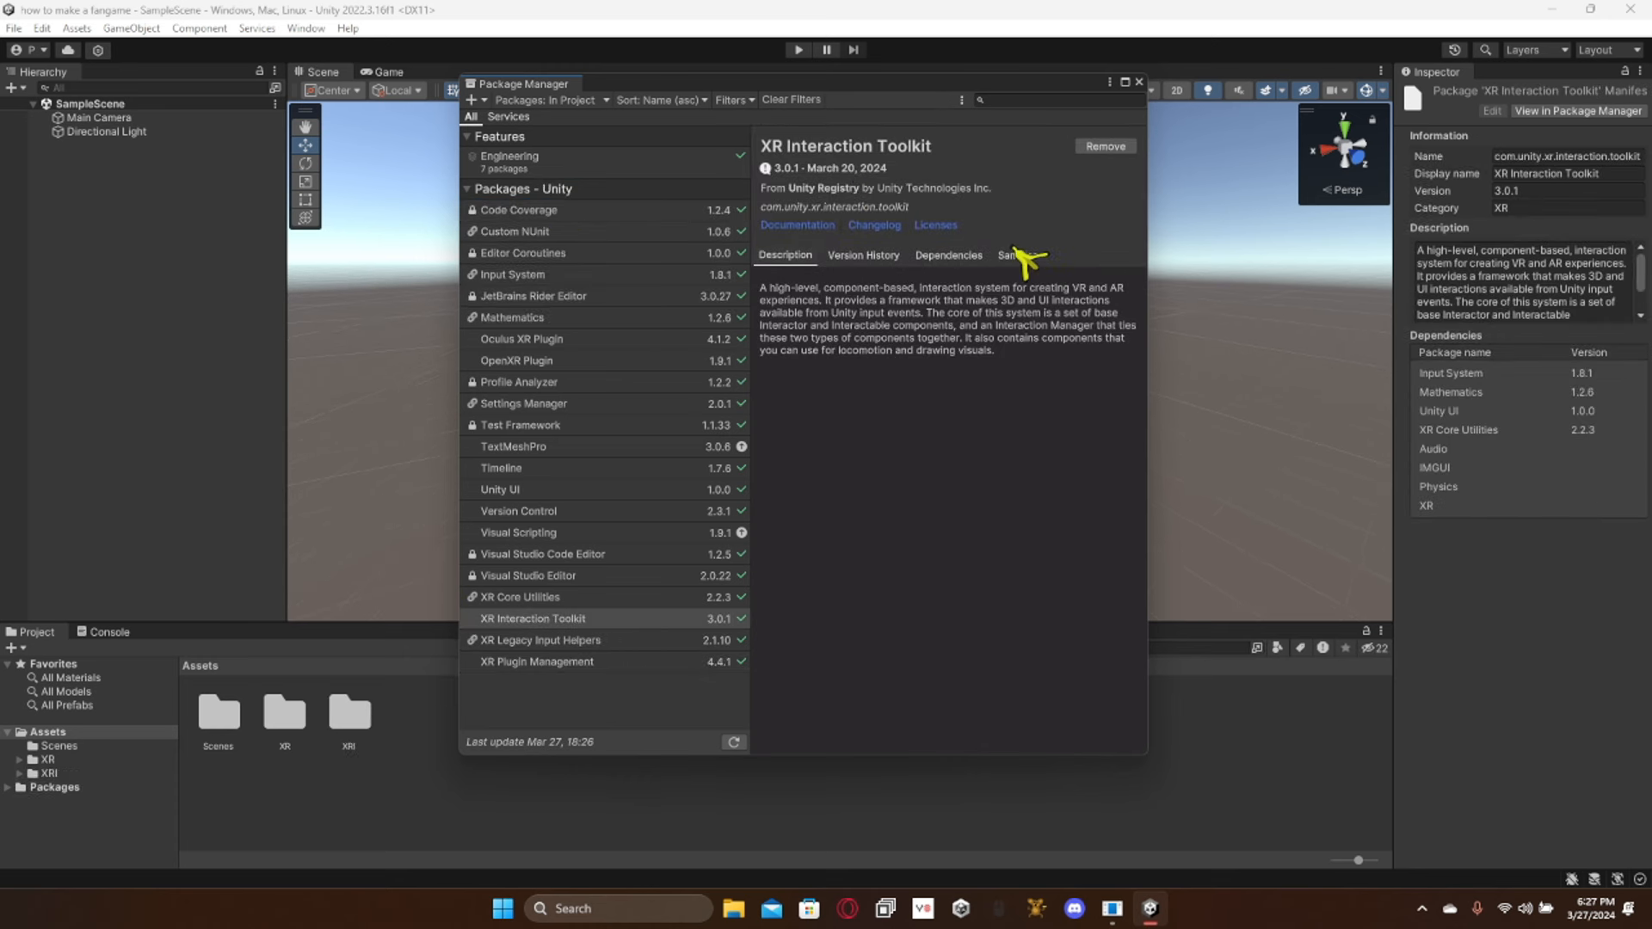
click(1017, 255)
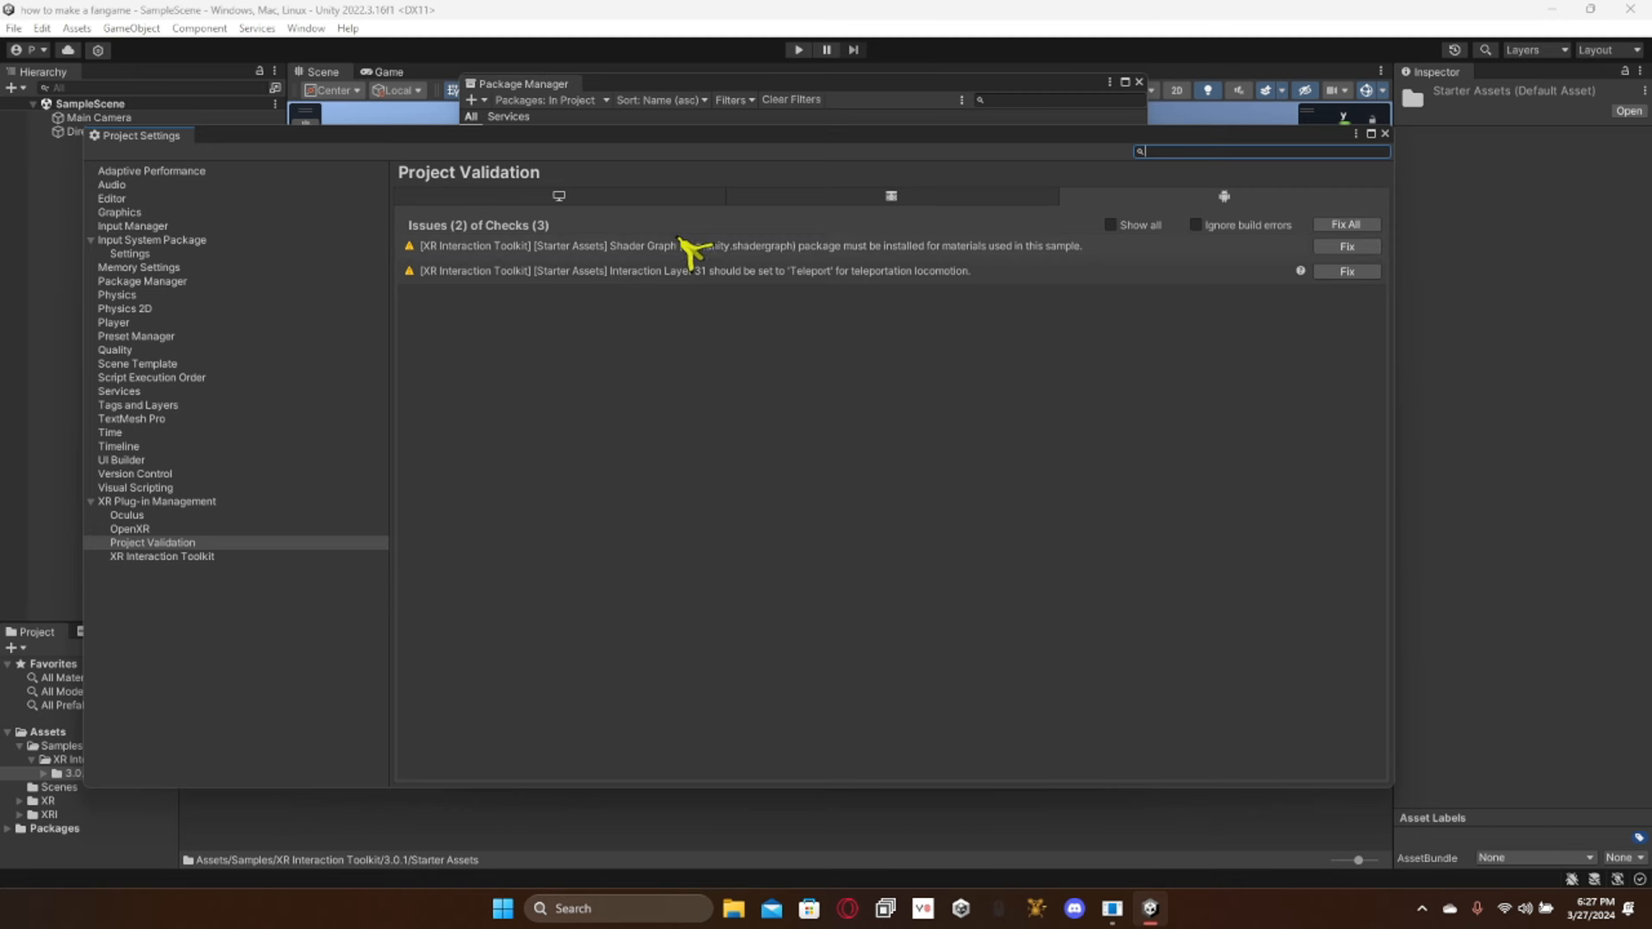
click(1346, 223)
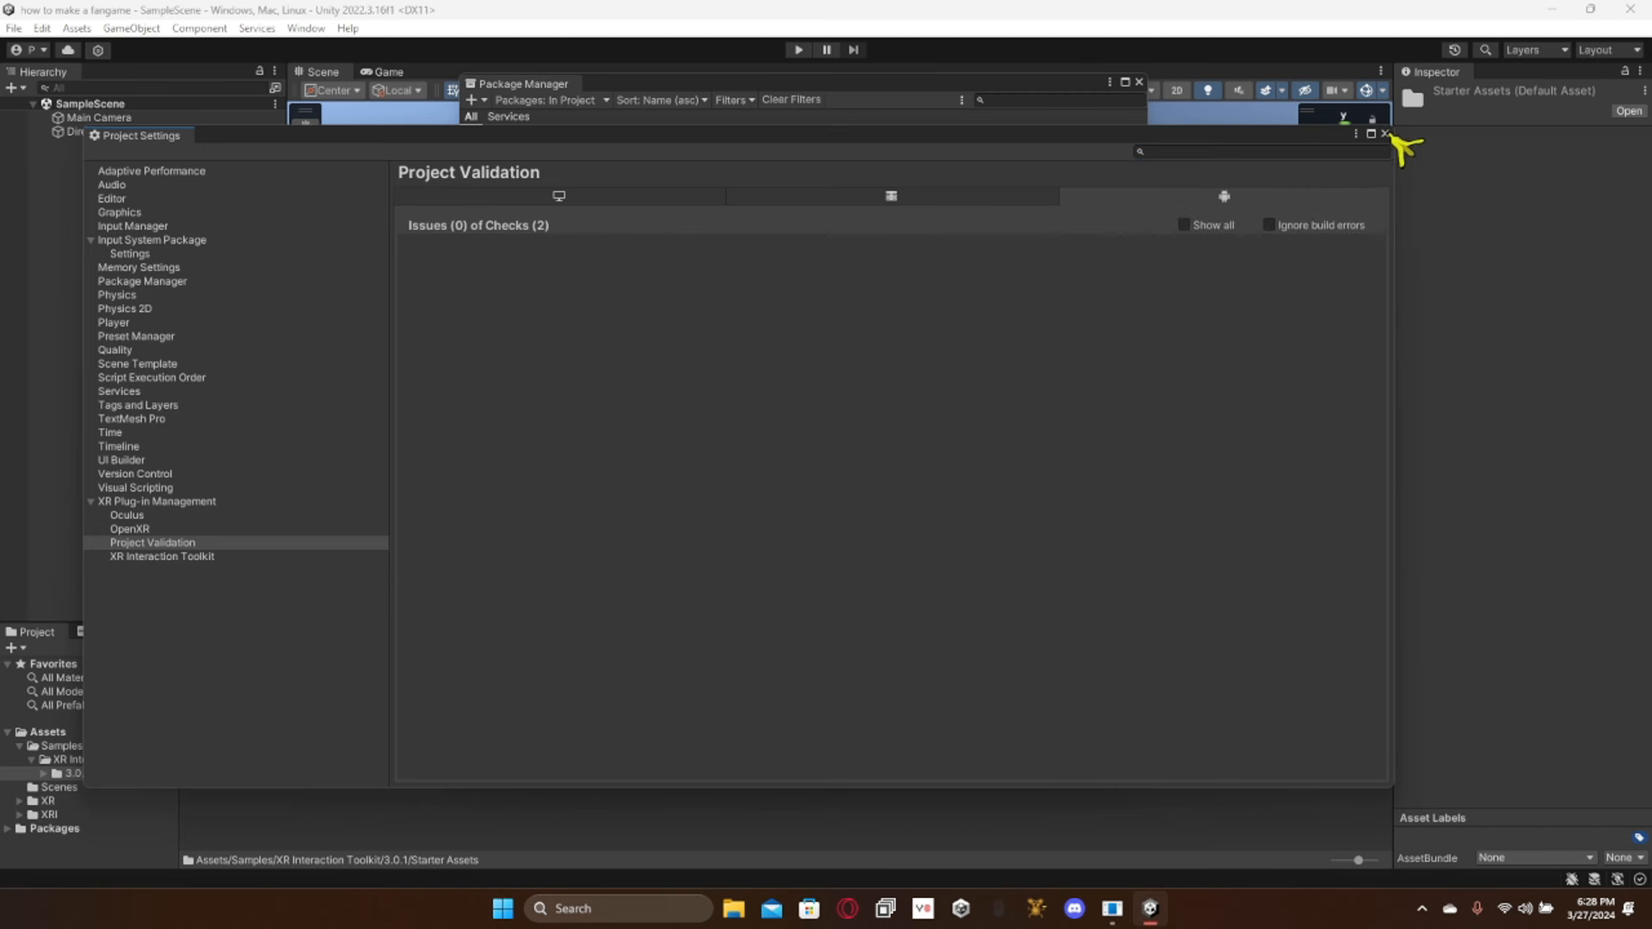
click(1384, 131)
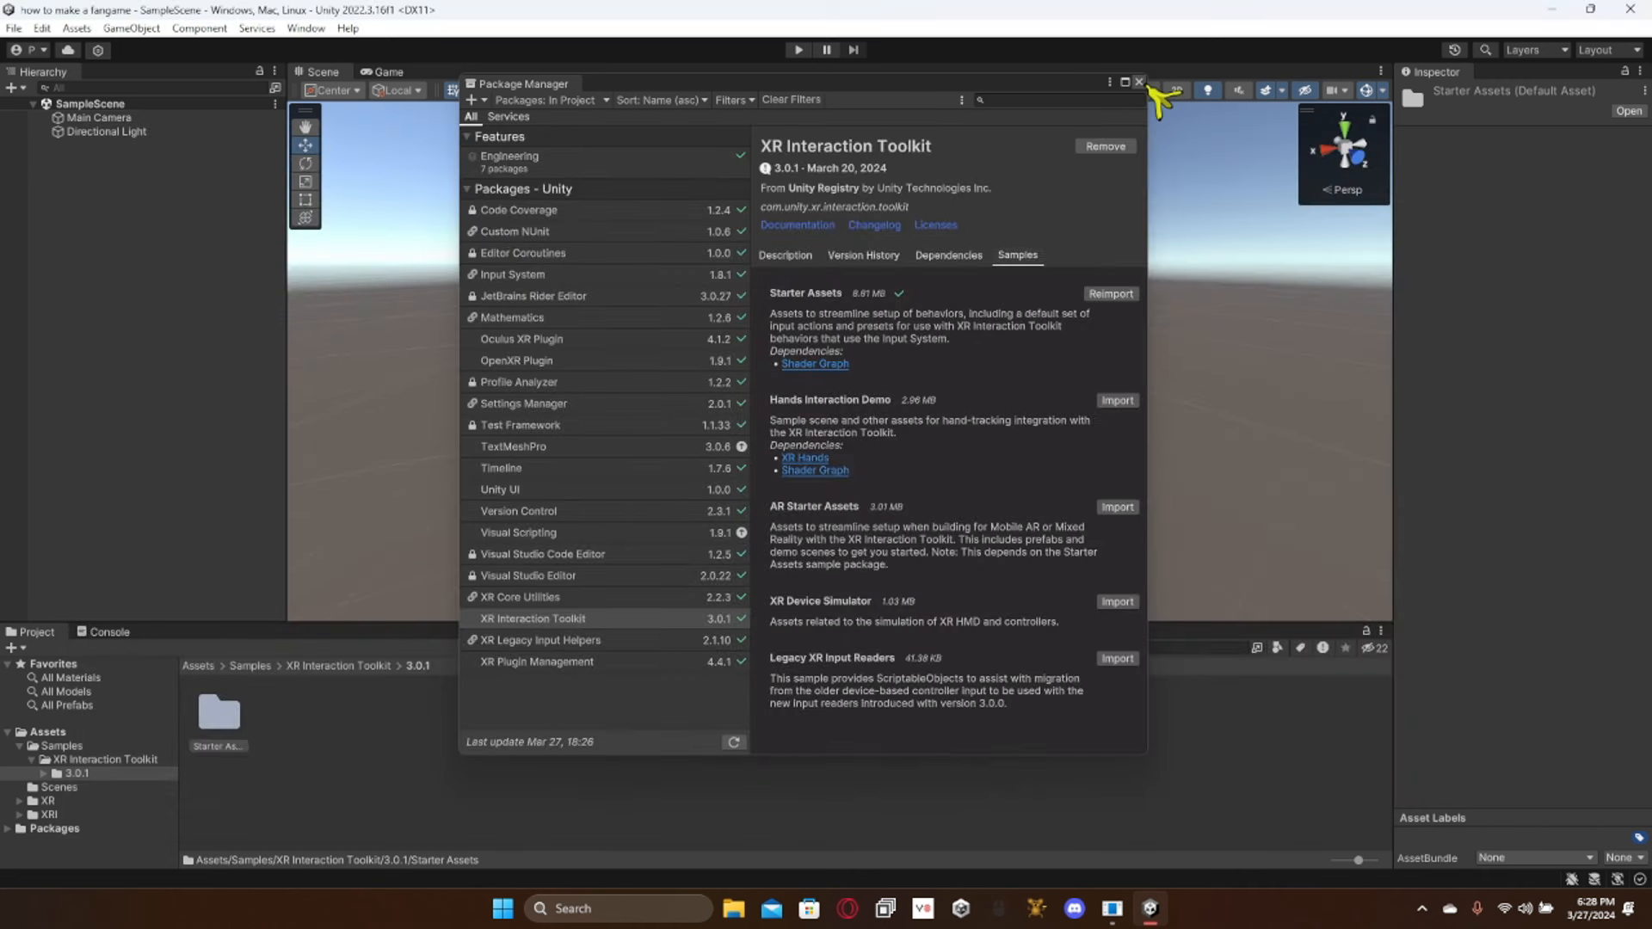
click(1137, 83)
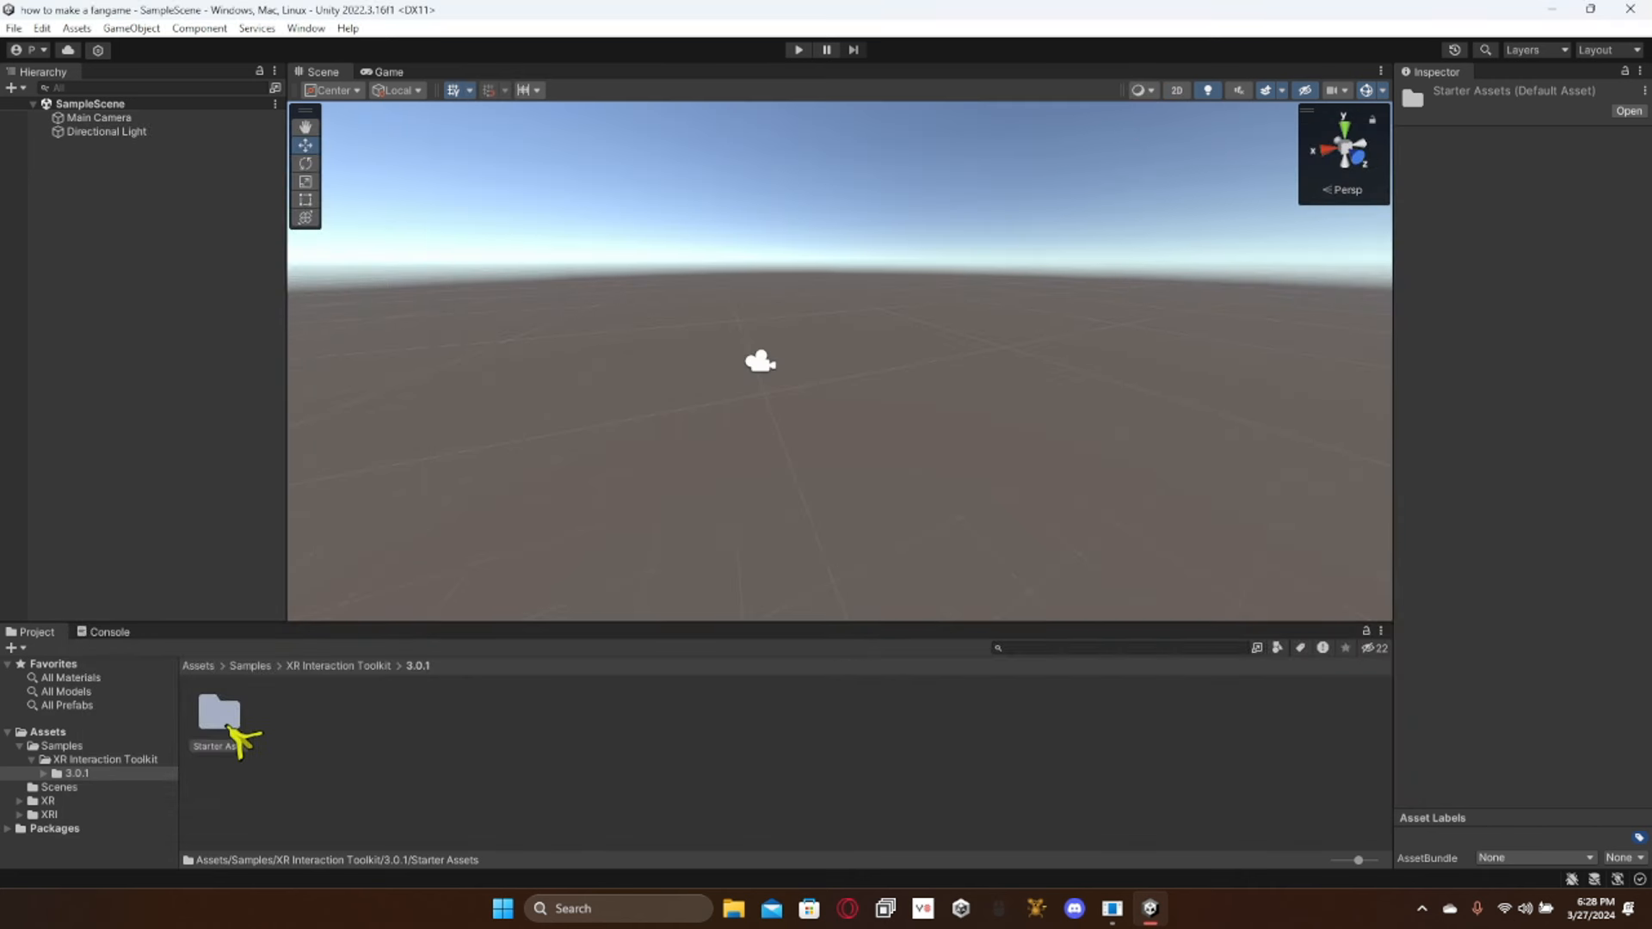
Step: Add the Starter Assets XRI Default presets (XR UI Input Module, Continuous Move, Continuous Turn) as defaults
double_click(220, 716)
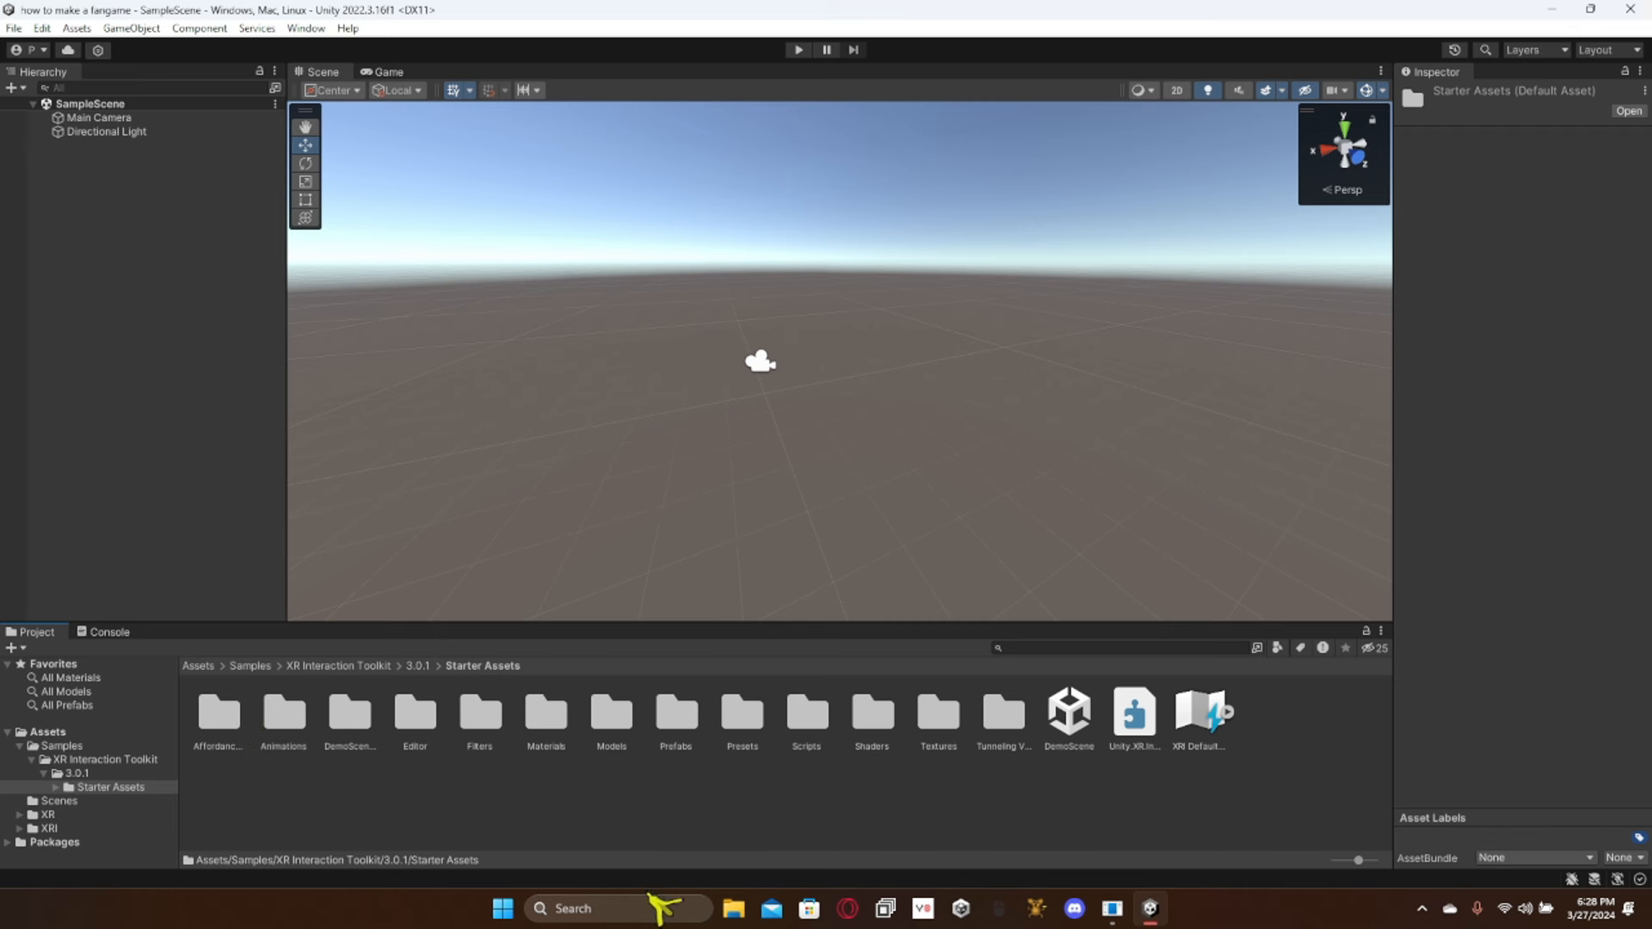
mouse_move(772, 761)
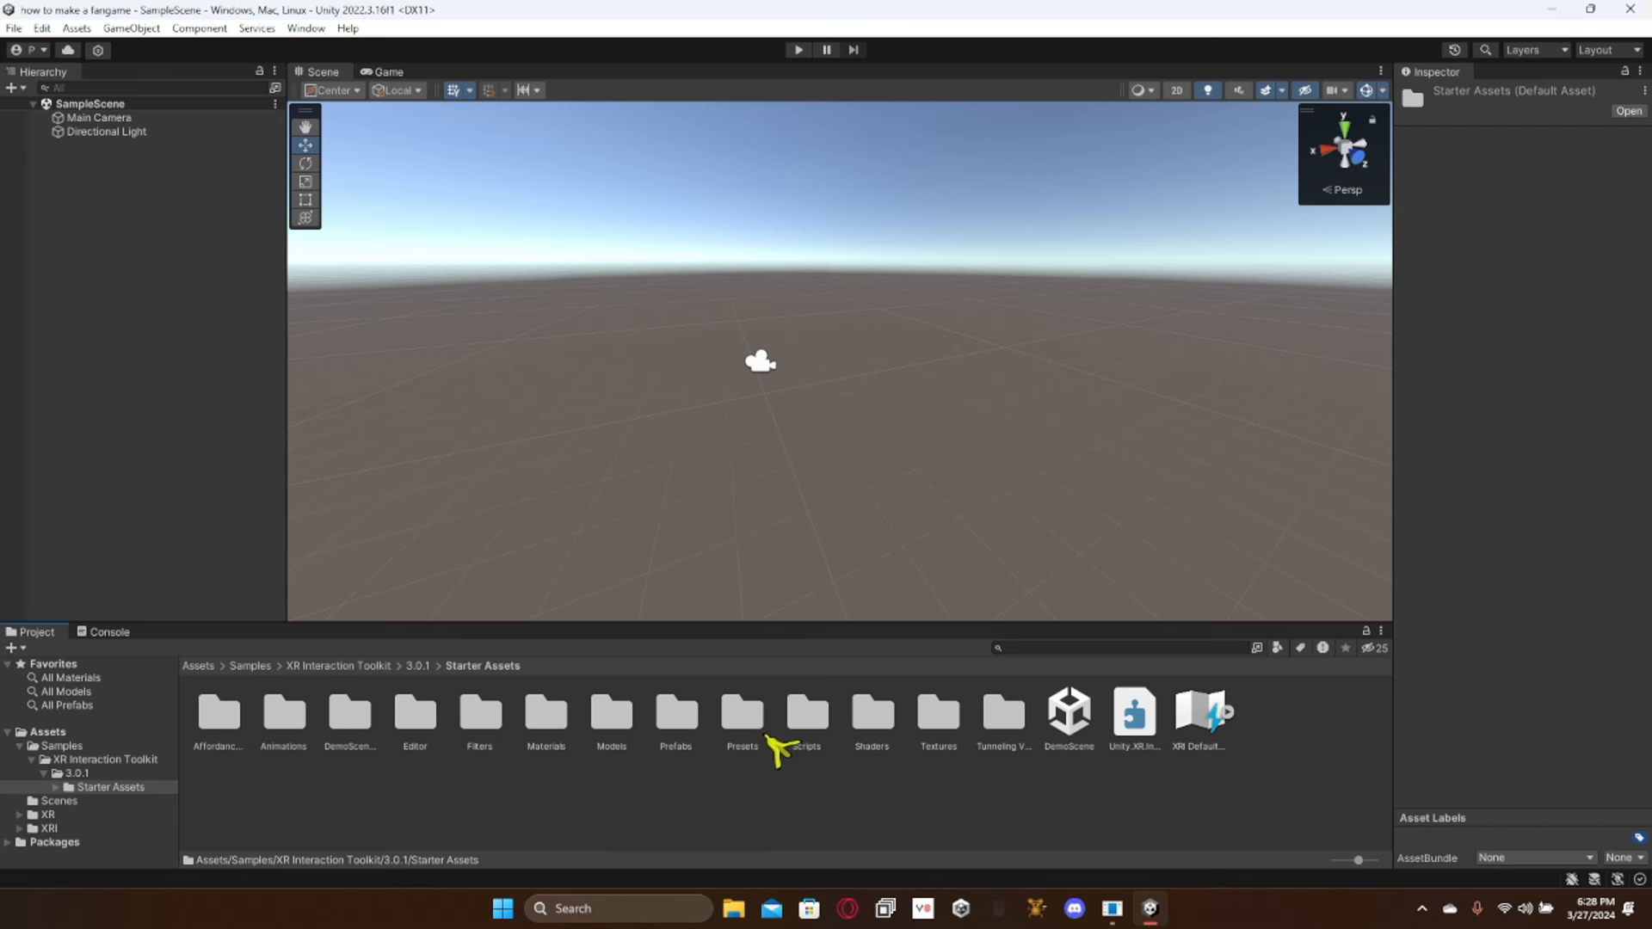
double_click(741, 715)
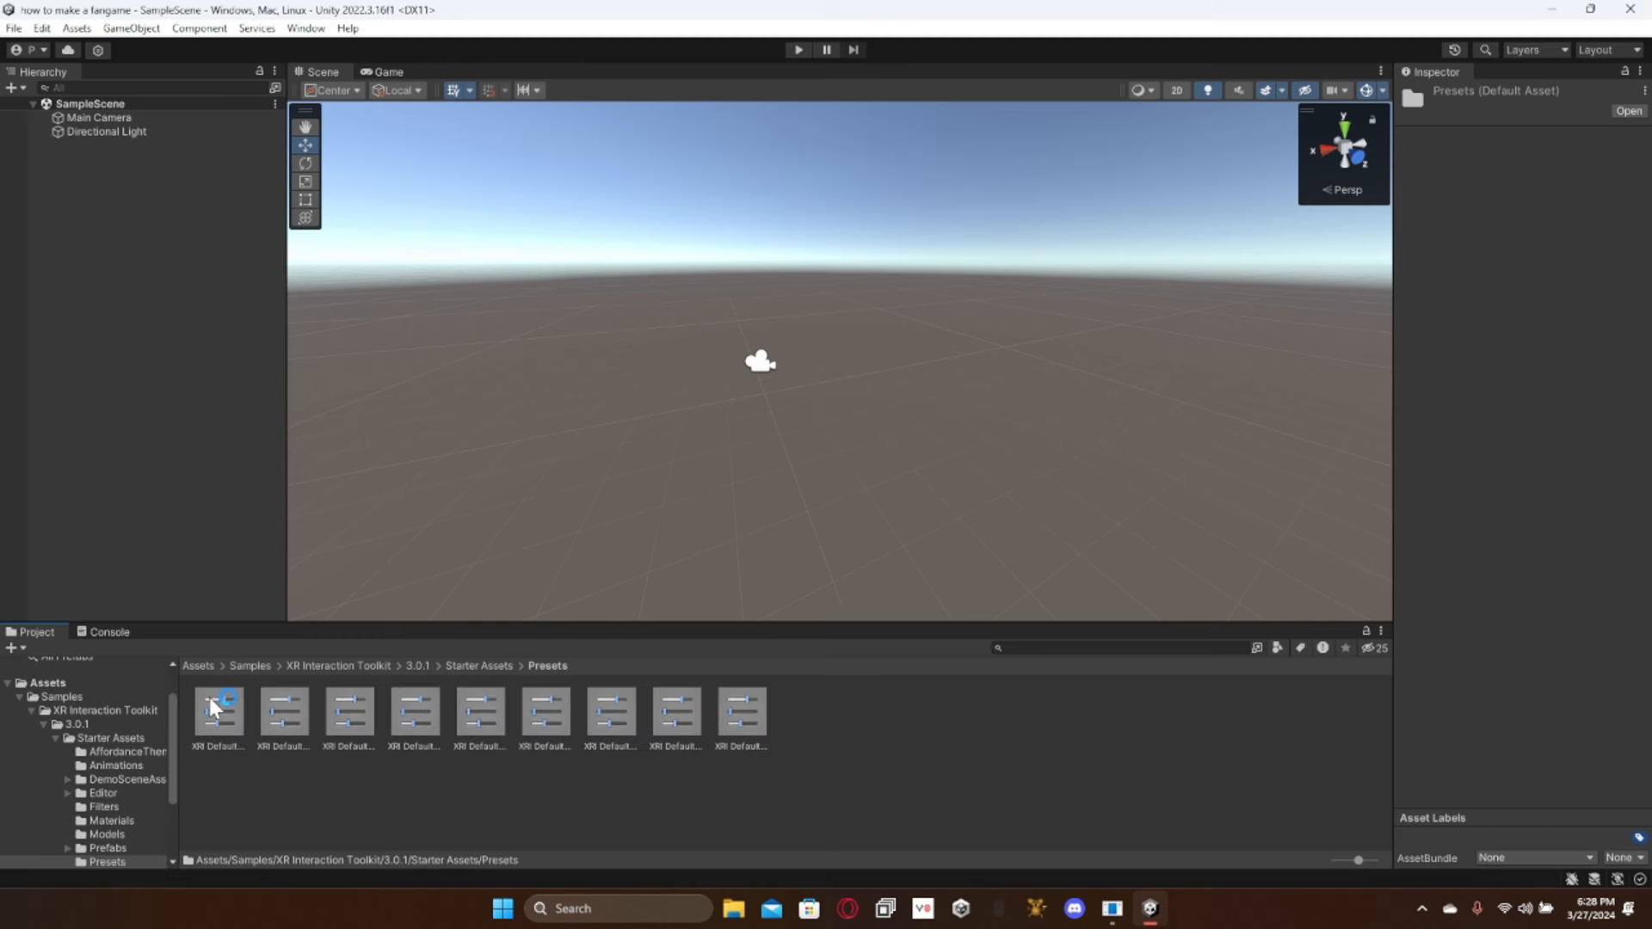
click(216, 712)
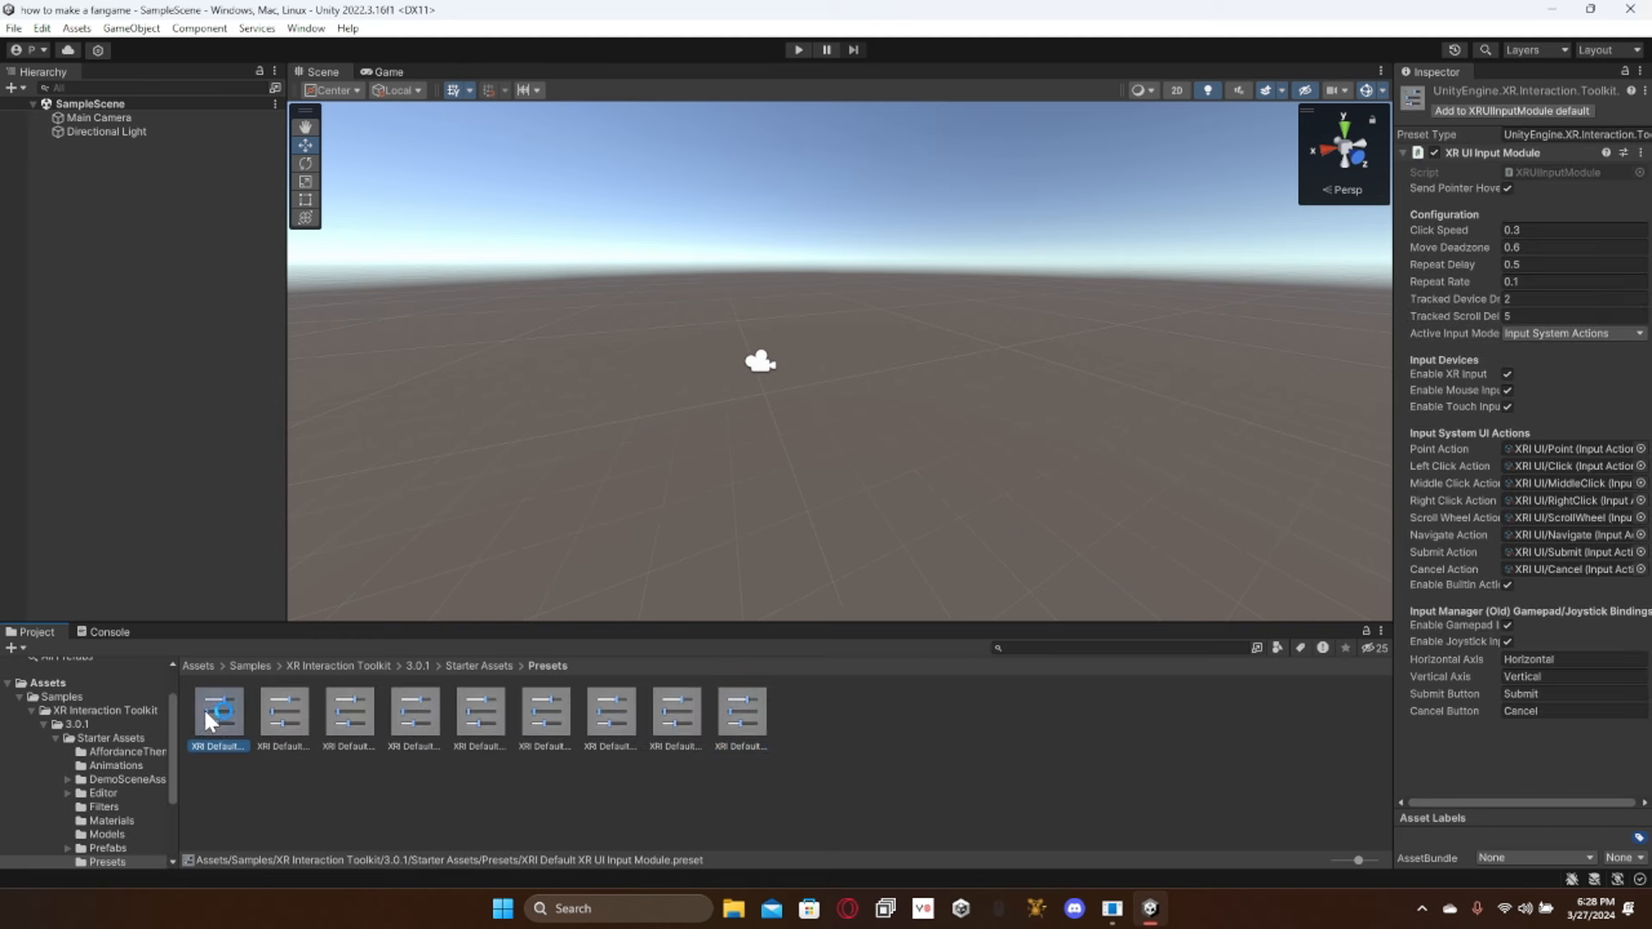
click(742, 711)
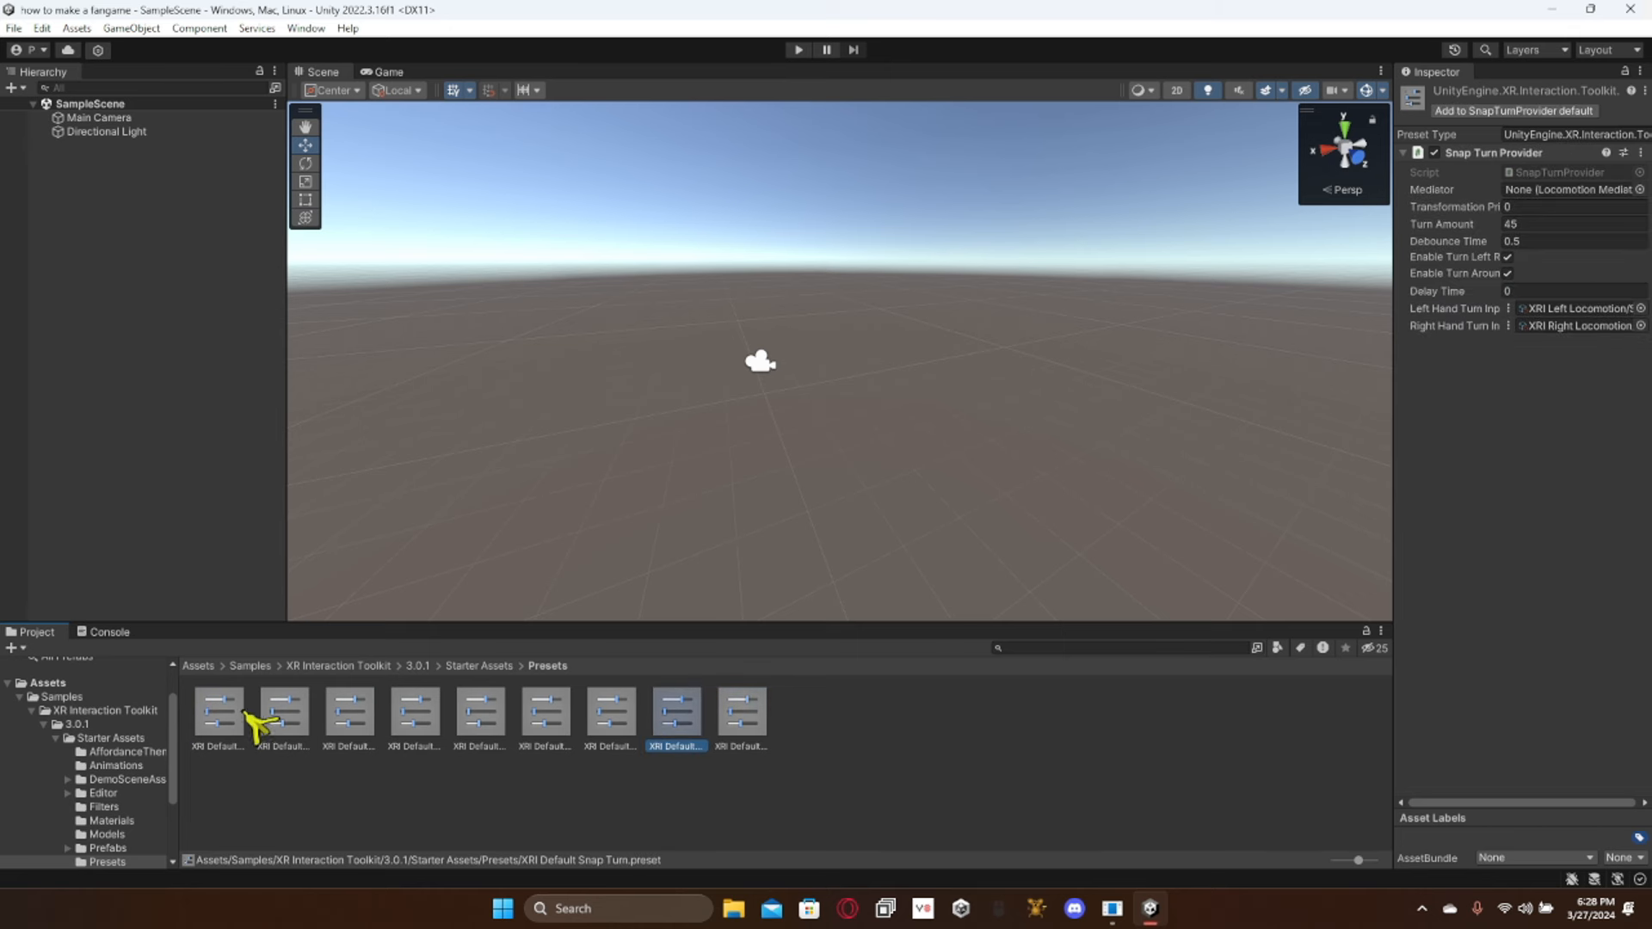
click(217, 711)
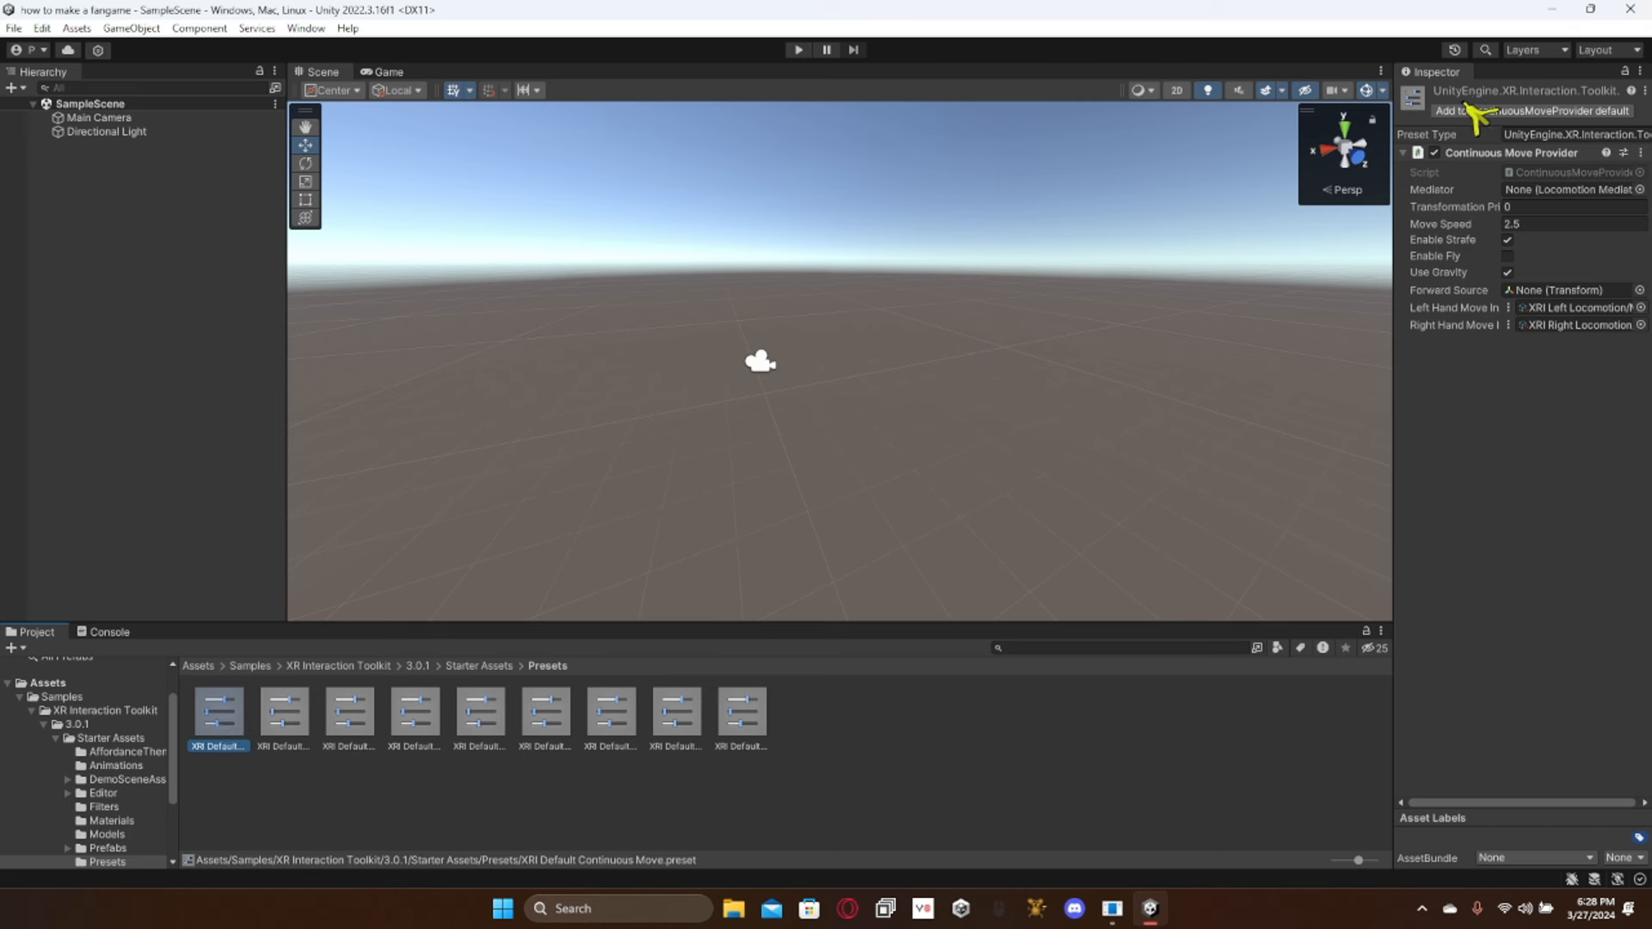
mouse_move(1609, 116)
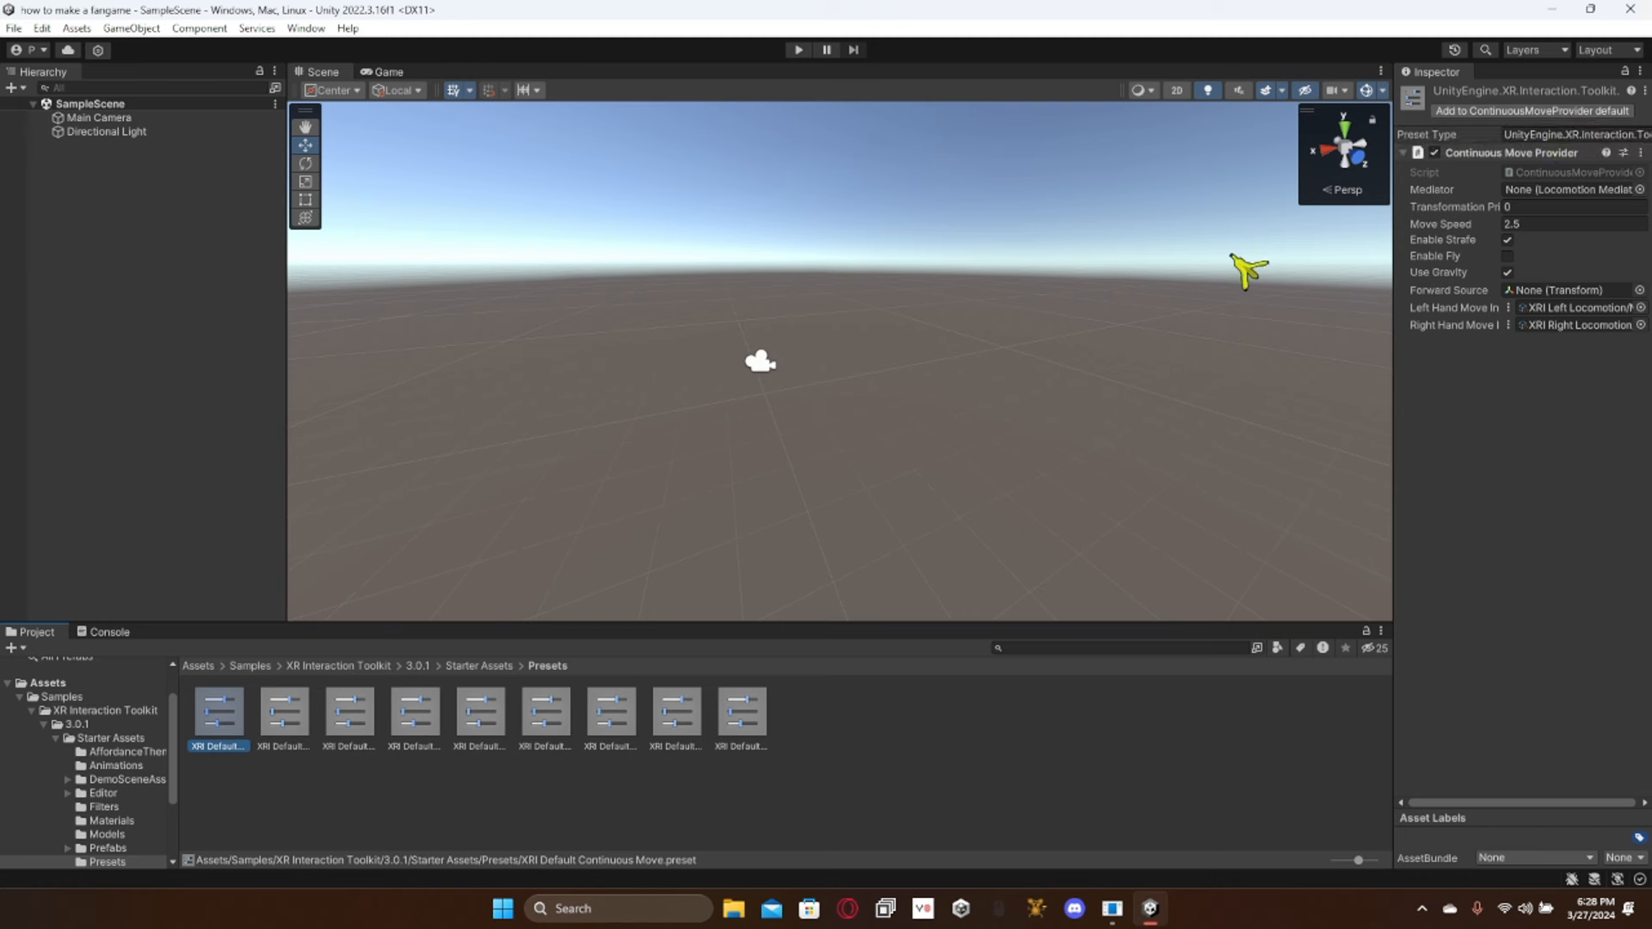
mouse_move(1550, 159)
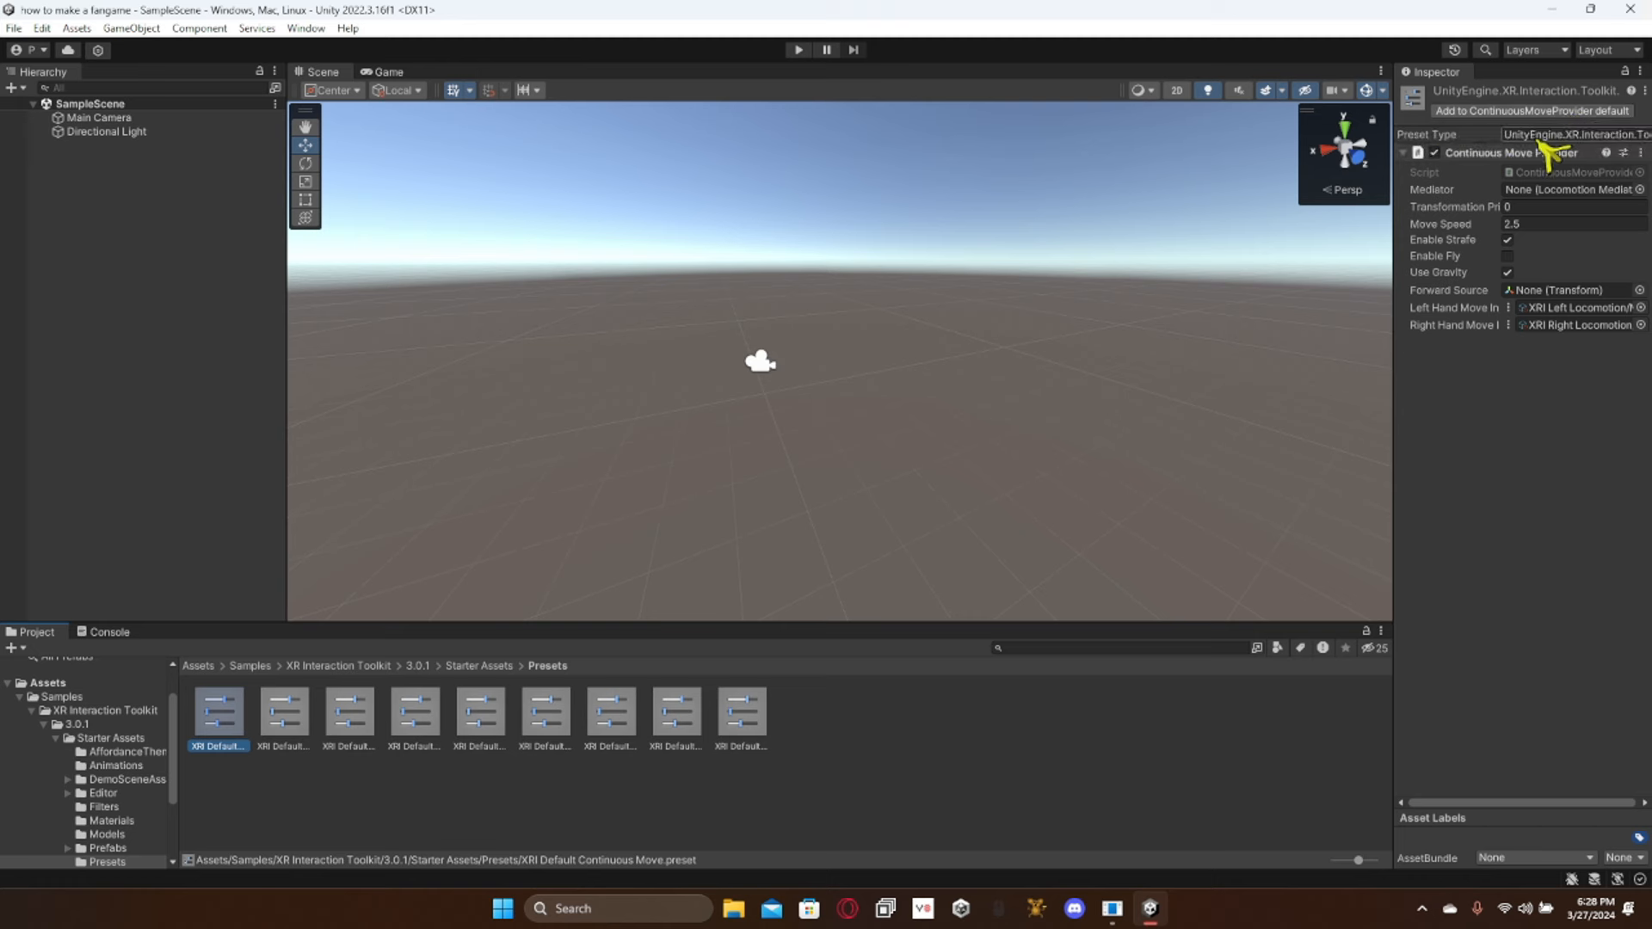
click(283, 711)
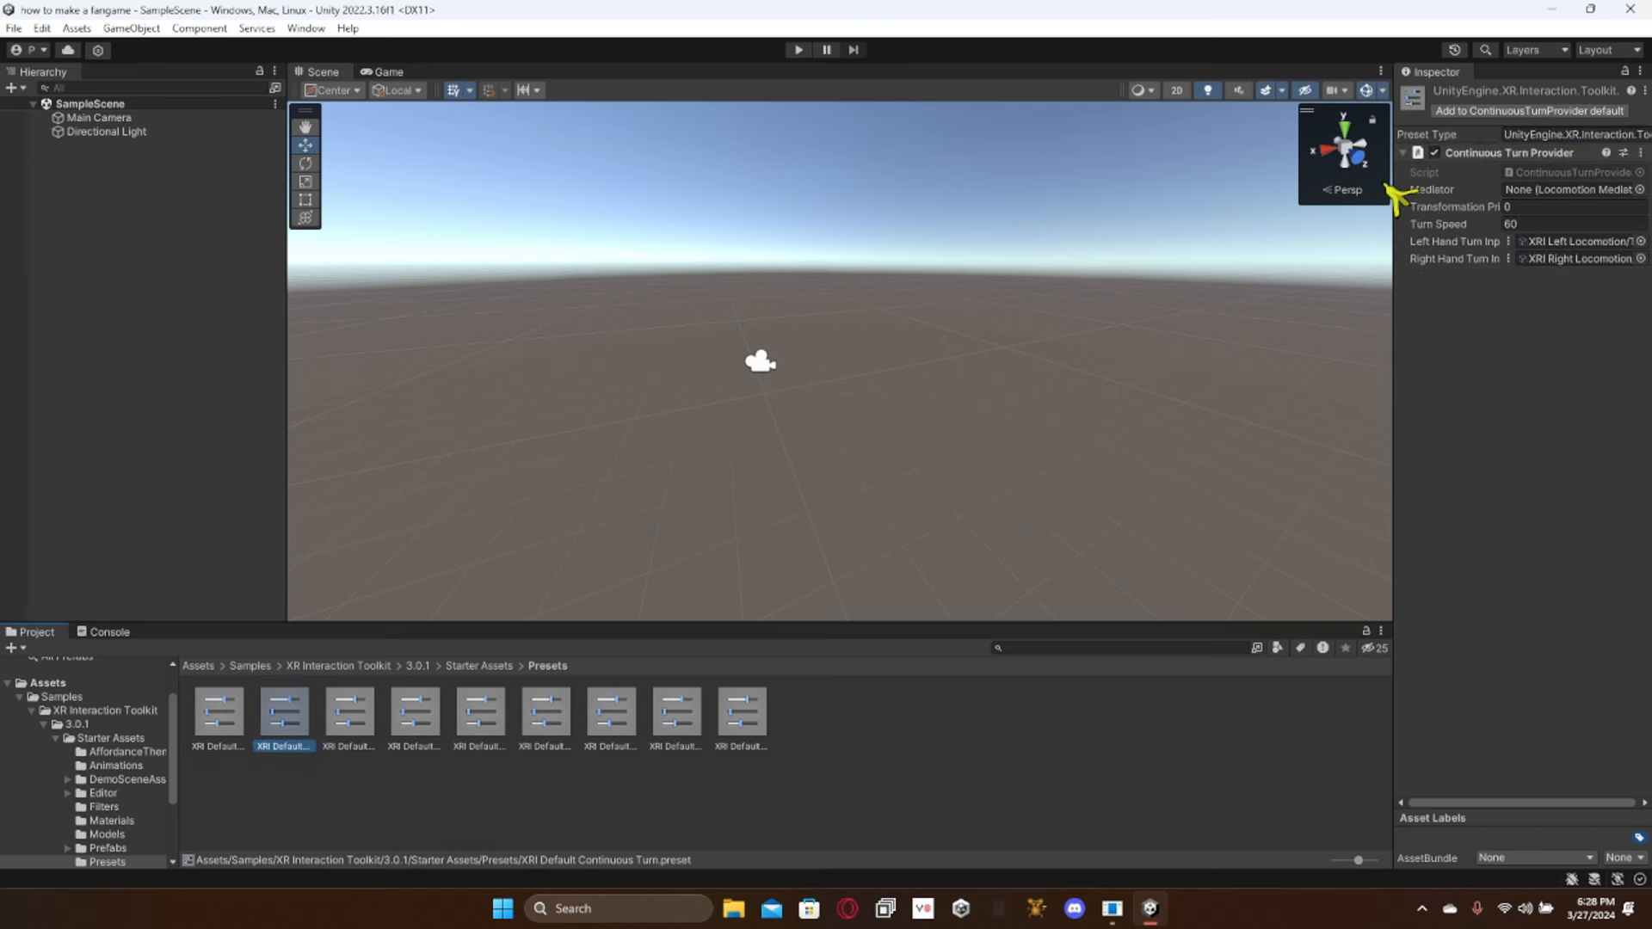
click(610, 710)
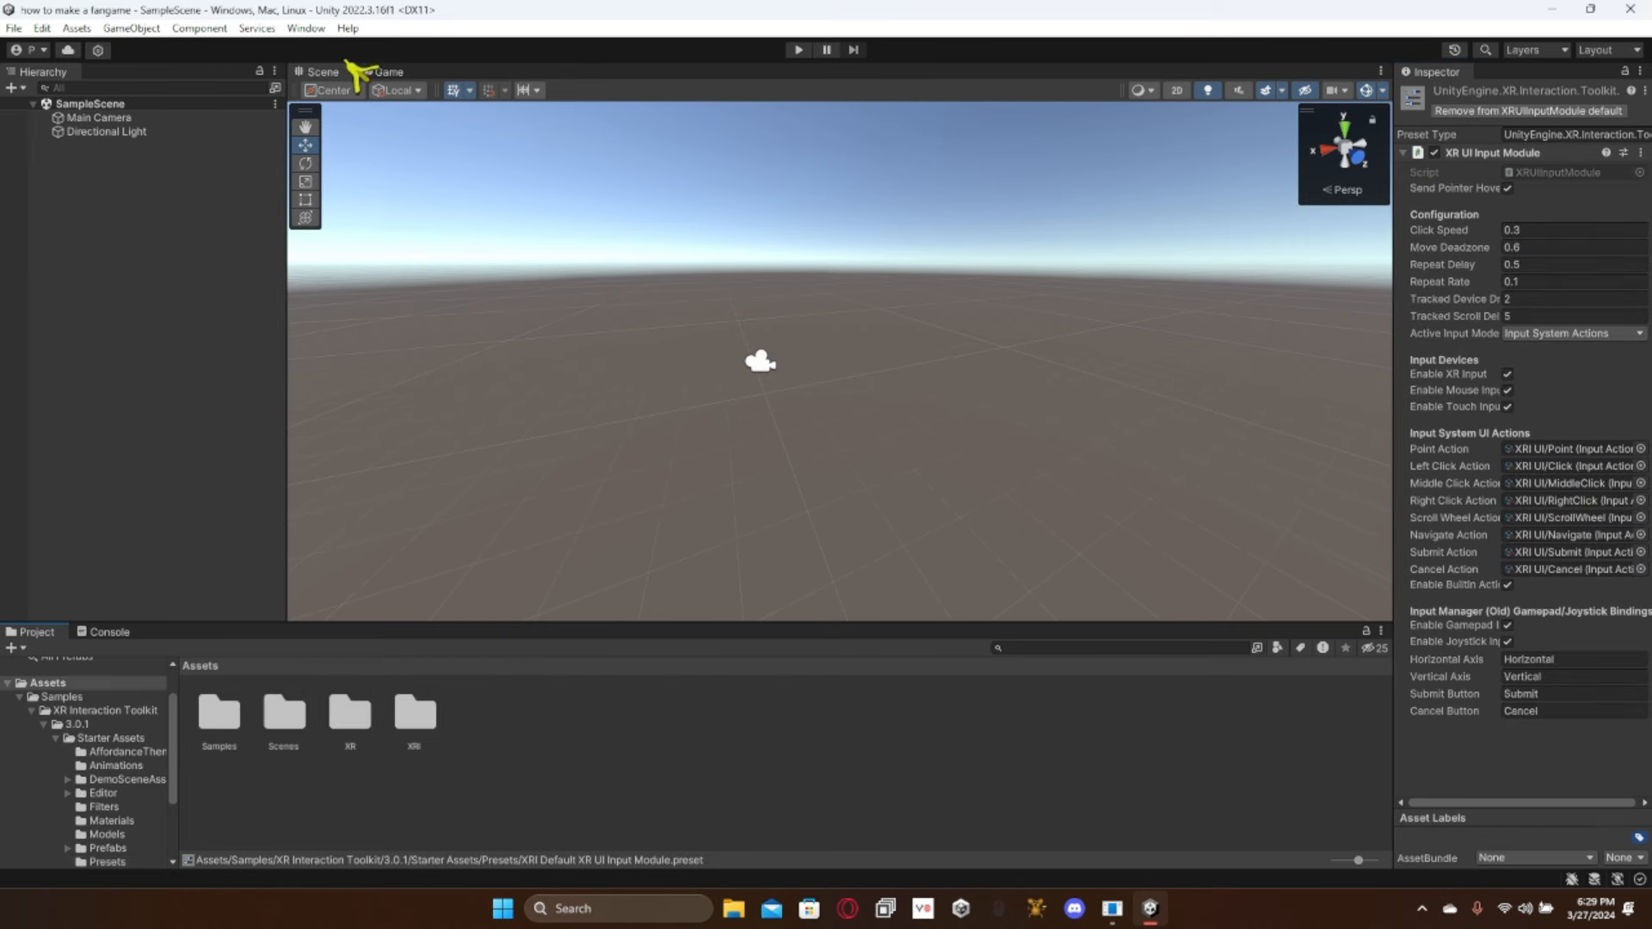
Step: In Preset Manager, filter the two ControllerInputActionManager presets to 'Right' and 'Left'
click(41, 31)
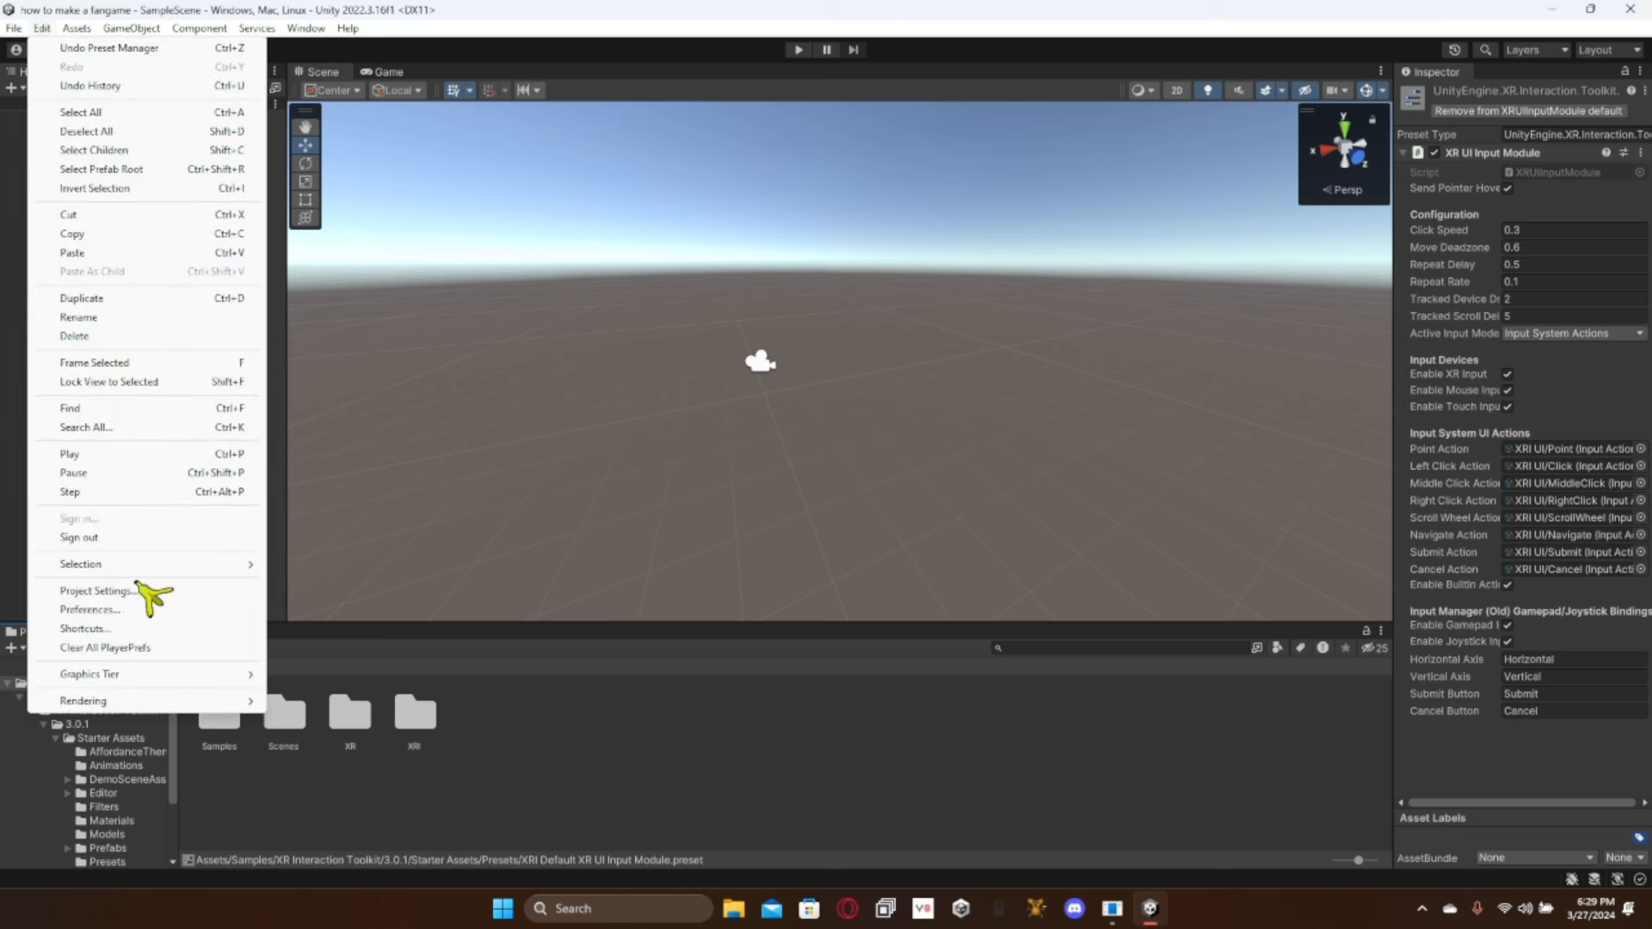
click(91, 591)
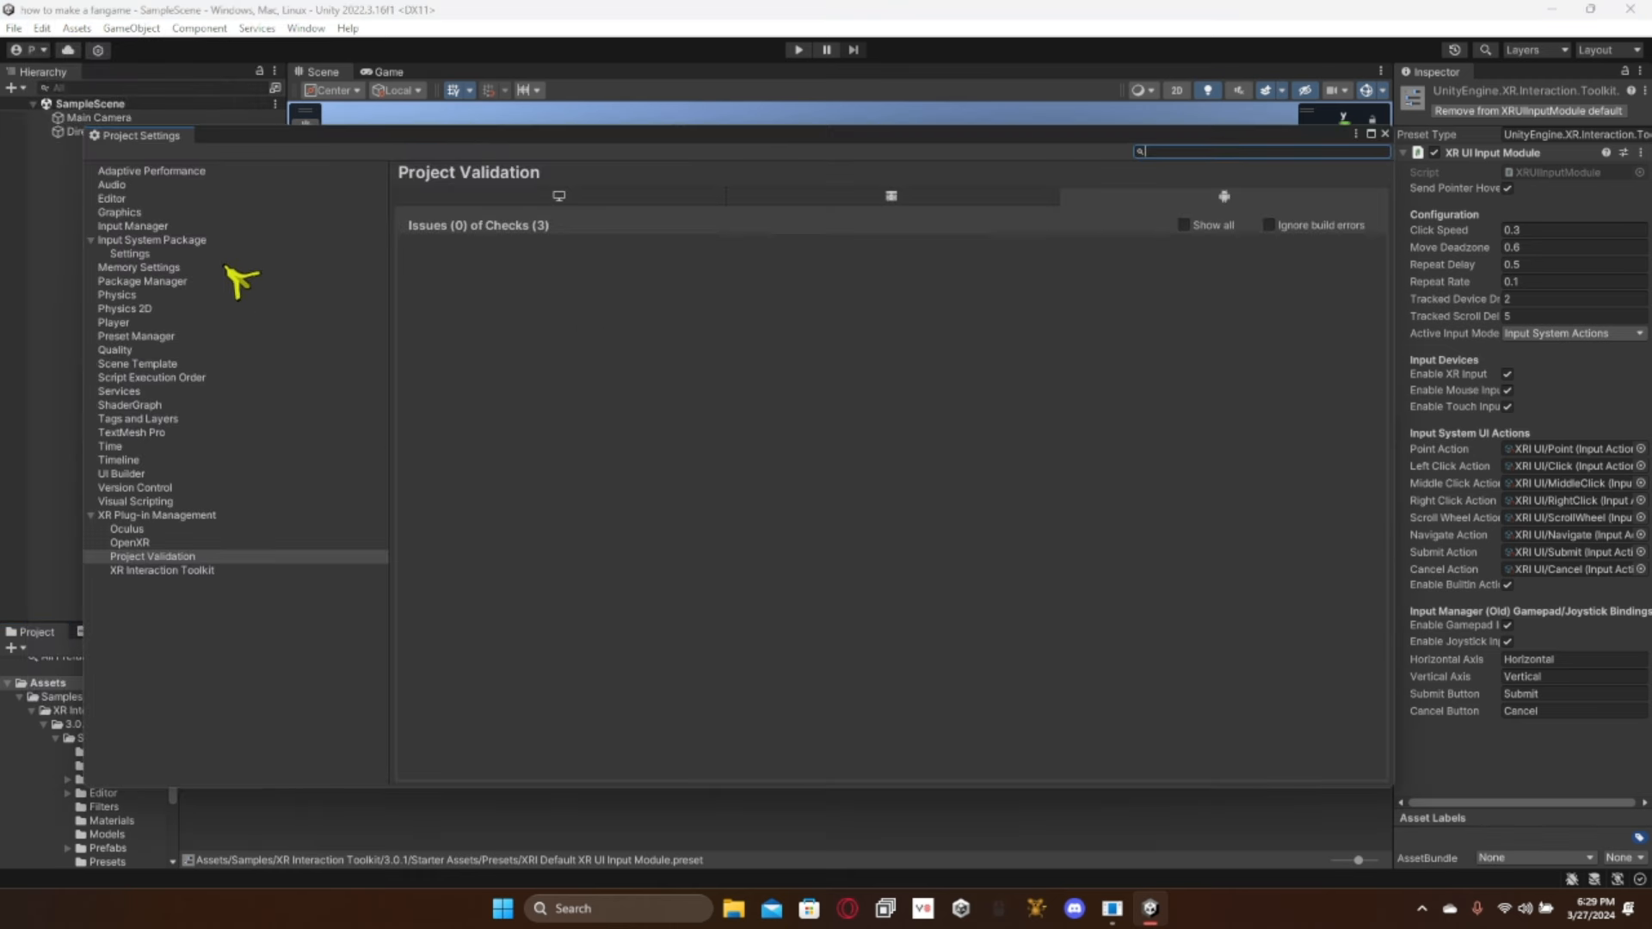
click(136, 336)
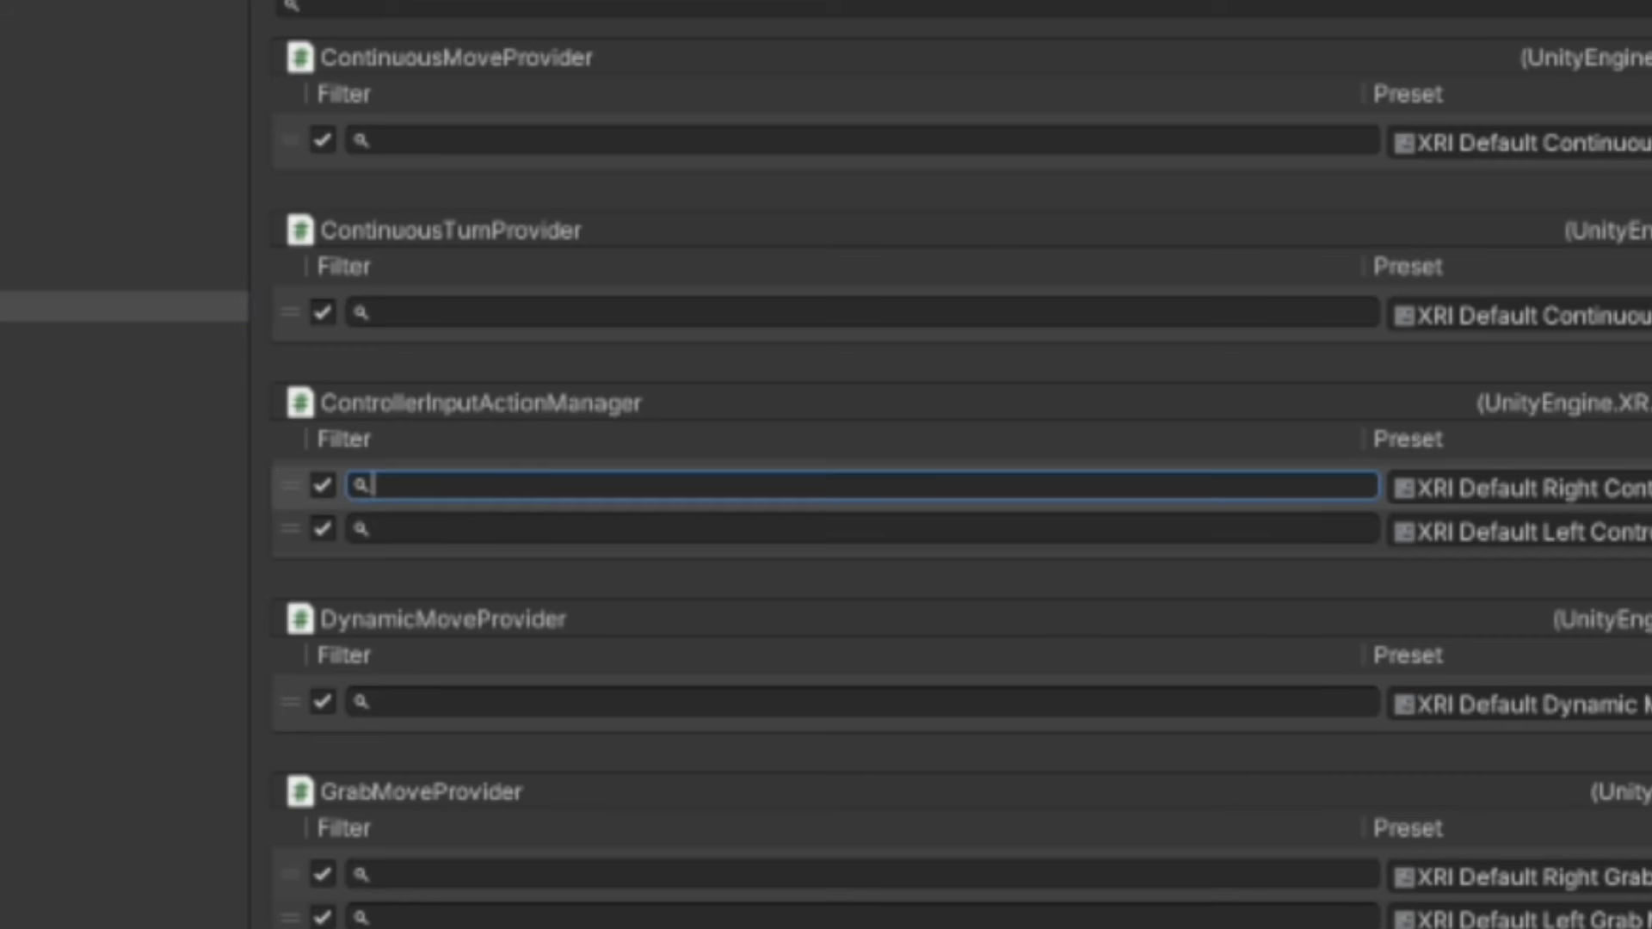
text(Right)
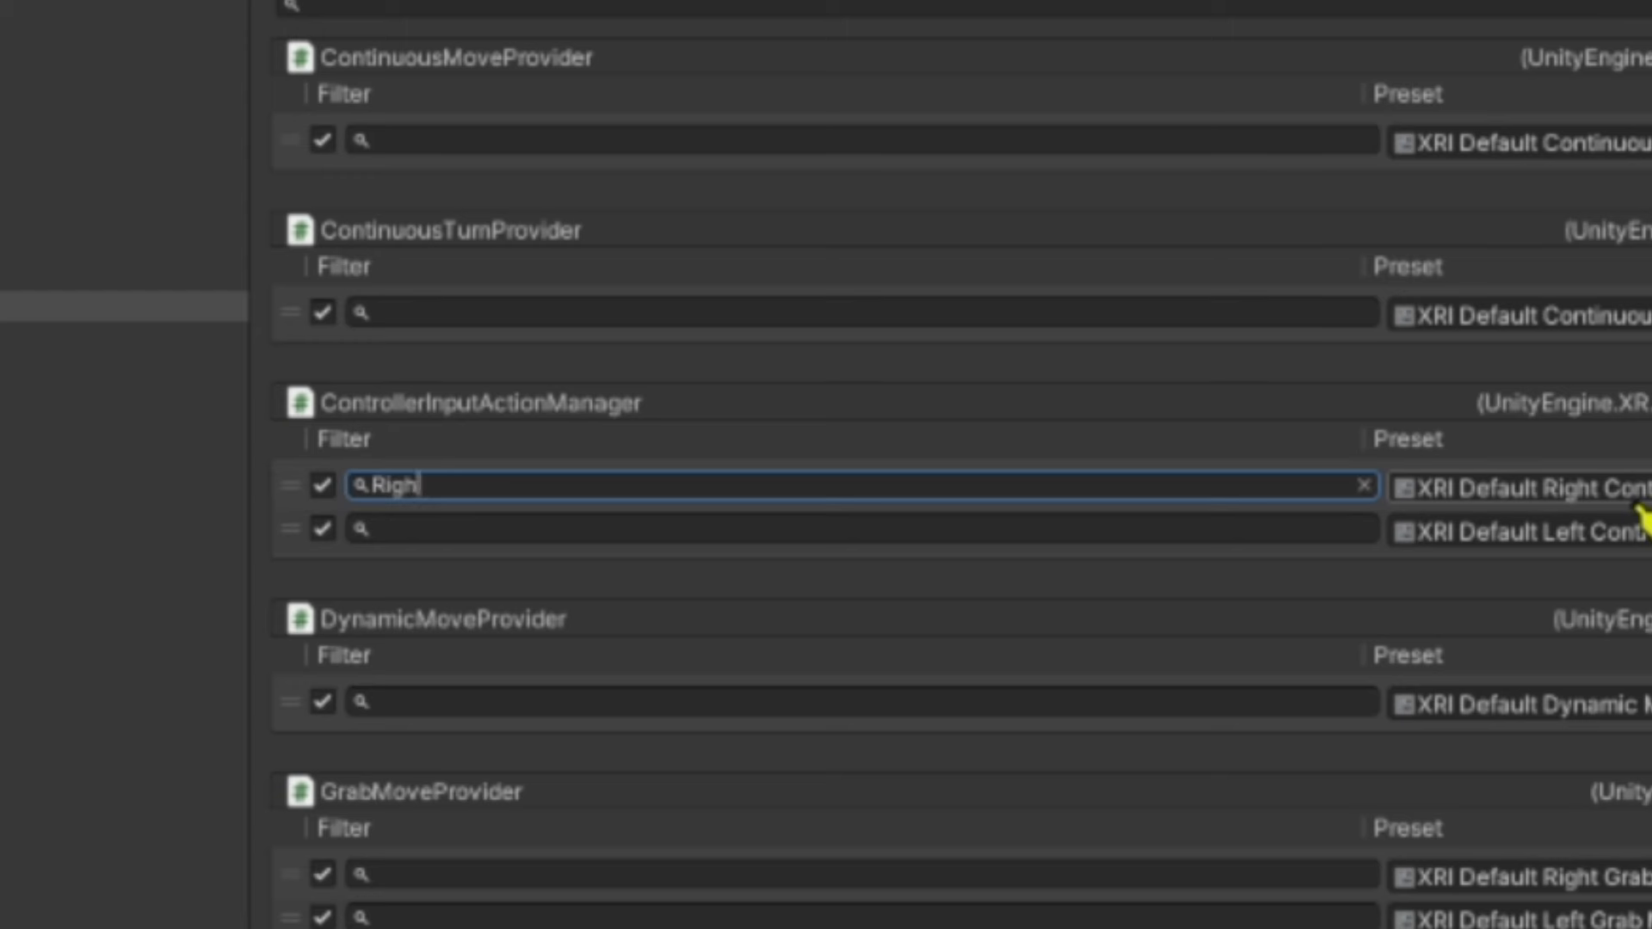
click(849, 524)
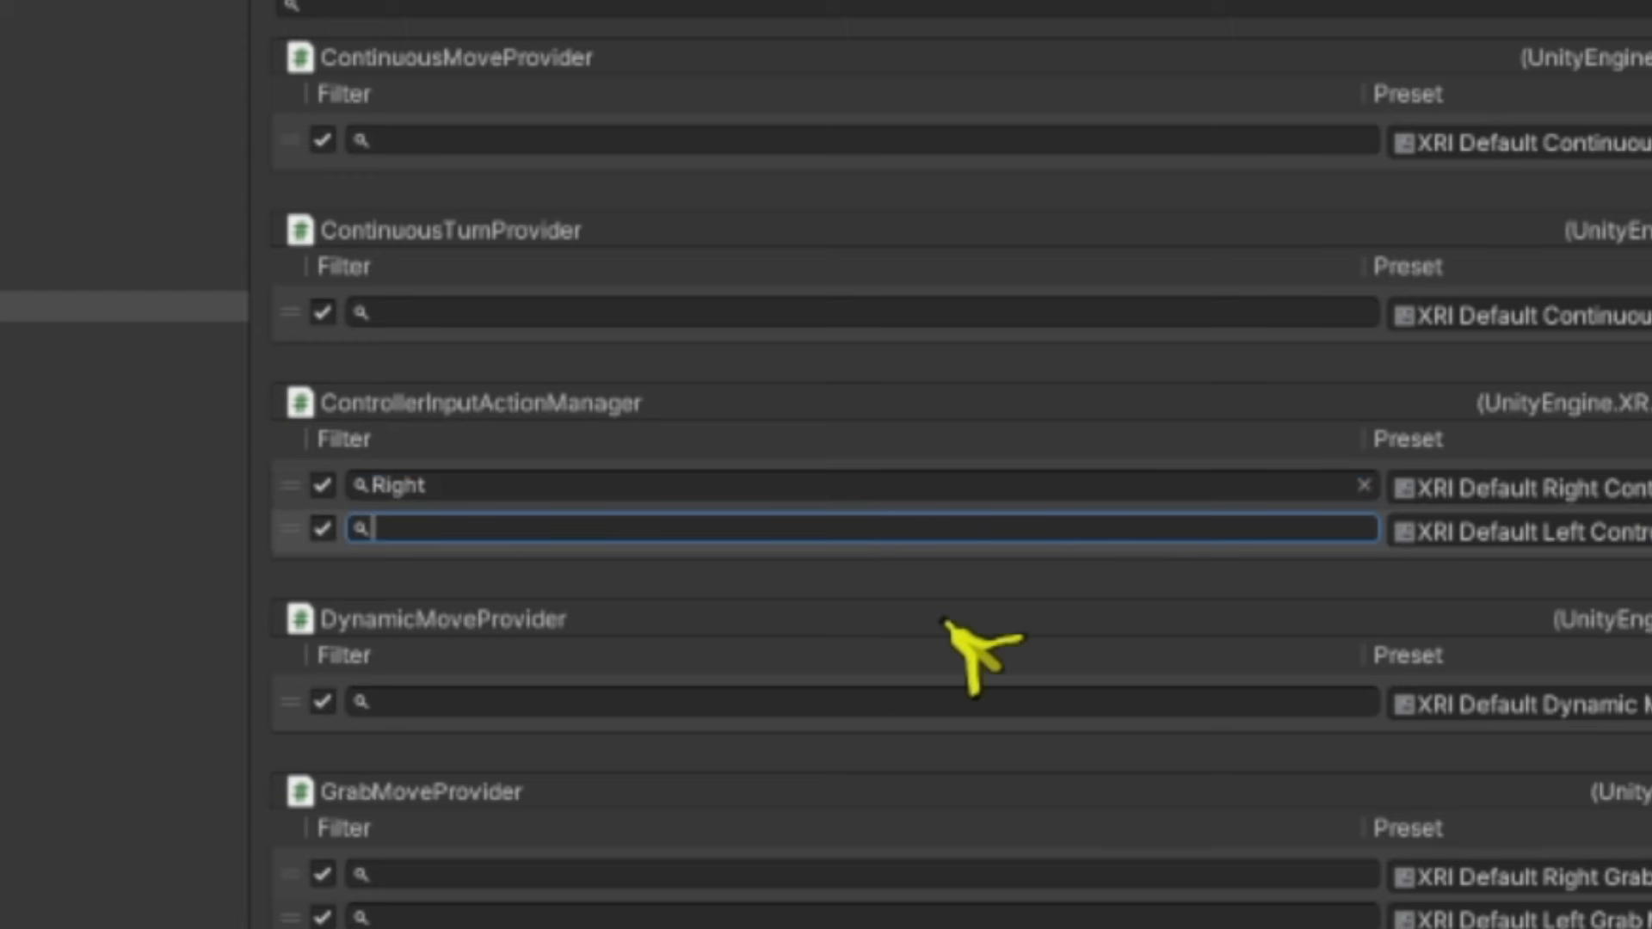
text(Left)
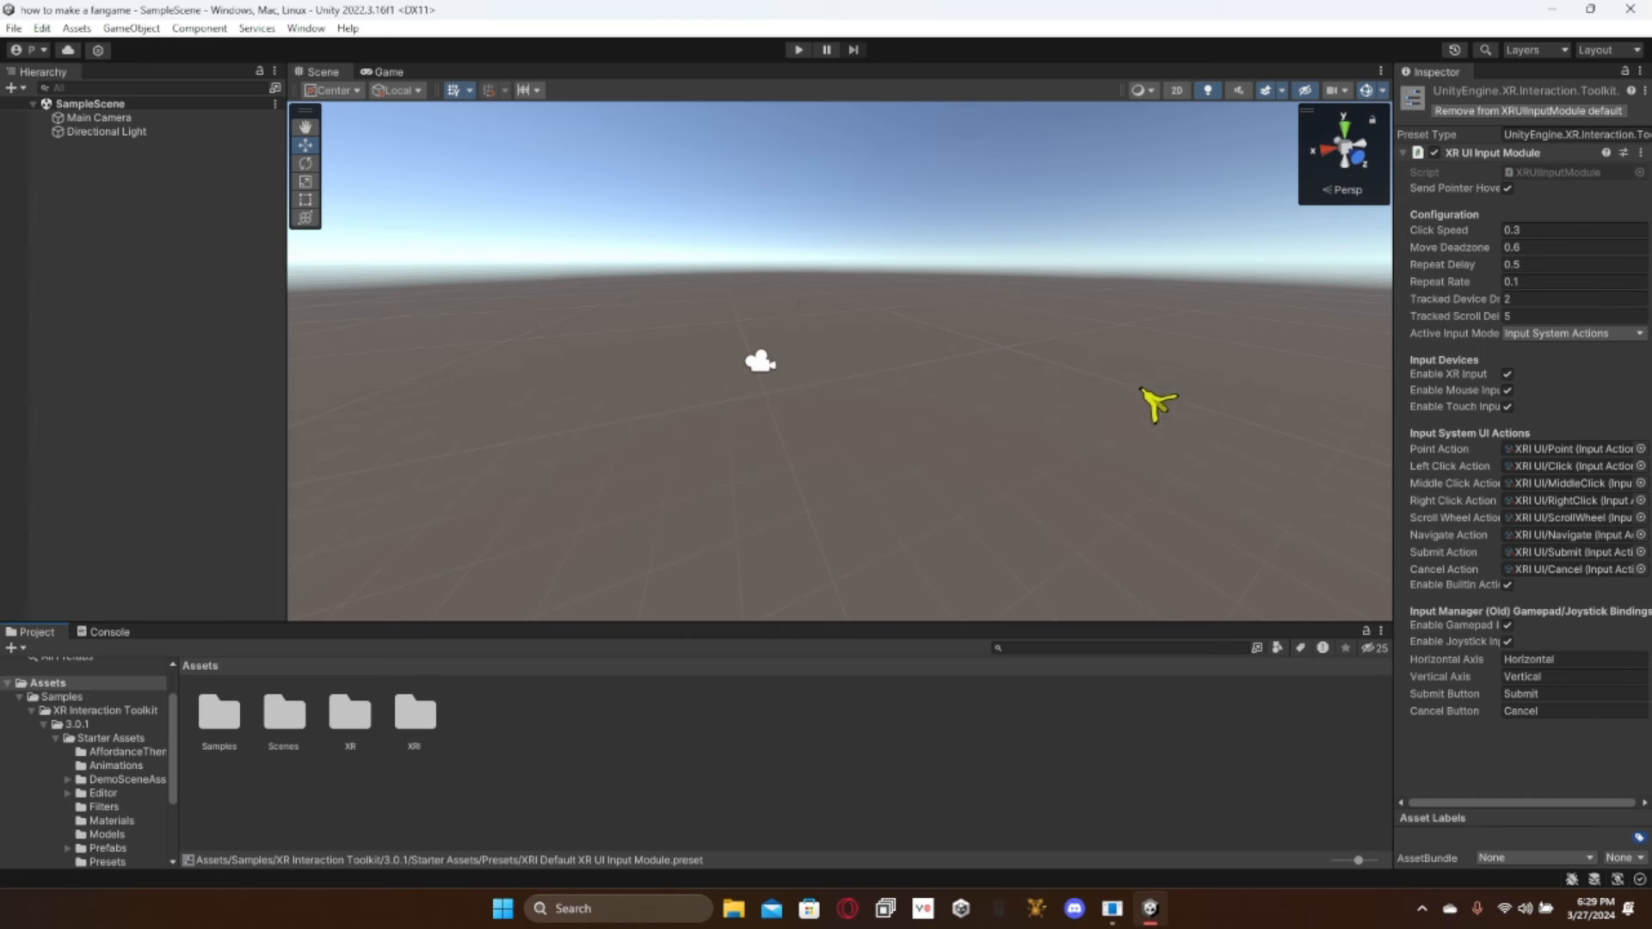
Step: Browse the File and Edit menus without changes, then switch to Opera GX
click(14, 28)
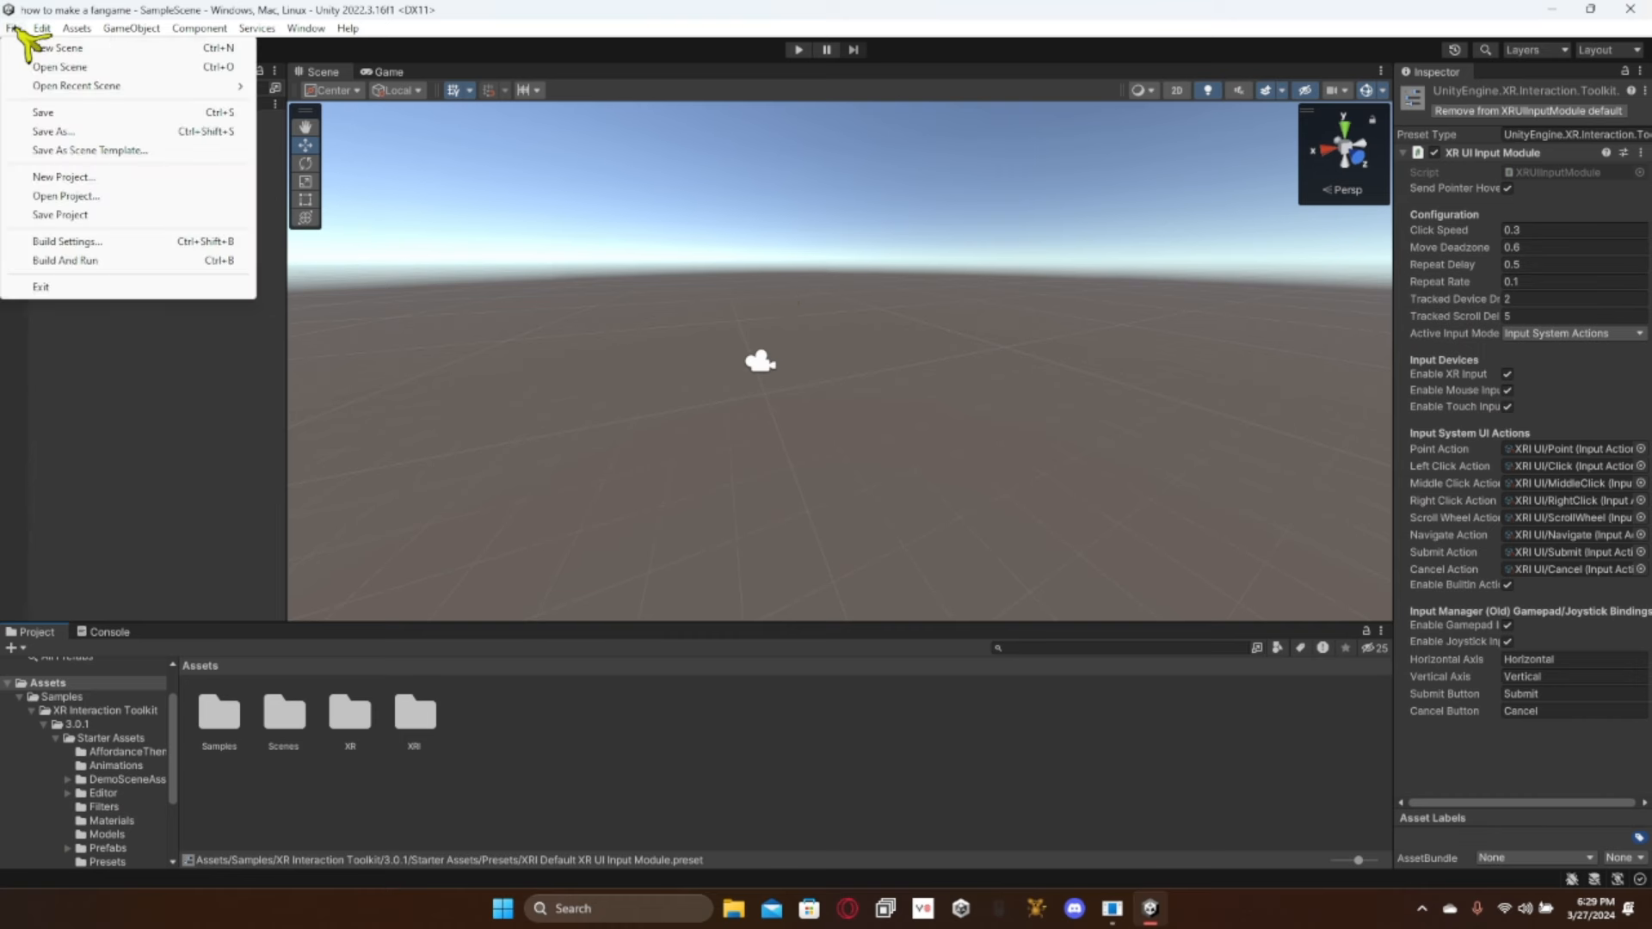
click(37, 28)
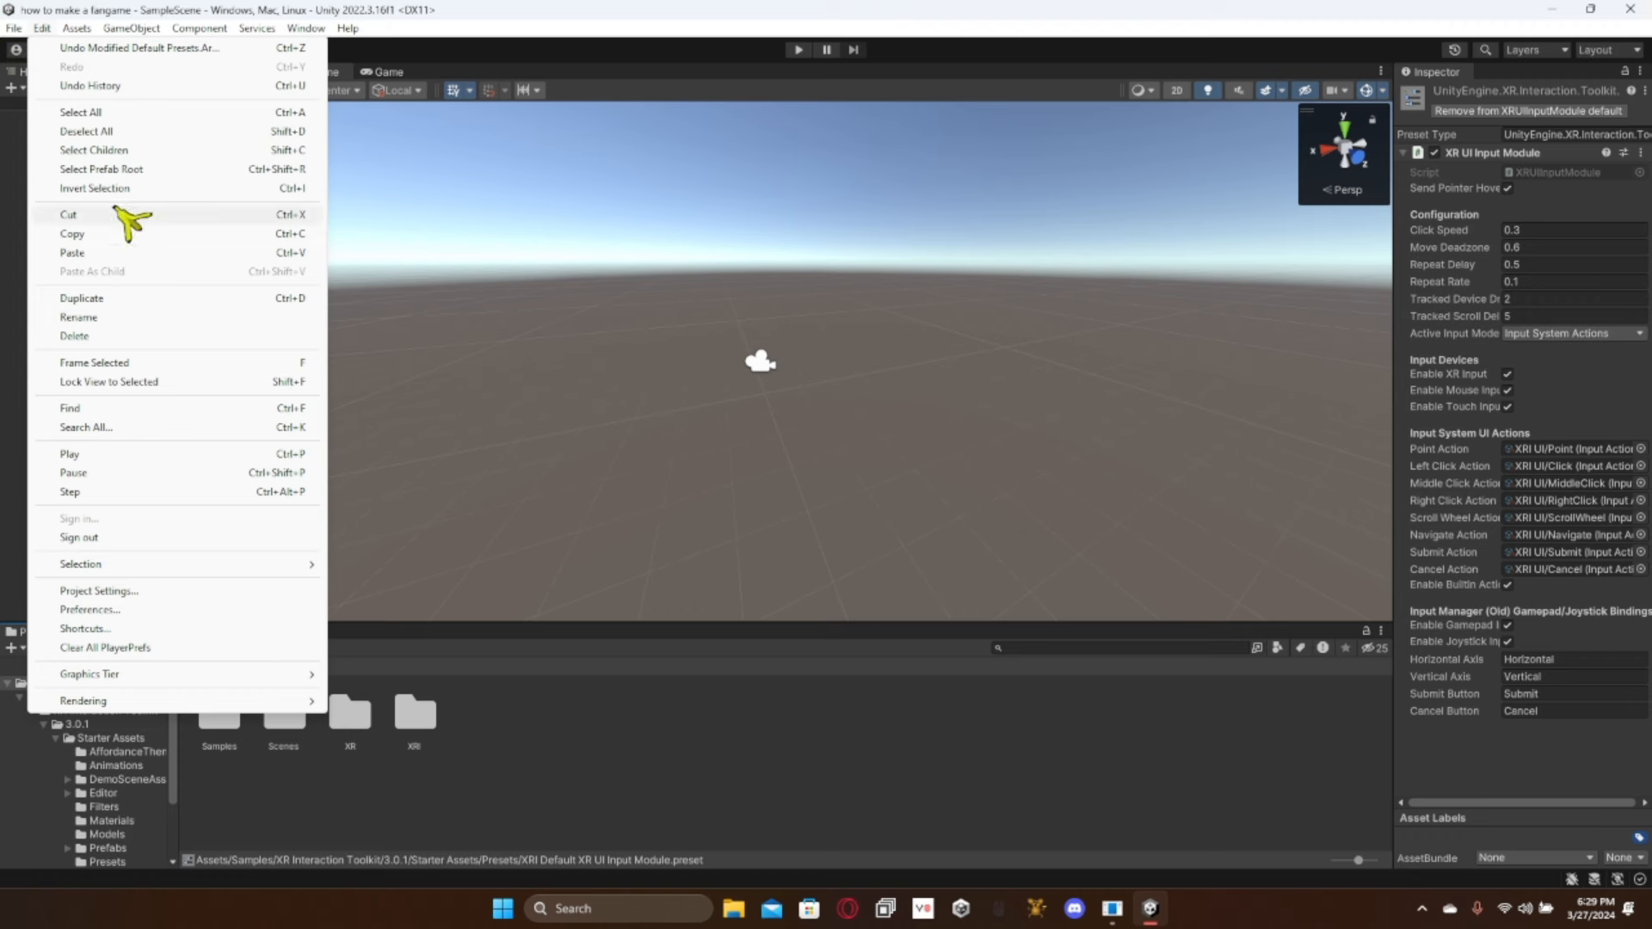
click(13, 28)
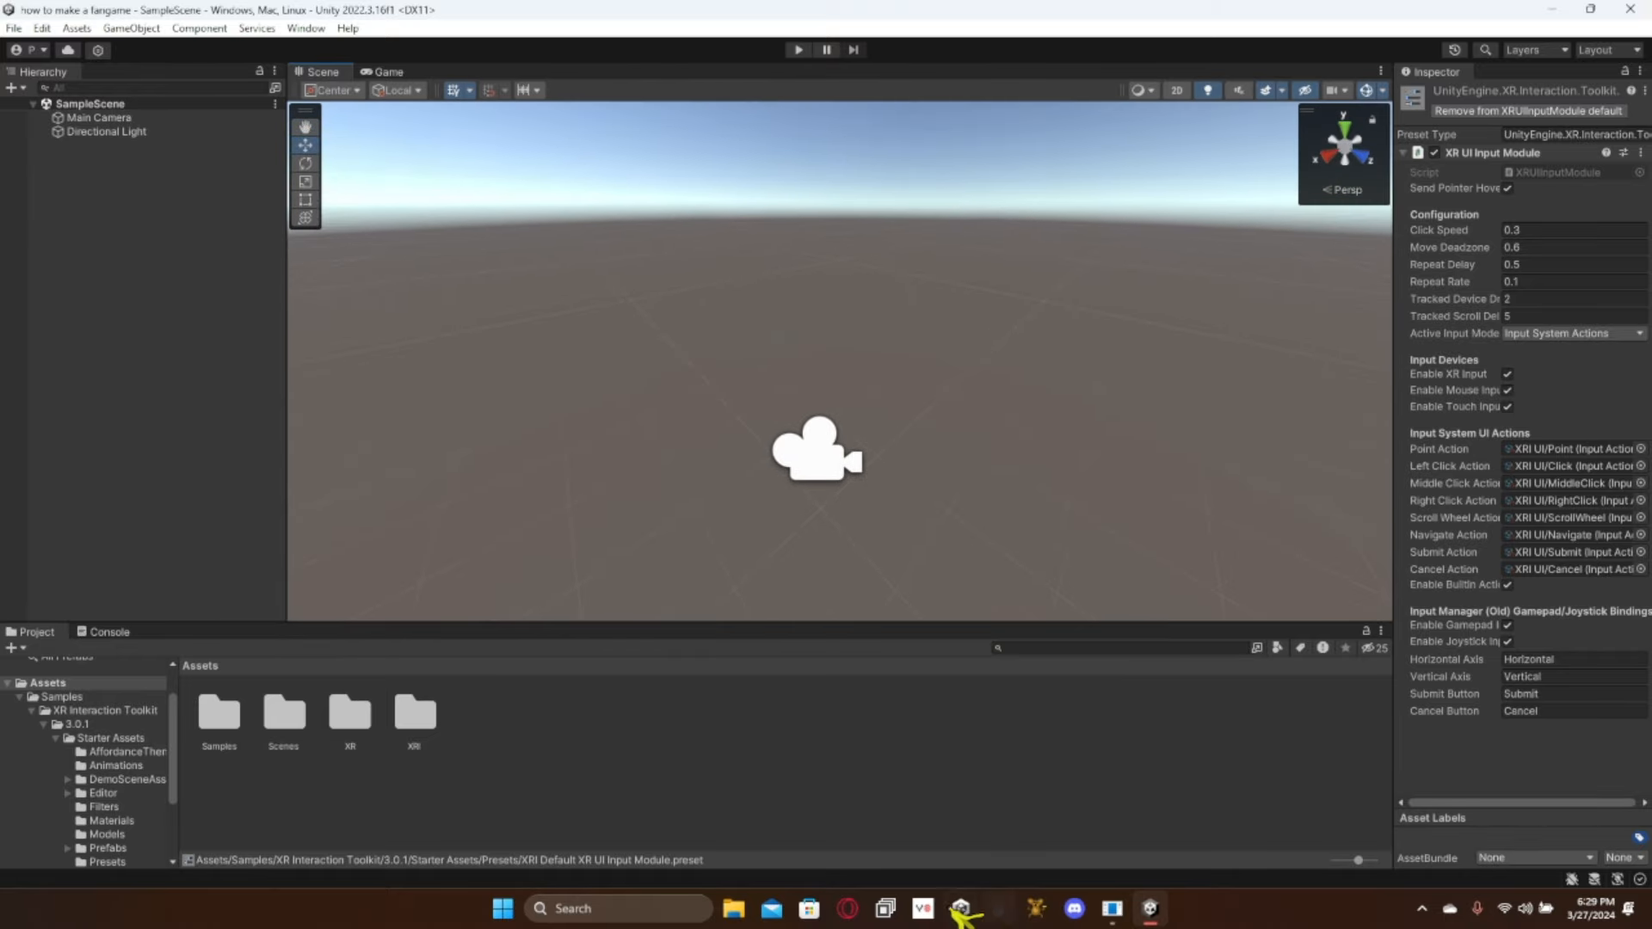
click(961, 908)
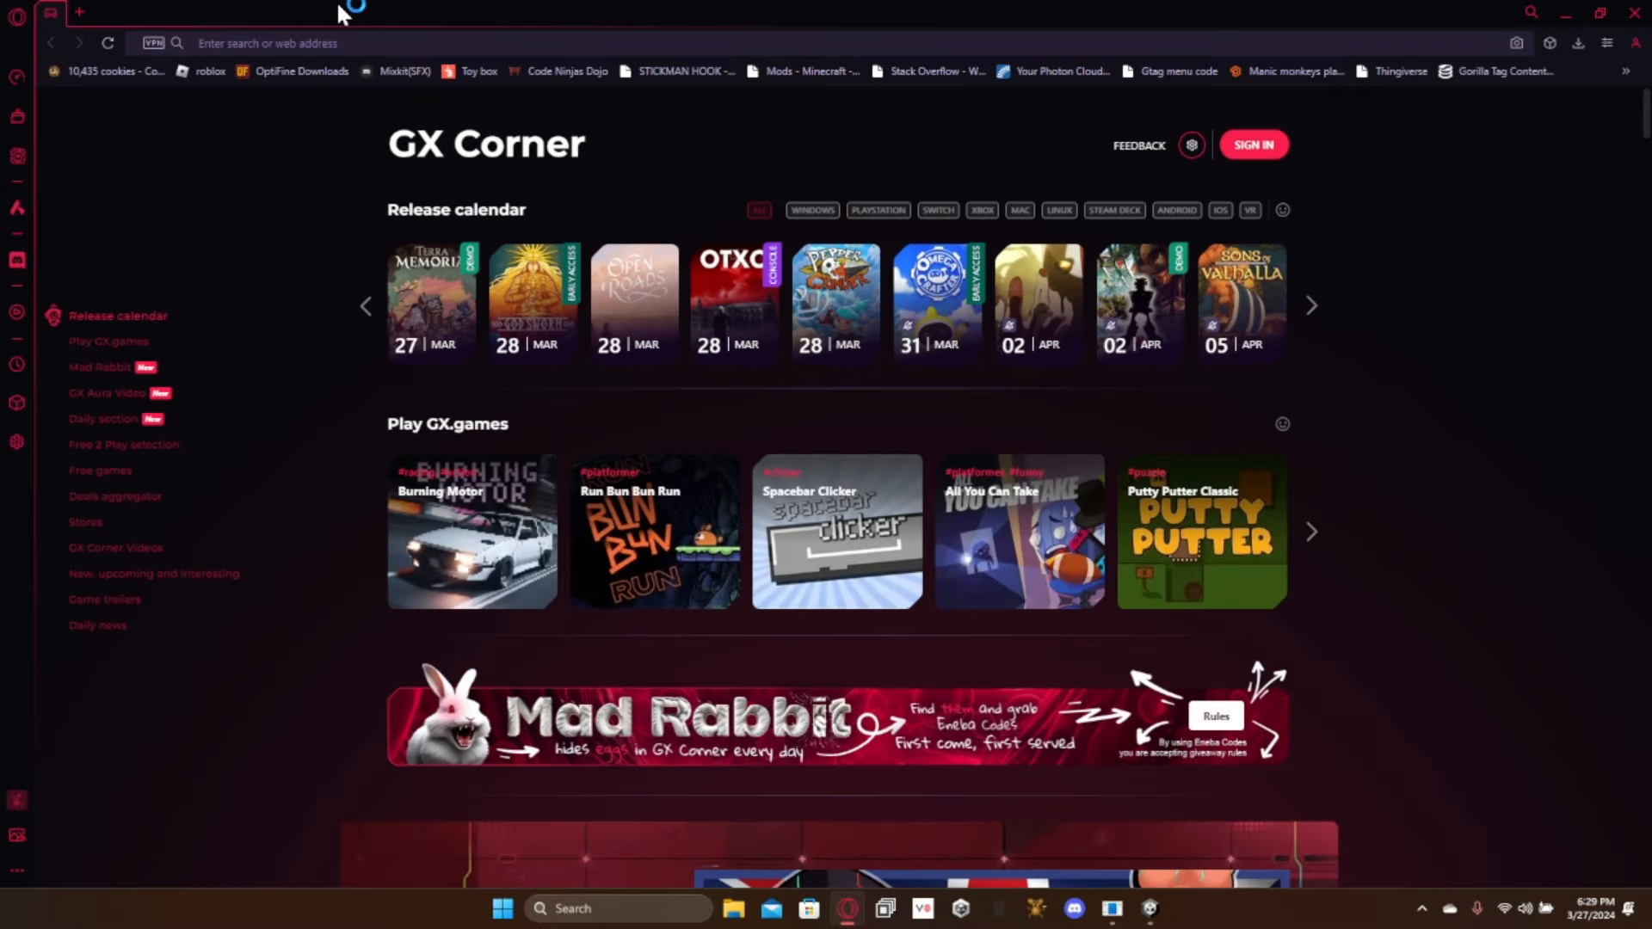
Step: Search 'gorilla' and download GorillaLocomotion.unitypackage from its GitHub file page
text(gorillaLocomotion)
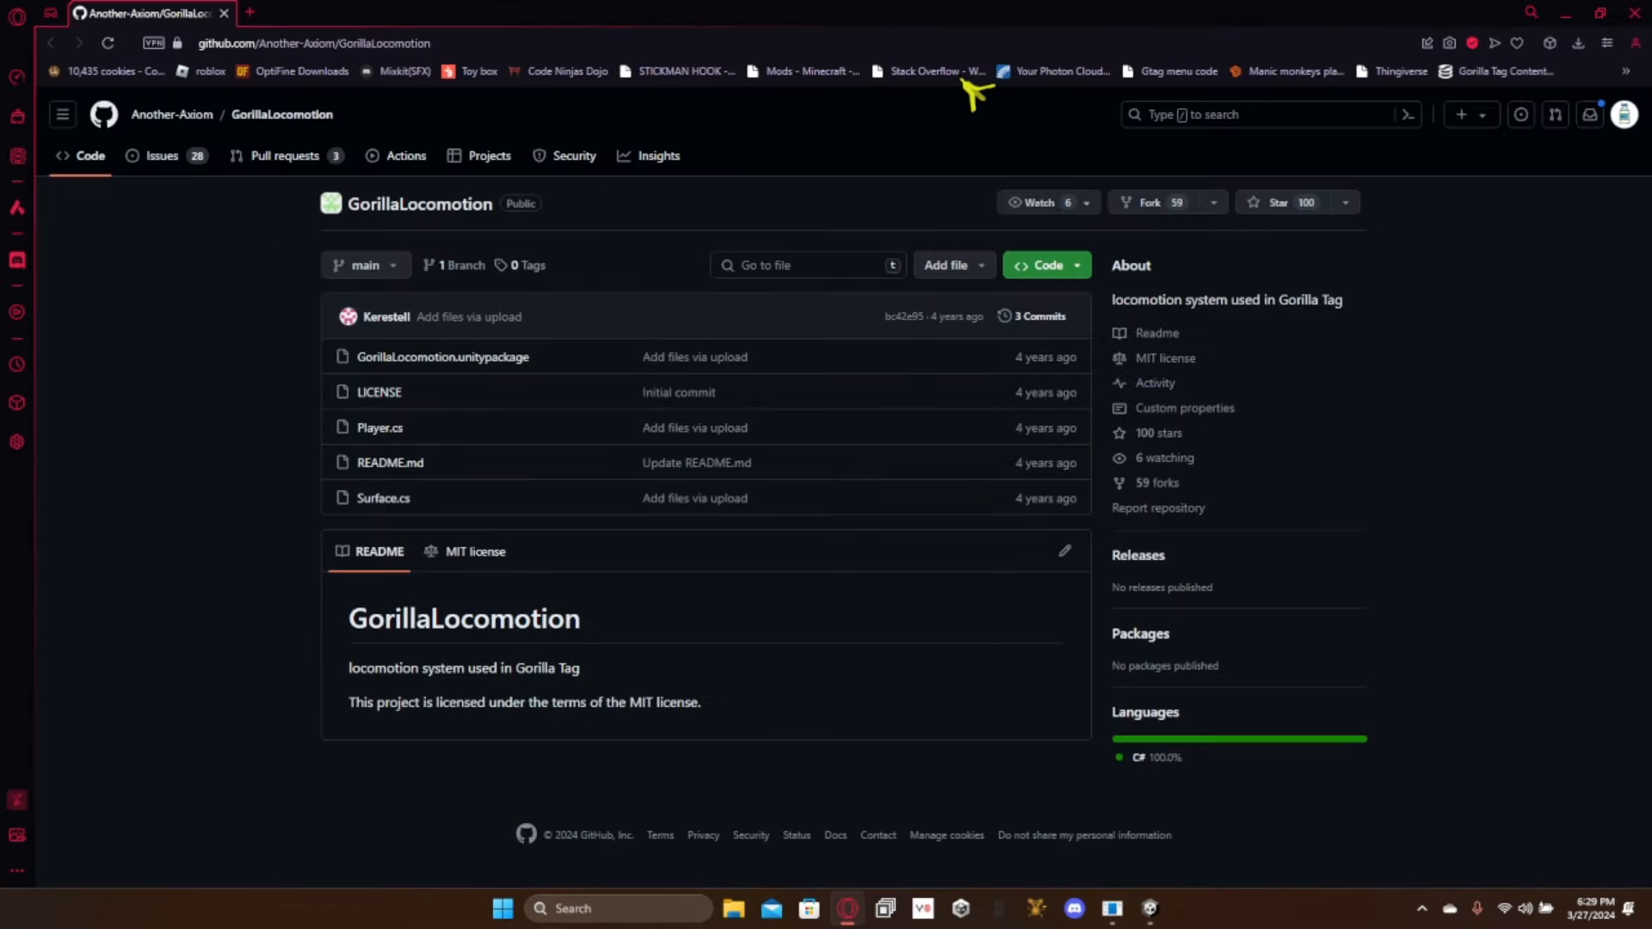
mouse_move(416, 373)
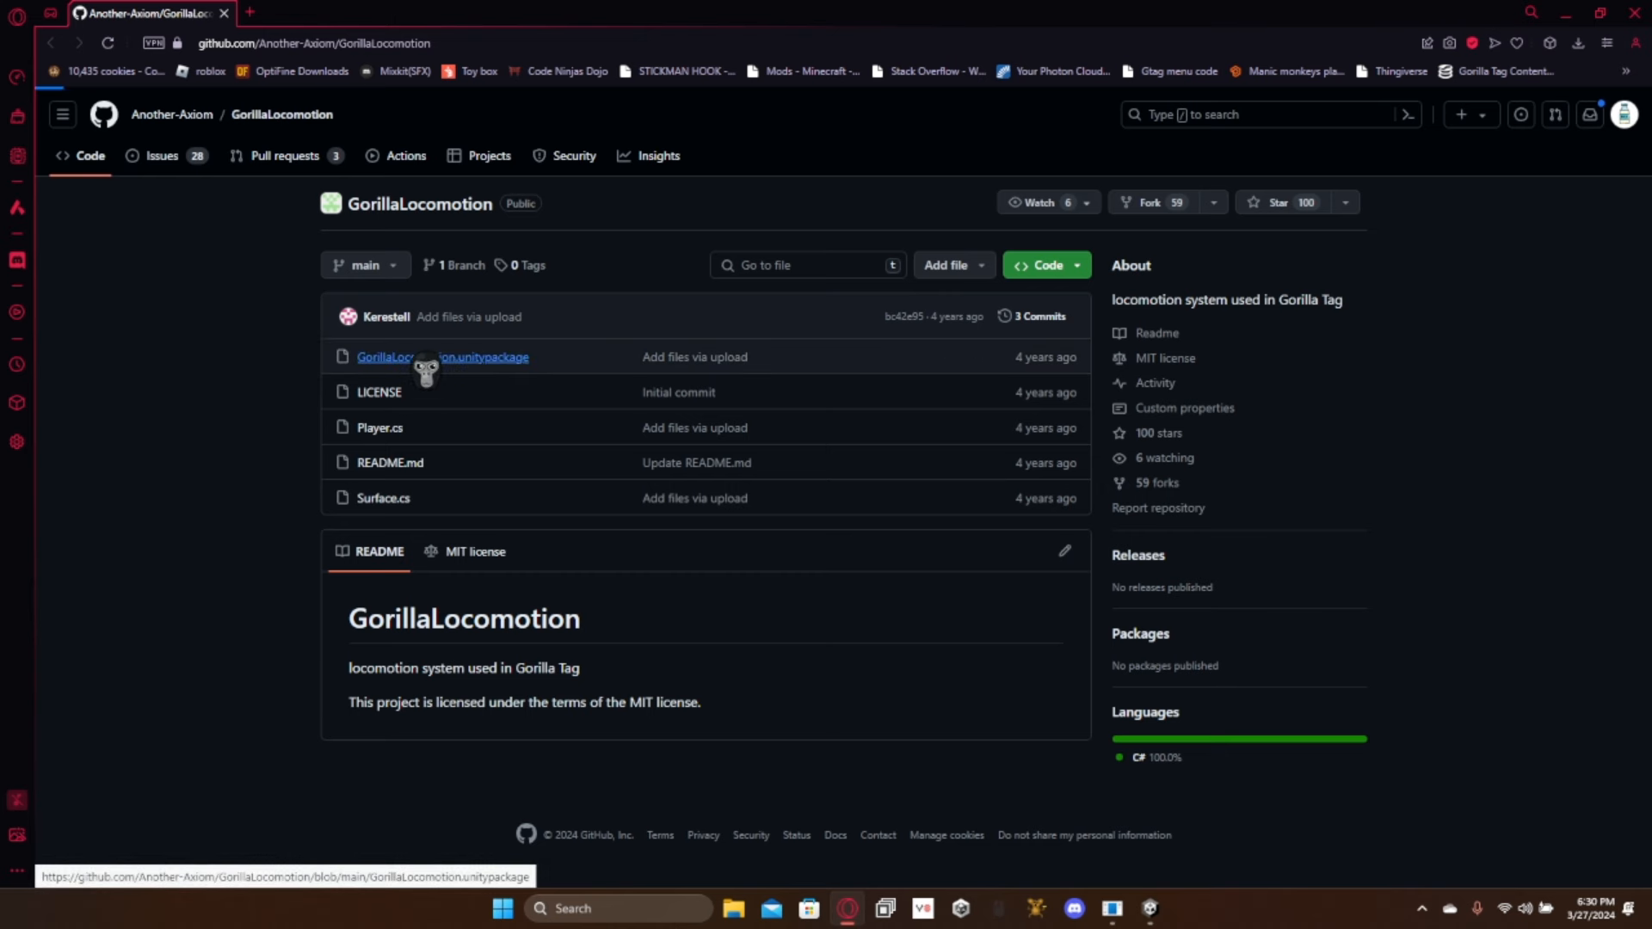
click(444, 357)
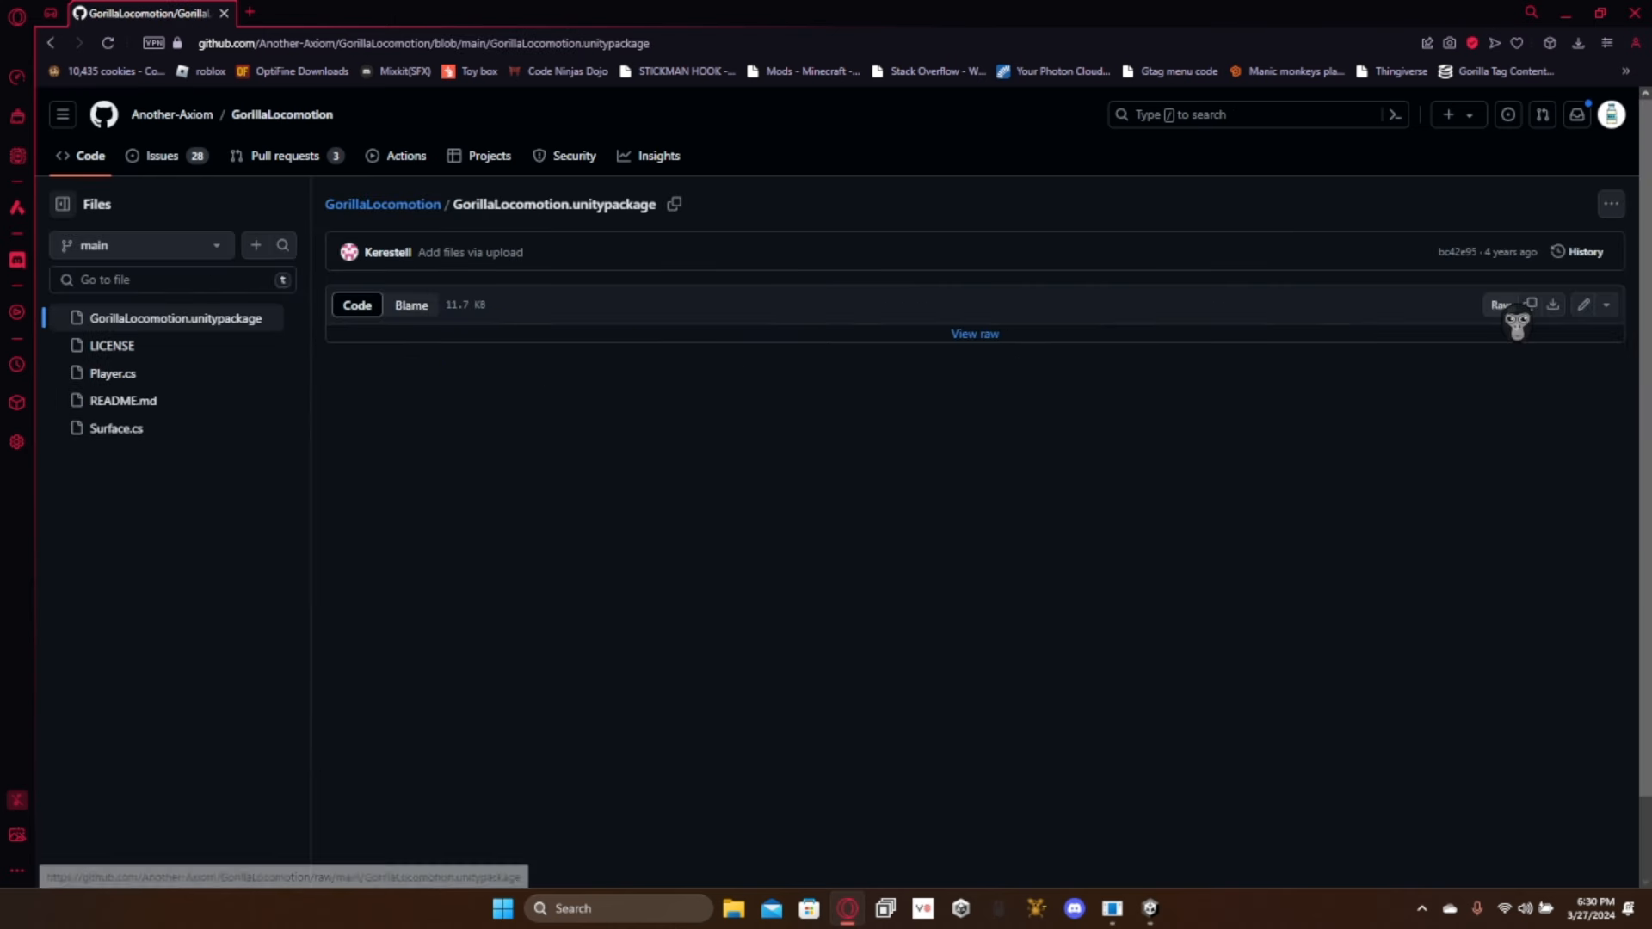
click(1553, 304)
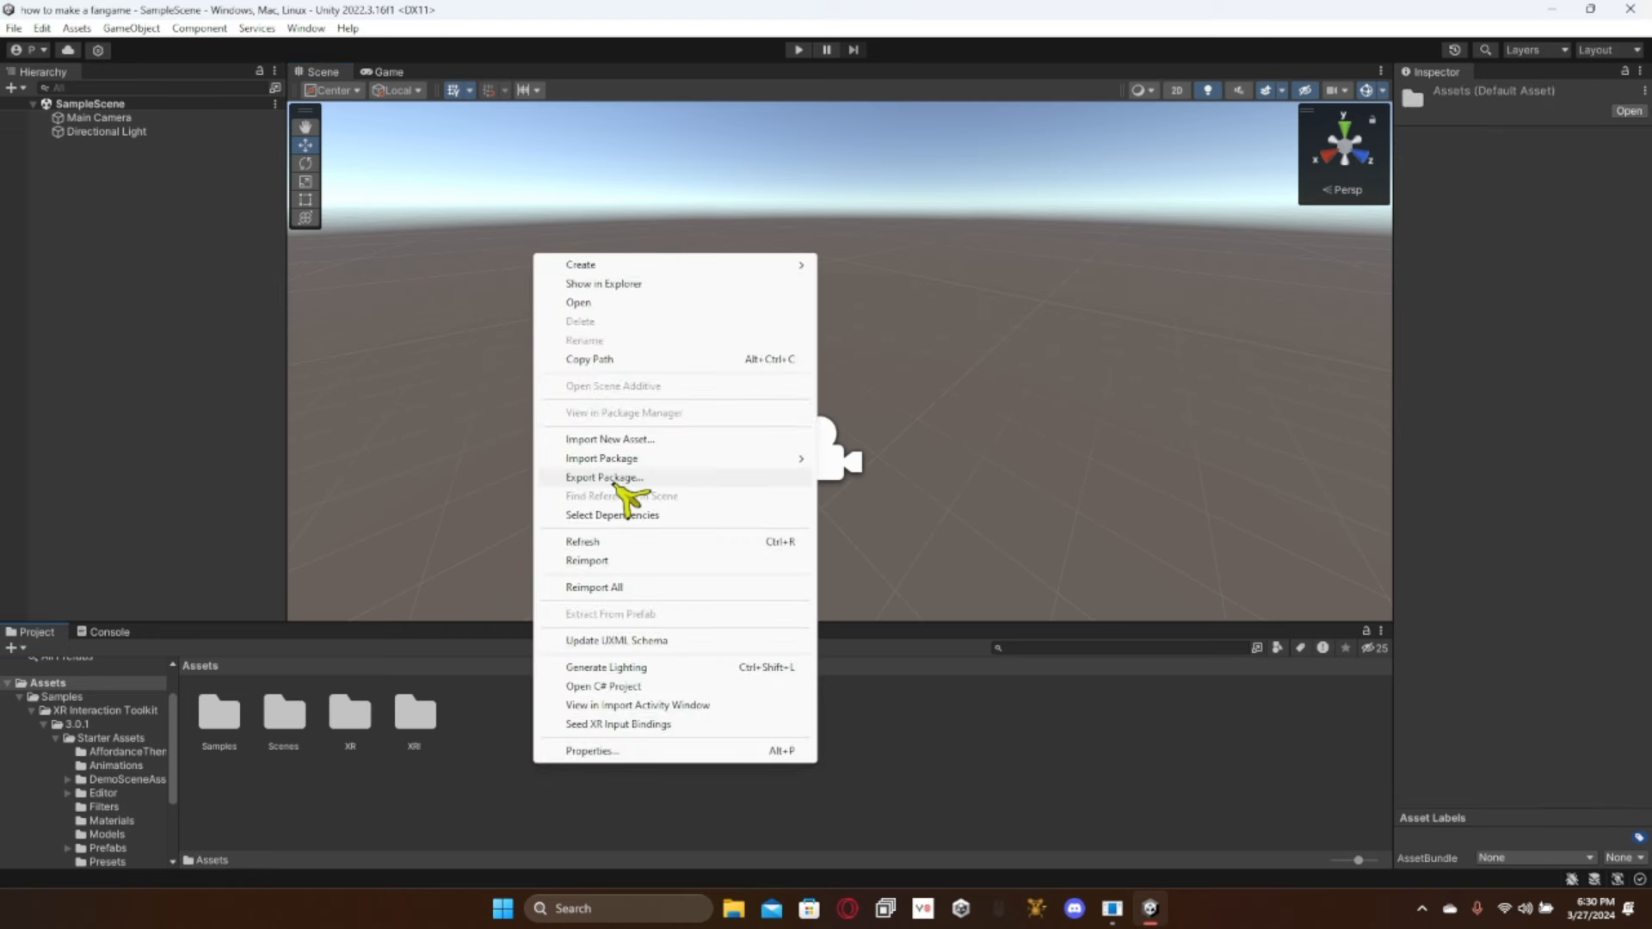
Step: Import all contents of the GorillaLocomotion custom package and reload the modified scene
click(601, 458)
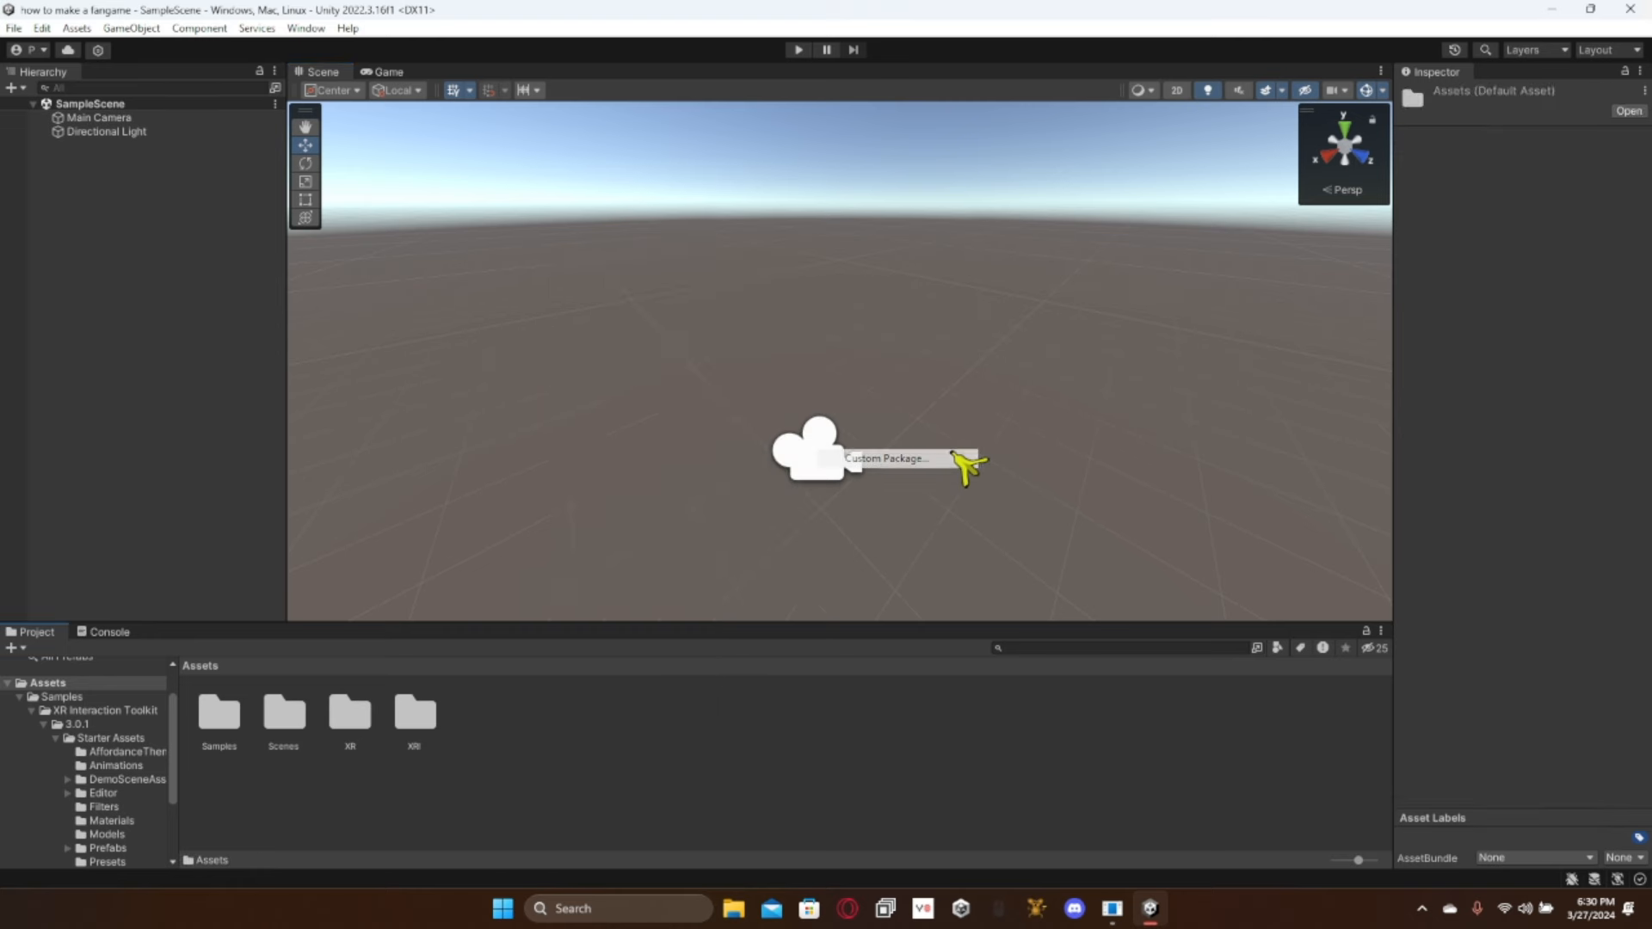
click(890, 458)
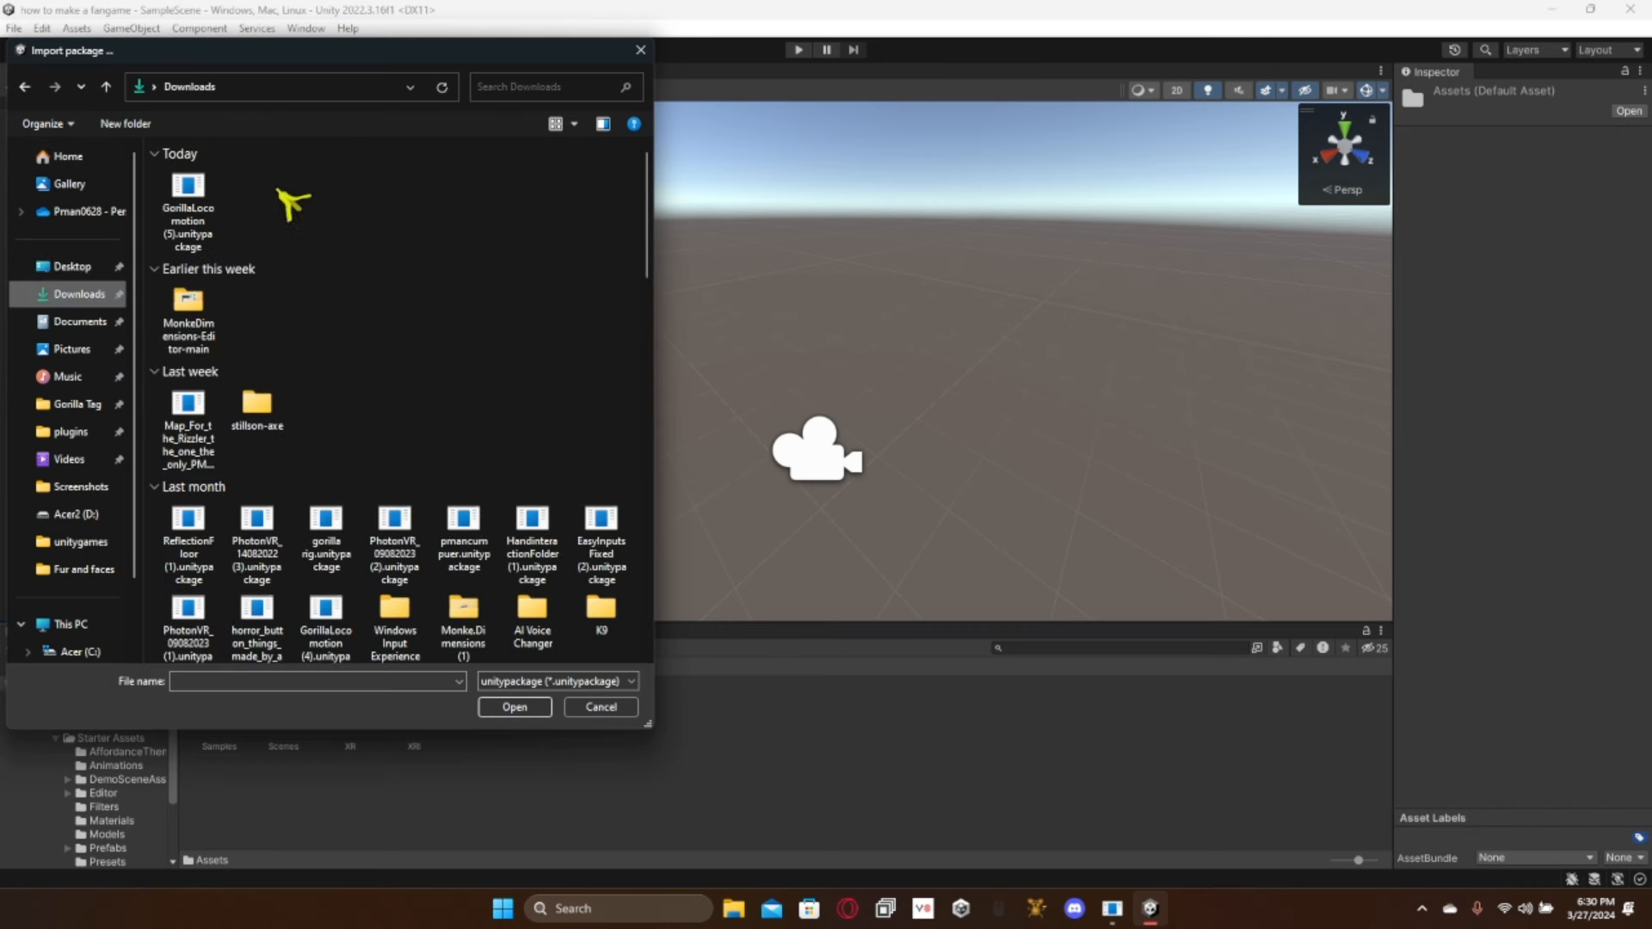
double_click(187, 187)
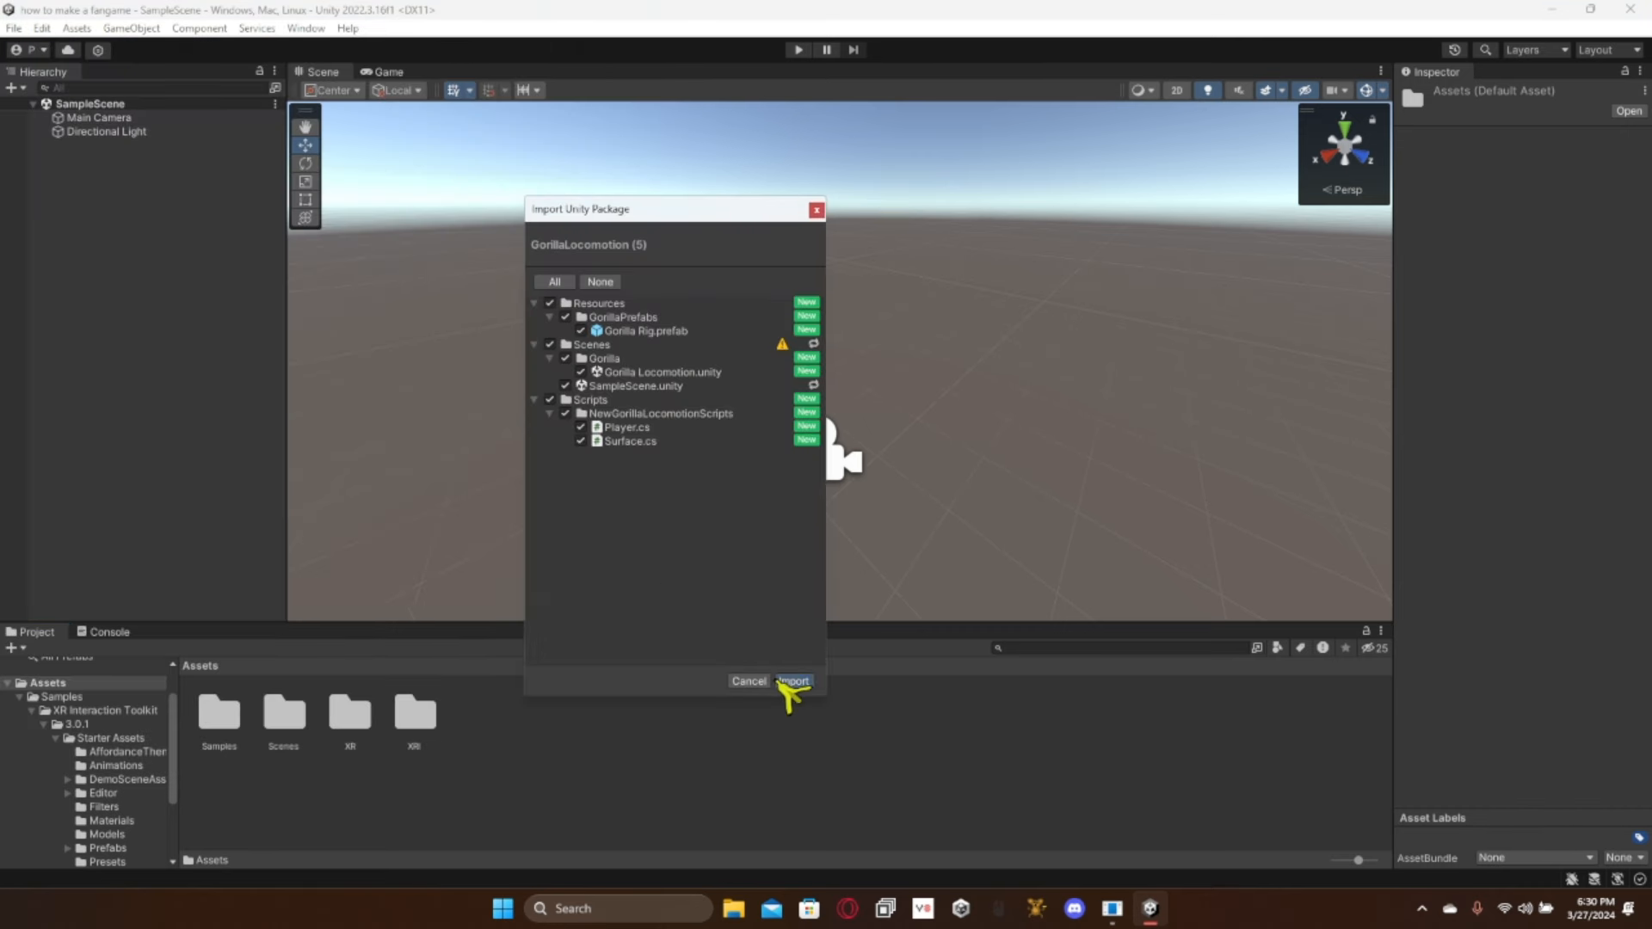
click(792, 681)
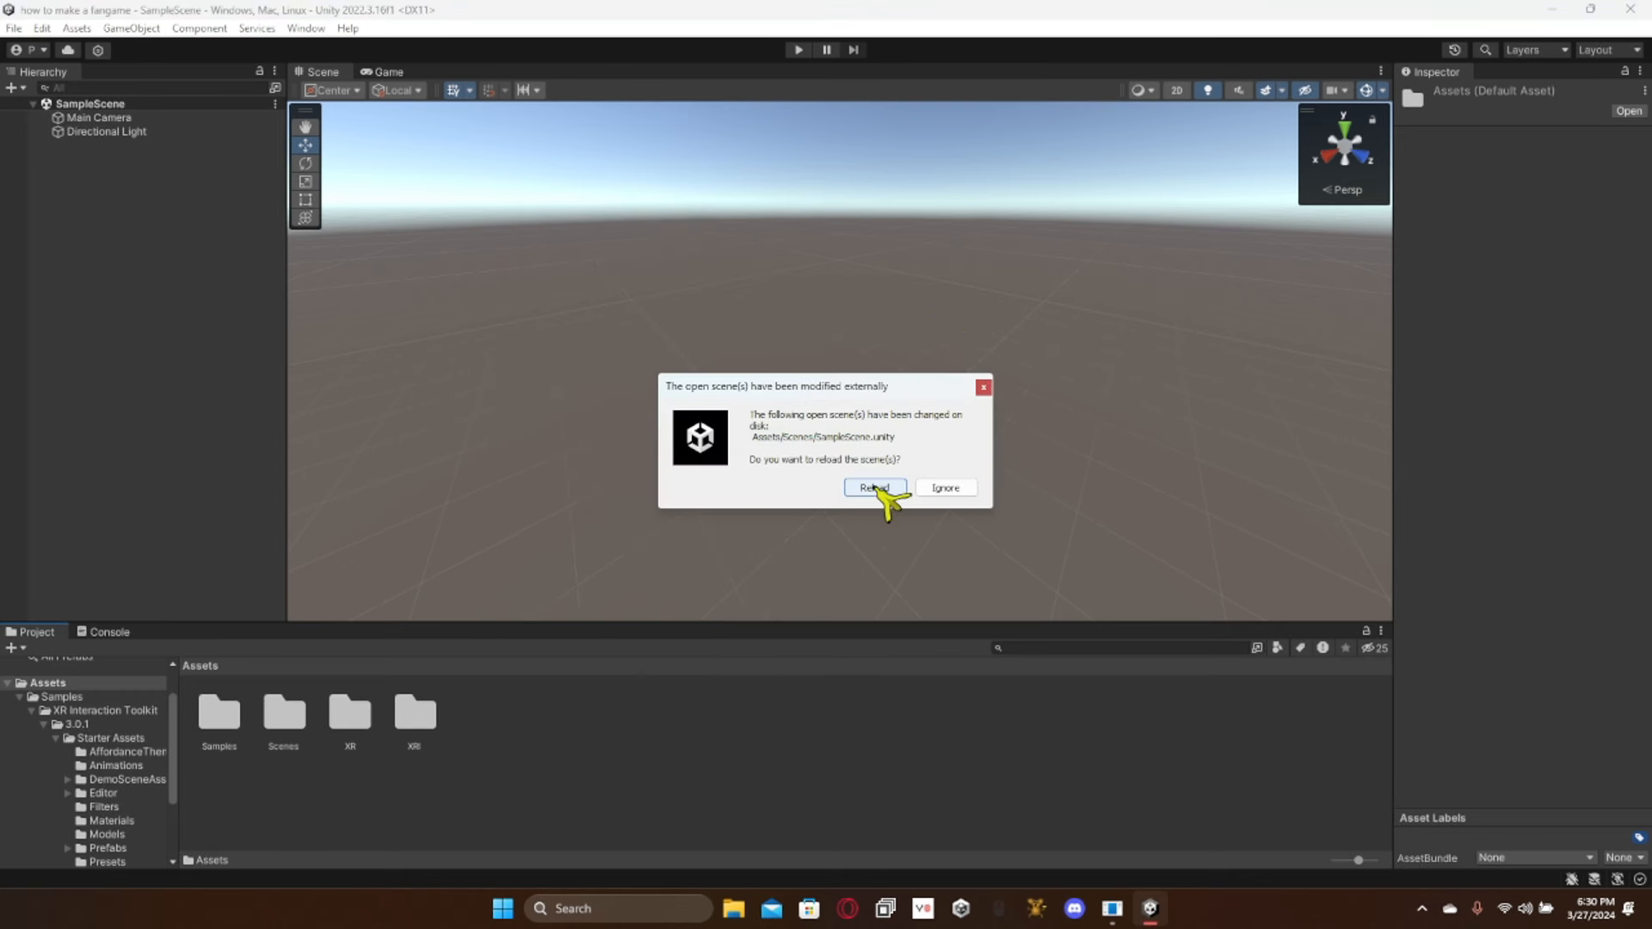
click(875, 487)
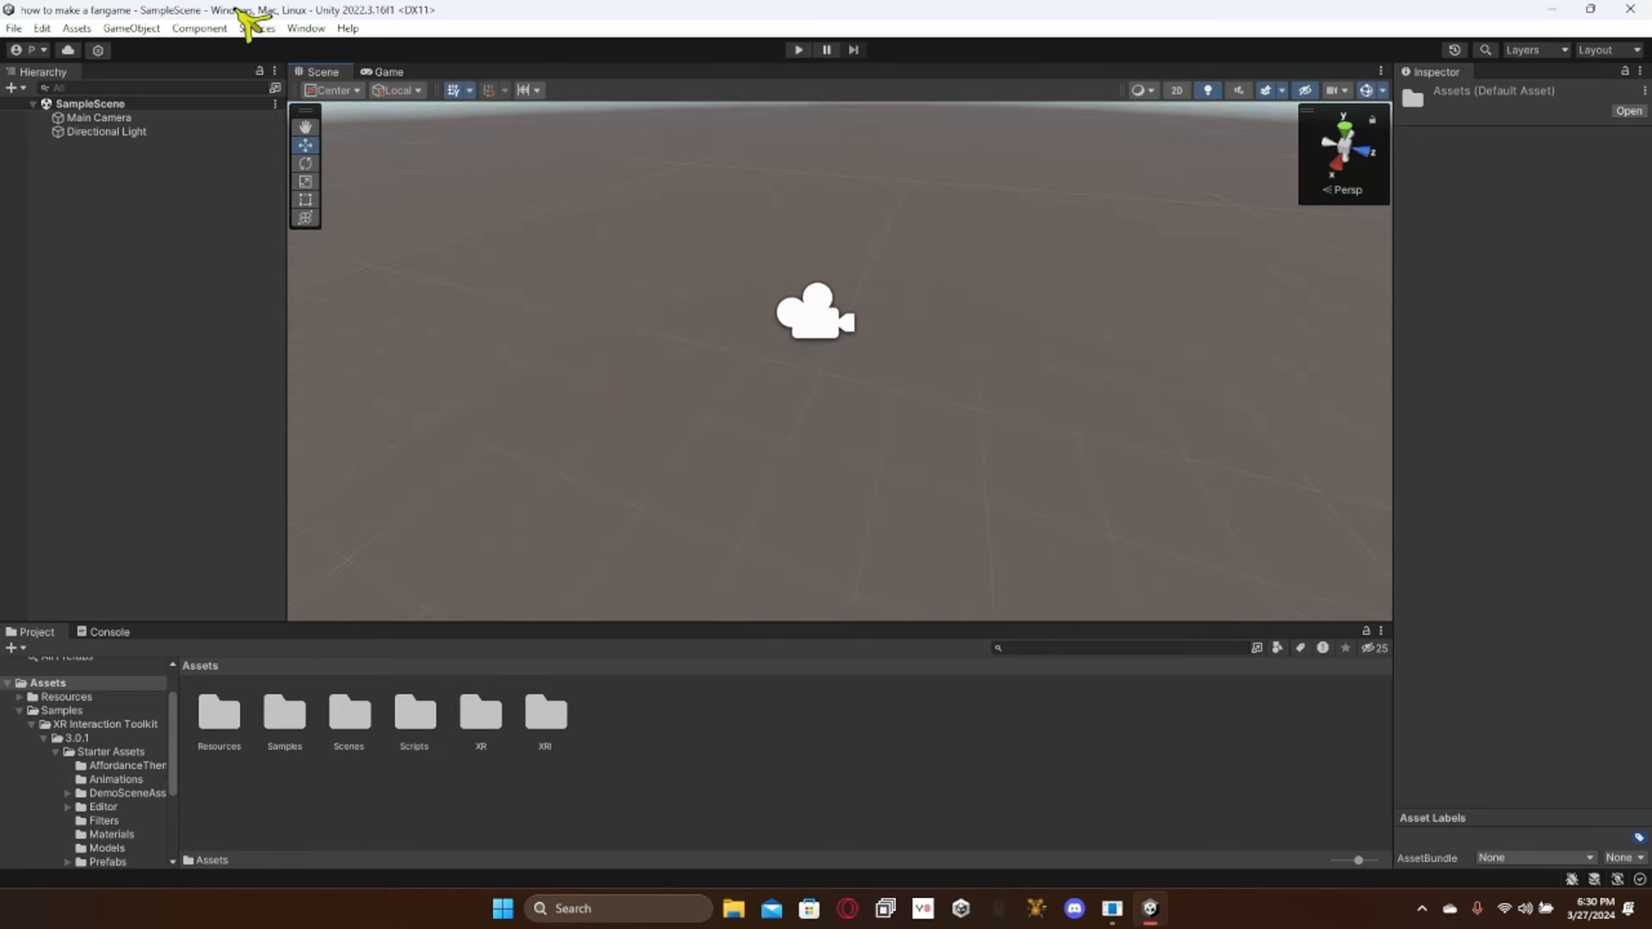
Step: Delete the Main Camera from the SampleScene hierarchy
click(99, 117)
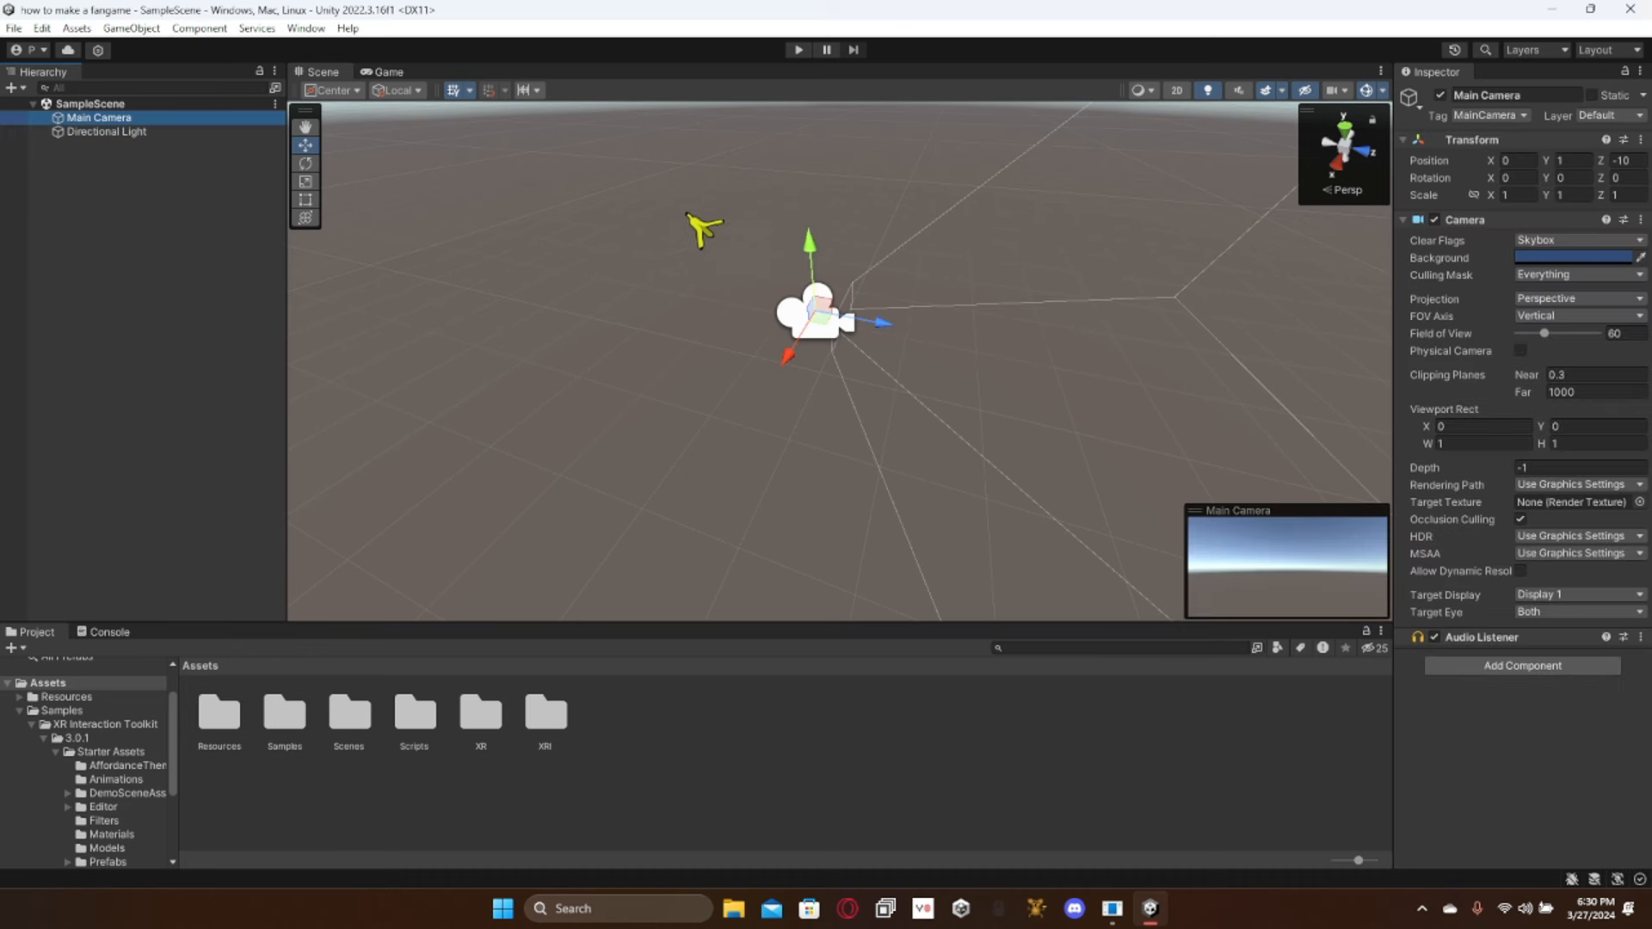
key(Delete)
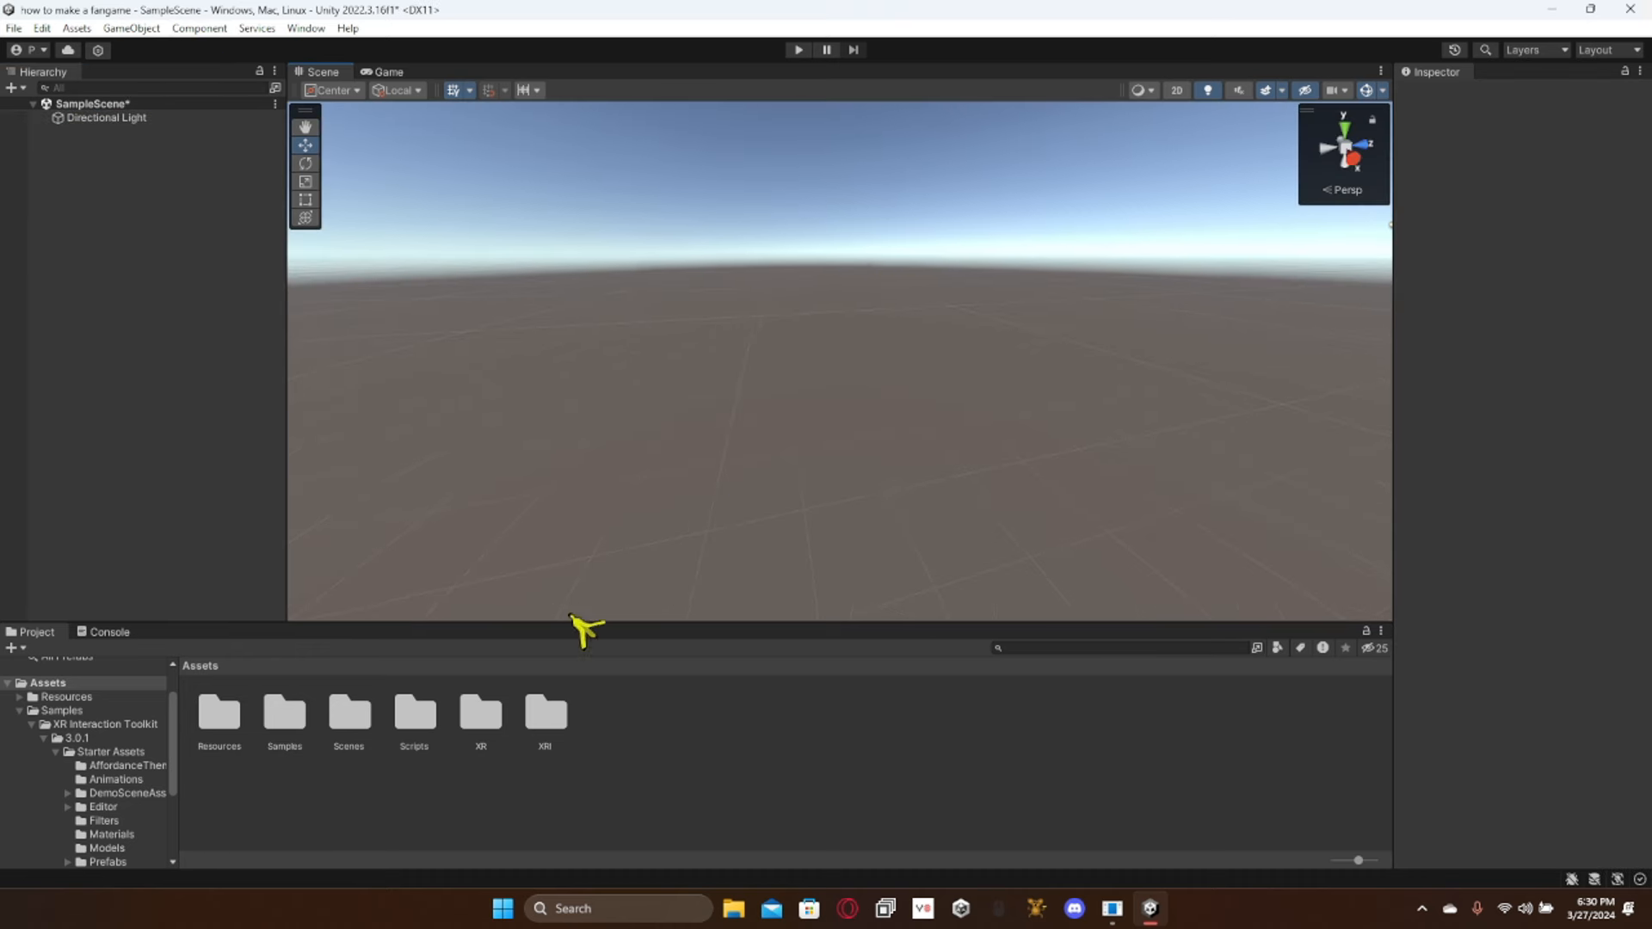
mouse_move(151, 332)
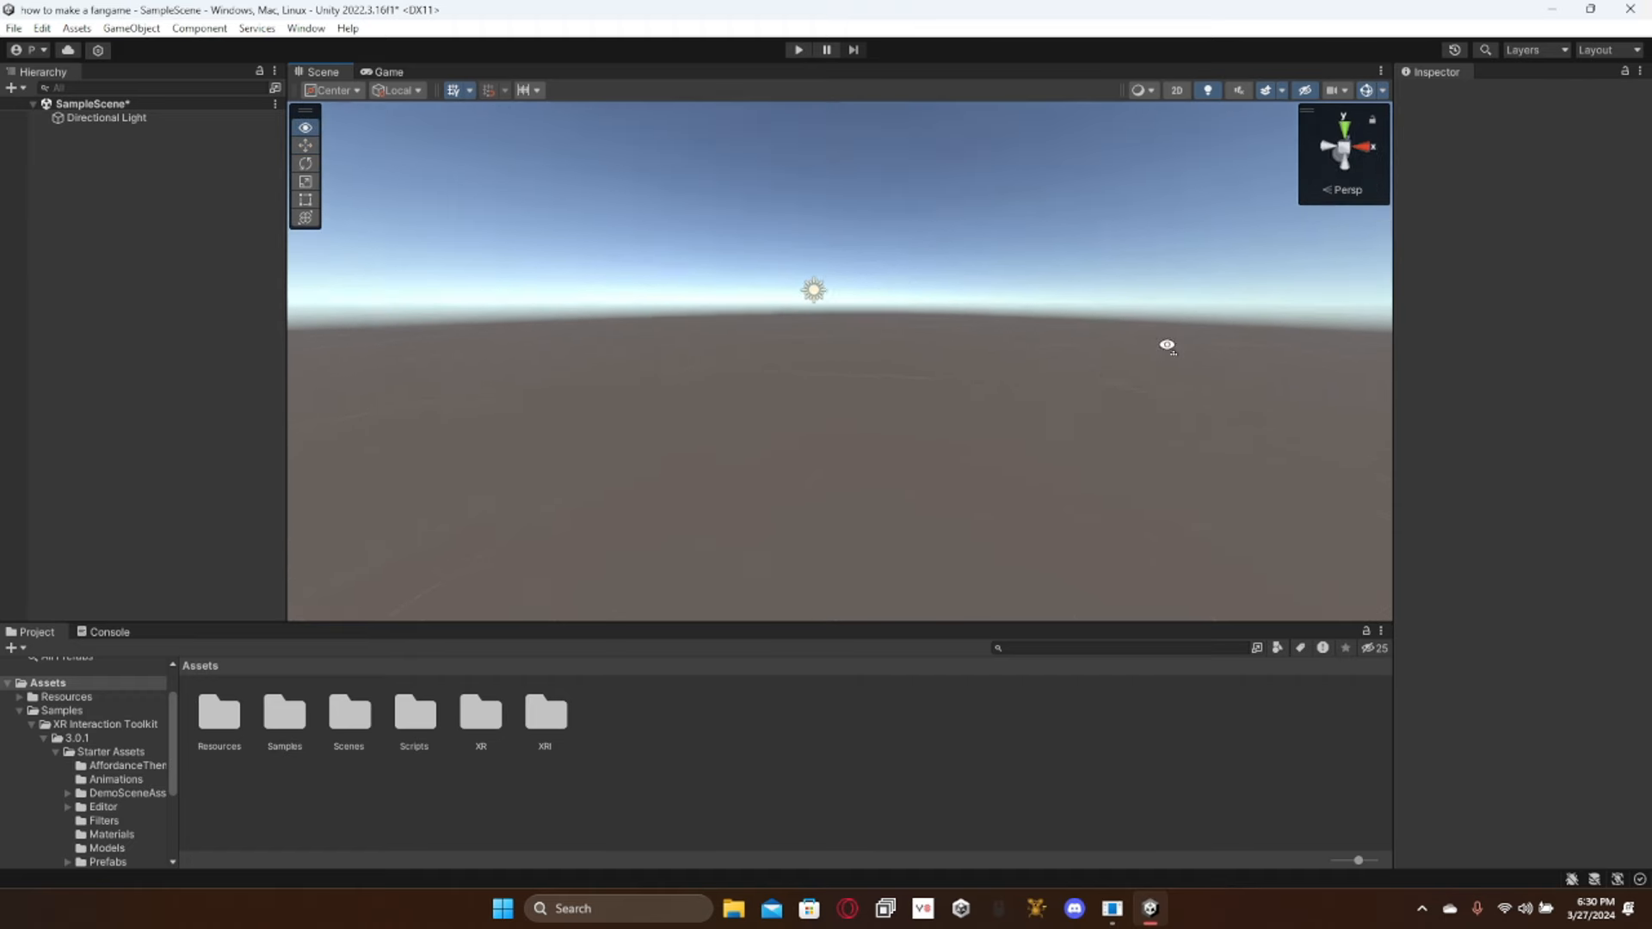
Step: Add a 3D Cube to SampleScene and start reshaping it into a flat floor
right_click(103, 284)
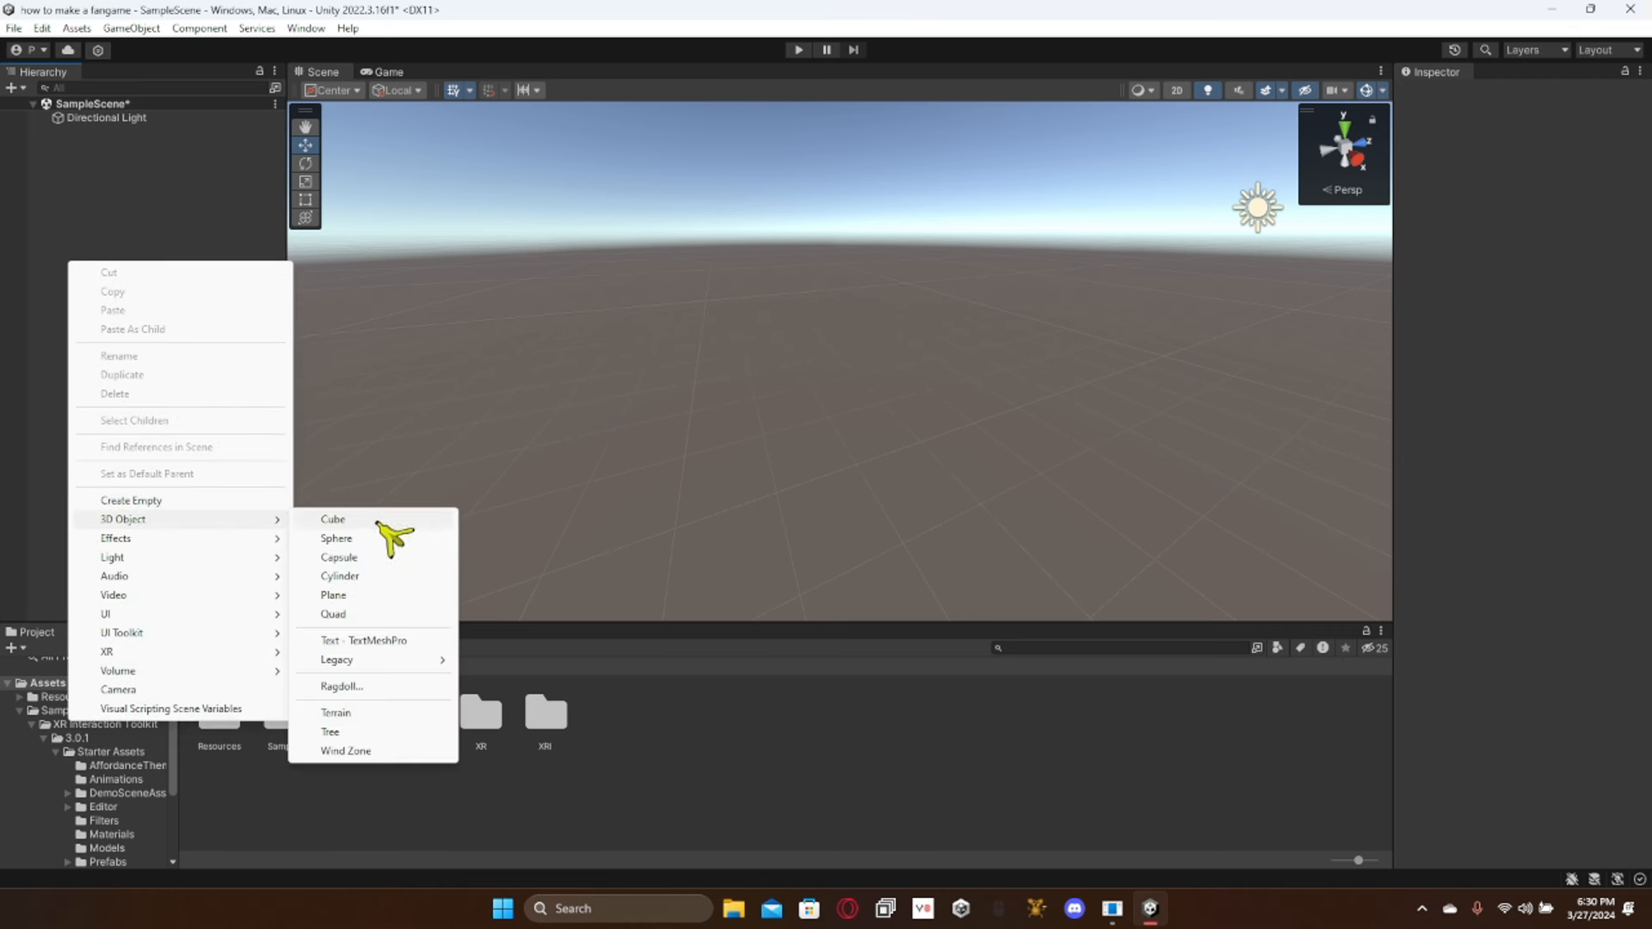
click(332, 519)
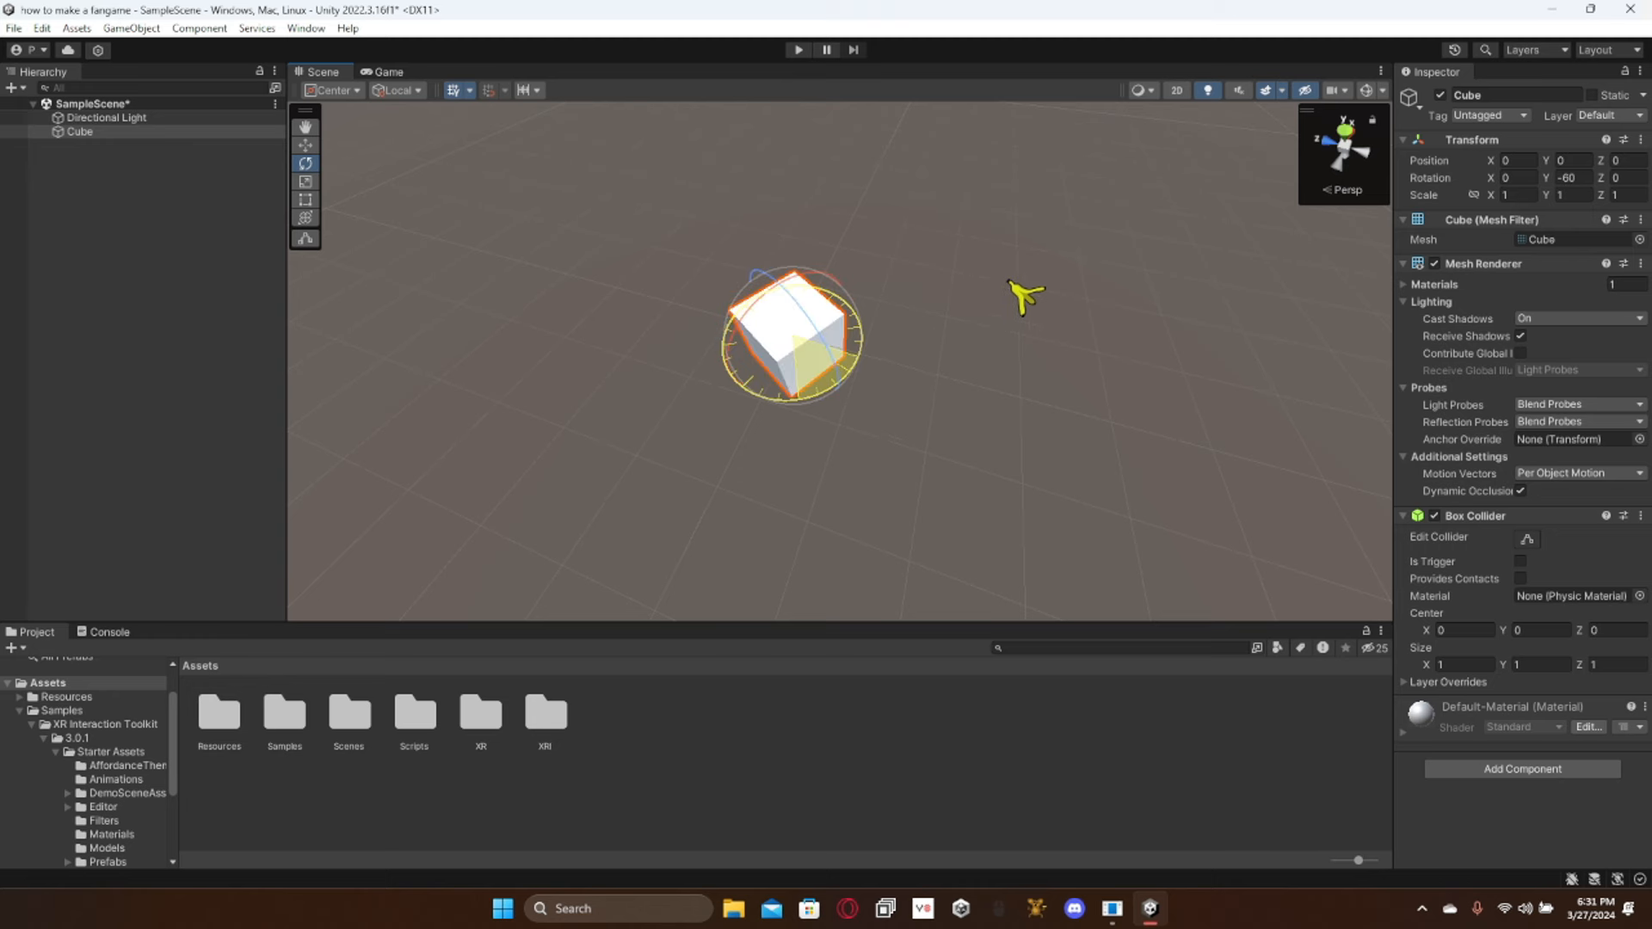
drag(1023, 295, 854, 422)
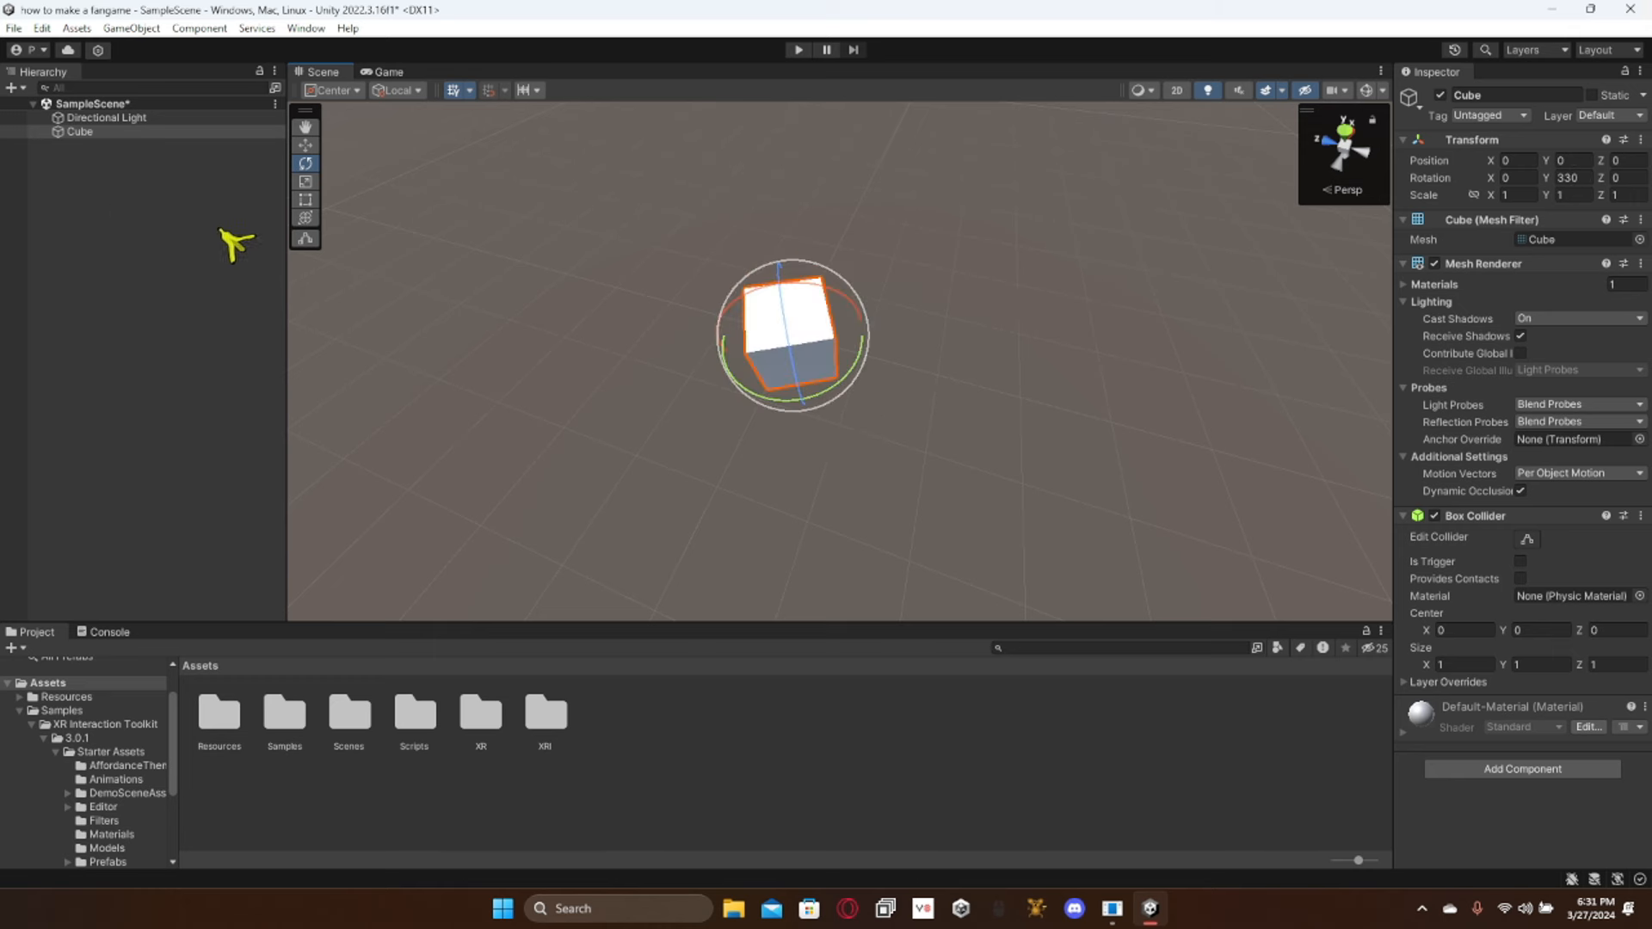
click(305, 182)
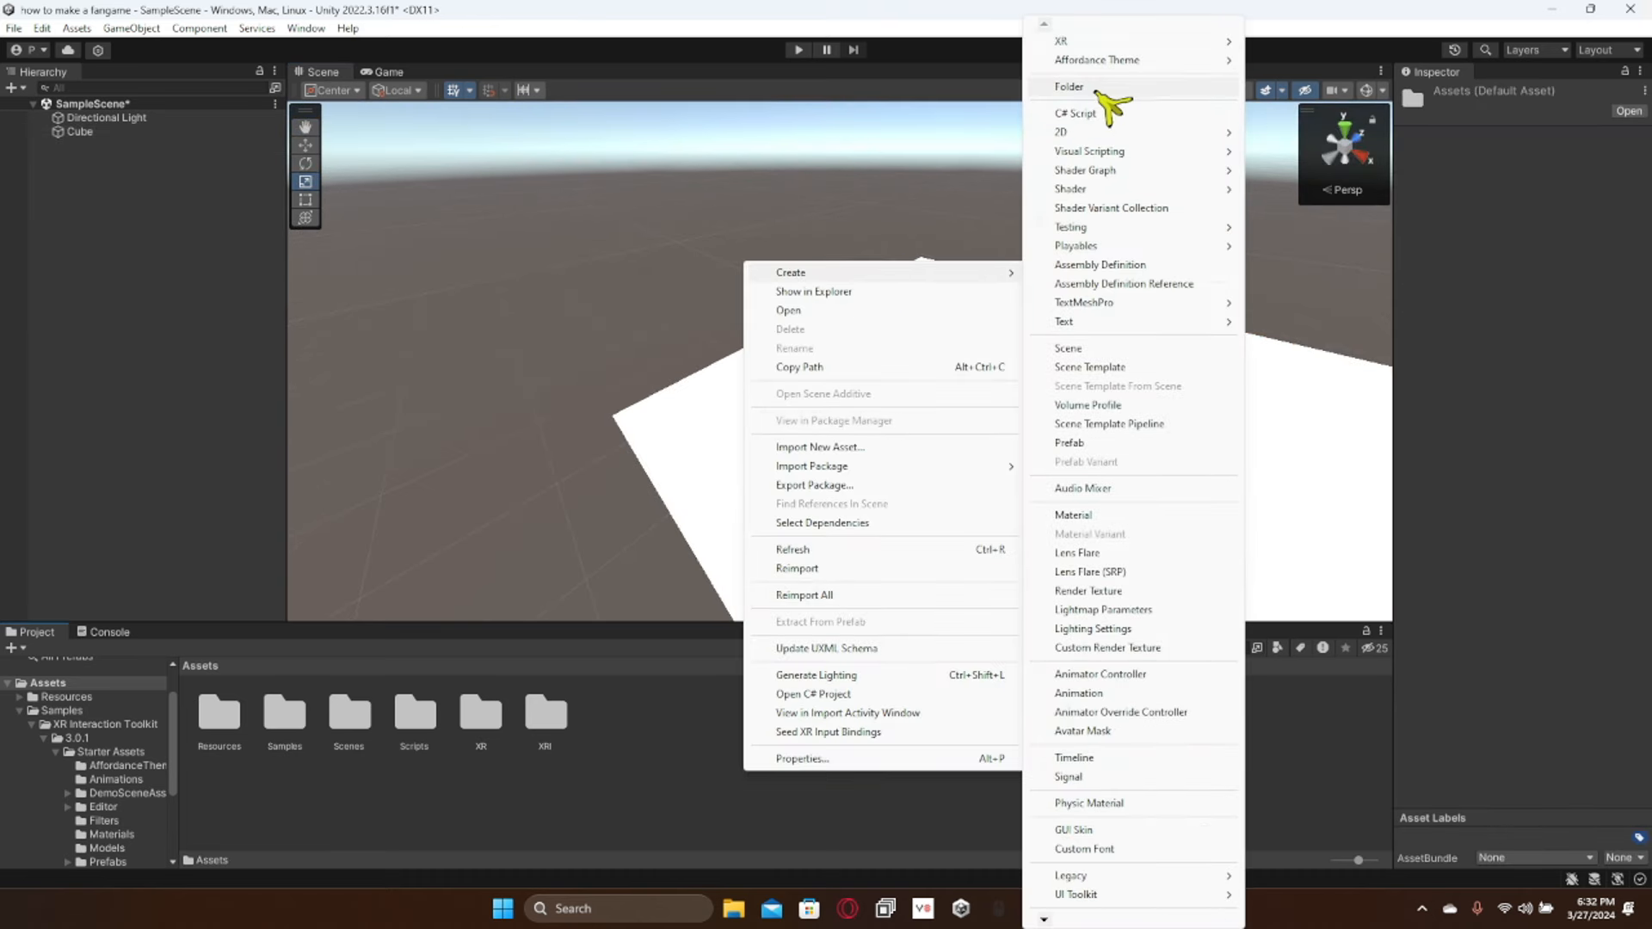
Step: Create a MAts folder containing a new 'grass' material
click(1070, 86)
text(MAts)
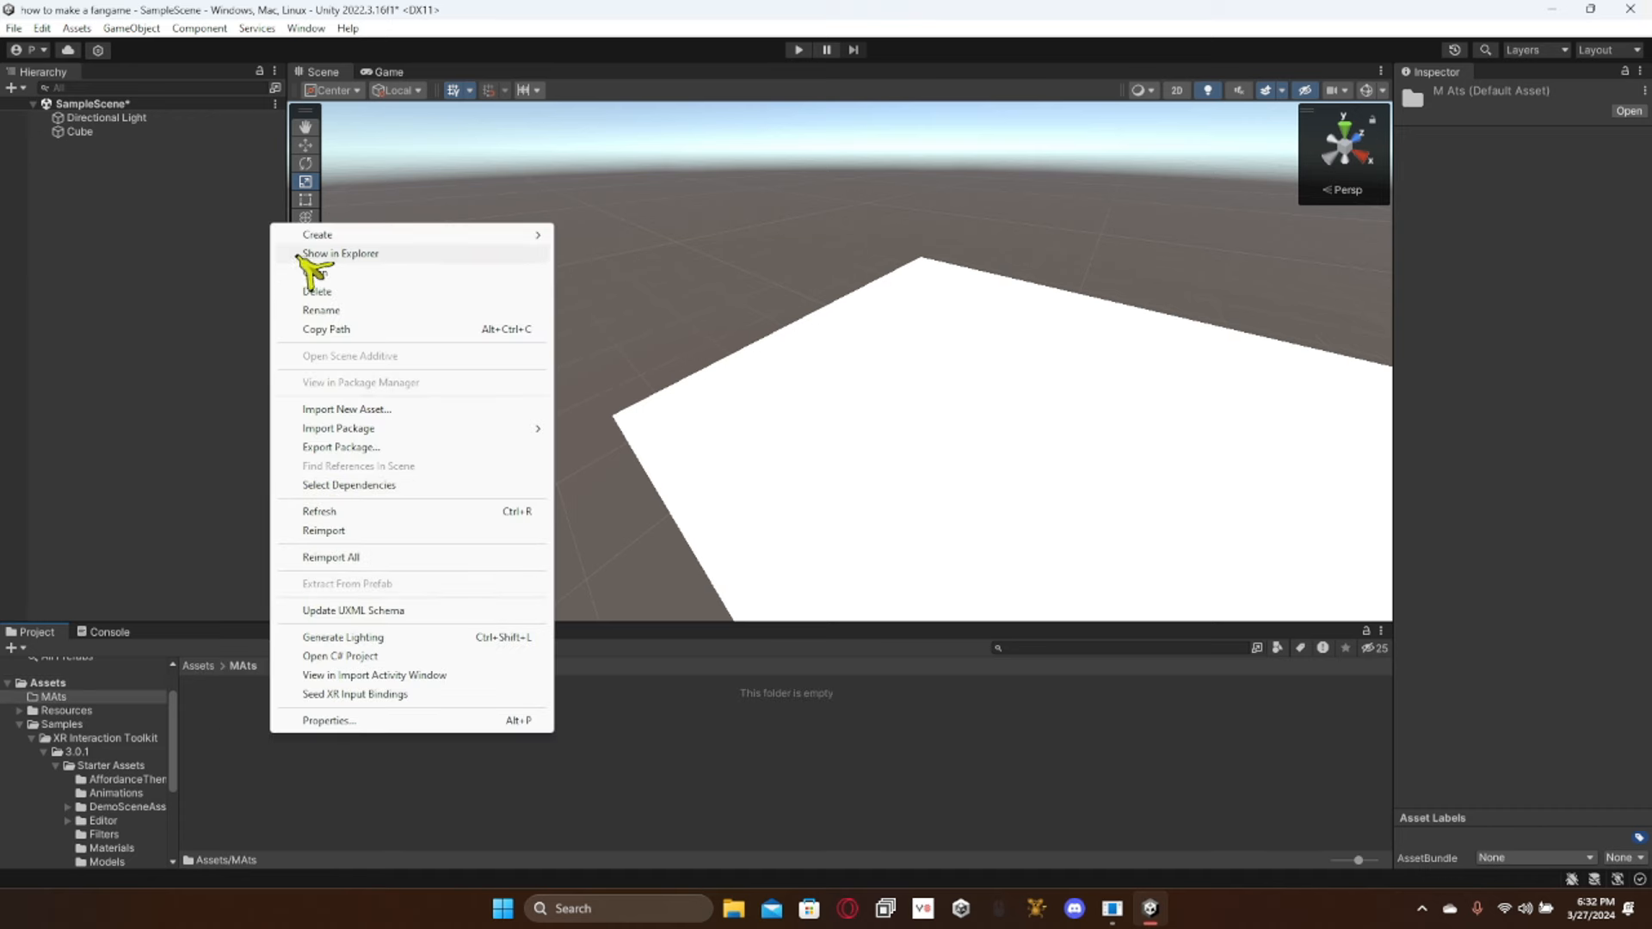
click(318, 234)
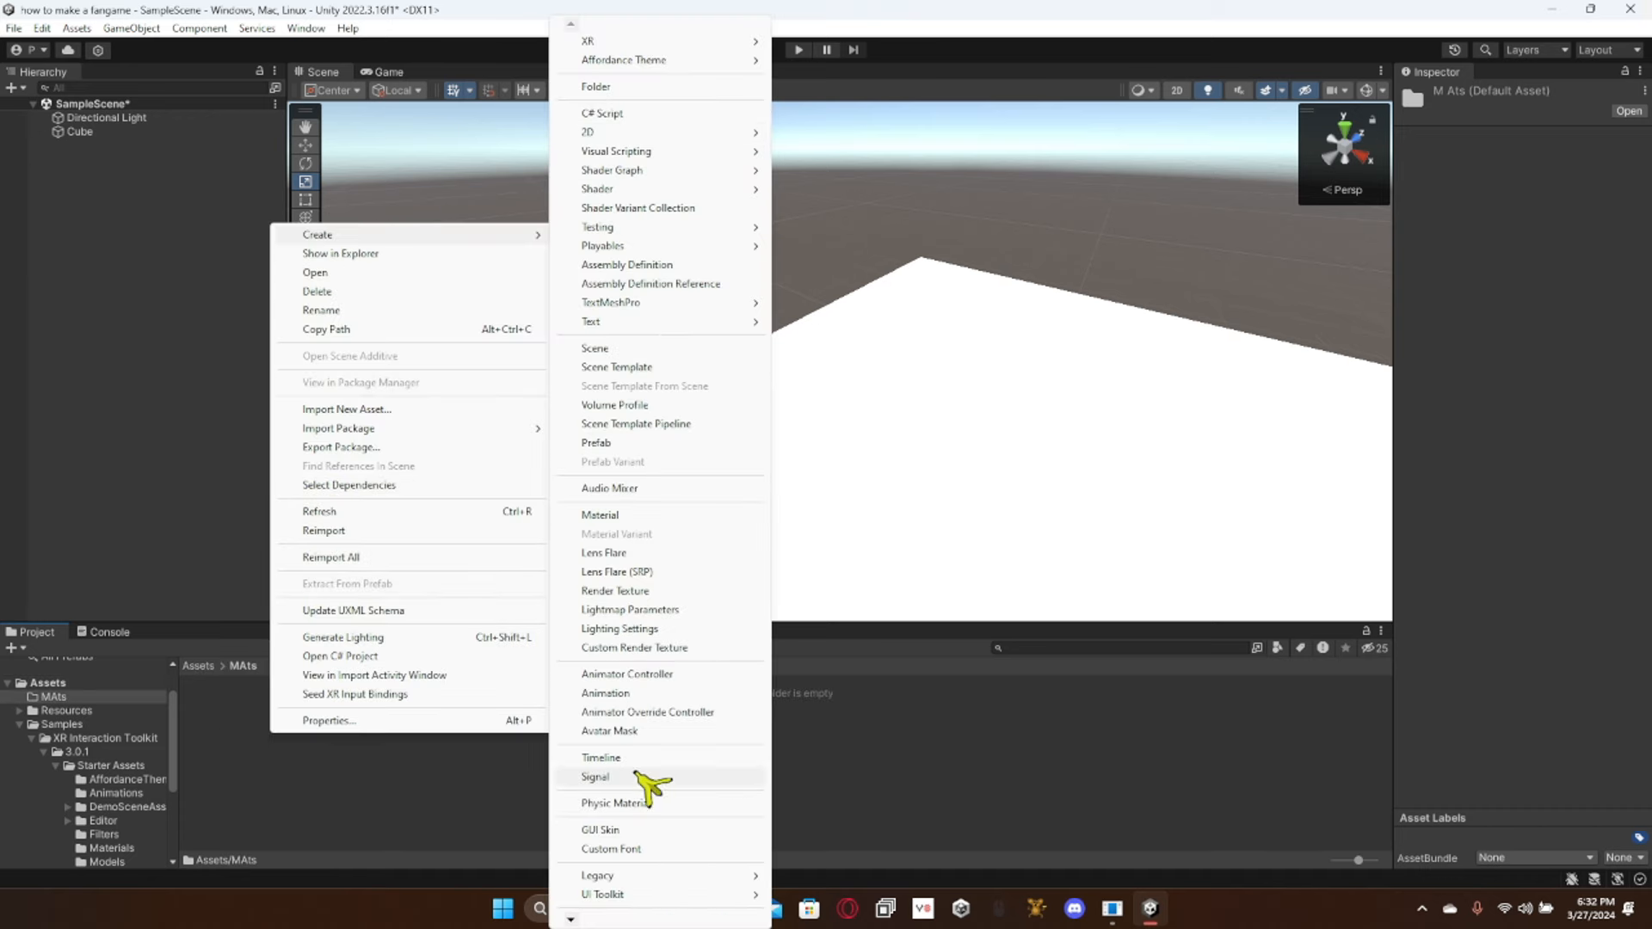
mouse_move(628, 516)
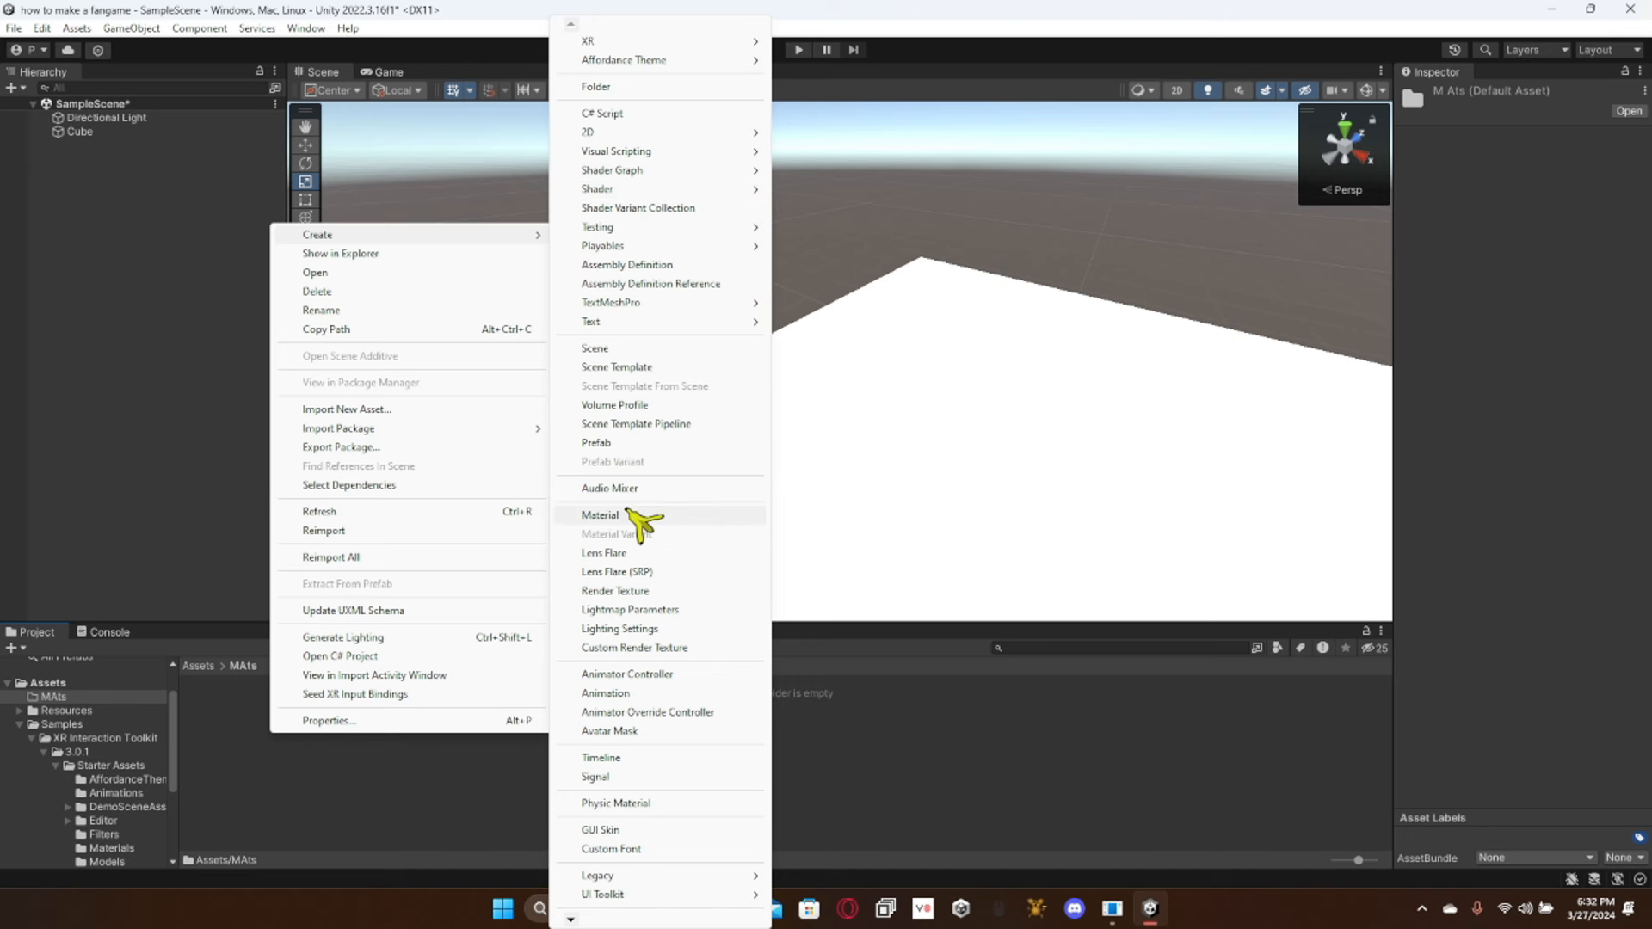
click(601, 515)
text(grass)
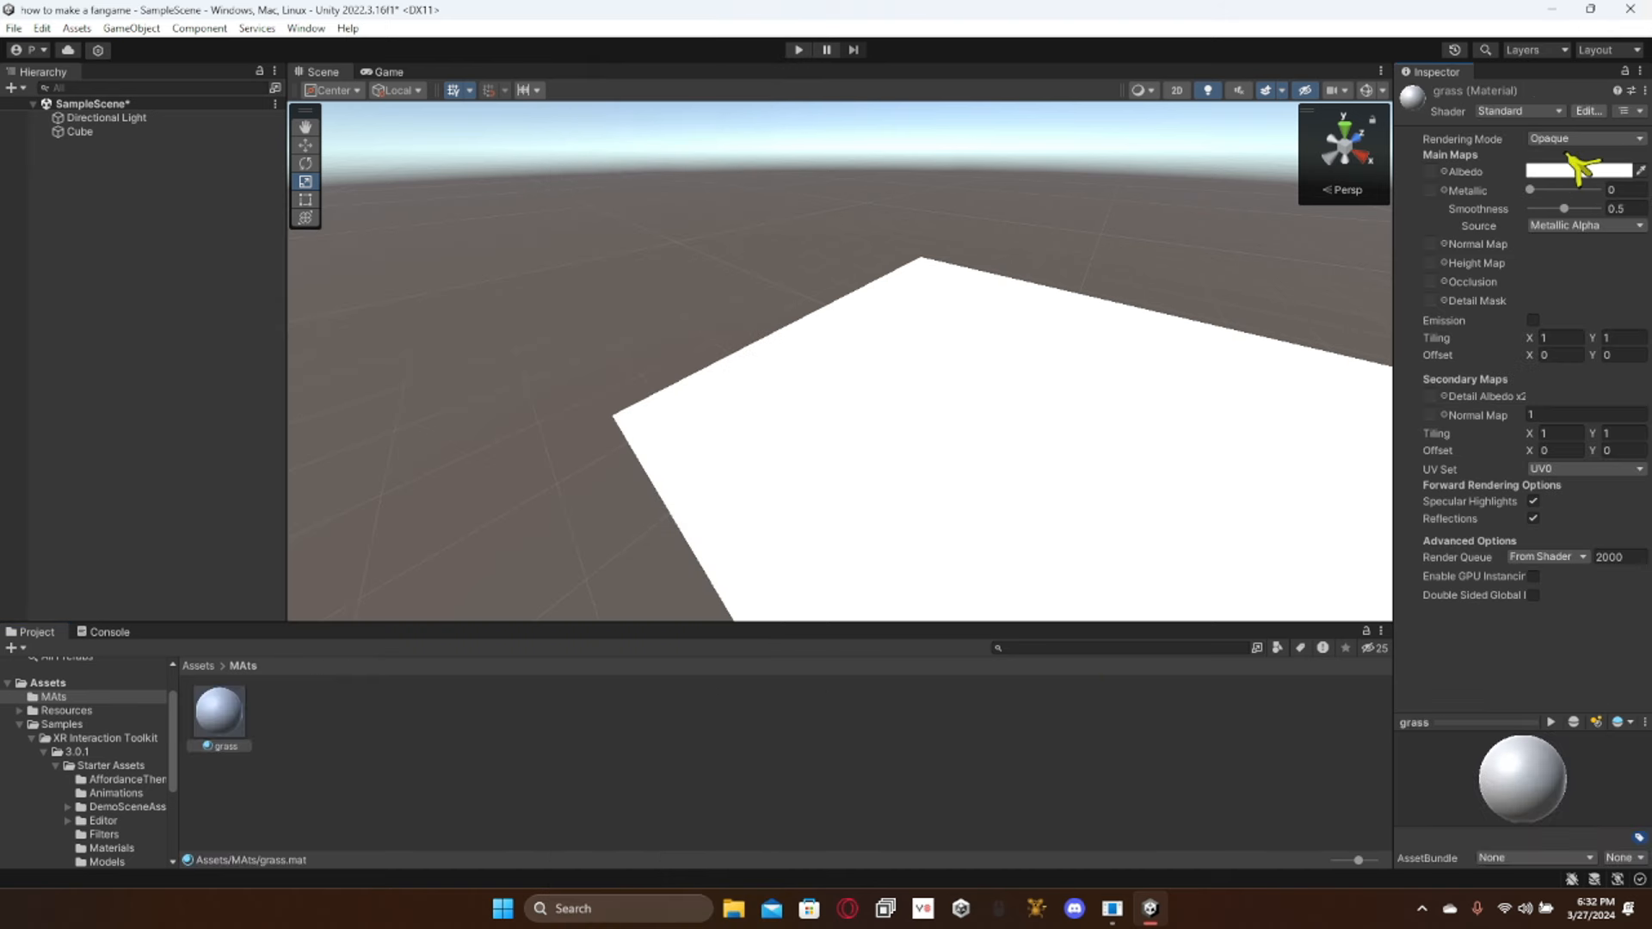
Step: Set the grass material's Albedo colour to green (168C30)
click(1586, 168)
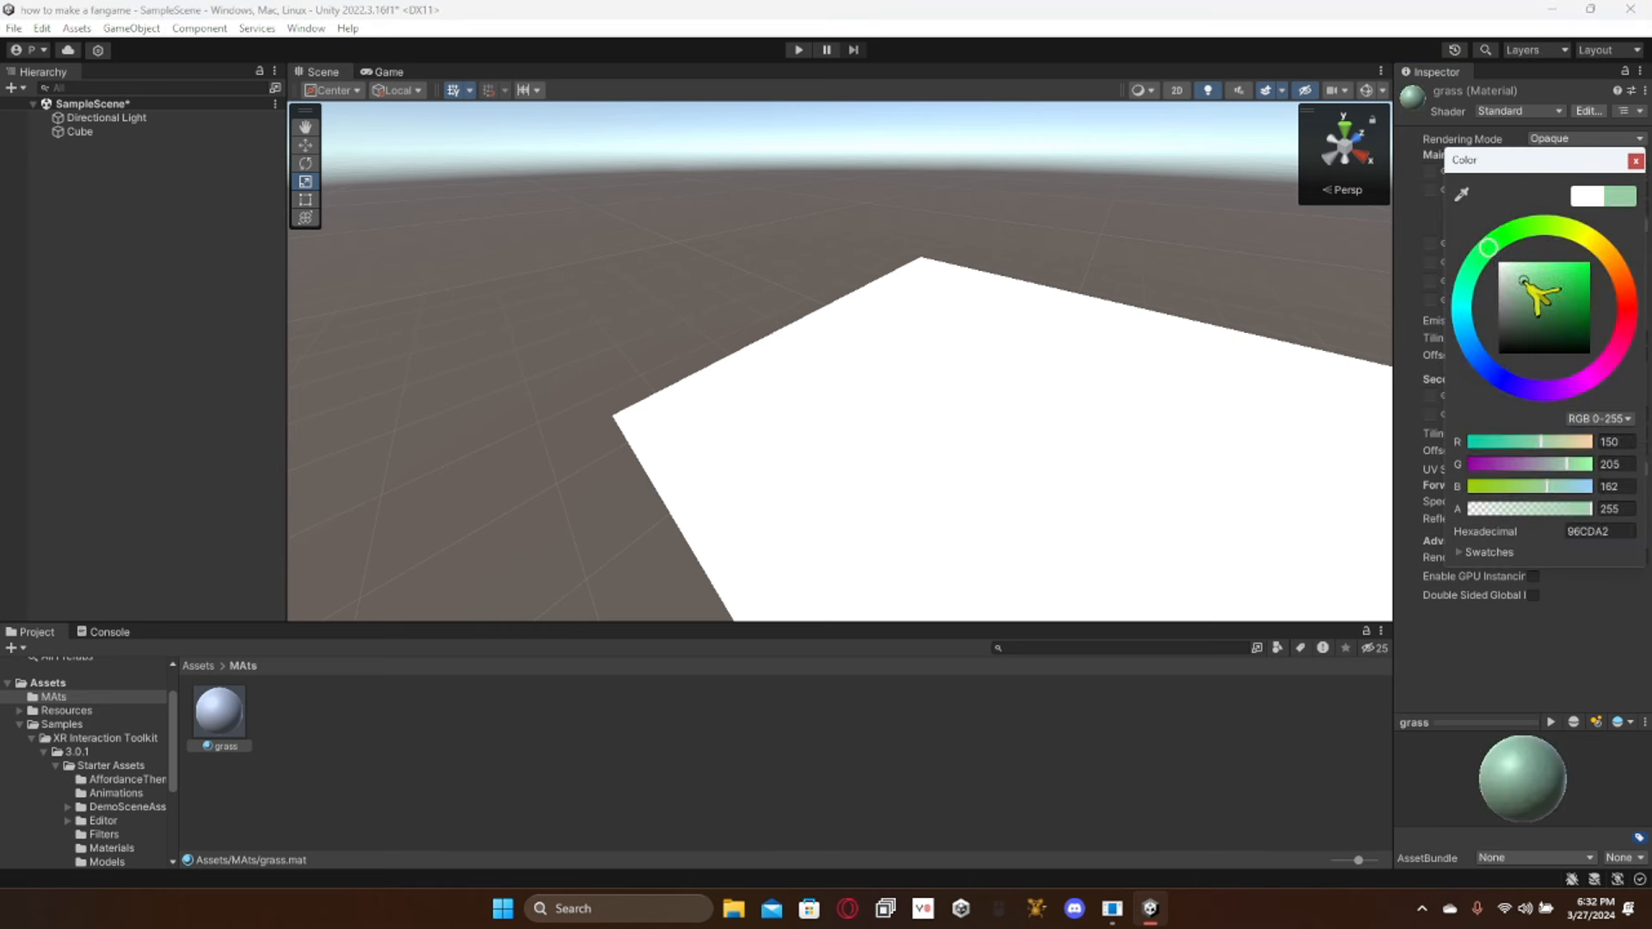
click(1576, 304)
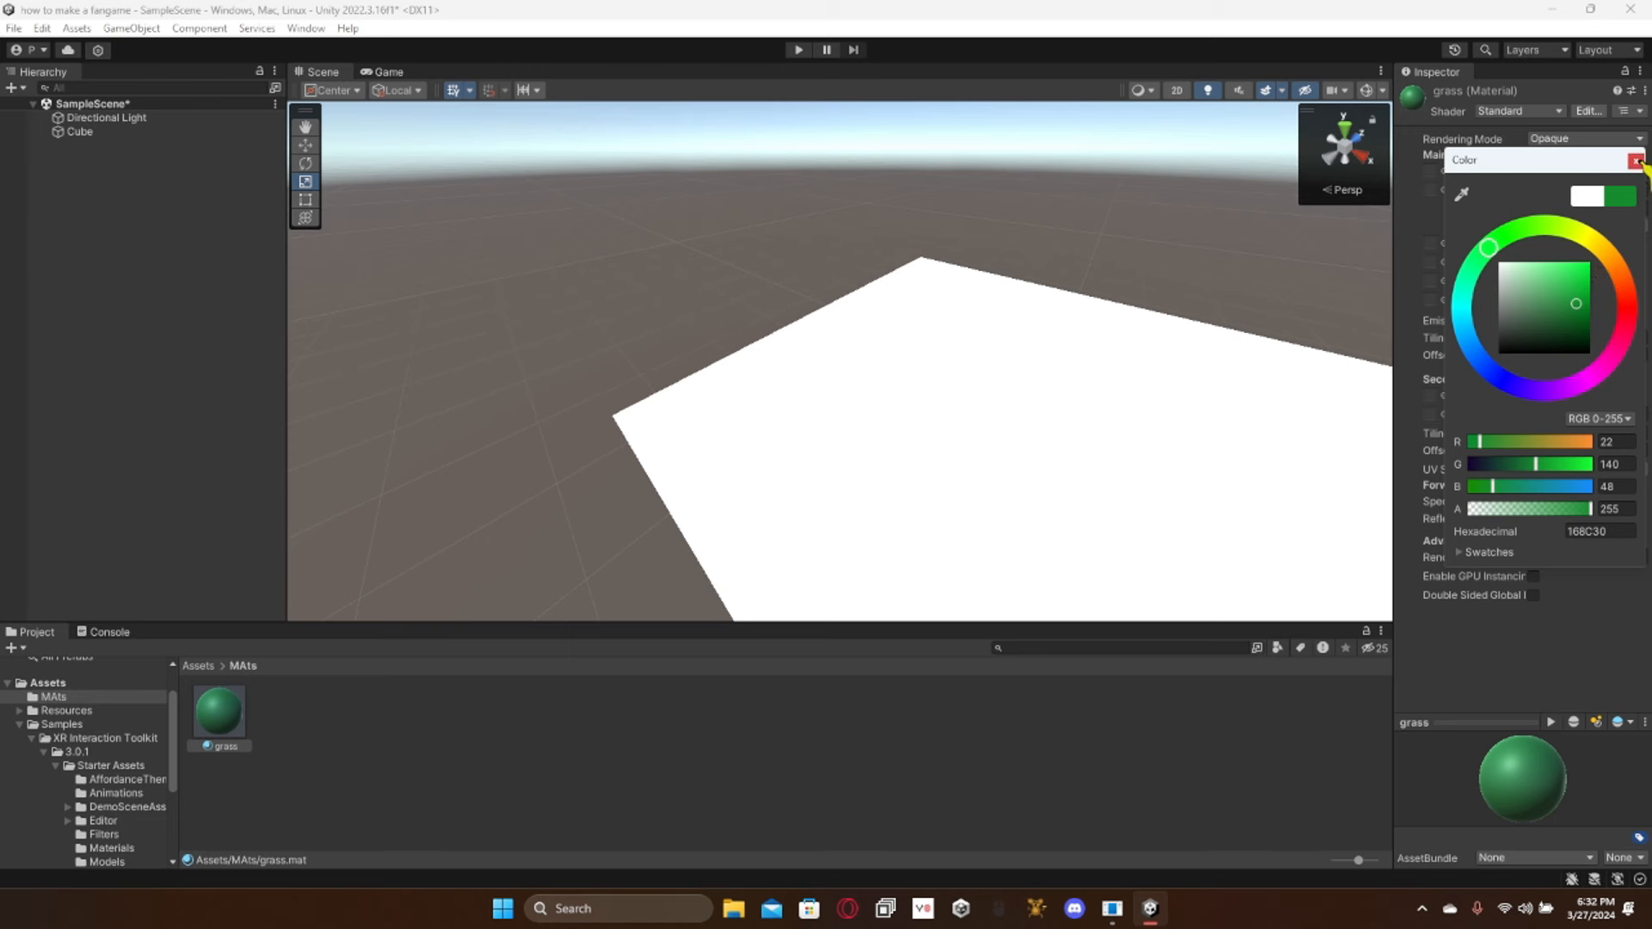
click(1635, 162)
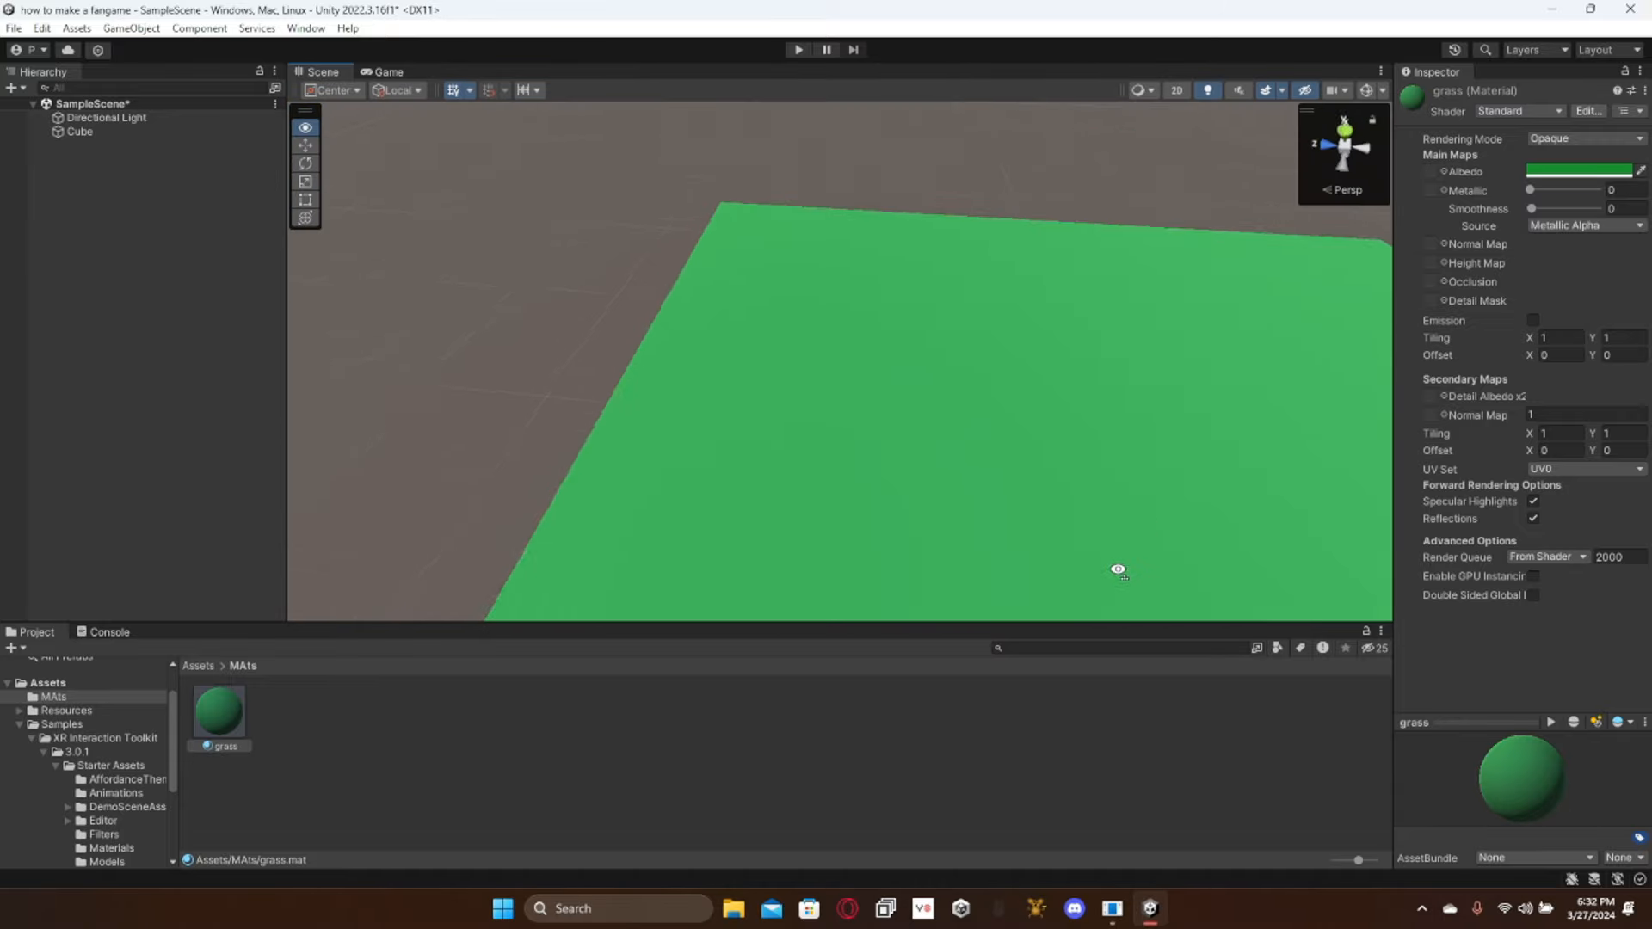
Step: Import grasstexture.png into the MAts folder
right_click(362, 801)
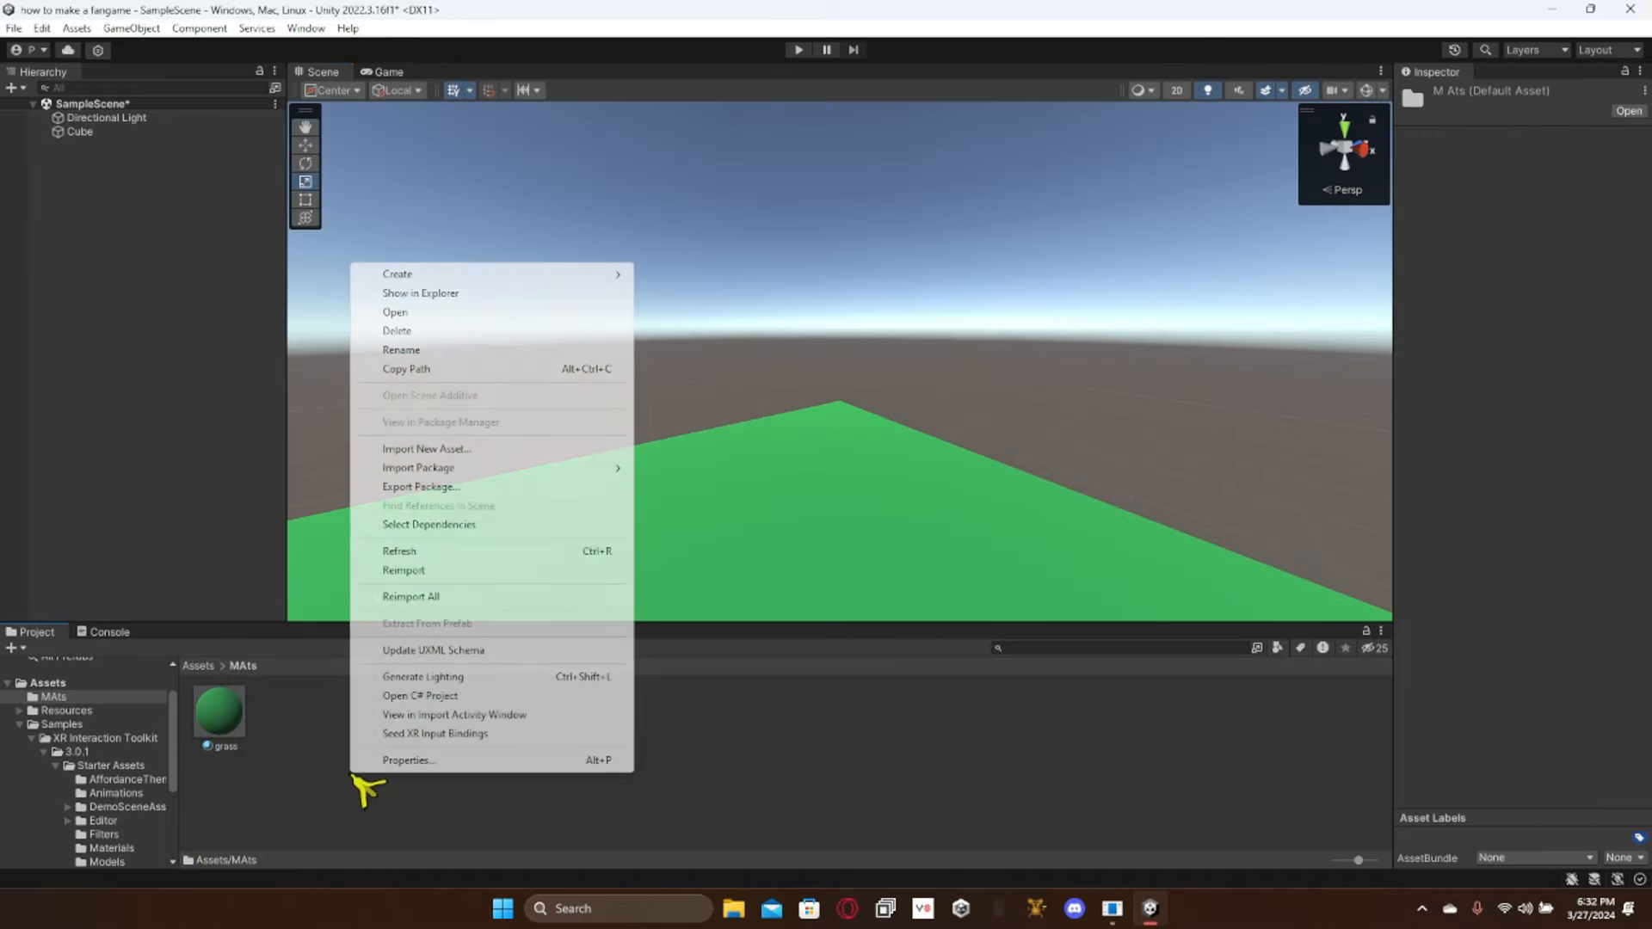
click(426, 449)
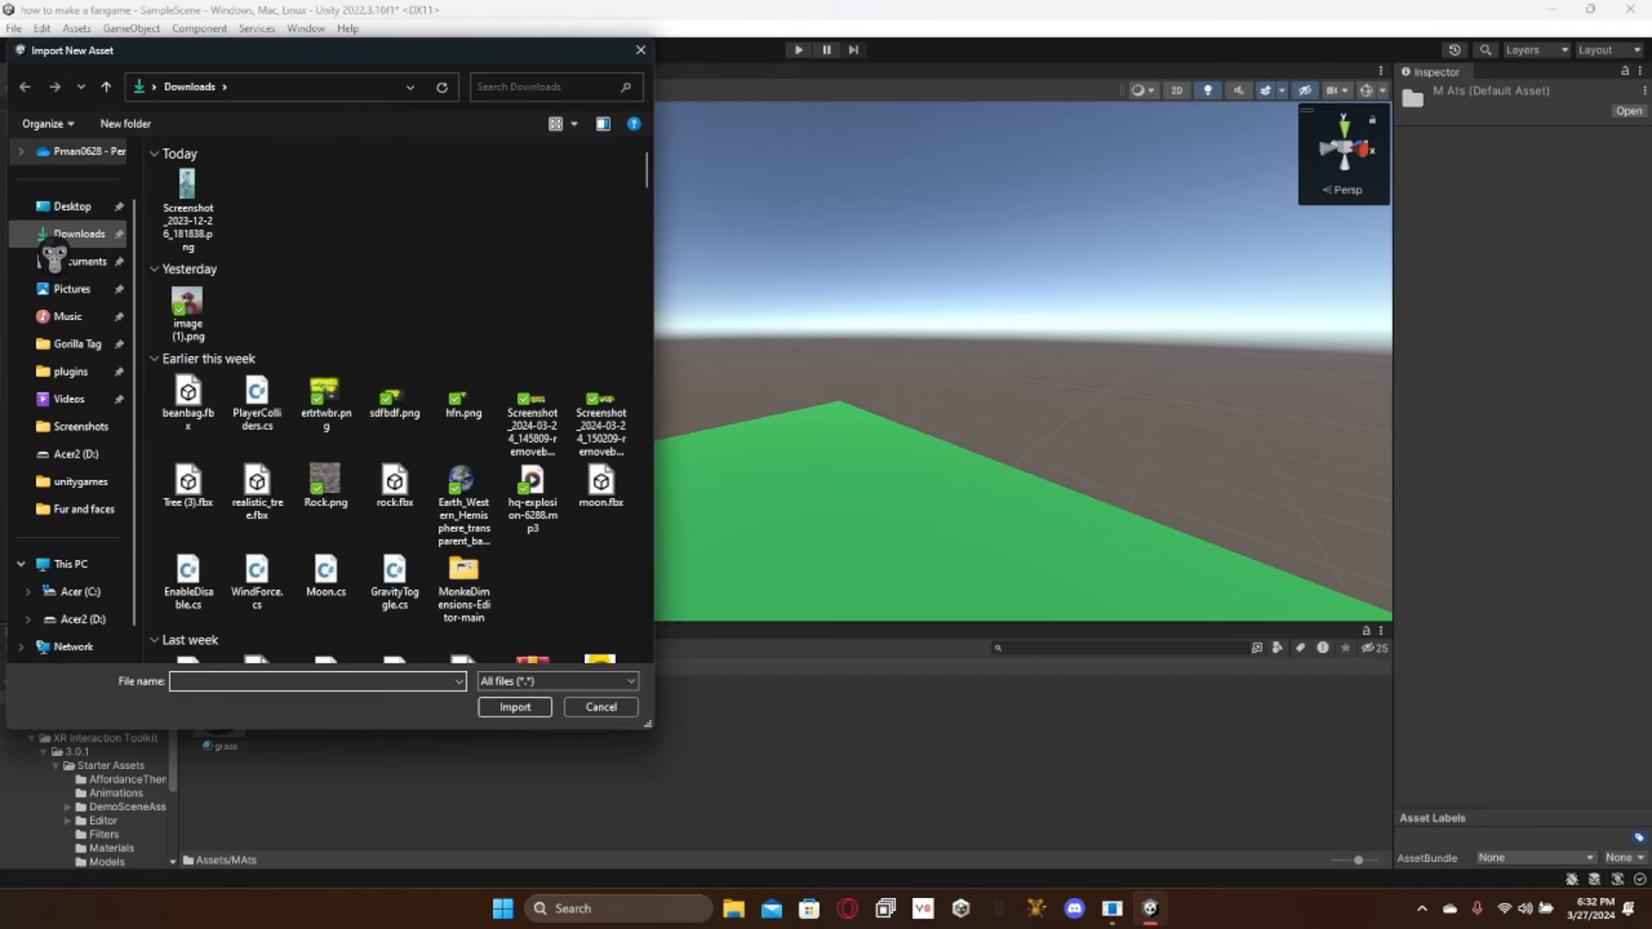
scroll(down, 3)
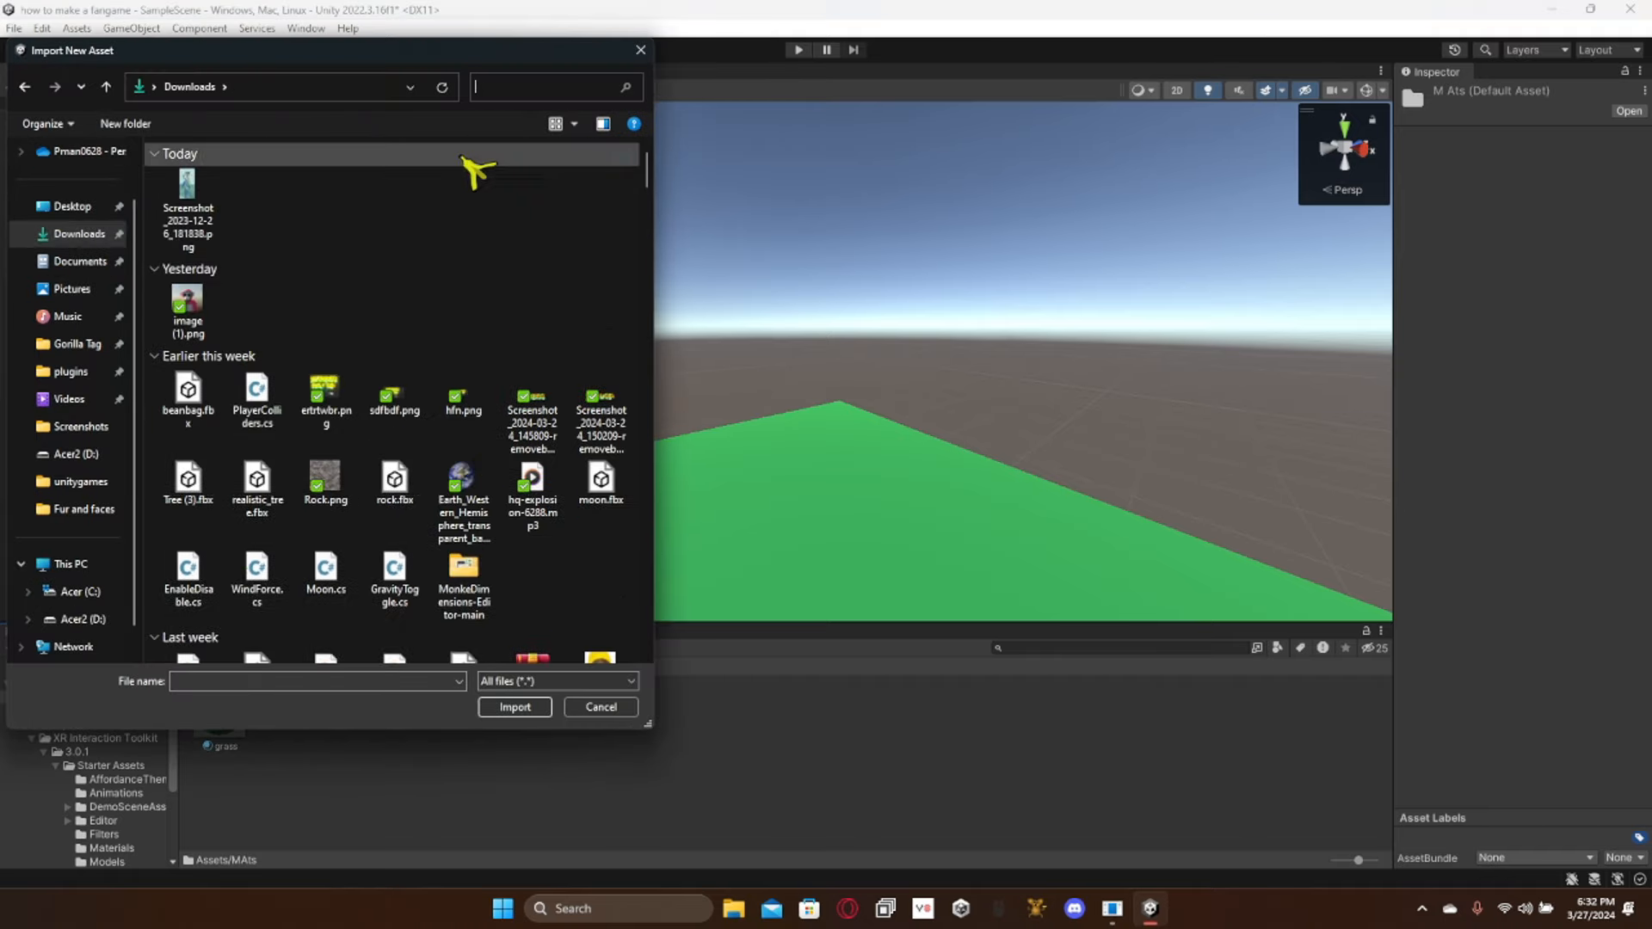
text(grass)
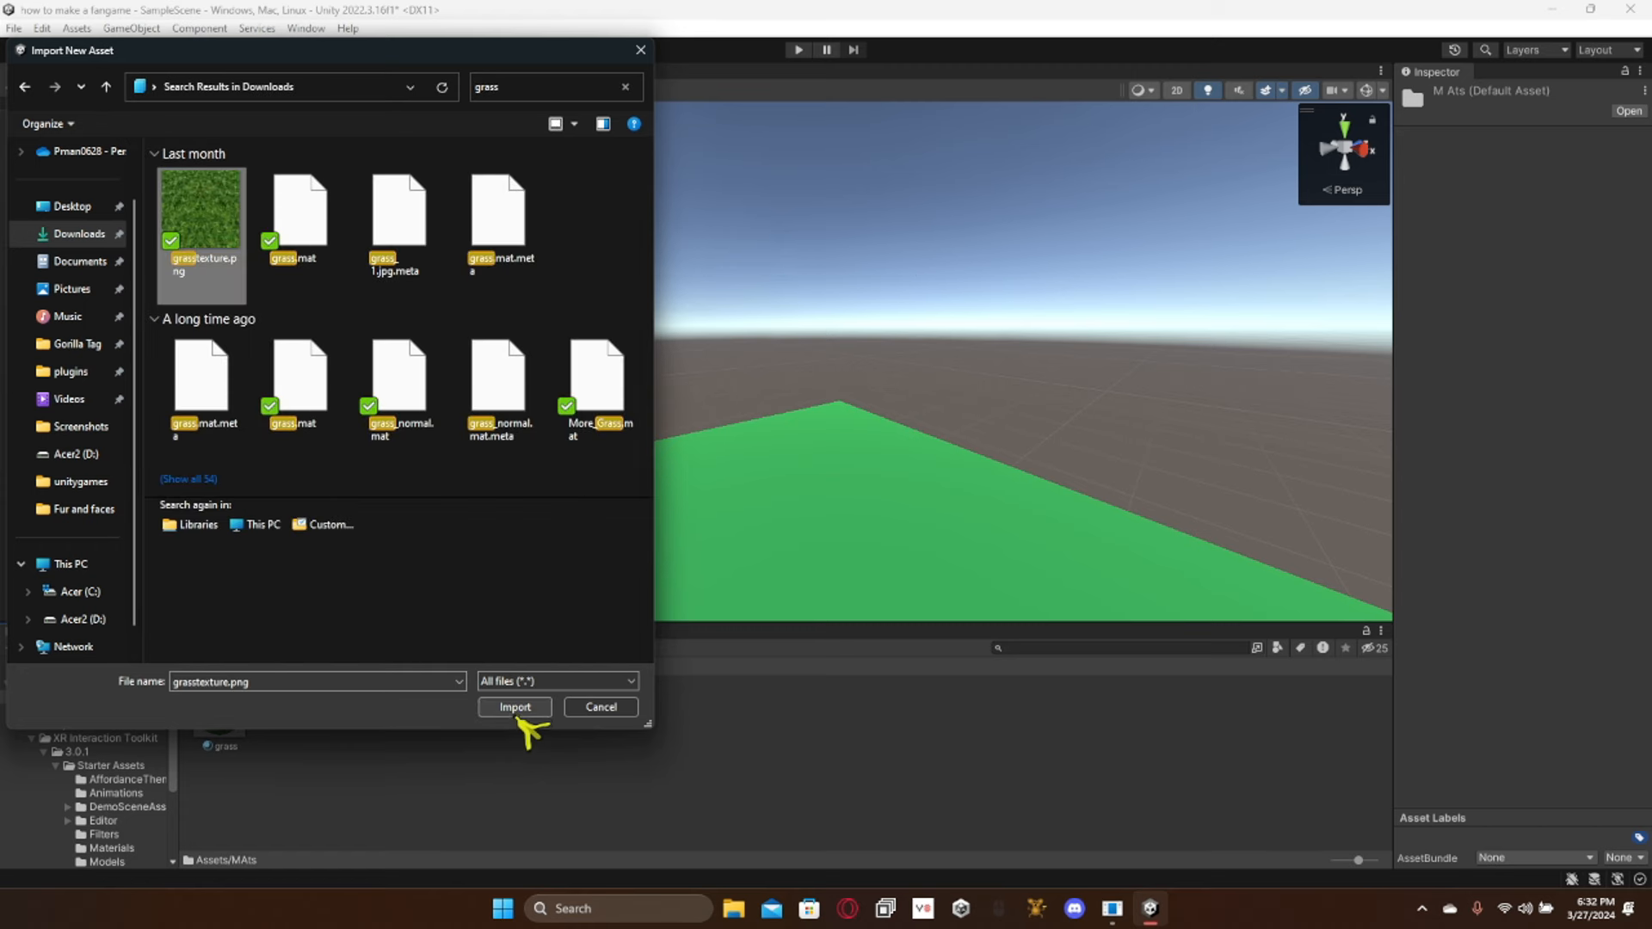
click(514, 708)
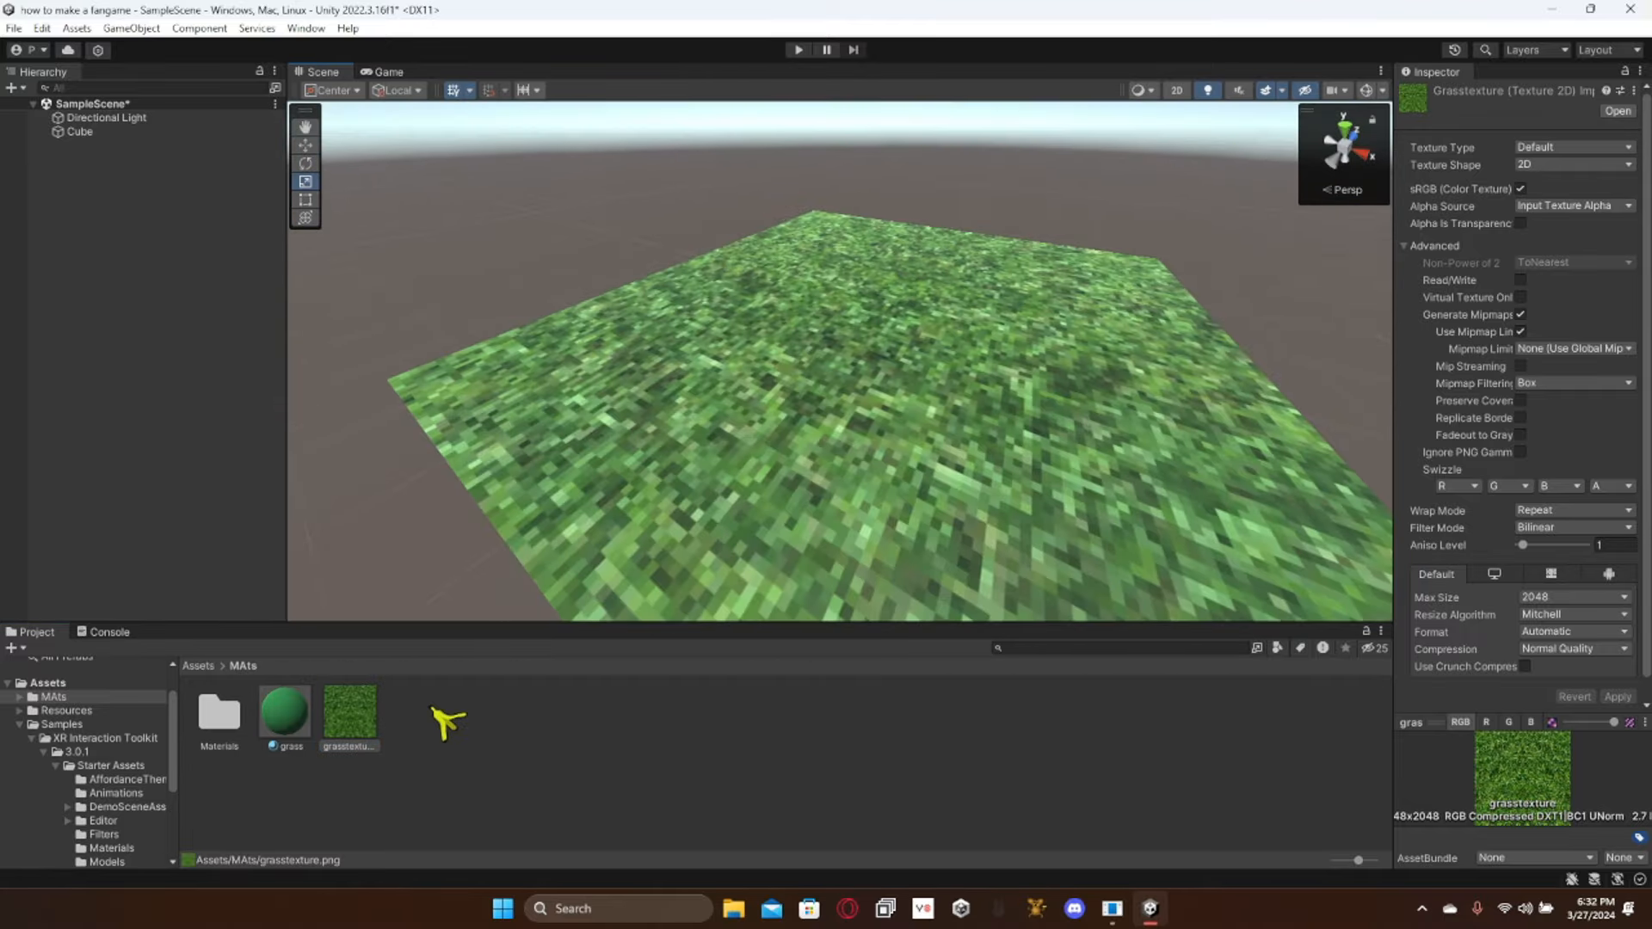
Step: Apply the grass texture to the ground Cube with Tiling 5, 5
click(80, 132)
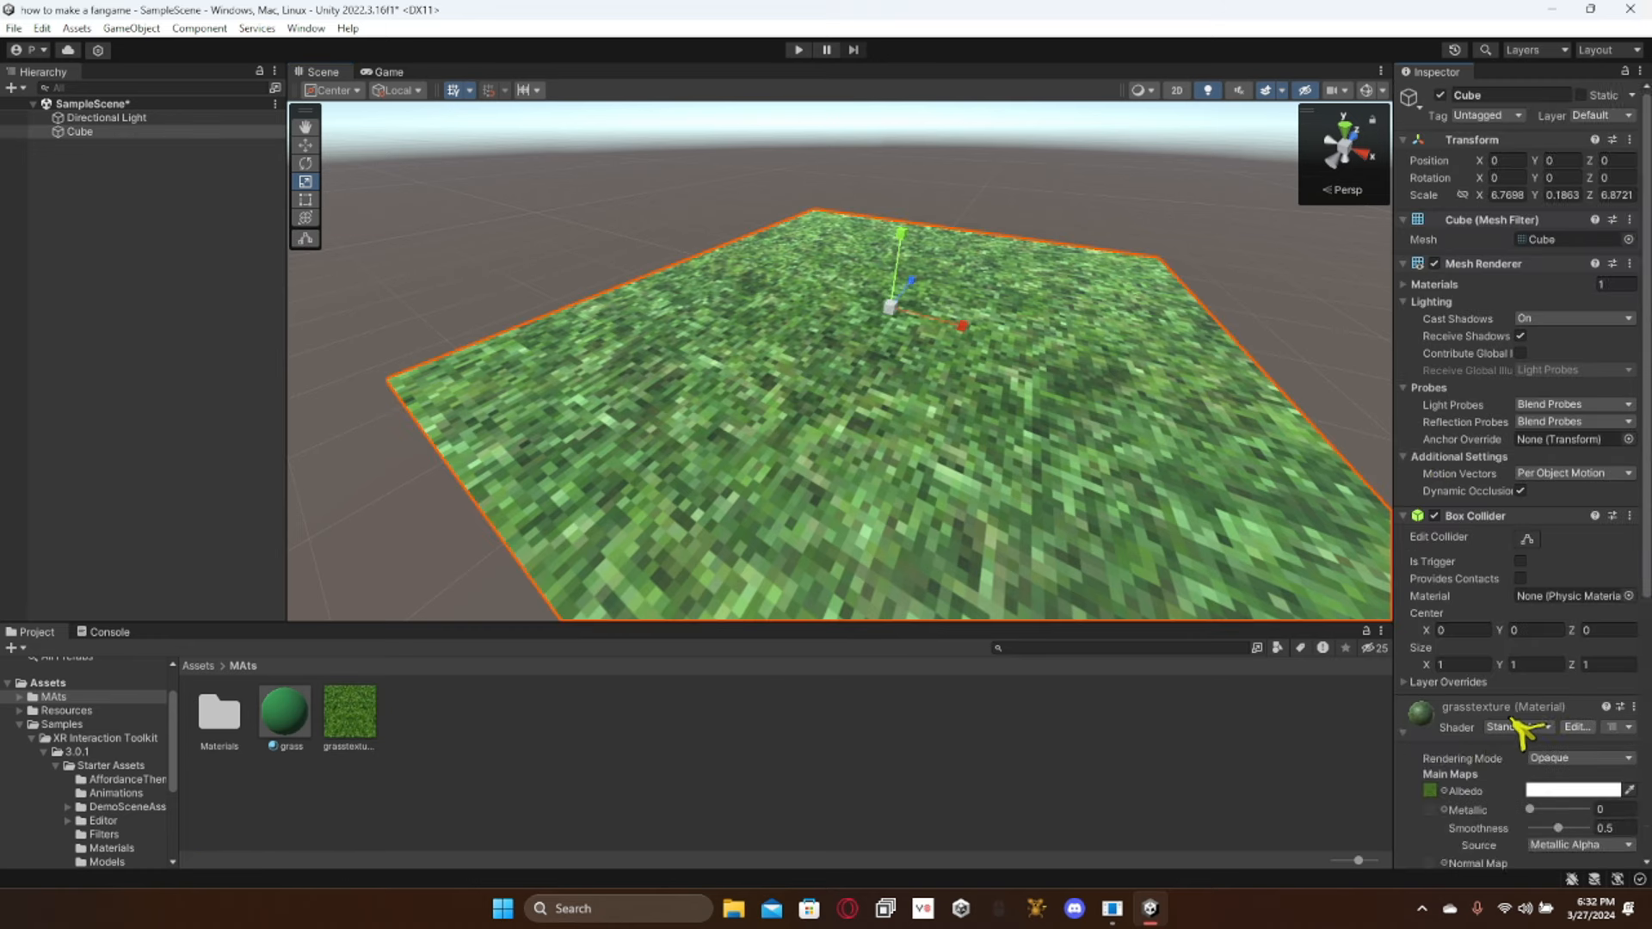
scroll(down, 3)
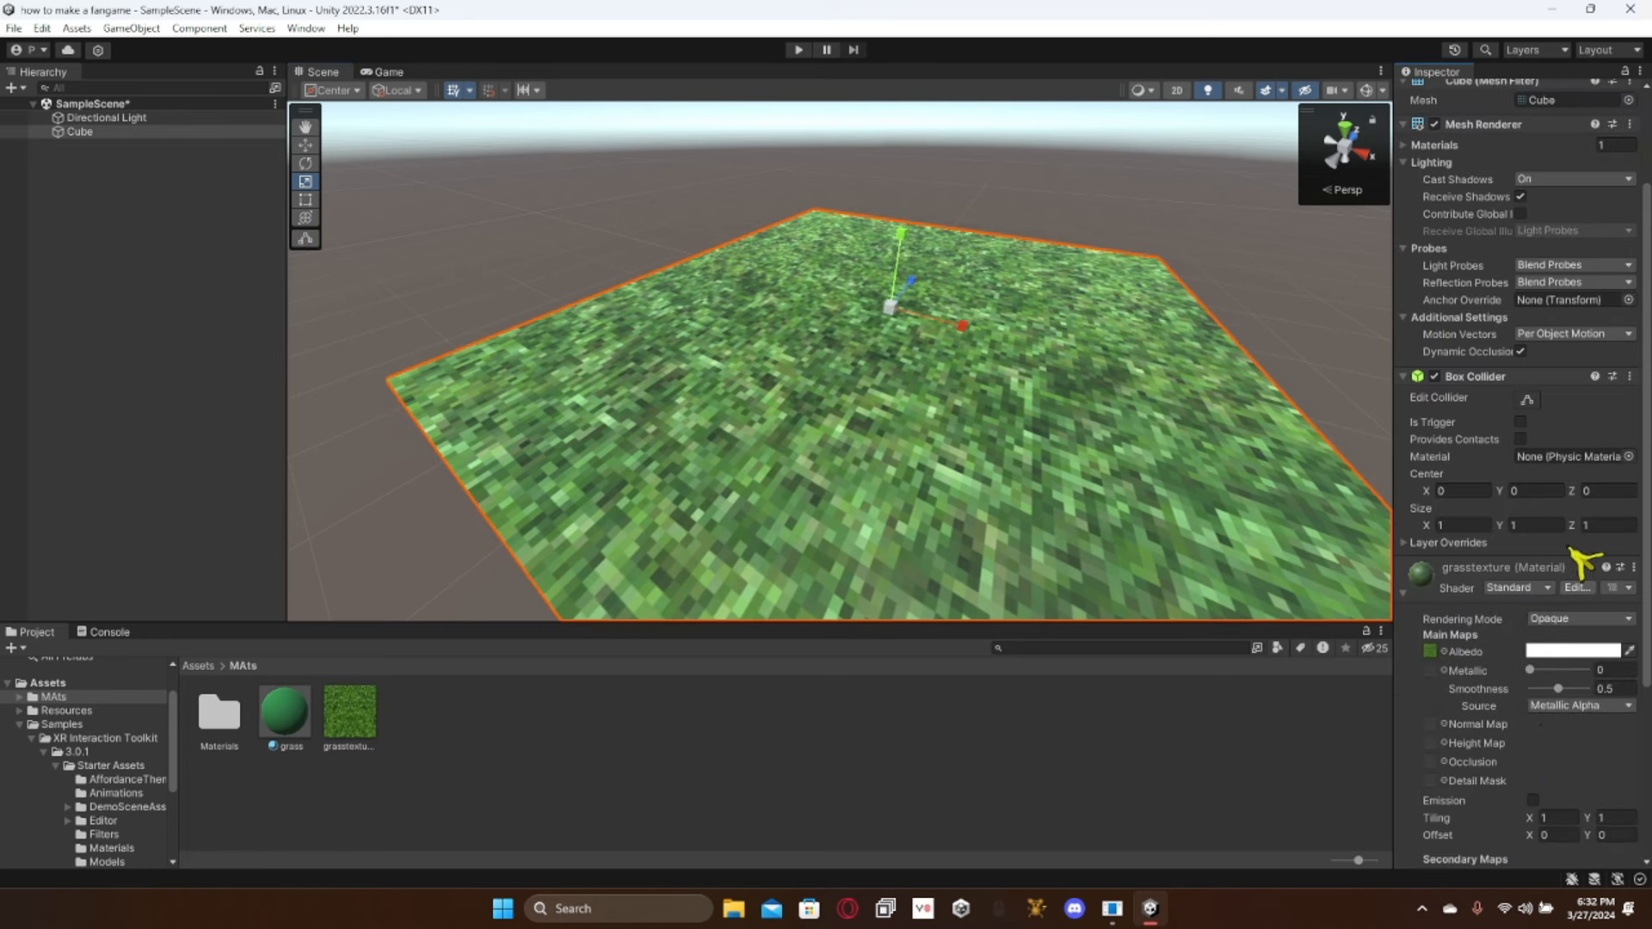
mouse_move(1534, 819)
text(5)
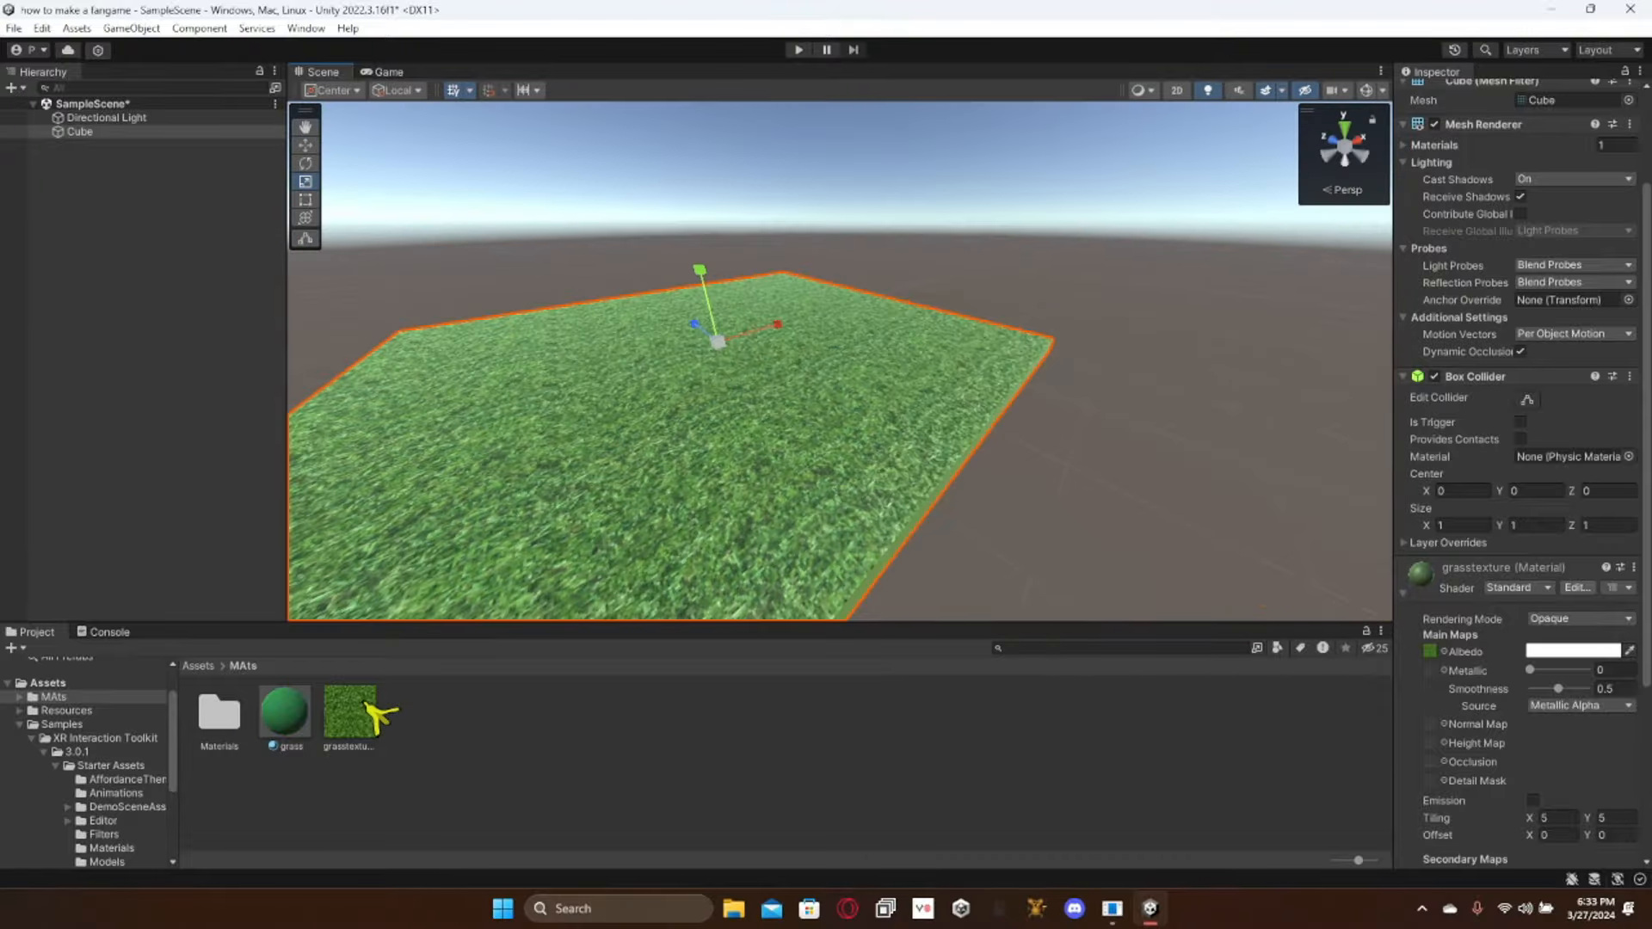
scroll(down, 3)
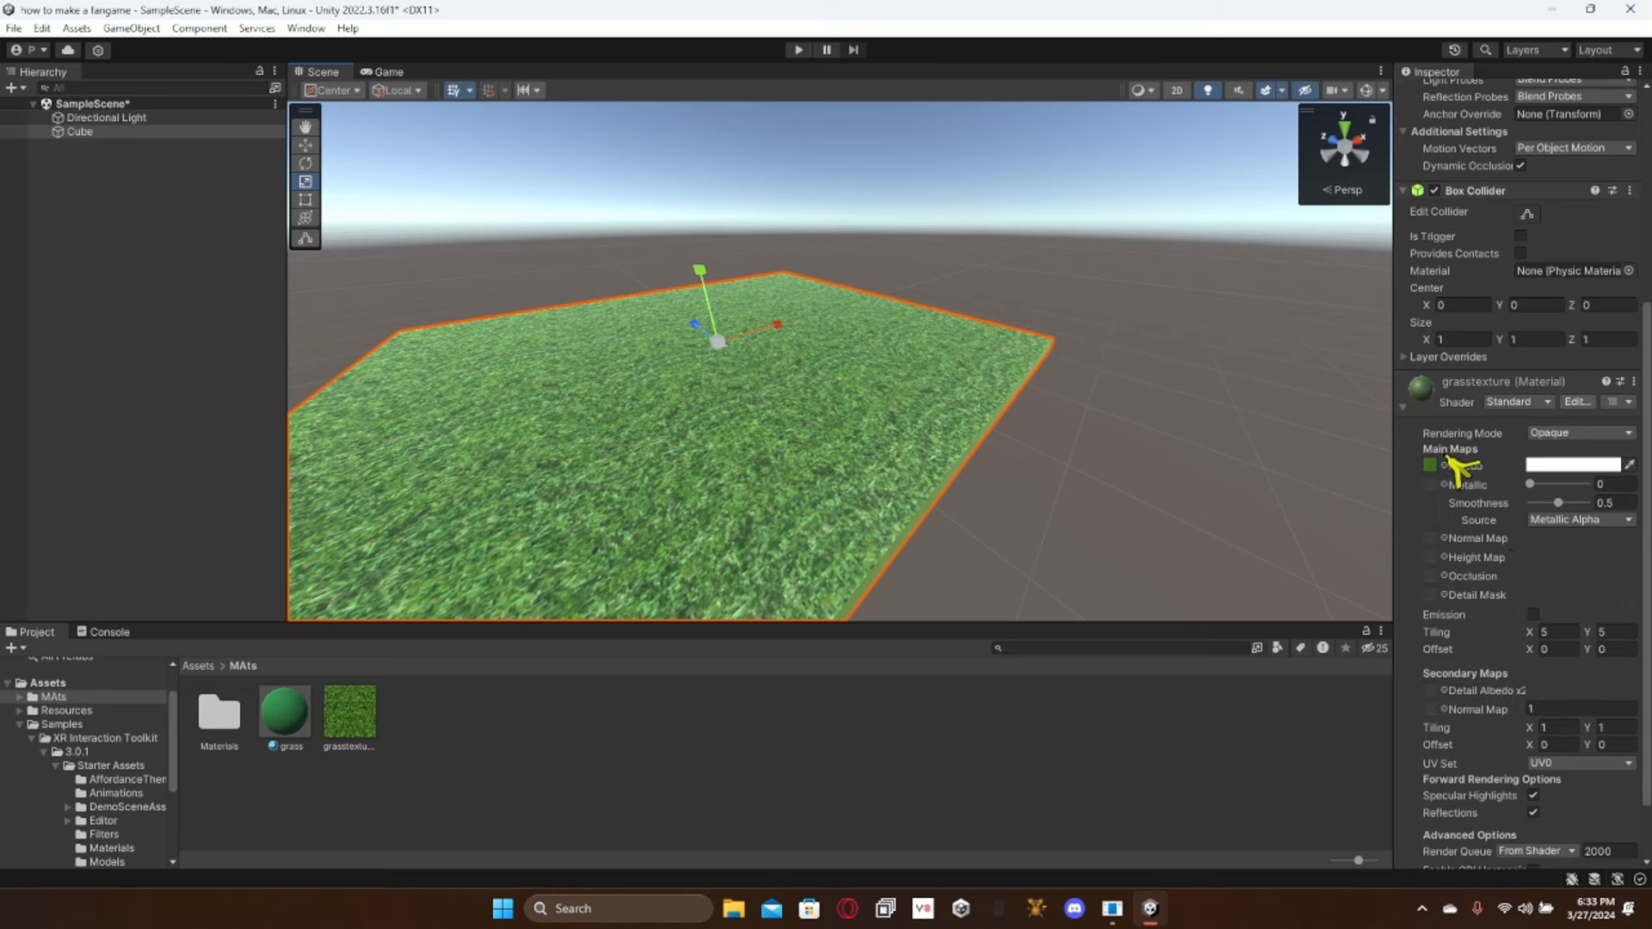
scroll(down, 3)
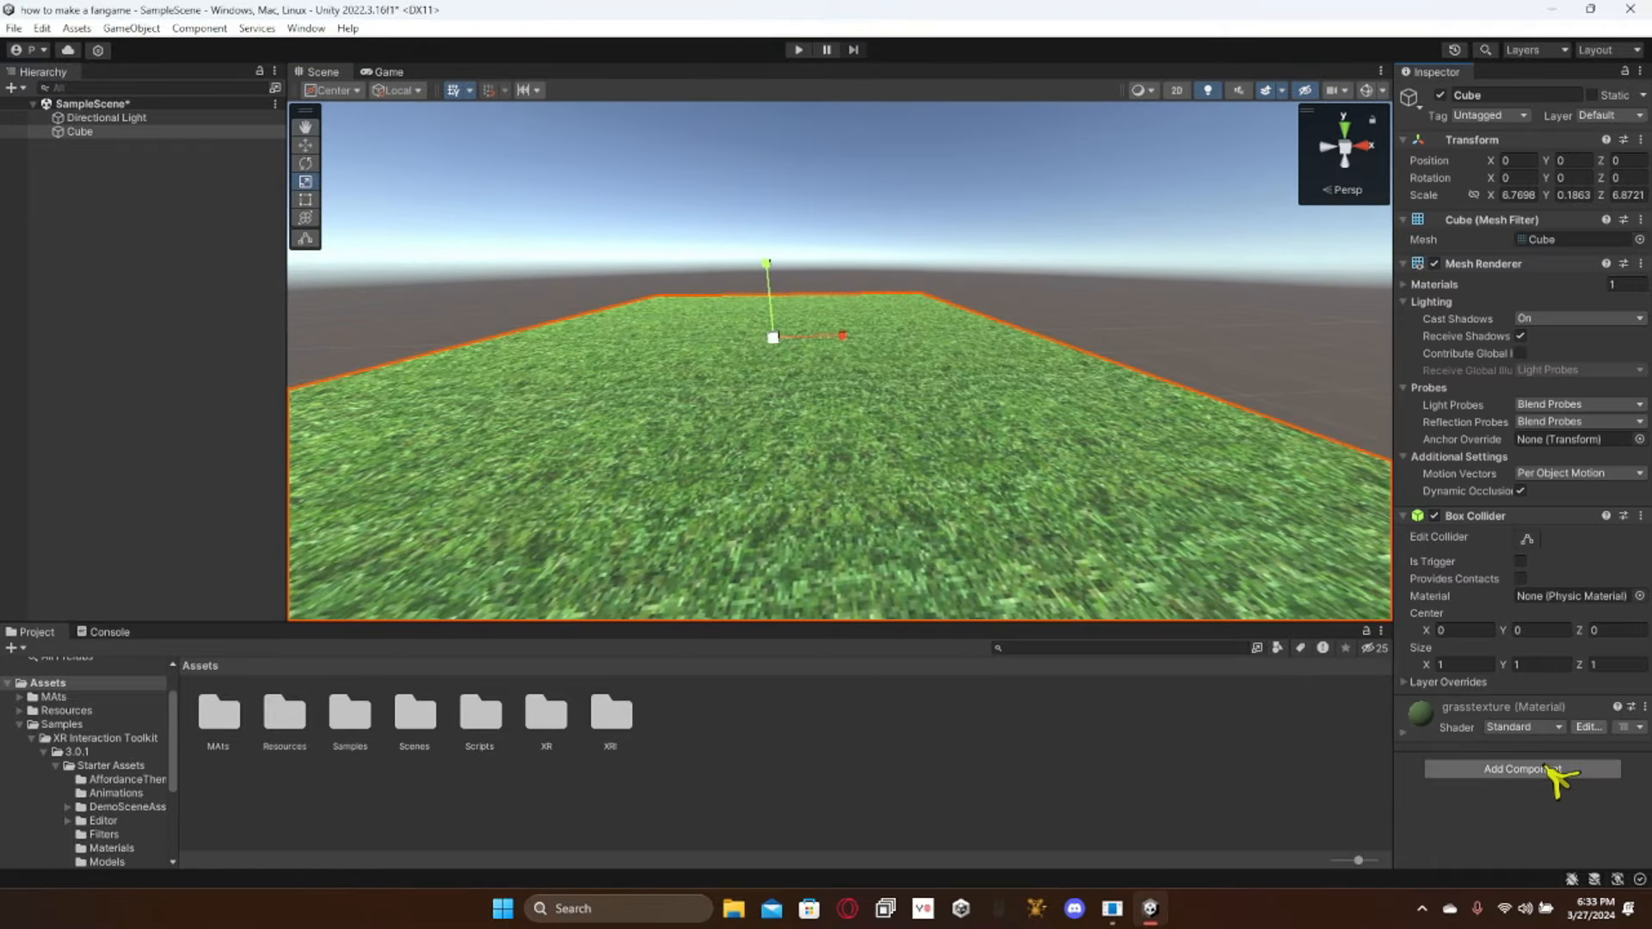
Step: Drop the Gorilla Rig prefab from Resources/GorillaPrefabs into the scene above the grass
click(1522, 769)
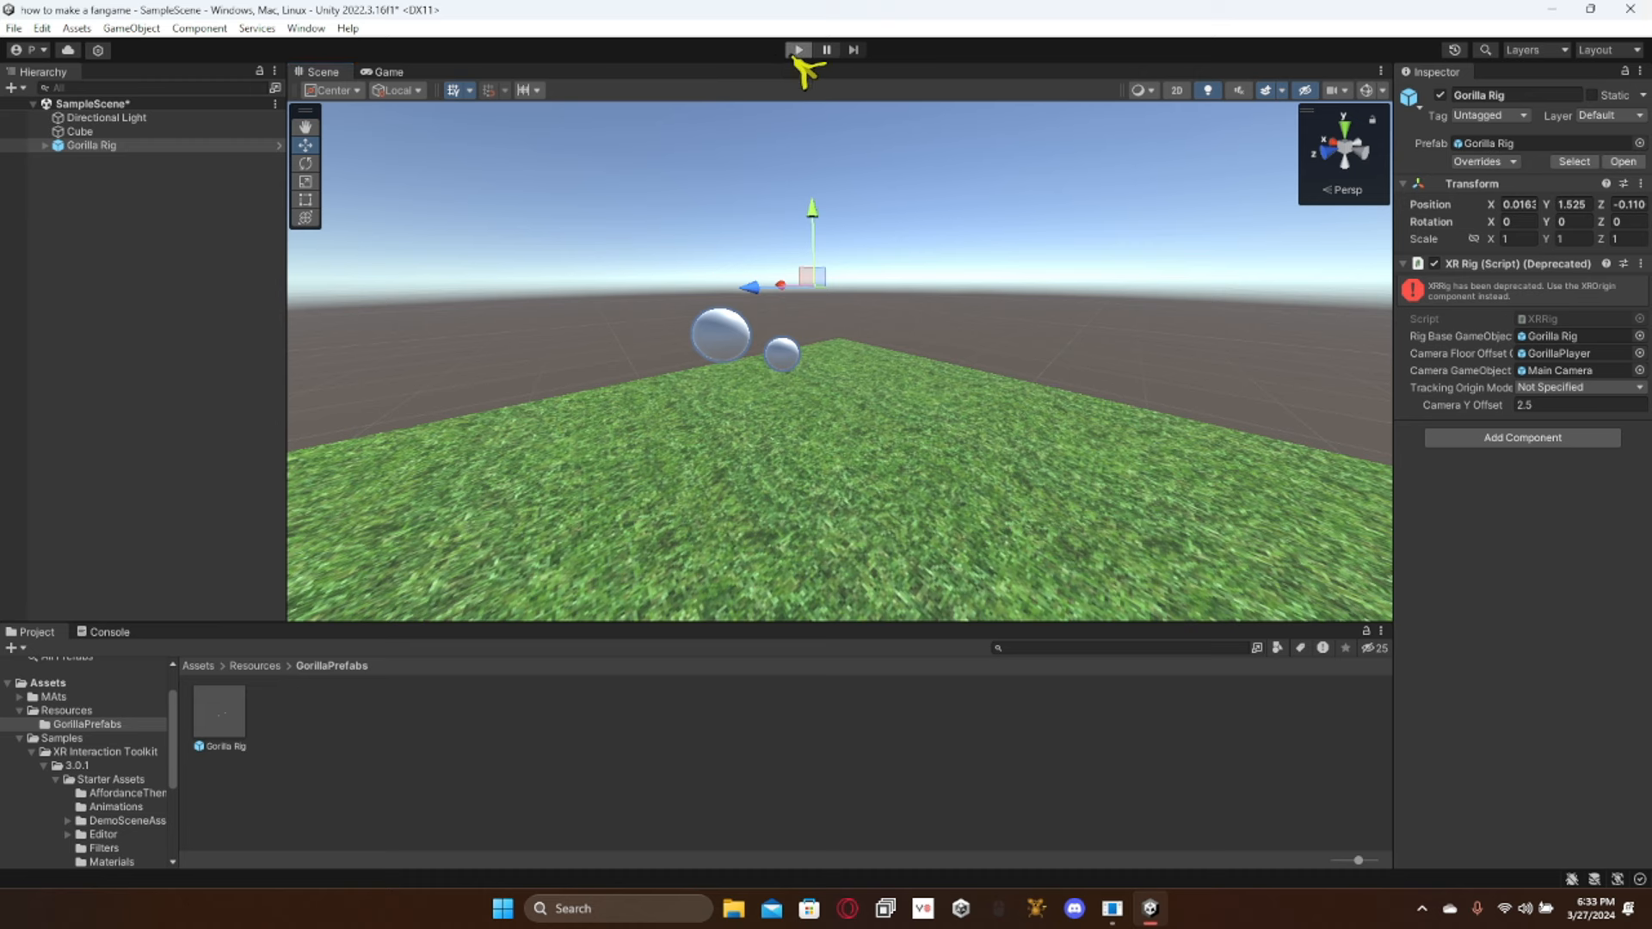
click(799, 47)
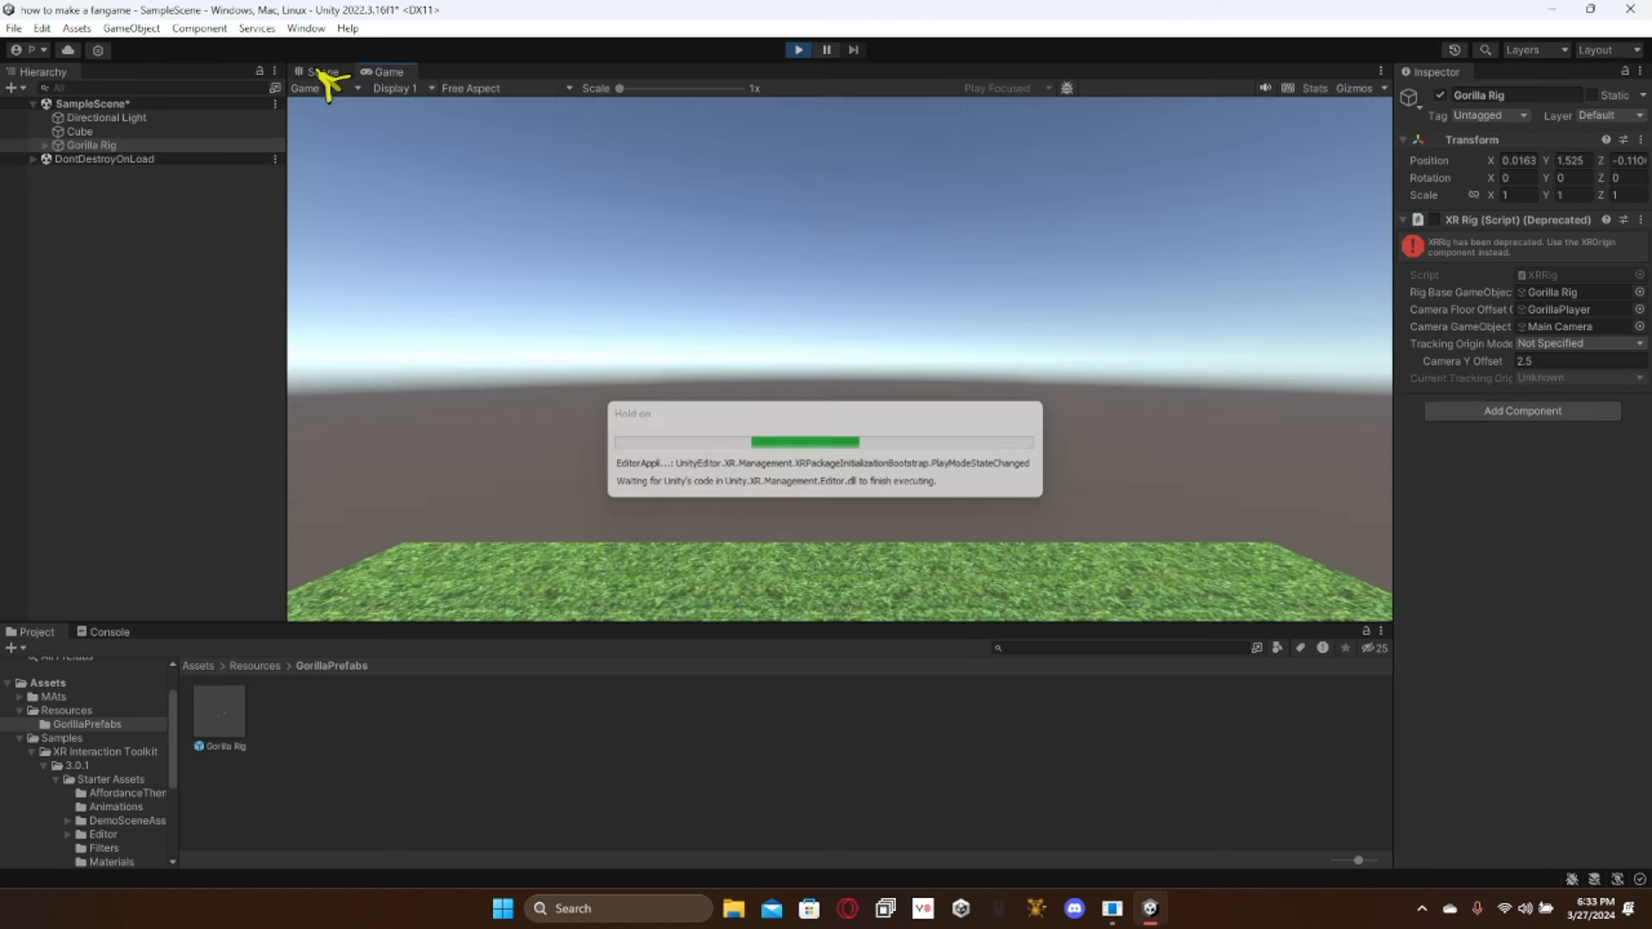
click(322, 72)
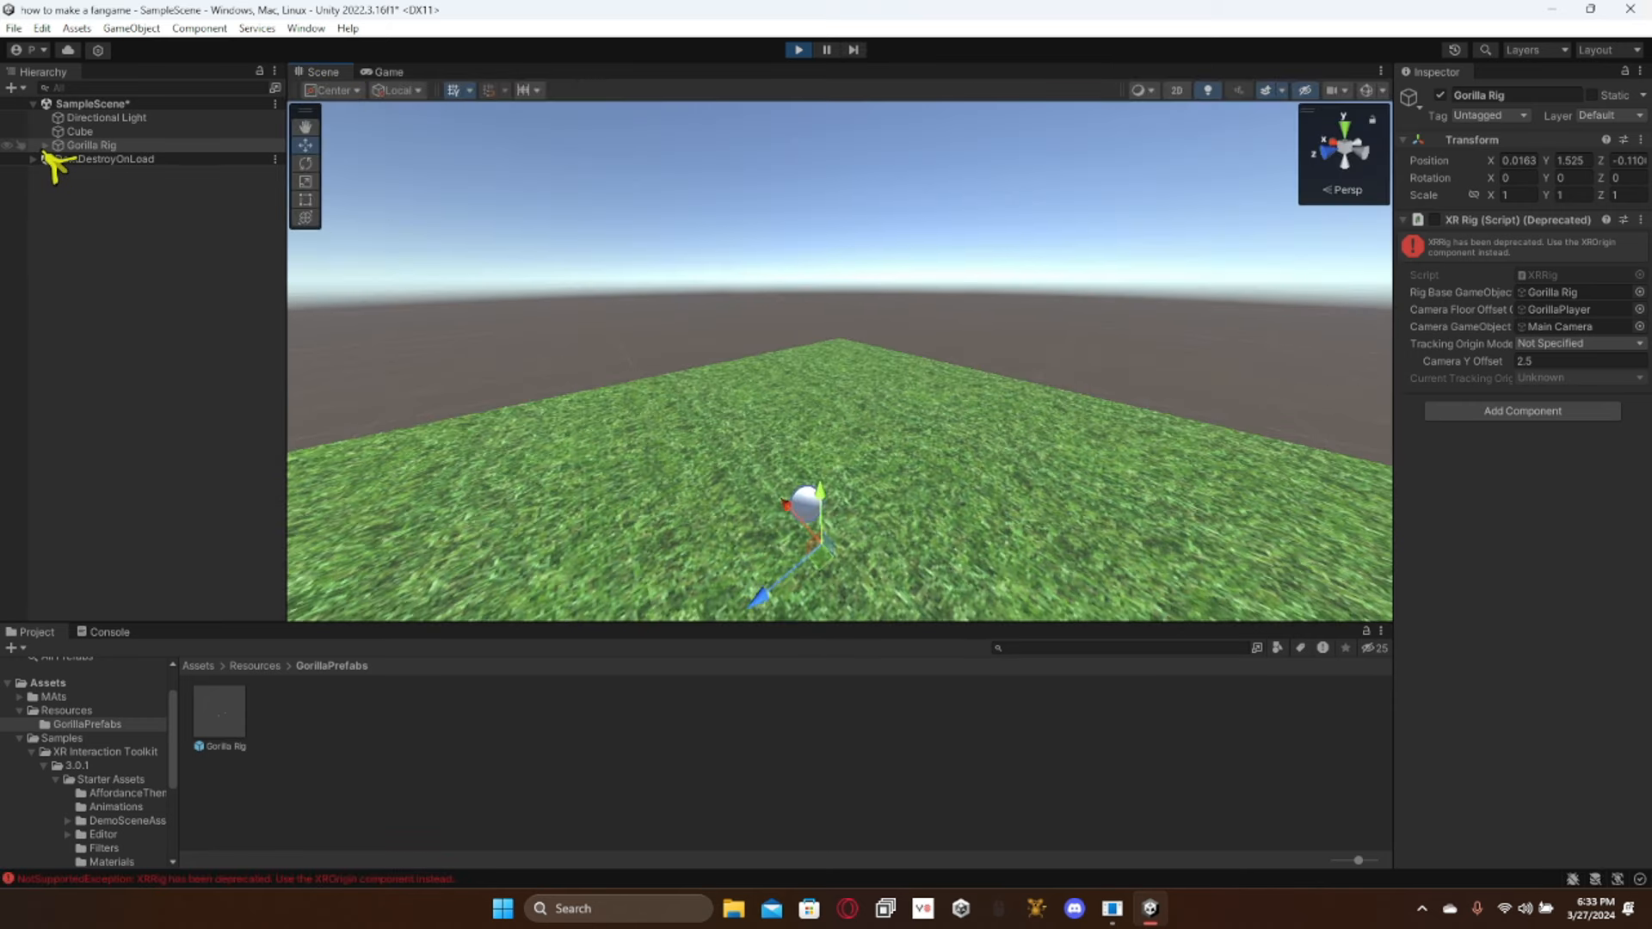
click(44, 145)
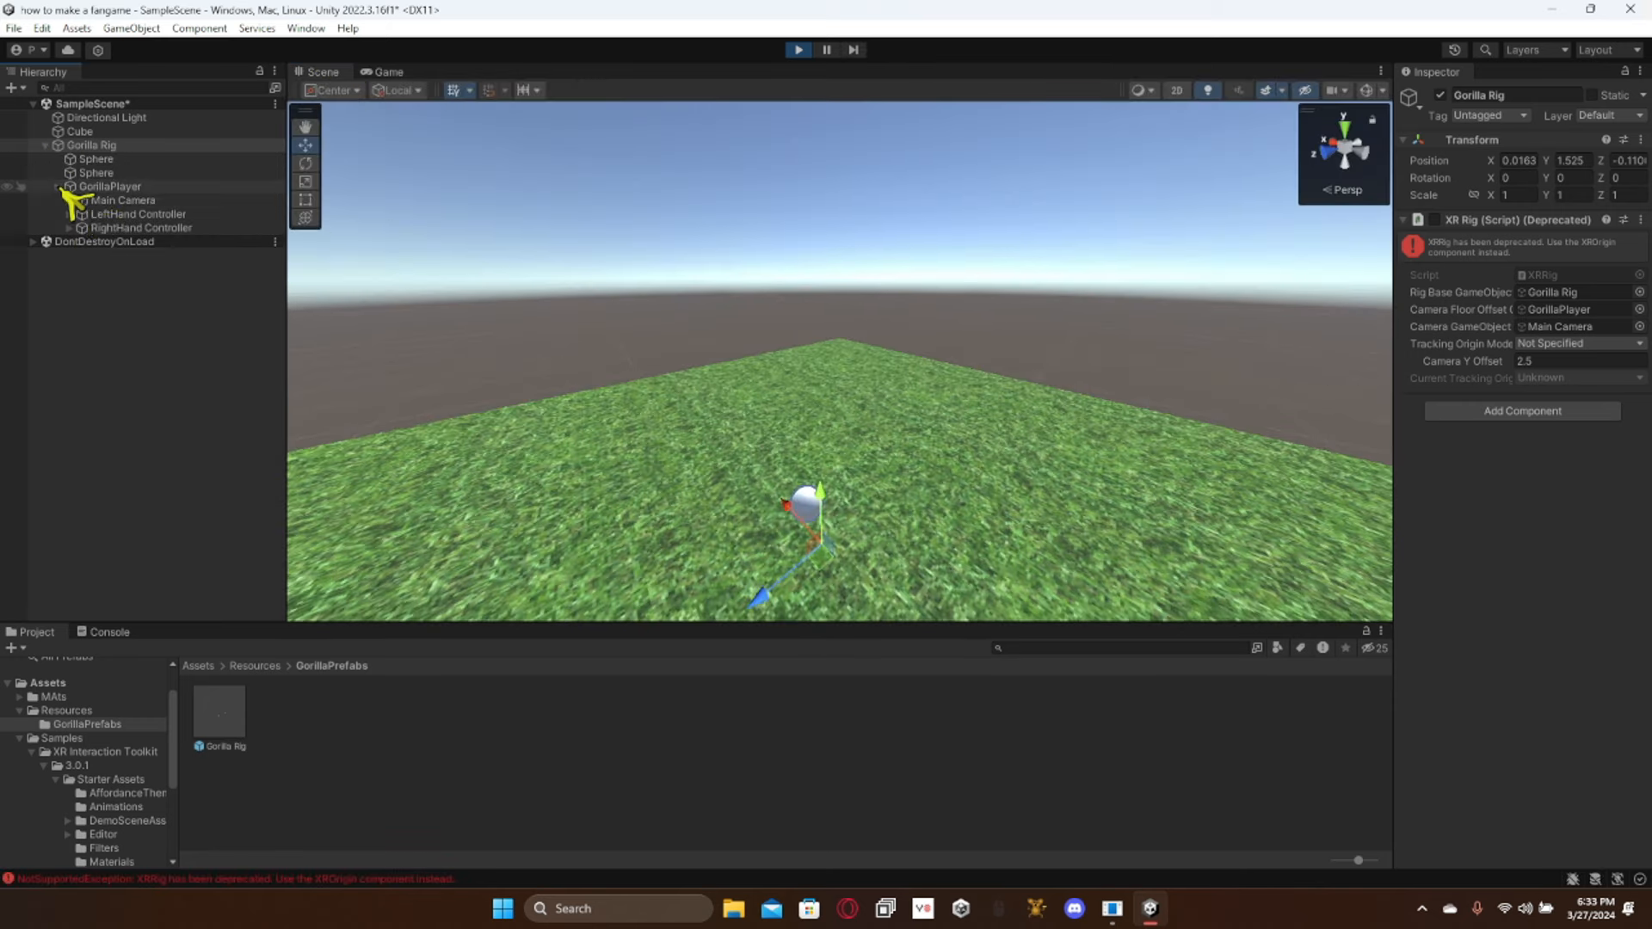
click(136, 213)
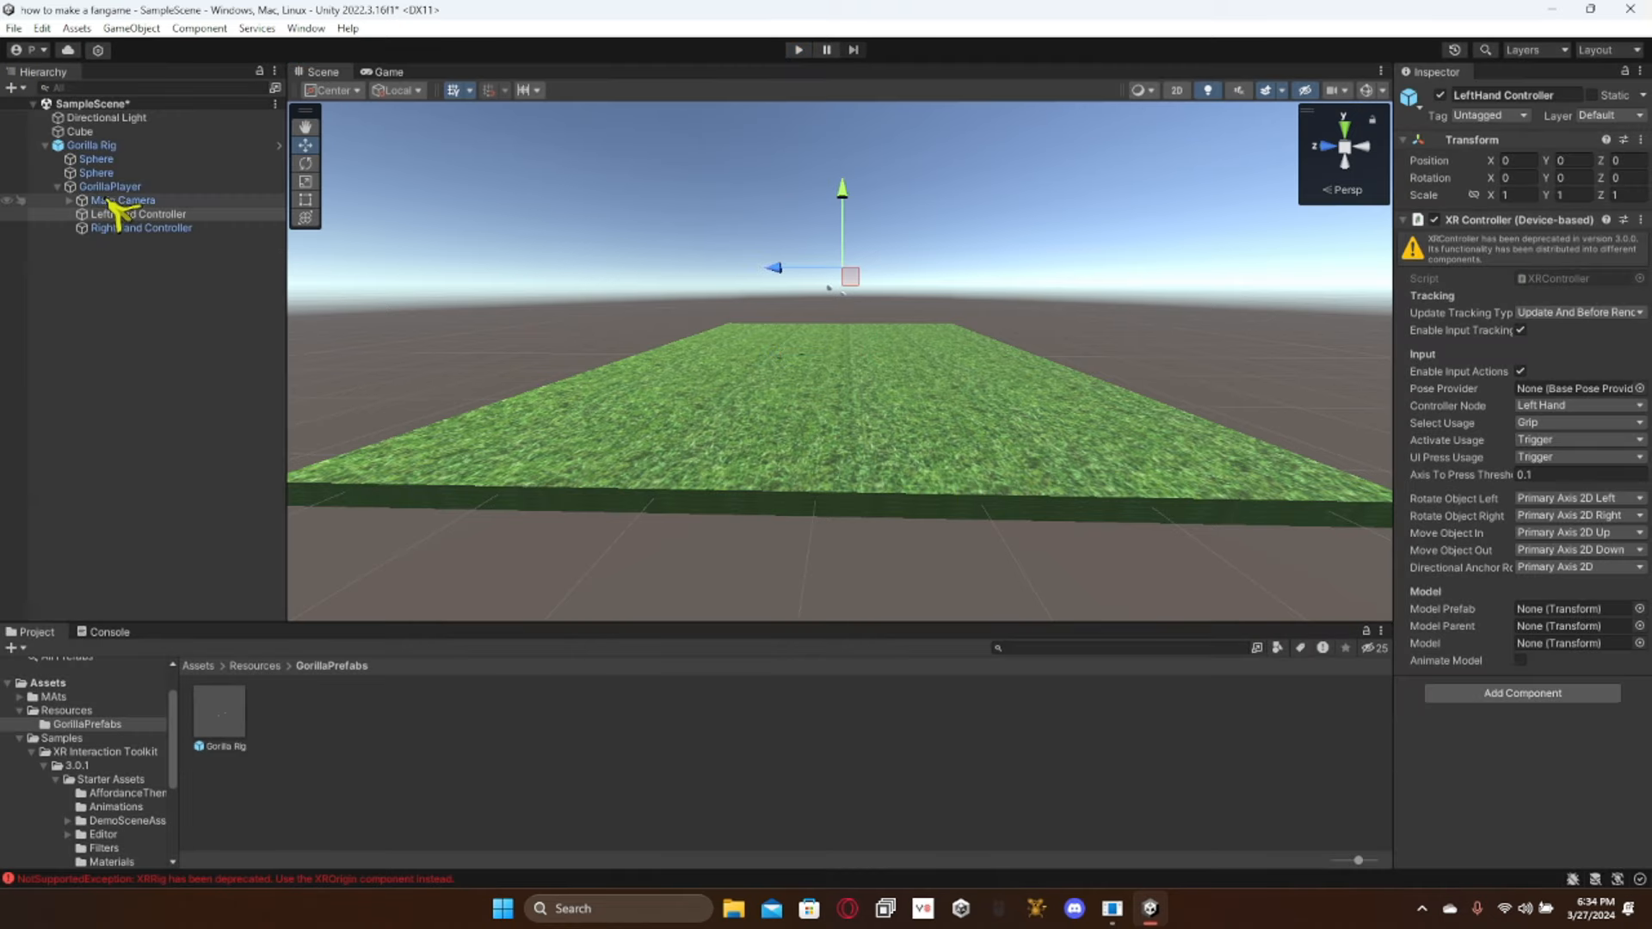
click(81, 131)
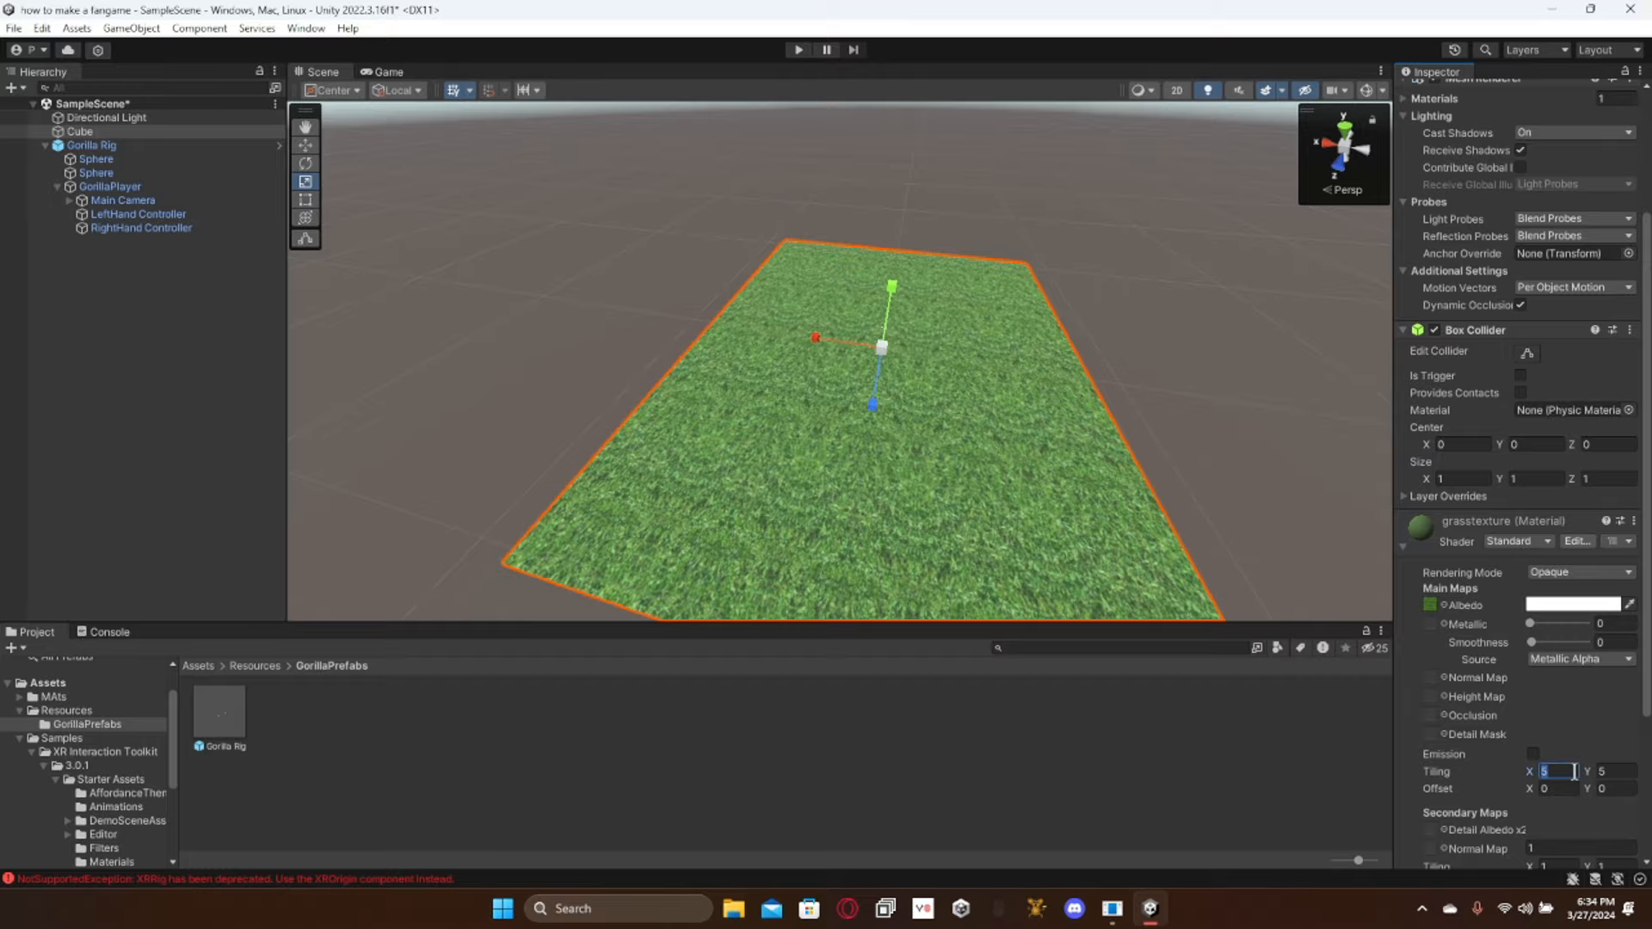
Step: Enter 10 as the grasstexture material's tiling value
text(10)
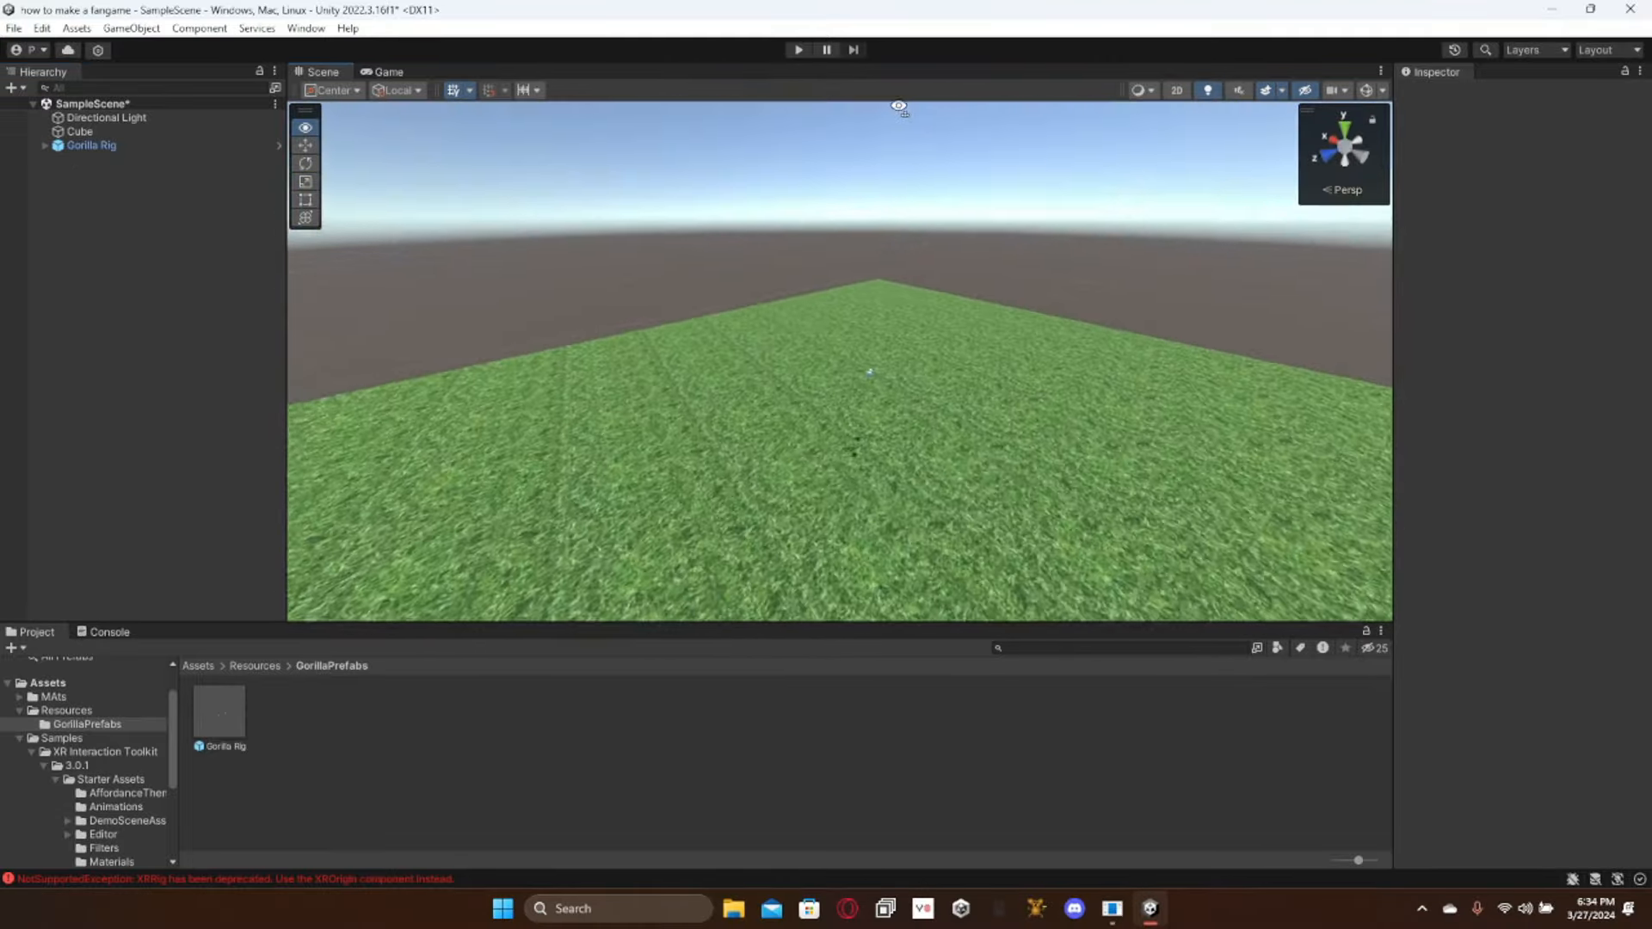
click(107, 632)
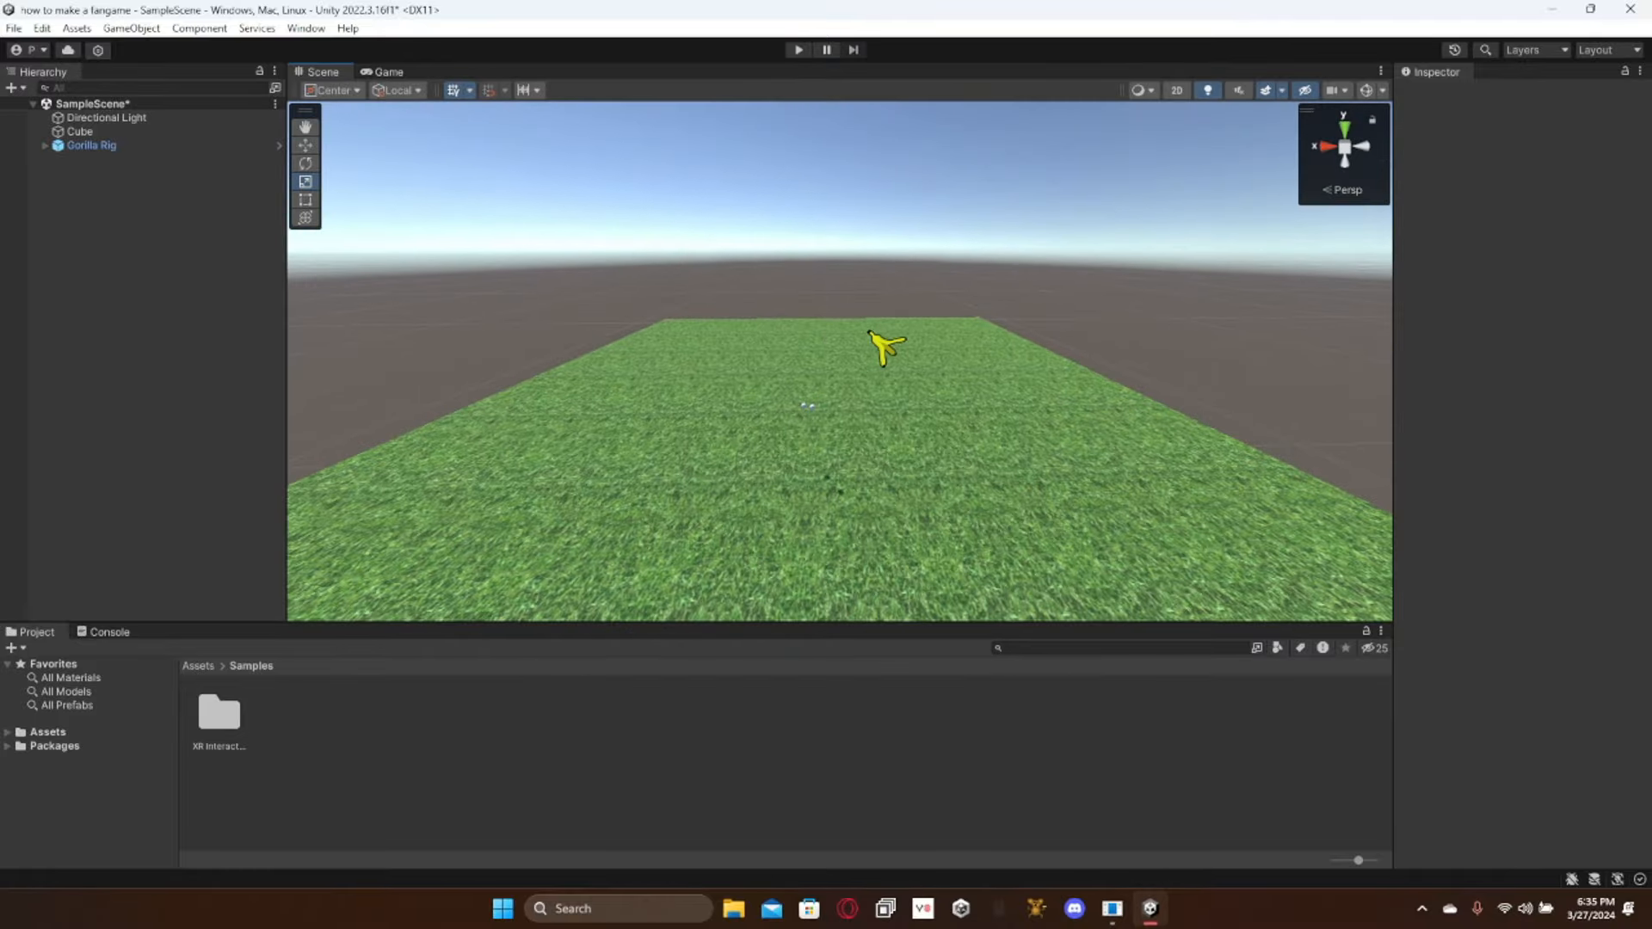
click(799, 49)
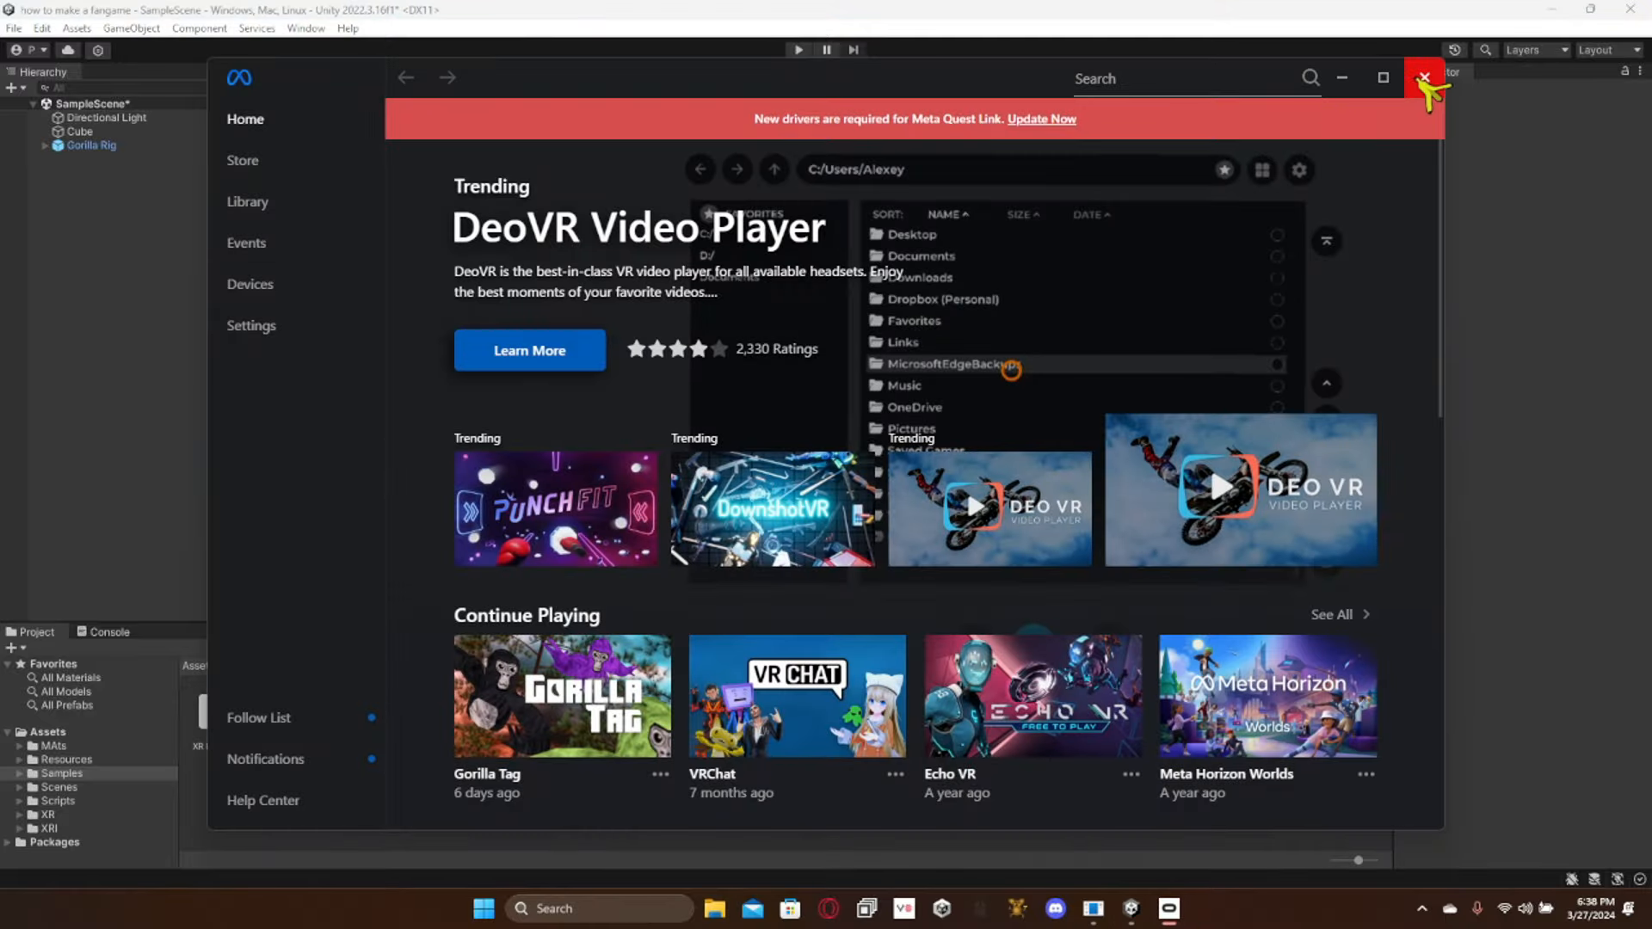
click(1420, 77)
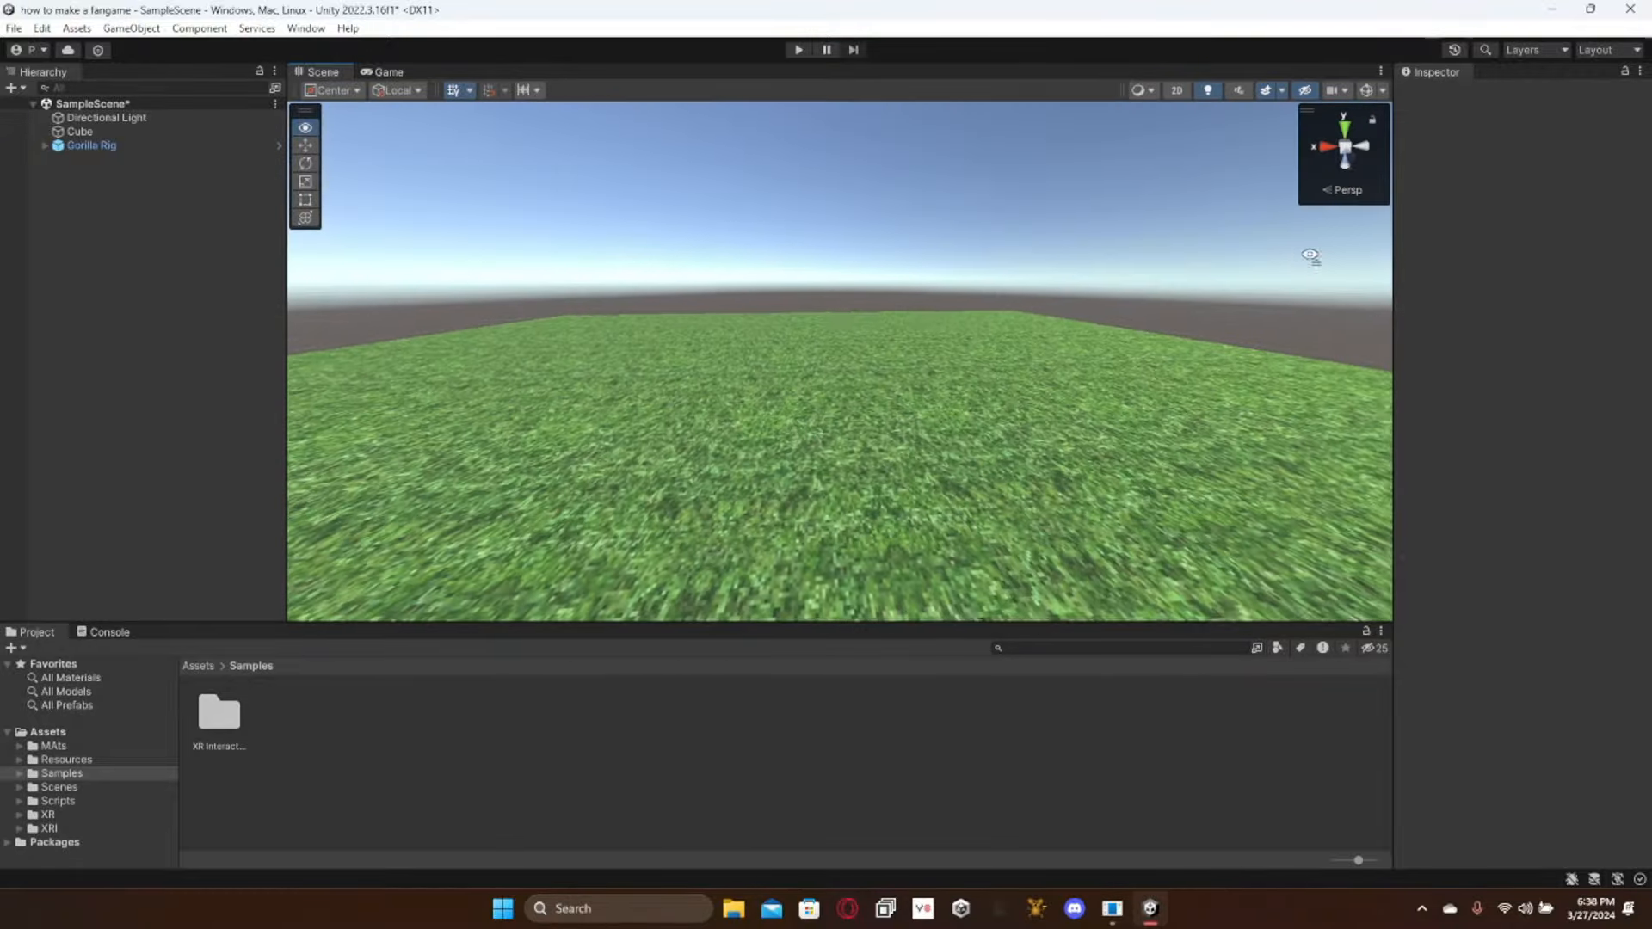
Step: Switch the build platform to Android in Build Settings and bring up Player Settings
click(14, 28)
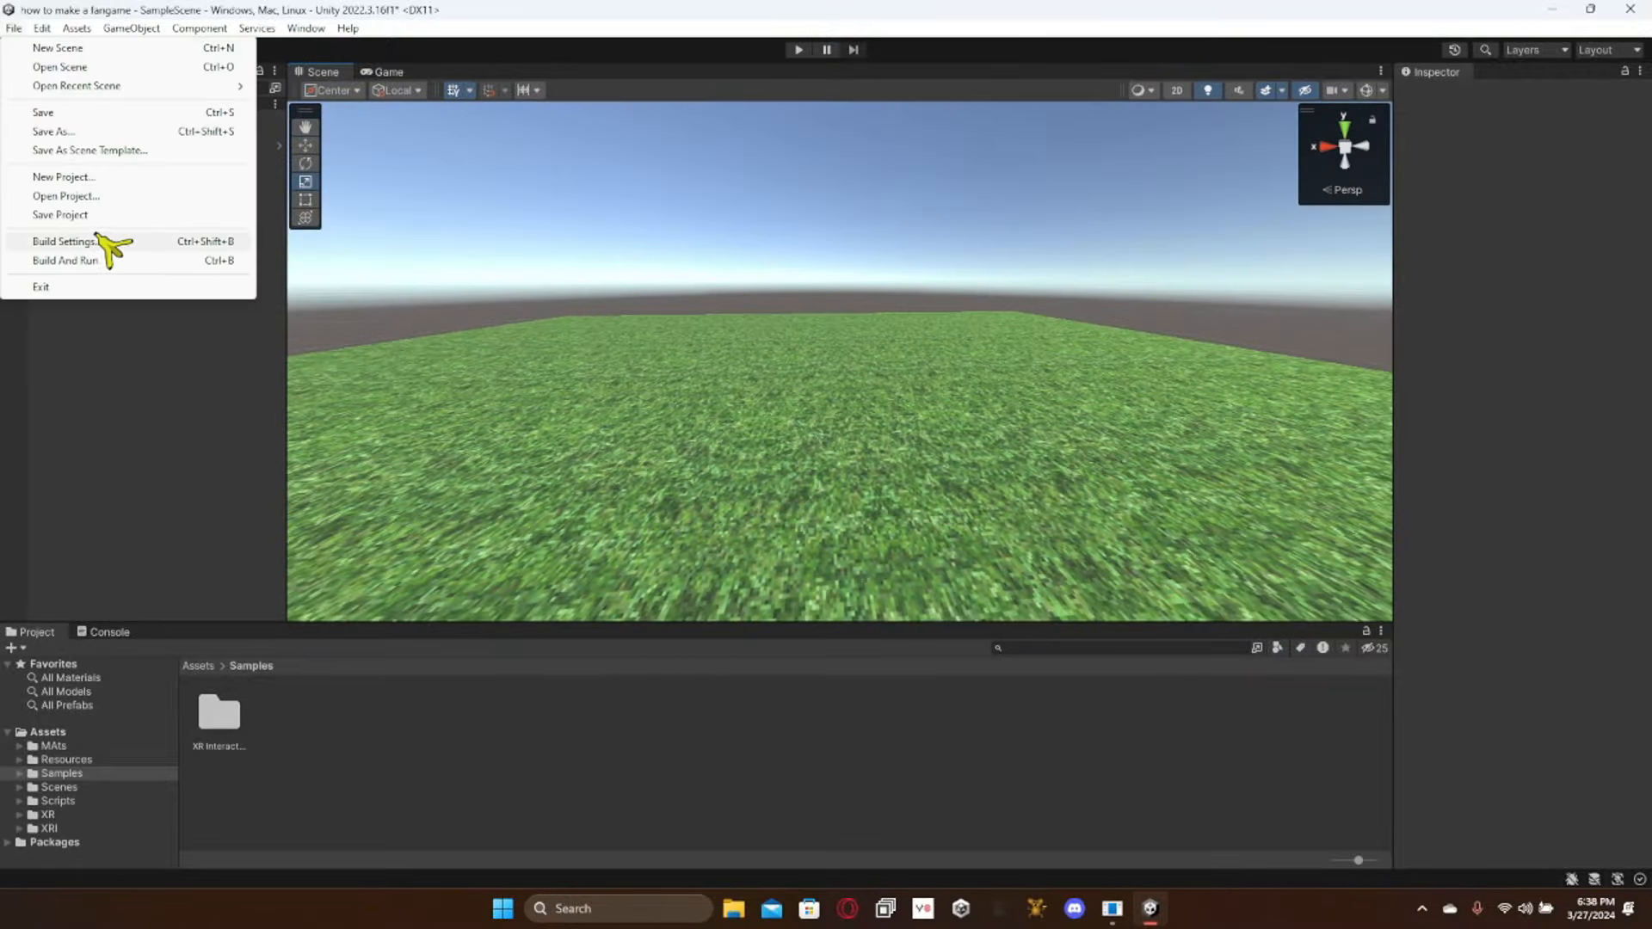
click(60, 241)
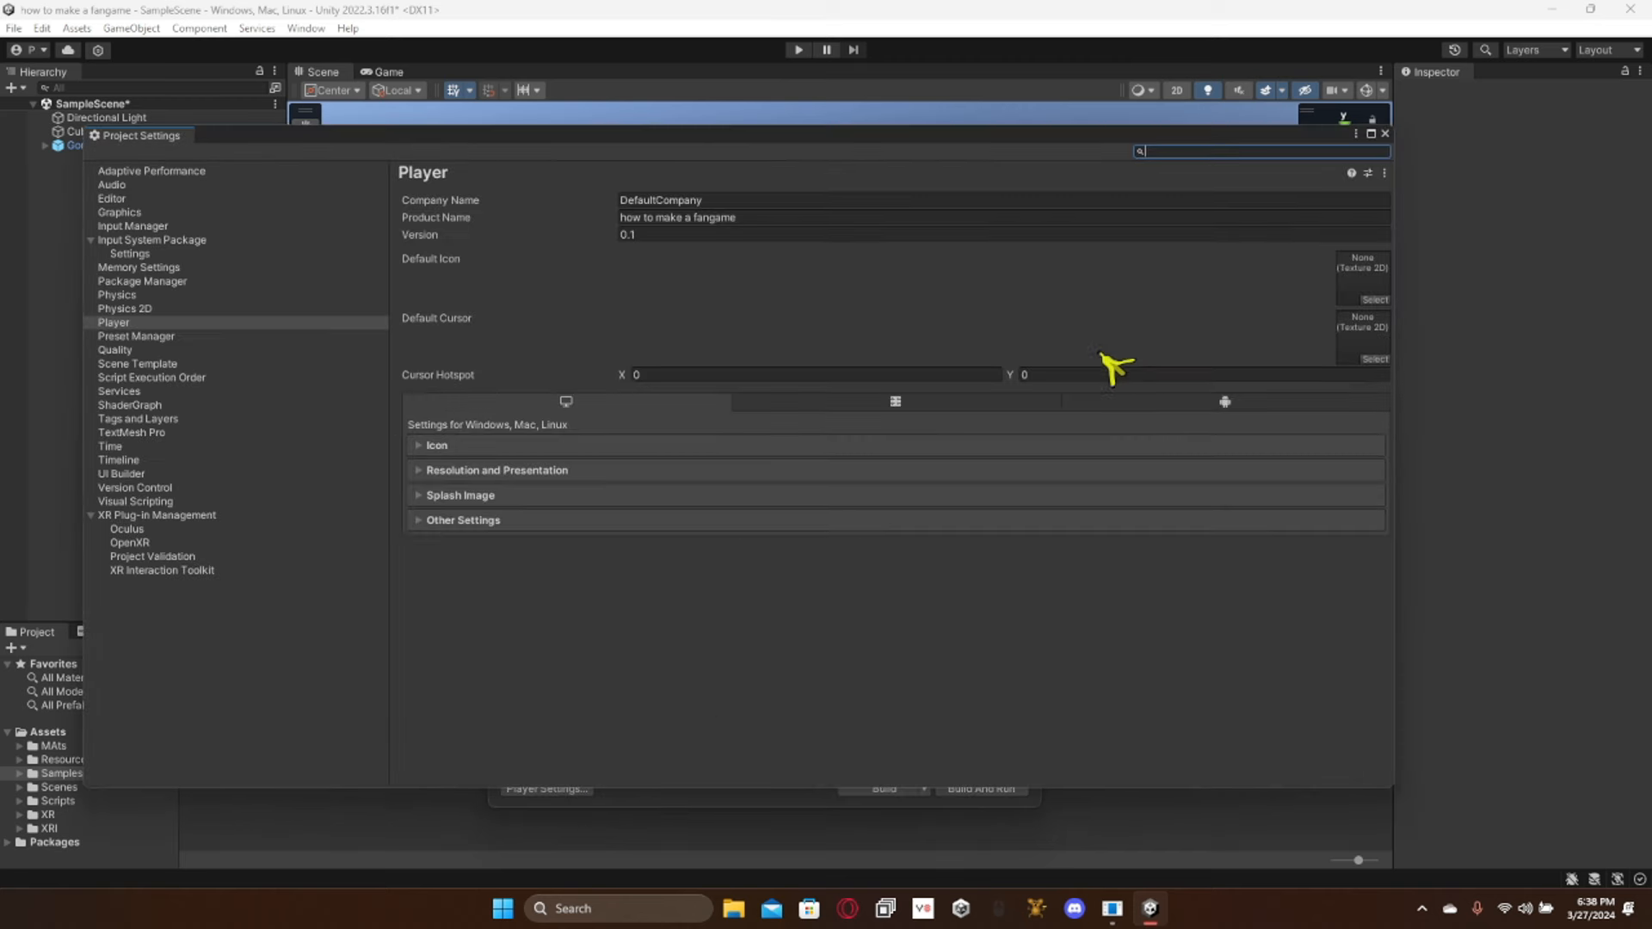
mouse_move(450, 523)
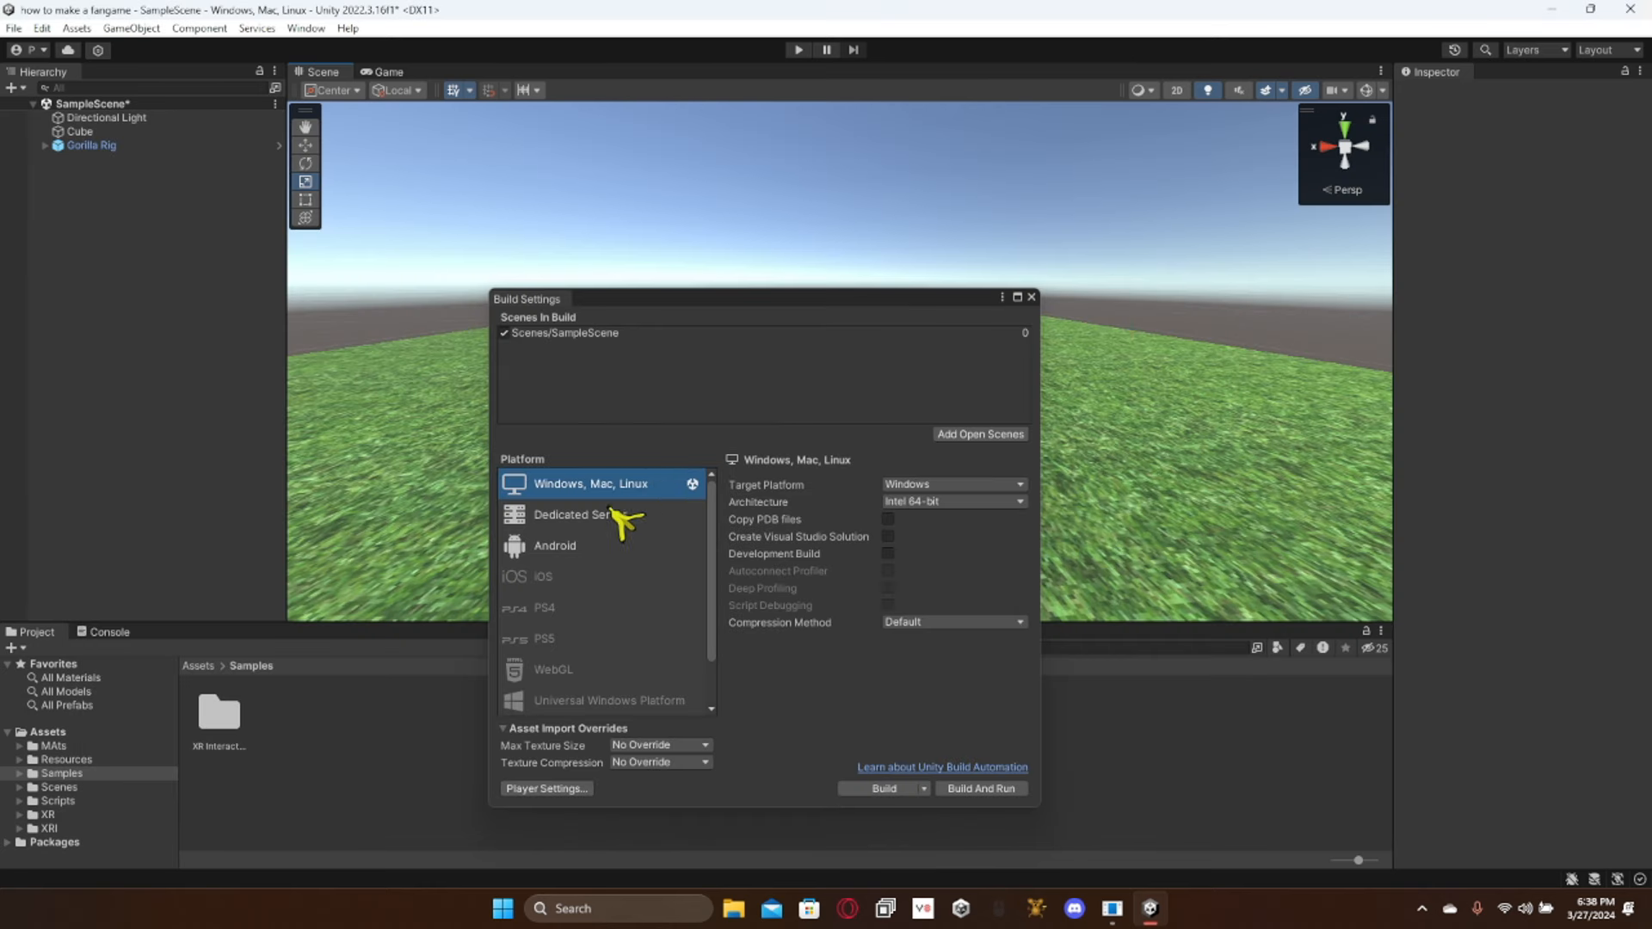
click(555, 546)
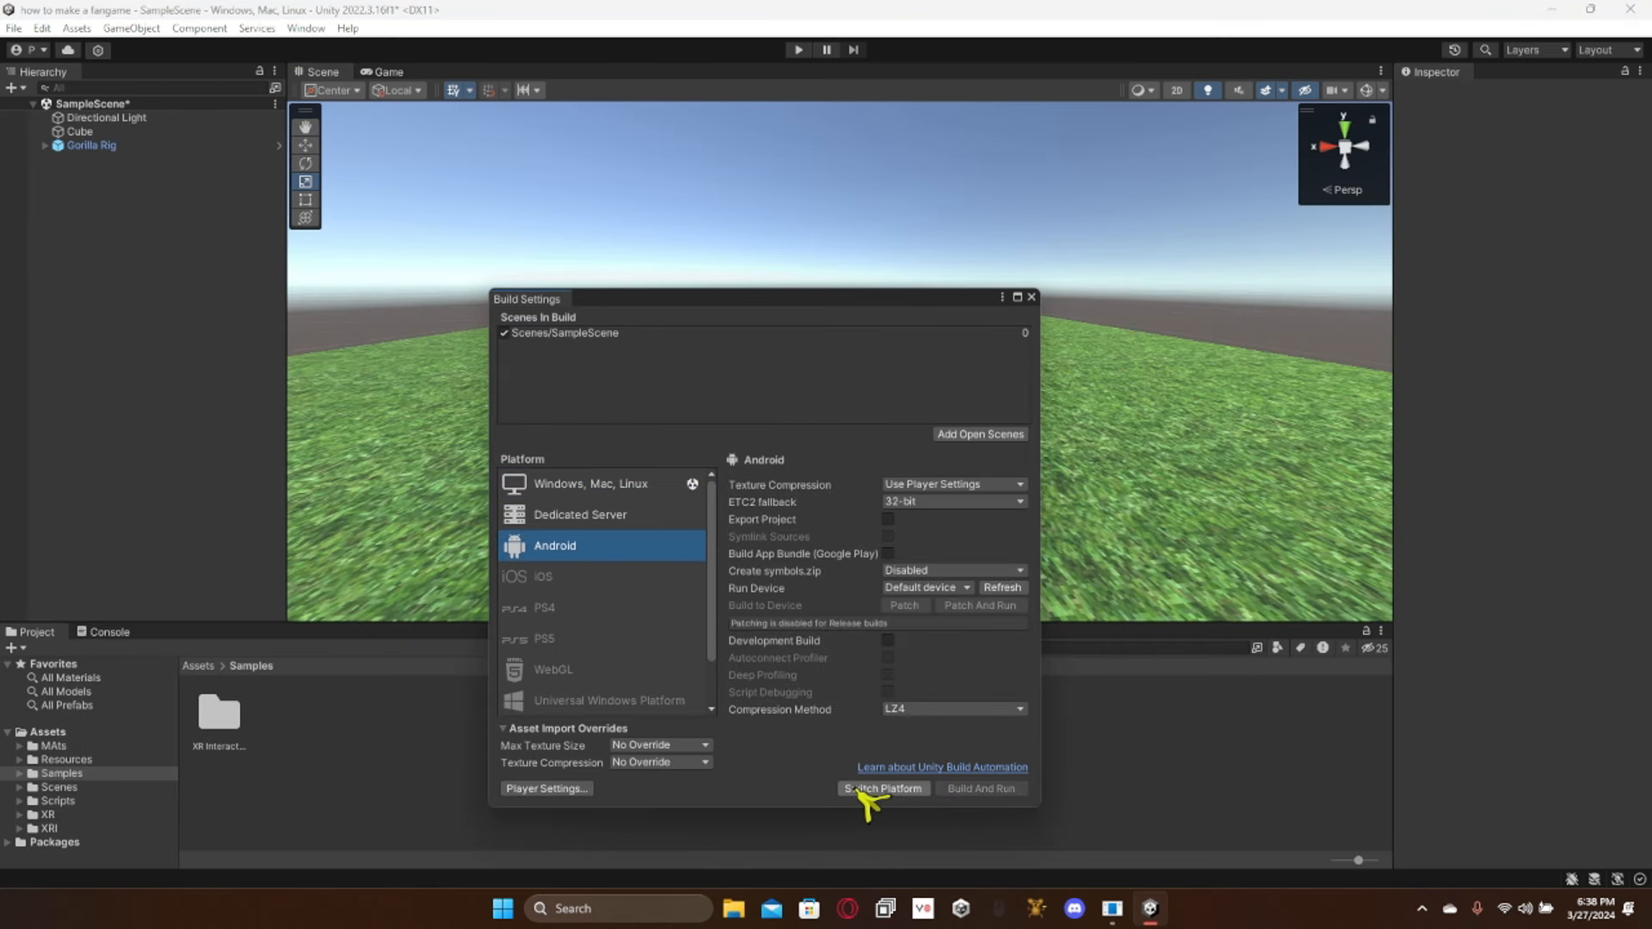
click(883, 788)
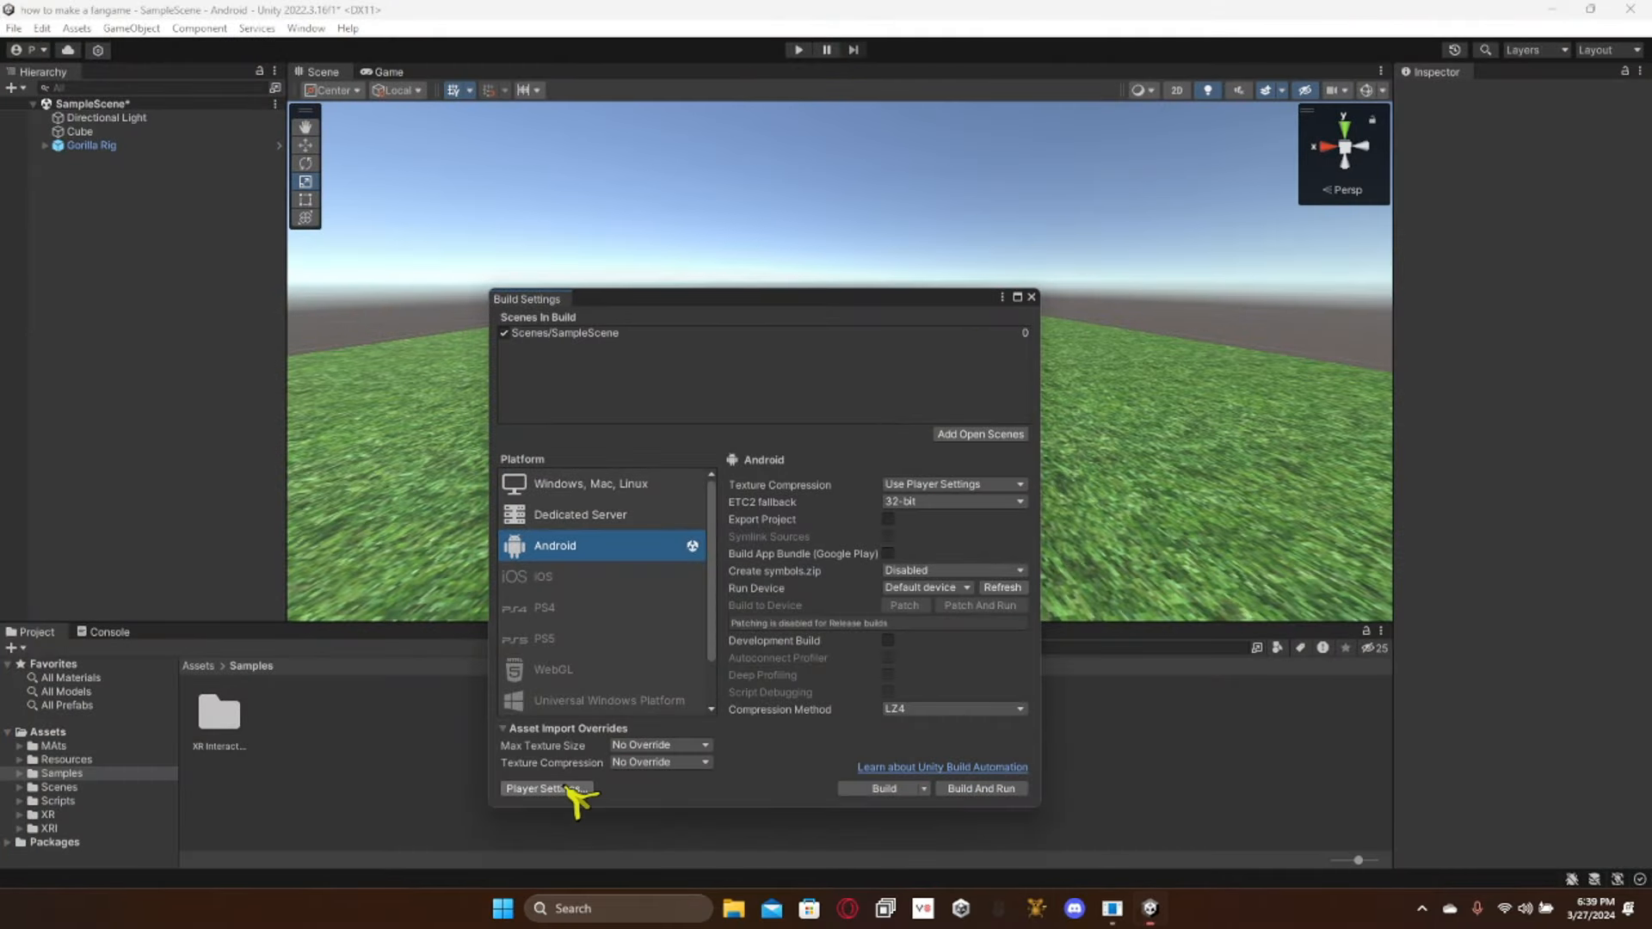
click(544, 789)
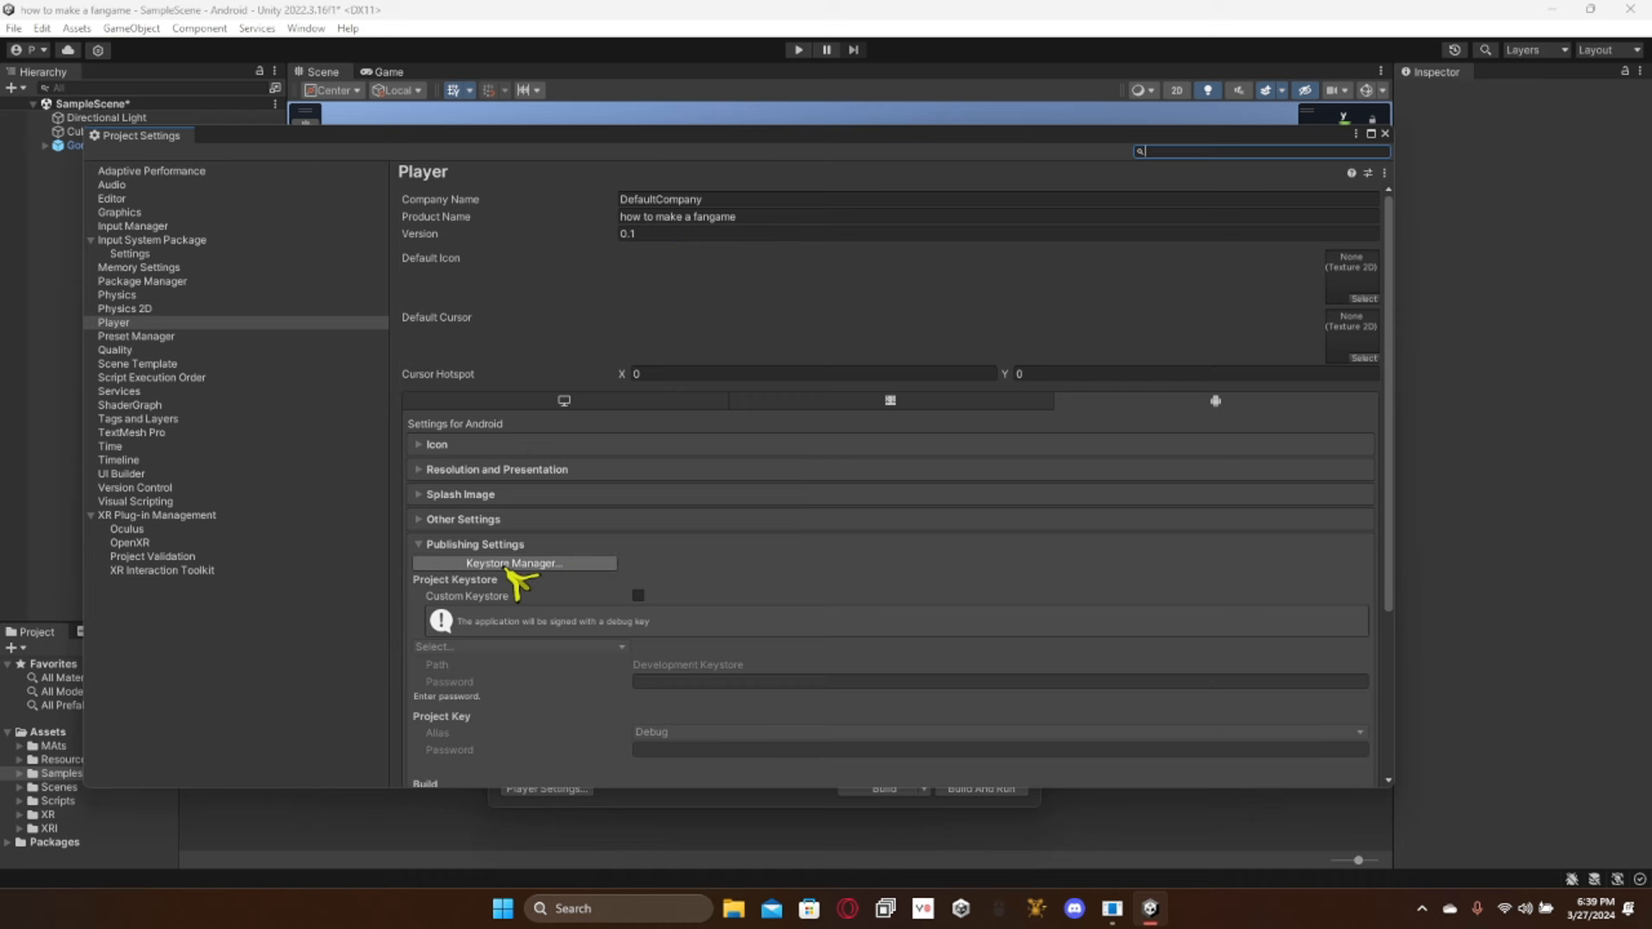
Step: Create a new keystore and enter and confirm its password
click(514, 562)
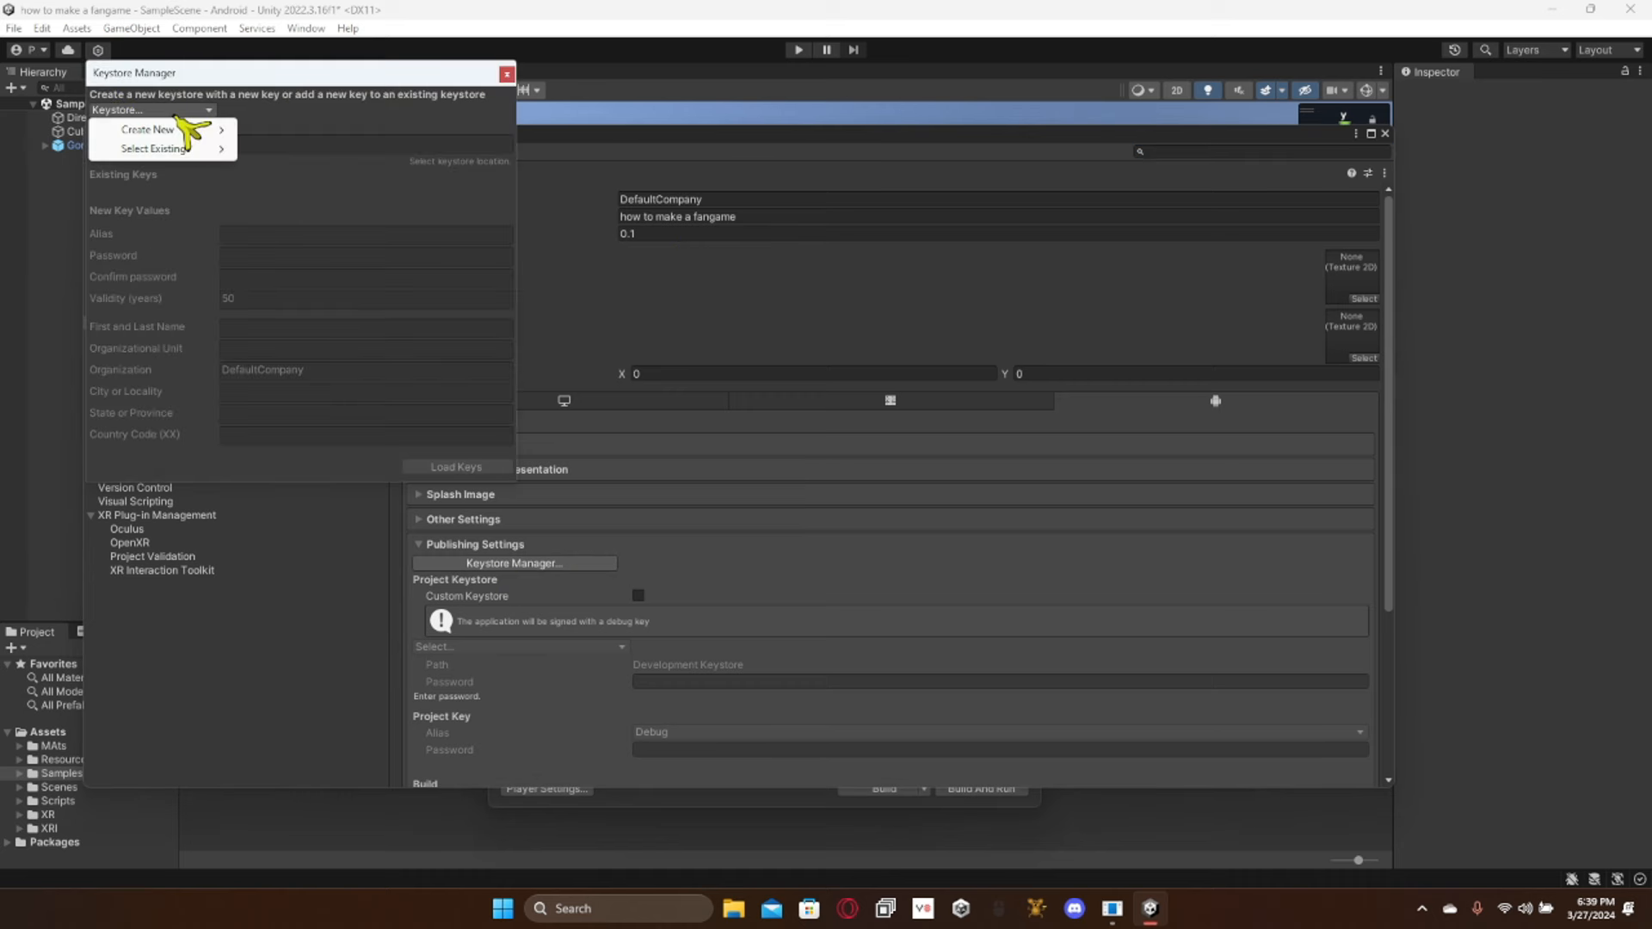
click(150, 130)
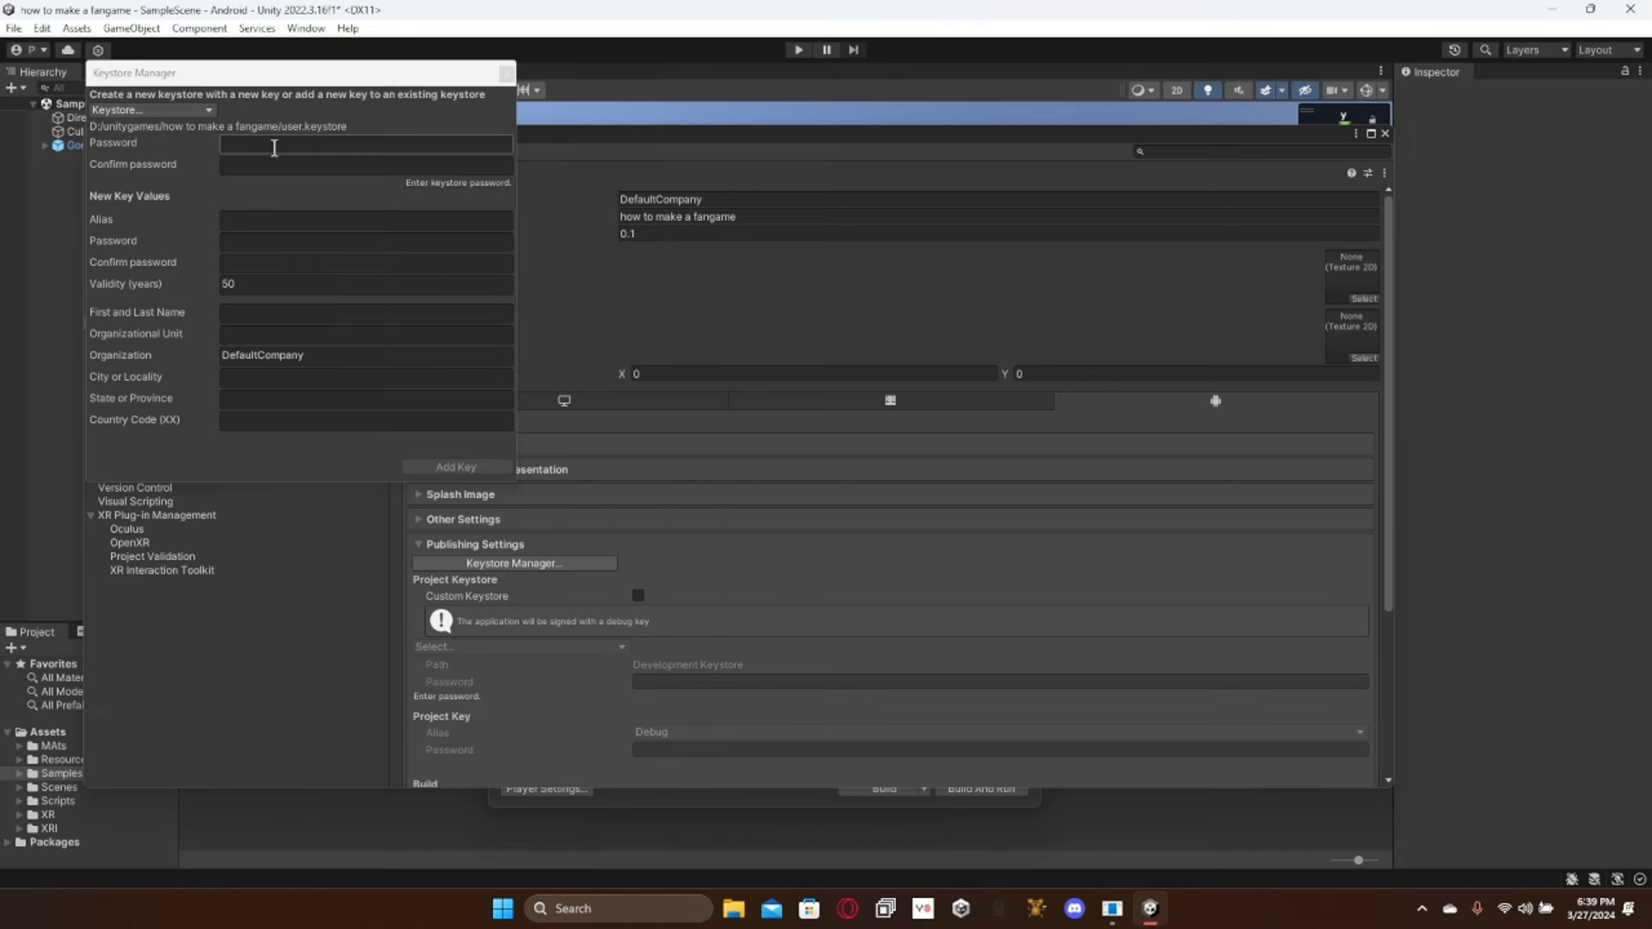
click(365, 143)
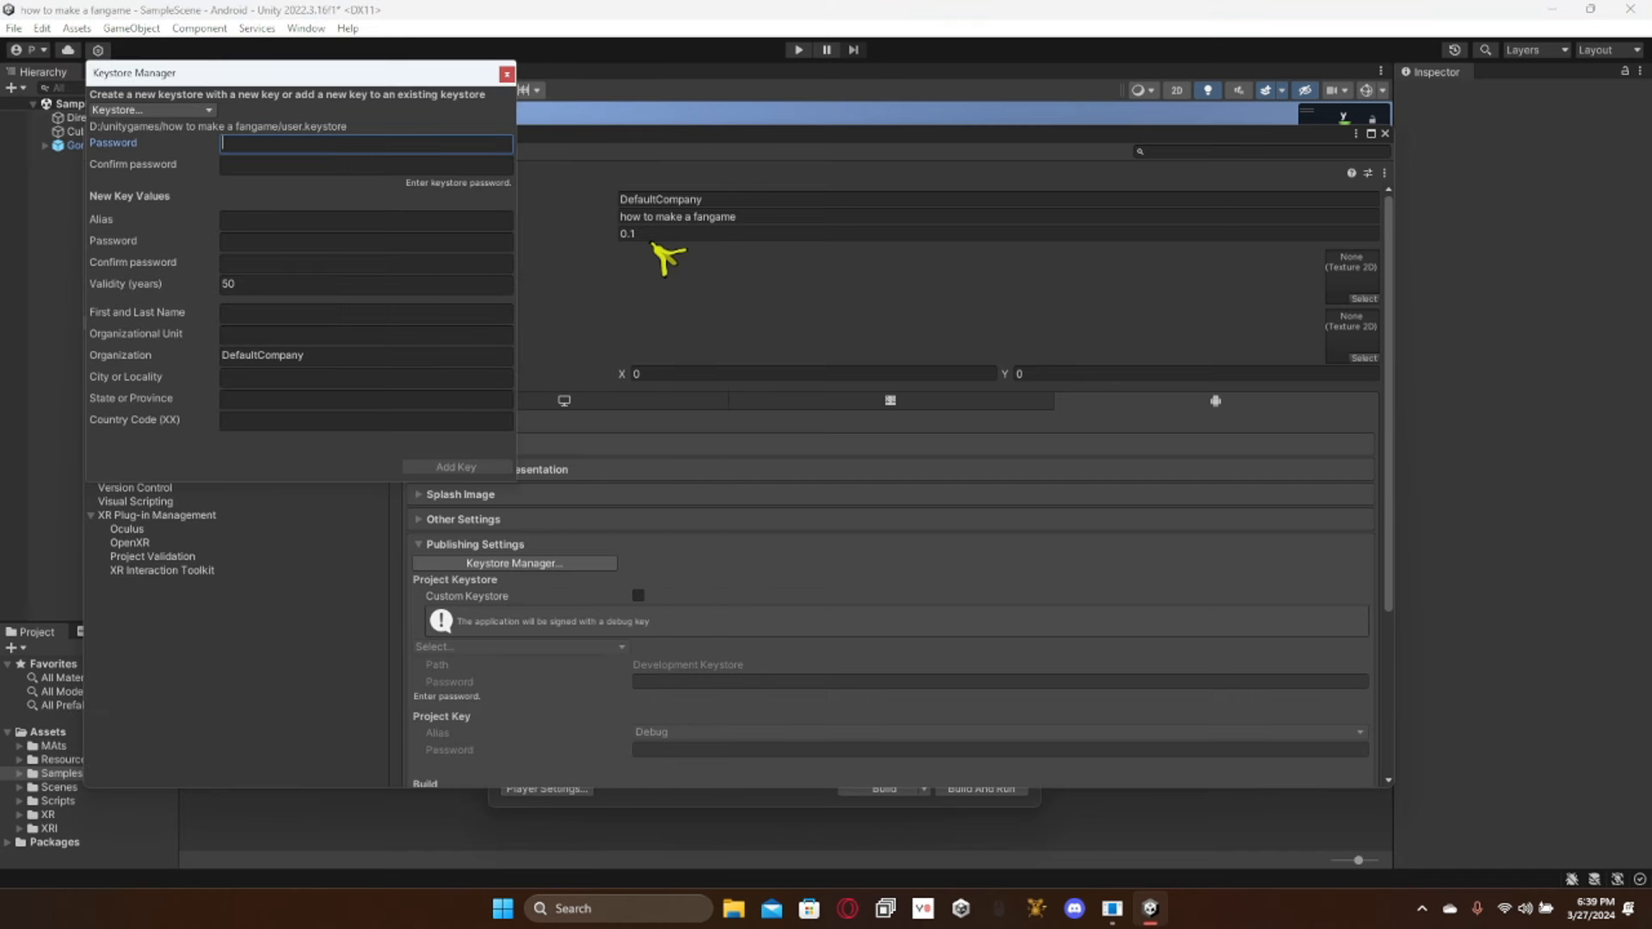
text(****)
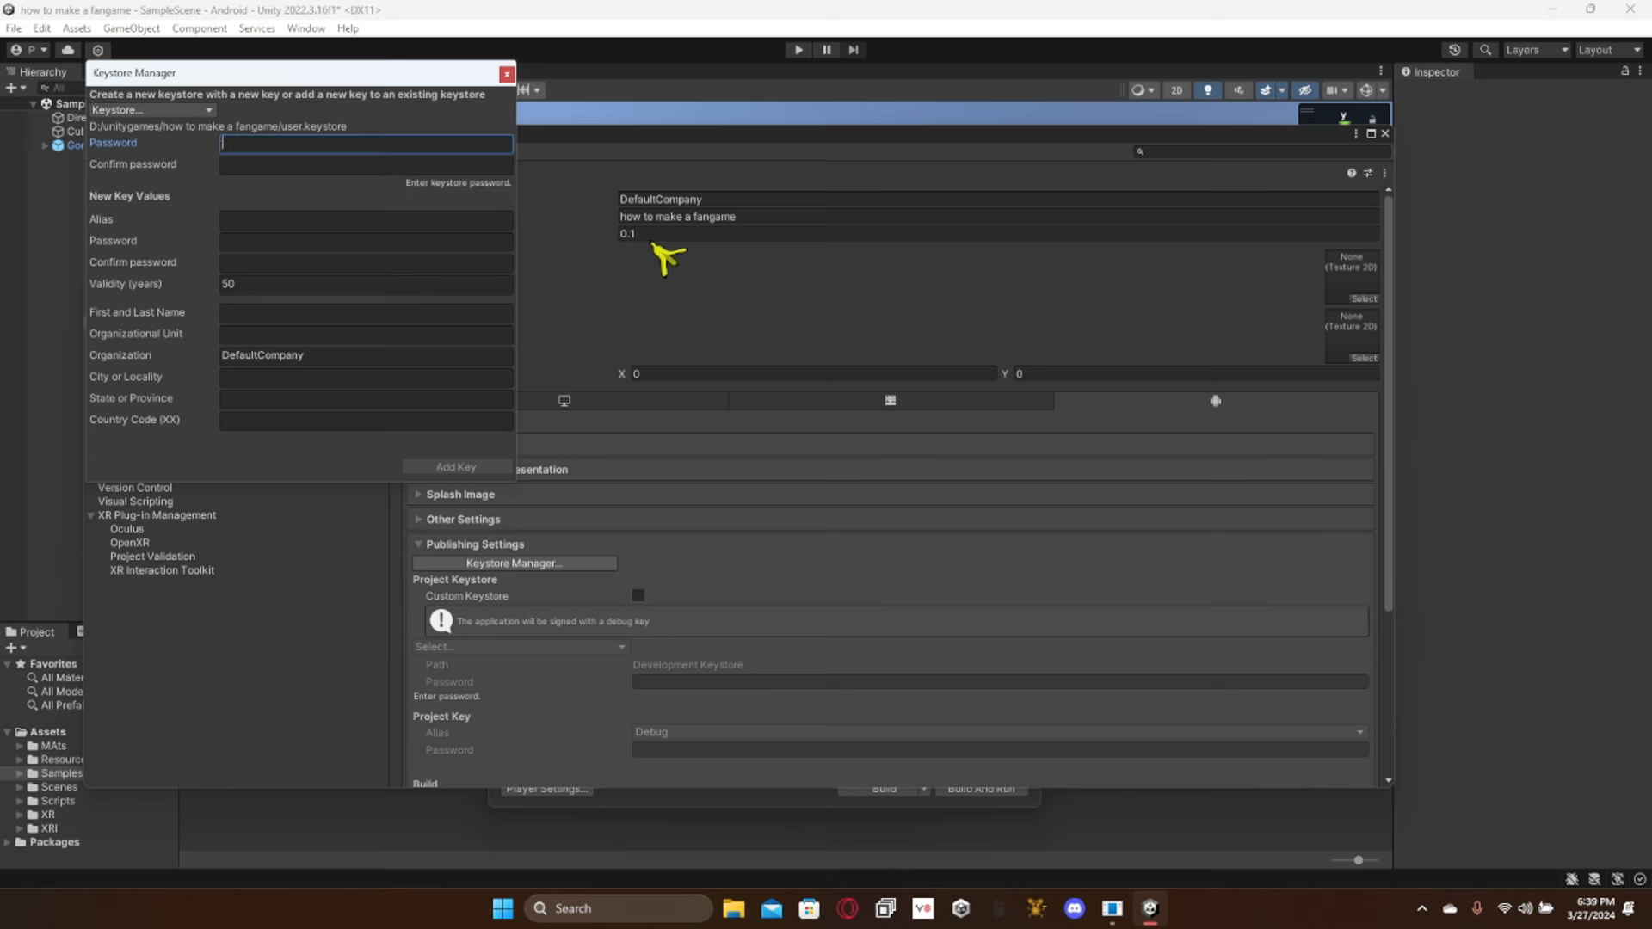
text(****)
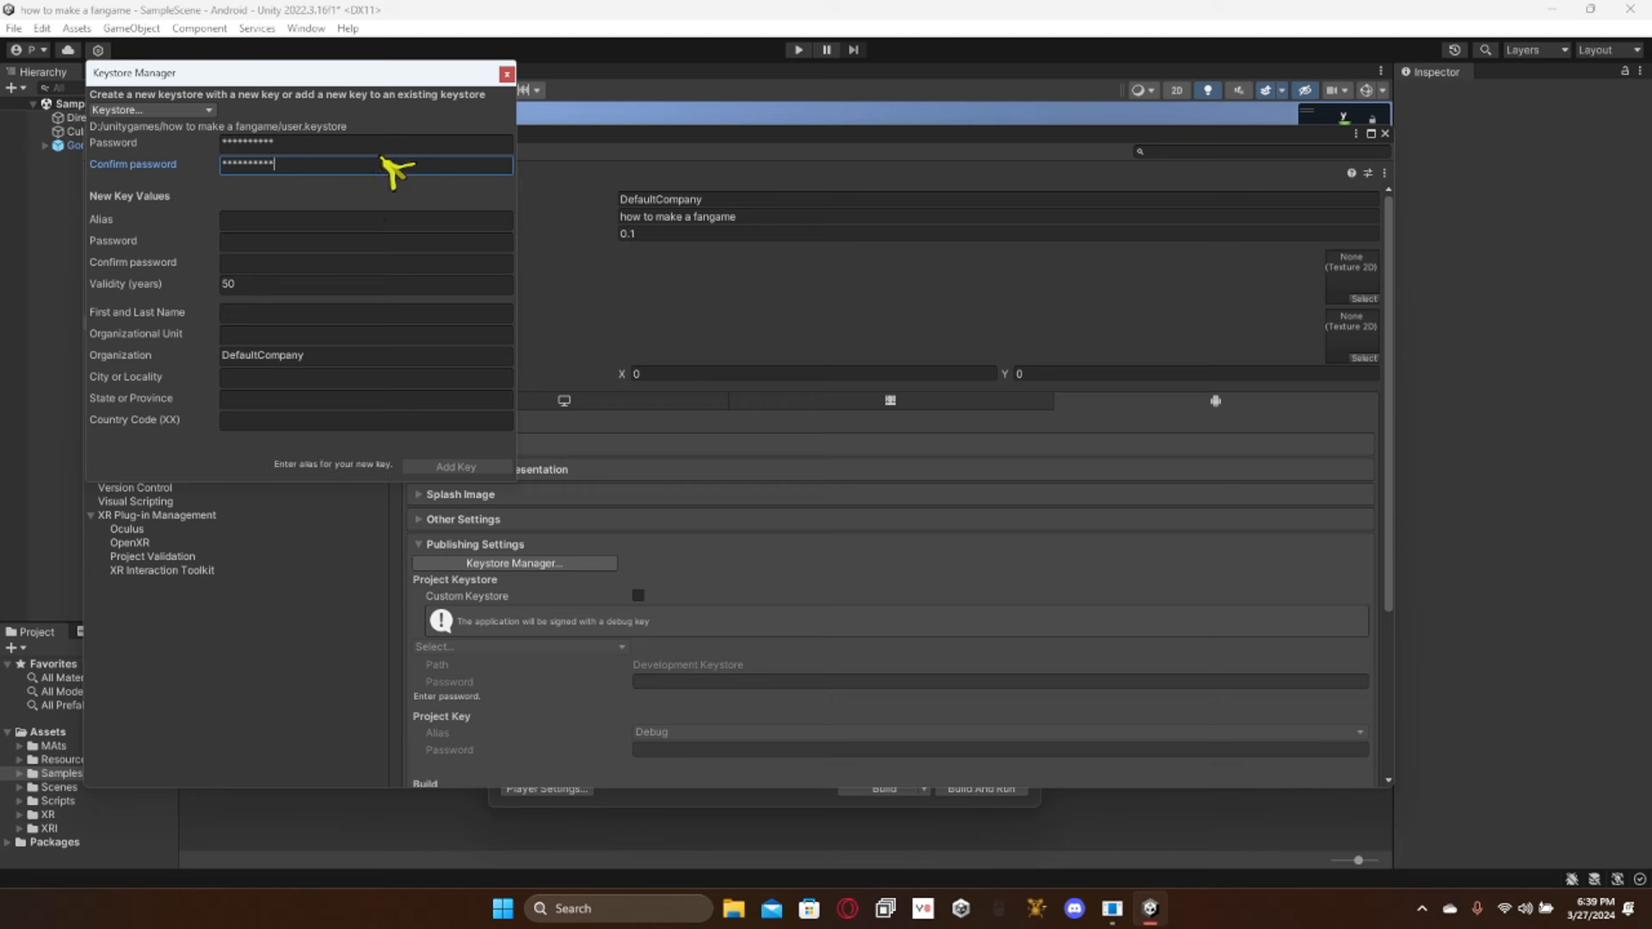
Step: Add the key 'how to make a fangame' with its password and organization PmanGT
click(366, 219)
text(how to make a fangame)
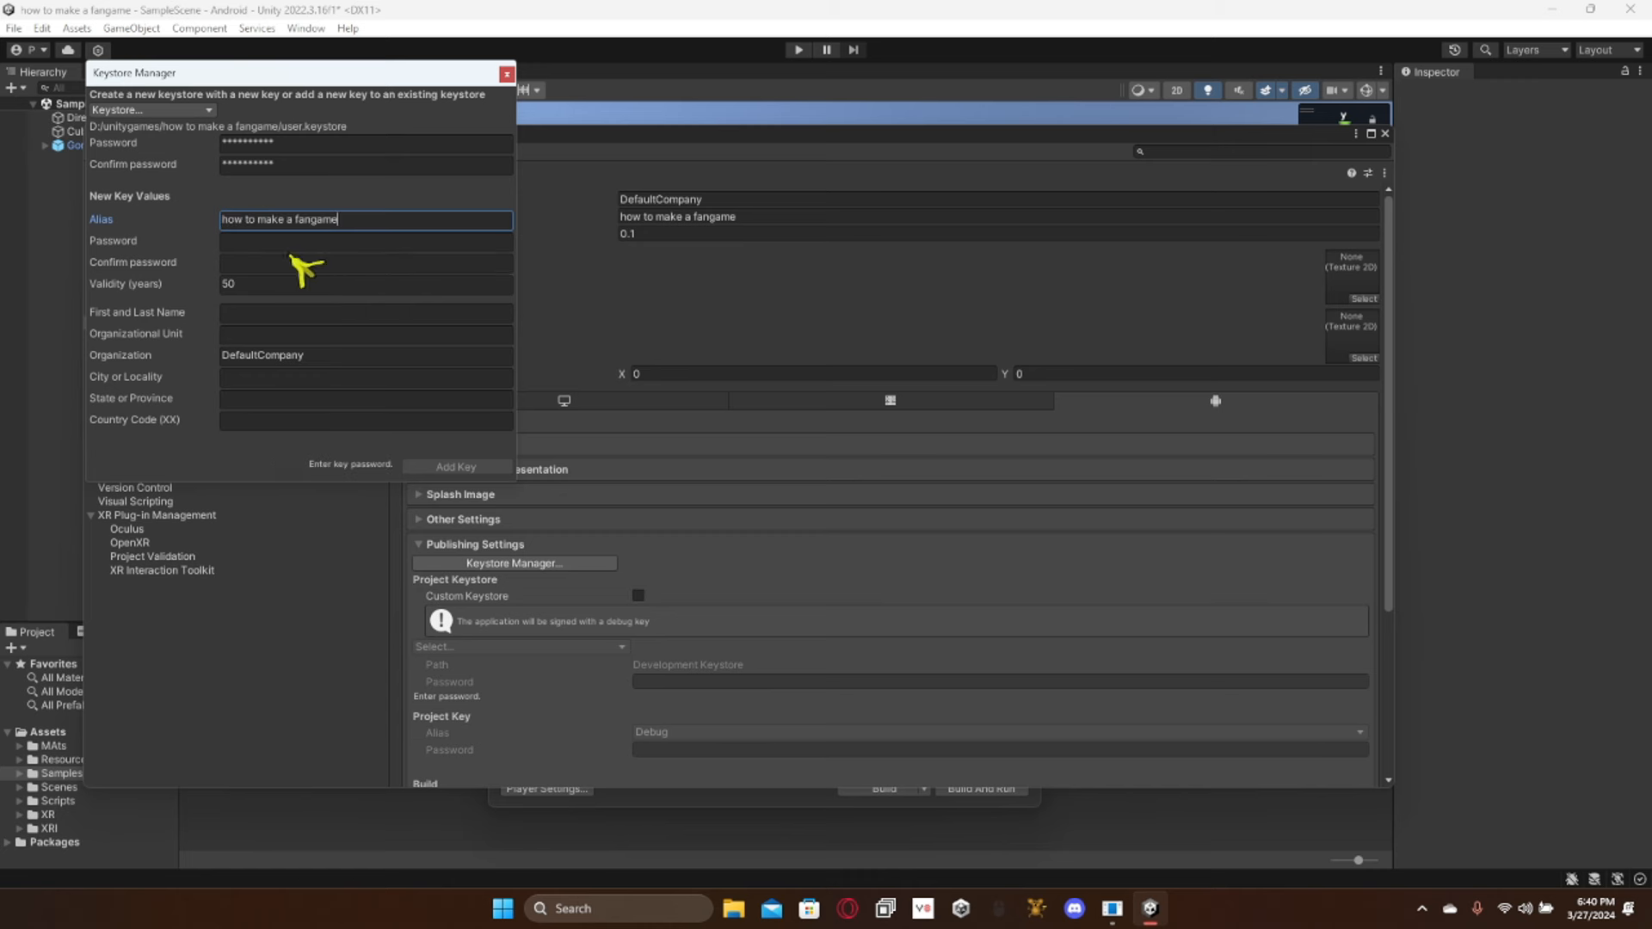
click(365, 241)
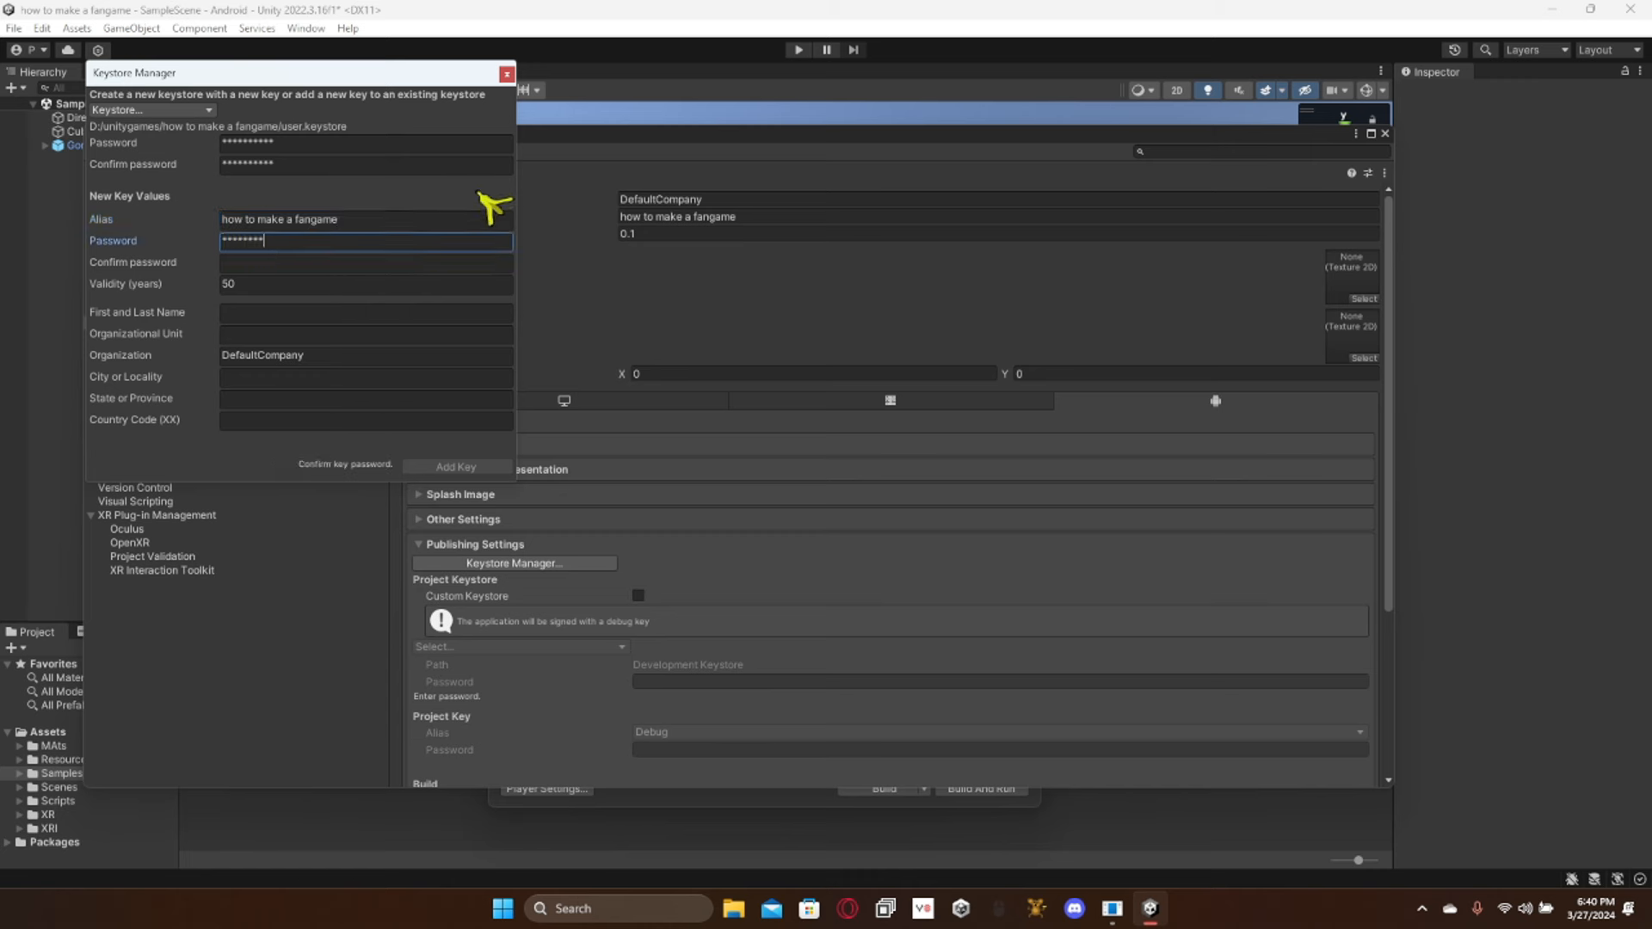
click(366, 262)
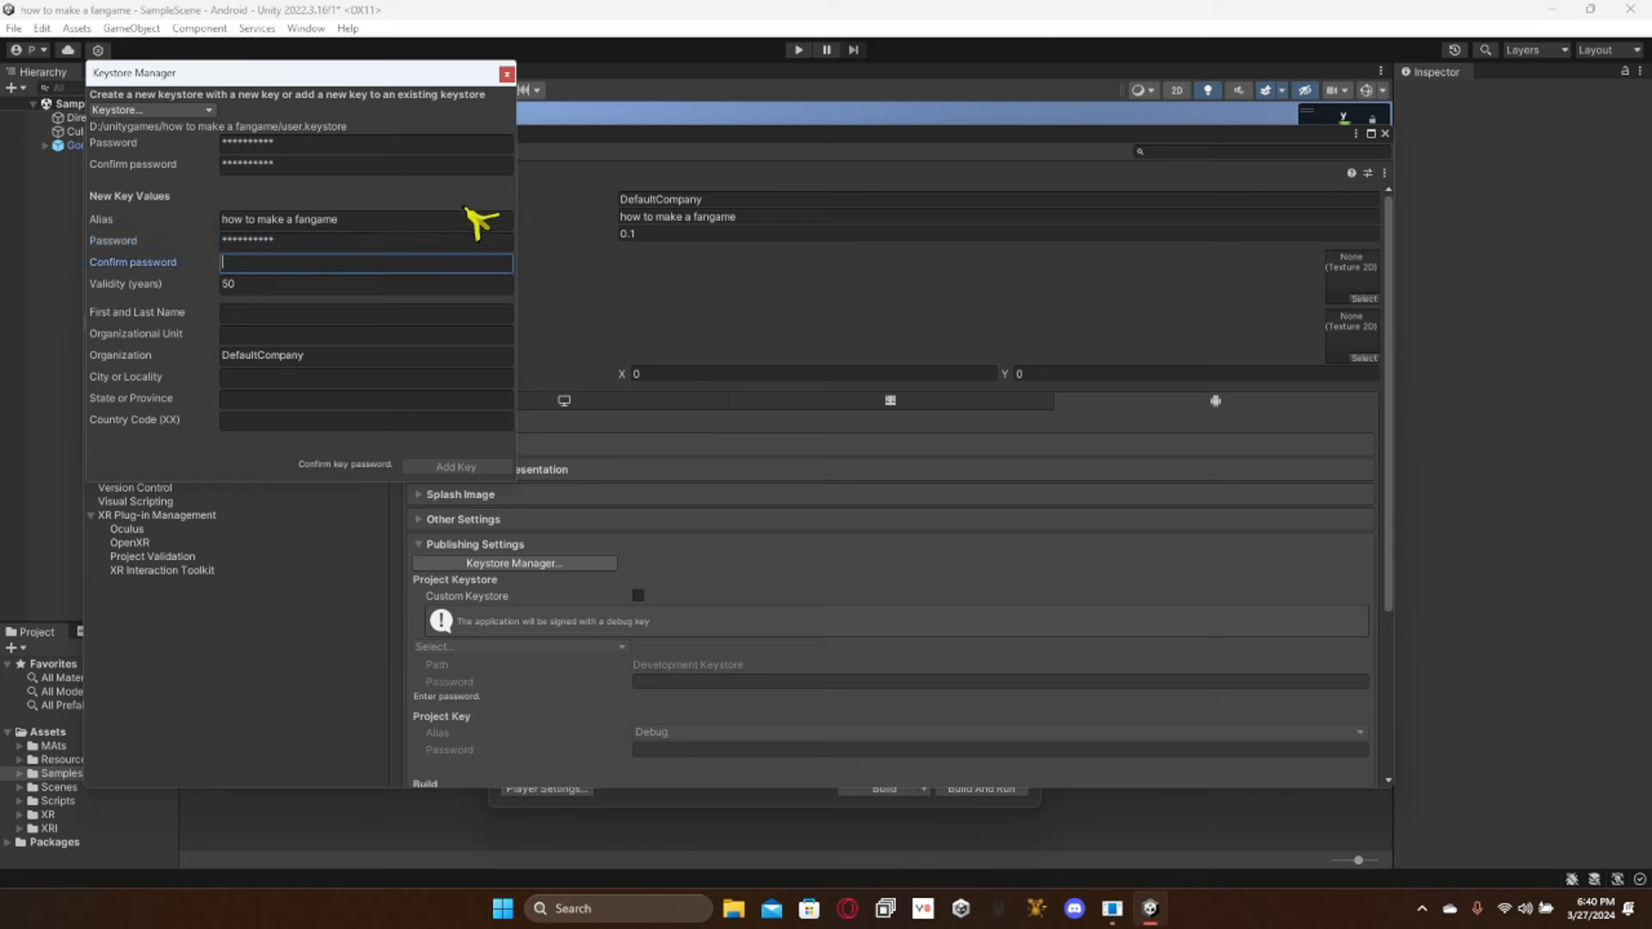
text(****)
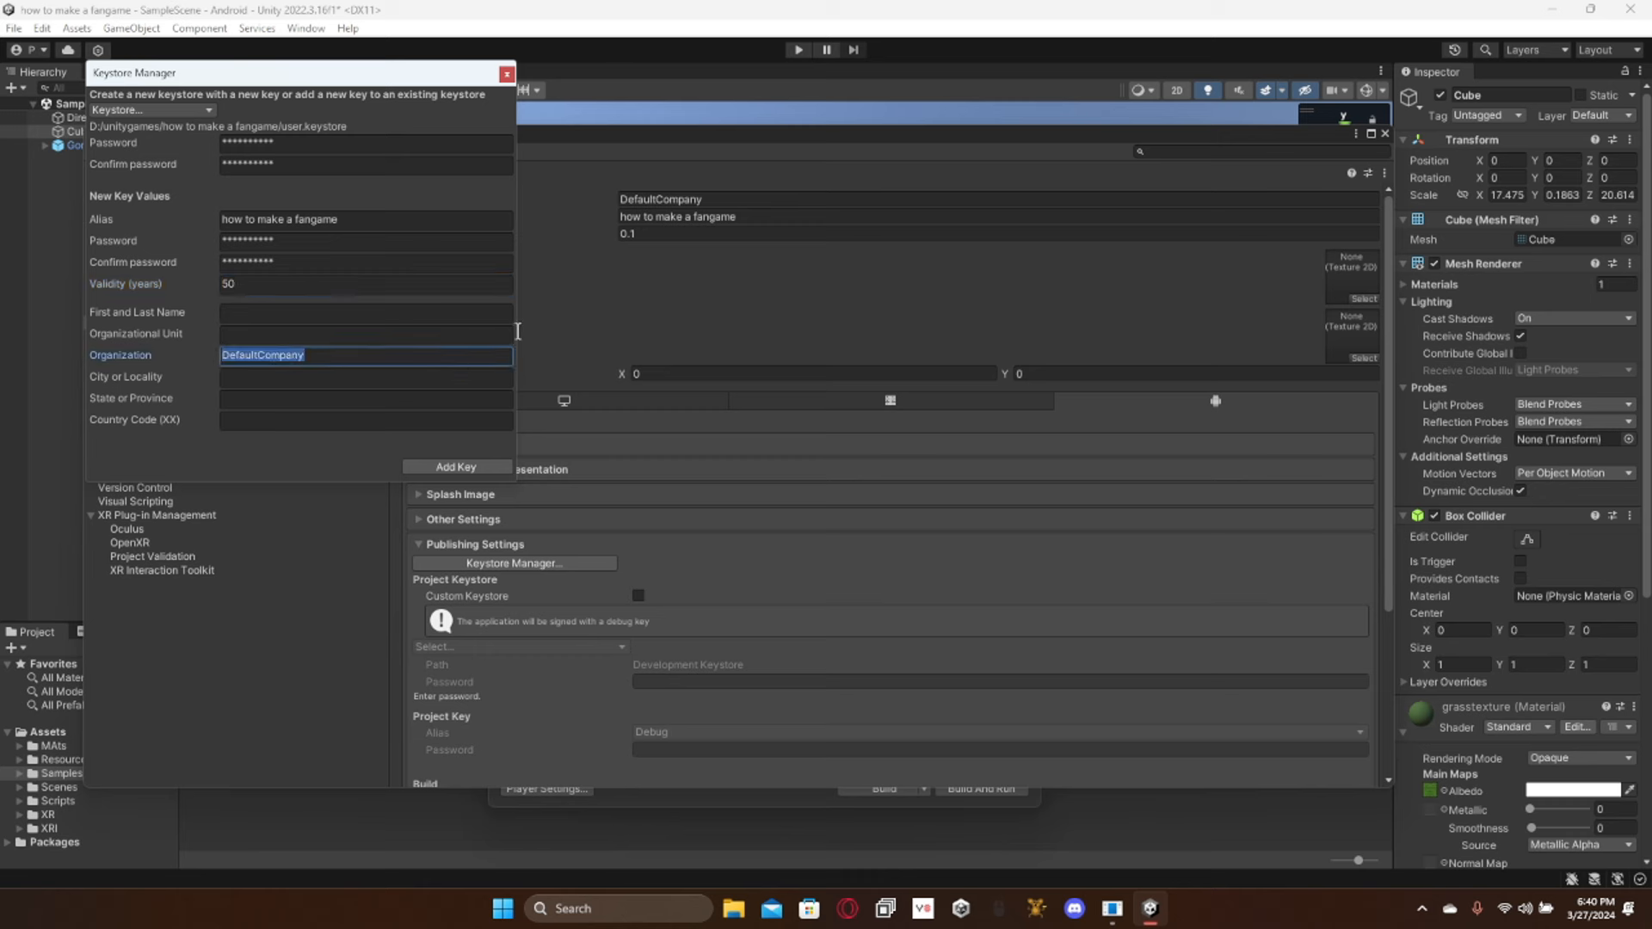
key(Delete)
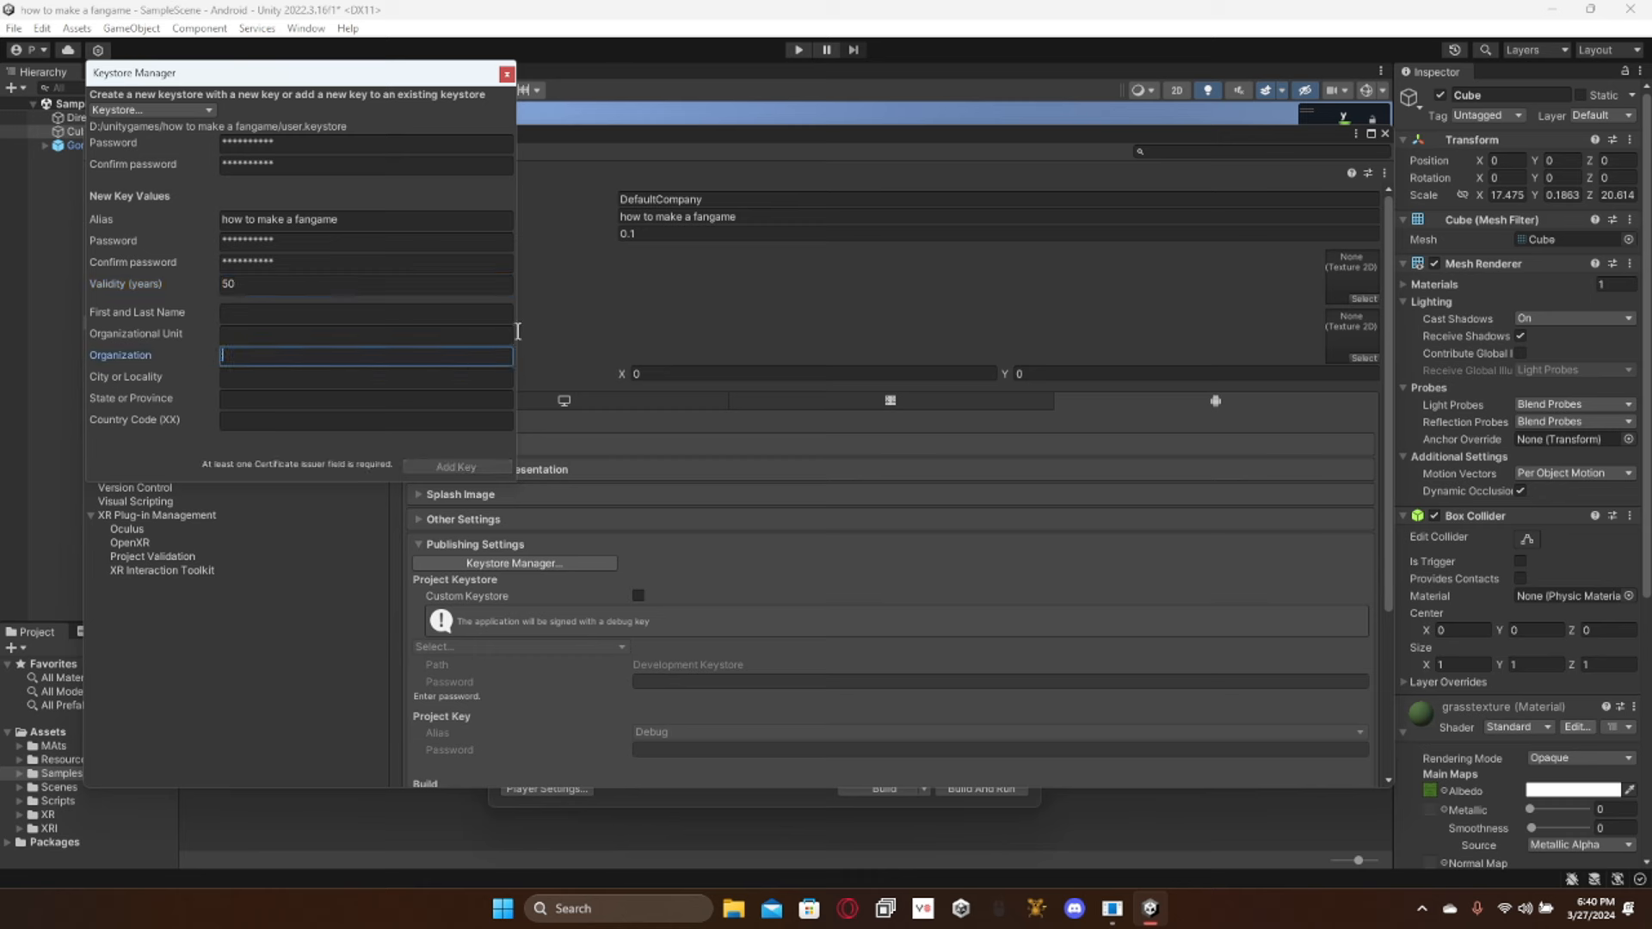
text(PmanG)
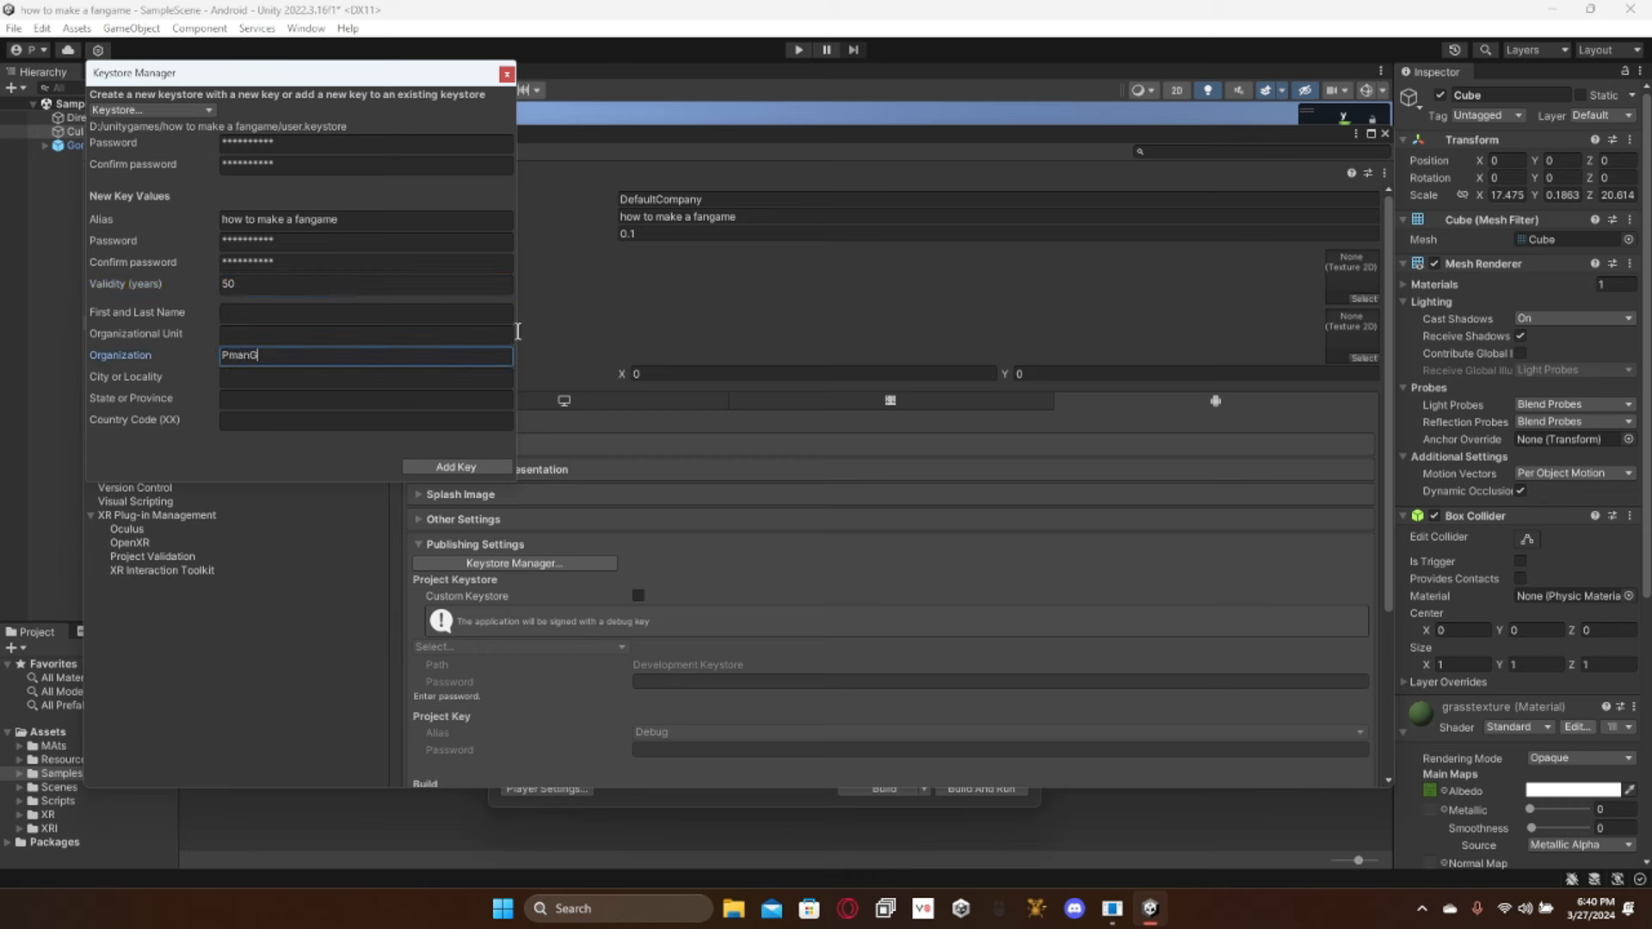
text(T)
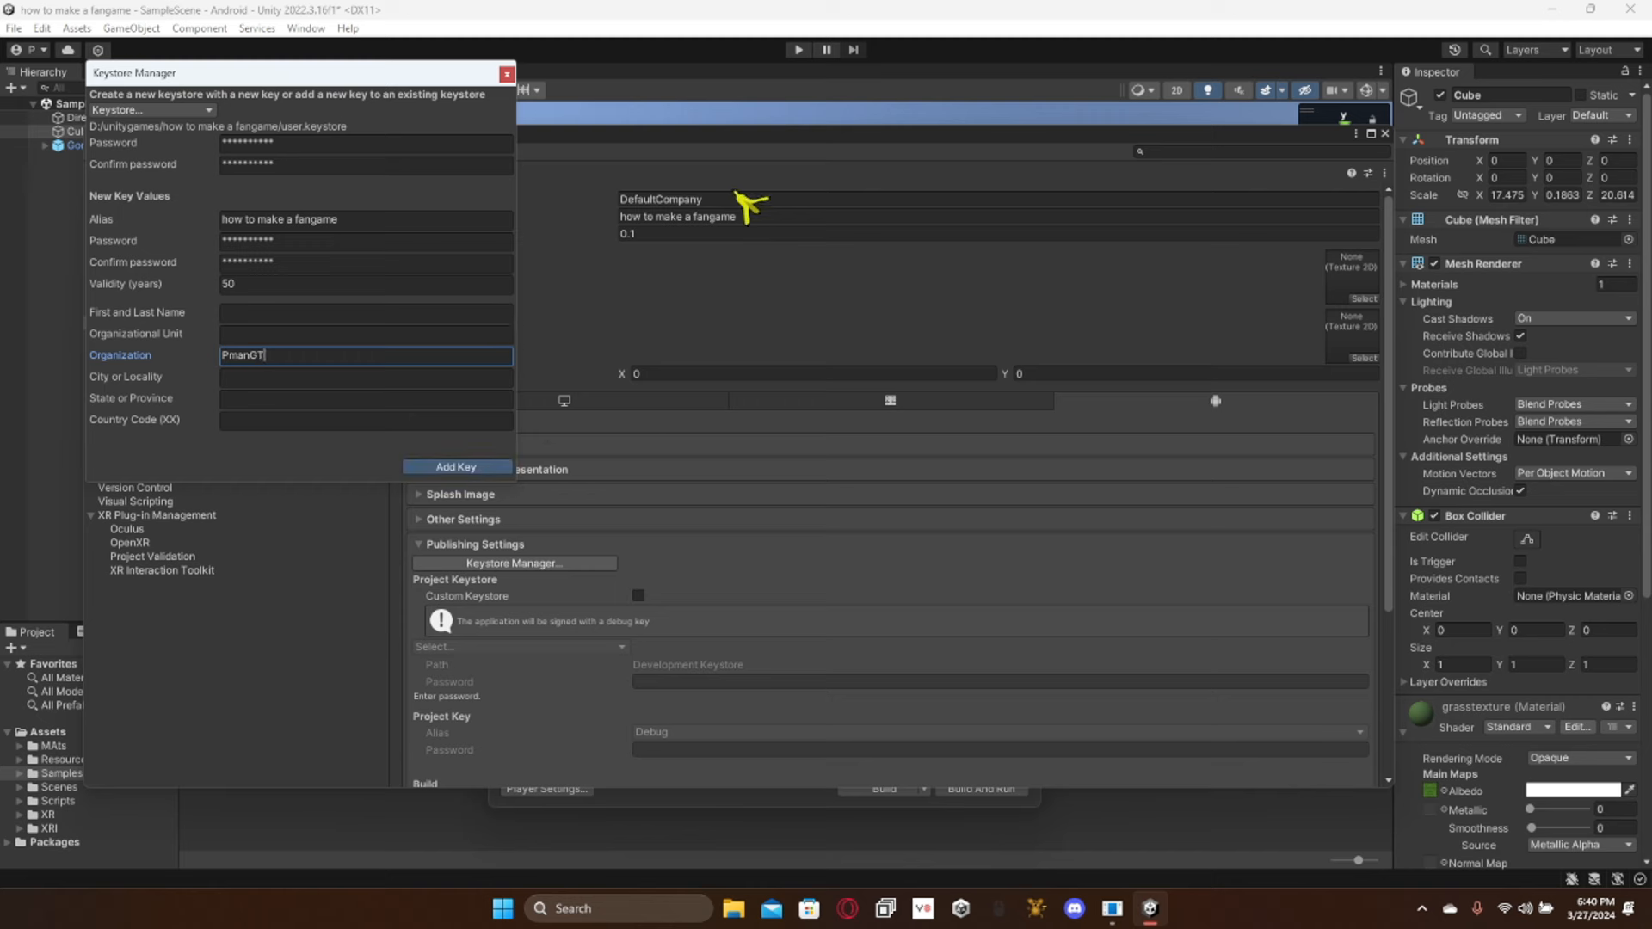
click(456, 466)
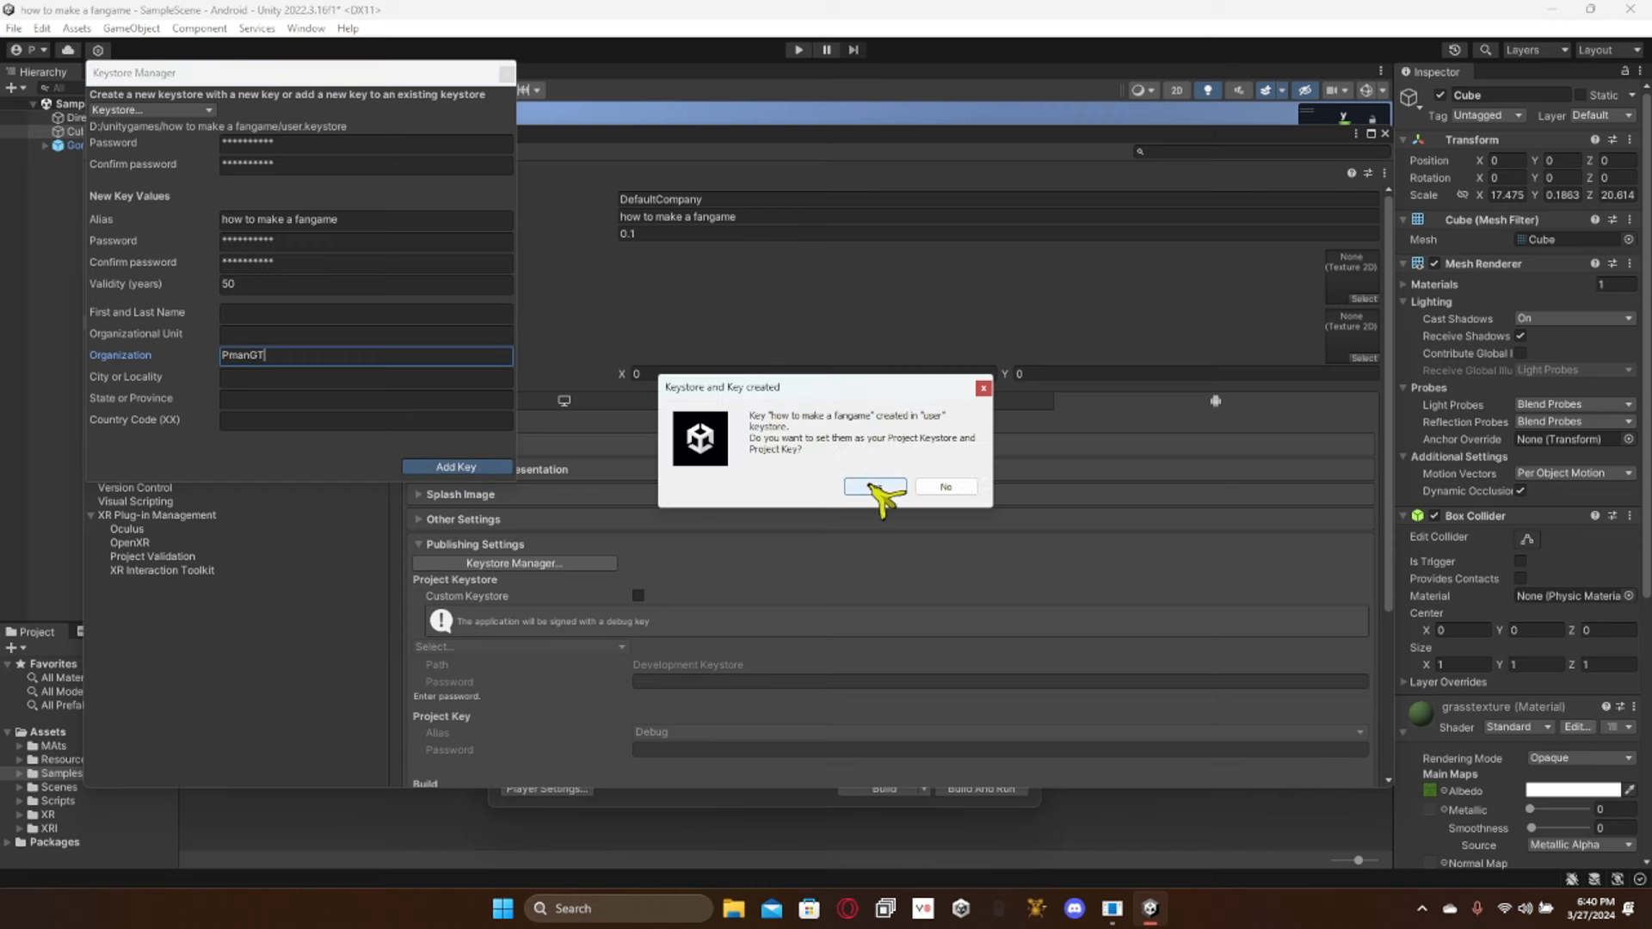
Step: Use the new keystore and key as the project keystore, then expand Other Settings
click(875, 486)
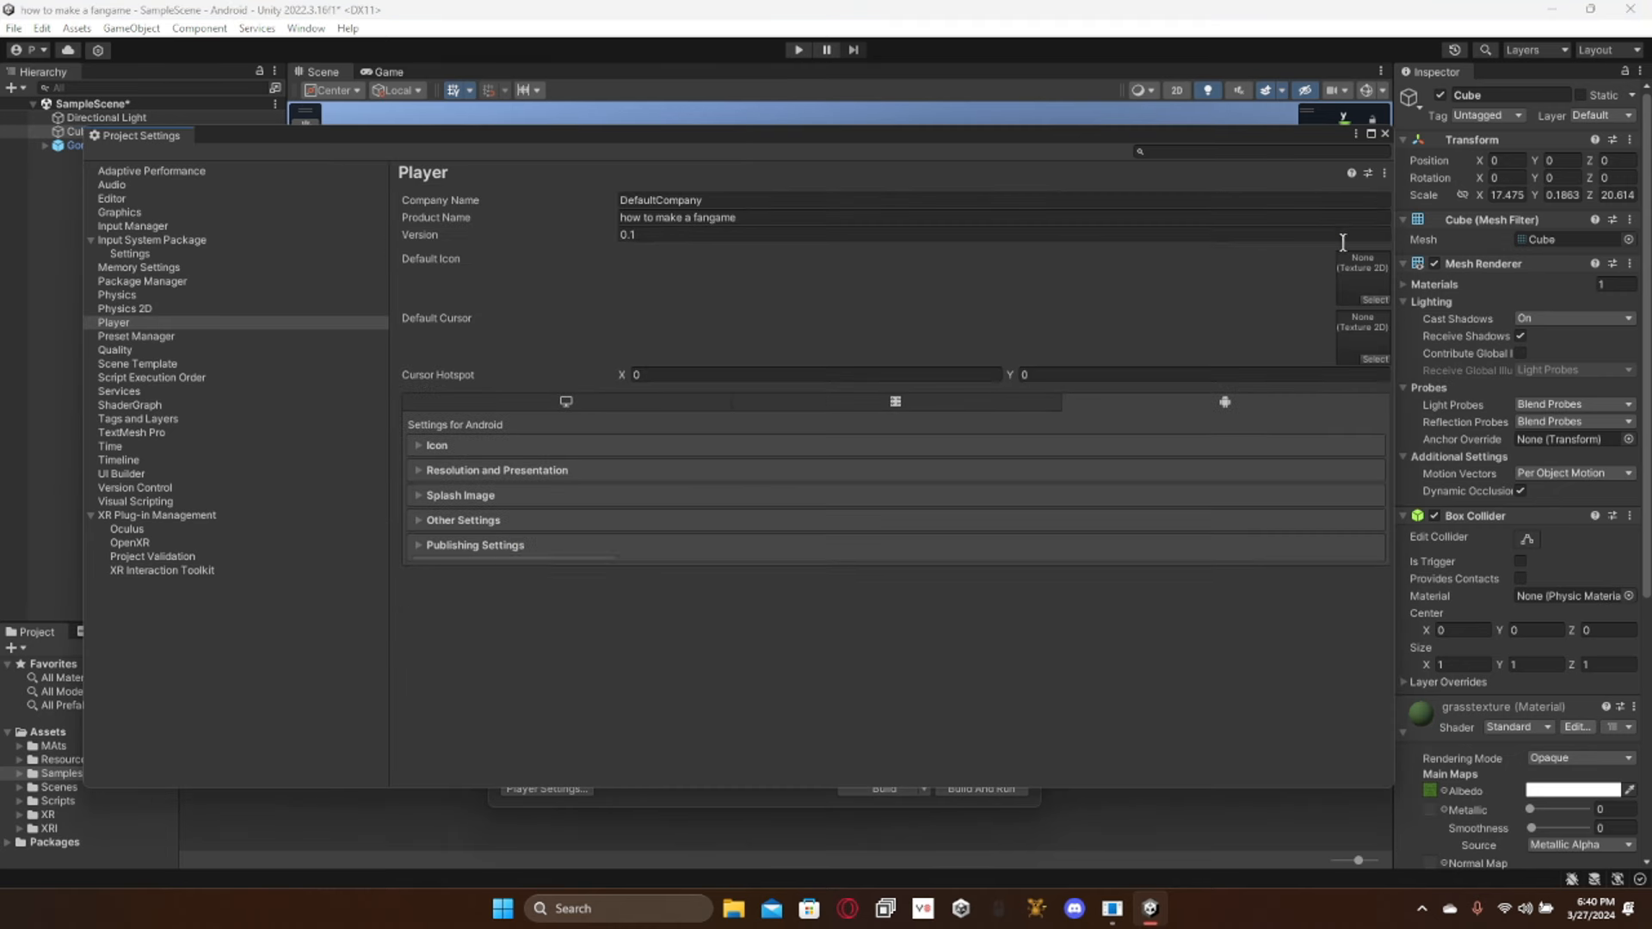
mouse_move(525, 570)
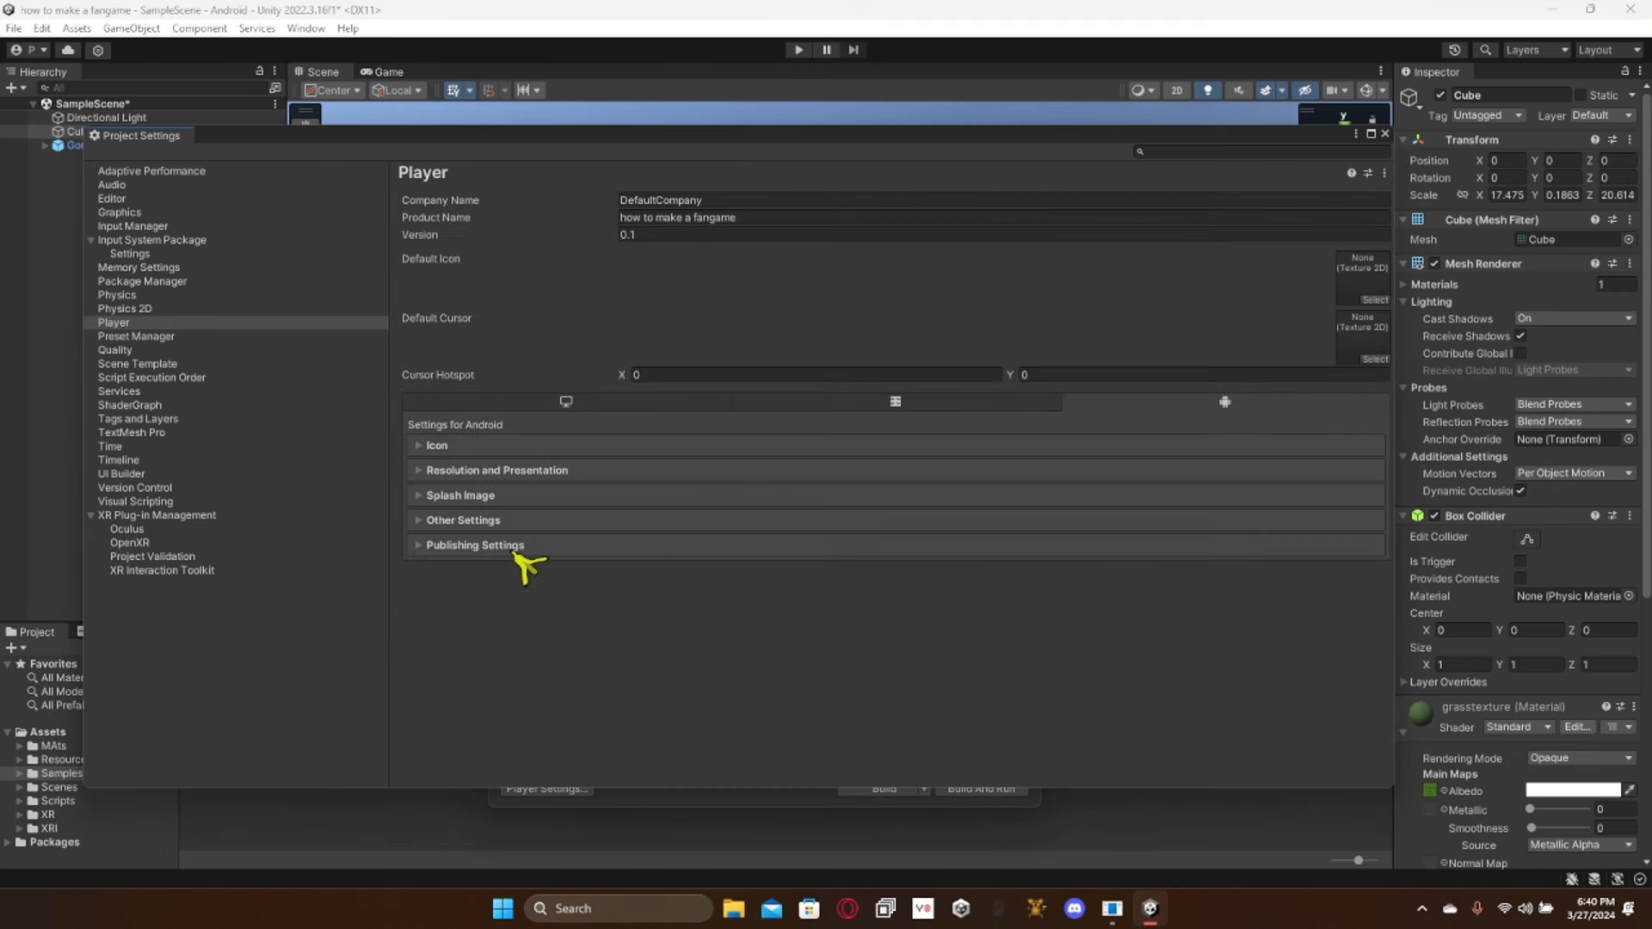
click(474, 544)
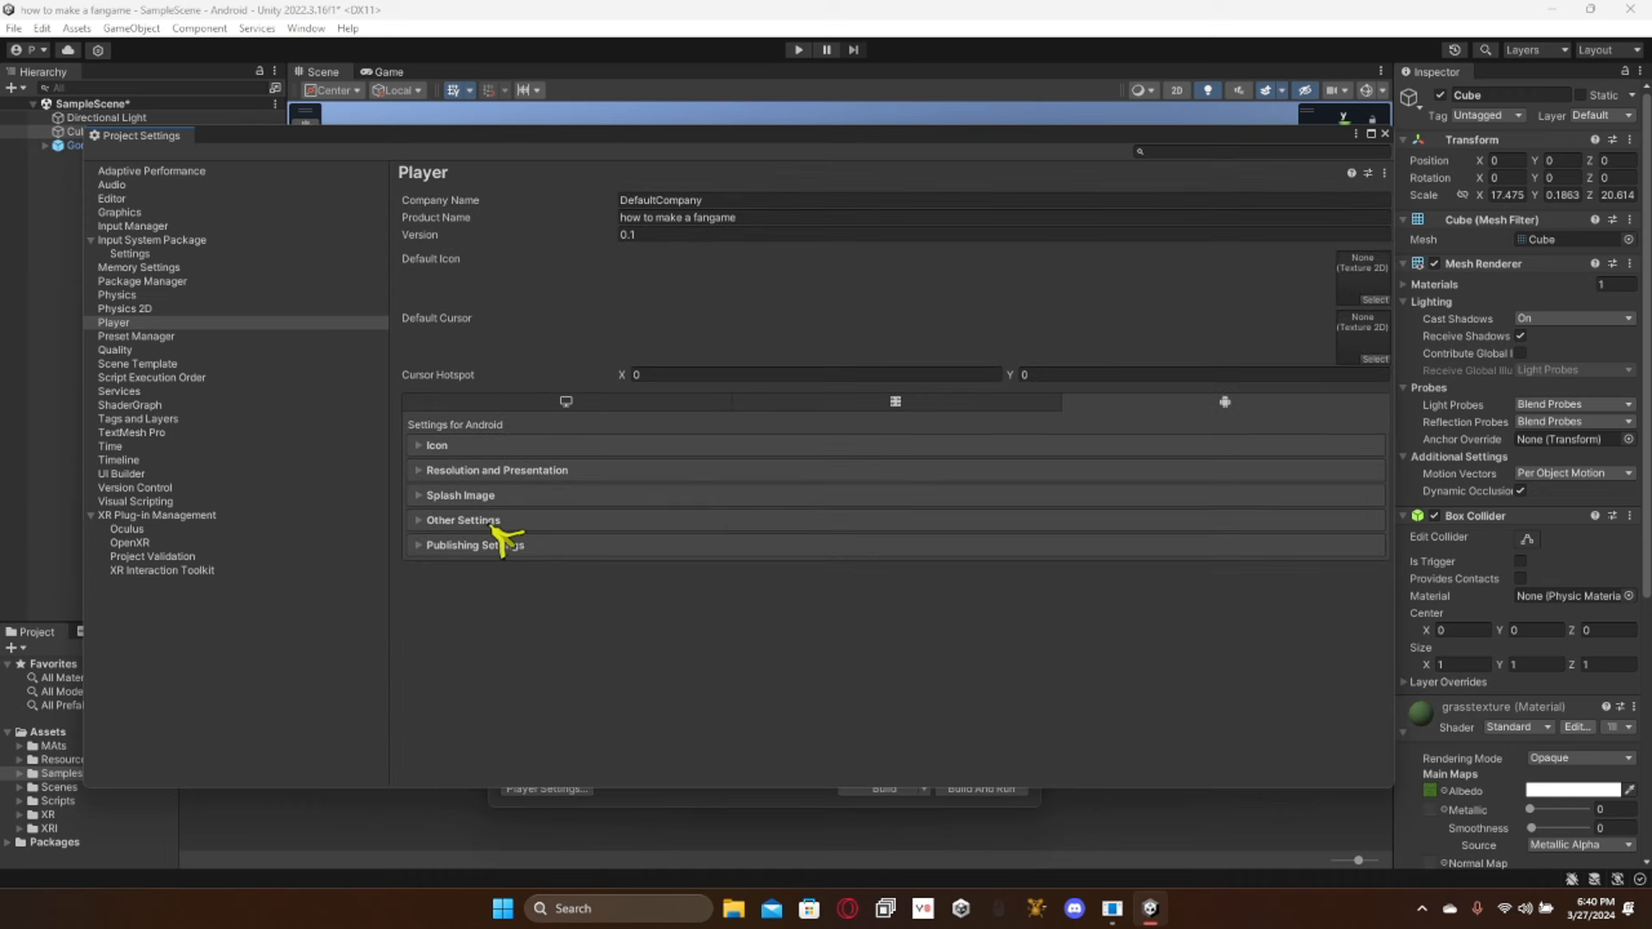
mouse_move(477, 527)
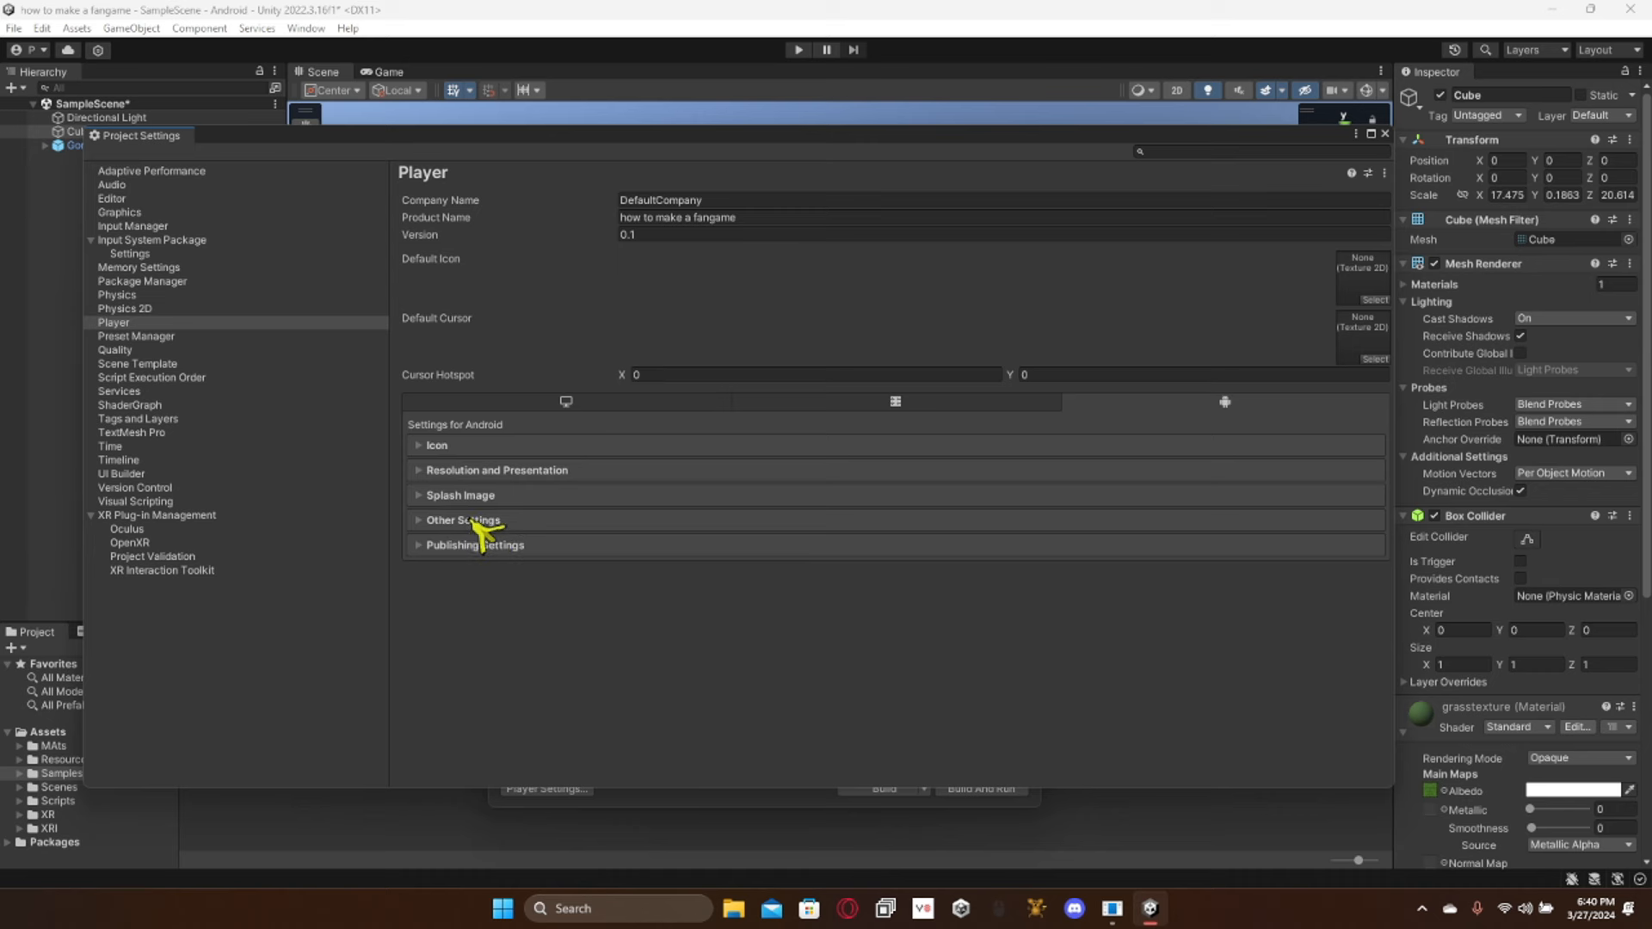
click(462, 520)
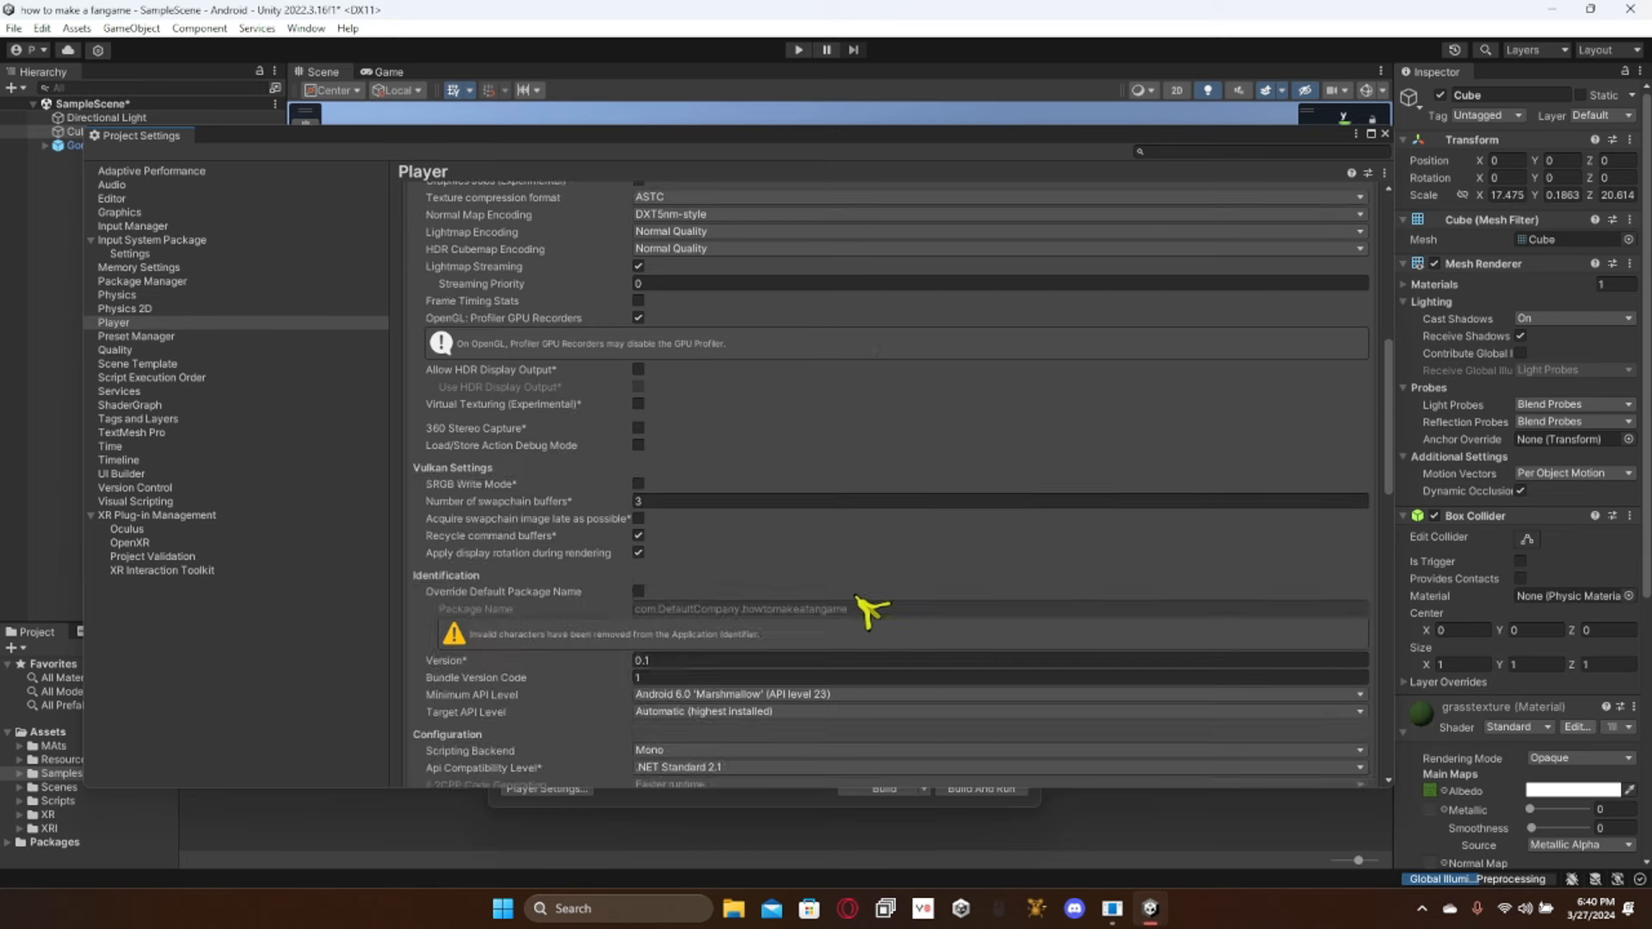
Step: Edit the identification fields, setting Version to 0.1, and scroll to optimization settings
scroll(down, 3)
text(0.2)
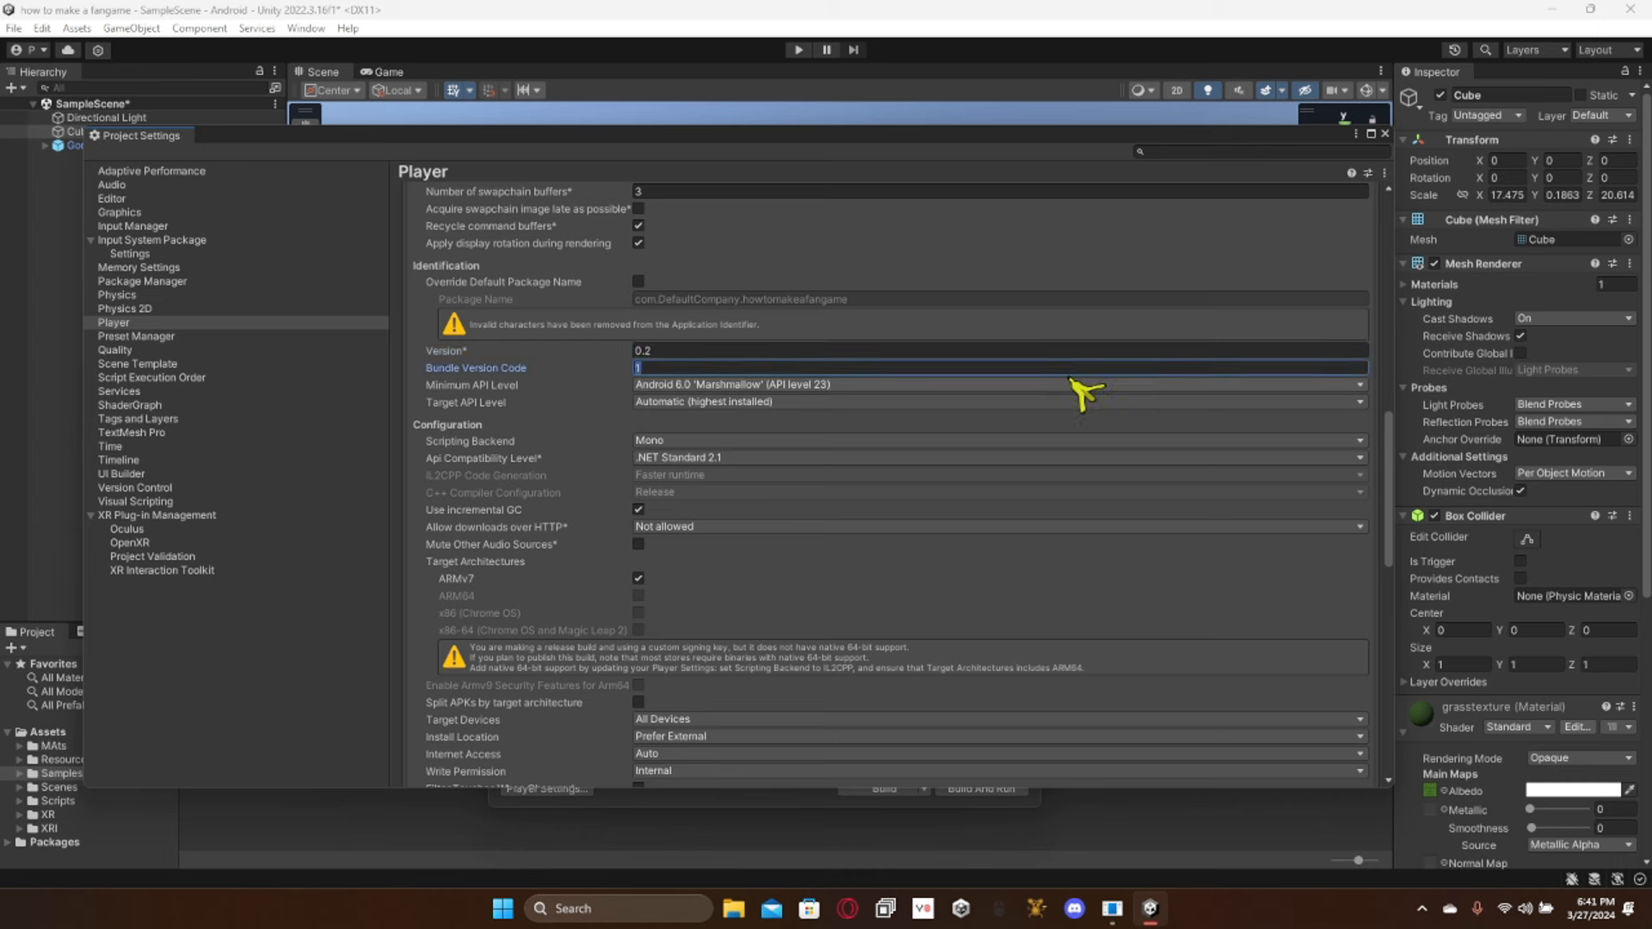
mouse_move(1160, 401)
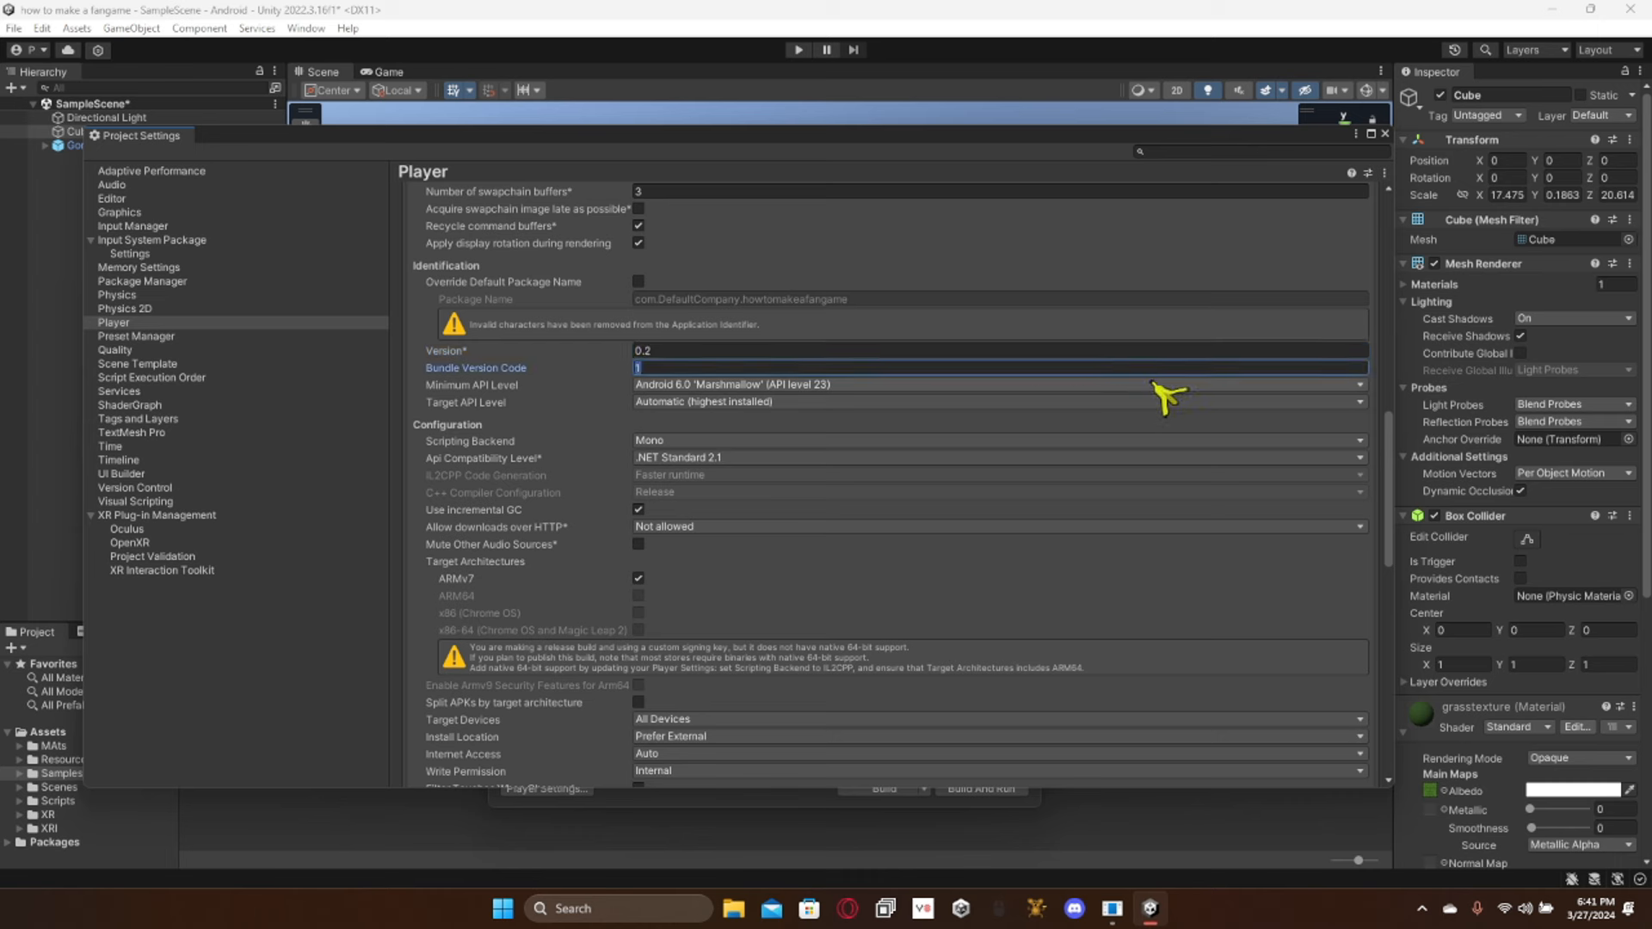
text(2)
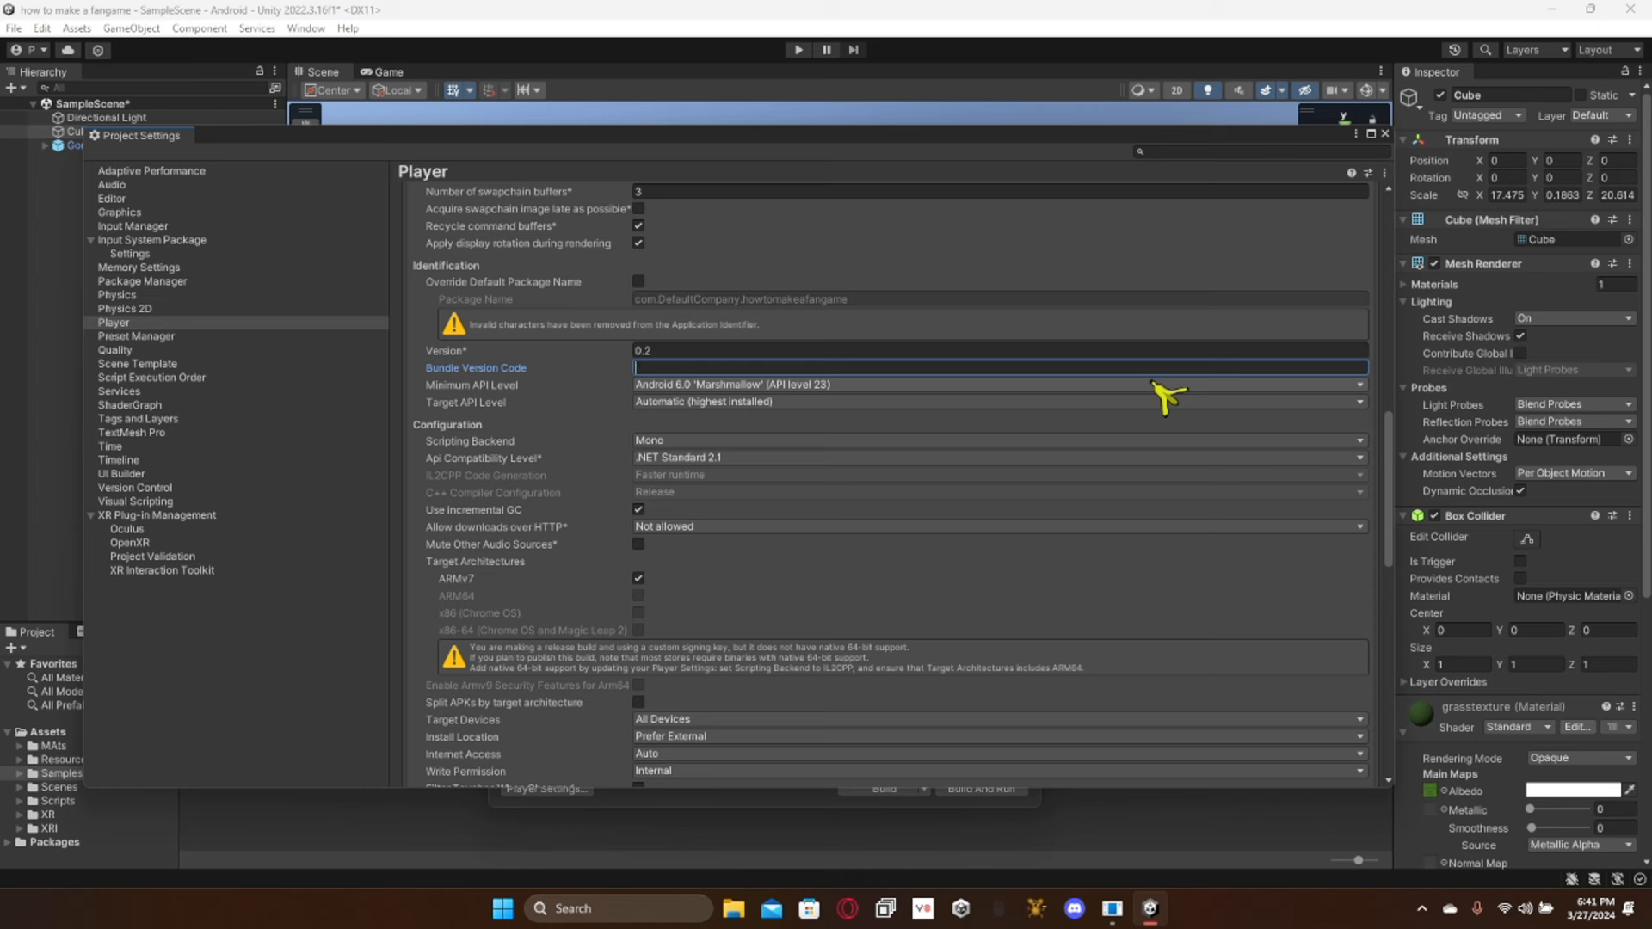
mouse_move(1135, 386)
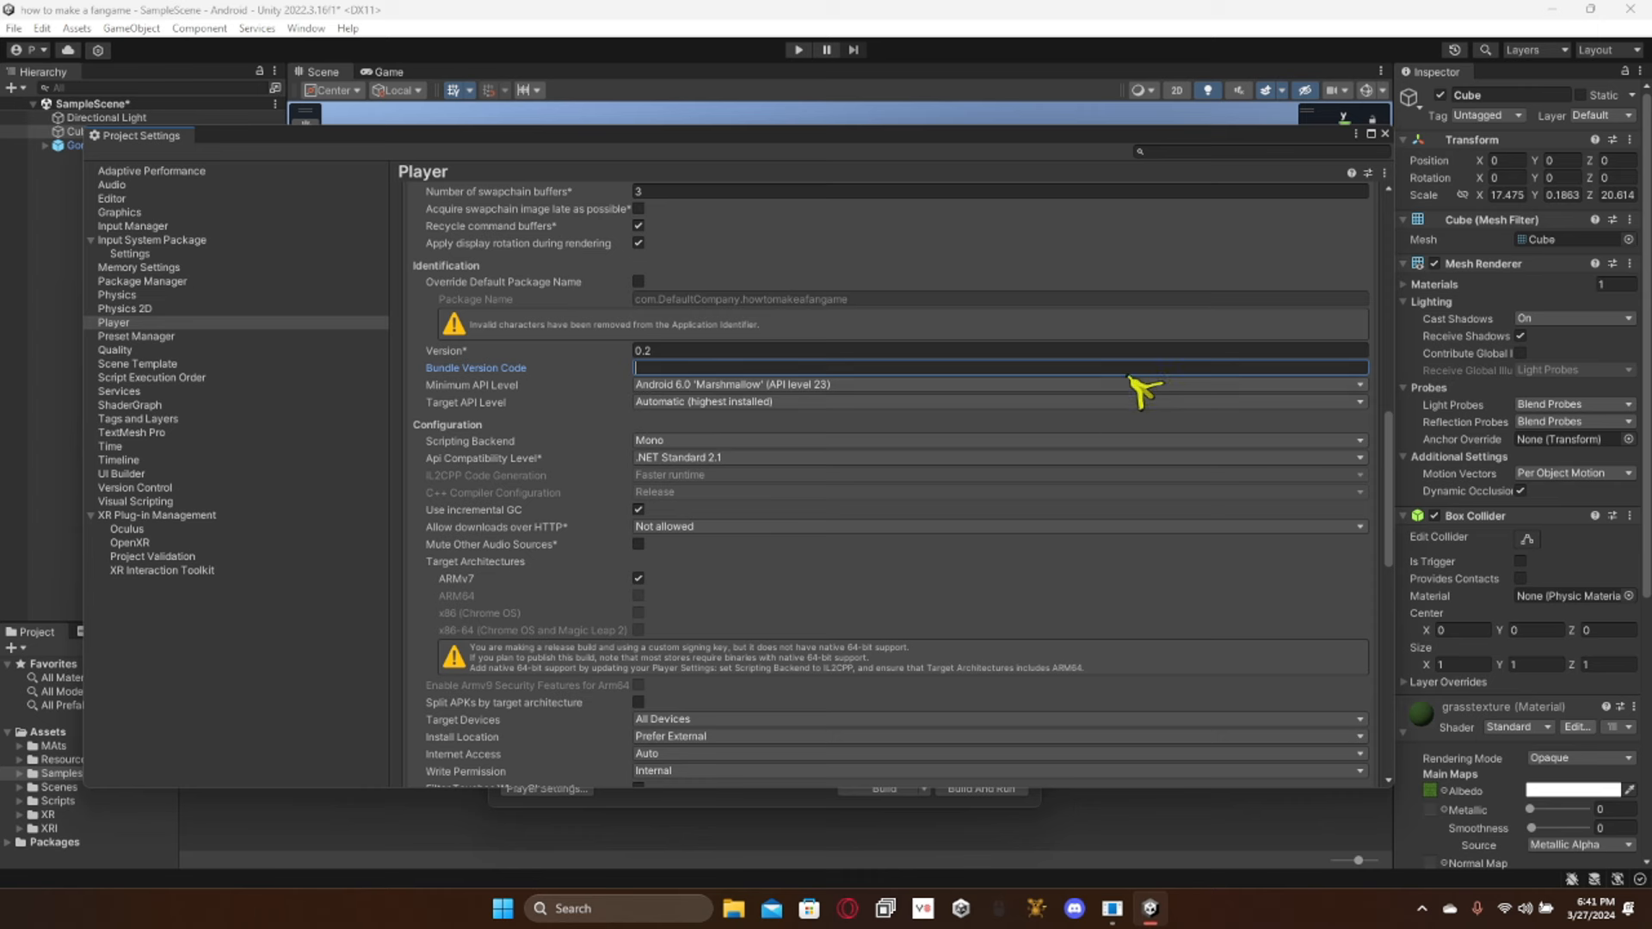
text(100)
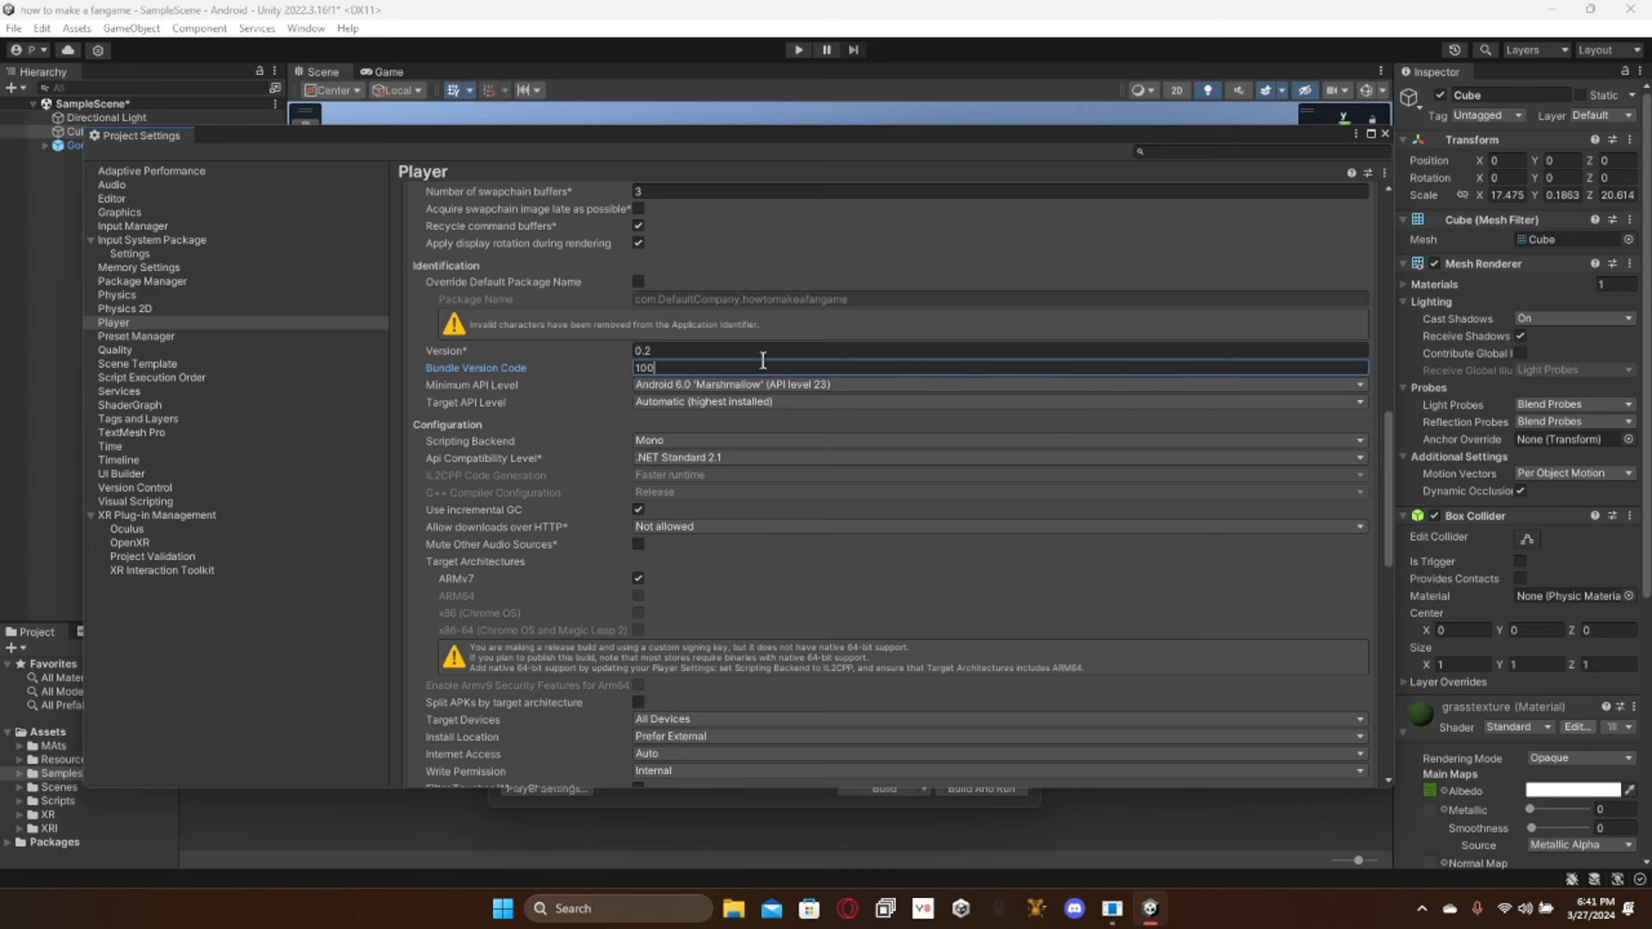
click(738, 350)
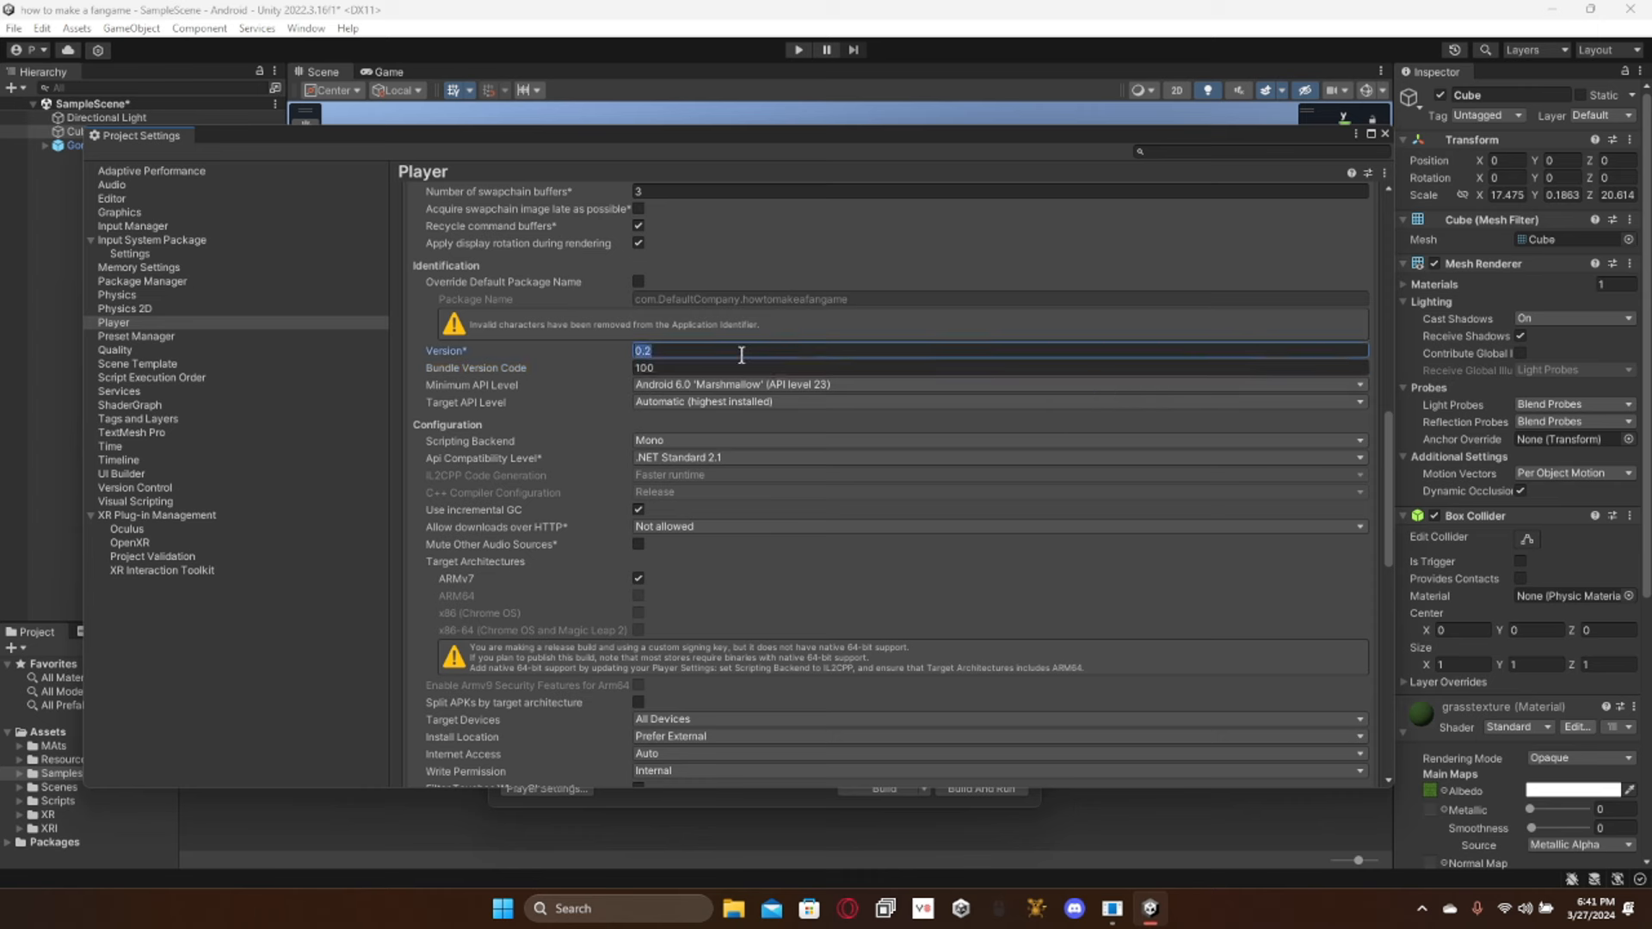
text(10.0)
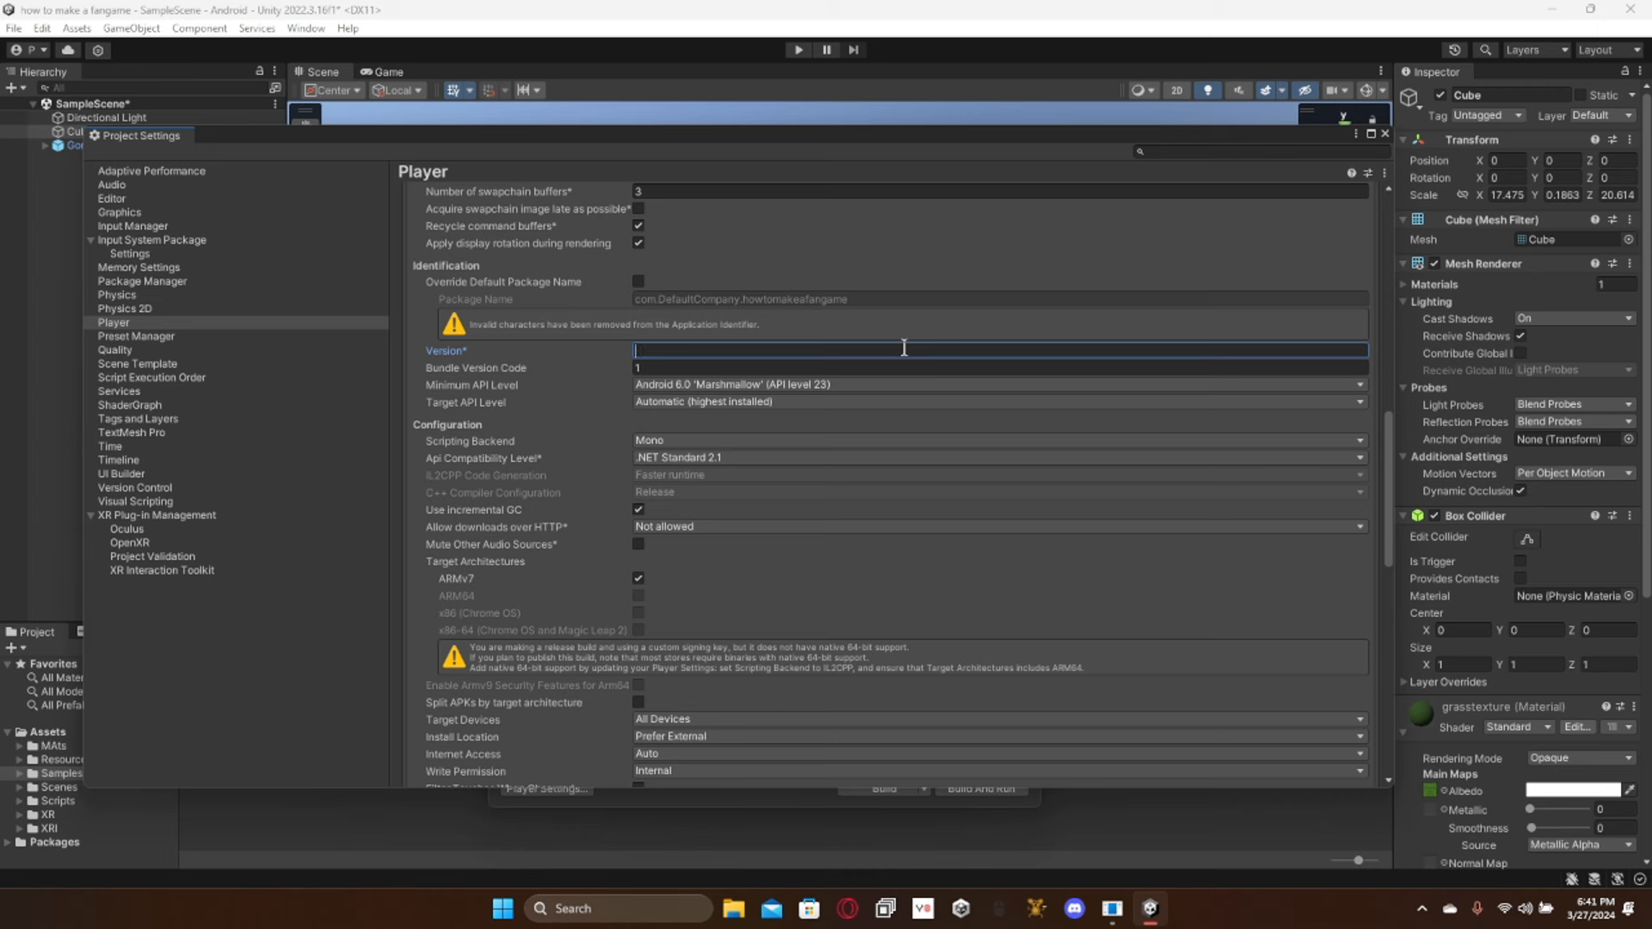
text(0.1)
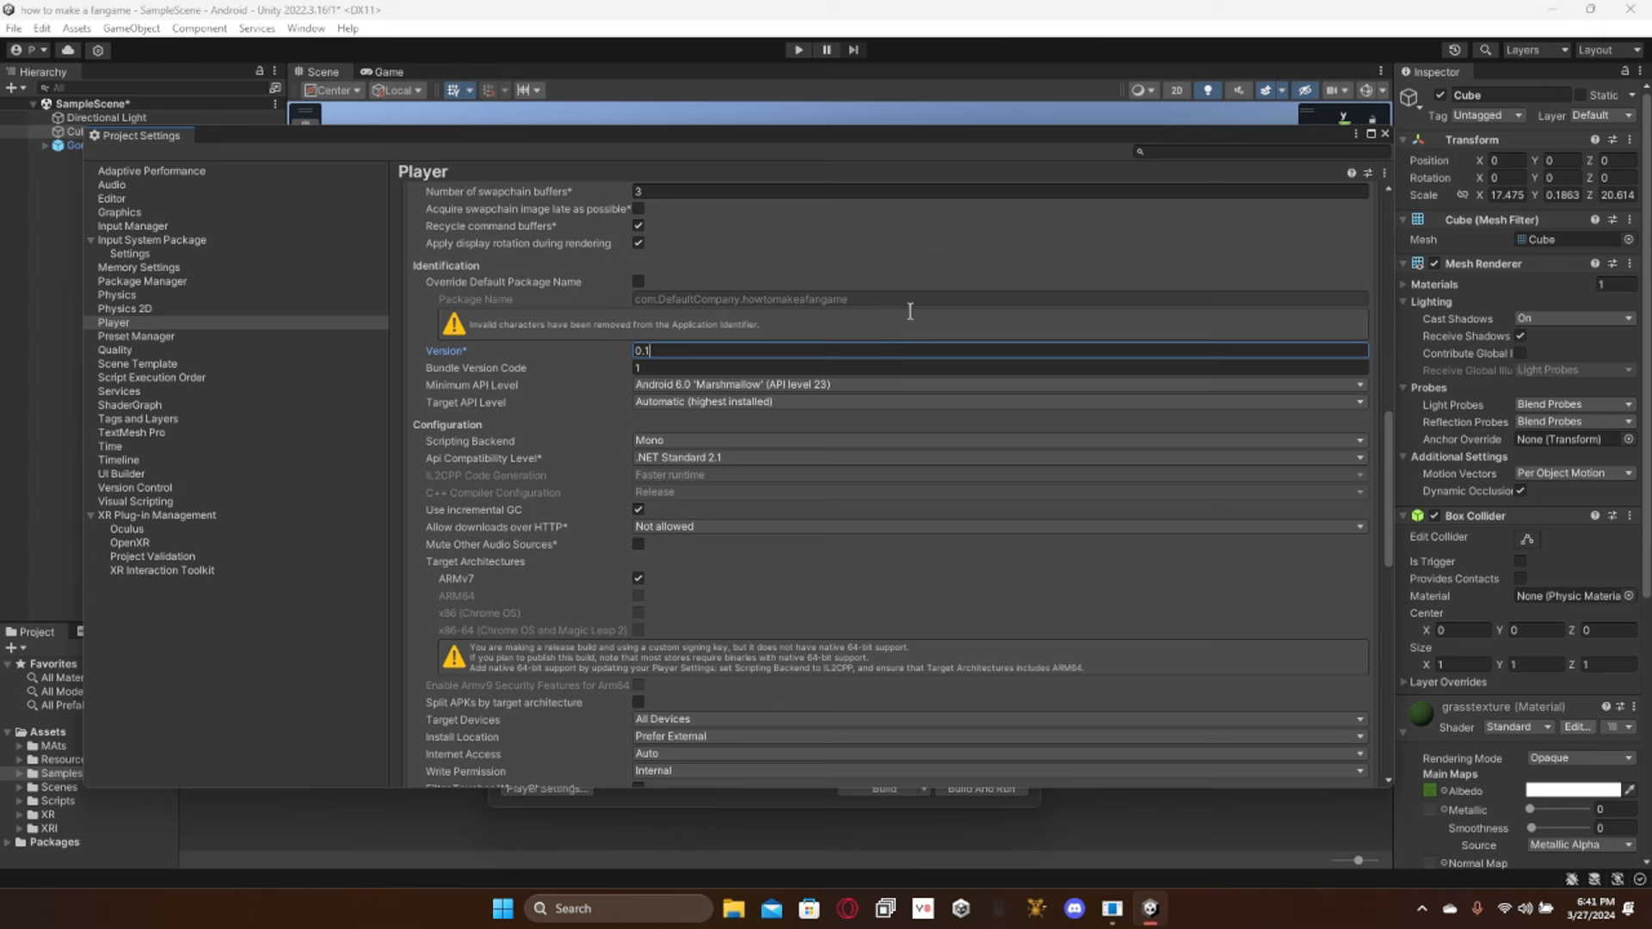
scroll(down, 3)
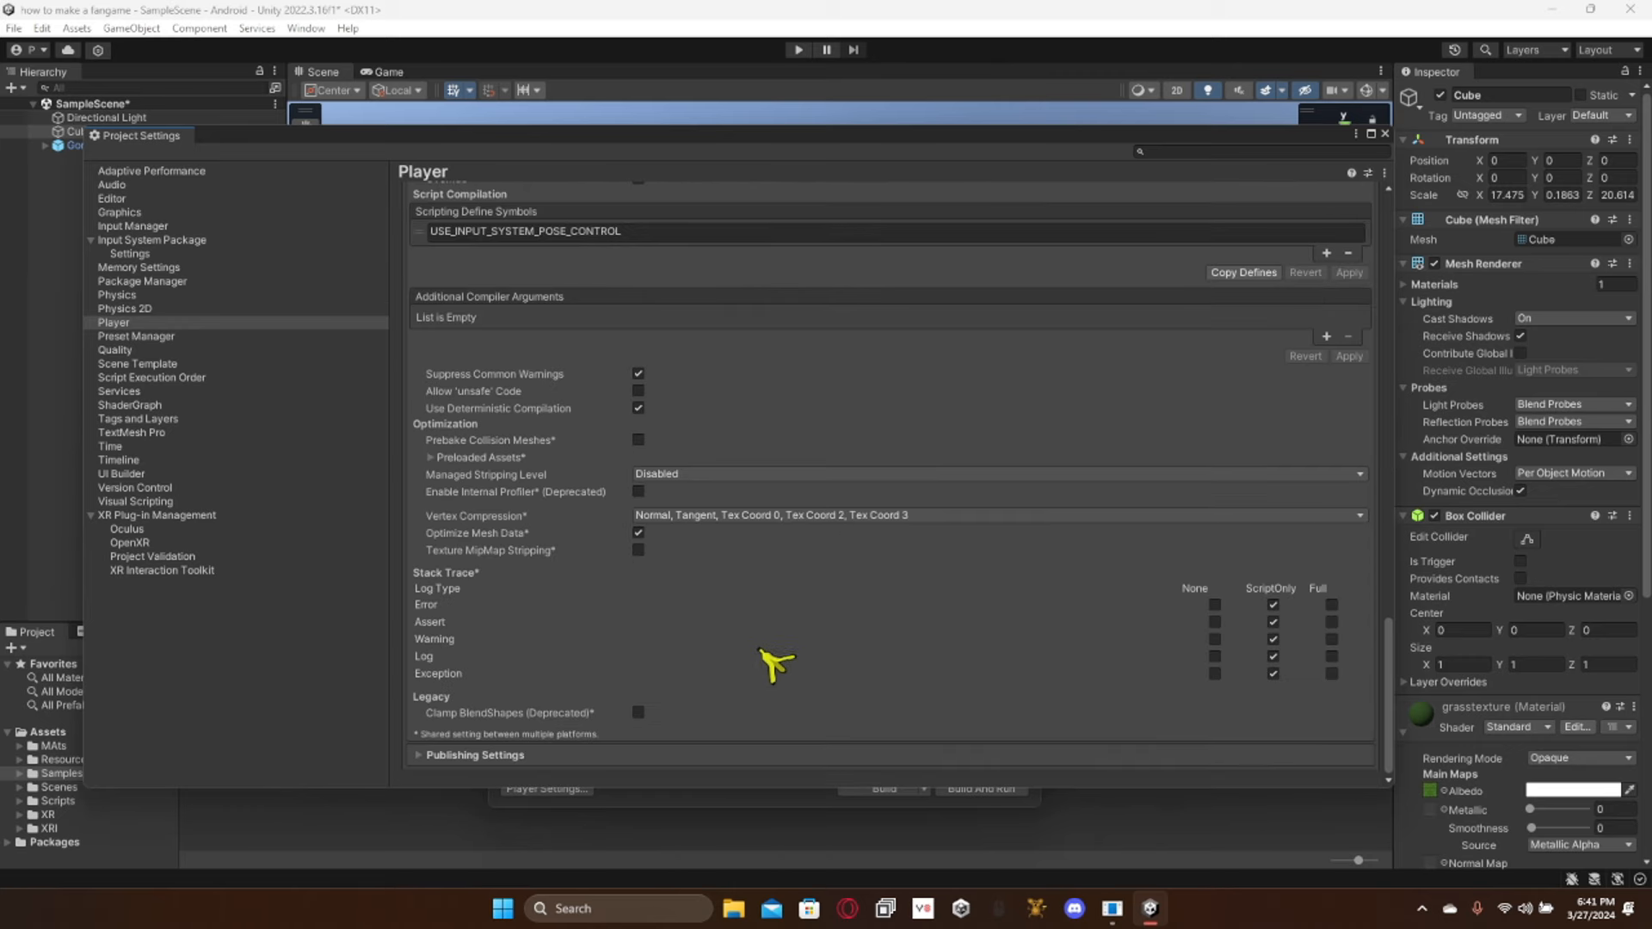
mouse_move(1396, 110)
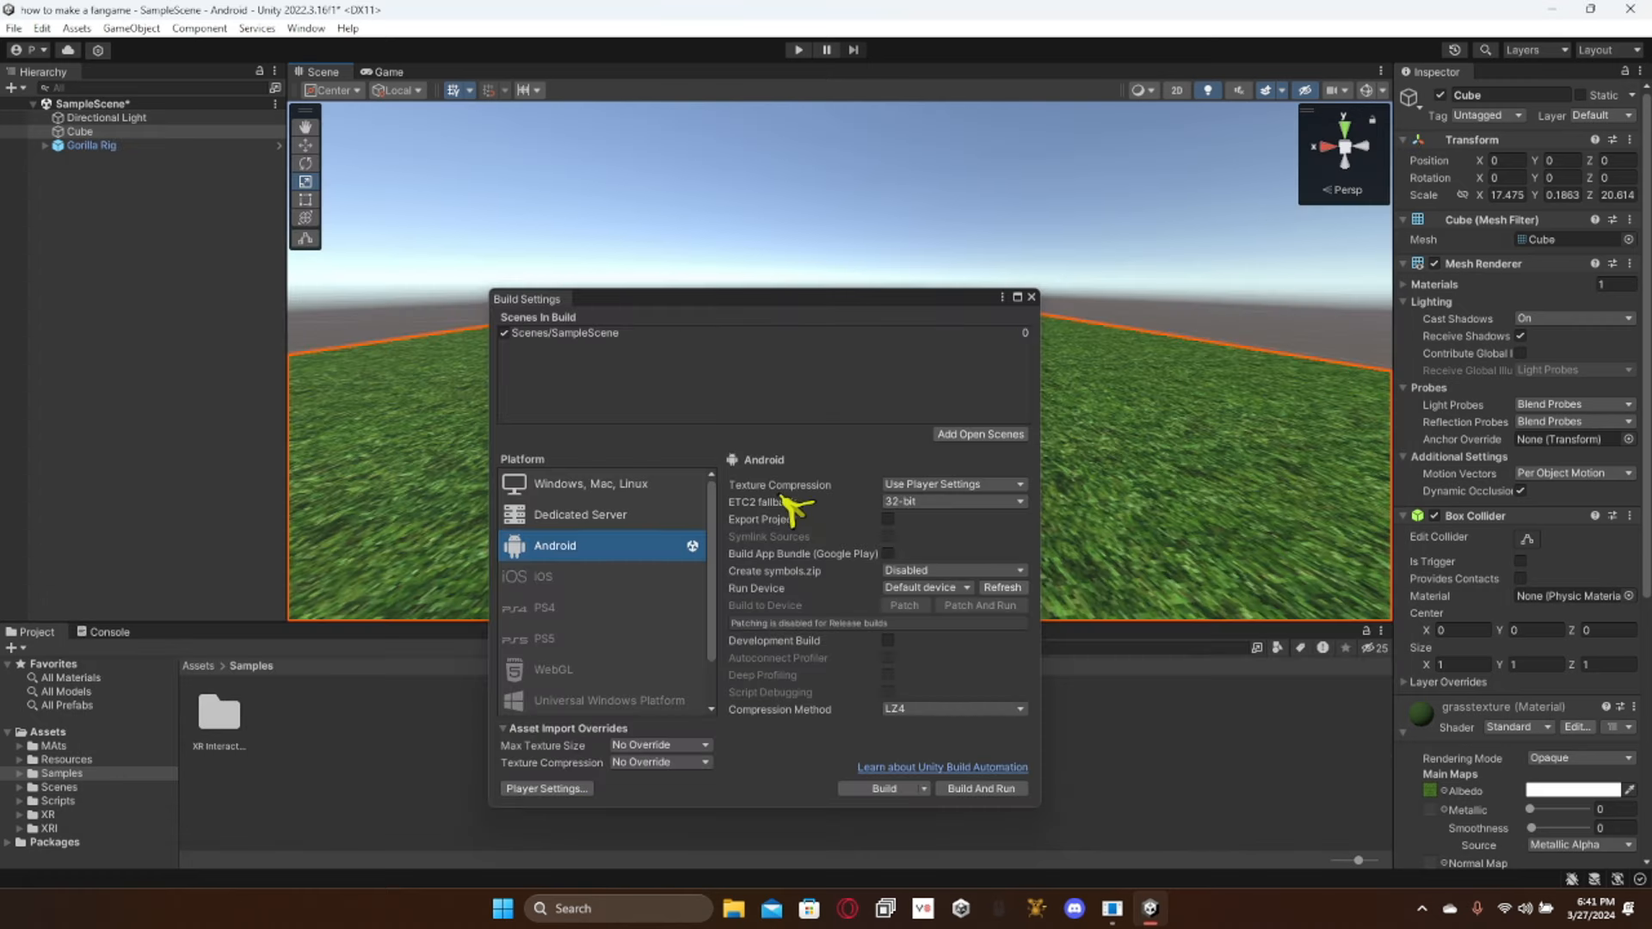
Step: Set the Android Texture Compression to ASTC
click(952, 485)
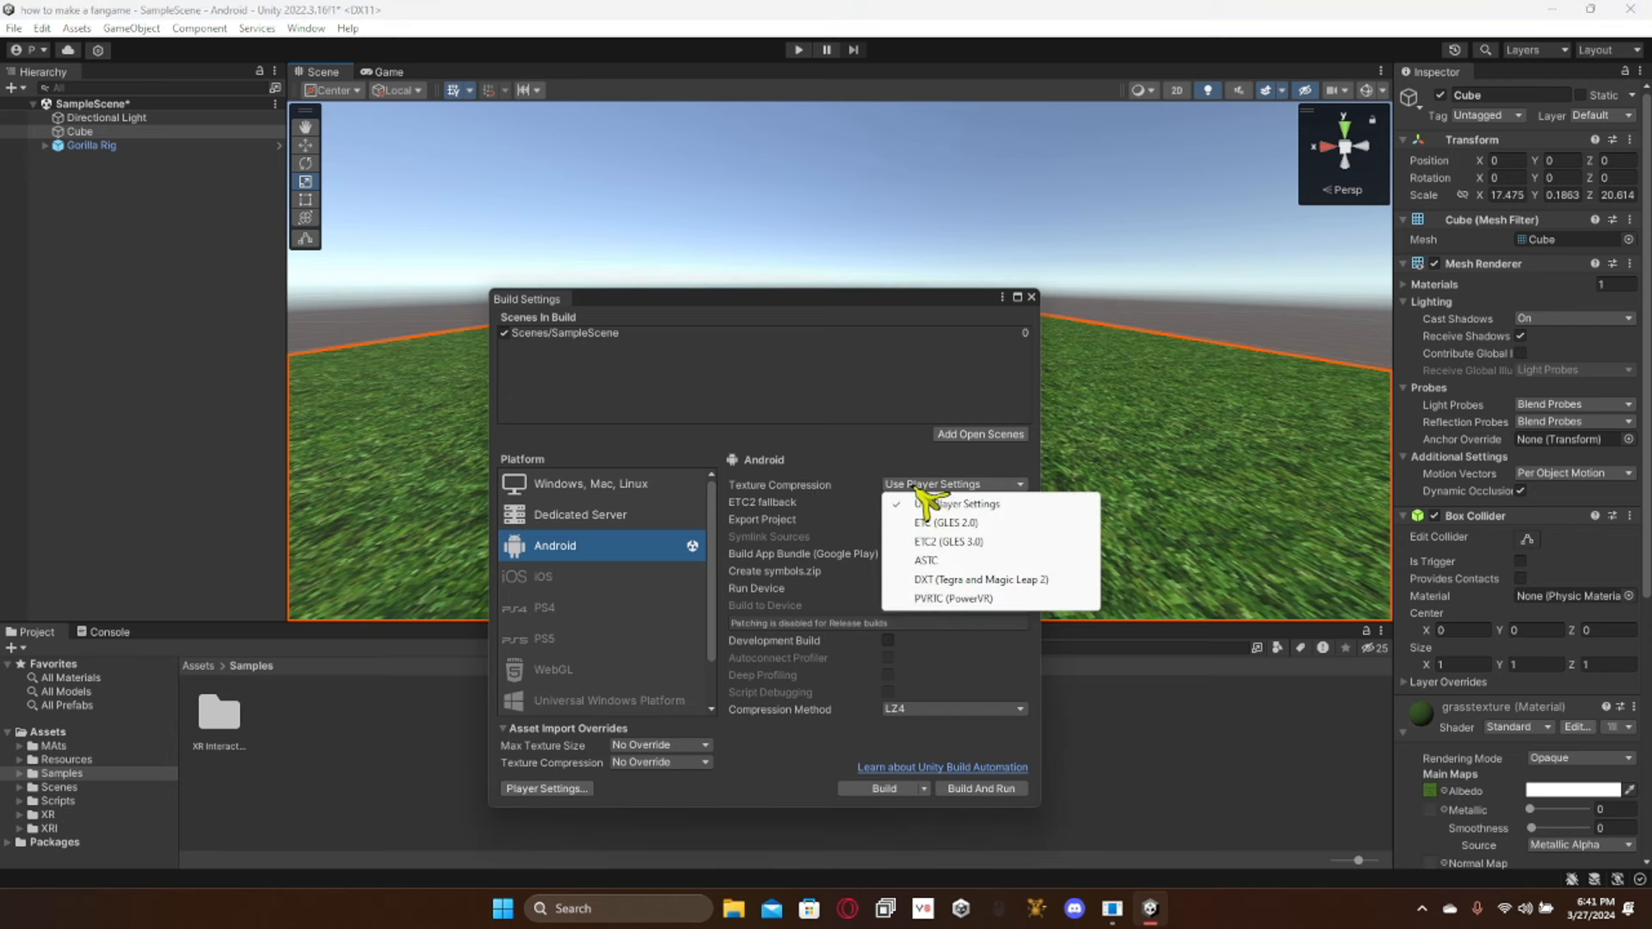
click(951, 505)
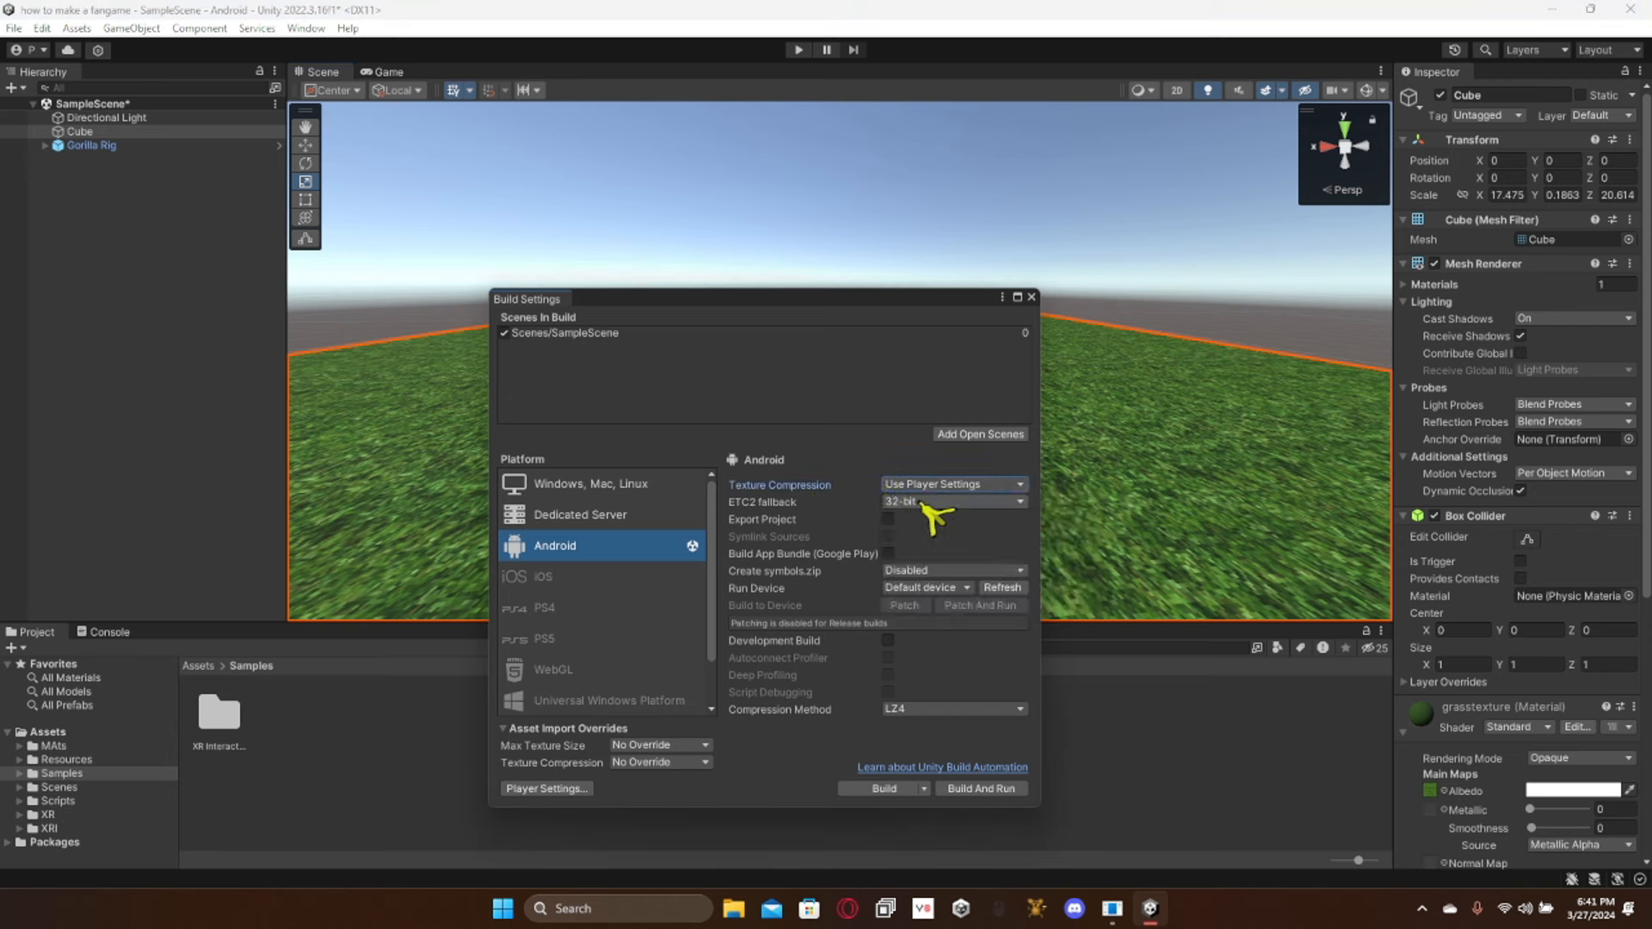
mouse_move(864, 480)
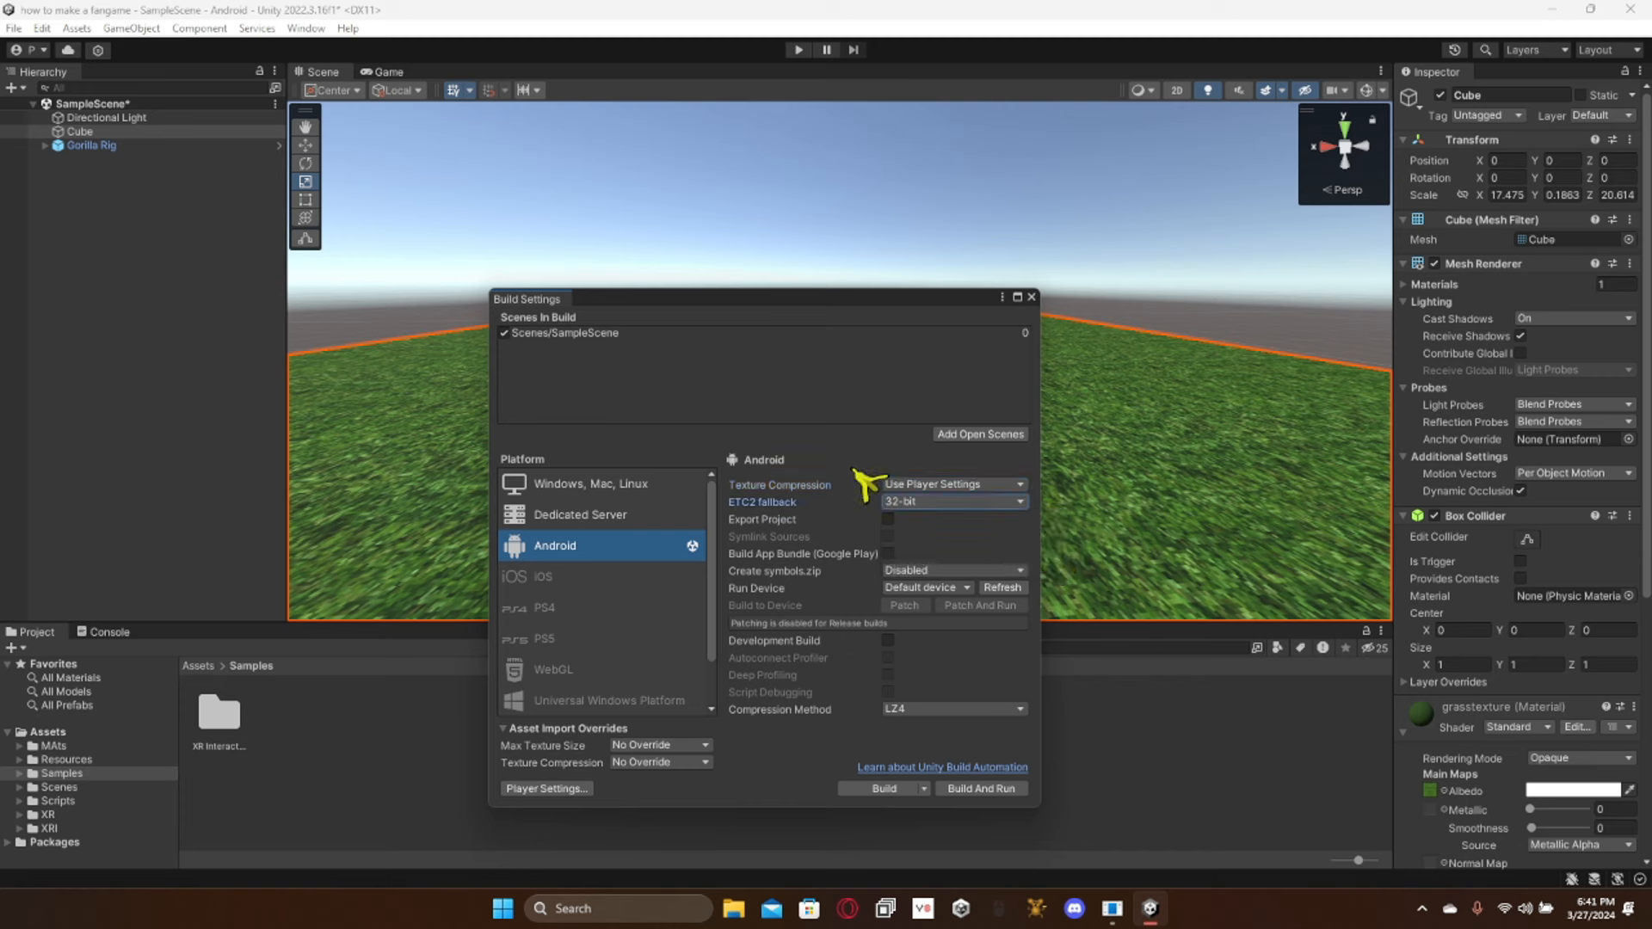
click(953, 484)
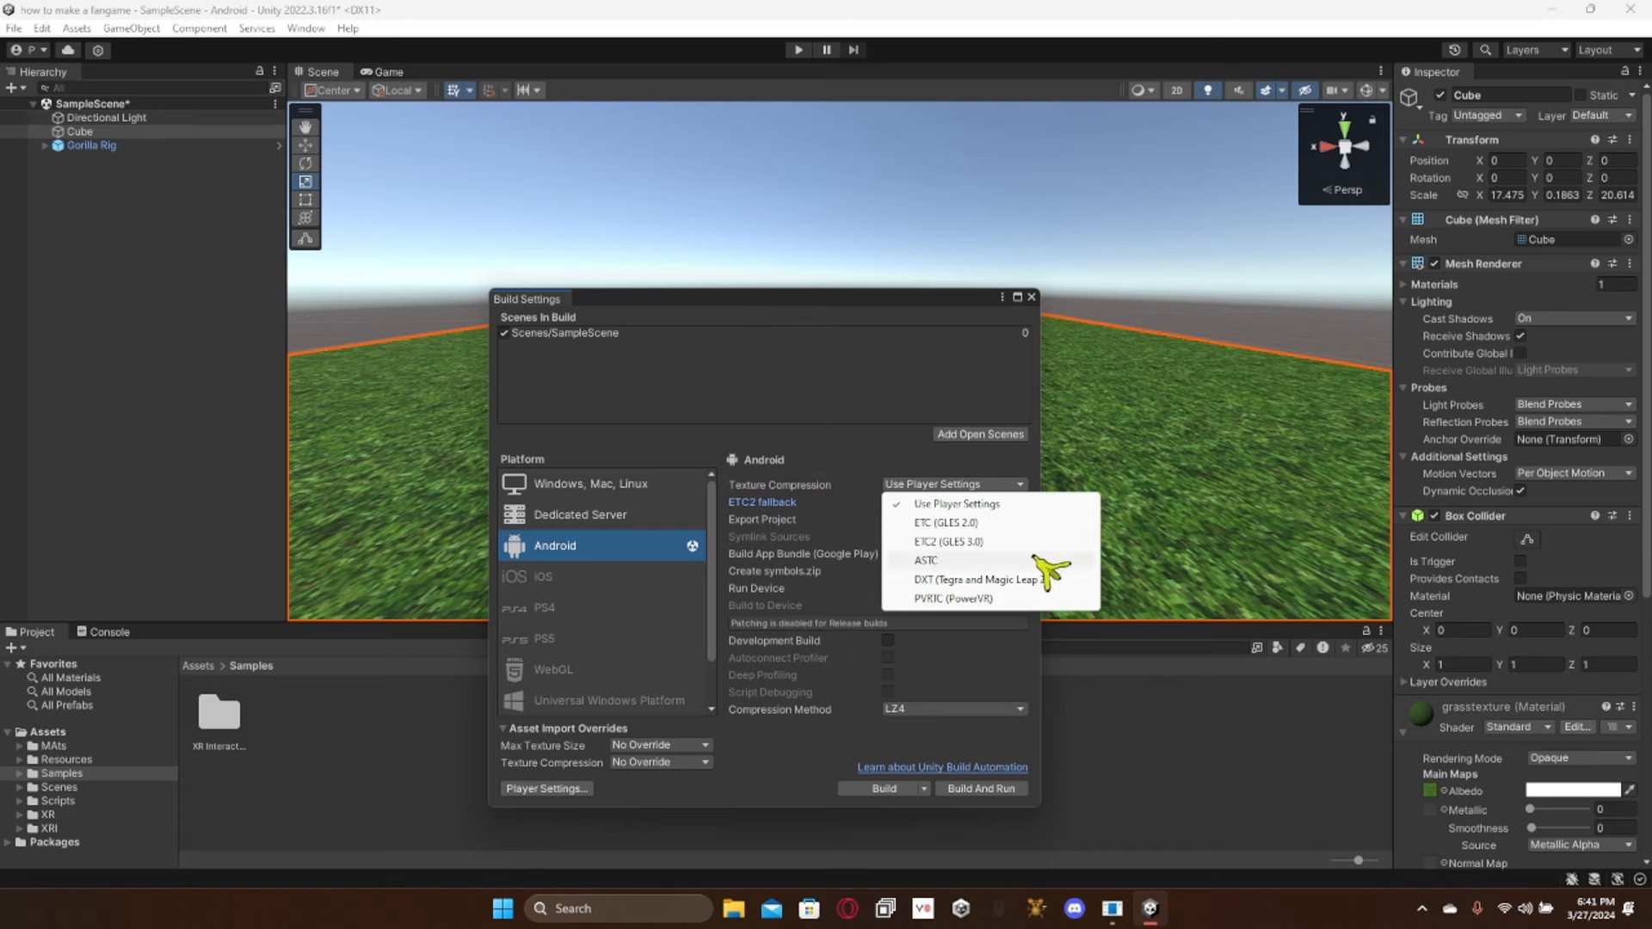
click(925, 561)
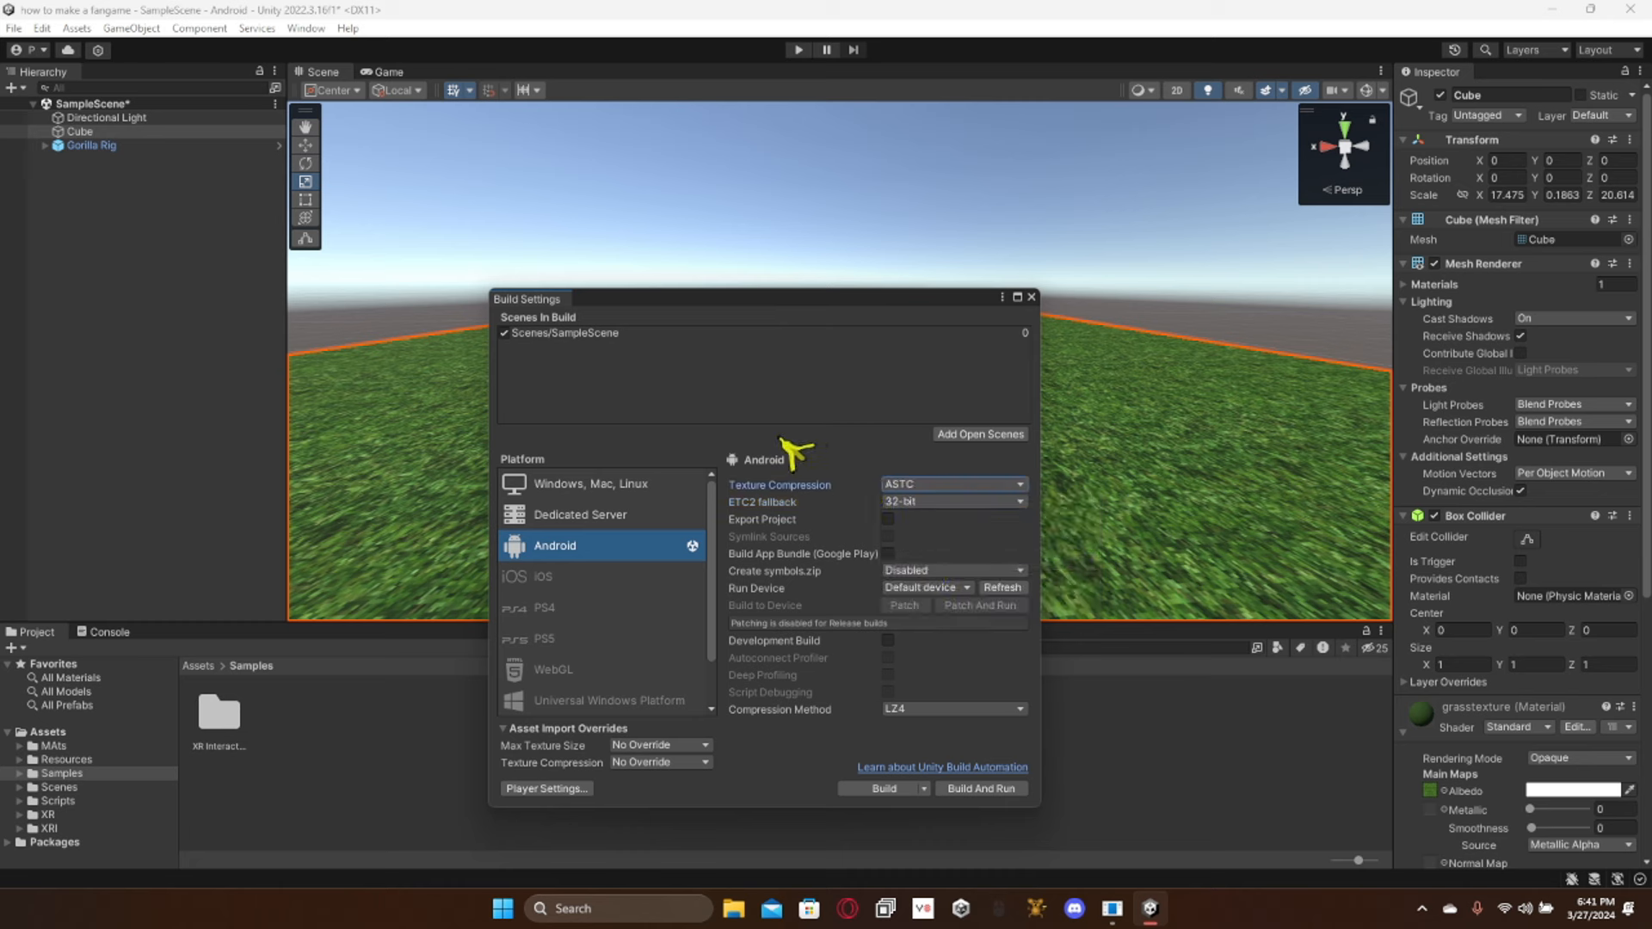
mouse_move(956, 648)
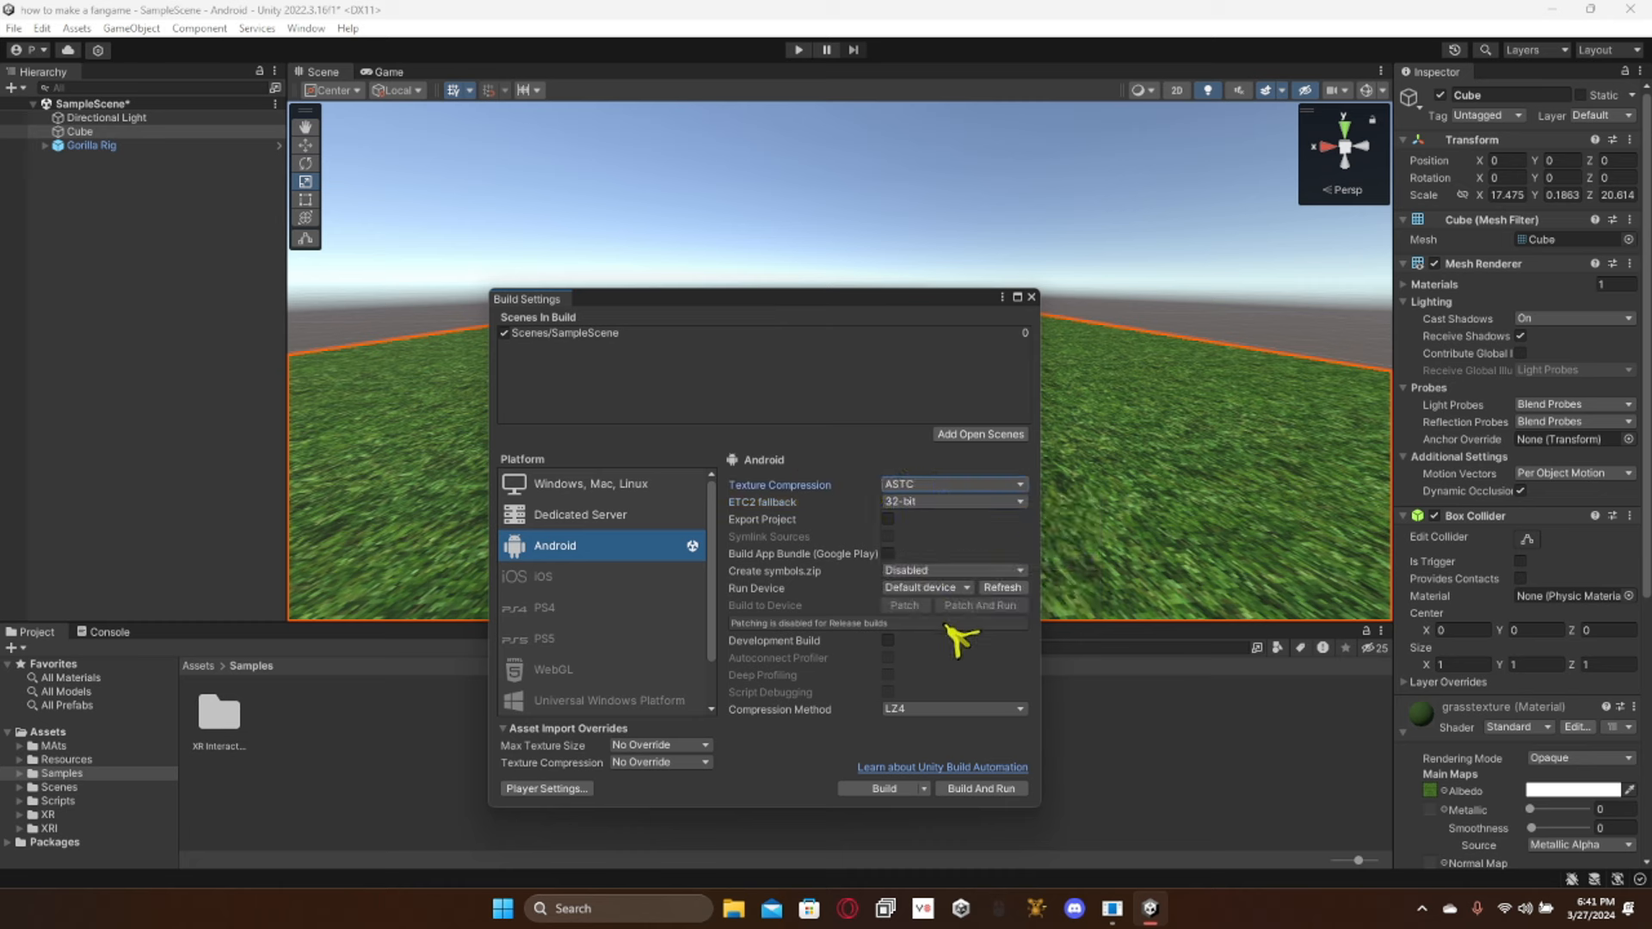
mouse_move(968, 553)
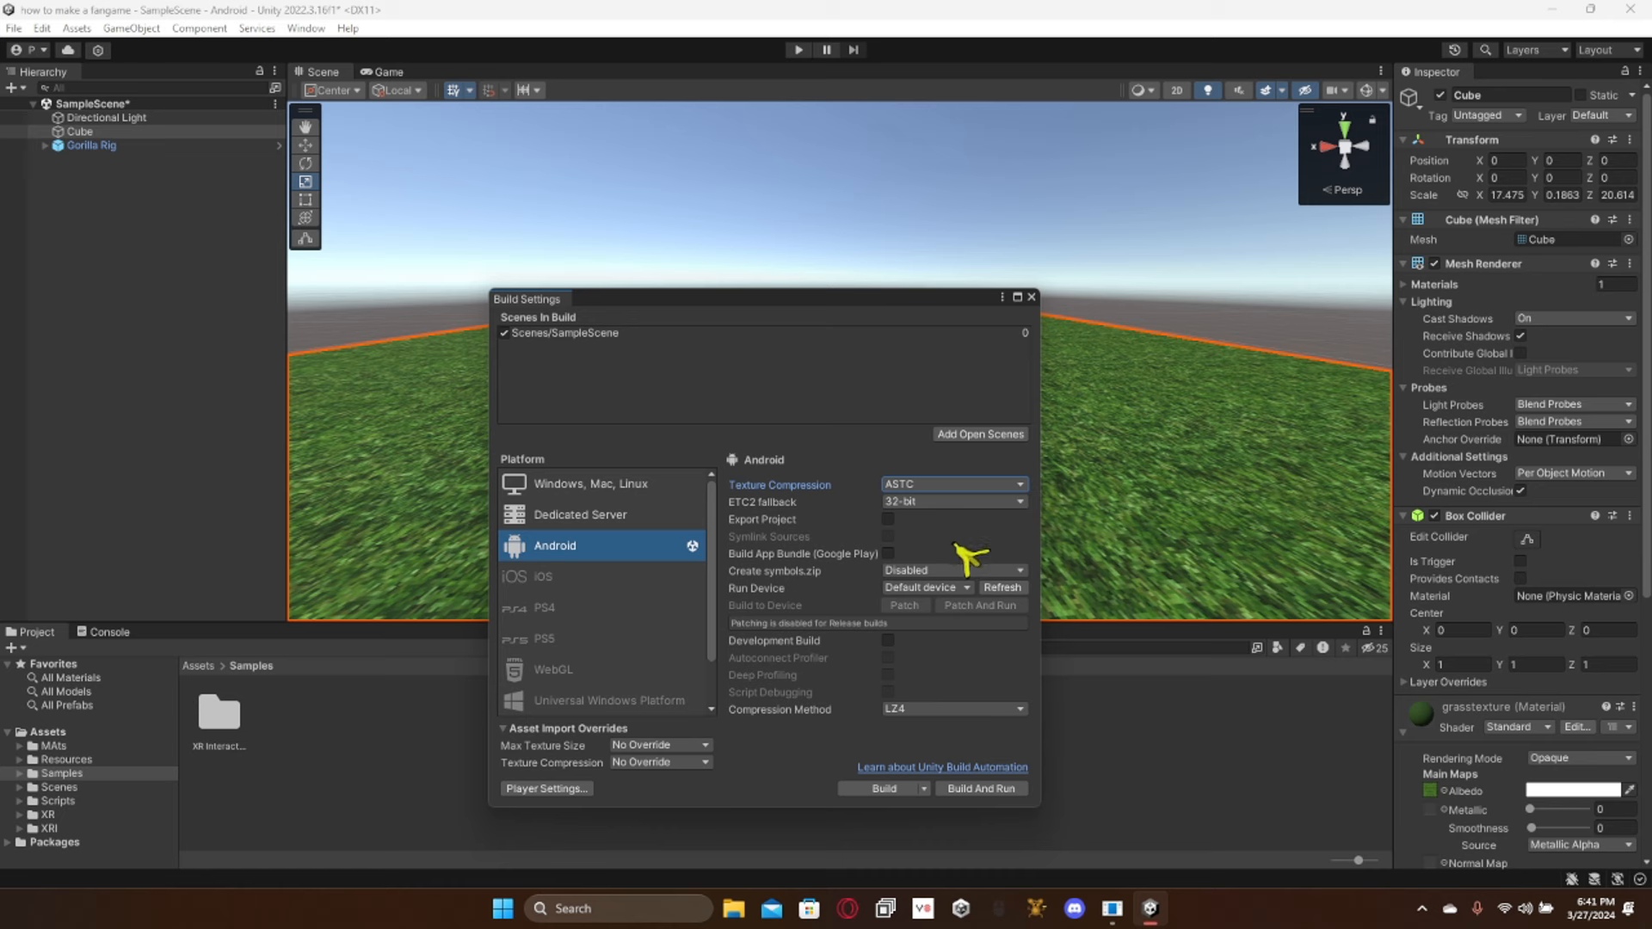
mouse_move(923, 598)
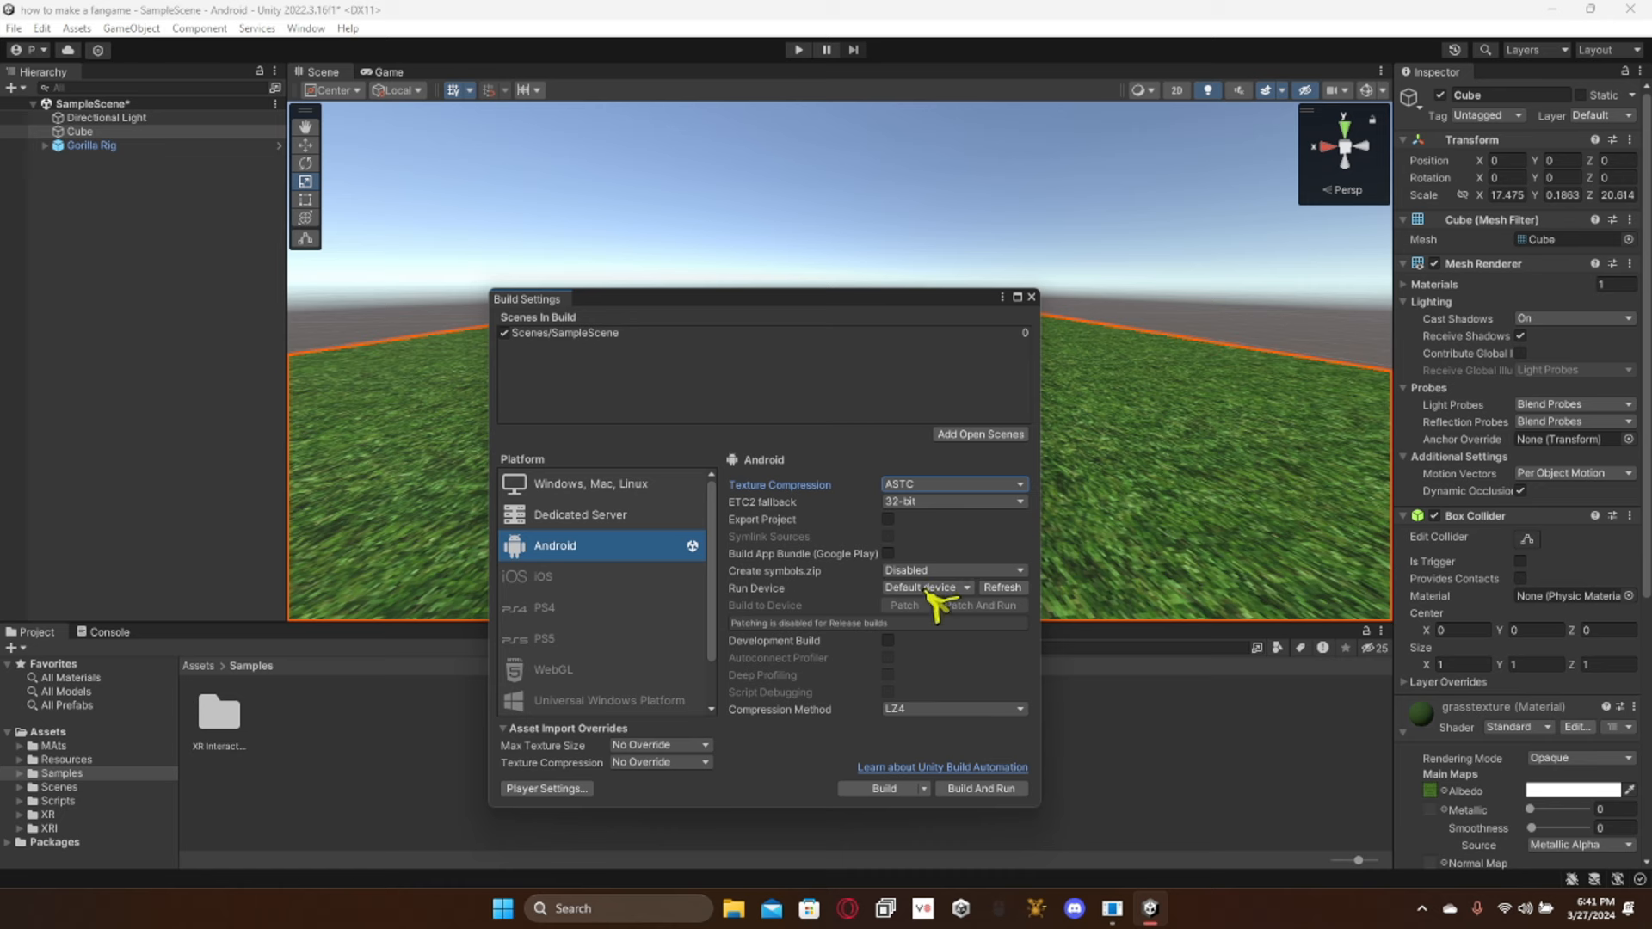
Step: Target all compatible run devices, leave Development Build off, and keep symbols.zip disabled
click(927, 588)
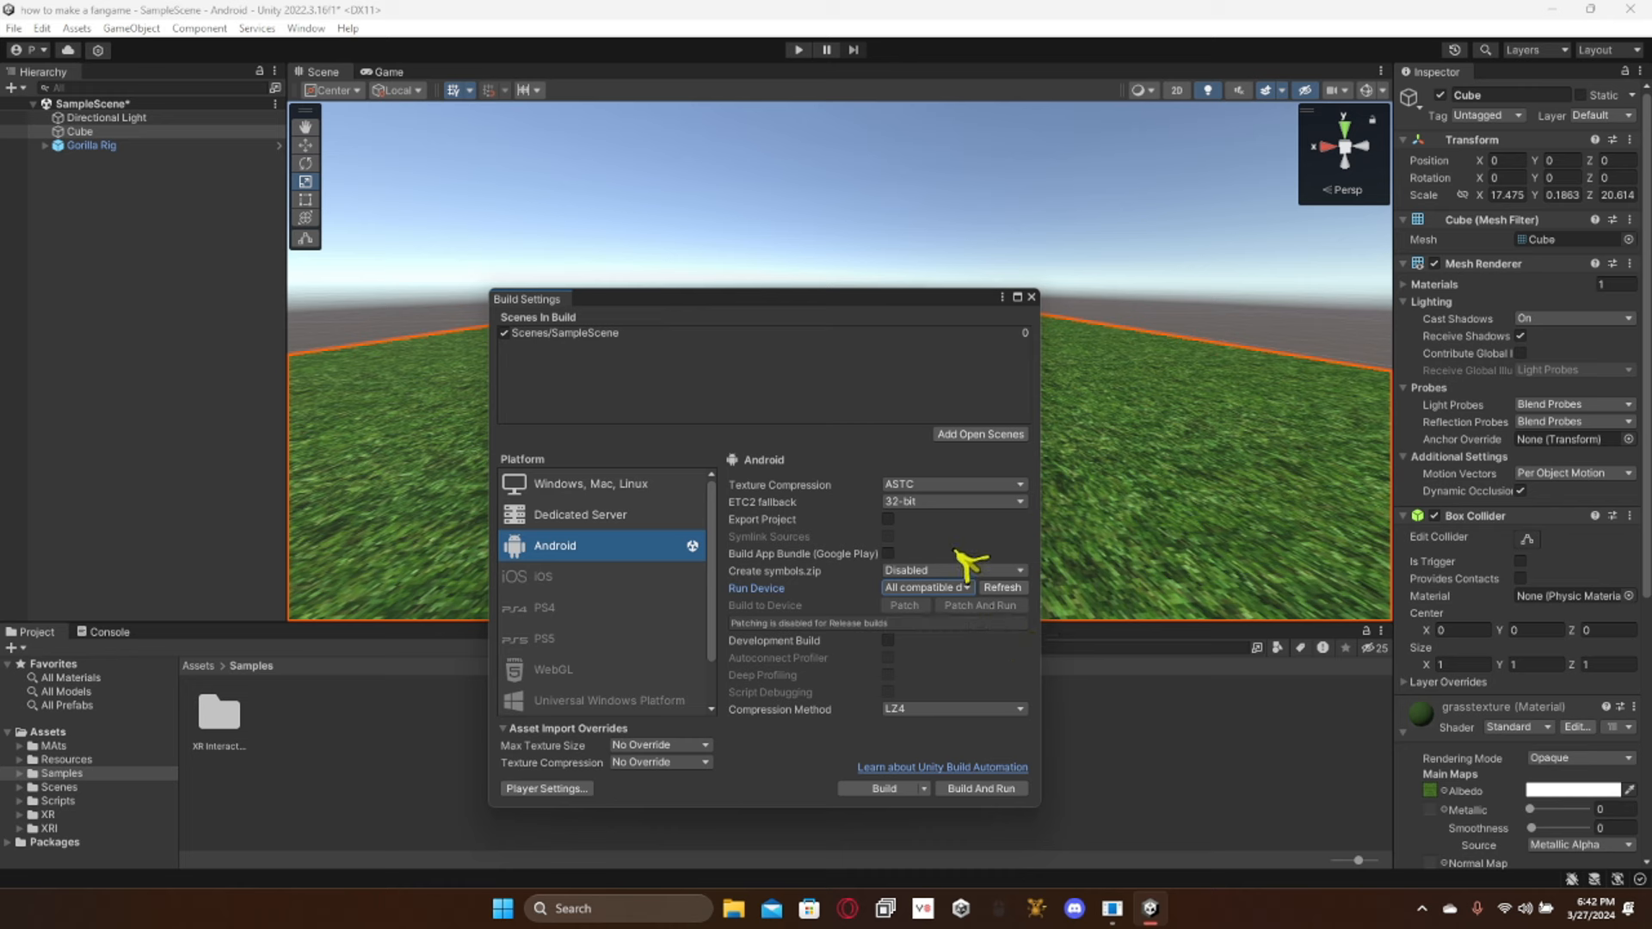
mouse_move(893, 654)
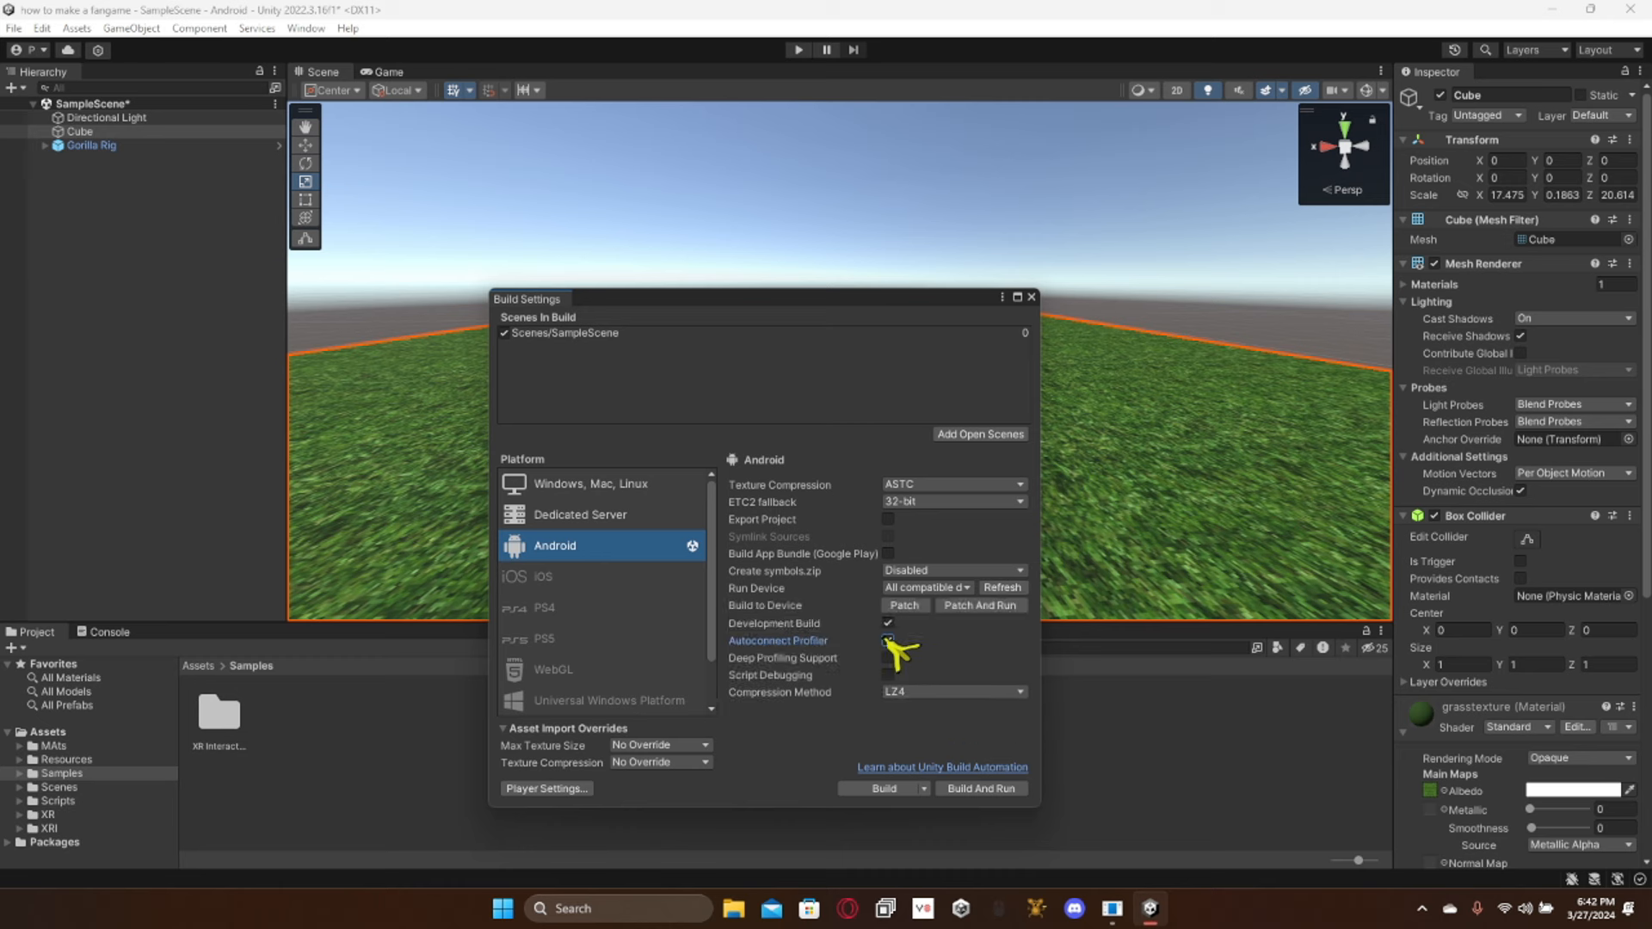
click(887, 639)
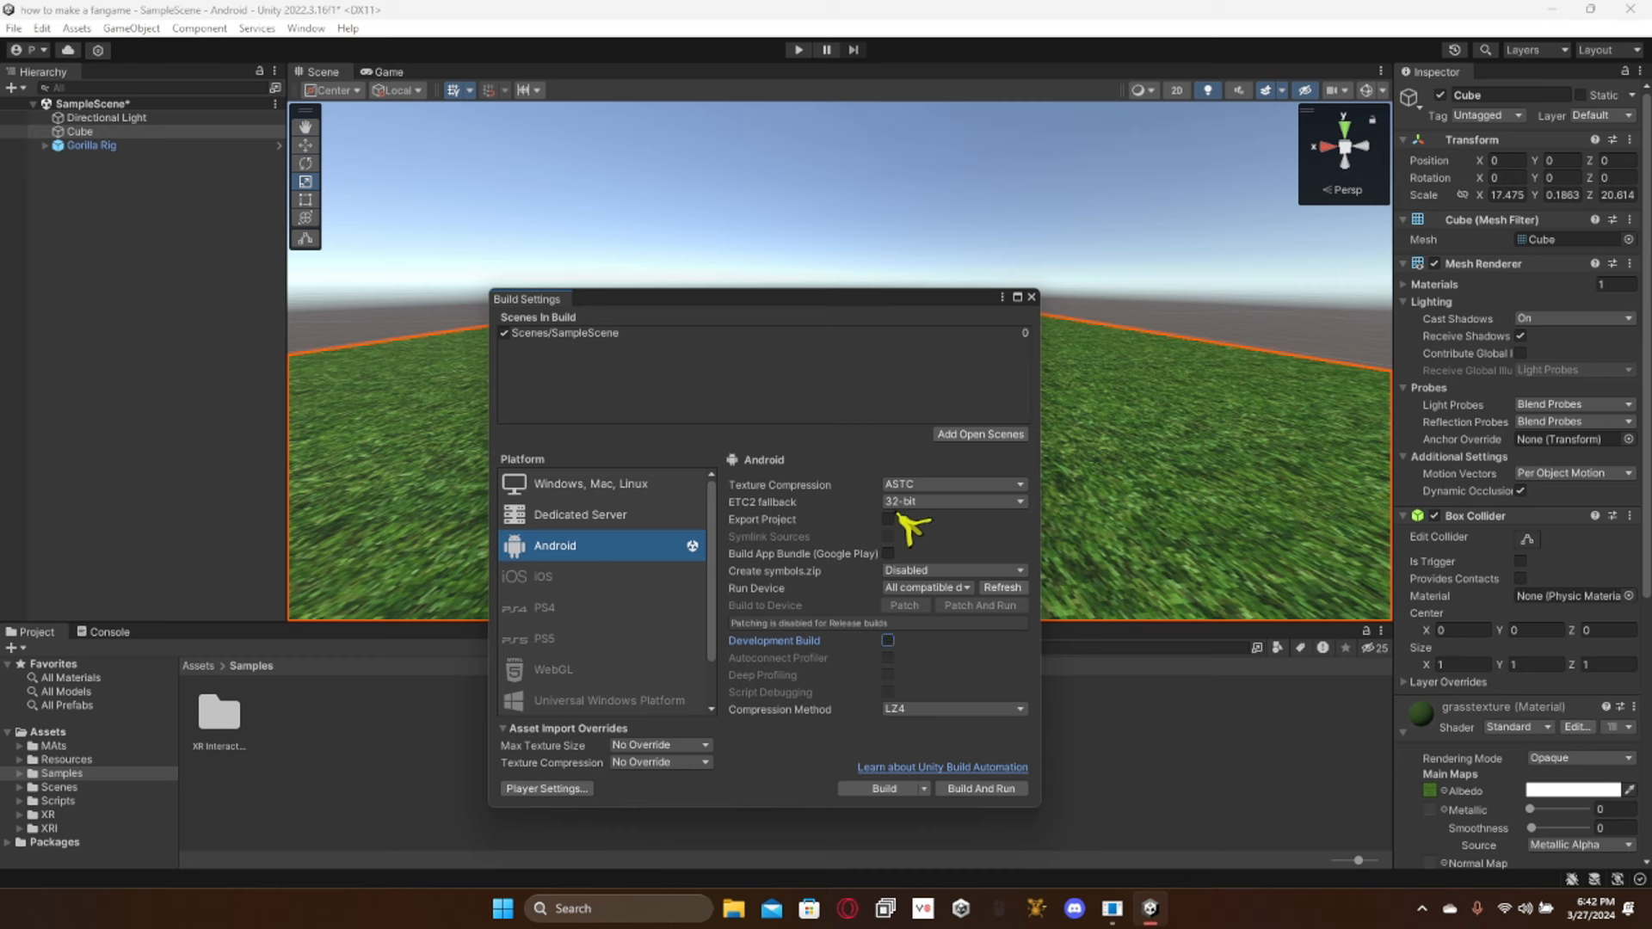
click(954, 709)
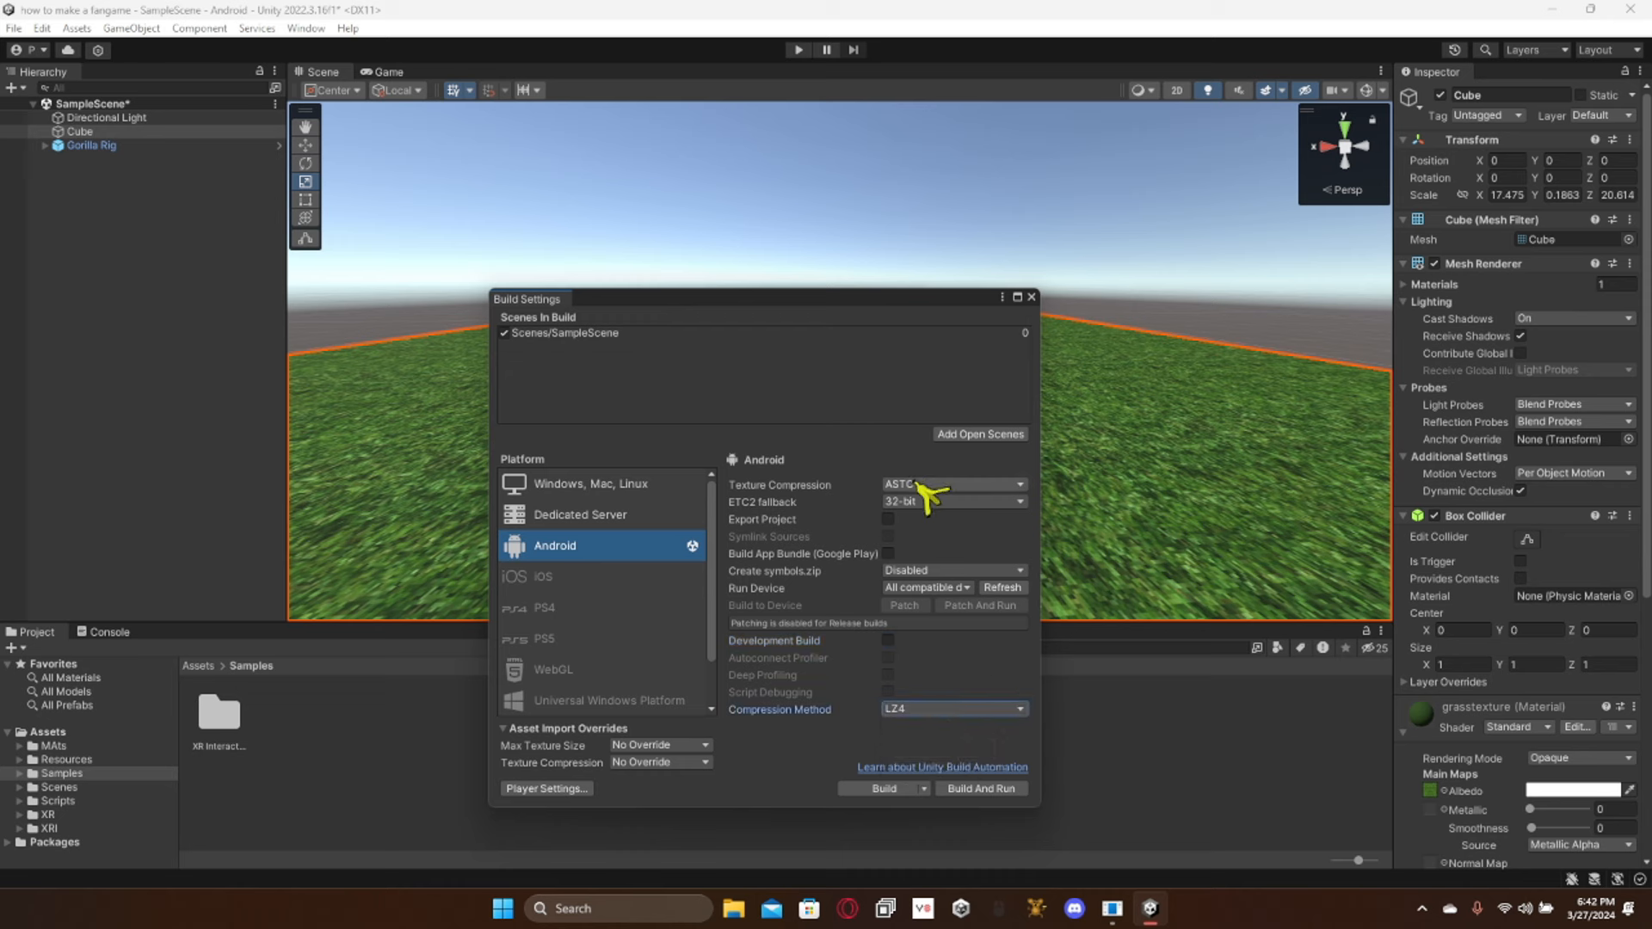
mouse_move(963, 603)
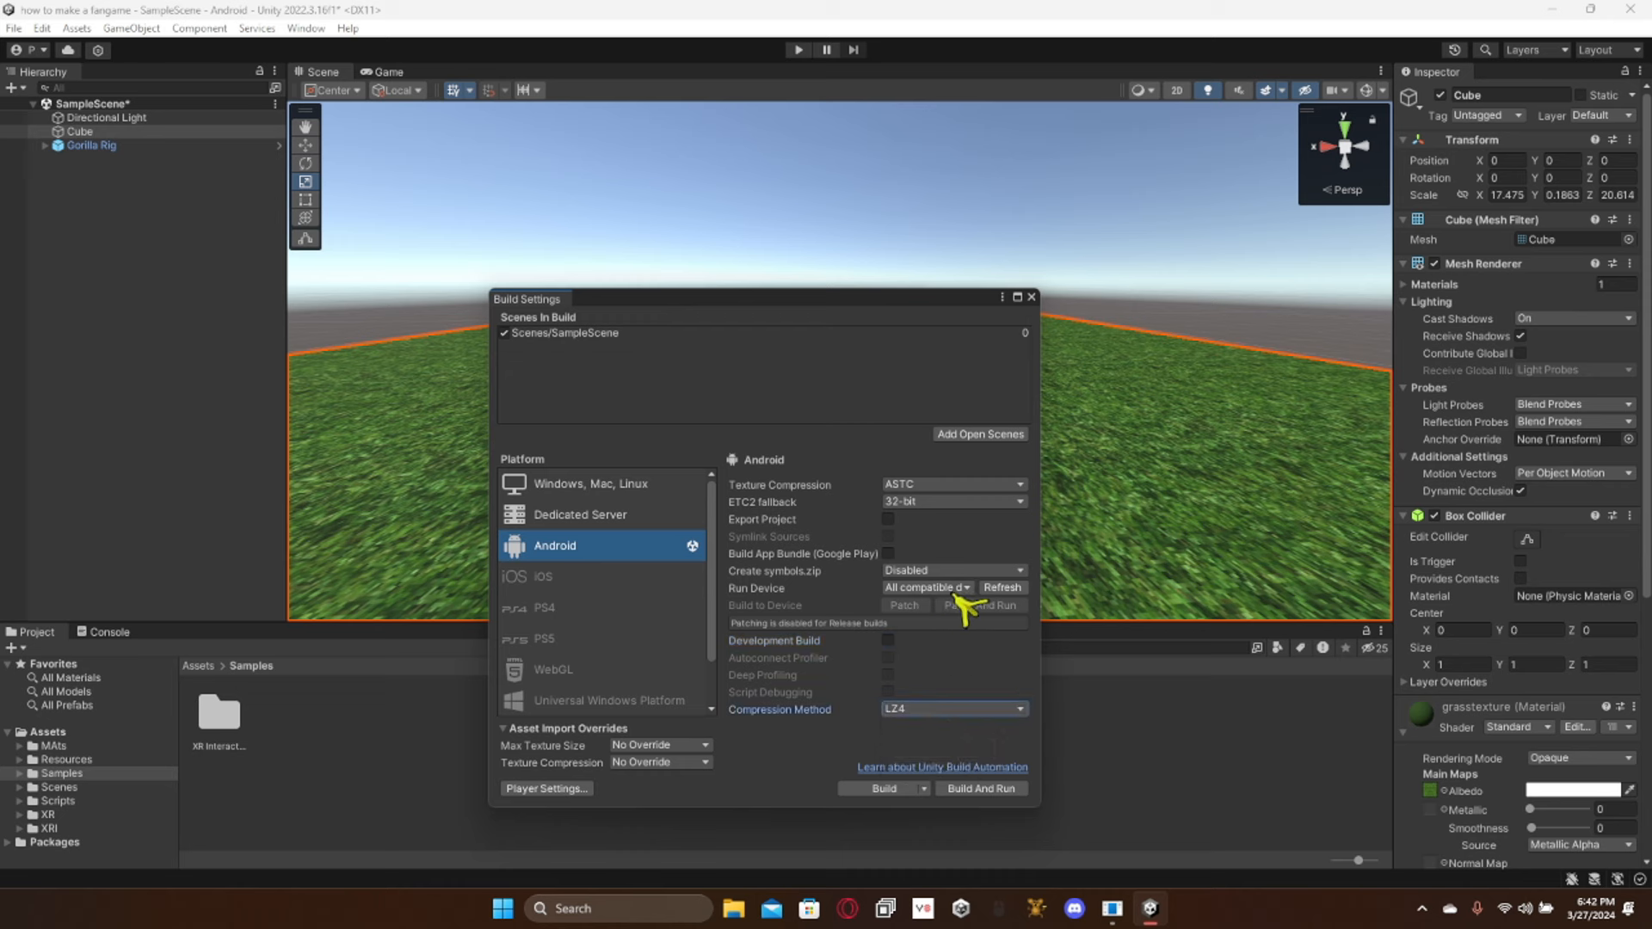
click(954, 571)
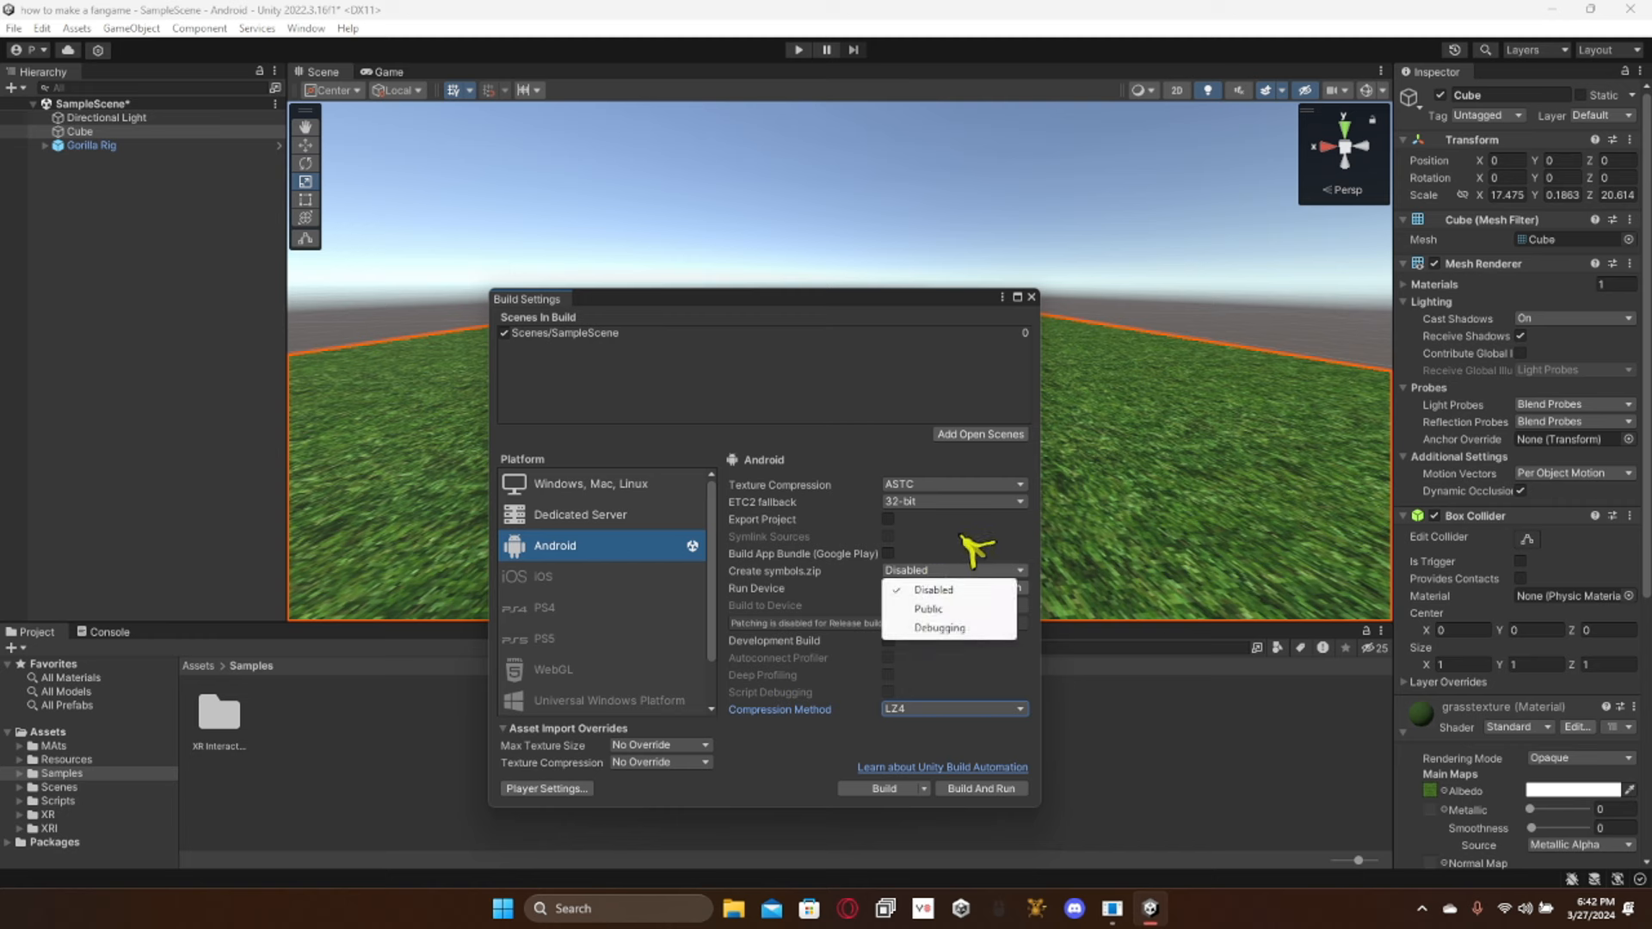
click(932, 590)
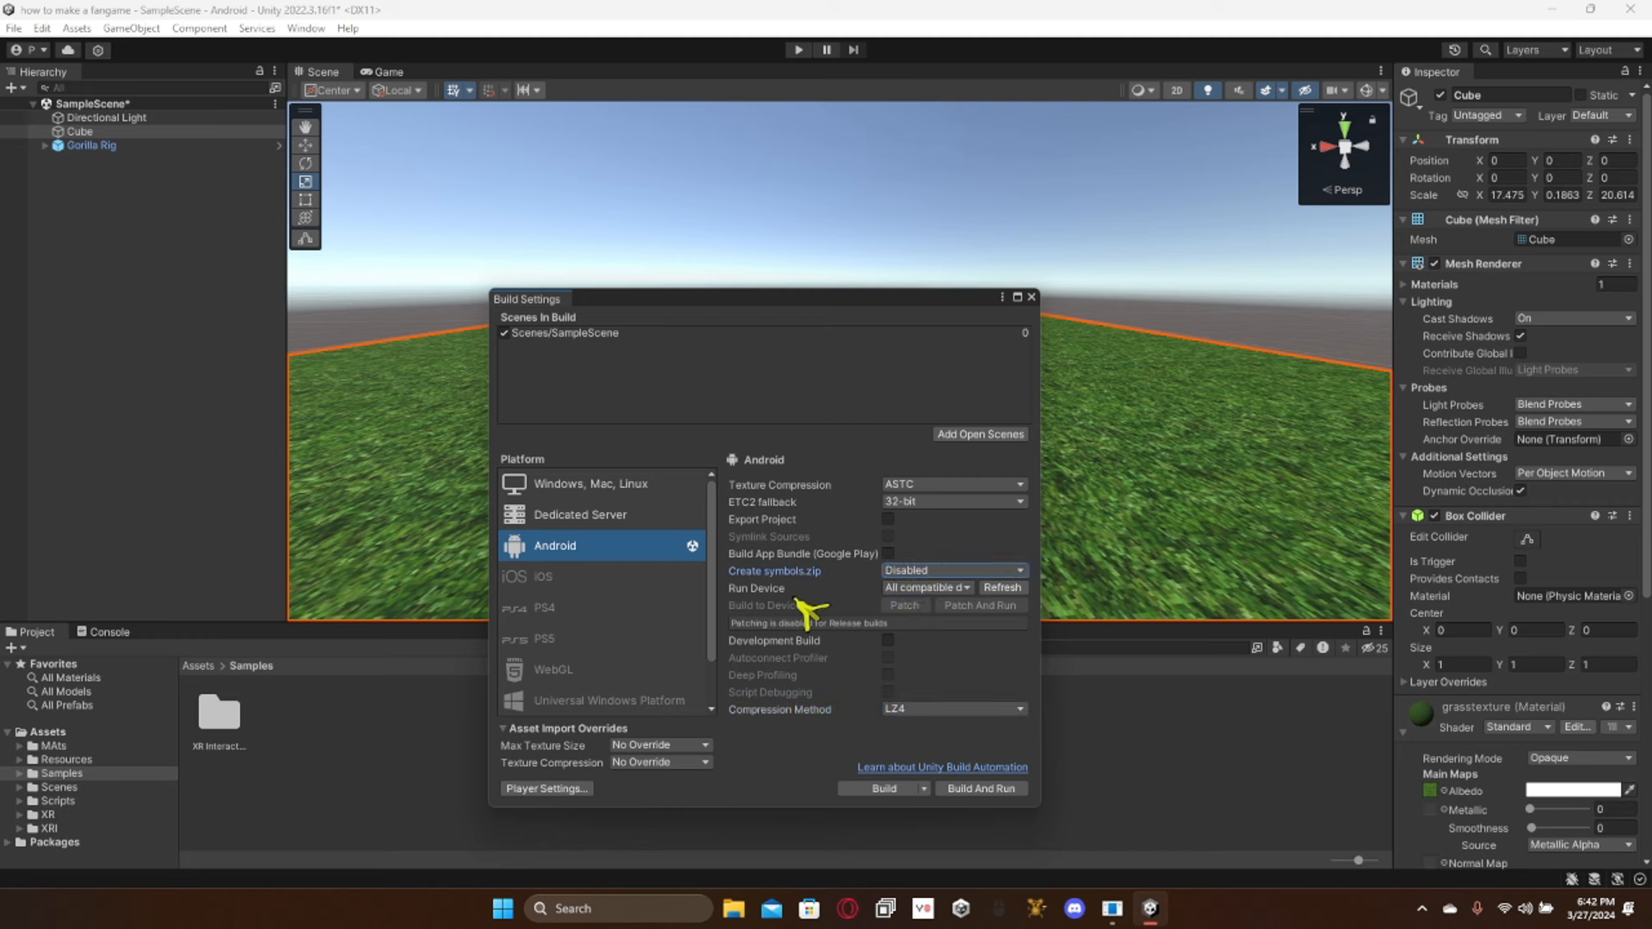
Step: Build the APK to the Desktop, saving the modified SampleScene, then close Build Settings
click(883, 788)
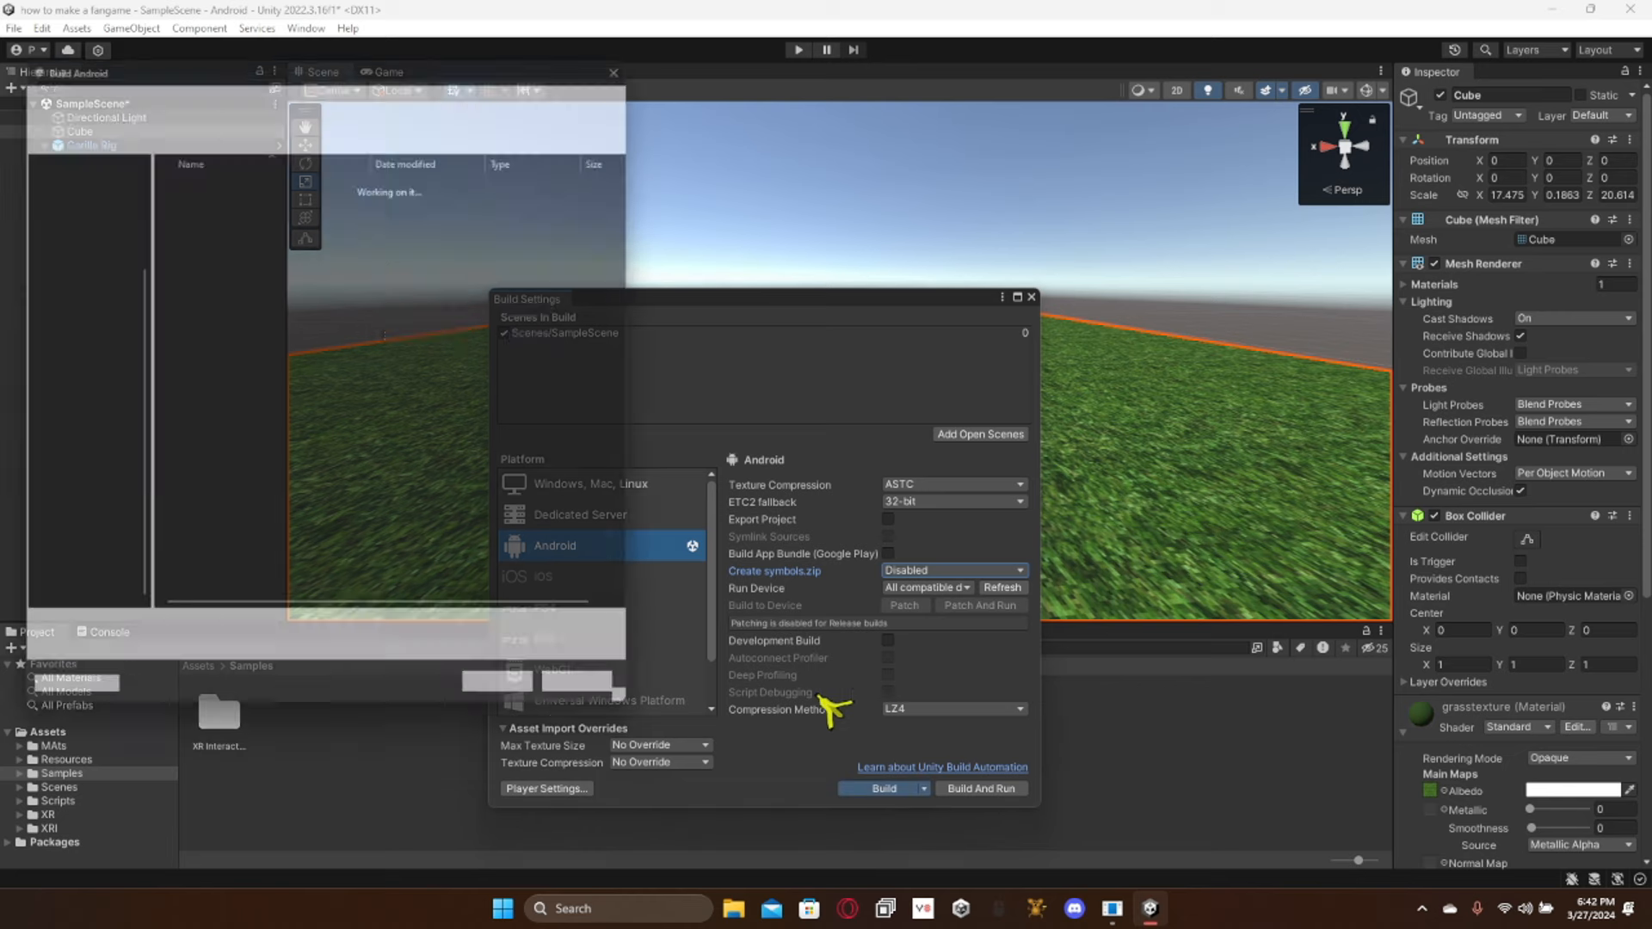
click(876, 788)
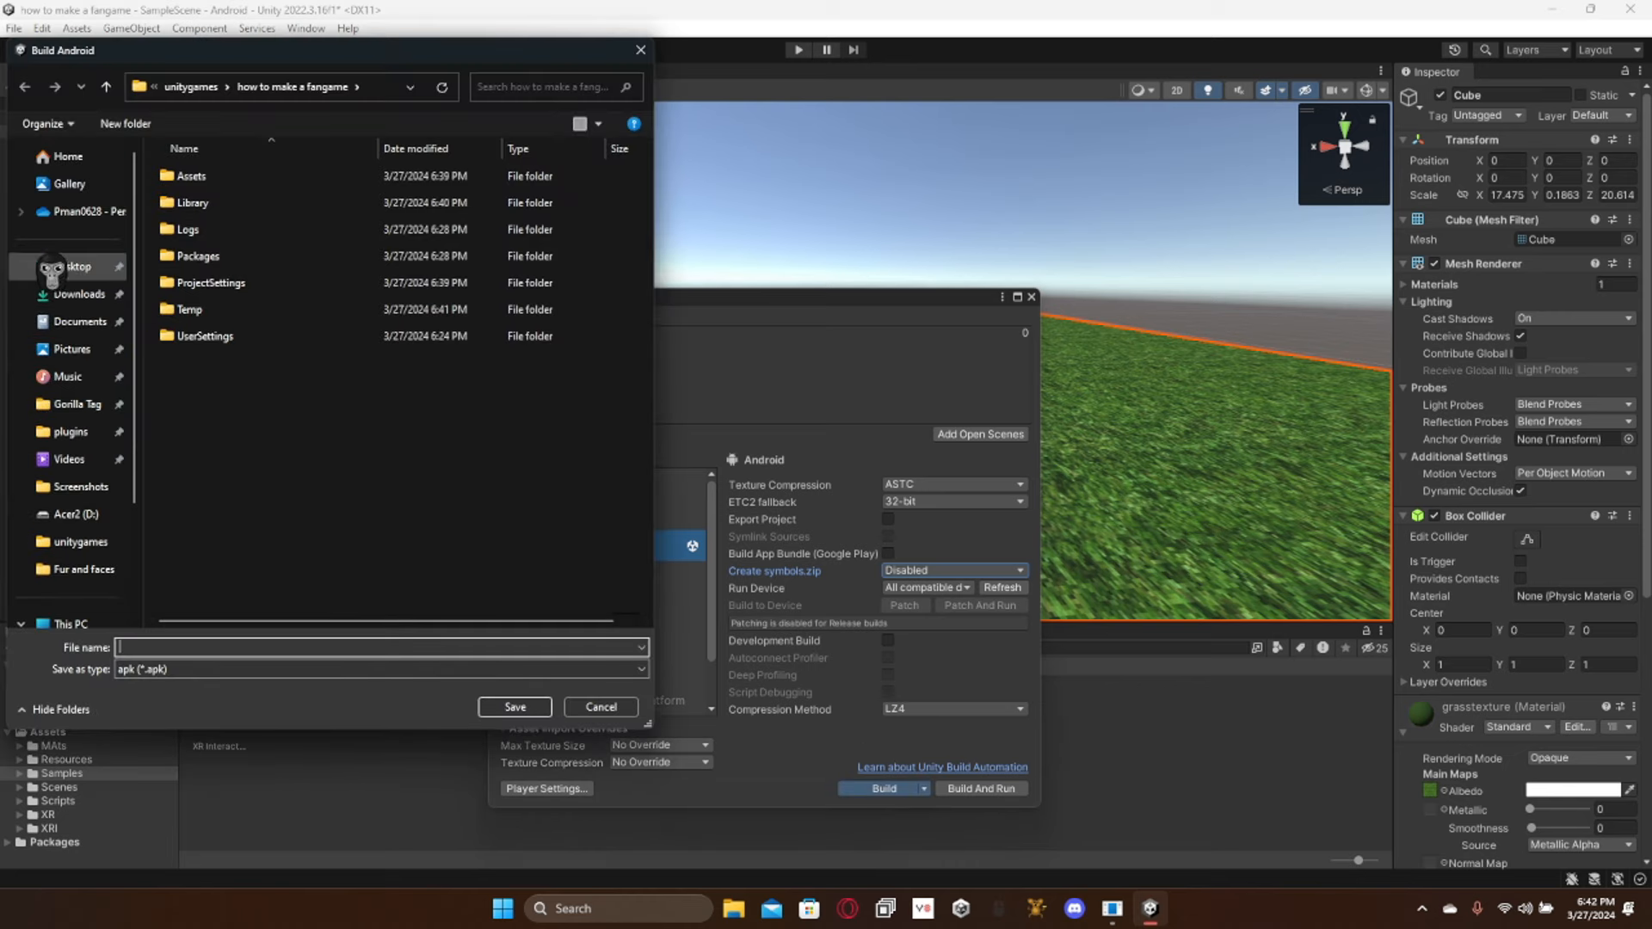
click(60, 266)
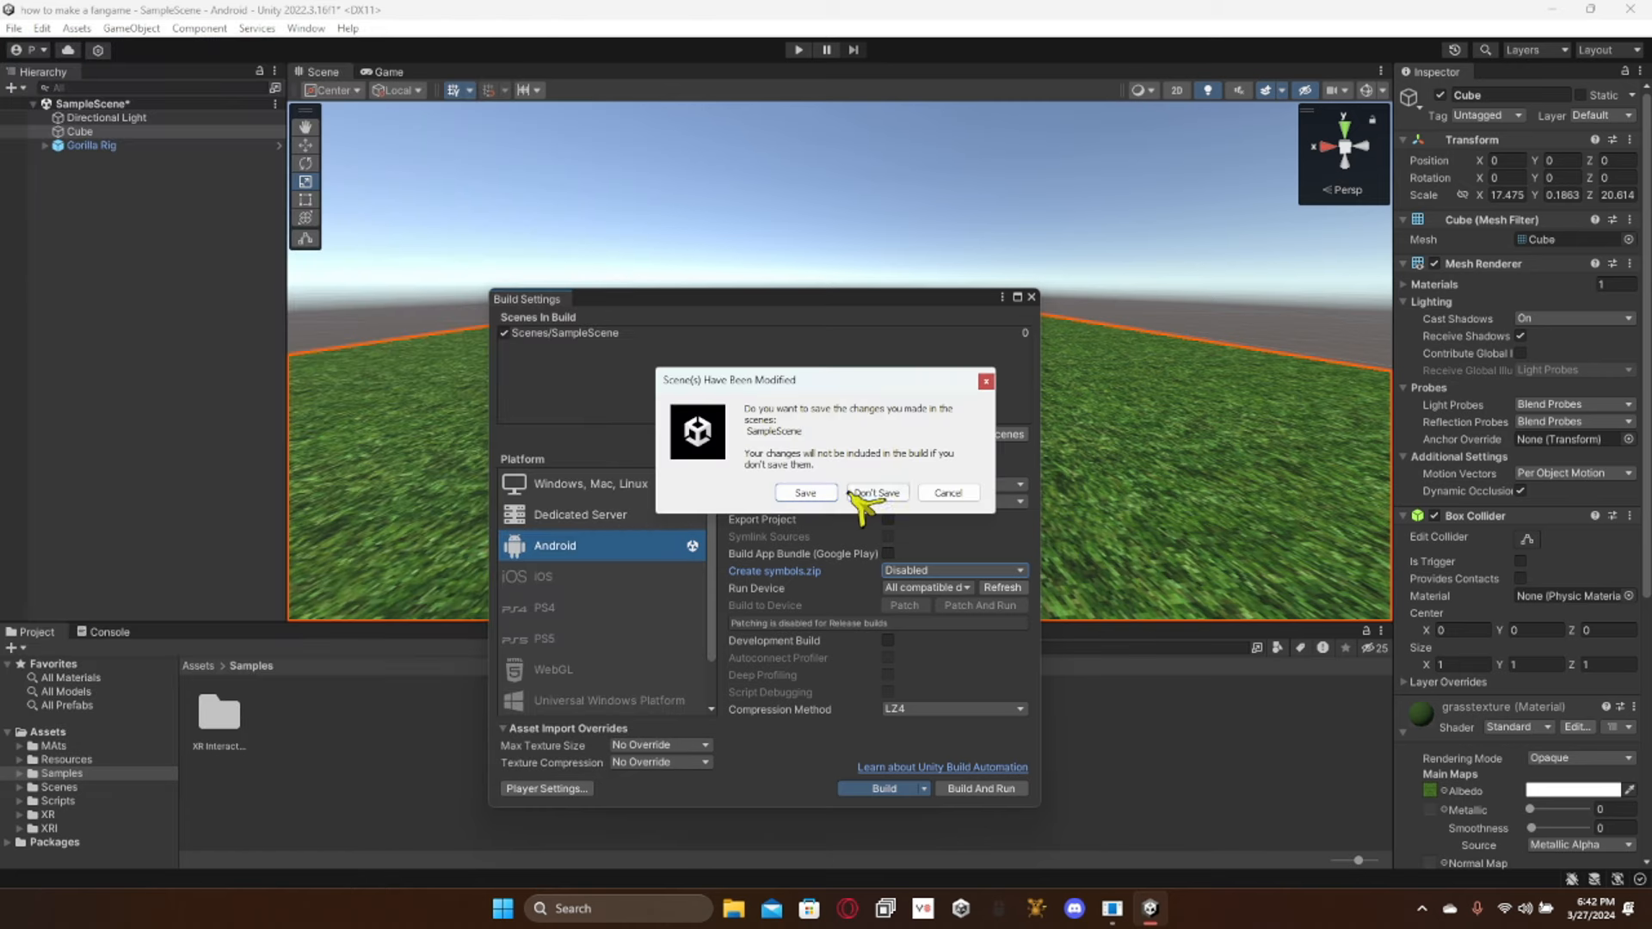
click(877, 493)
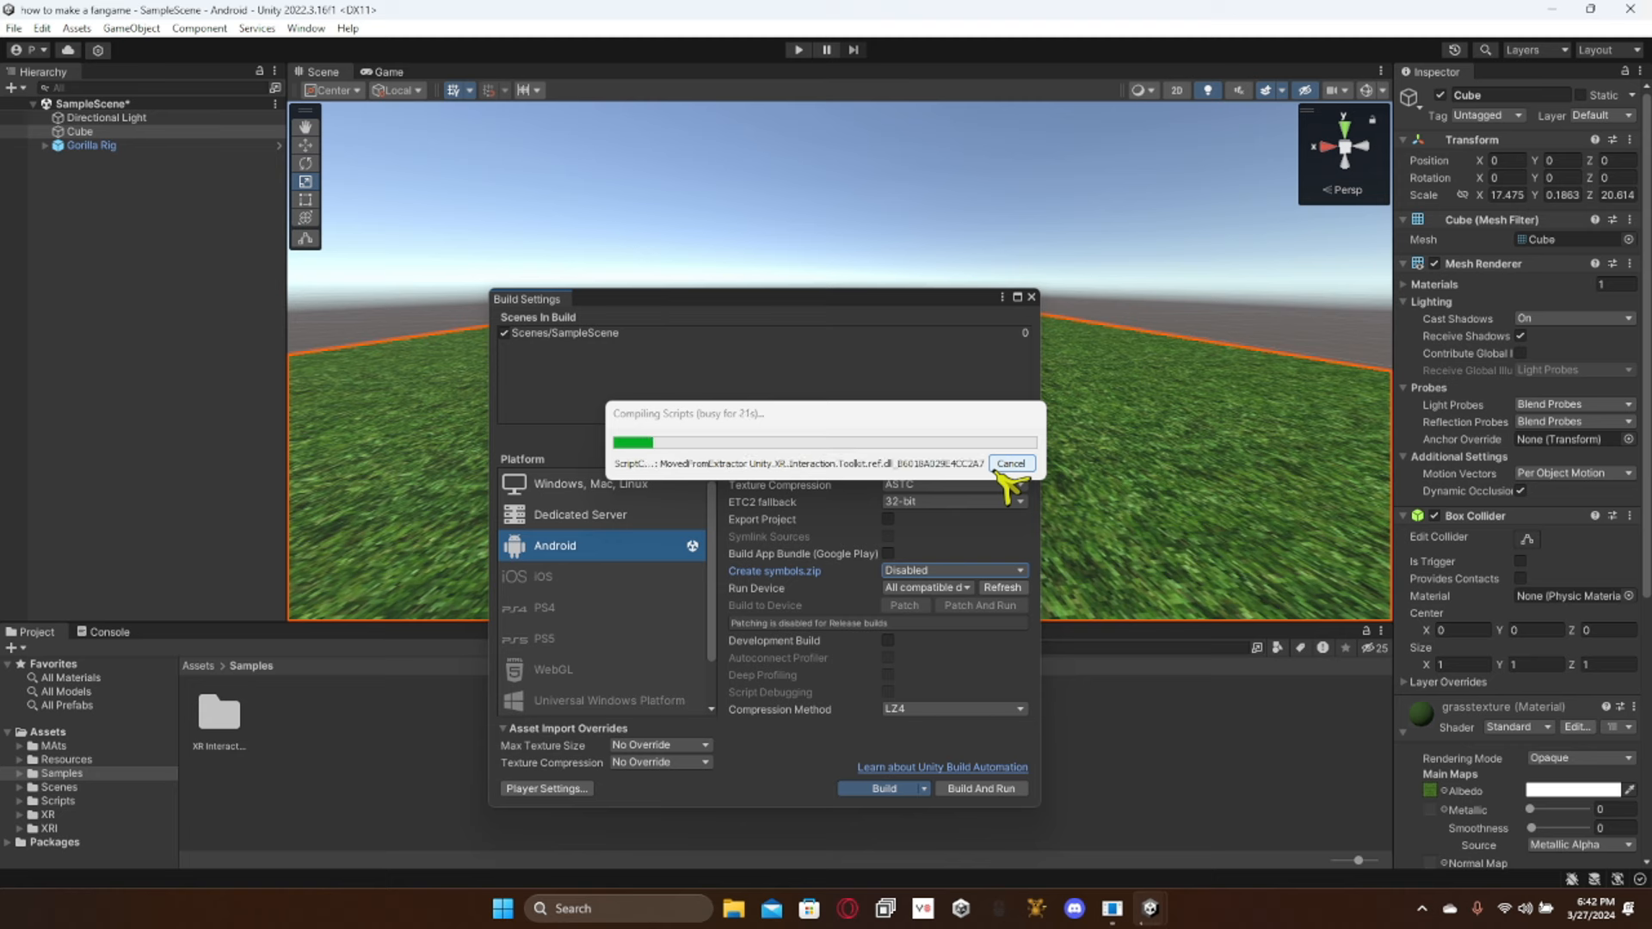
click(1012, 464)
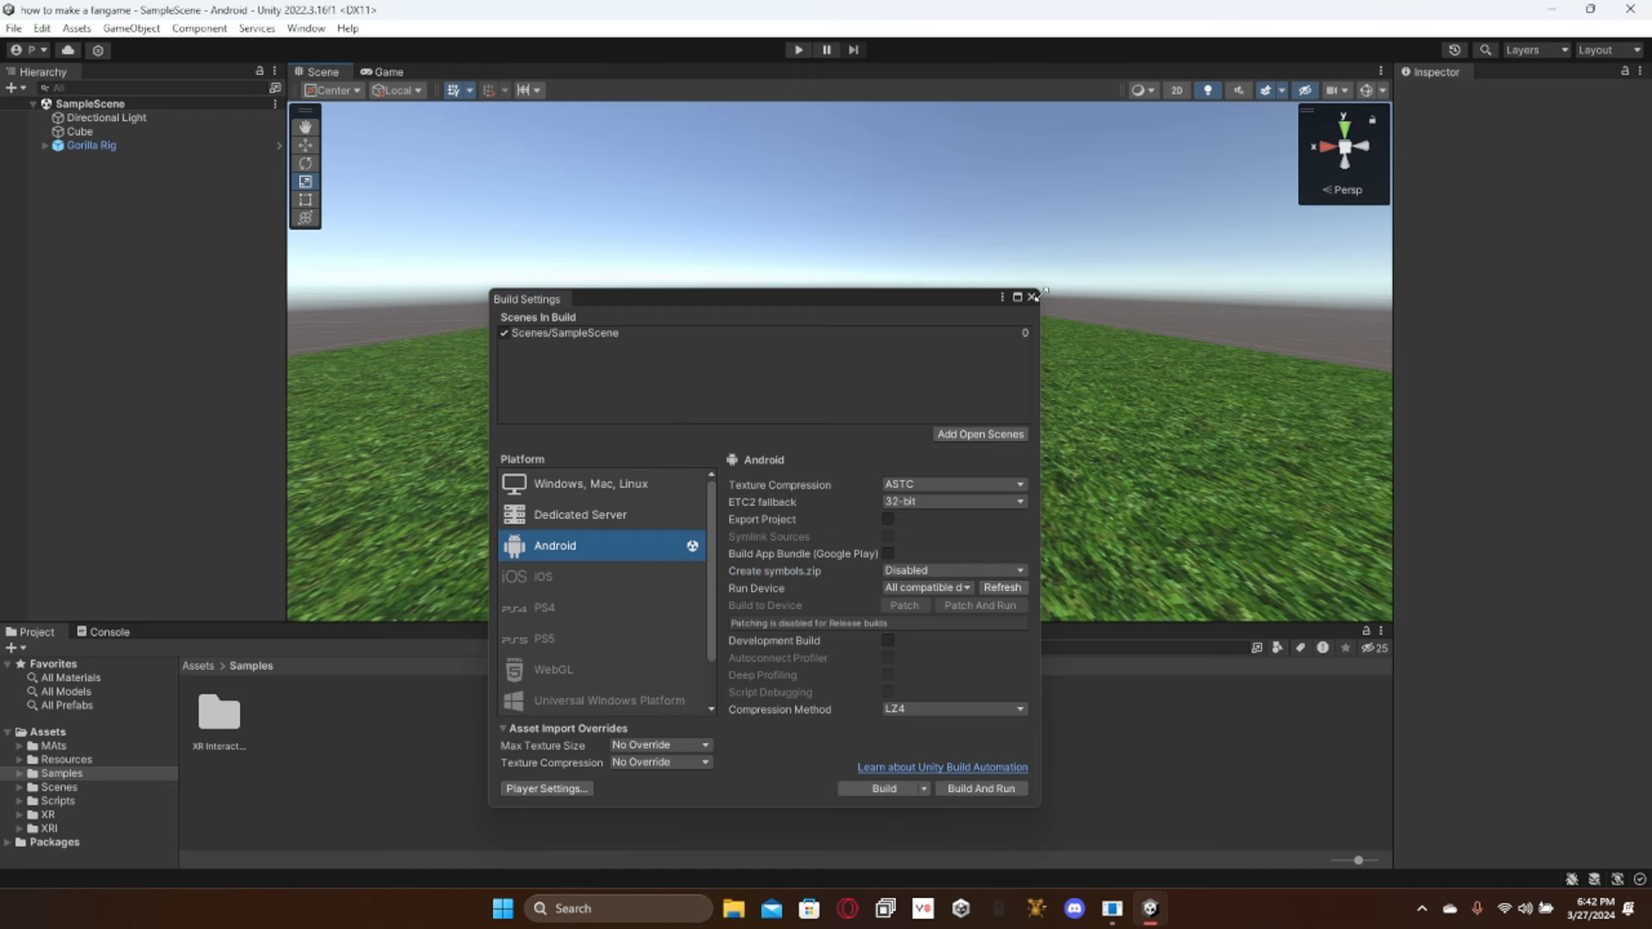
click(1034, 297)
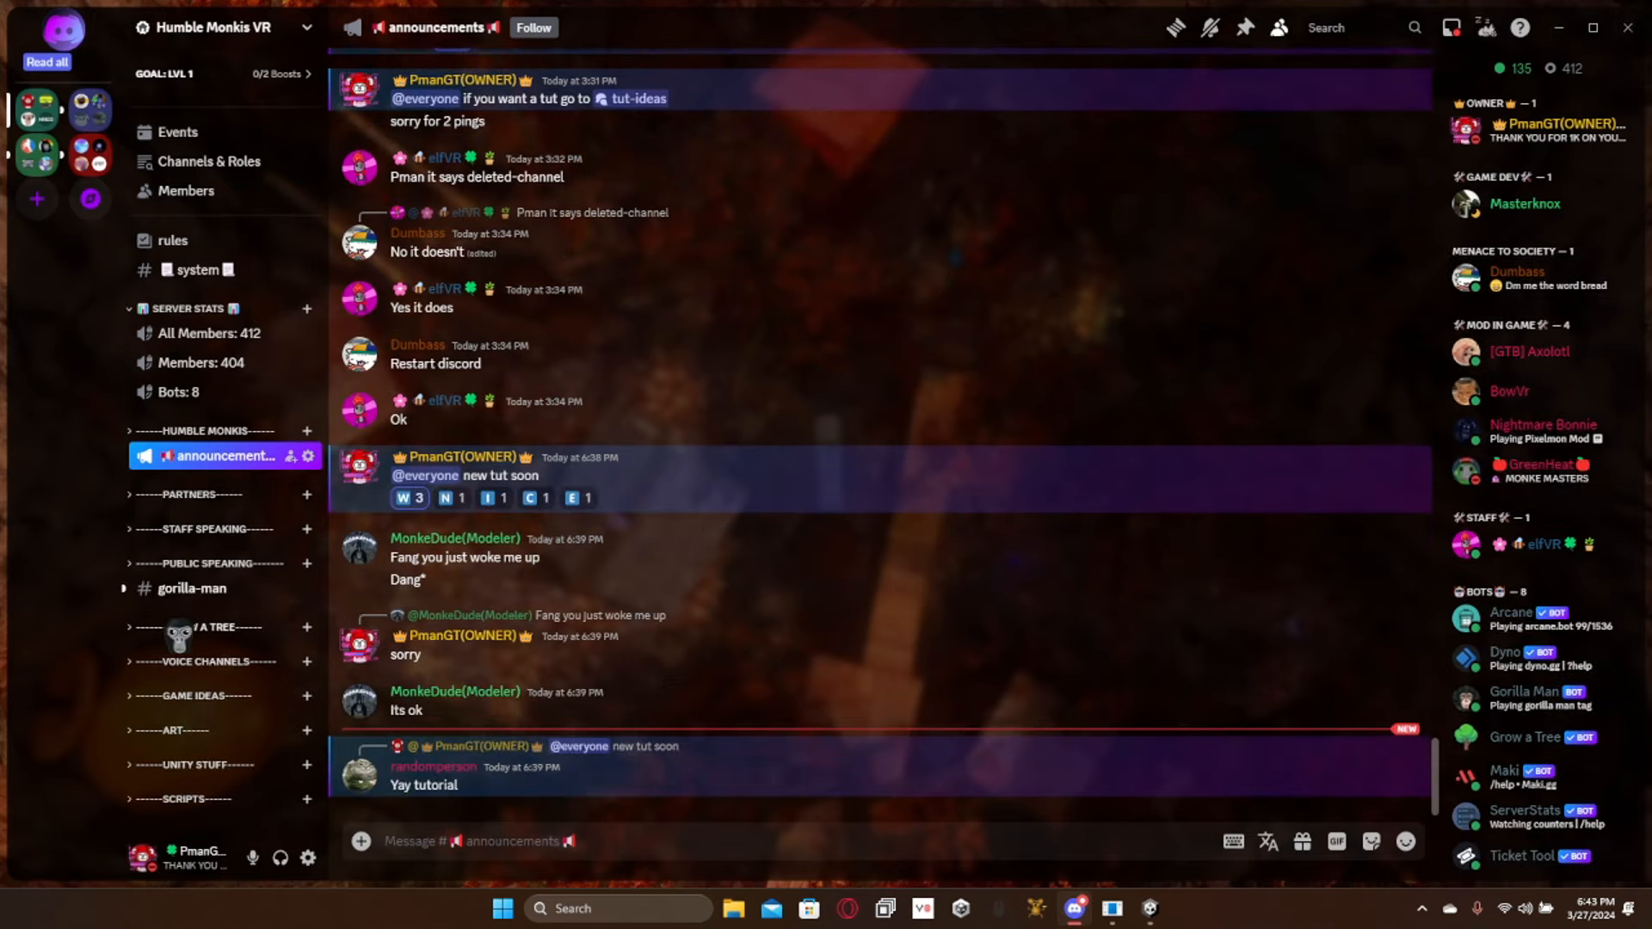
click(172, 589)
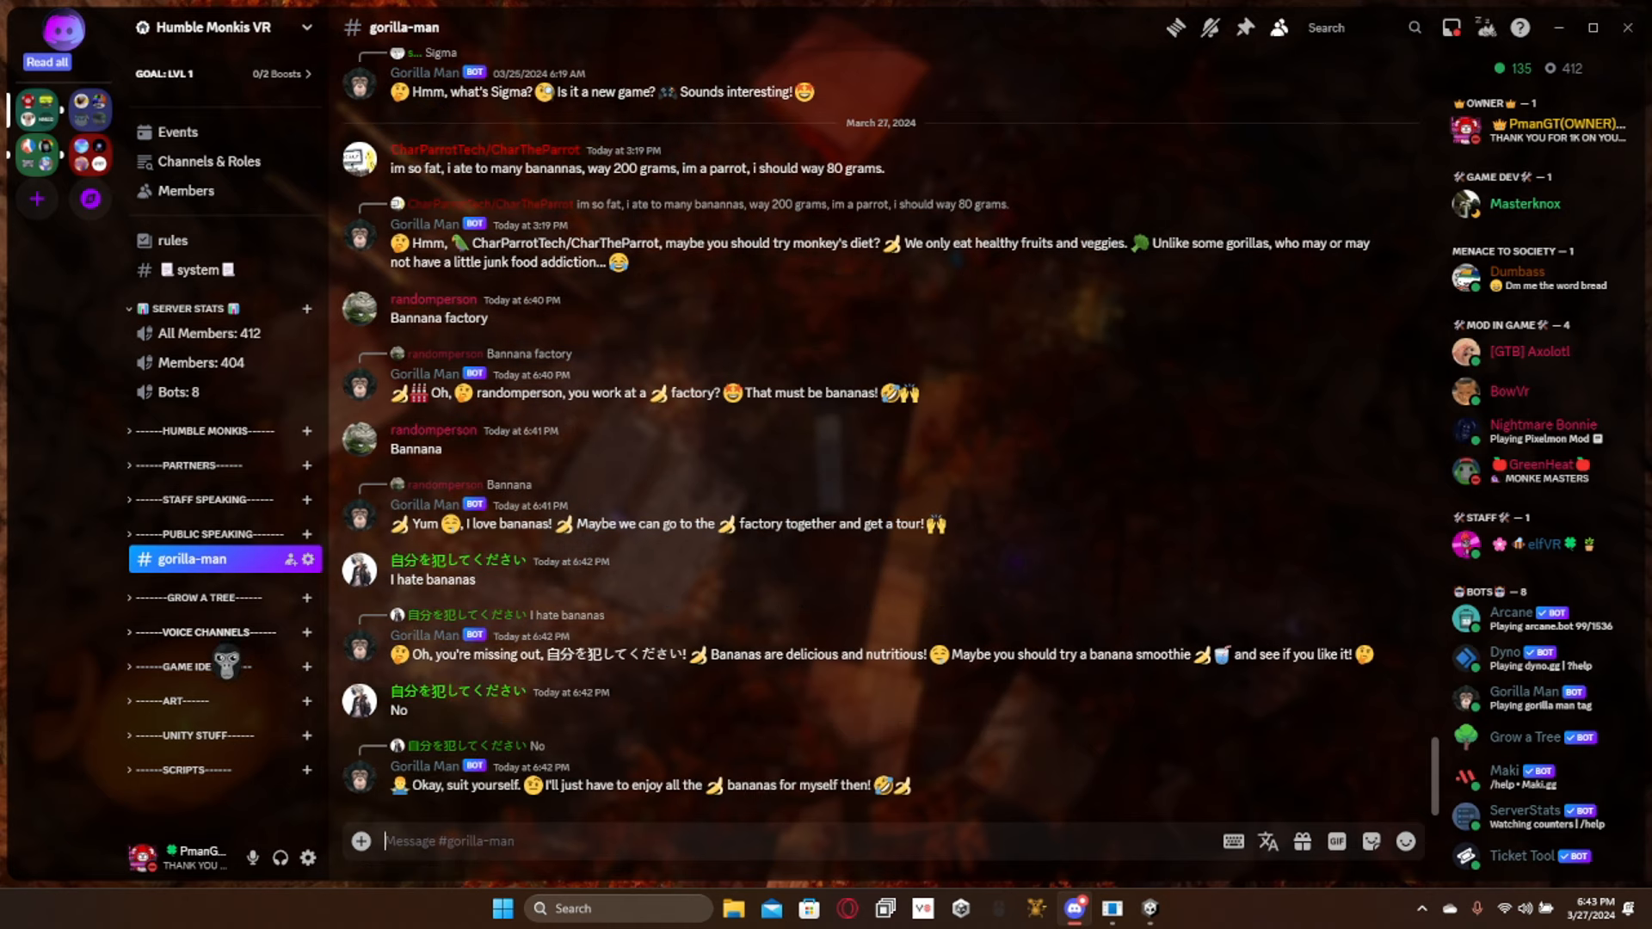
click(197, 534)
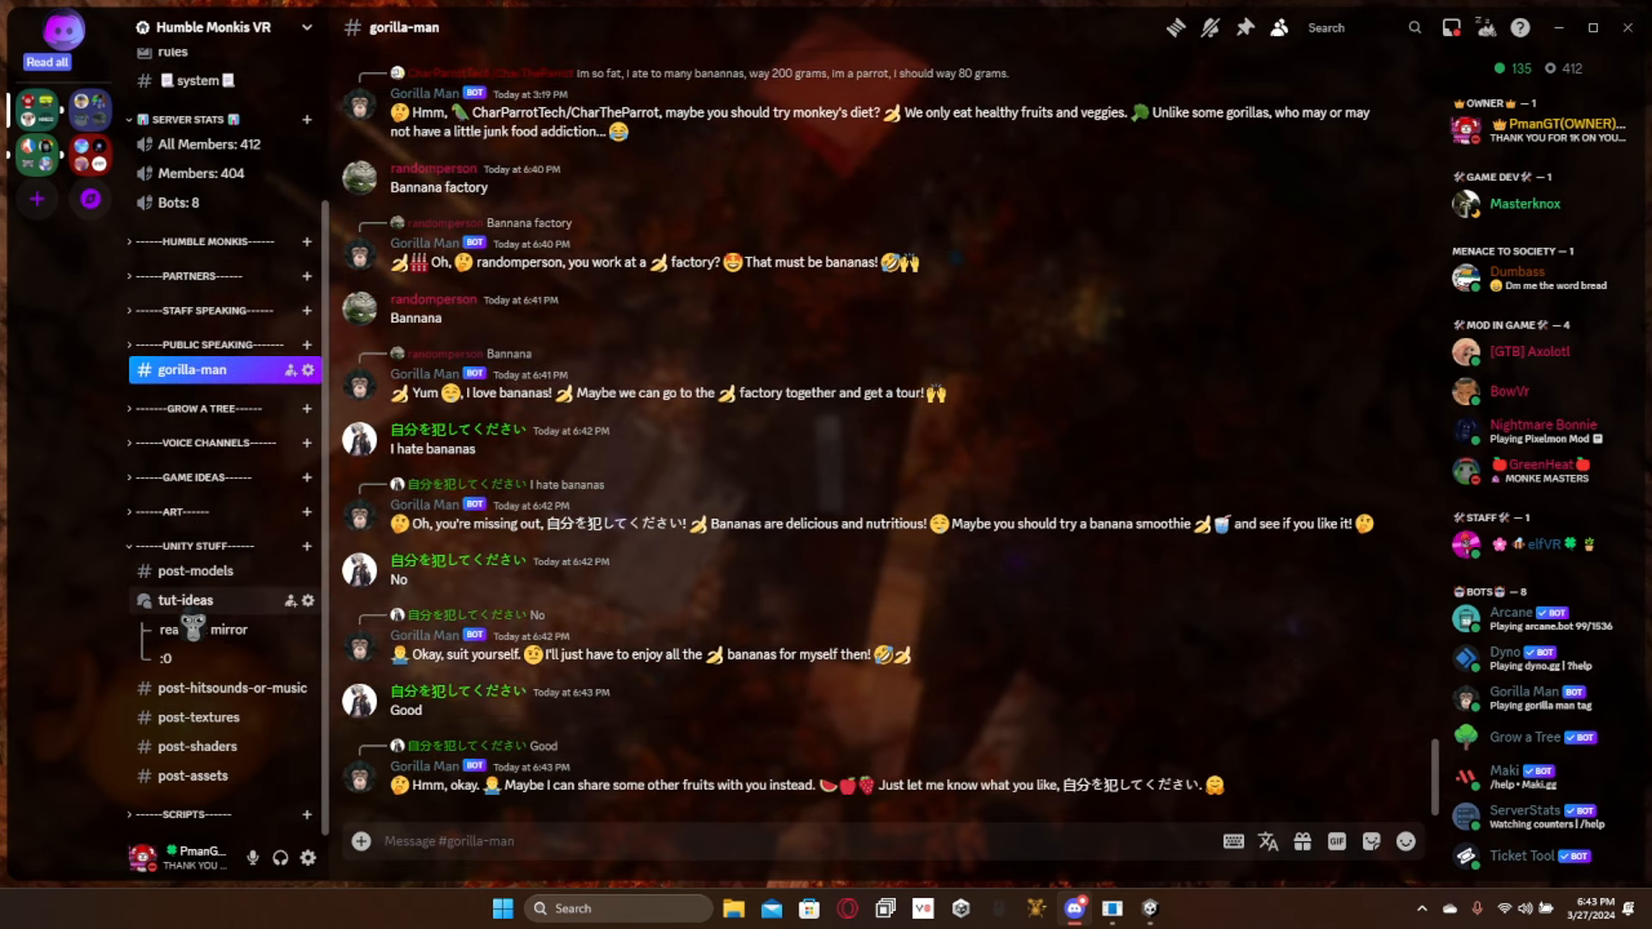
click(203, 629)
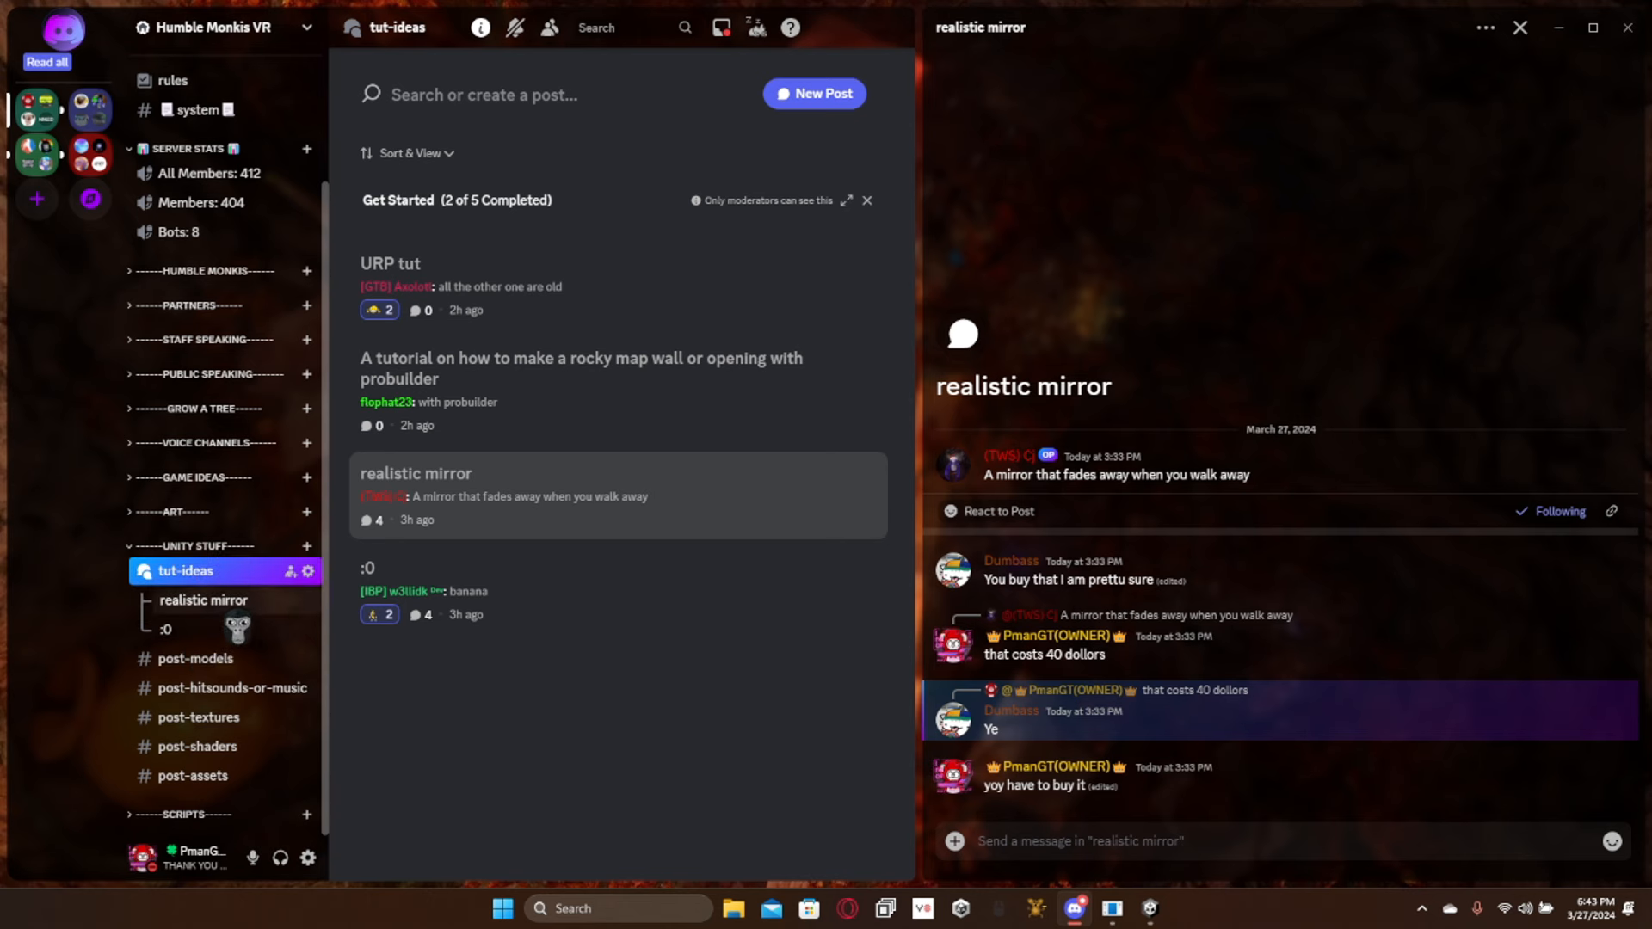
mouse_move(891, 281)
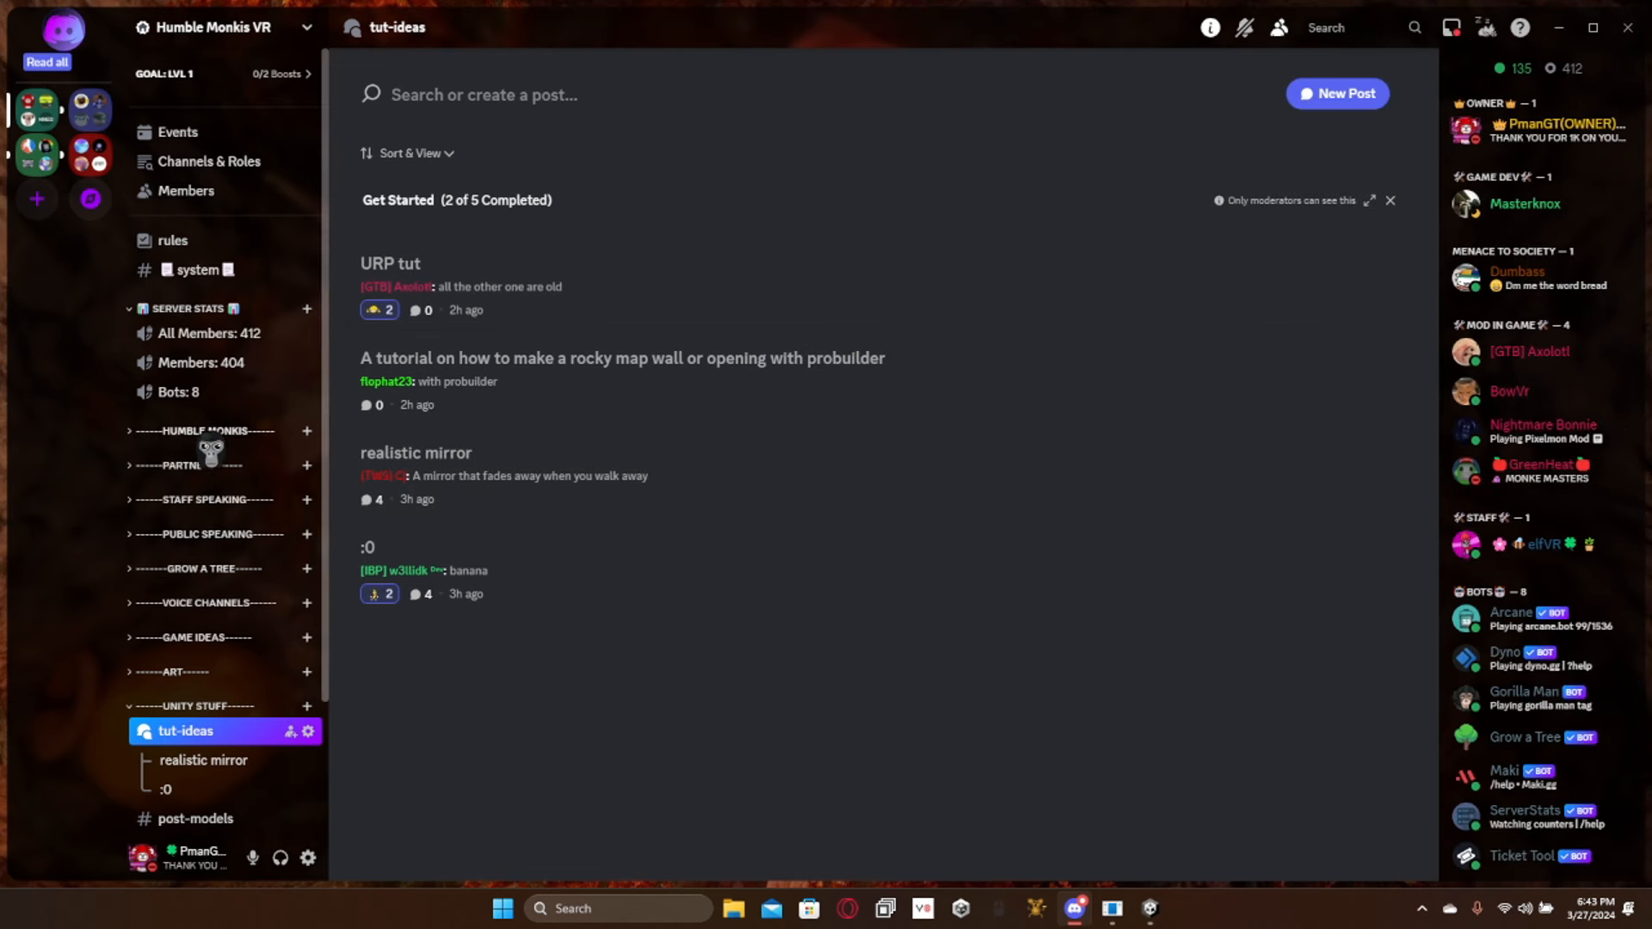
click(183, 308)
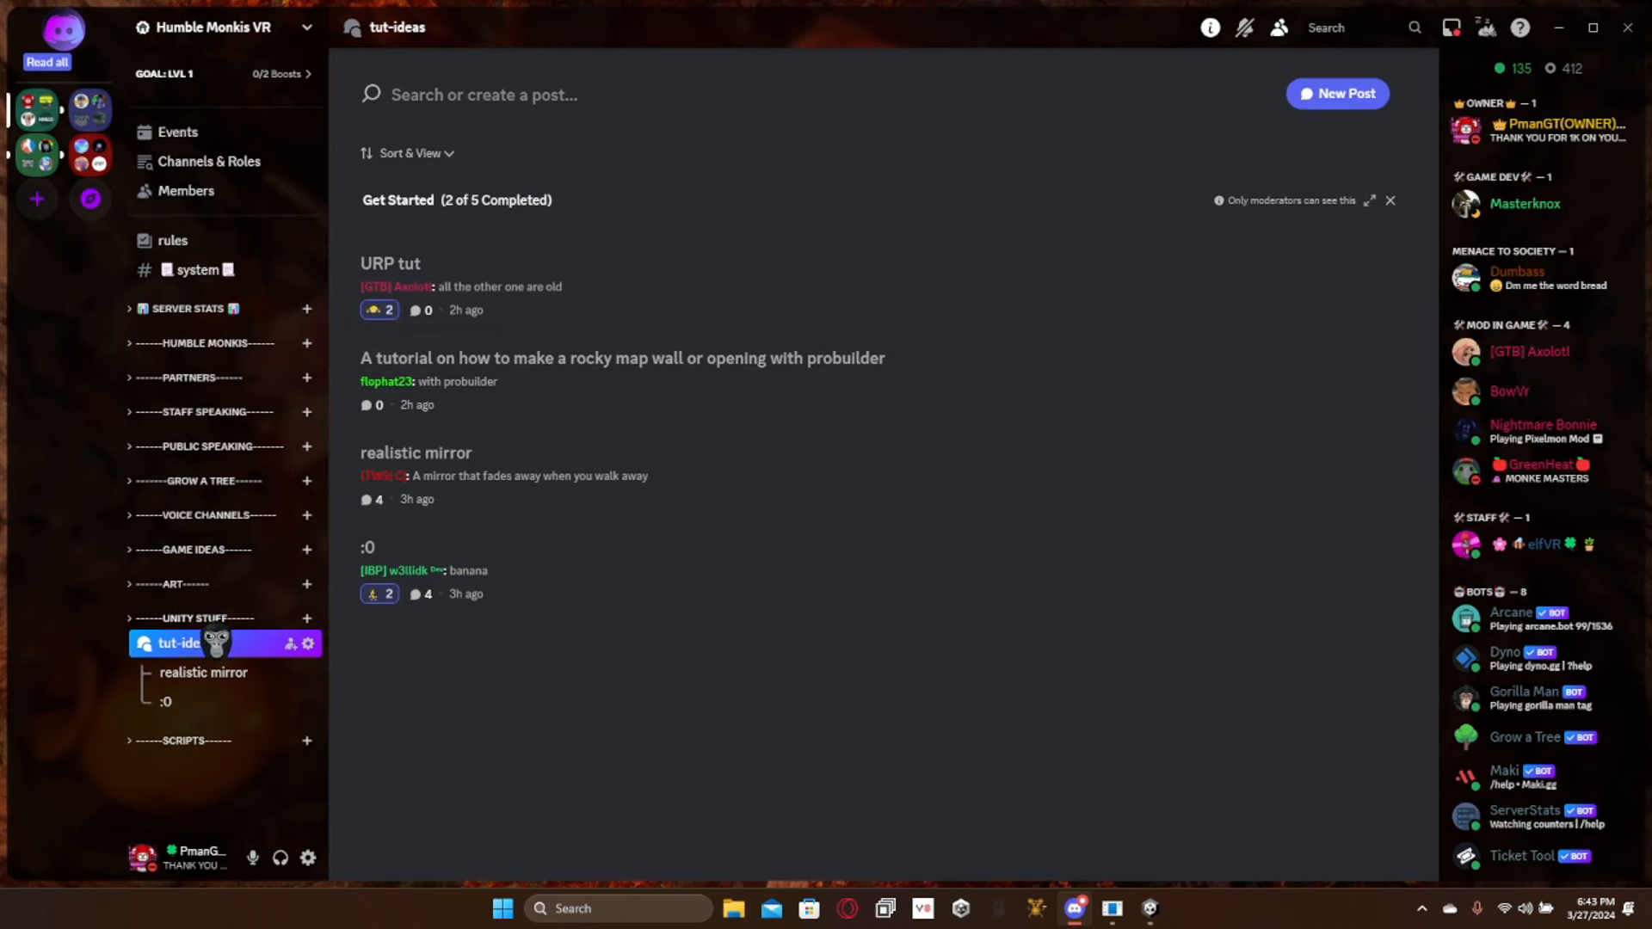
click(1113, 908)
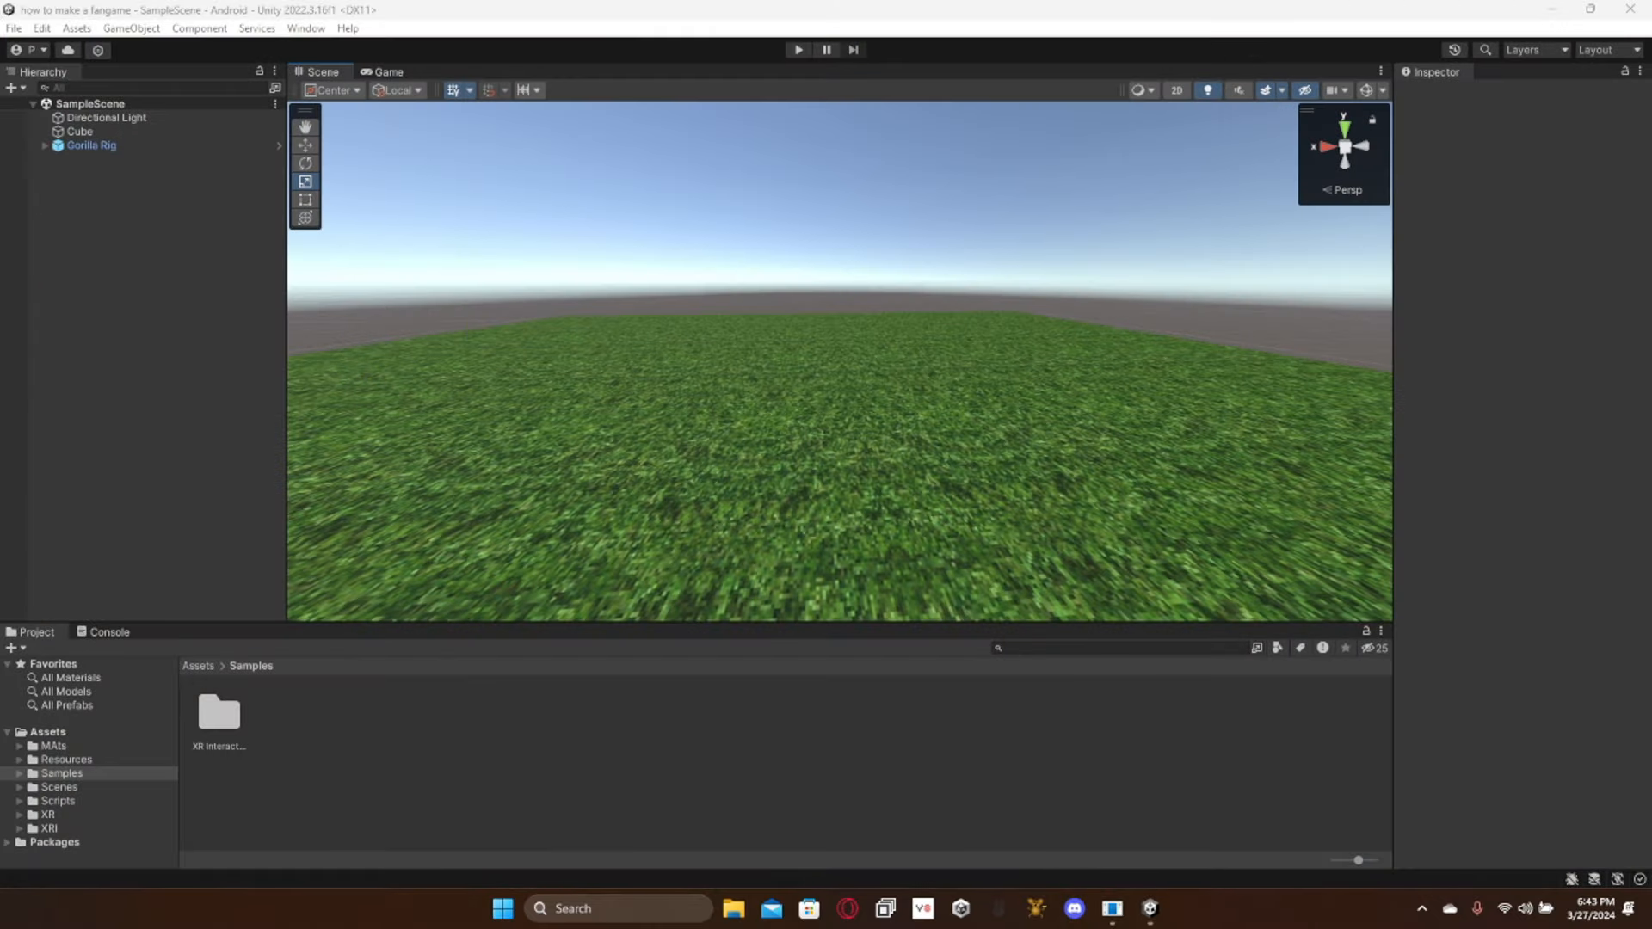